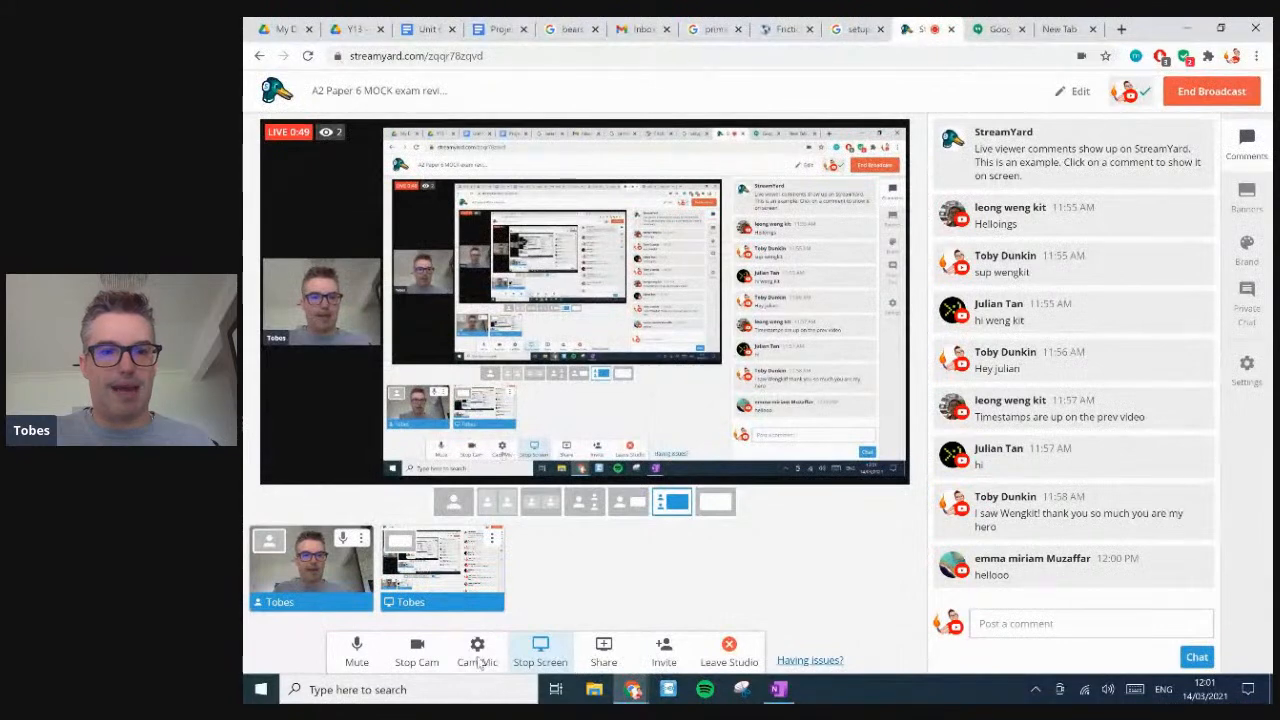
- Switch the StreamYard camera to the CLIPtec USB HD webcam and close Settings
click(475, 645)
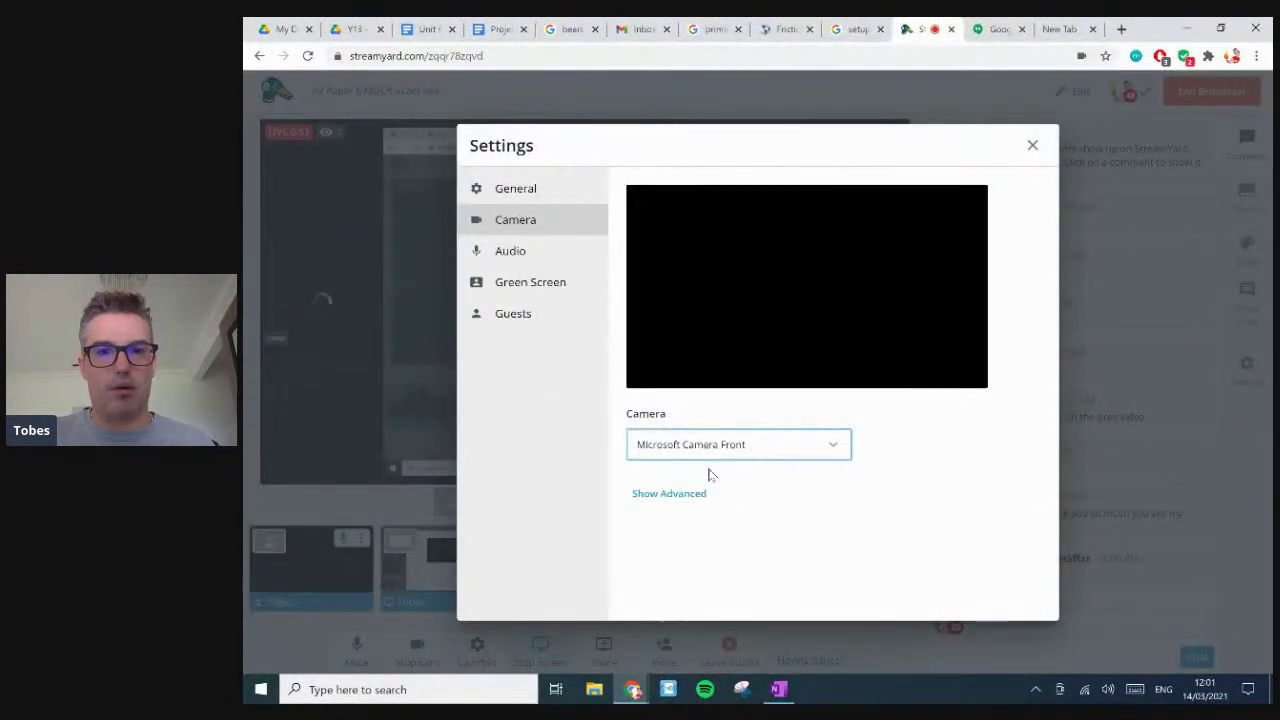
click(738, 444)
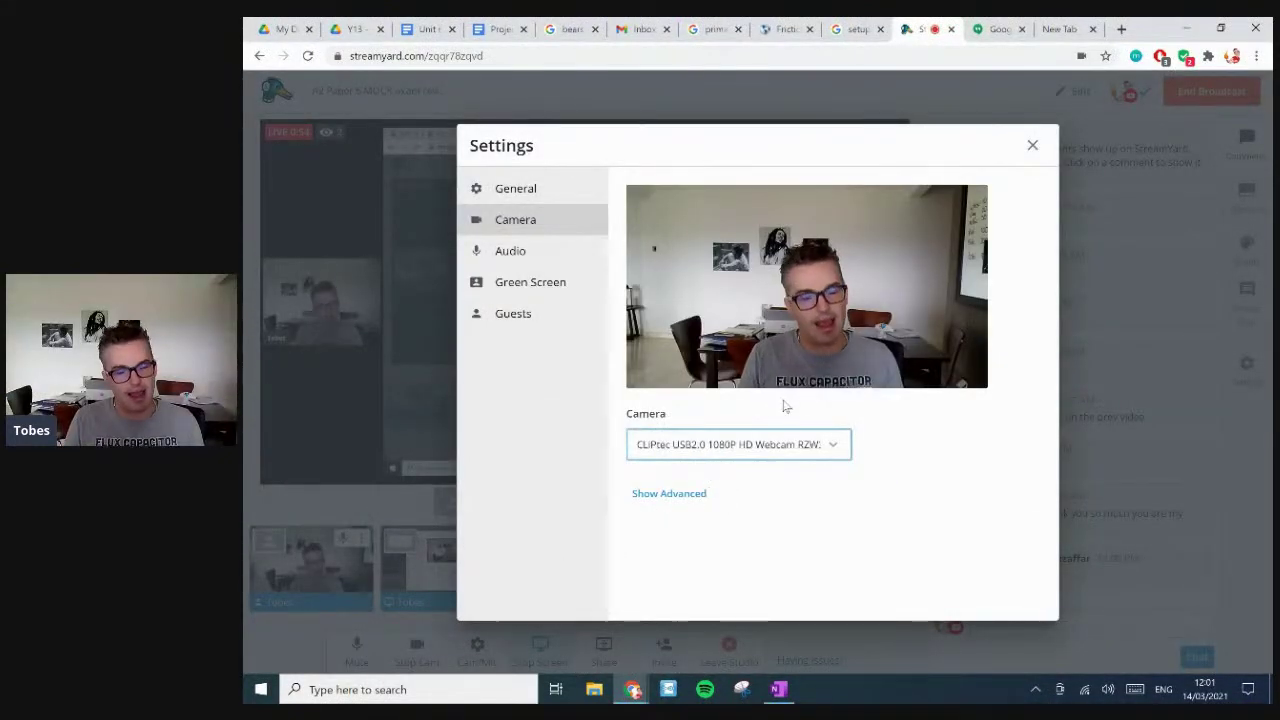
mouse_move(920, 375)
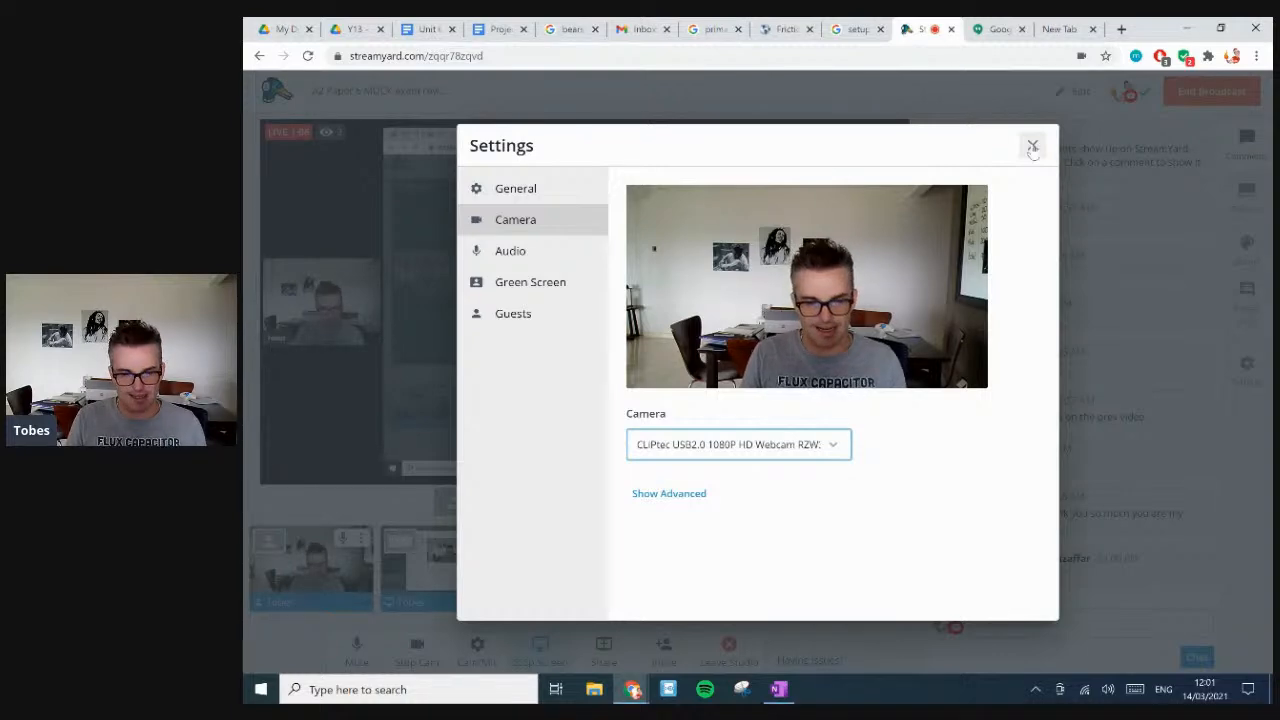
click(1031, 147)
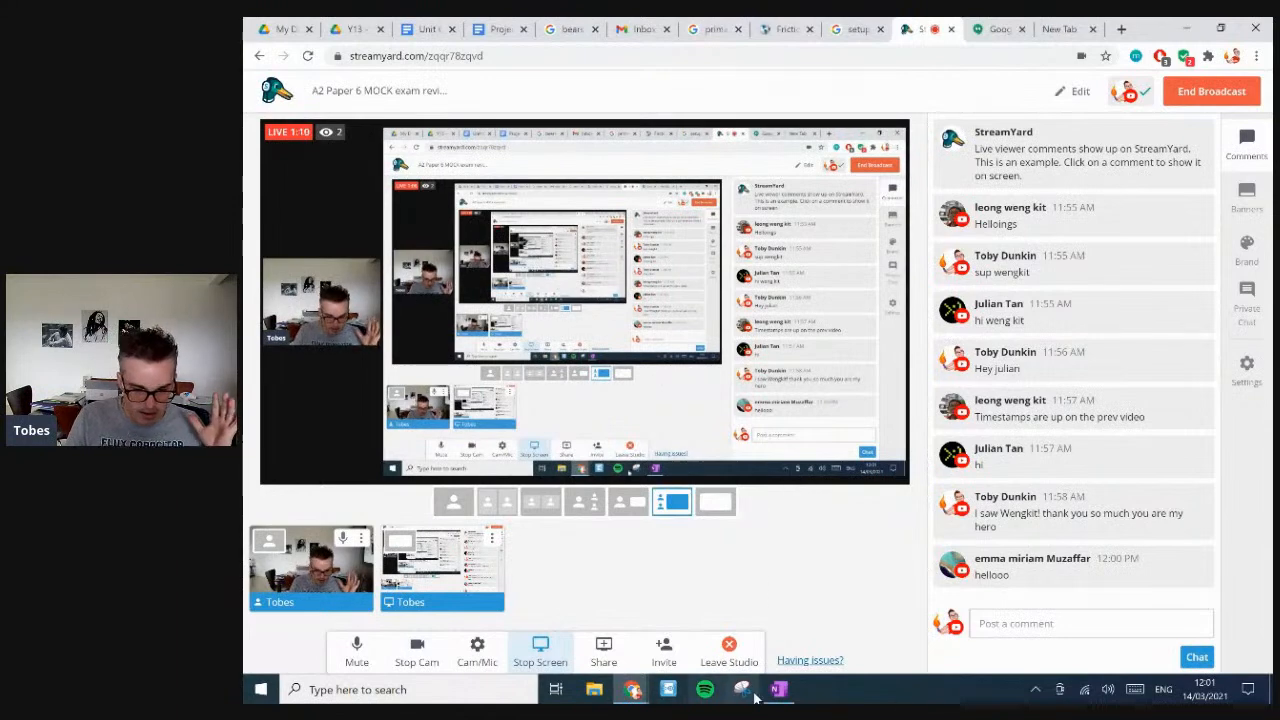
- Bring OneNote forward and scroll past the mock paper's cover sheet to Question 1
click(776, 688)
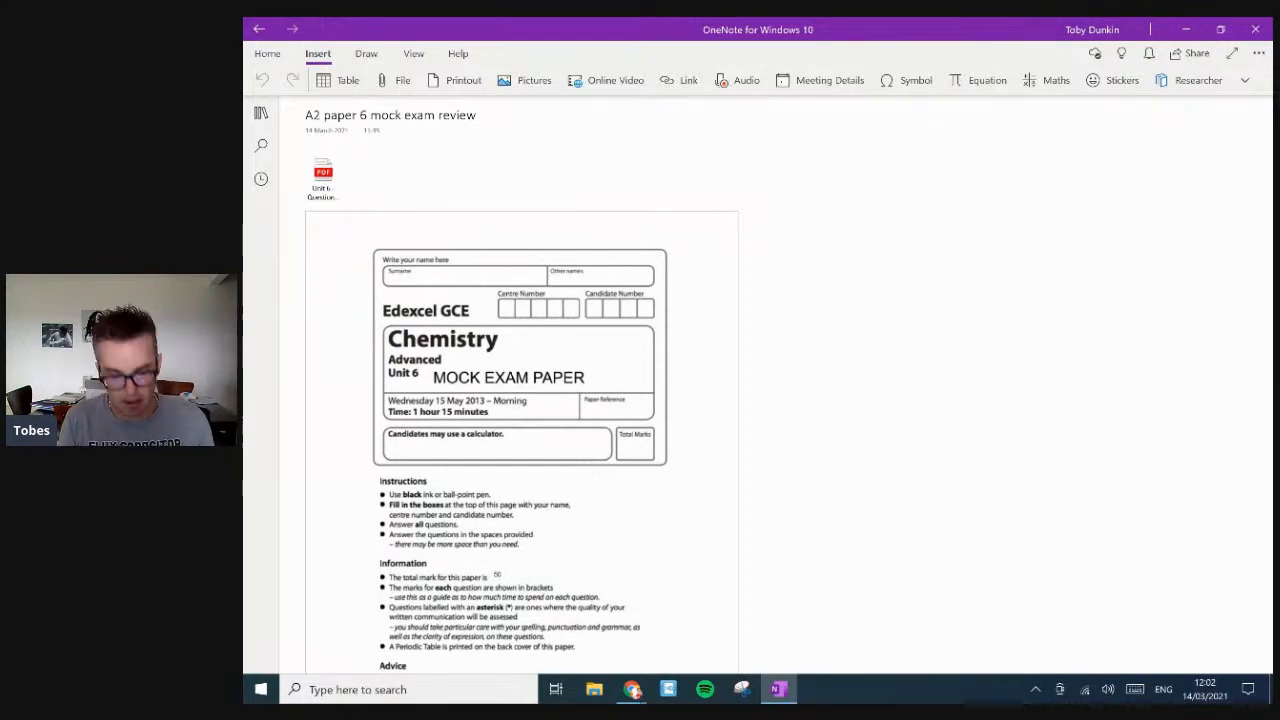
scroll(down, 3)
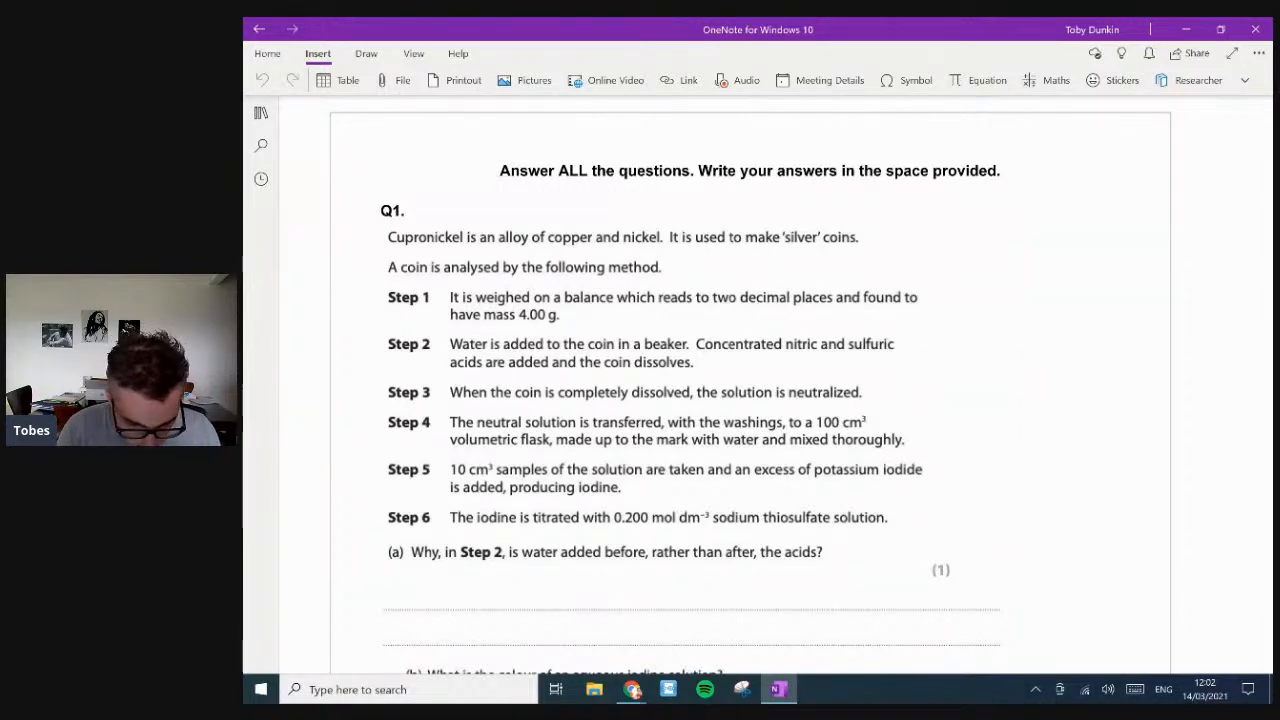
- Scroll through Question 1 parts (a) to (c) toward a blank area of the page
scroll(down, 3)
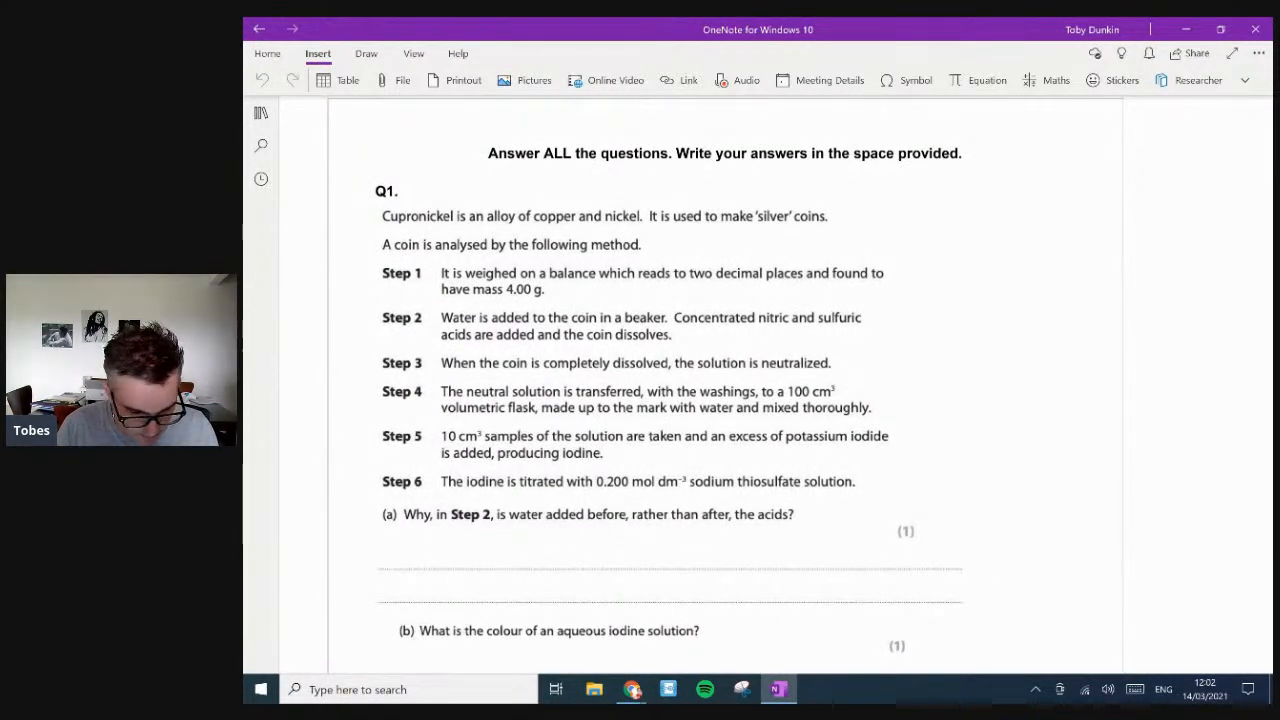
scroll(down, 3)
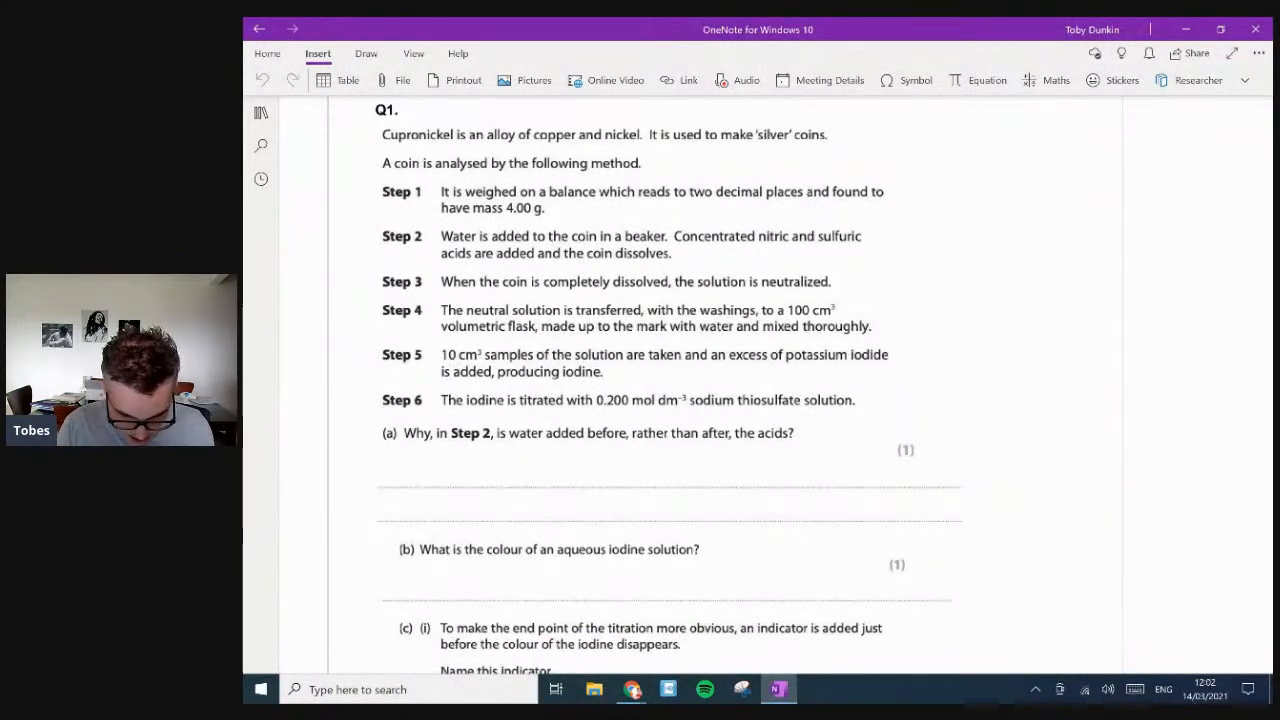
scroll(down, 3)
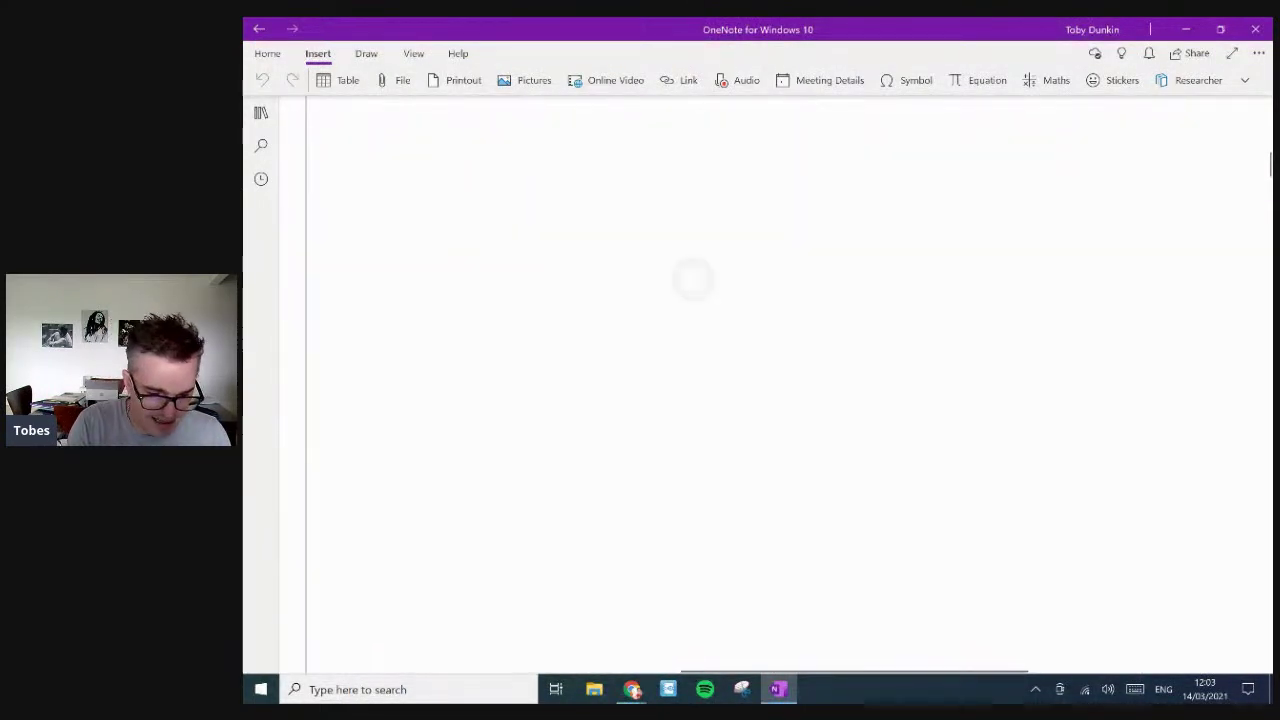
- Sketch two black-pen beakers: water into conc HNO3/H2SO4 versus acid into water
click(365, 53)
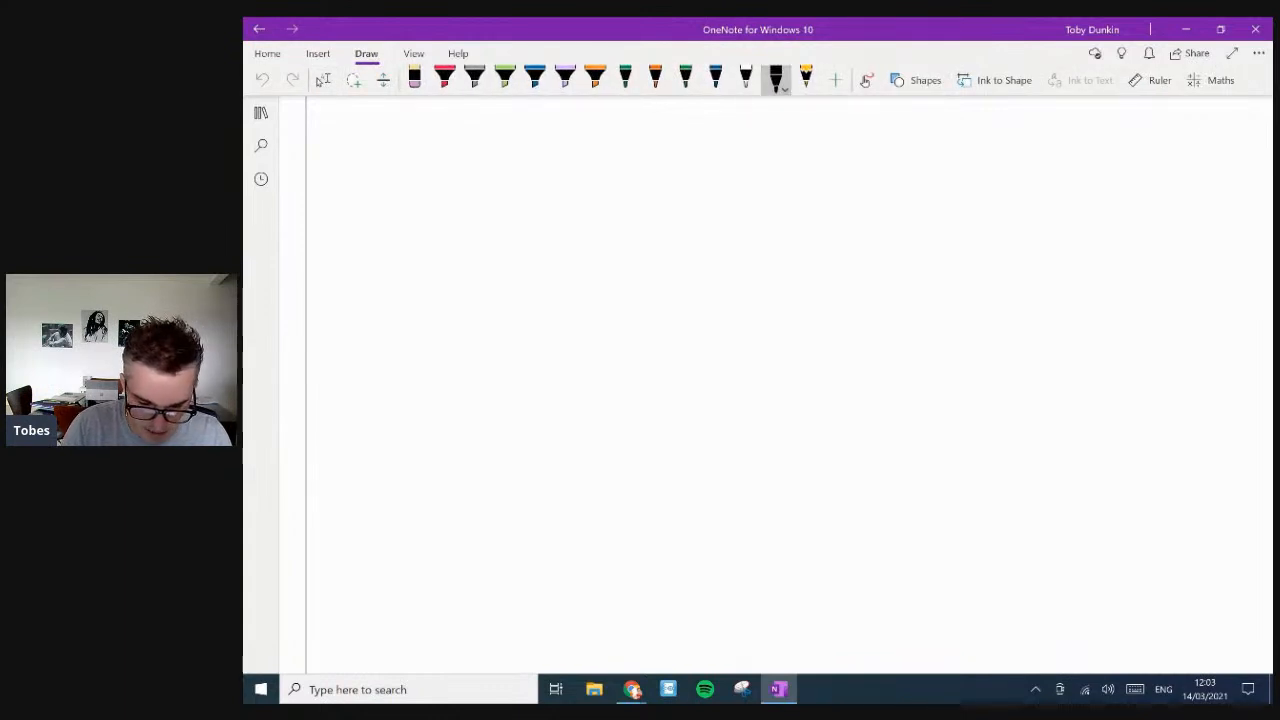
click(622, 338)
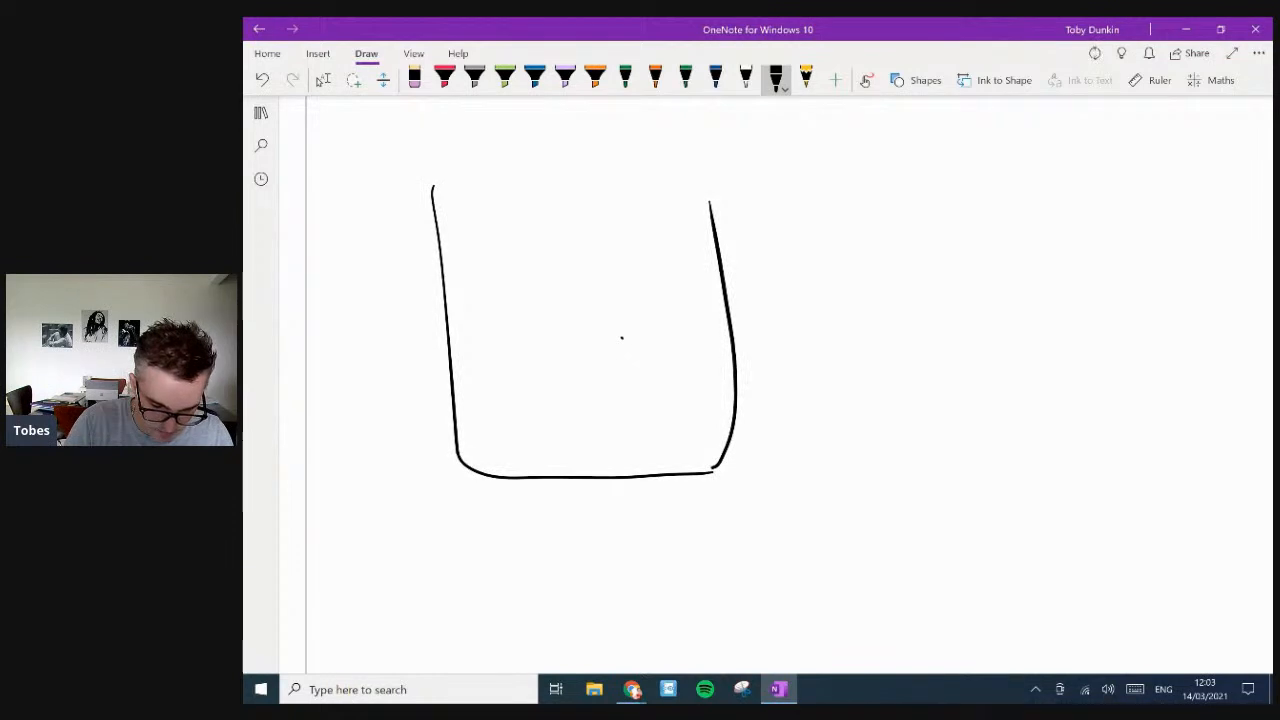
drag(470, 465, 710, 462)
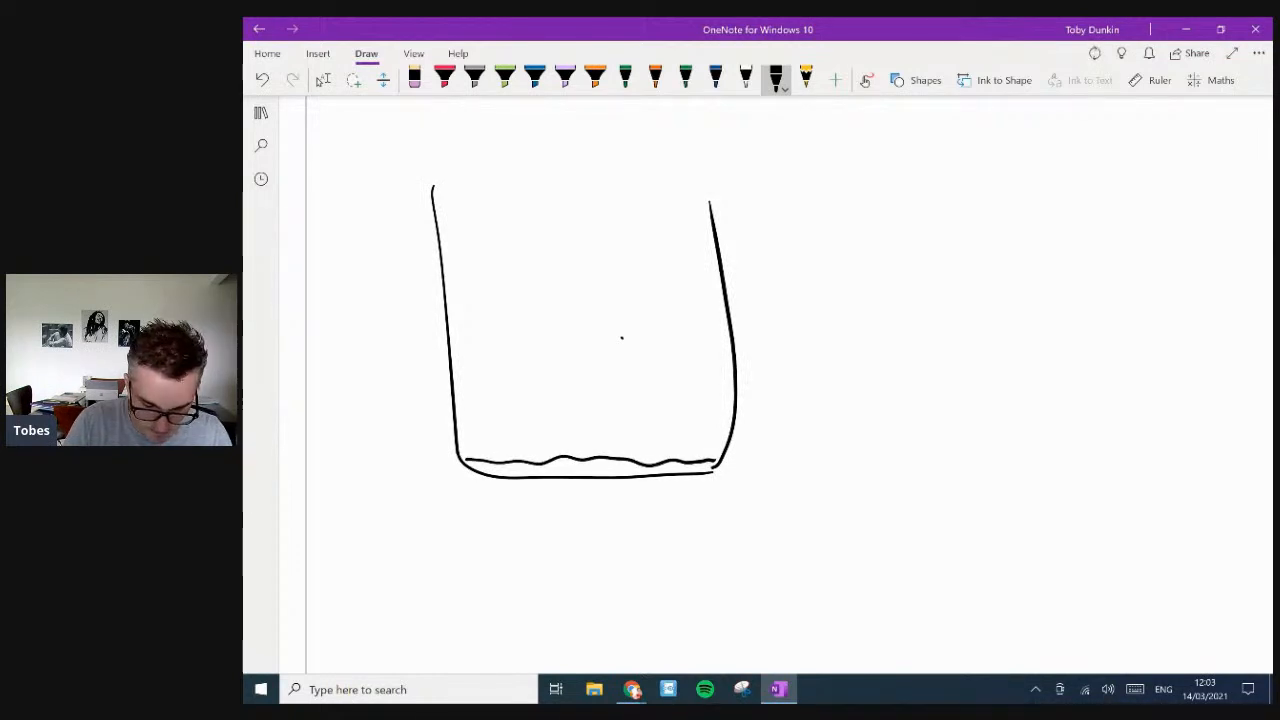
drag(710, 470, 700, 560)
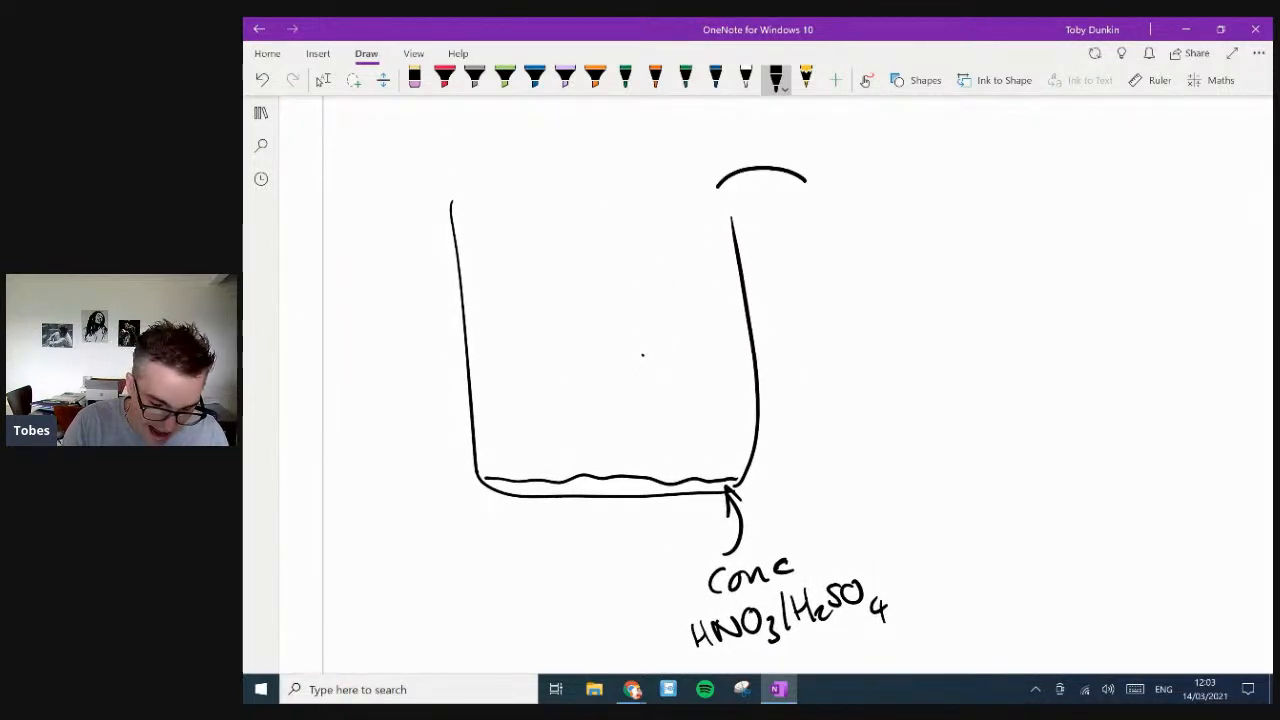
drag(790, 175, 685, 330)
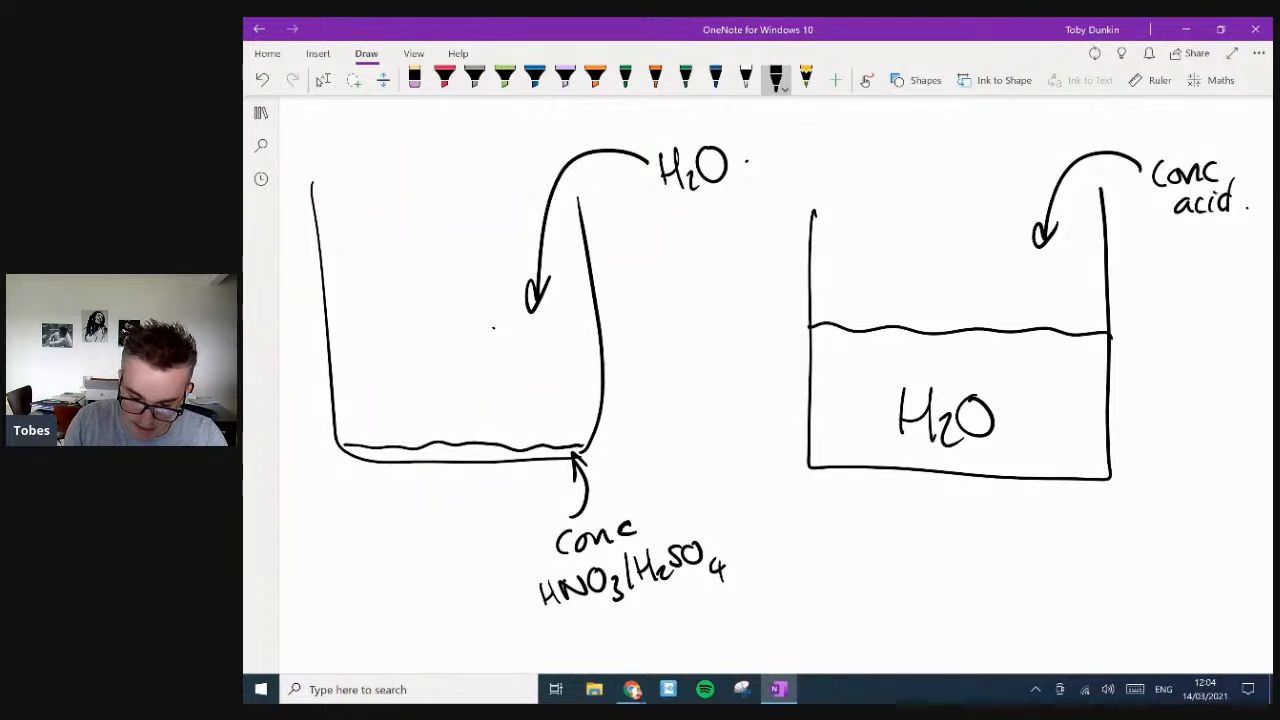
drag(1045, 270, 1042, 320)
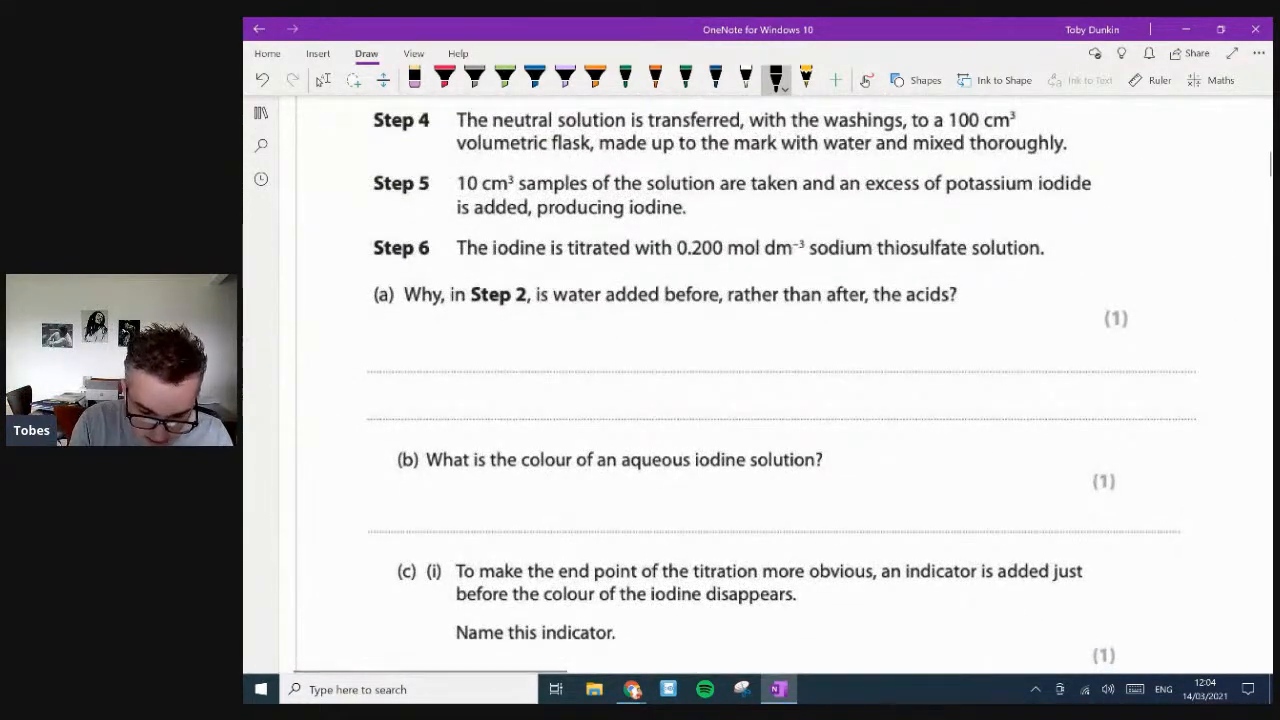
- In red, handwrite the first Q1(a) bullet: 'the reaction is very exothermic'
click(645, 78)
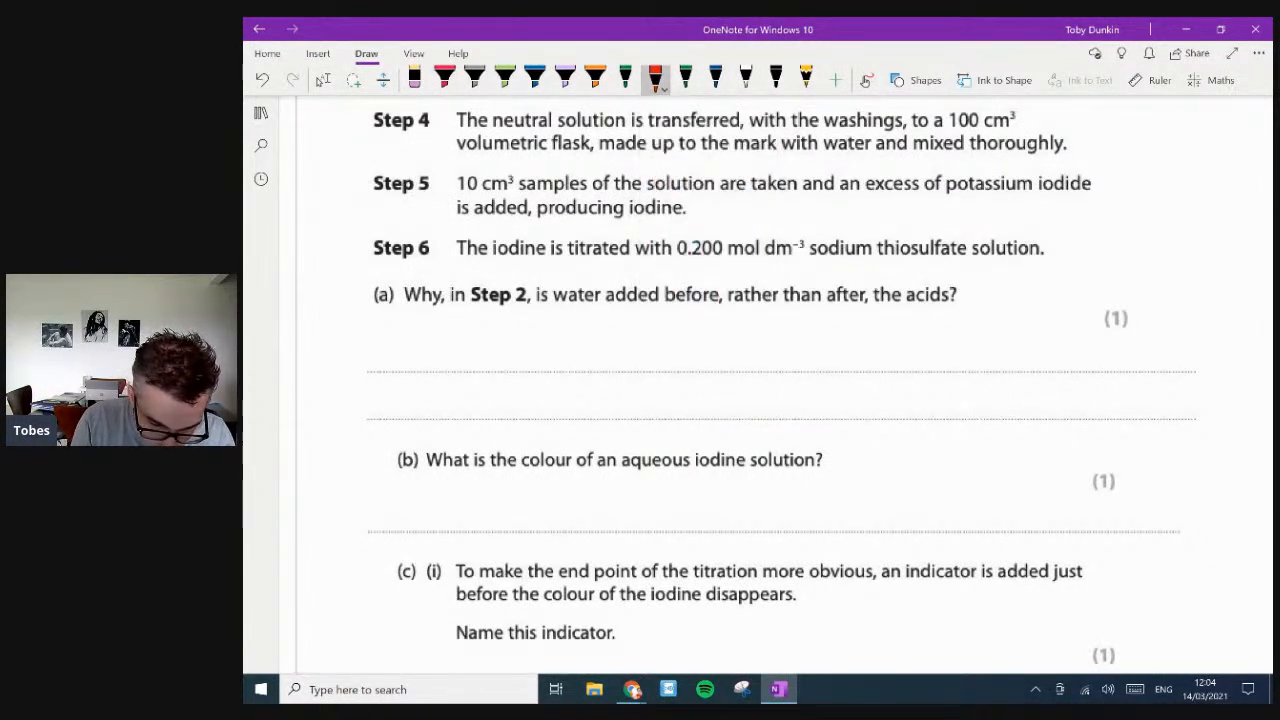
click(381, 363)
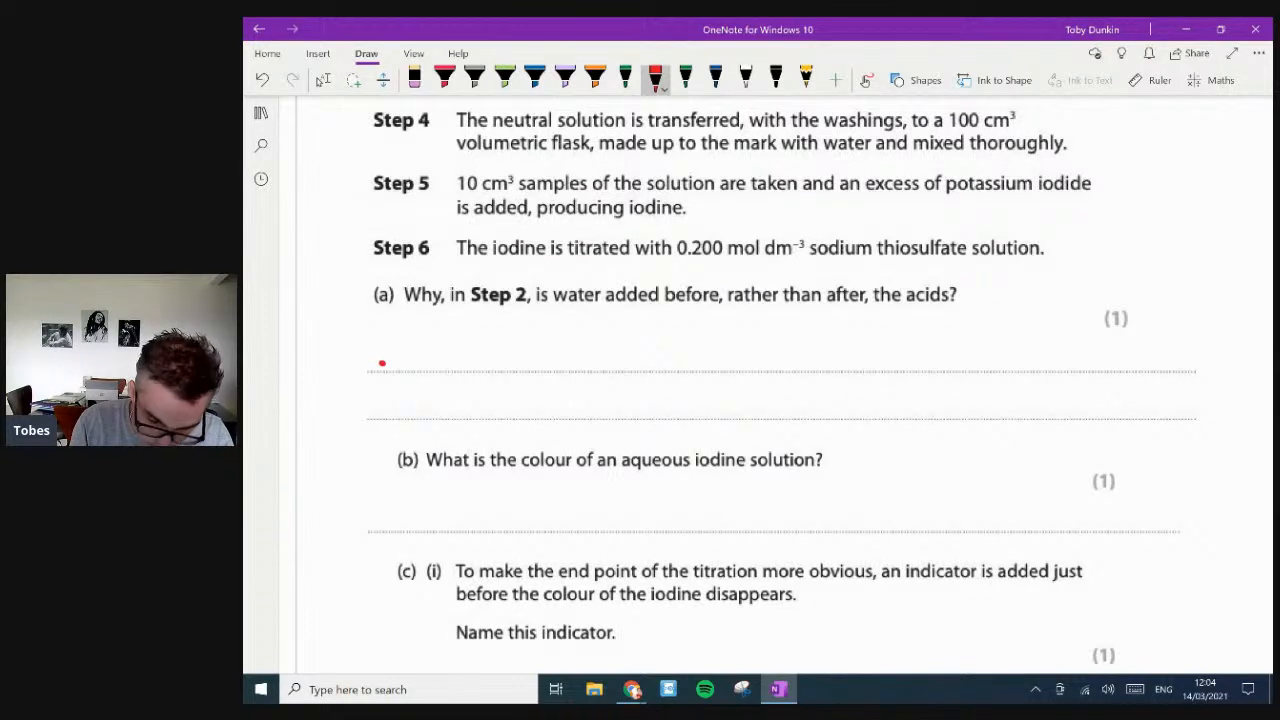
drag(405, 360, 455, 360)
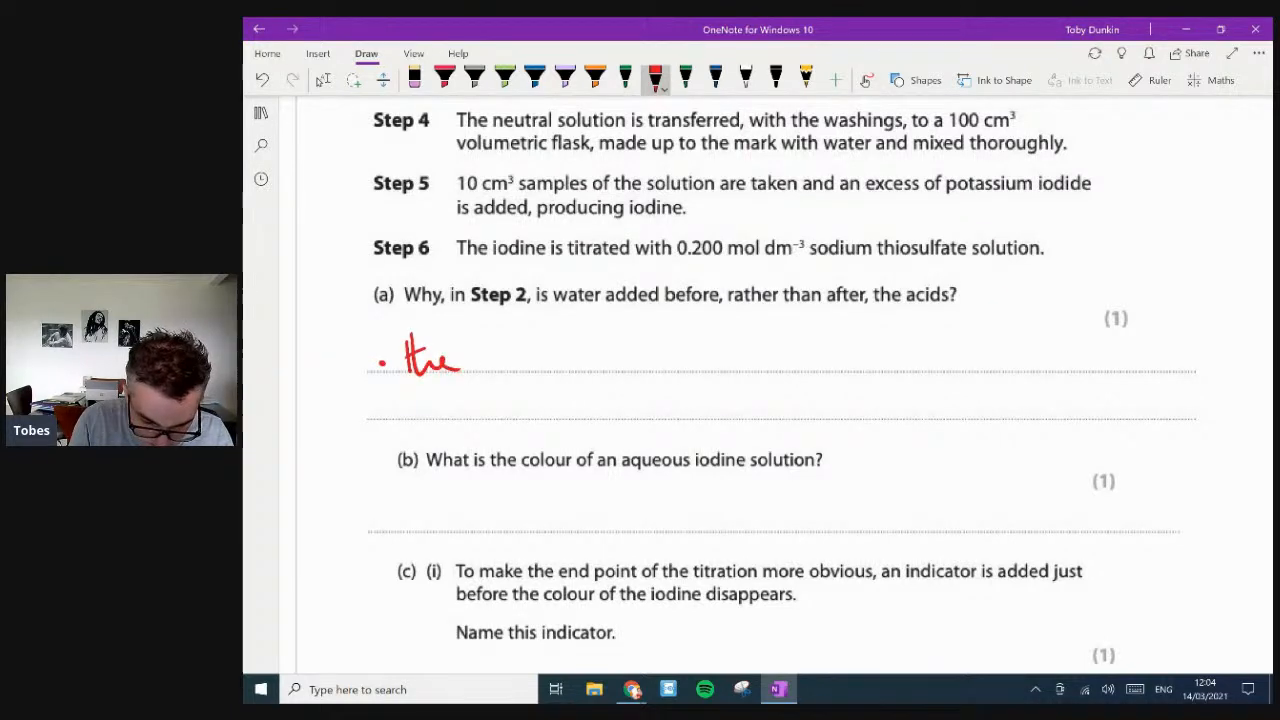
drag(470, 355, 585, 358)
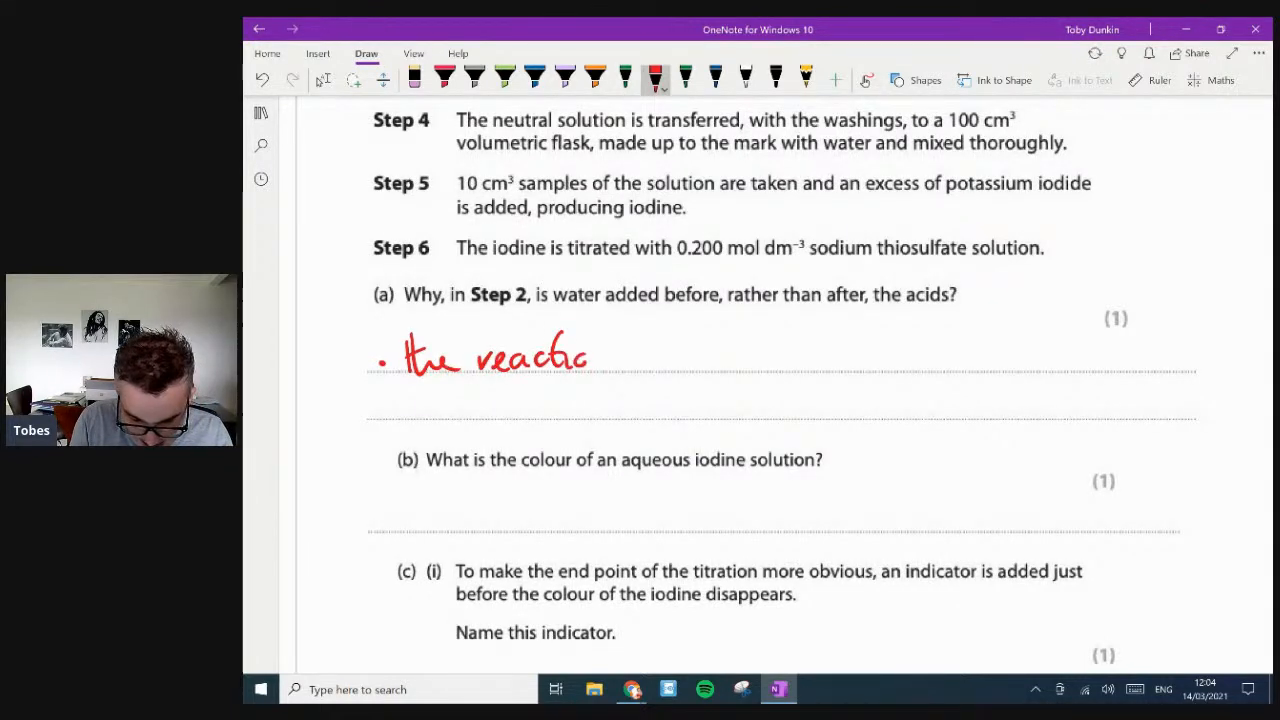
drag(585, 355, 720, 355)
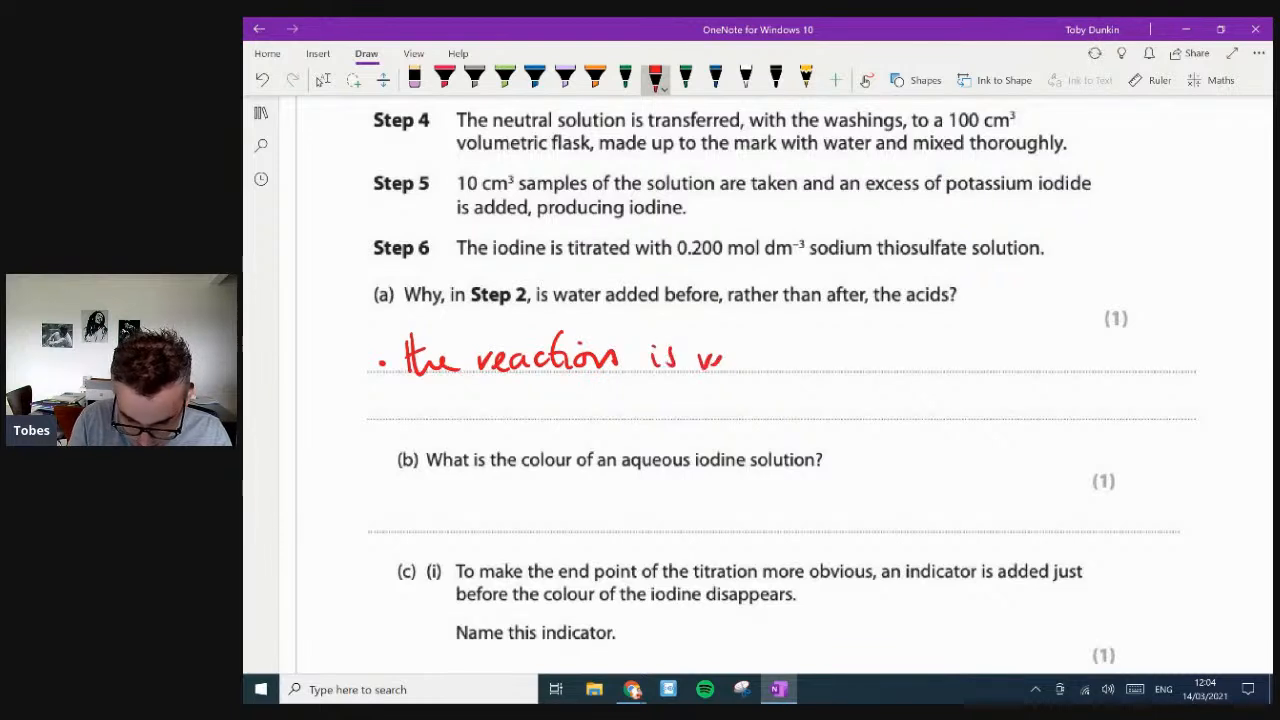
drag(720, 355, 840, 370)
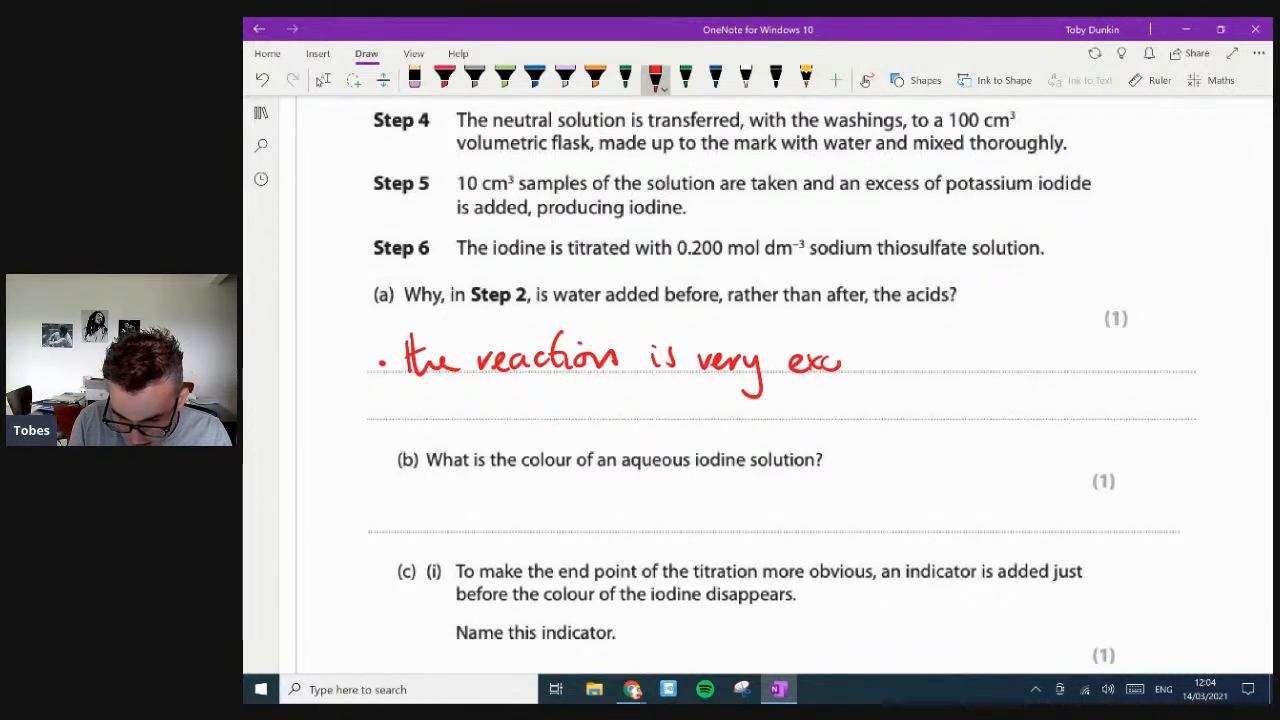
drag(840, 358, 915, 358)
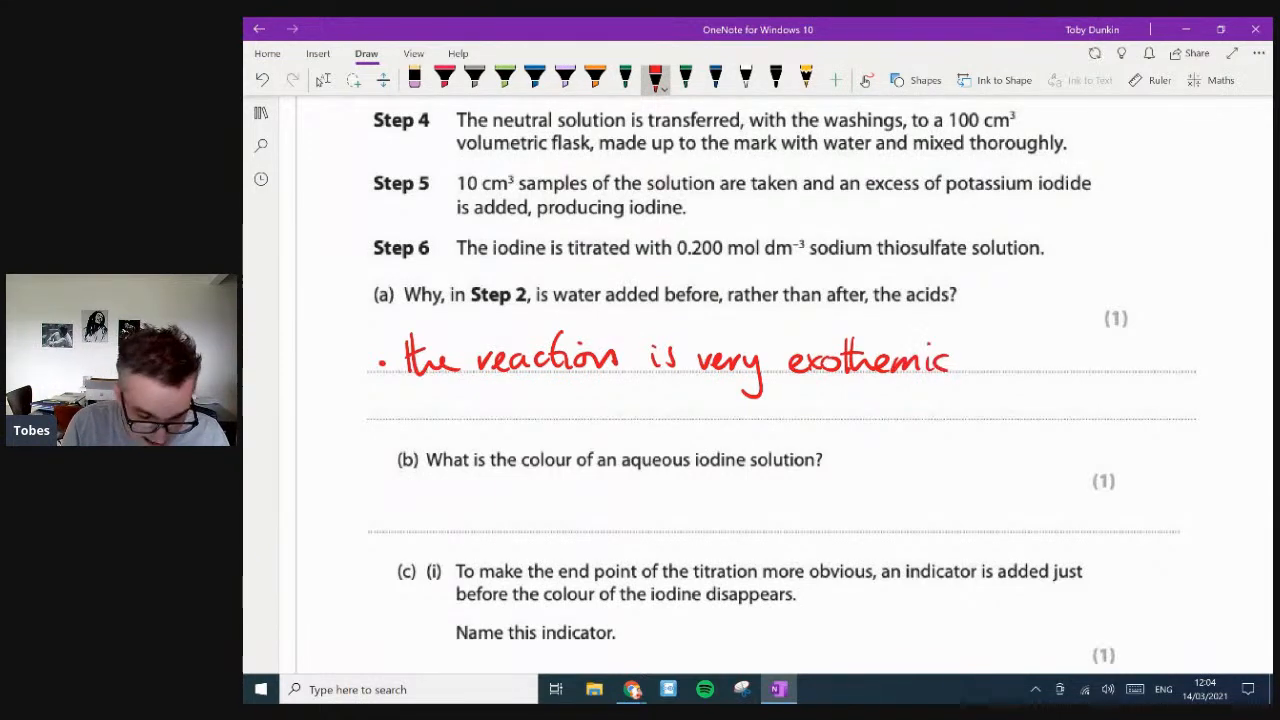
- Handwrite the second bullet: 'could boil acids and release corrosive gas'
drag(388, 410, 430, 415)
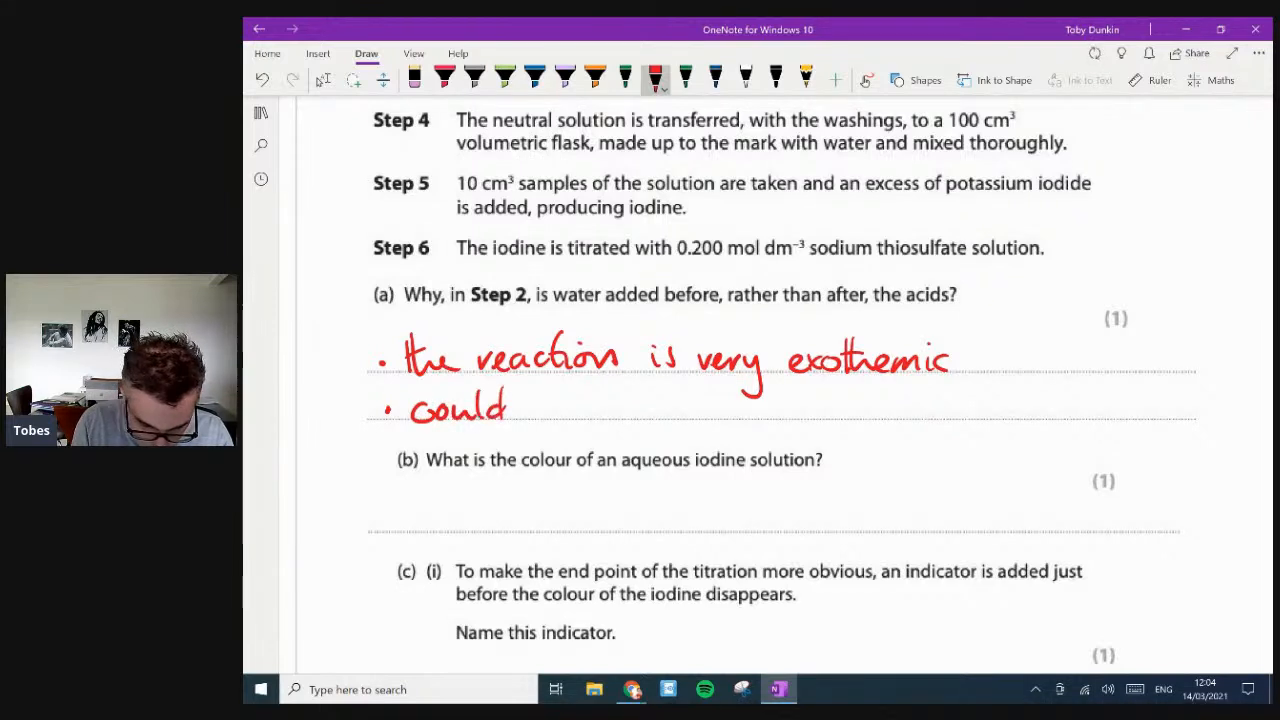
drag(530, 405, 600, 410)
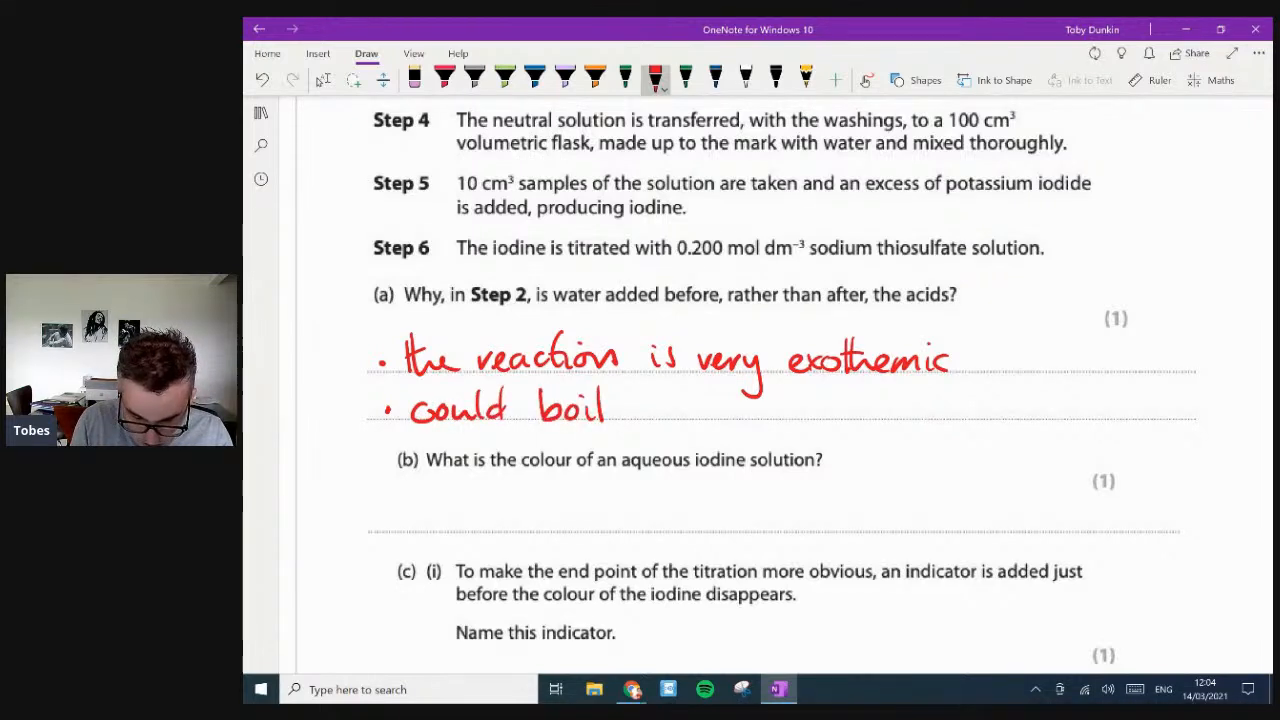
drag(610, 408, 680, 408)
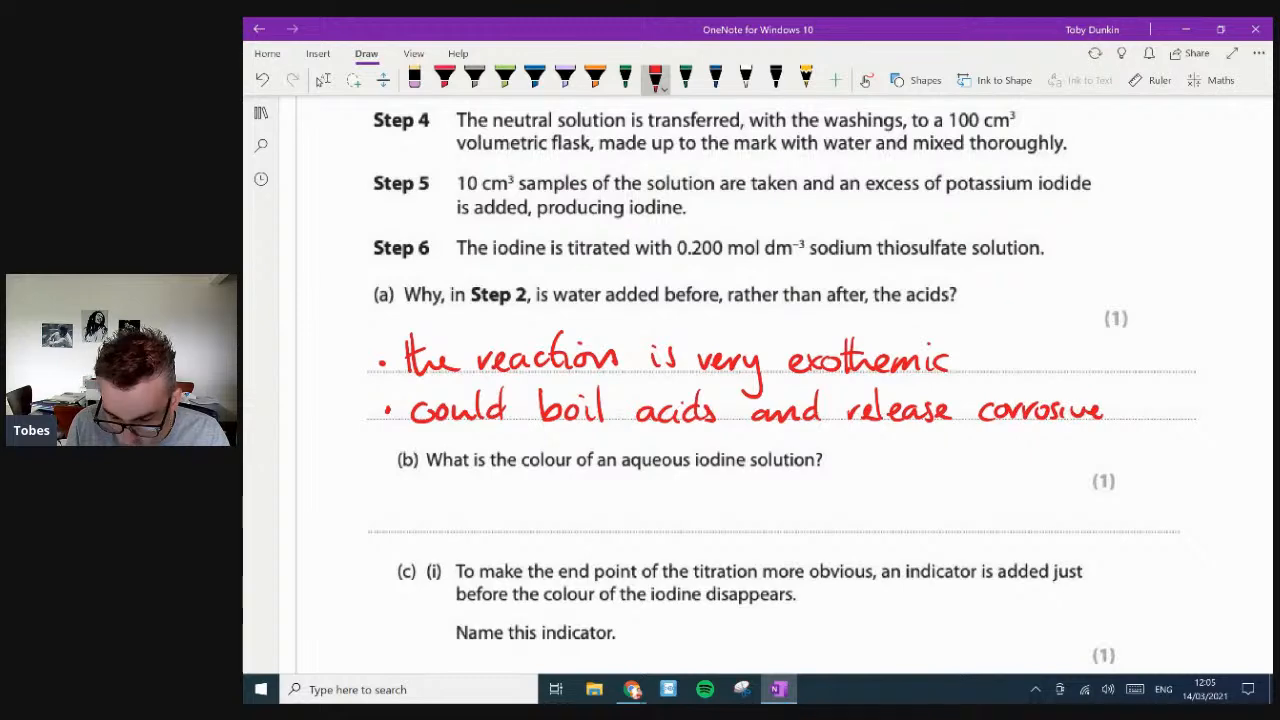
drag(1130, 410, 1205, 420)
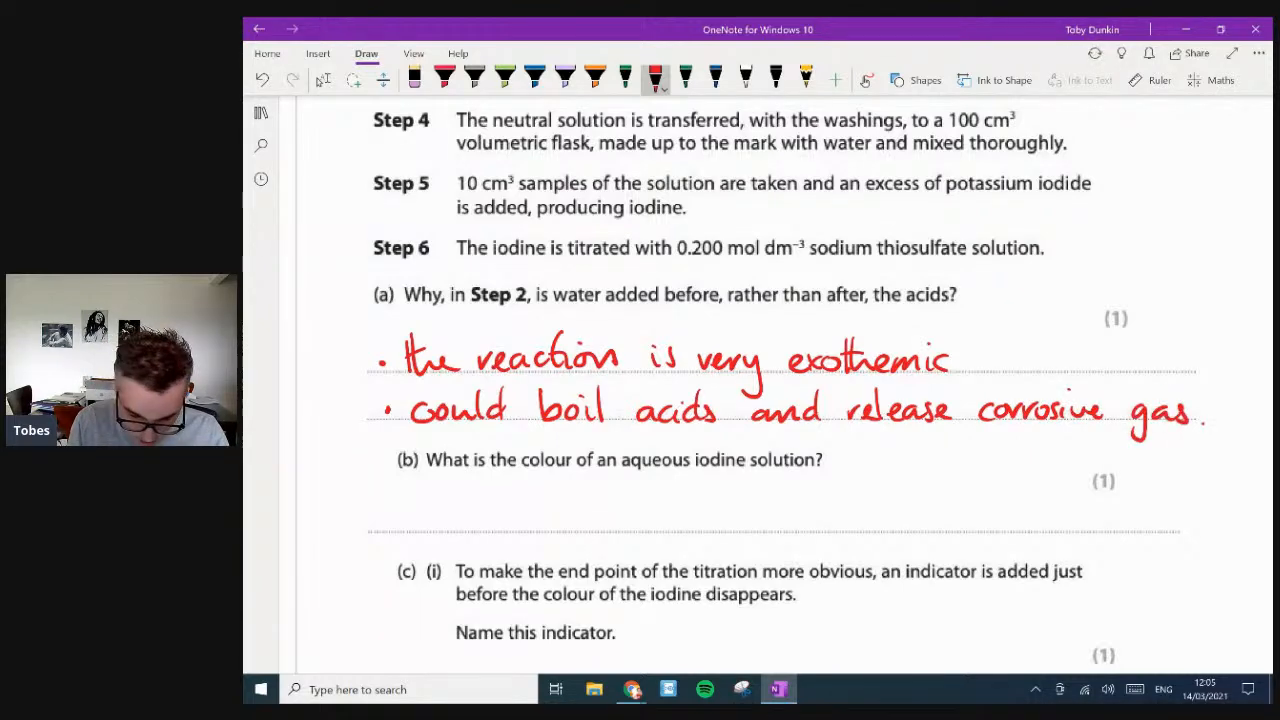
- Scroll down and draw a new empty beaker outline
scroll(down, 3)
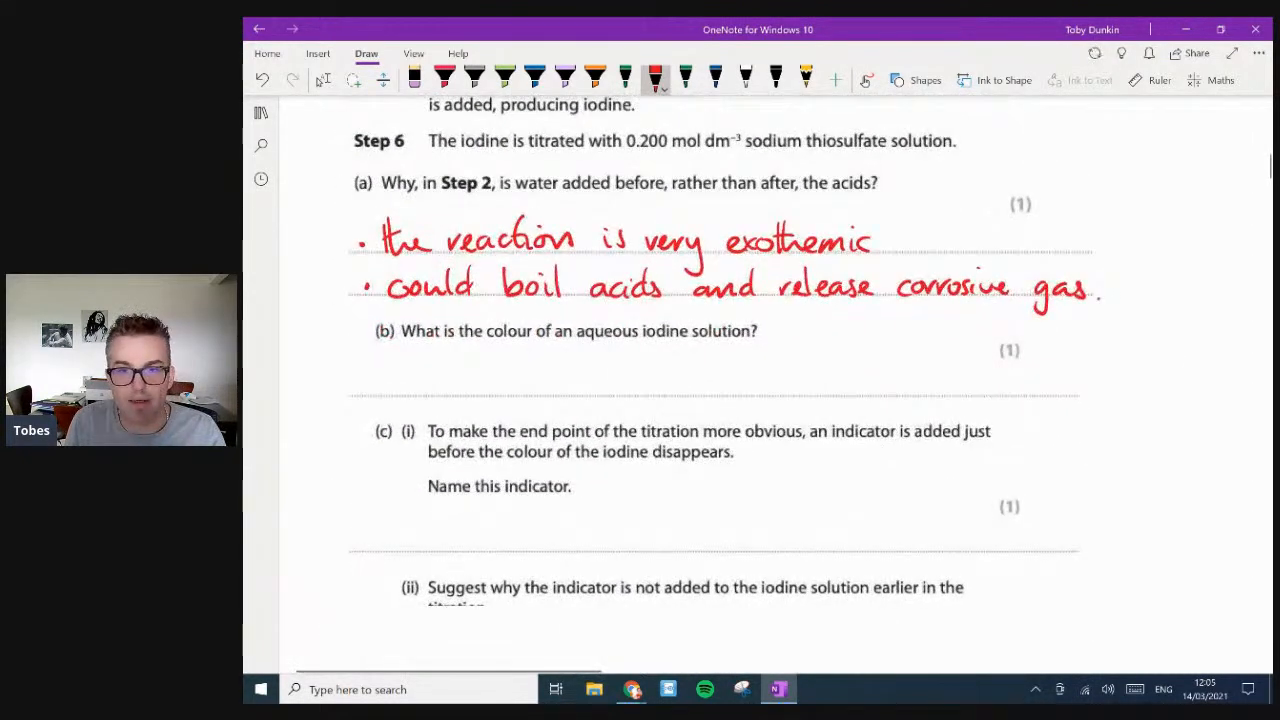
scroll(down, 3)
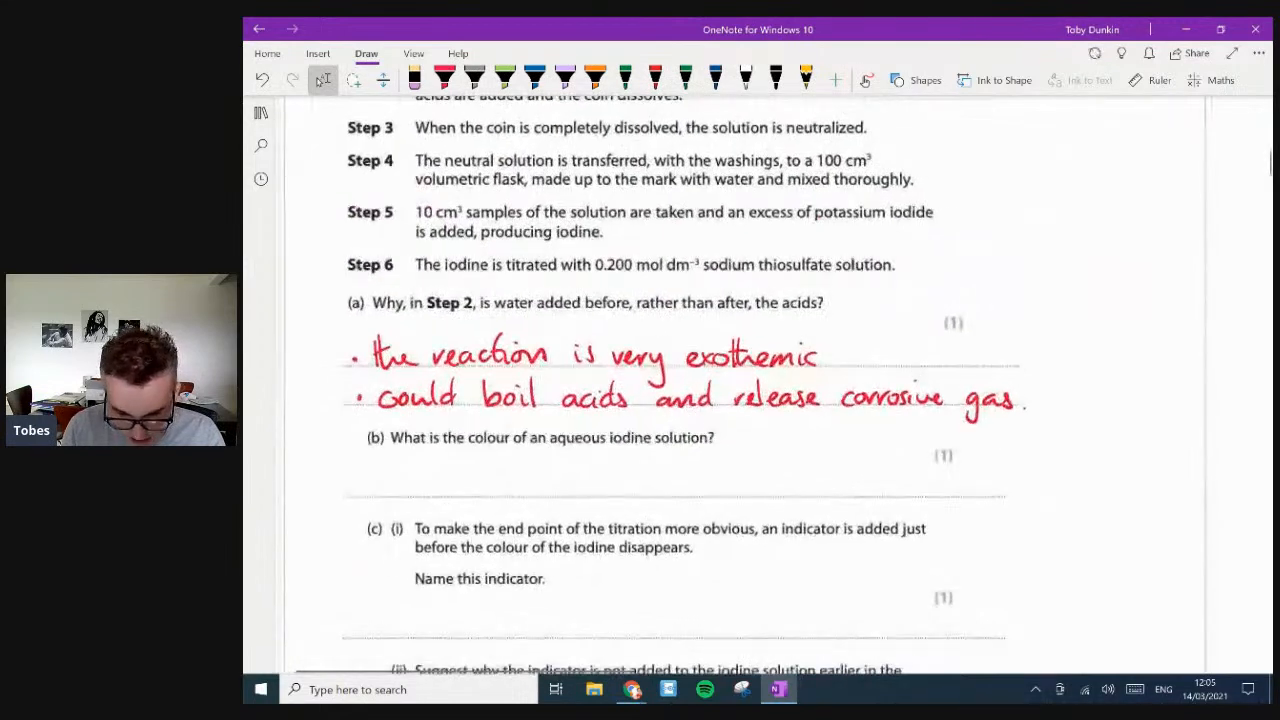
scroll(down, 3)
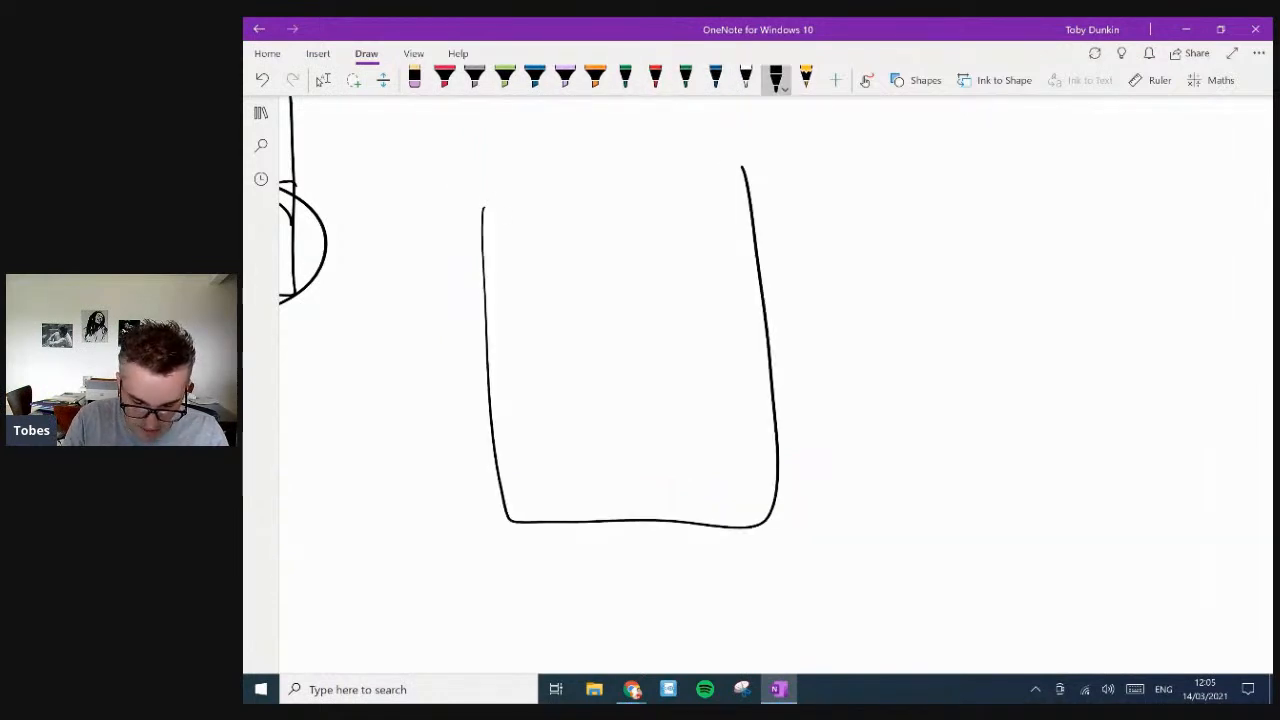
drag(485, 295, 760, 295)
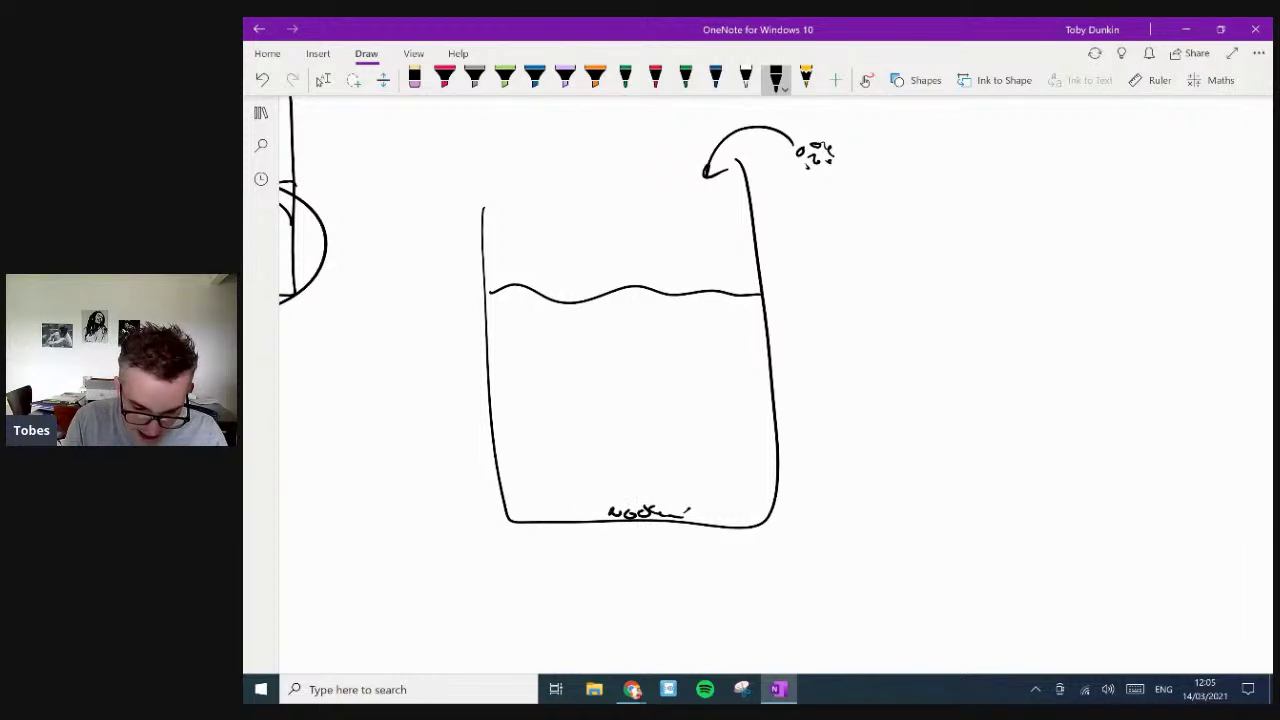
- Pick a pale highlighter colour for shading the coin
click(598, 79)
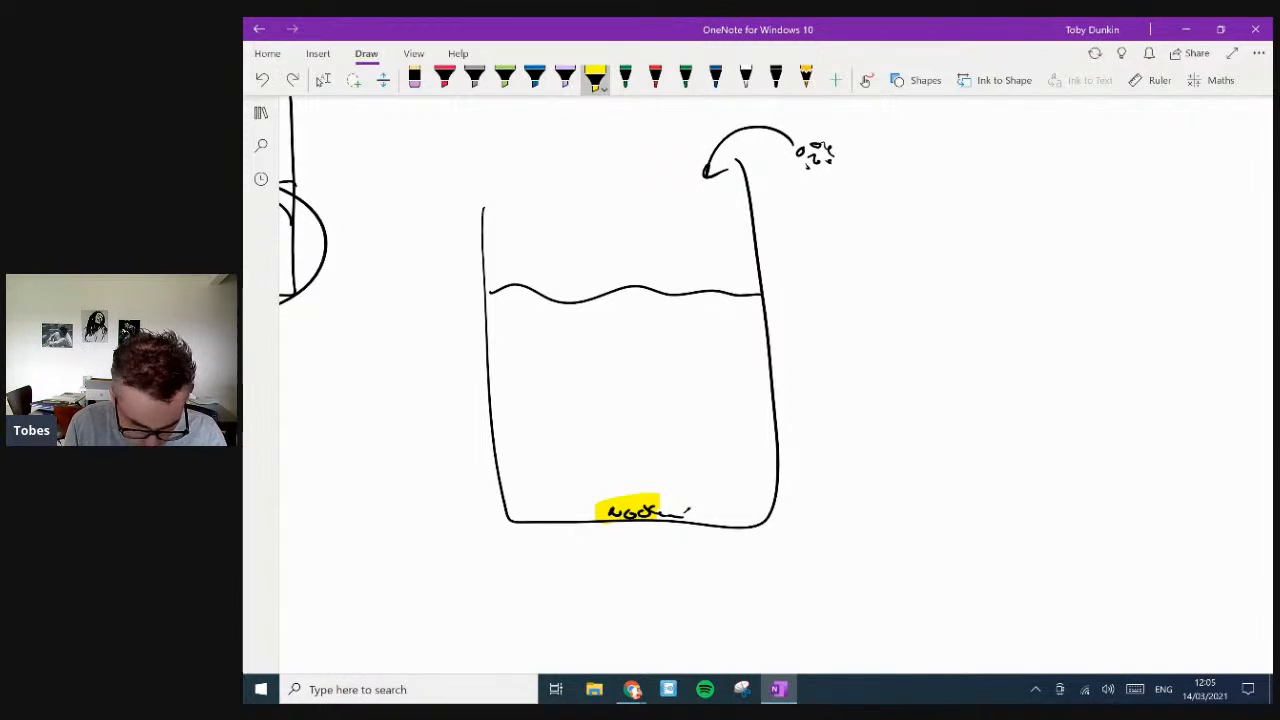
click(599, 87)
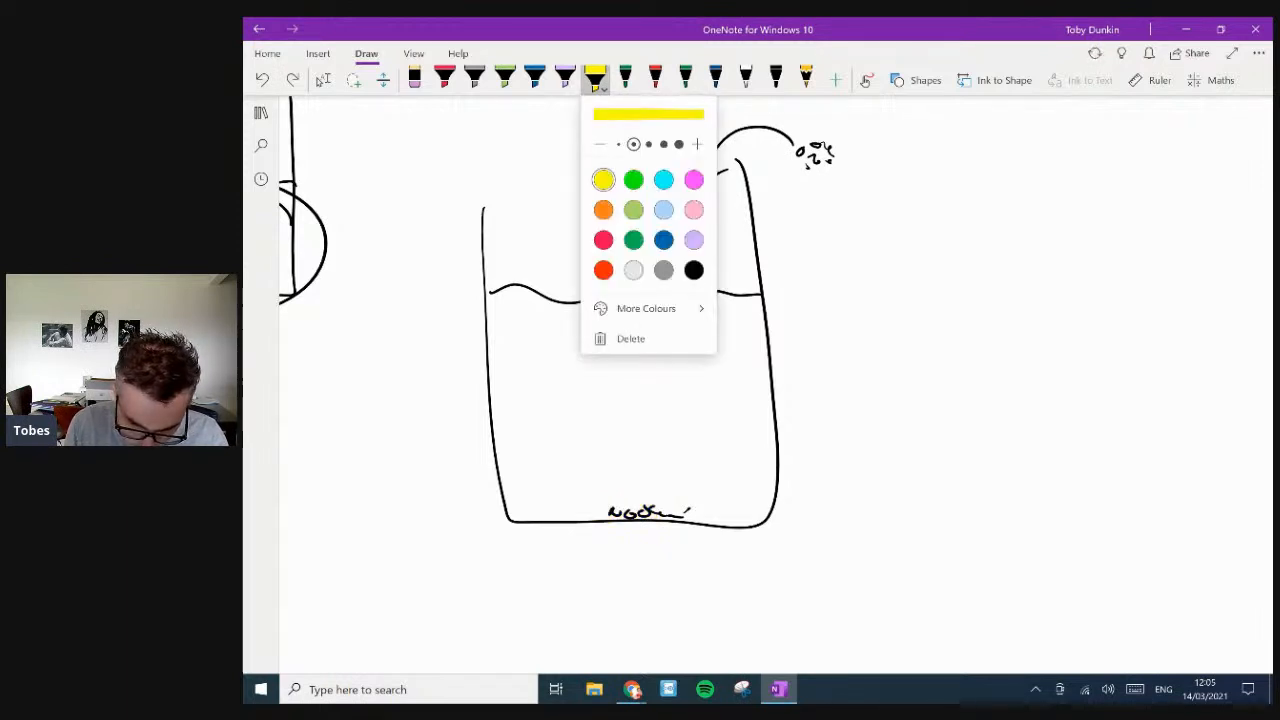
click(646, 308)
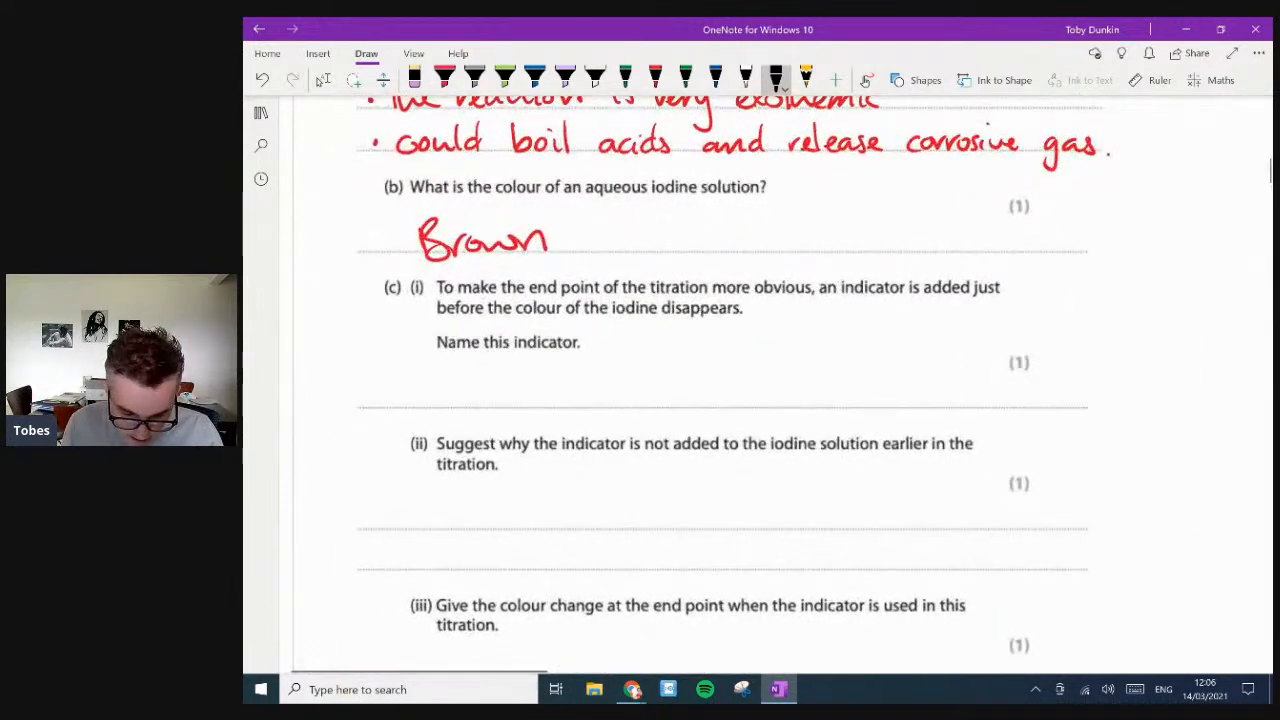
- Scroll the page to Question 1's method steps
scroll(down, 3)
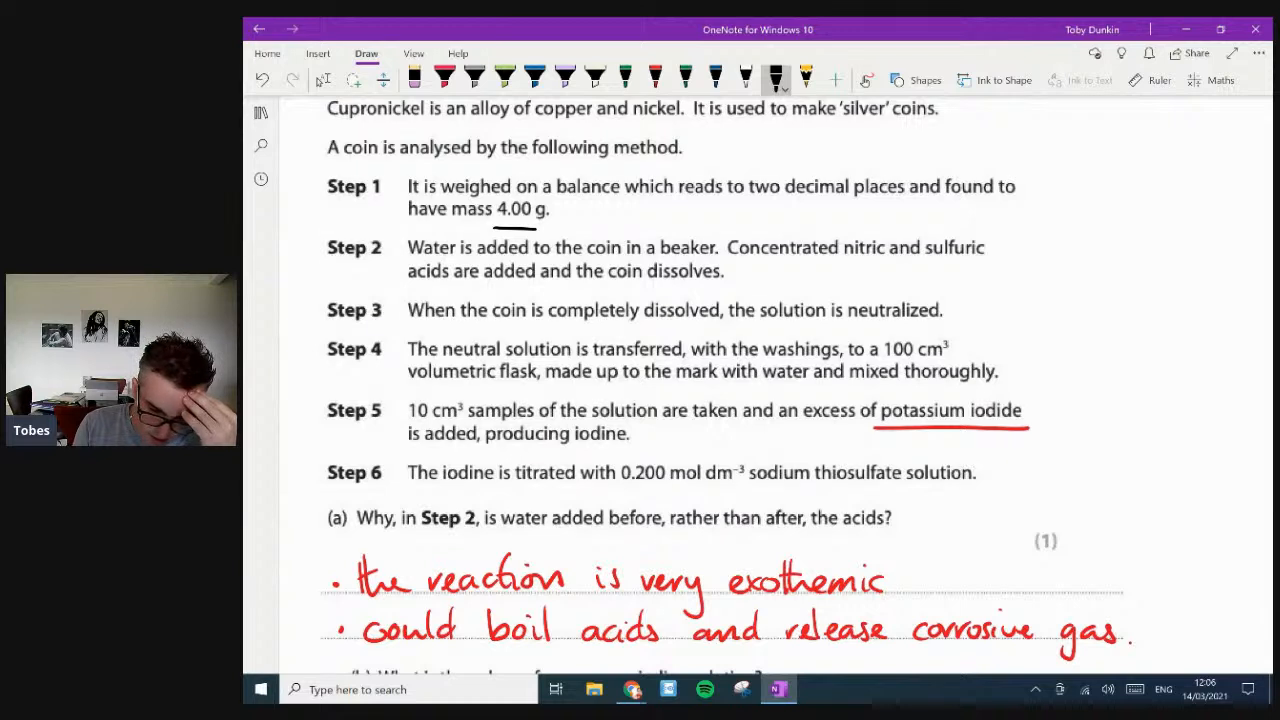
- Underline the coin-dissolving, neutralised and volumetric flask phrases in Steps 2–4
drag(408, 282, 725, 282)
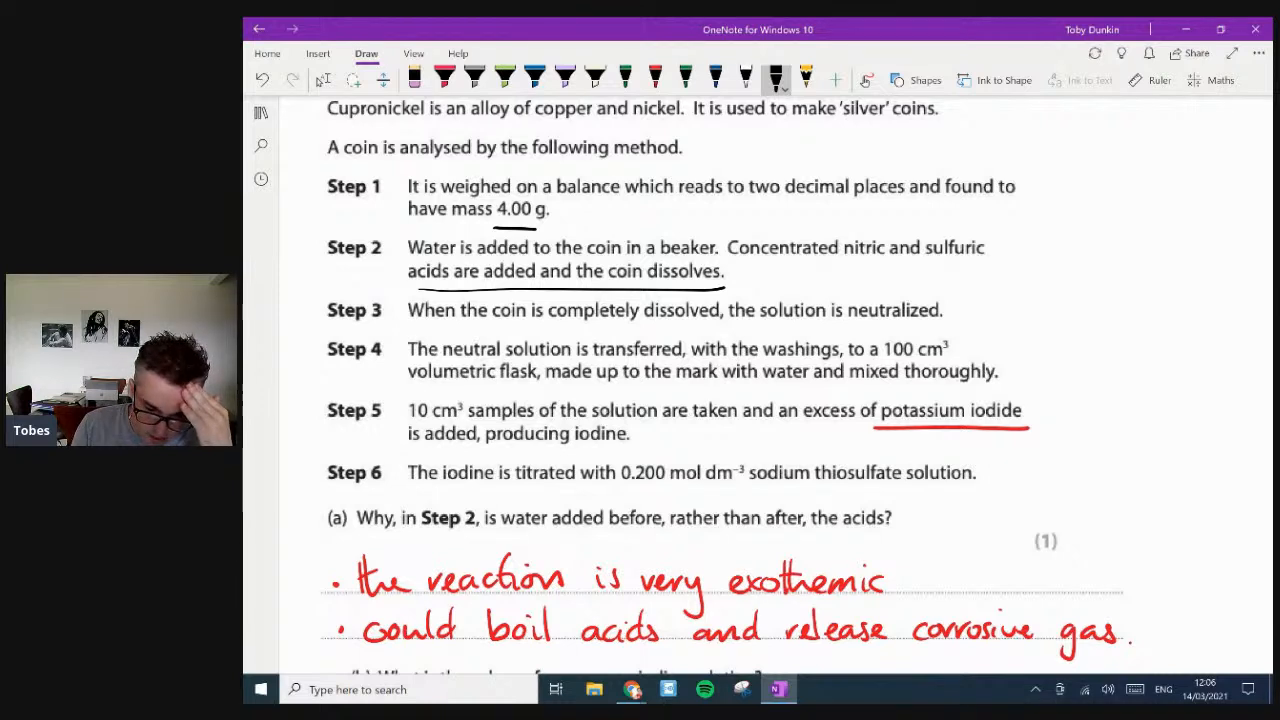
drag(748, 328, 968, 325)
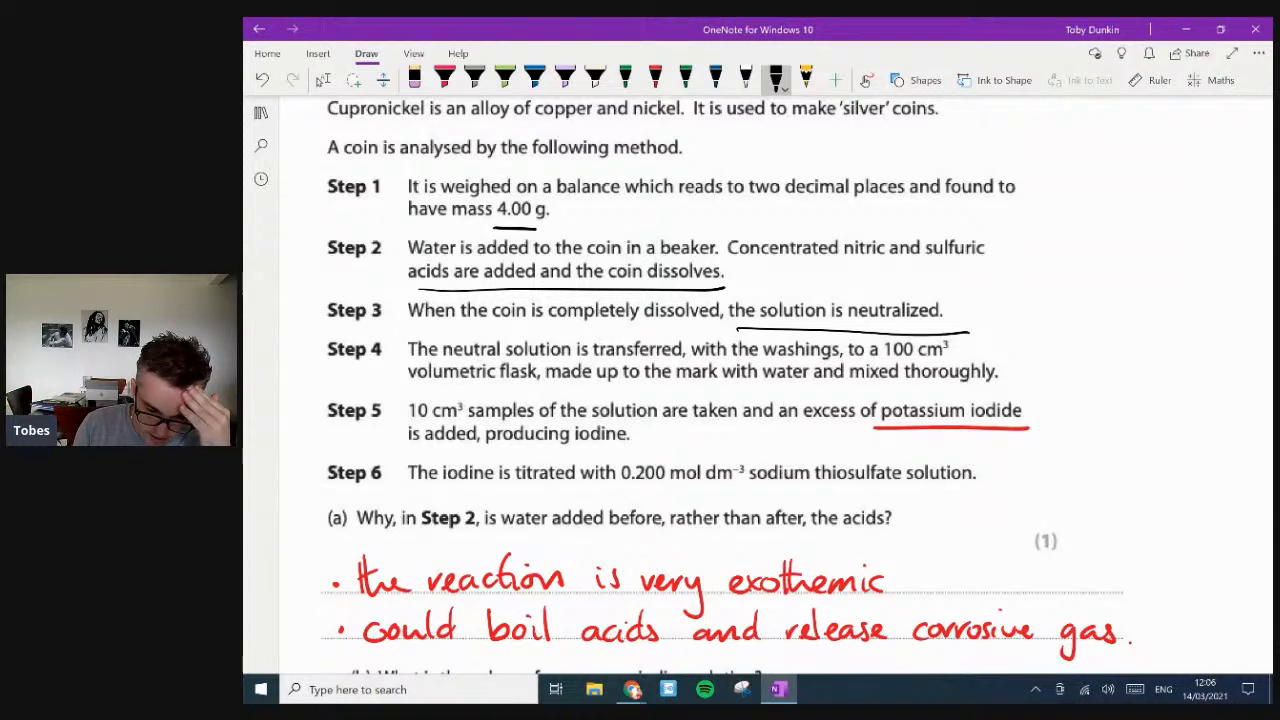
drag(407, 385, 543, 385)
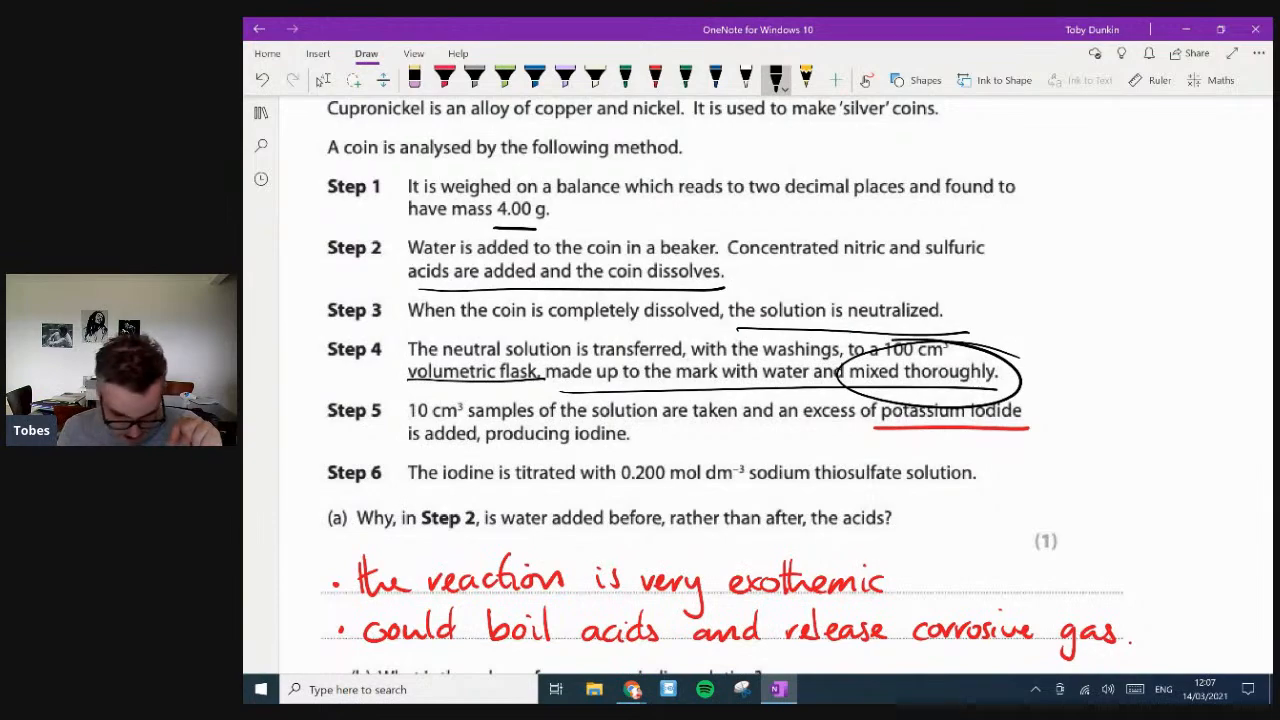
scroll(down, 3)
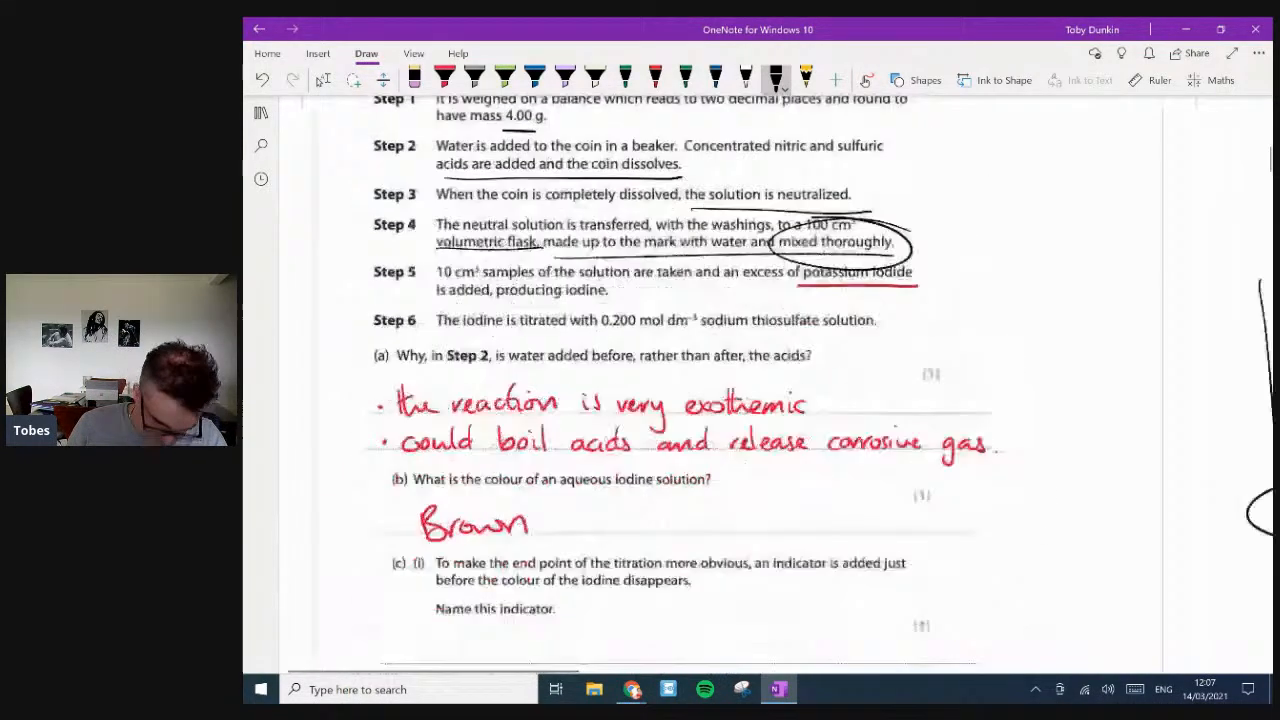
scroll(down, 3)
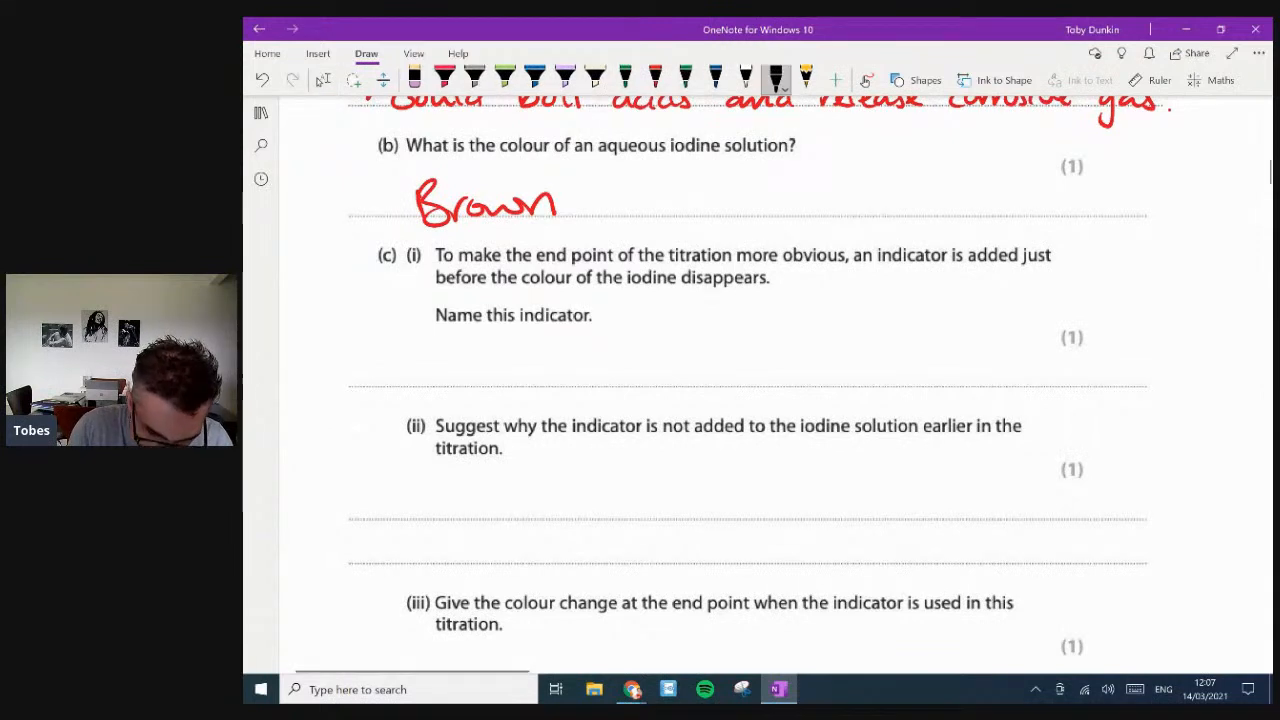
- Label KI on the sketch and set the pen colour to brown
drag(435, 355, 450, 370)
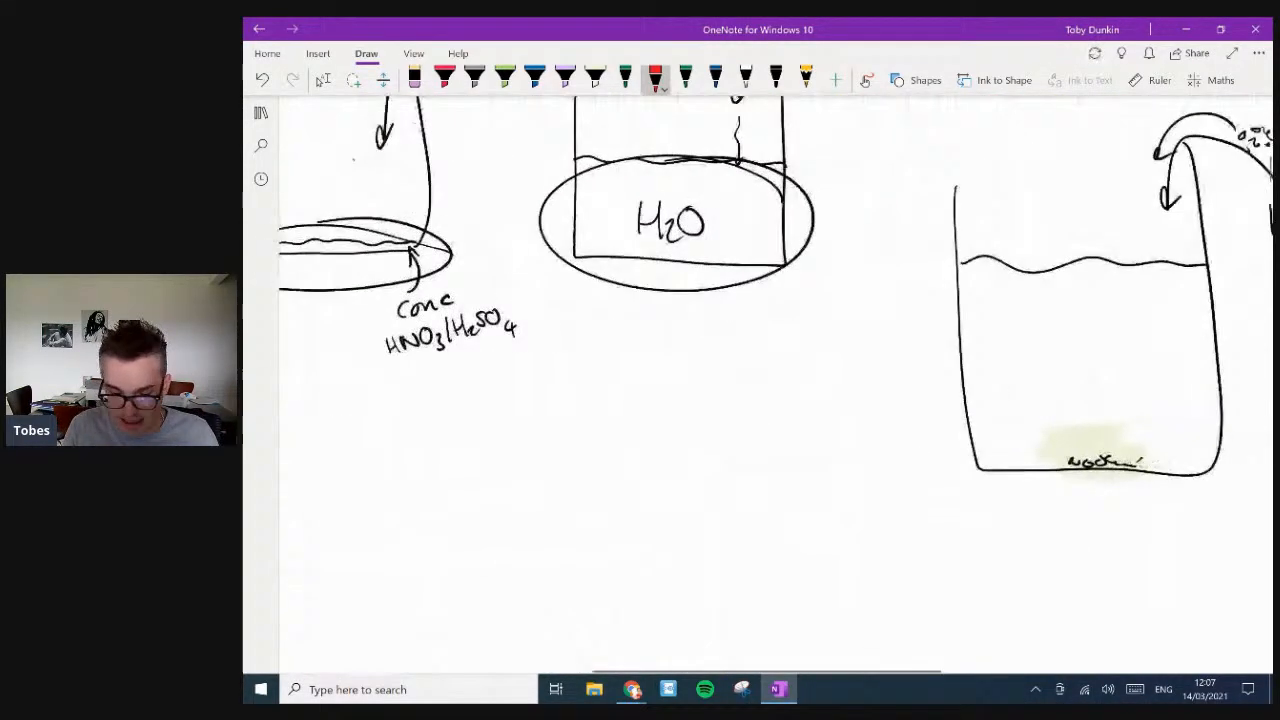
scroll(right, 3)
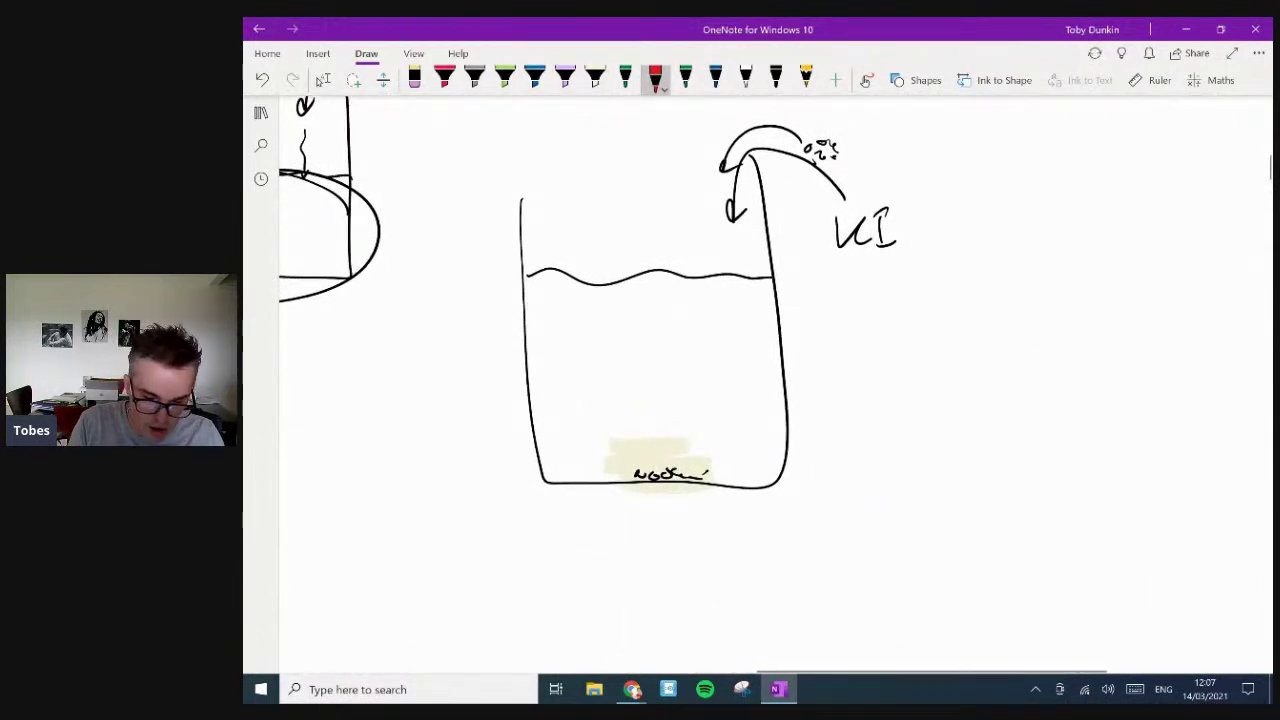
click(571, 80)
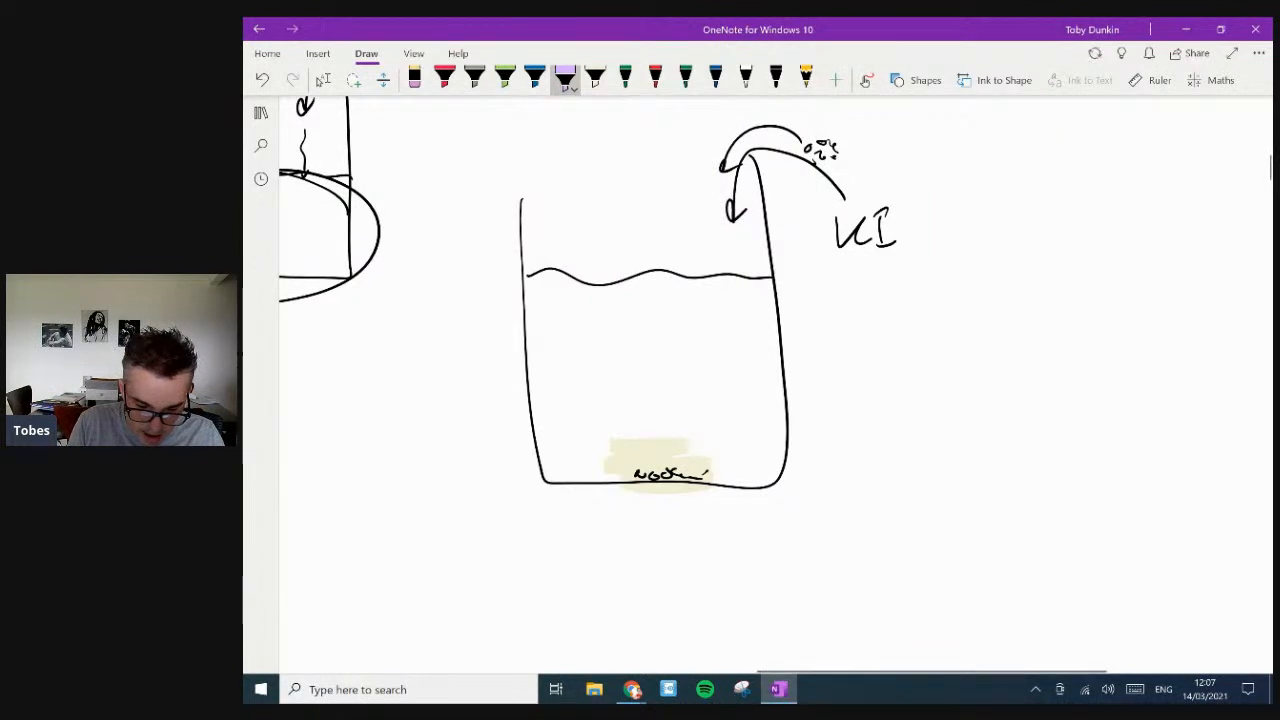
click(567, 88)
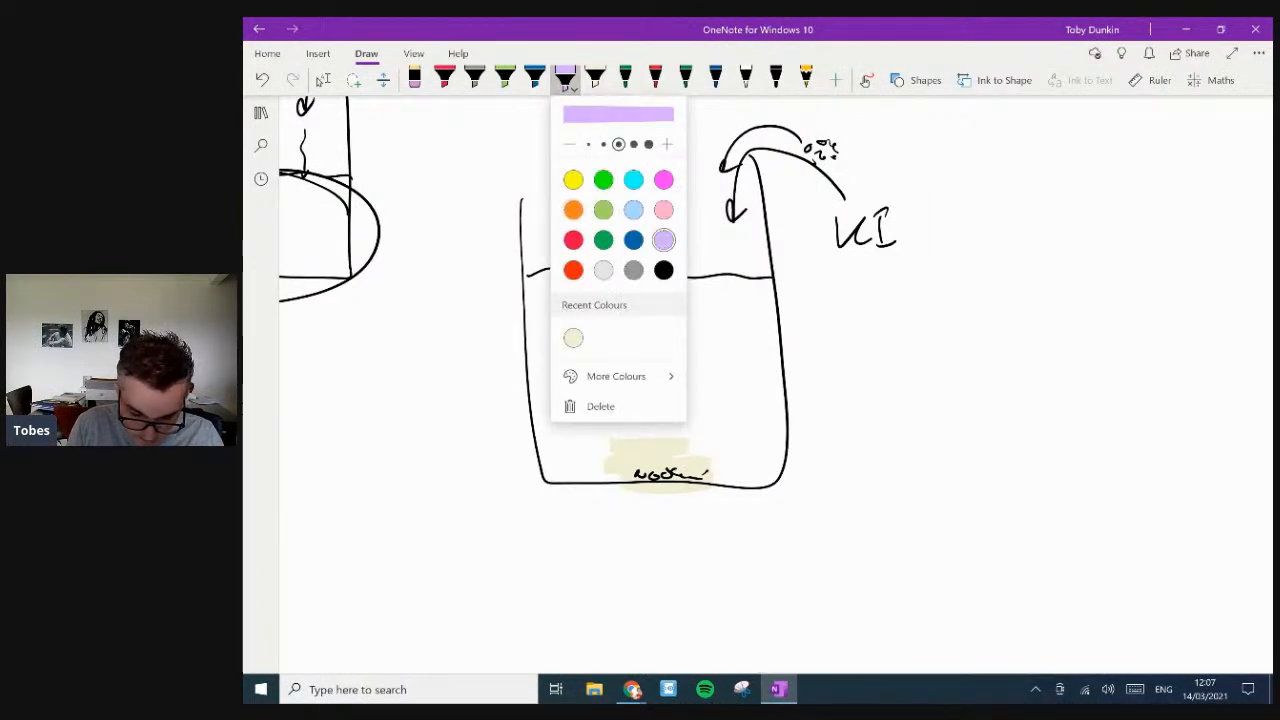
click(619, 376)
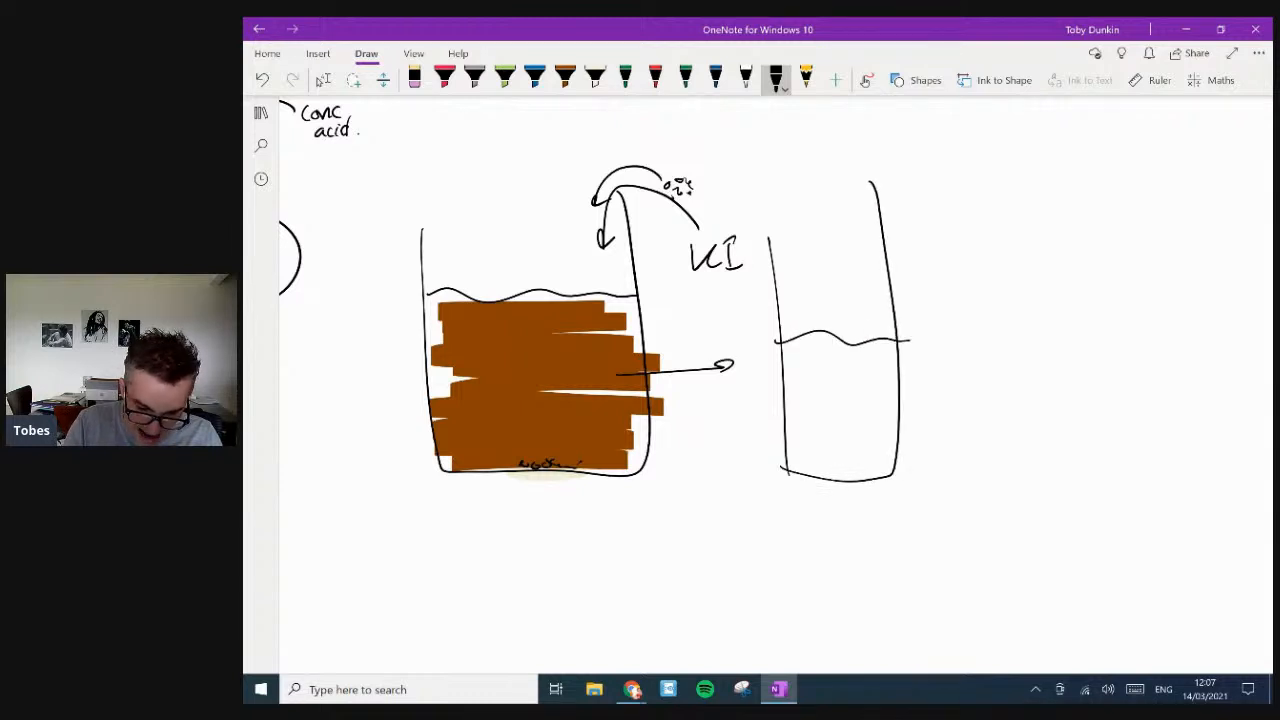
- Switch the pen to orange, then pale peach, and shade the third beaker
click(568, 80)
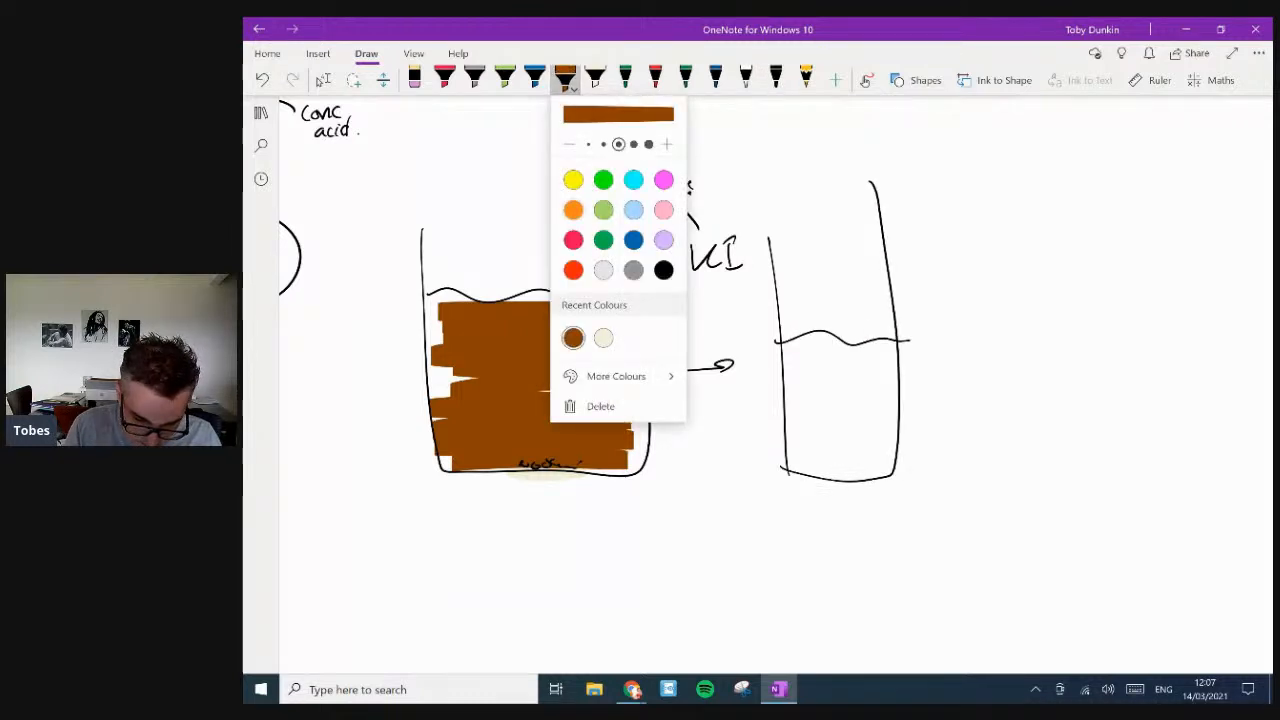
click(616, 376)
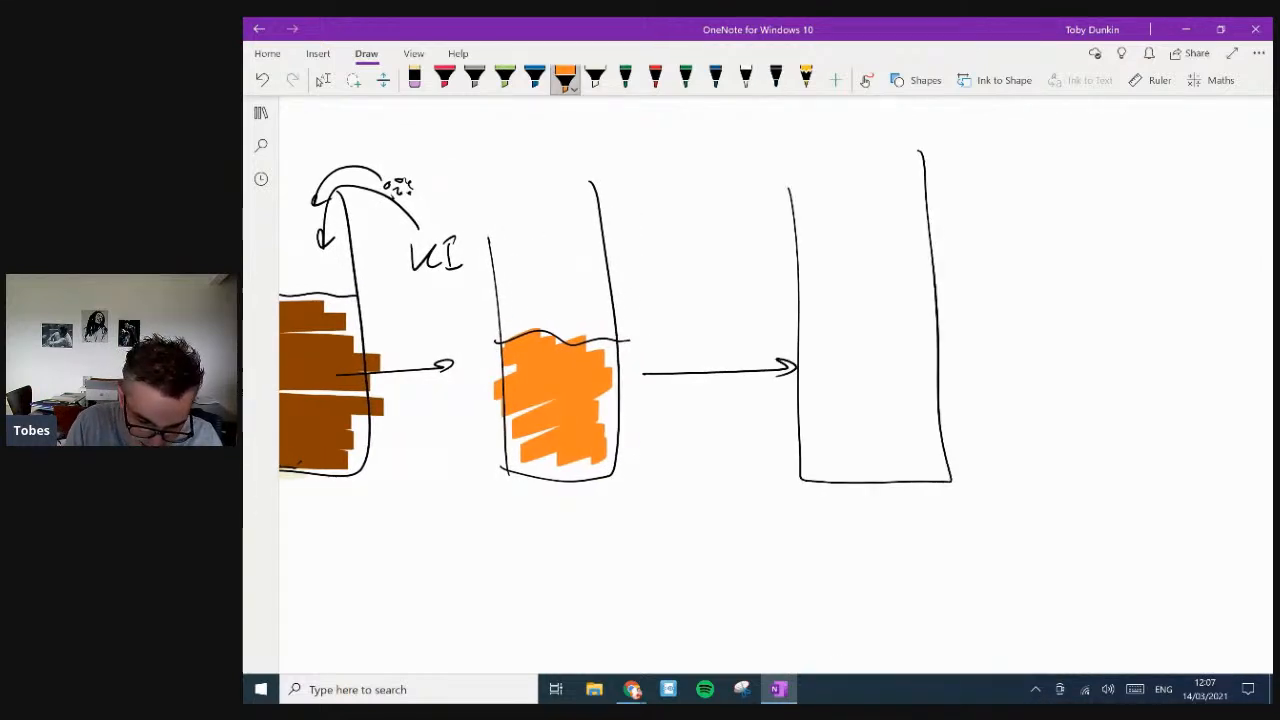
click(567, 90)
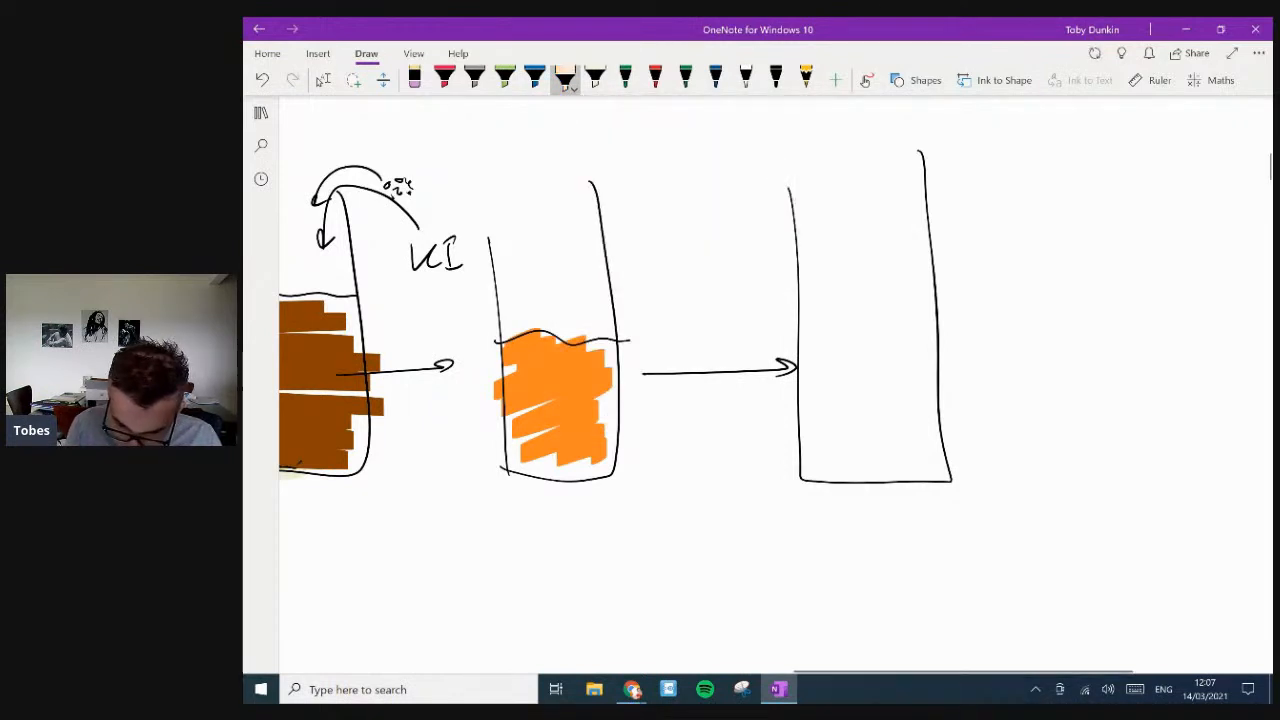
drag(810, 370, 940, 470)
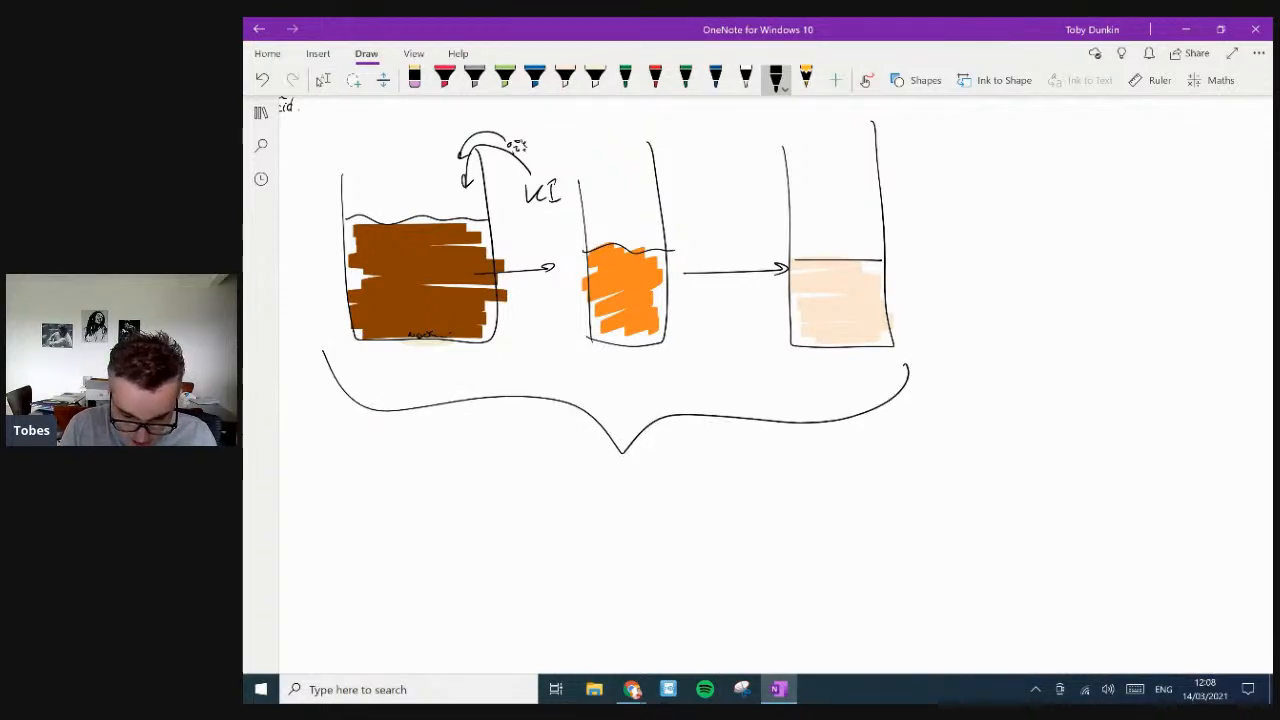
drag(565, 480, 600, 500)
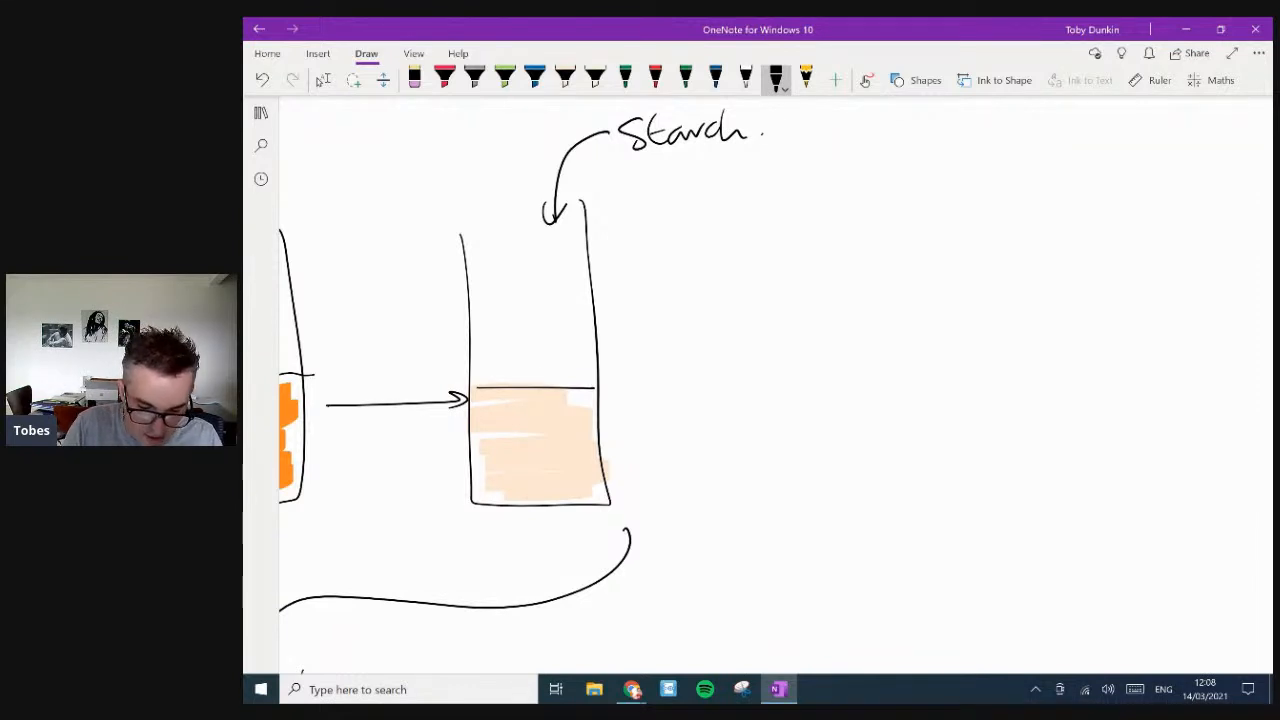
- Shade the starch beaker in the sketch with a blue pen
click(537, 76)
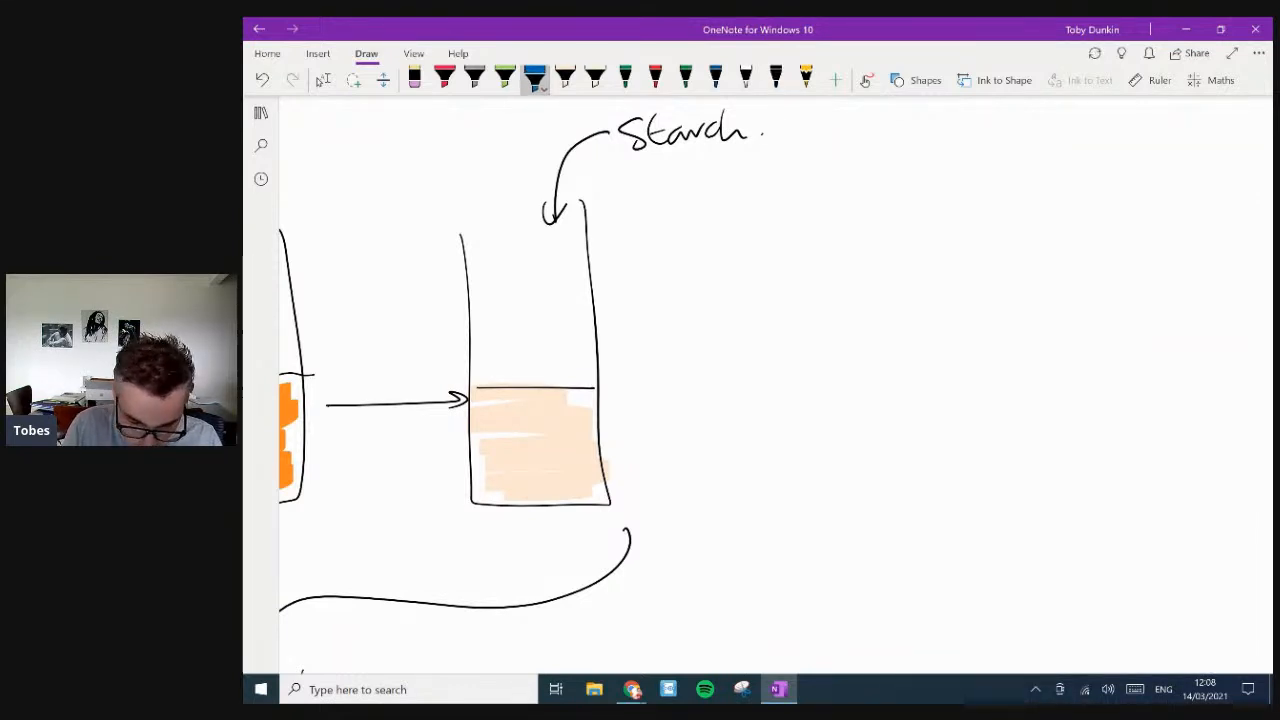
drag(480, 385, 555, 475)
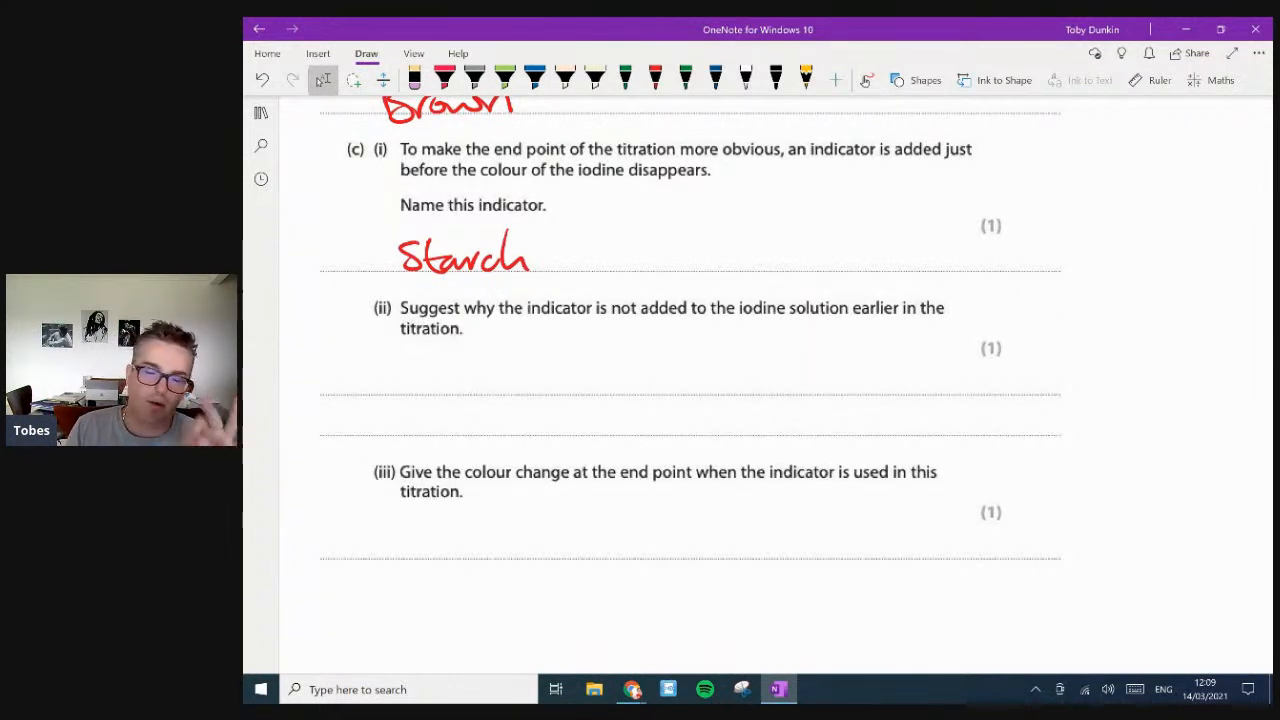
- In red ink, write the (c)(ii) bullets: iodine starch complex forms, black and insoluble
click(653, 79)
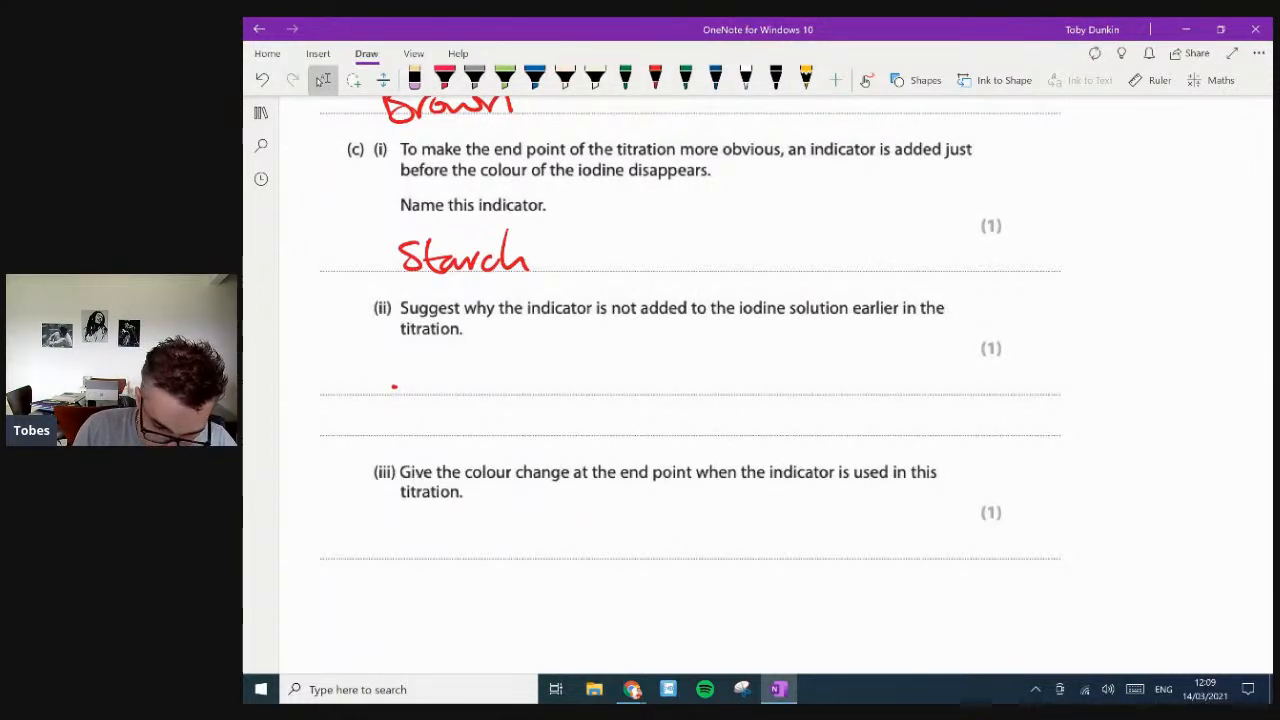
drag(395, 385, 465, 385)
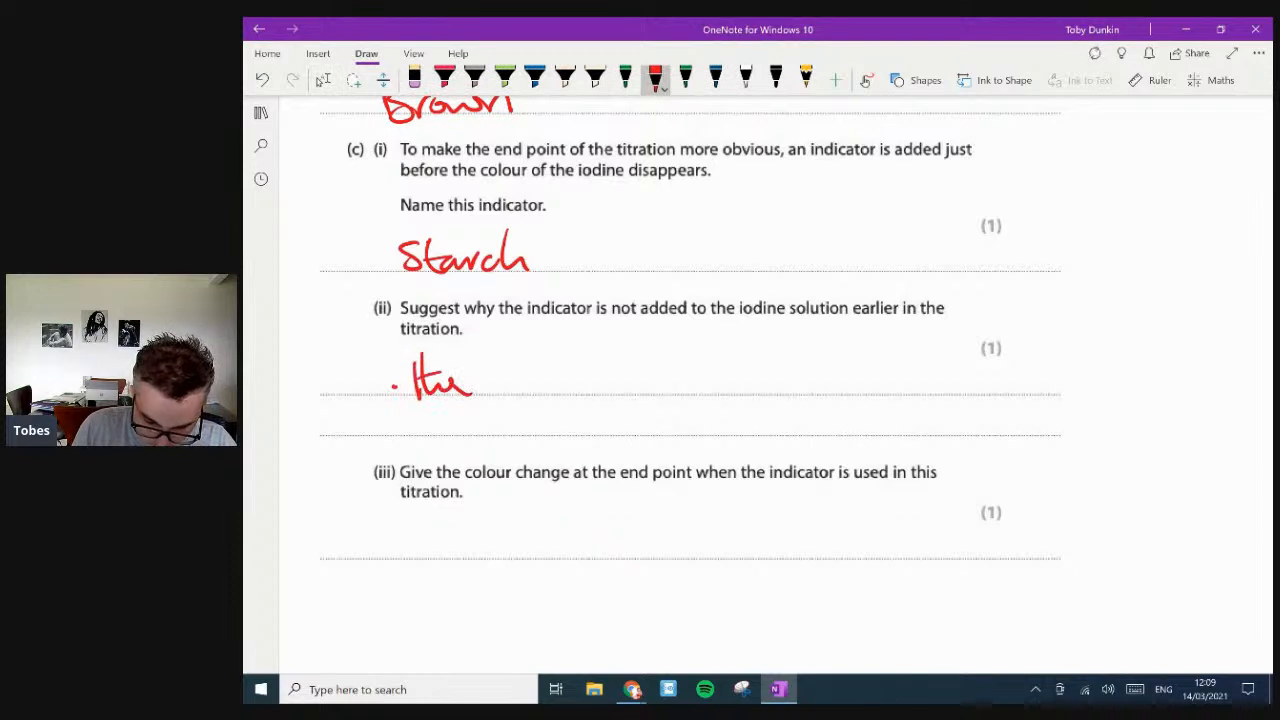
drag(490, 385, 595, 385)
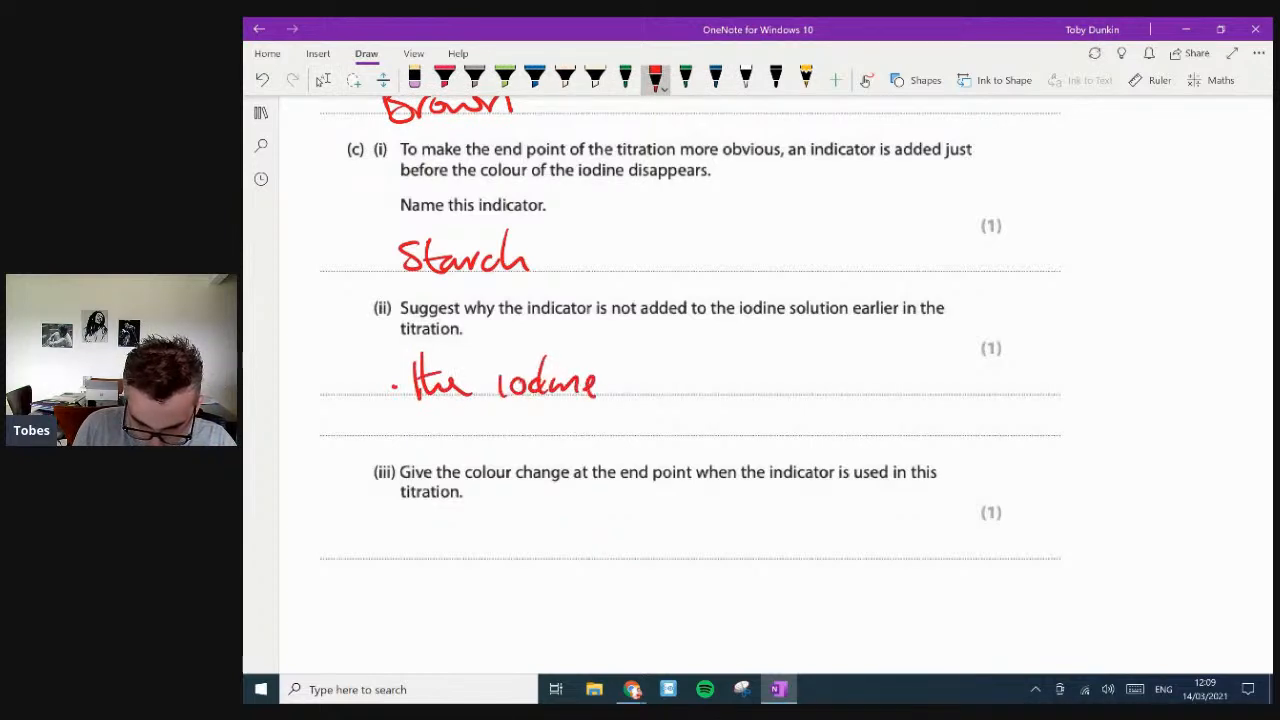
drag(630, 380, 705, 380)
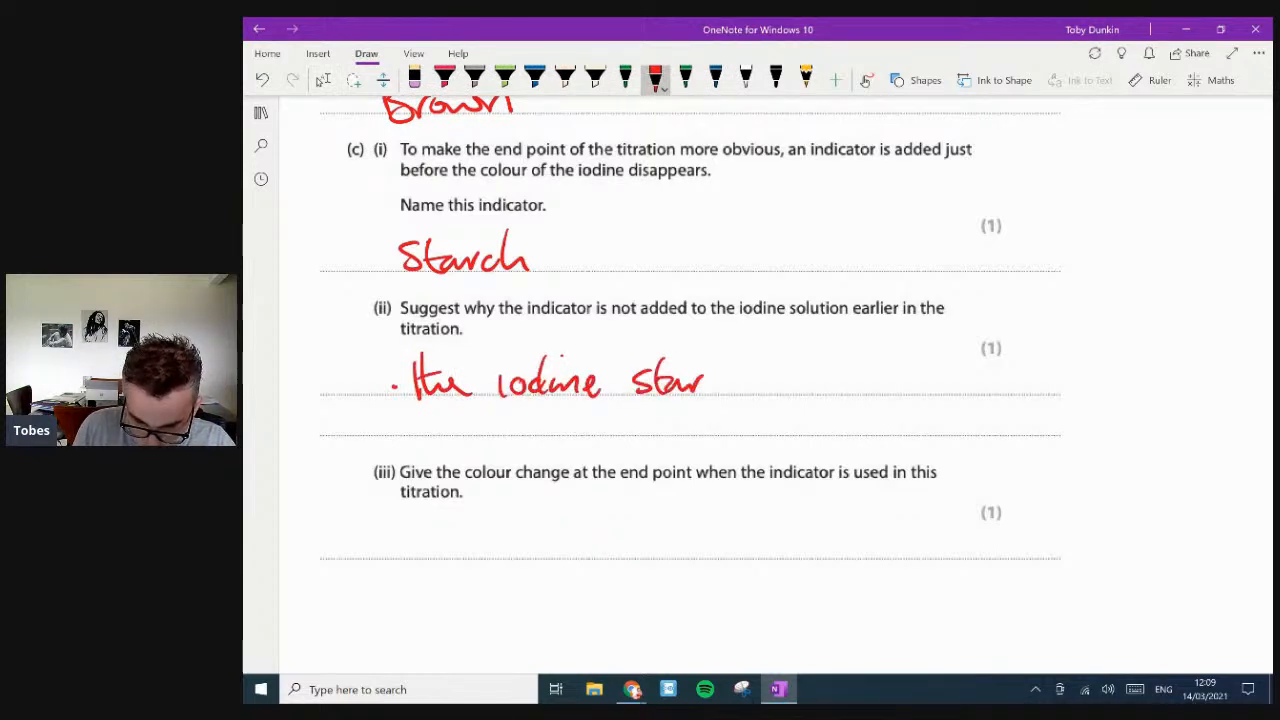
drag(700, 380, 835, 383)
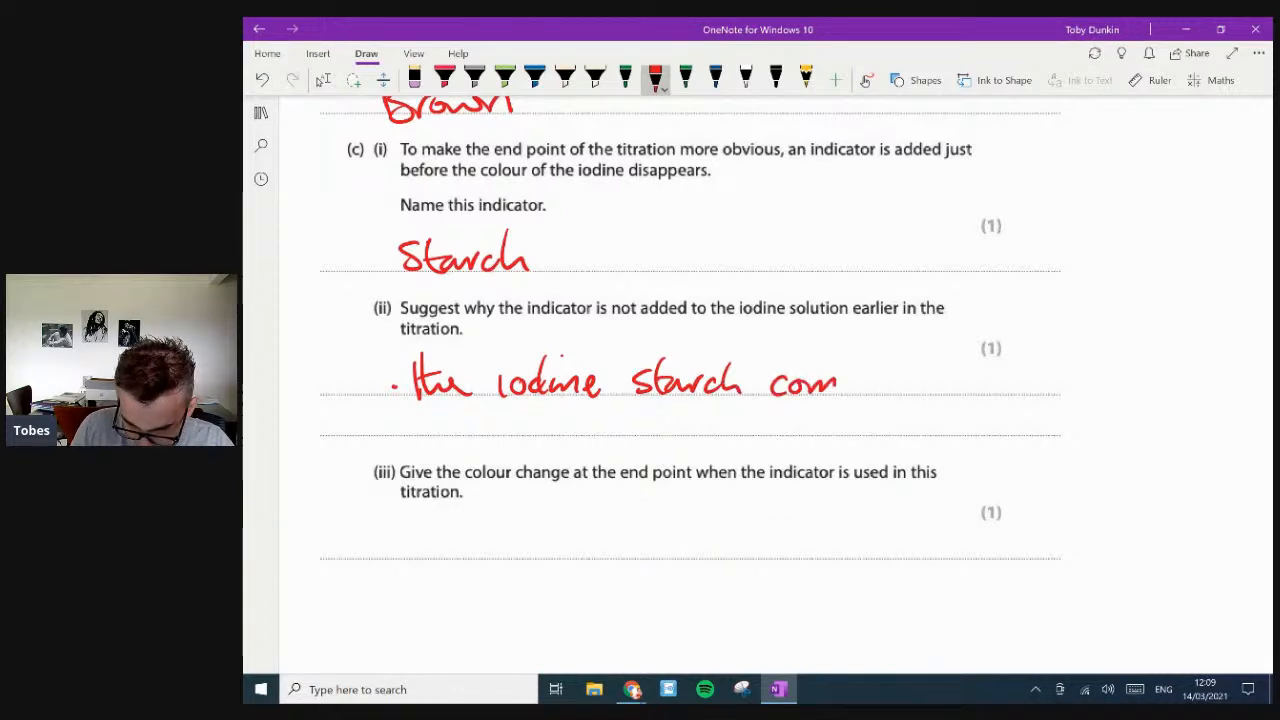
drag(840, 383, 900, 383)
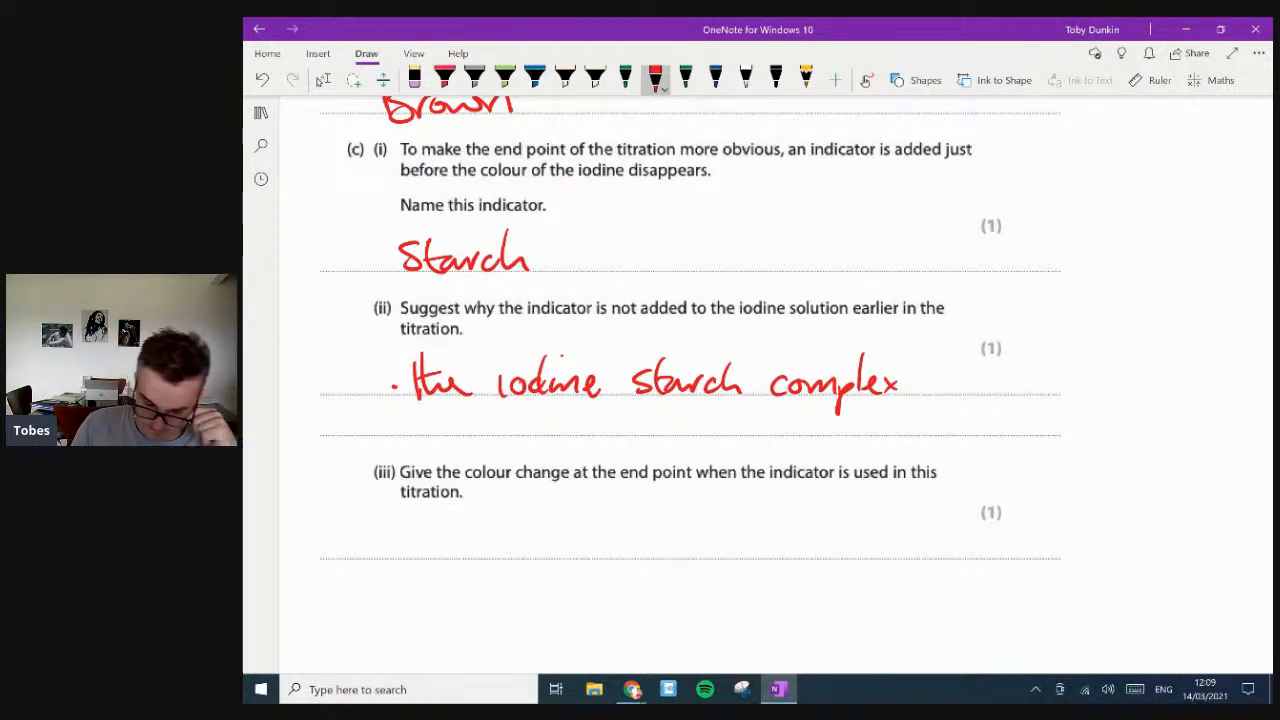
drag(940, 385, 985, 385)
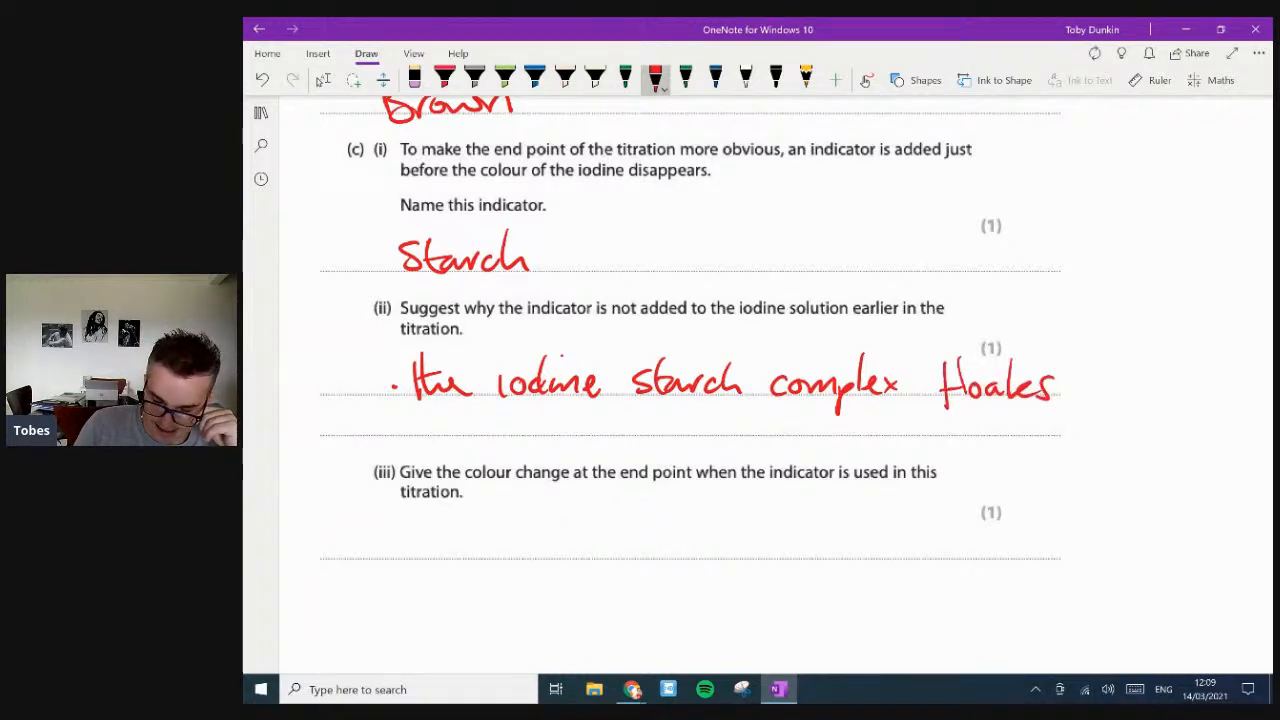
drag(1075, 385, 1150, 385)
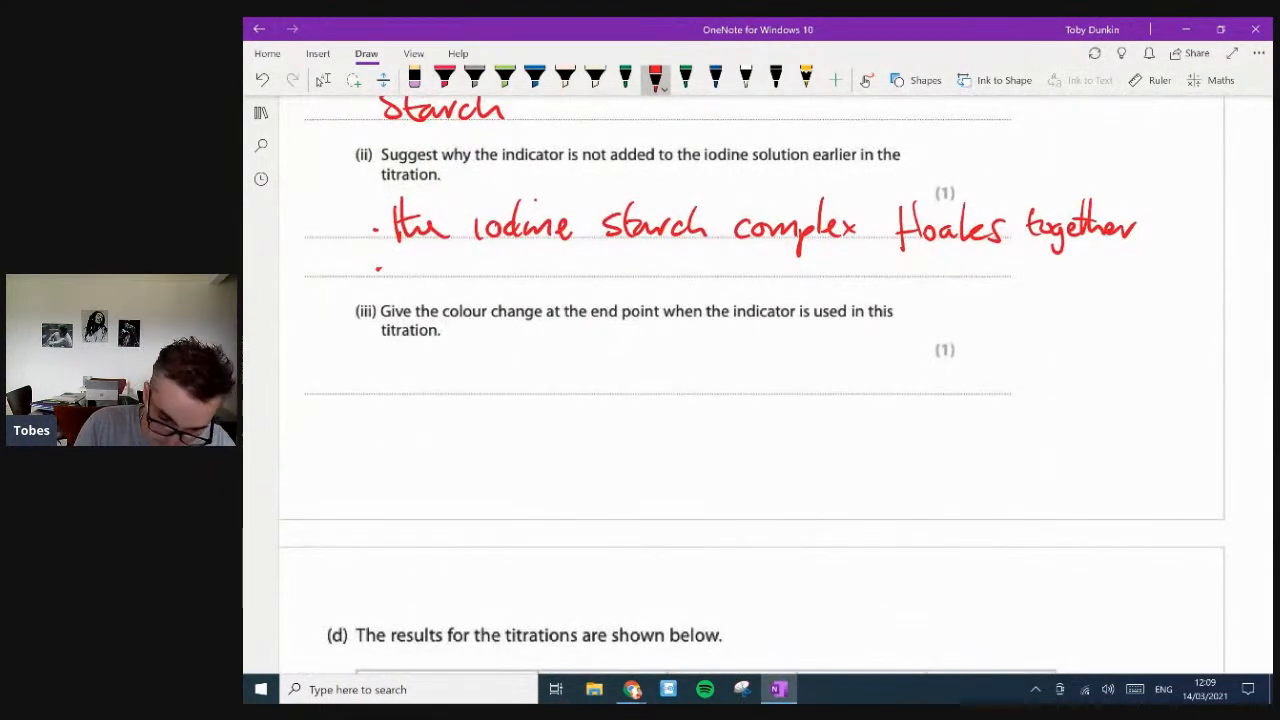
drag(395, 270, 440, 275)
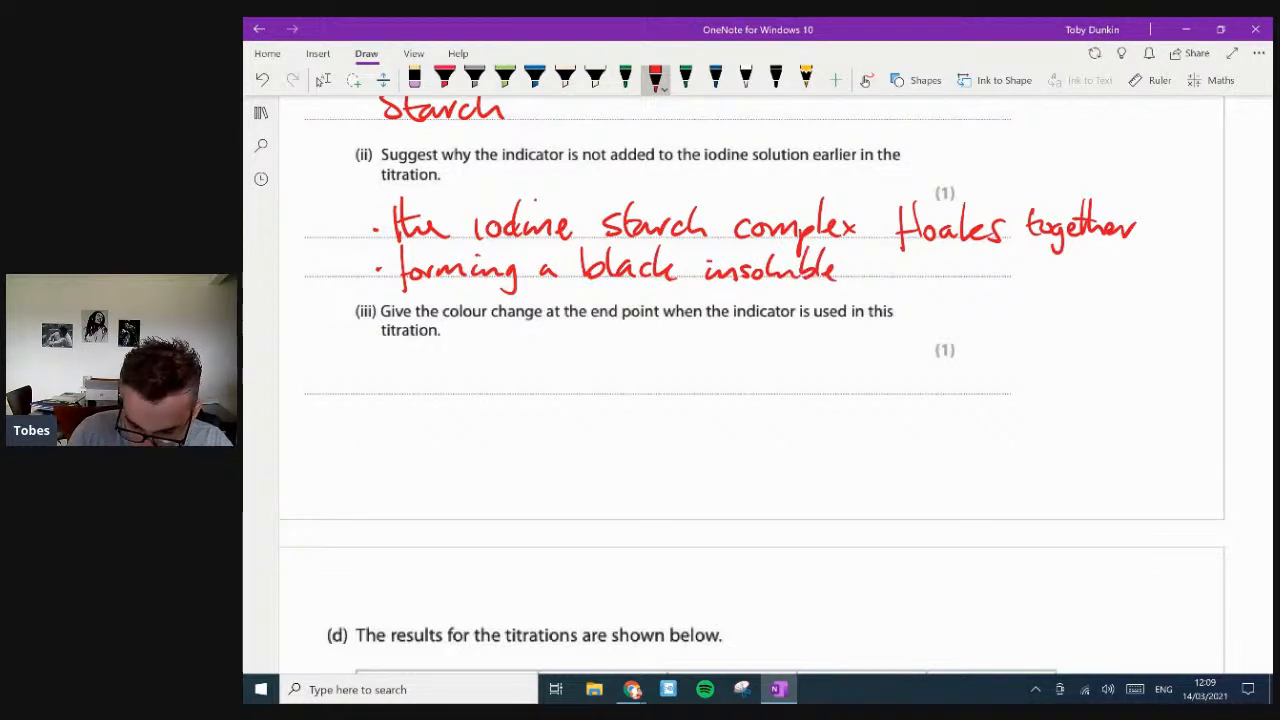
drag(850, 268, 890, 268)
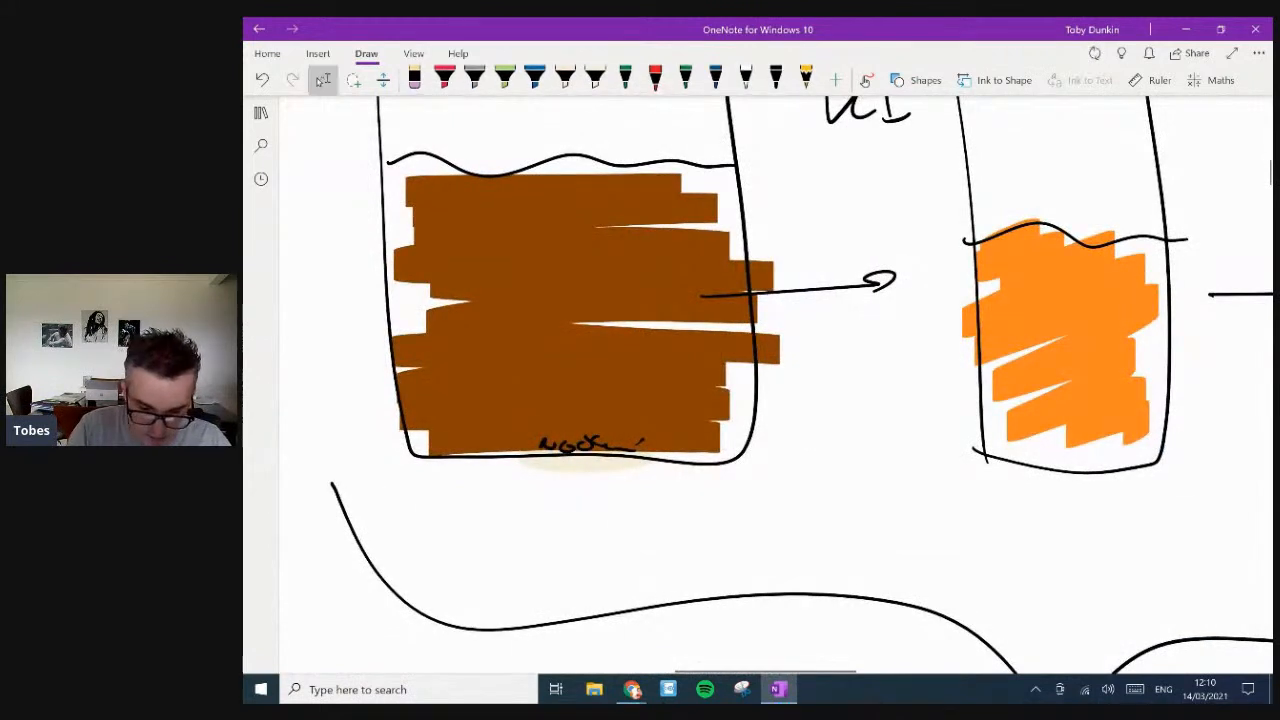
- With the black pen, ink over the brown beaker in the titration sketch
click(533, 80)
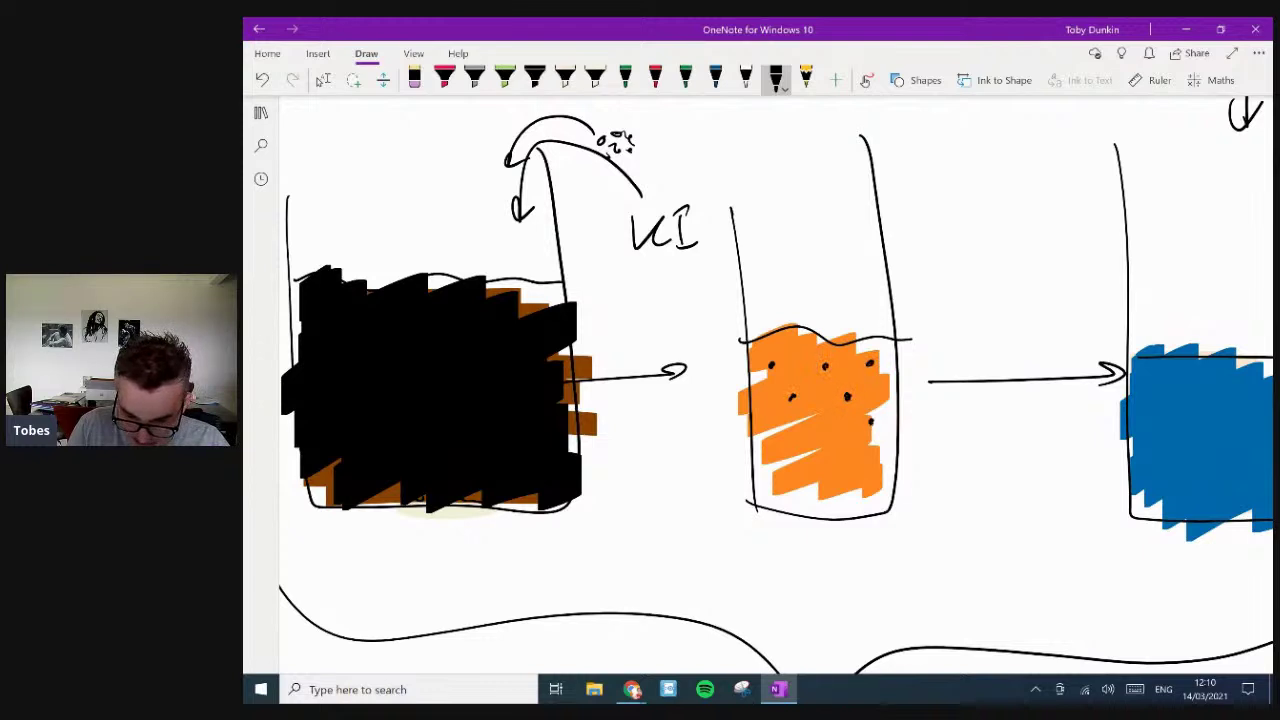
click(810, 440)
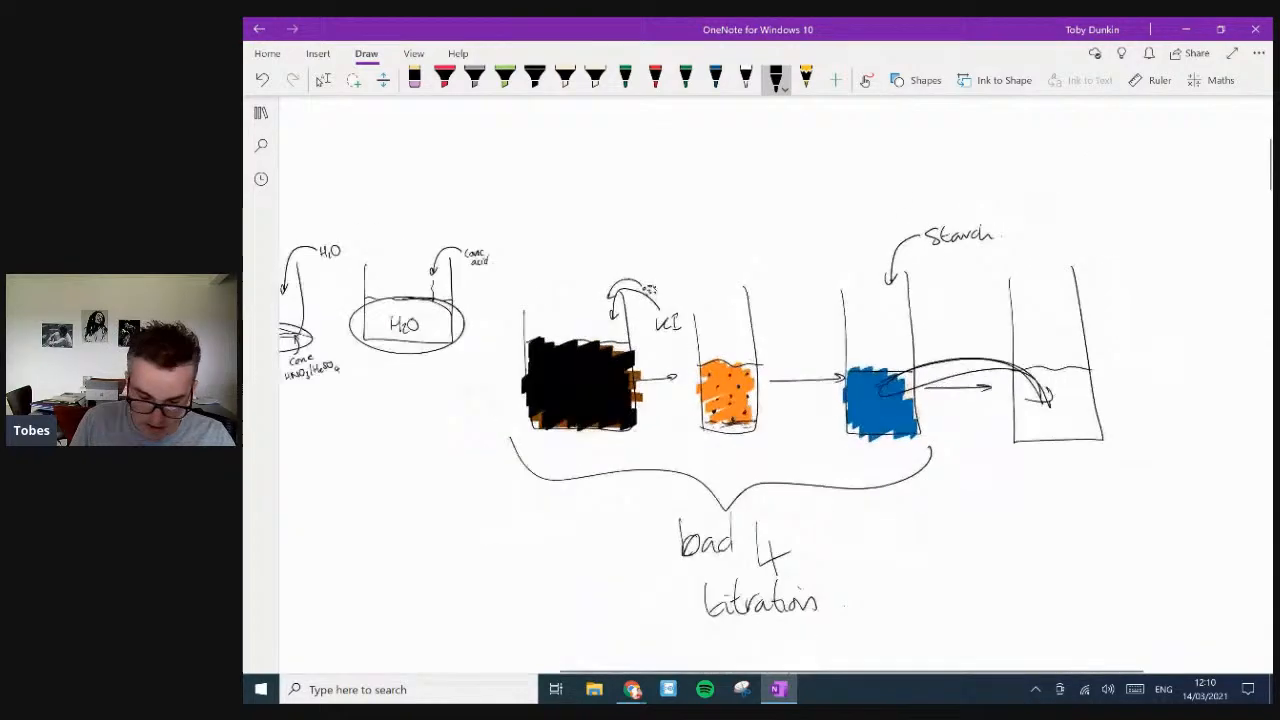
- Handwrite 'Blue/black to colourless' as the part (c)(iii) colour change answer
scroll(down, 3)
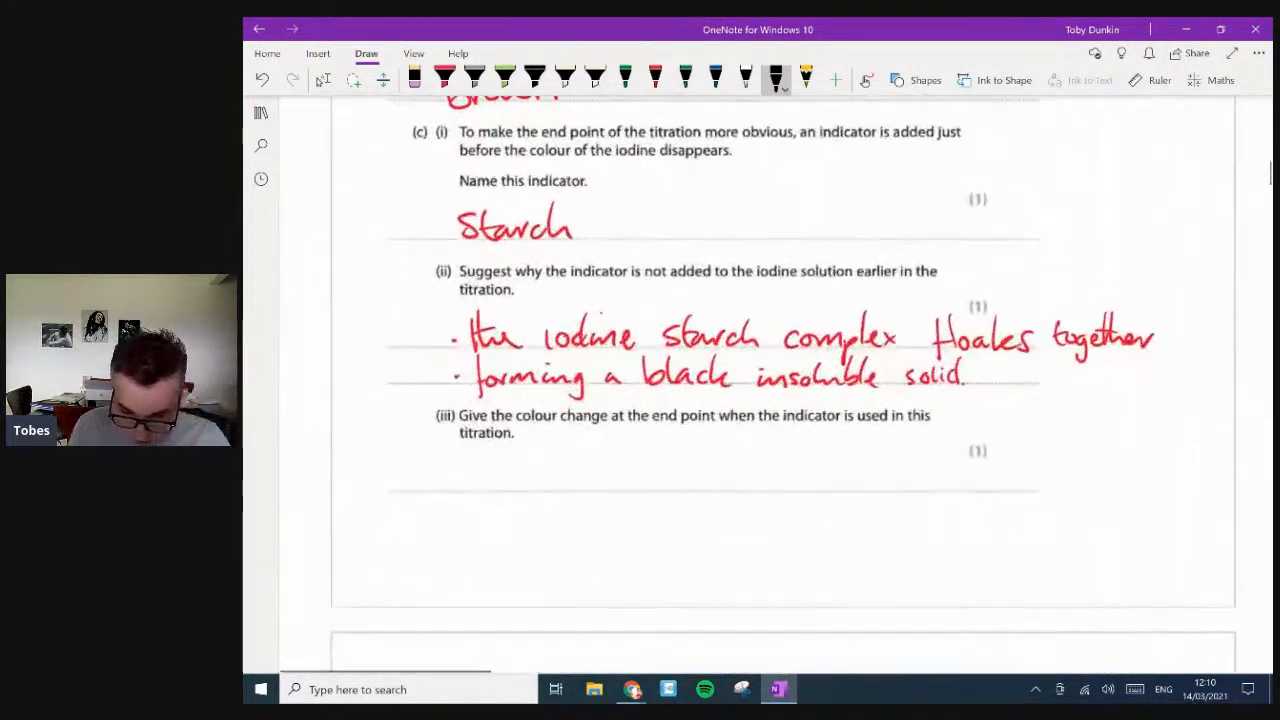
scroll(down, 3)
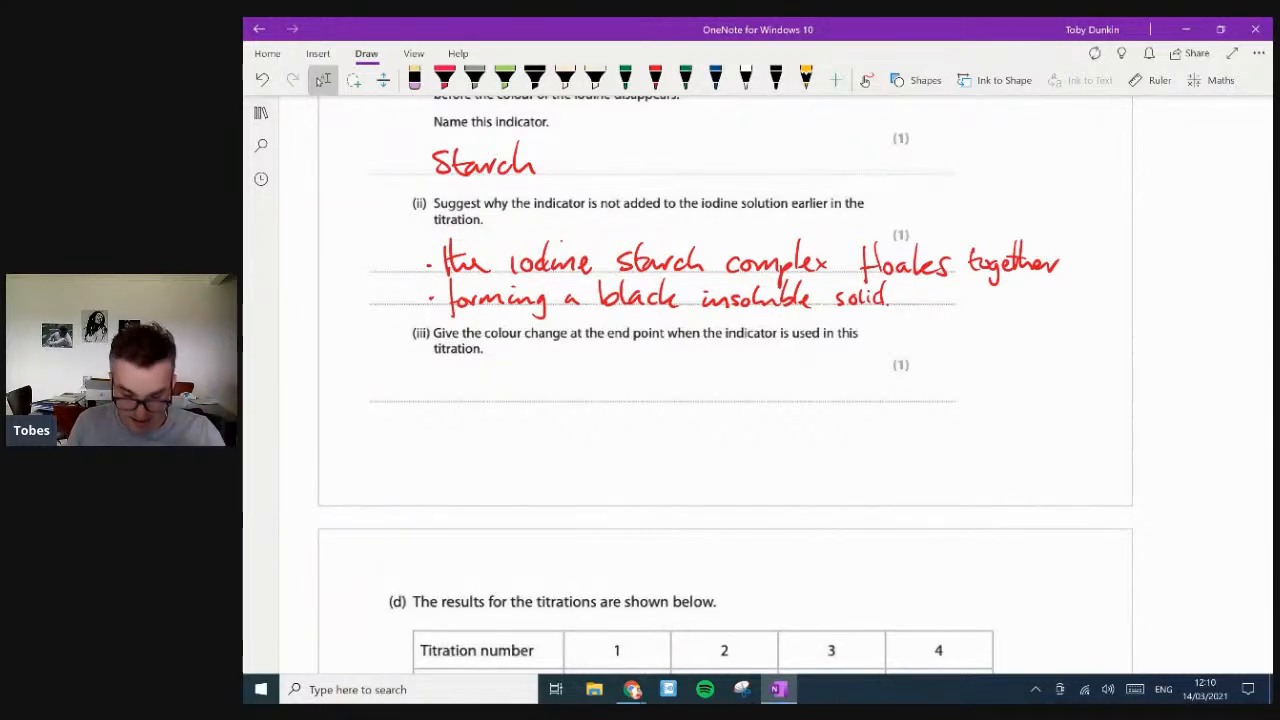
scroll(down, 3)
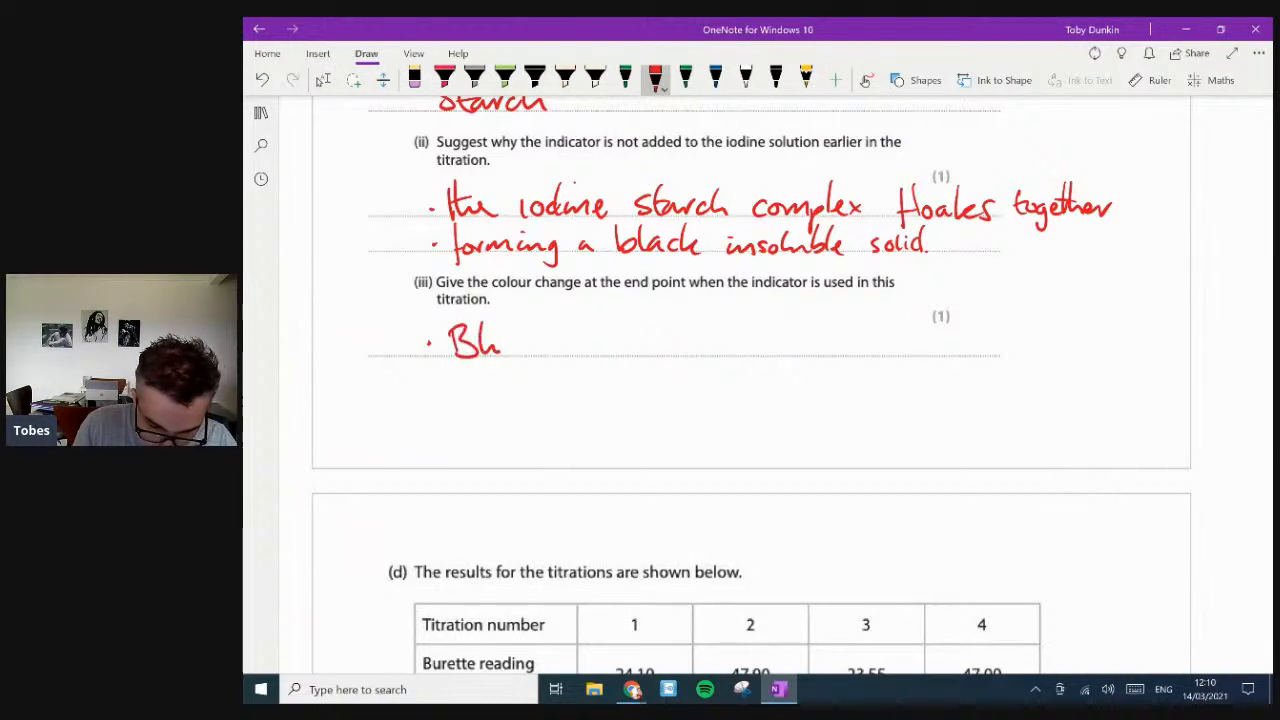
drag(490, 340, 548, 330)
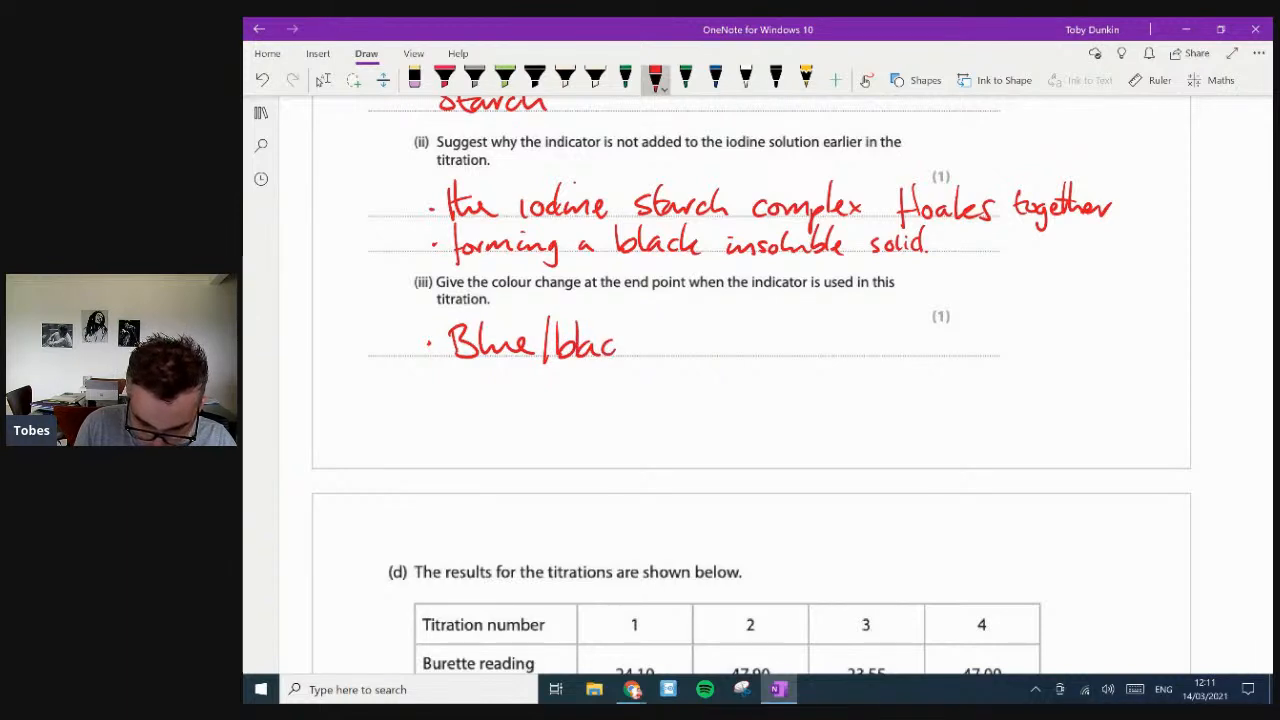
drag(600, 343, 770, 343)
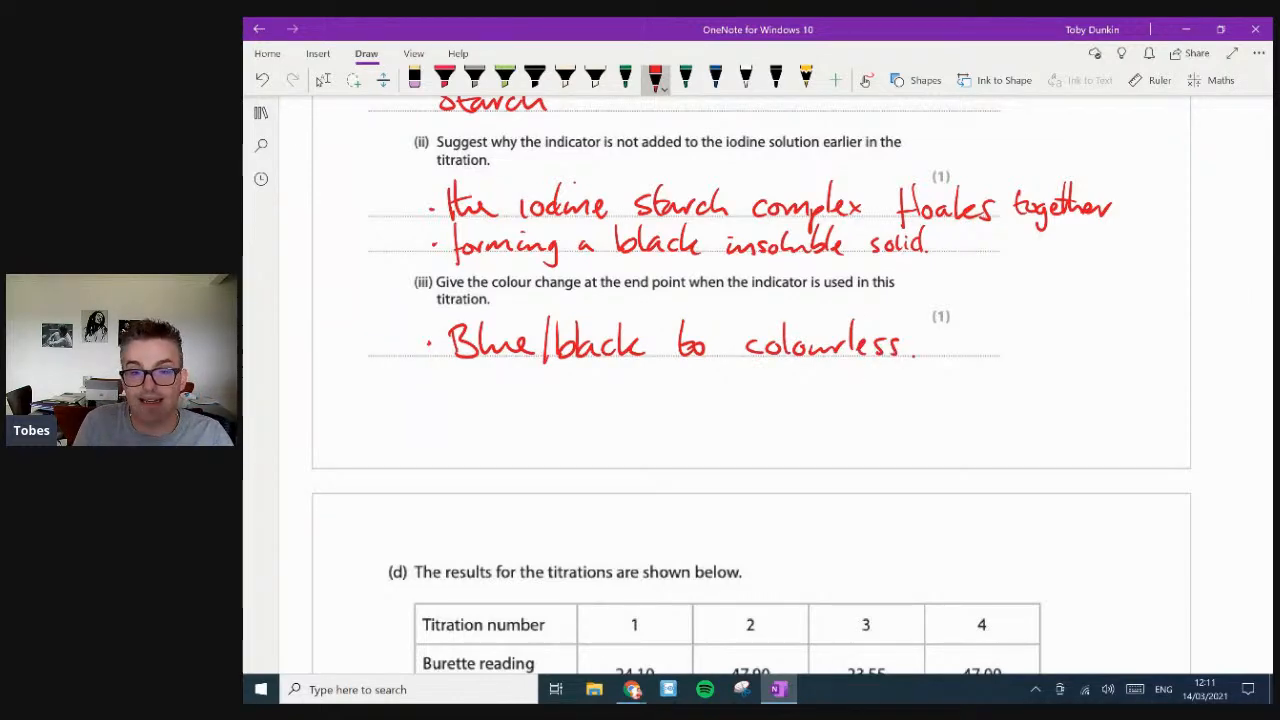
scroll(down, 3)
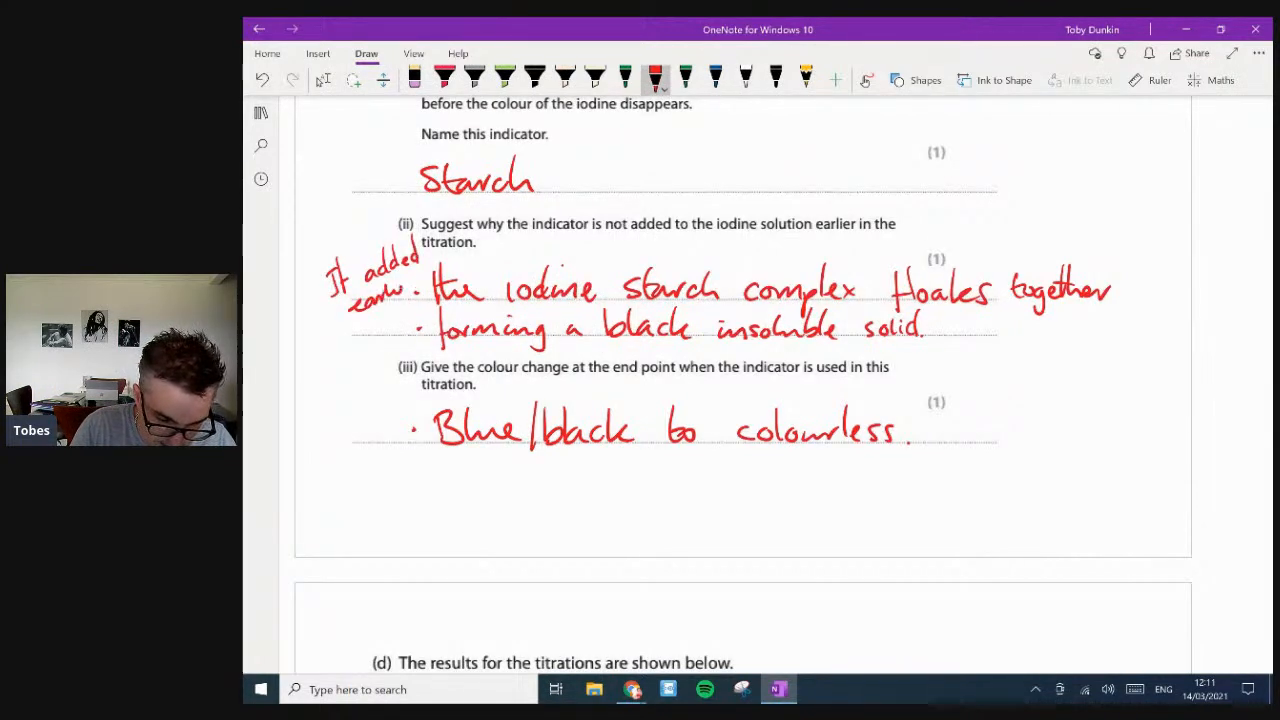
scroll(down, 3)
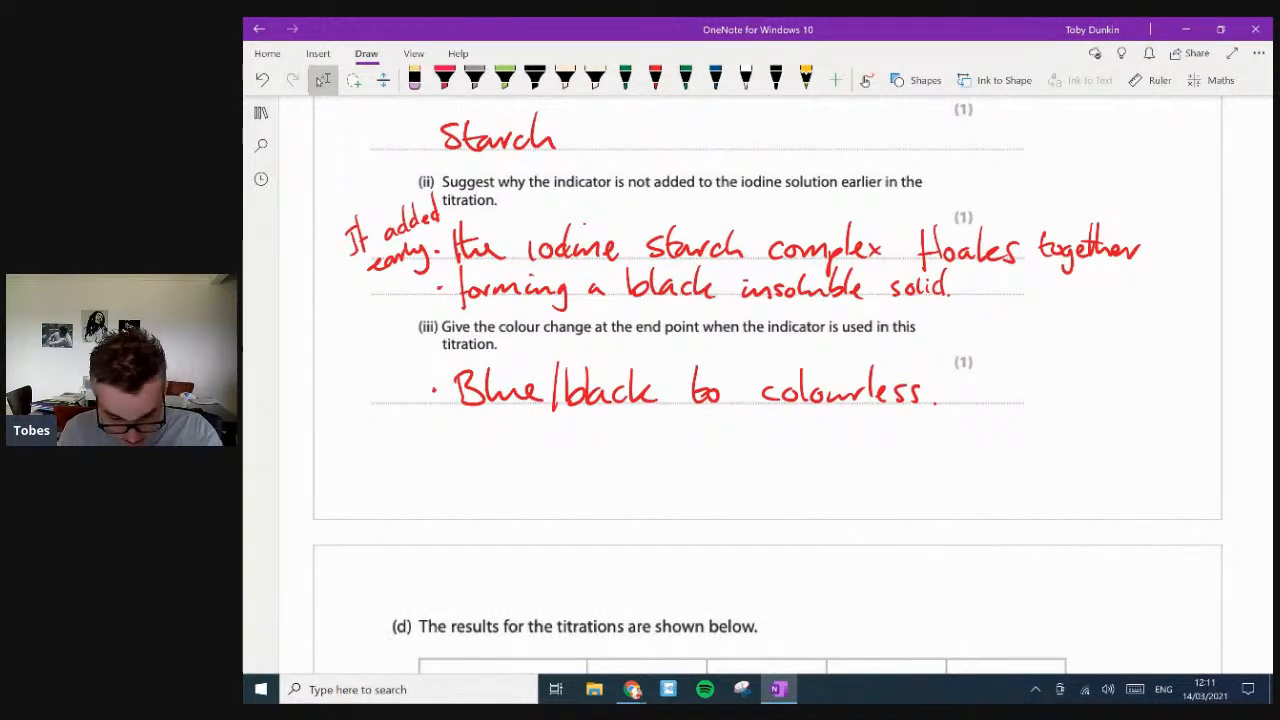
scroll(down, 3)
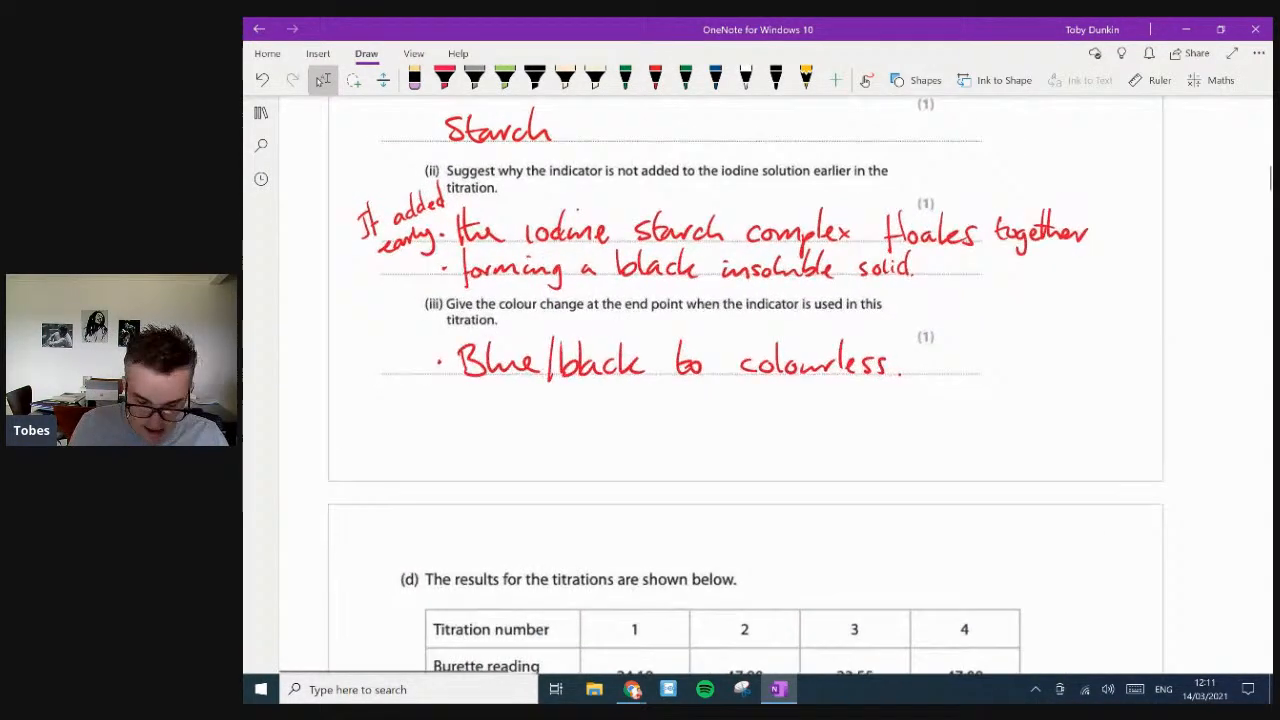
scroll(down, 3)
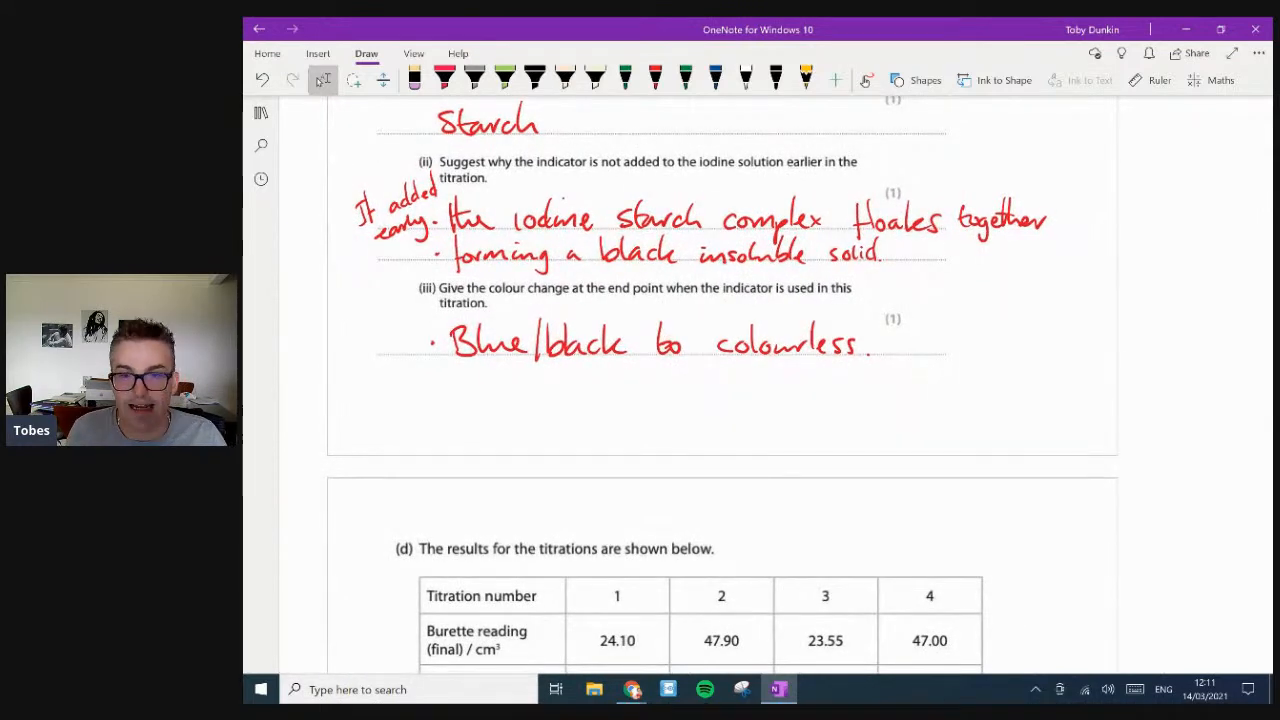
scroll(down, 3)
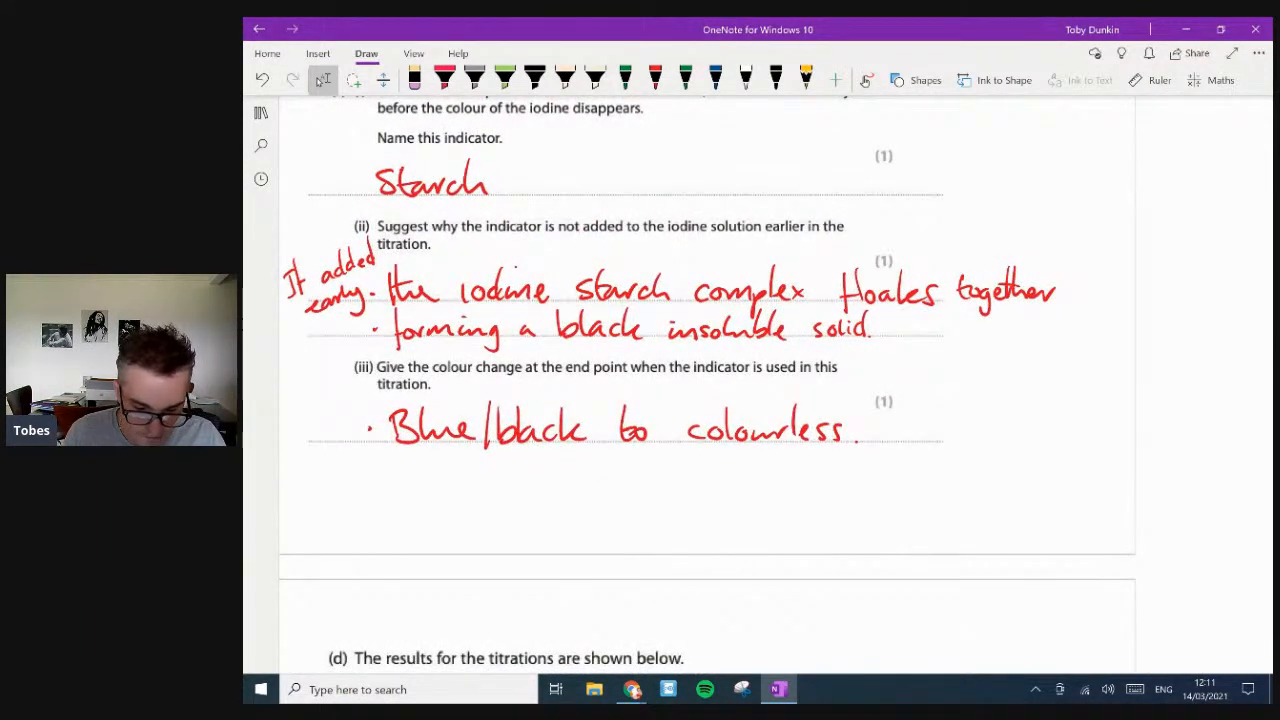
- Fill the Titre row with 24.10, 23.80, 23.55 and 23.45, correcting a digit of 23.80
scroll(down, 3)
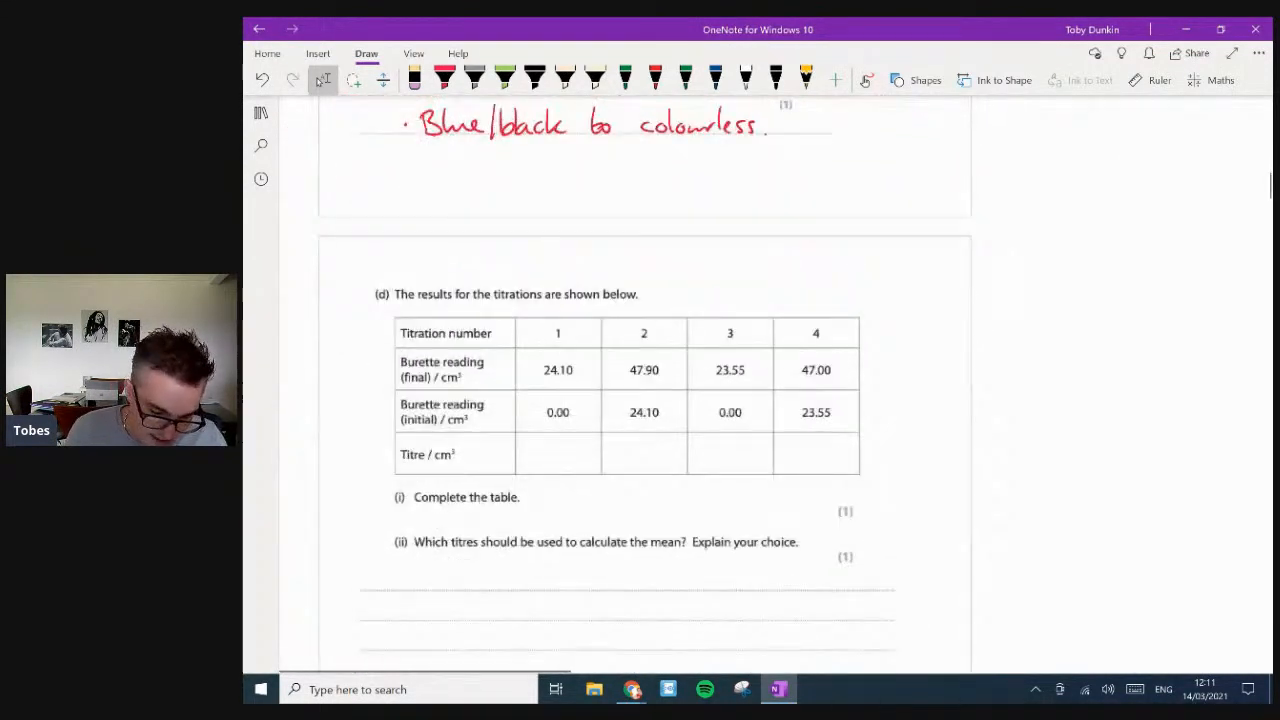
scroll(down, 3)
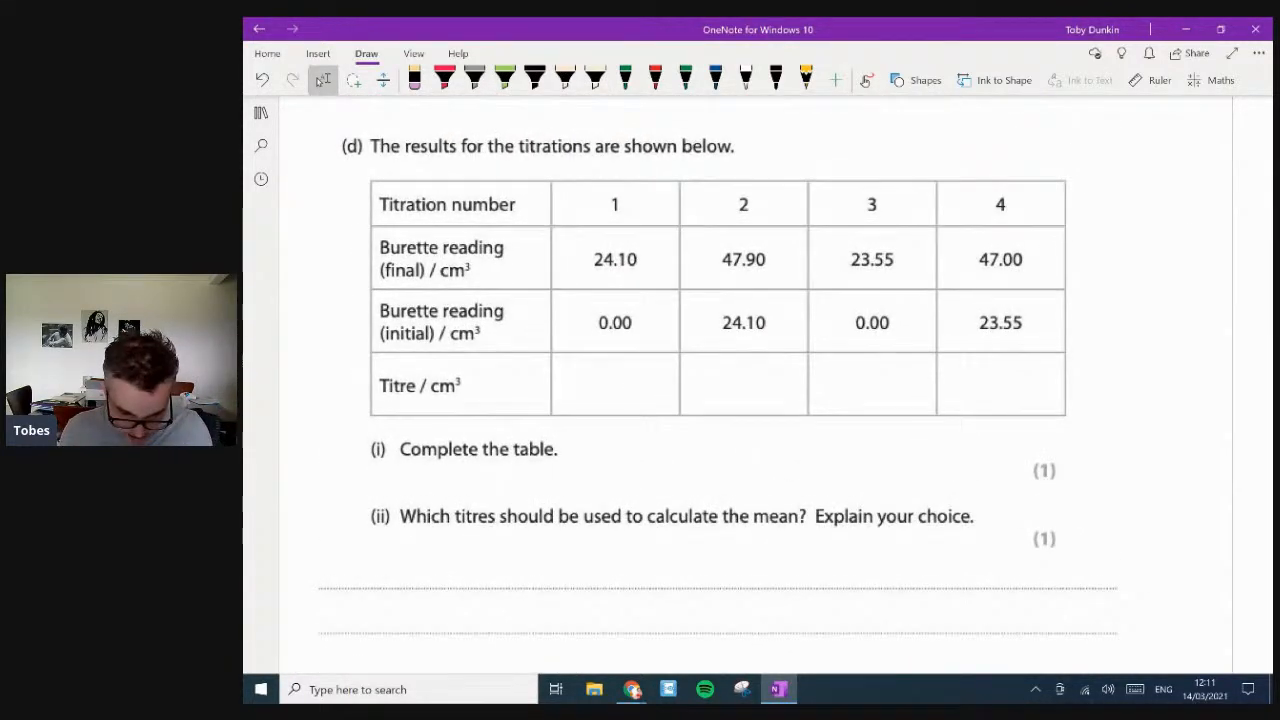
drag(575, 390, 610, 385)
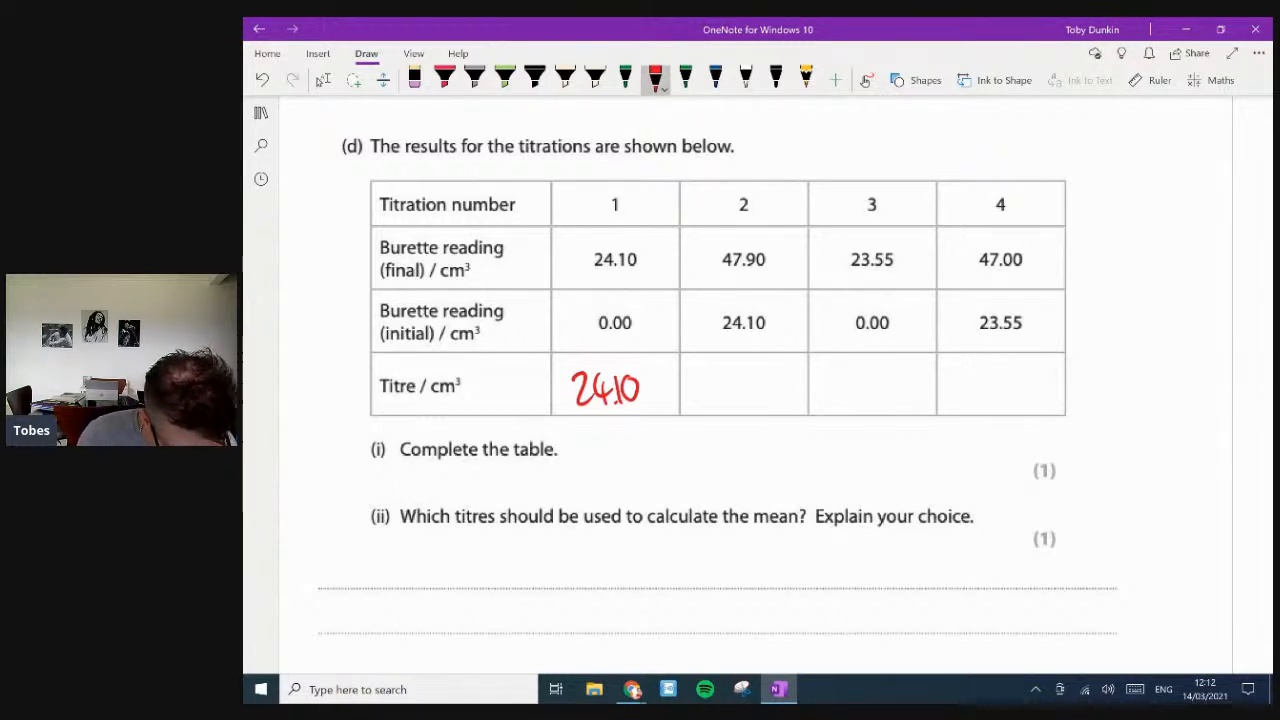
drag(700, 390, 730, 385)
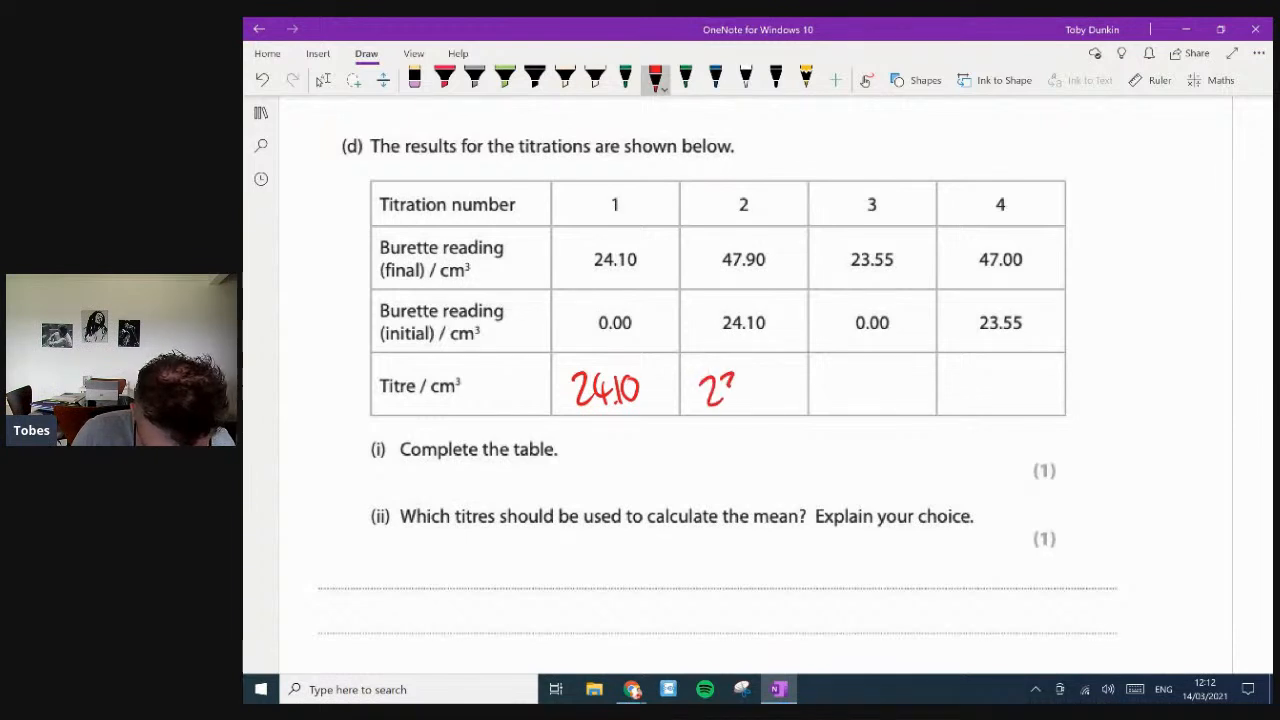
drag(700, 385, 790, 390)
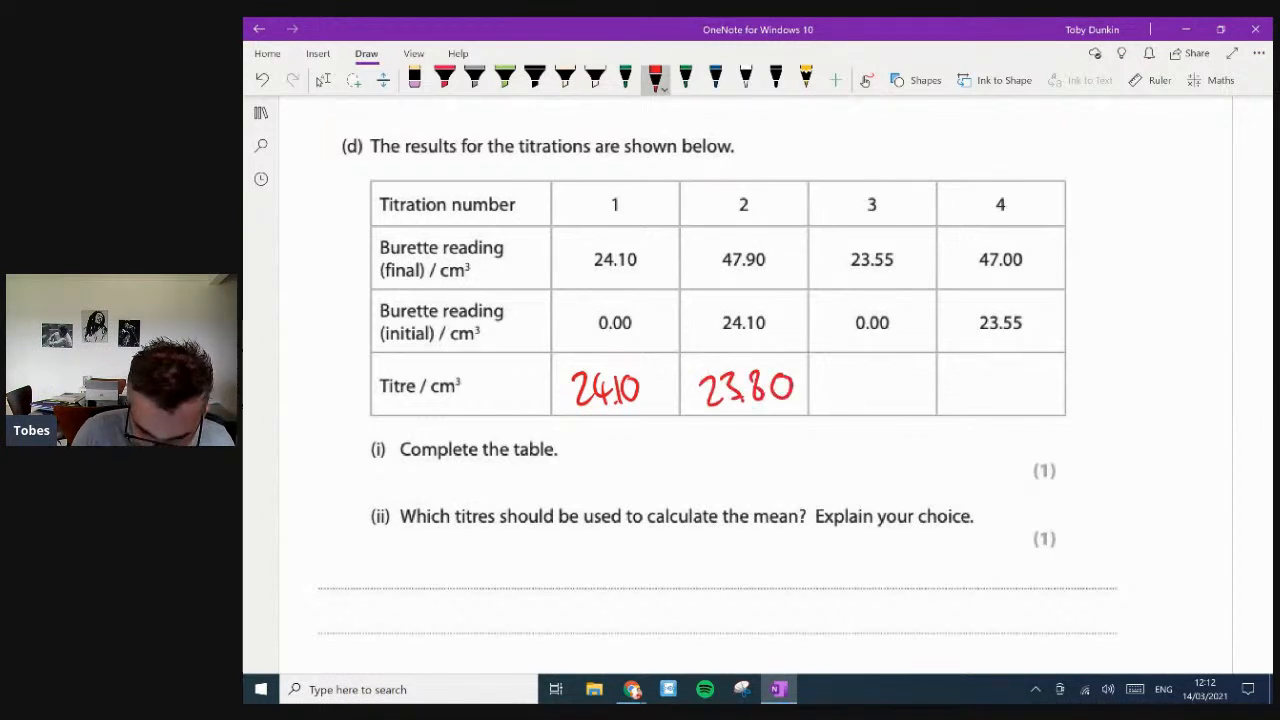
drag(700, 408, 800, 408)
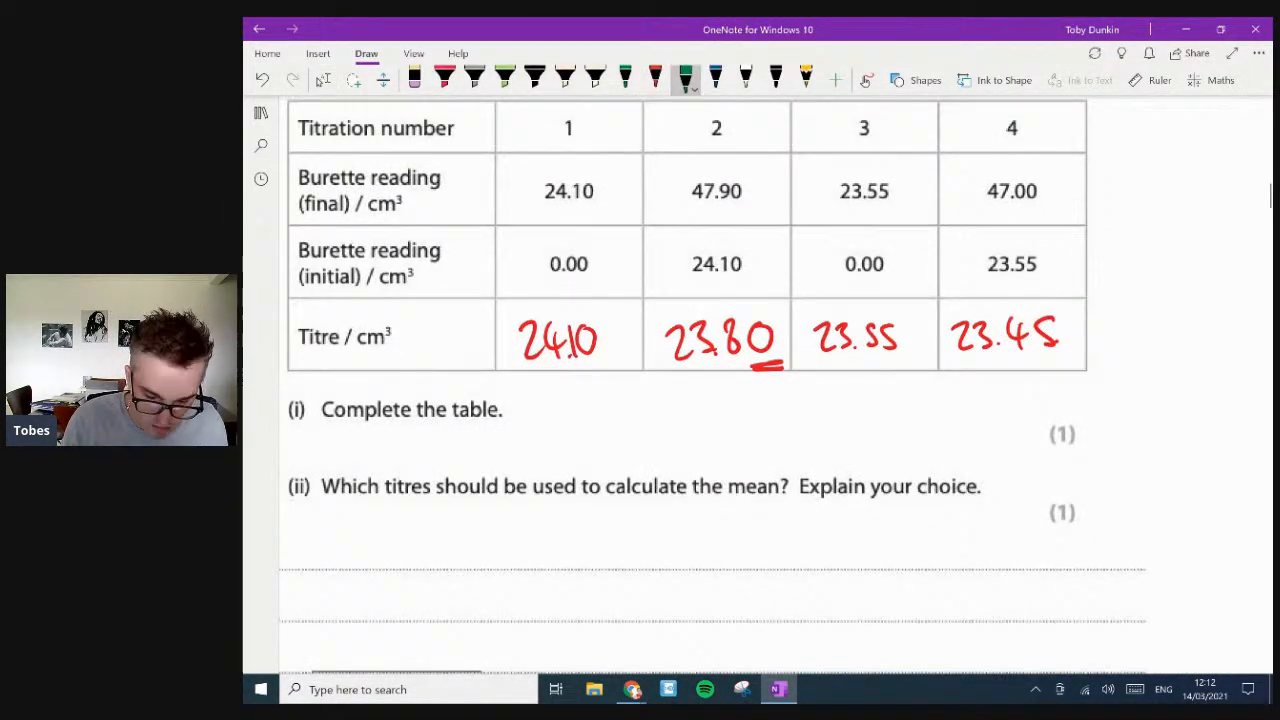
drag(745, 325, 770, 355)
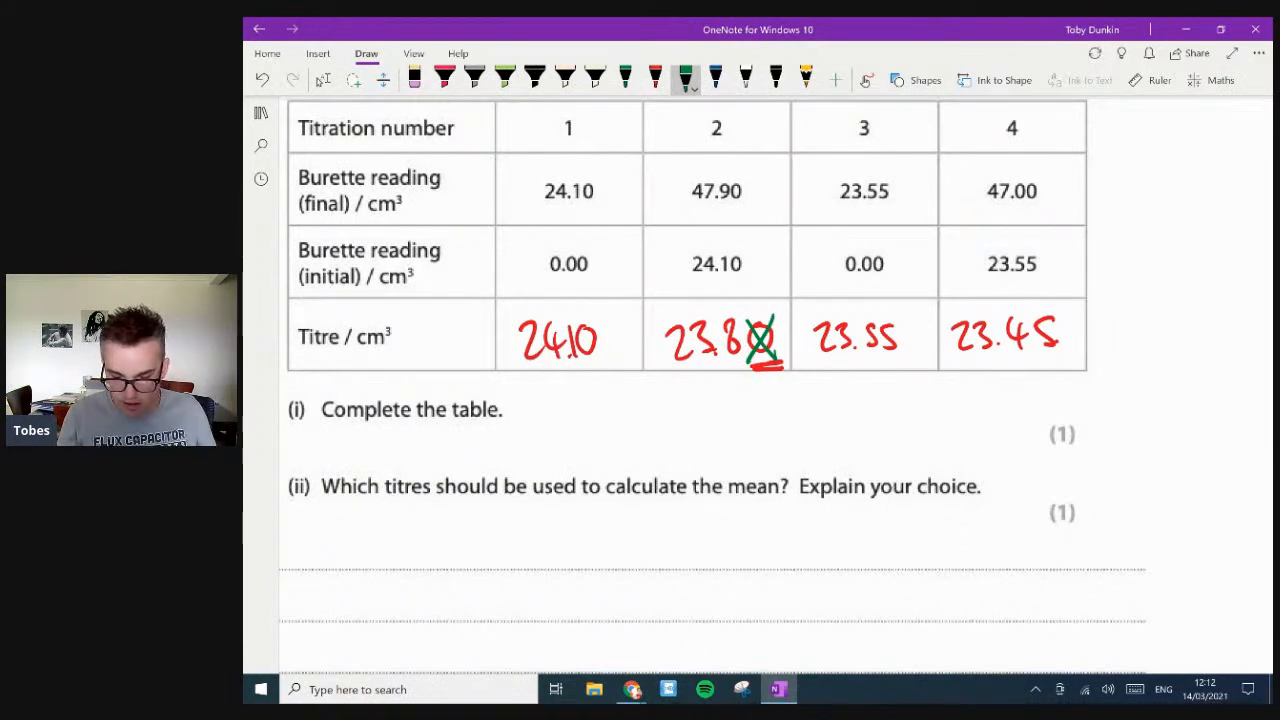
drag(1040, 420, 1100, 450)
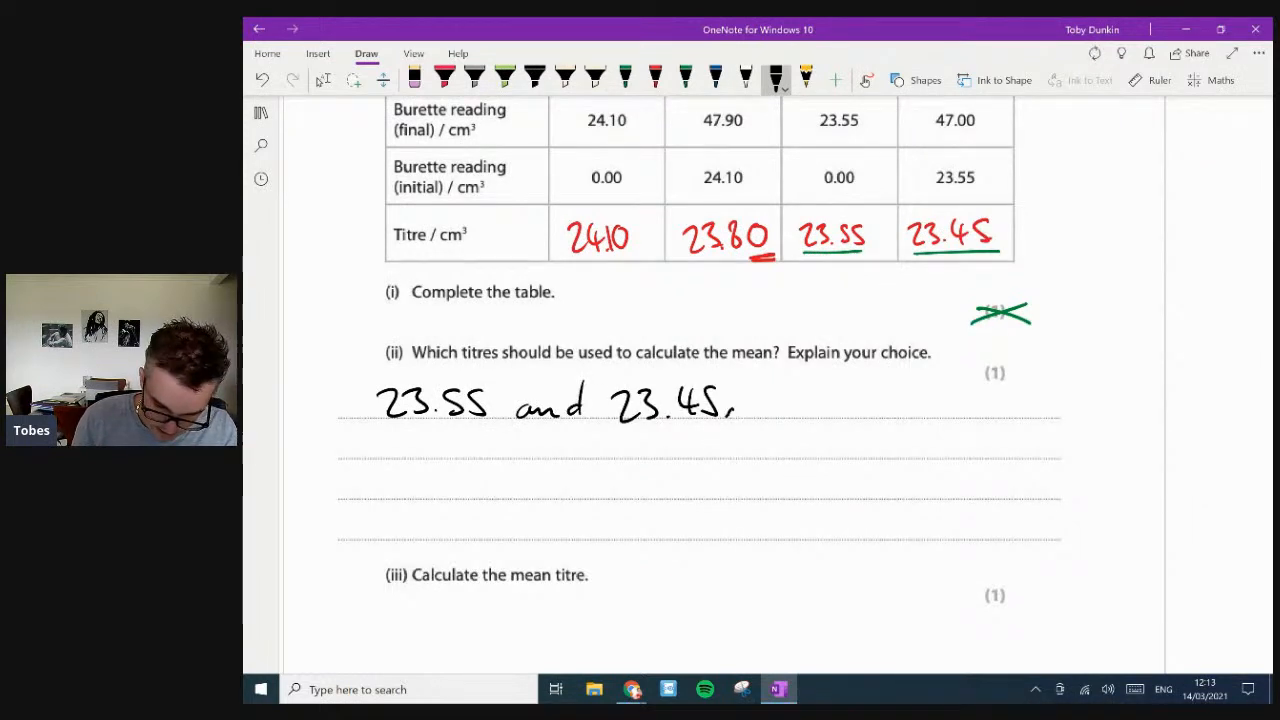
- Answer part (ii): use 23.55 and 23.45 cm³, concordant within 0.1 cm³
drag(735, 405, 775, 400)
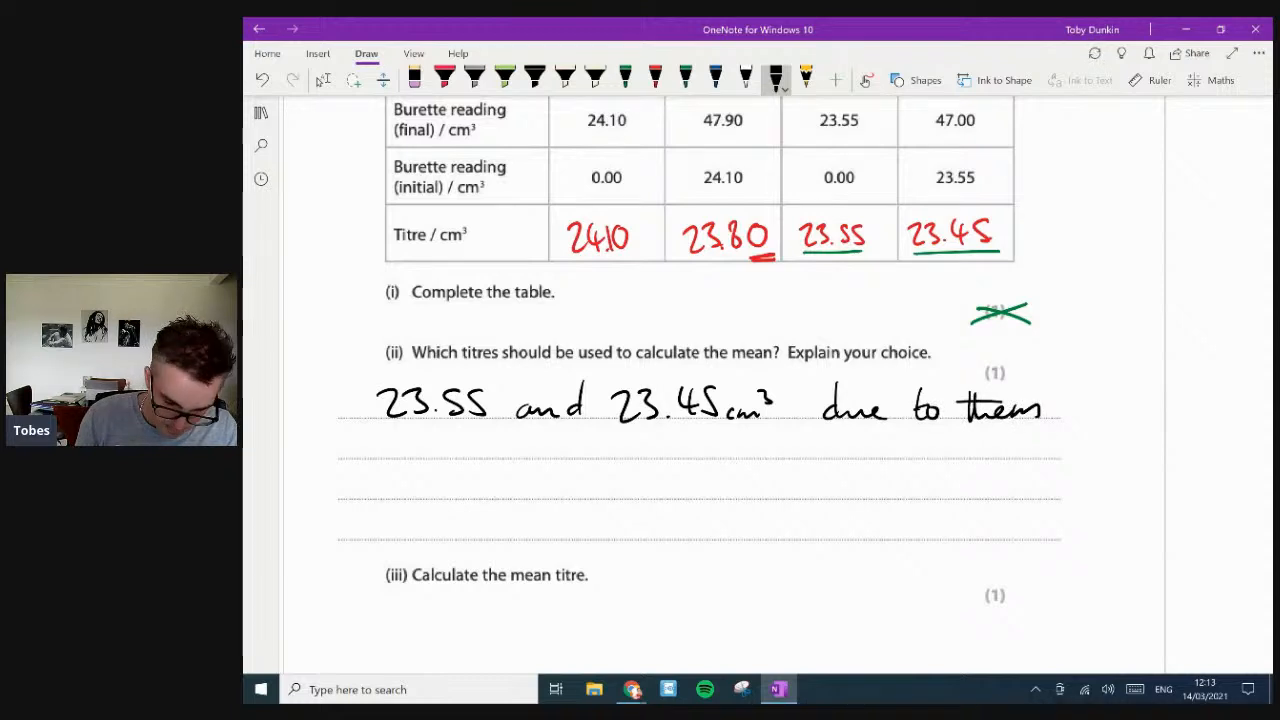
drag(375, 450, 455, 445)
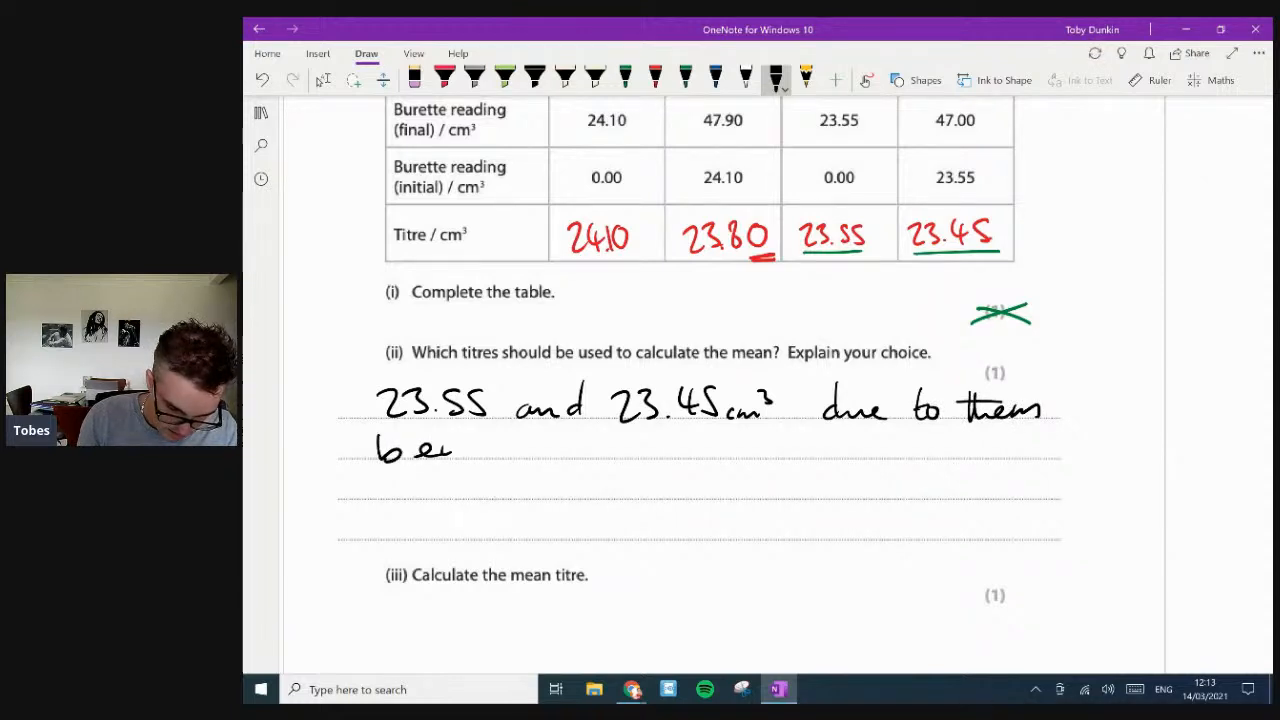
drag(450, 450, 590, 450)
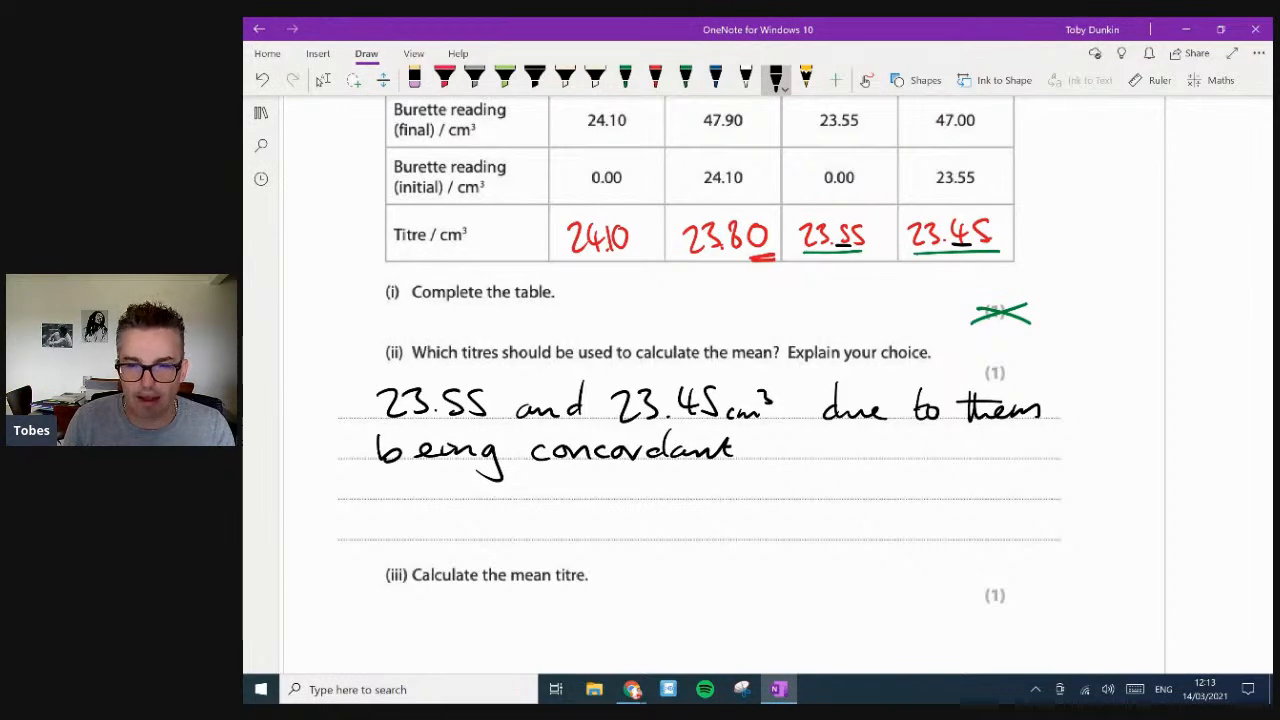
scroll(down, 3)
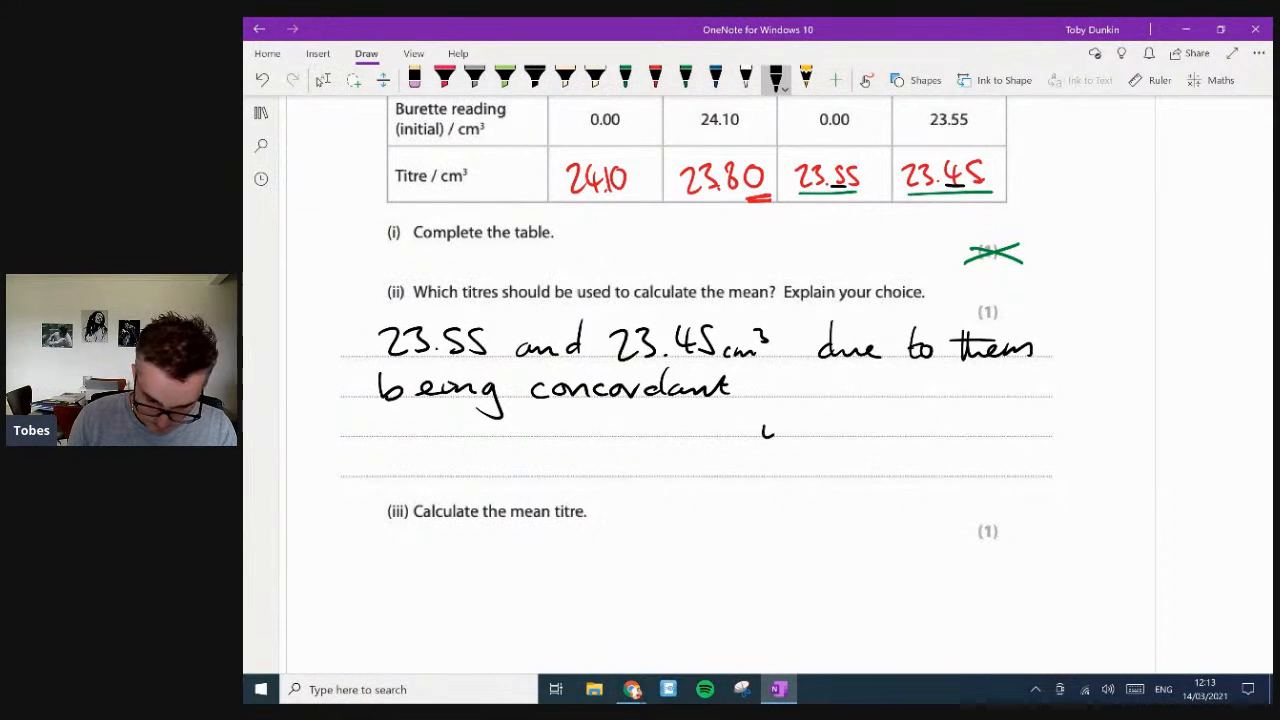
drag(765, 420, 875, 425)
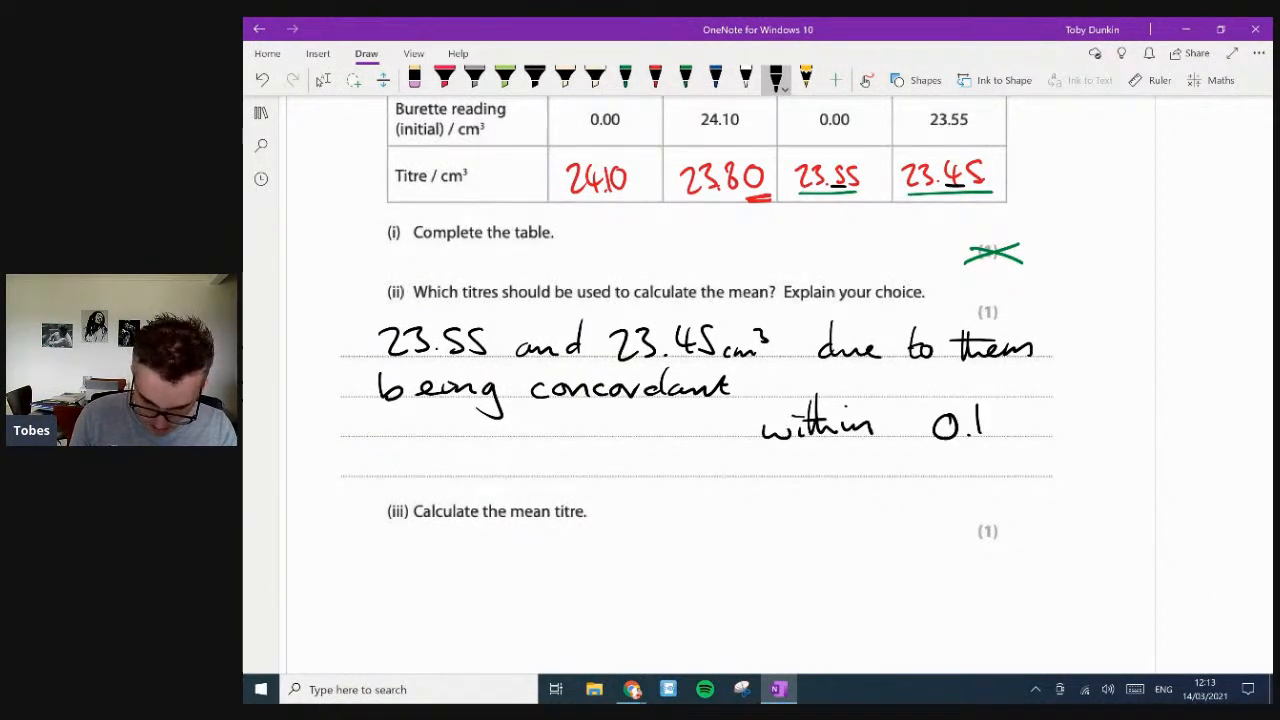
drag(990, 425, 1040, 425)
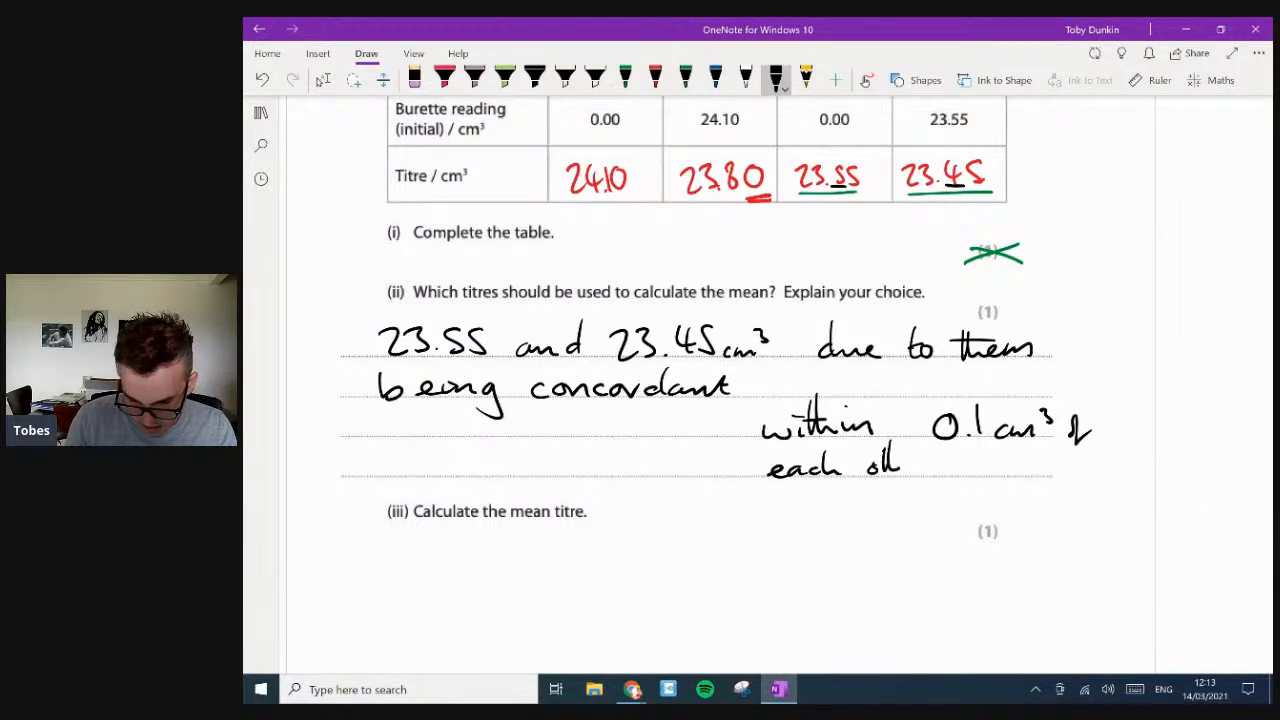
scroll(down, 3)
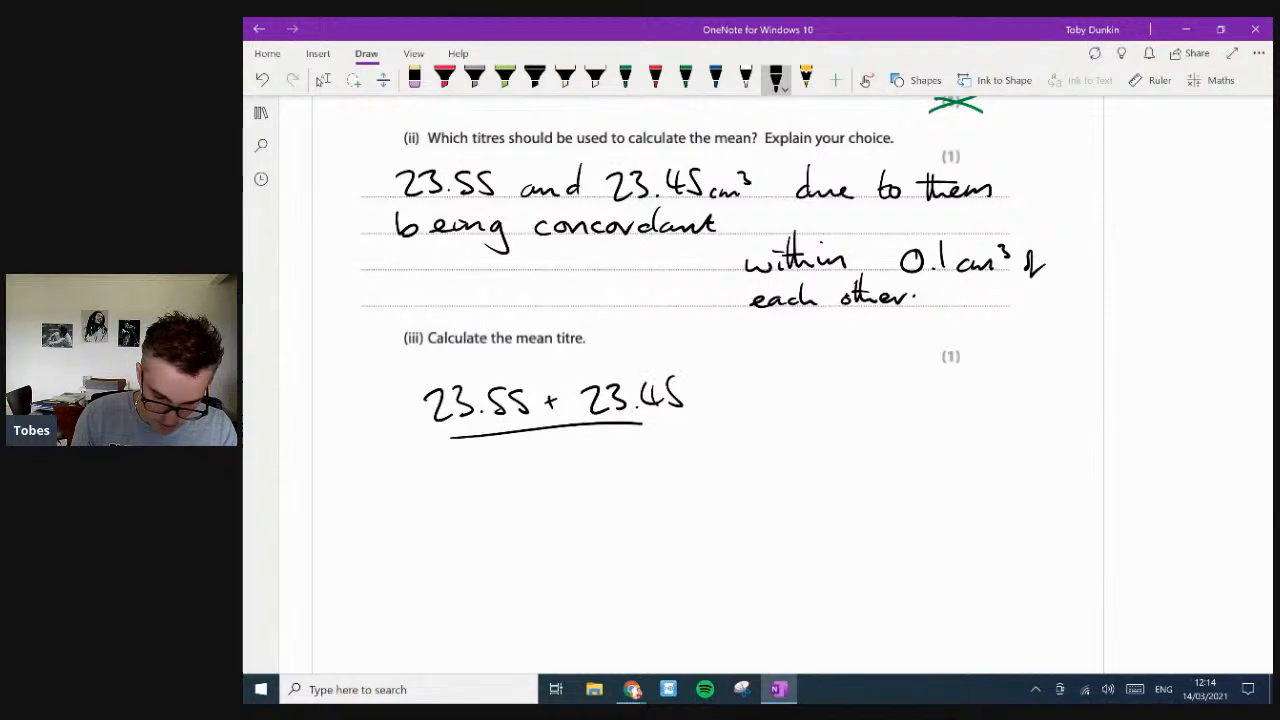
- Write the mean titre (23.55 + 23.45)/2 = 23.50 cm³ under part (iii)
drag(540, 450, 760, 410)
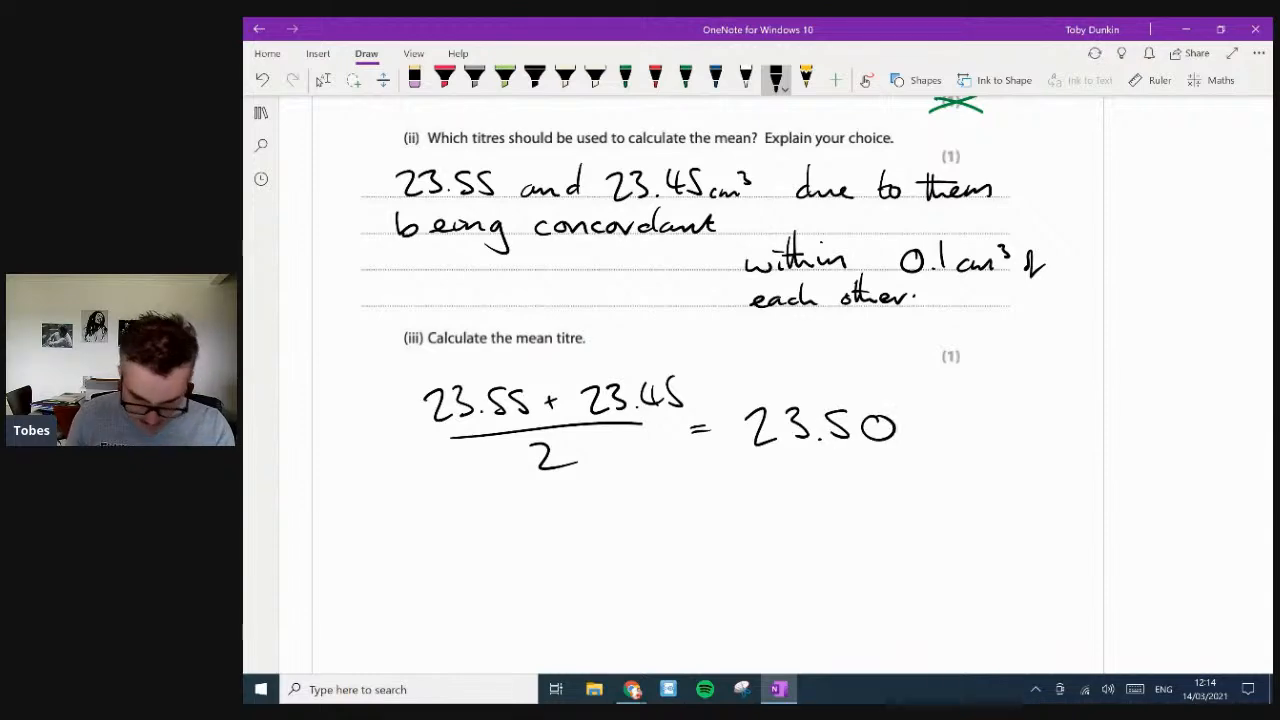
scroll(down, 3)
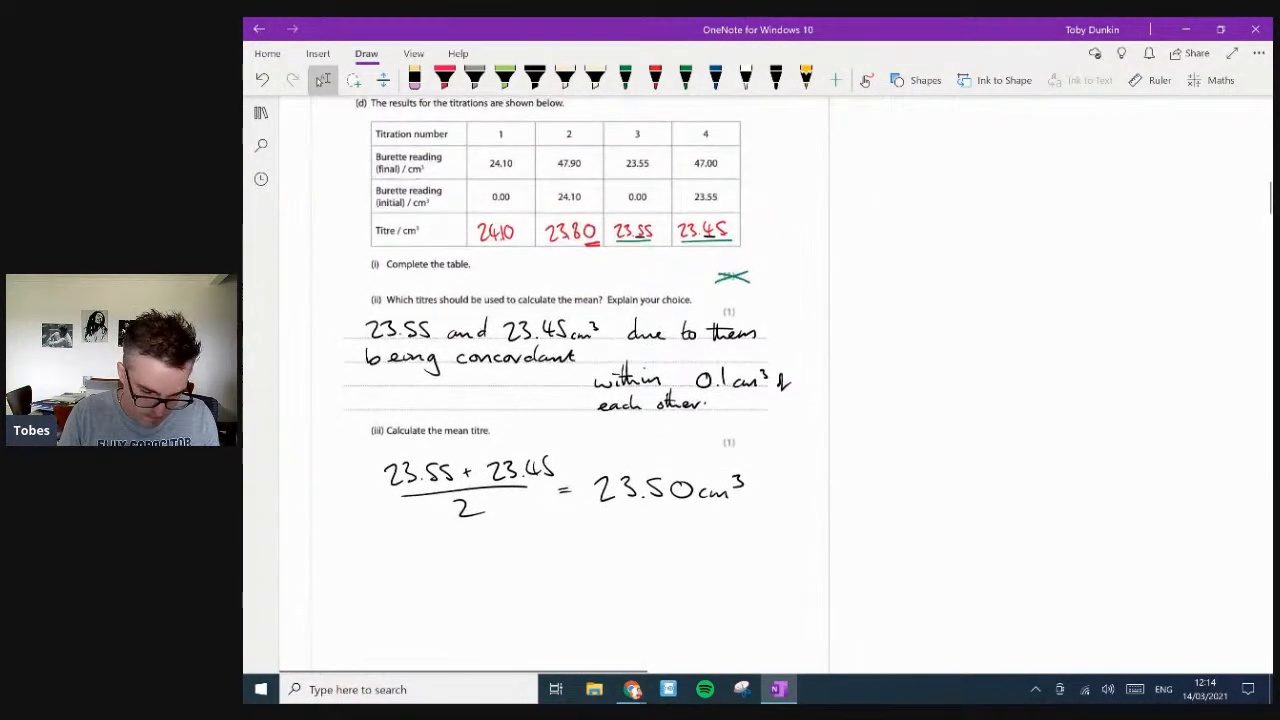
- Scroll down to part (iv), the copper percentage question
scroll(down, 3)
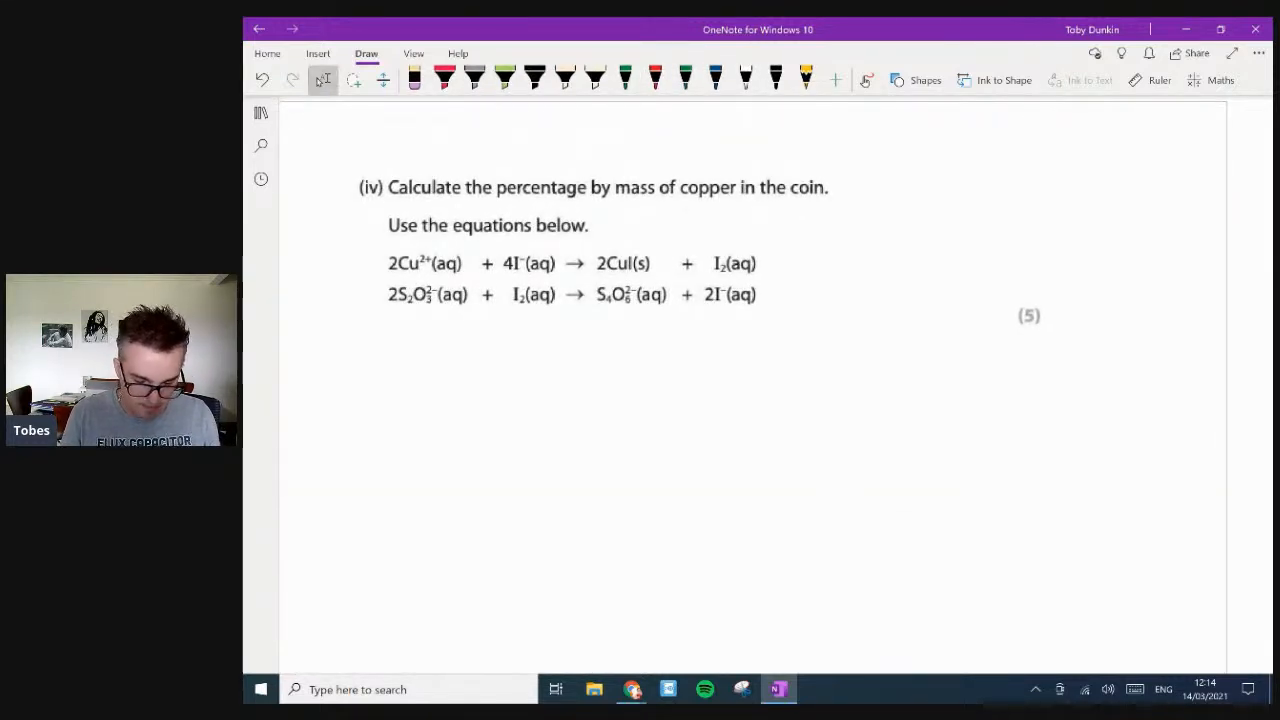
scroll(down, 3)
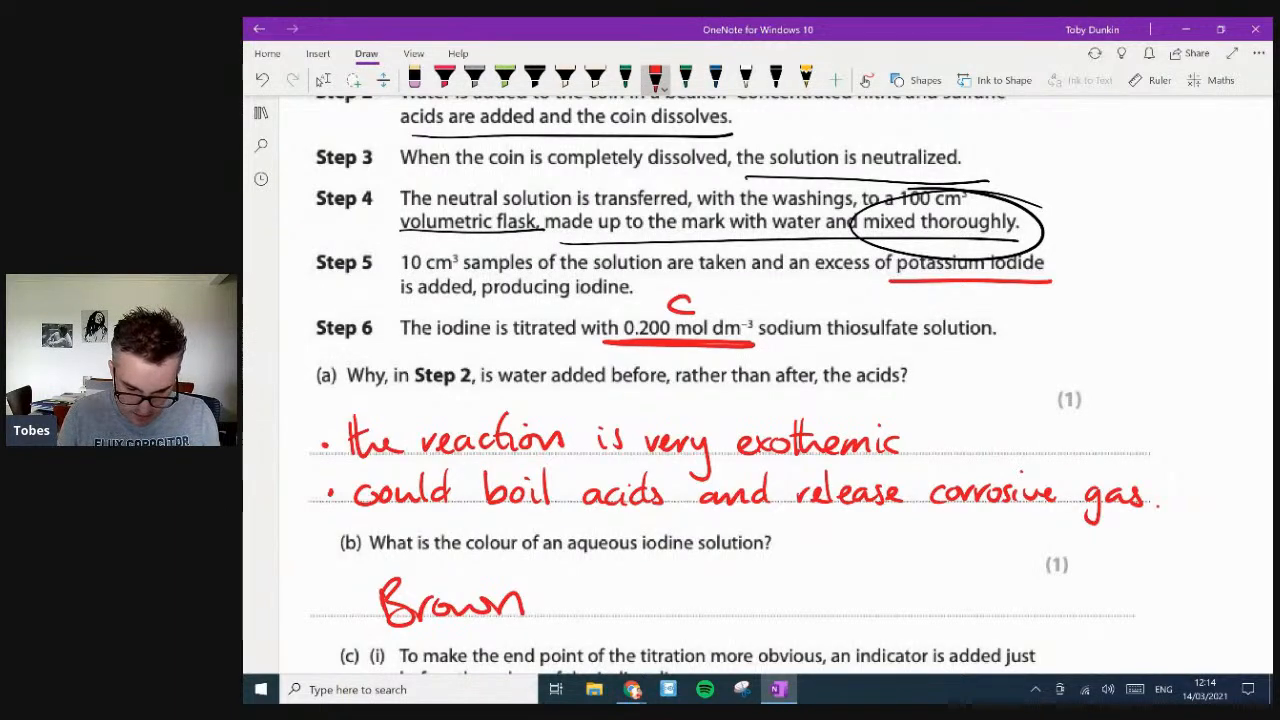
scroll(down, 3)
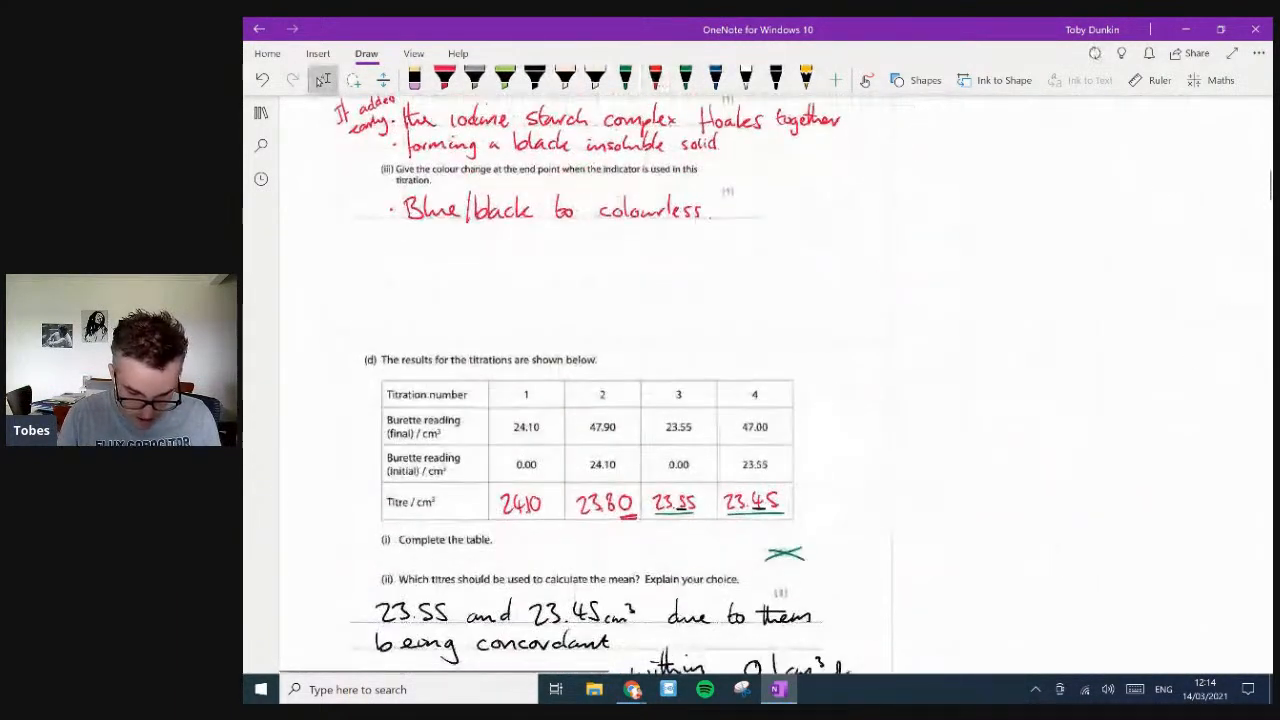
scroll(down, 3)
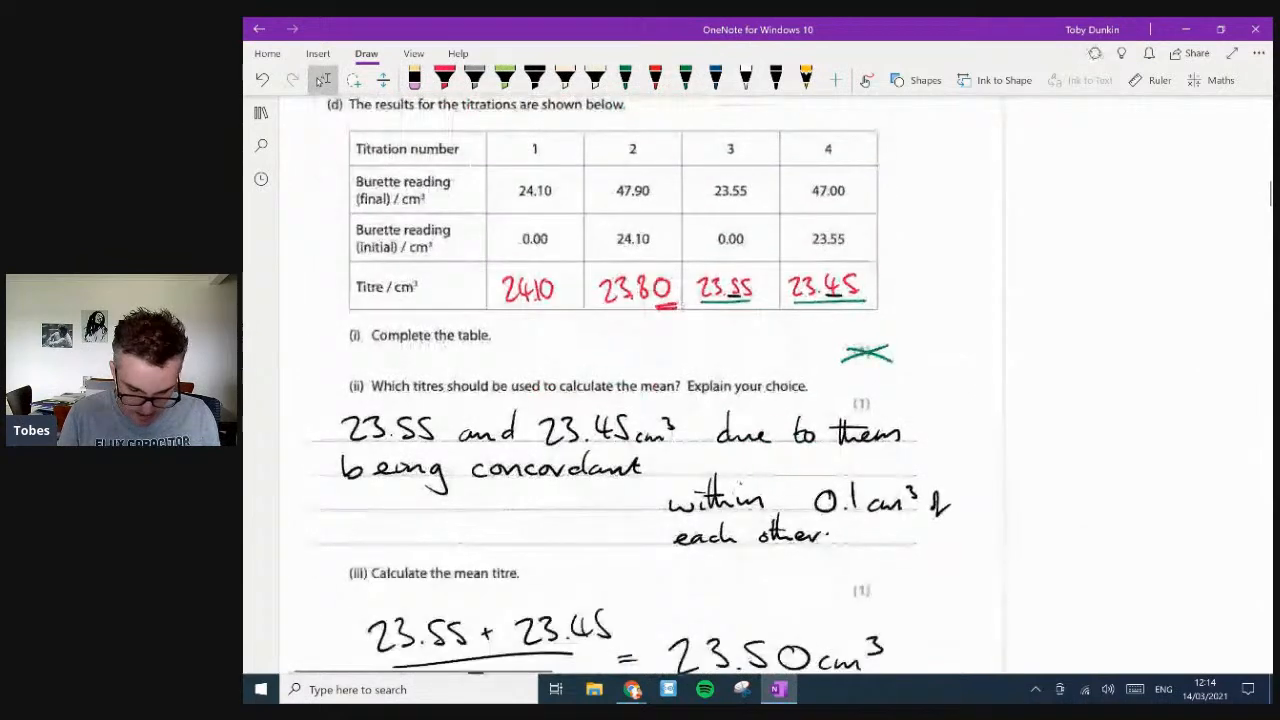
scroll(down, 3)
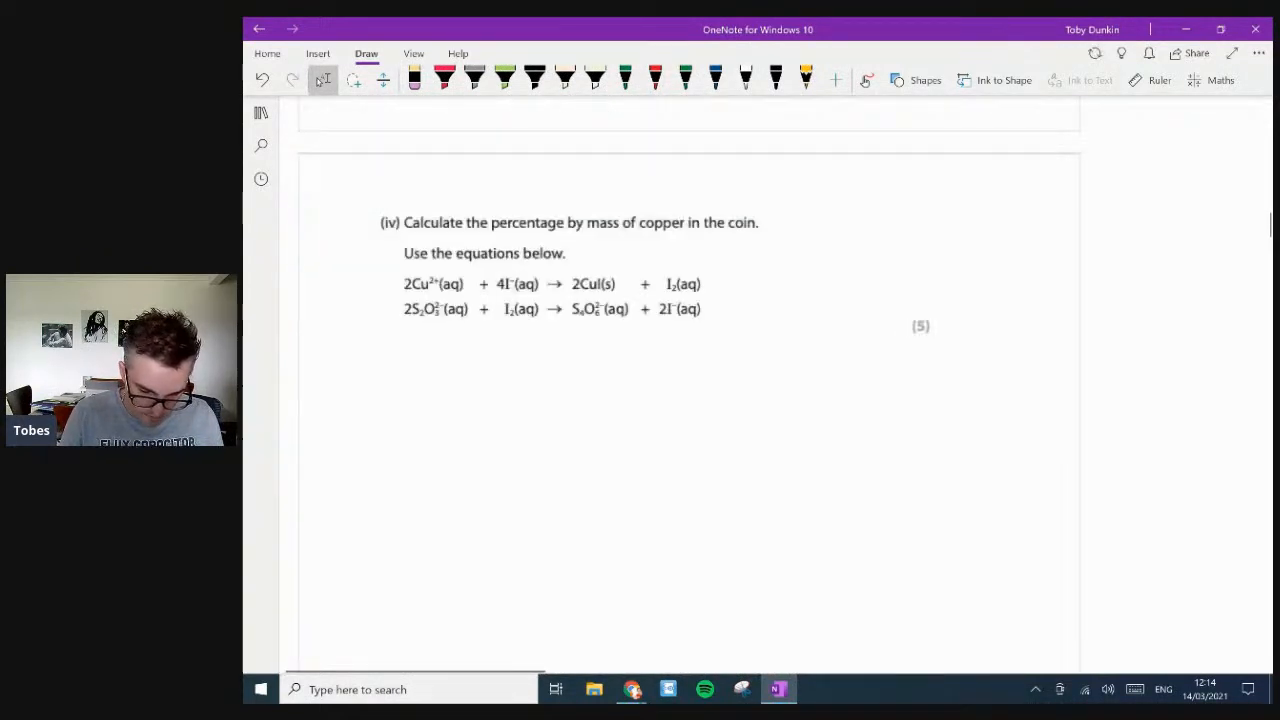
scroll(down, 3)
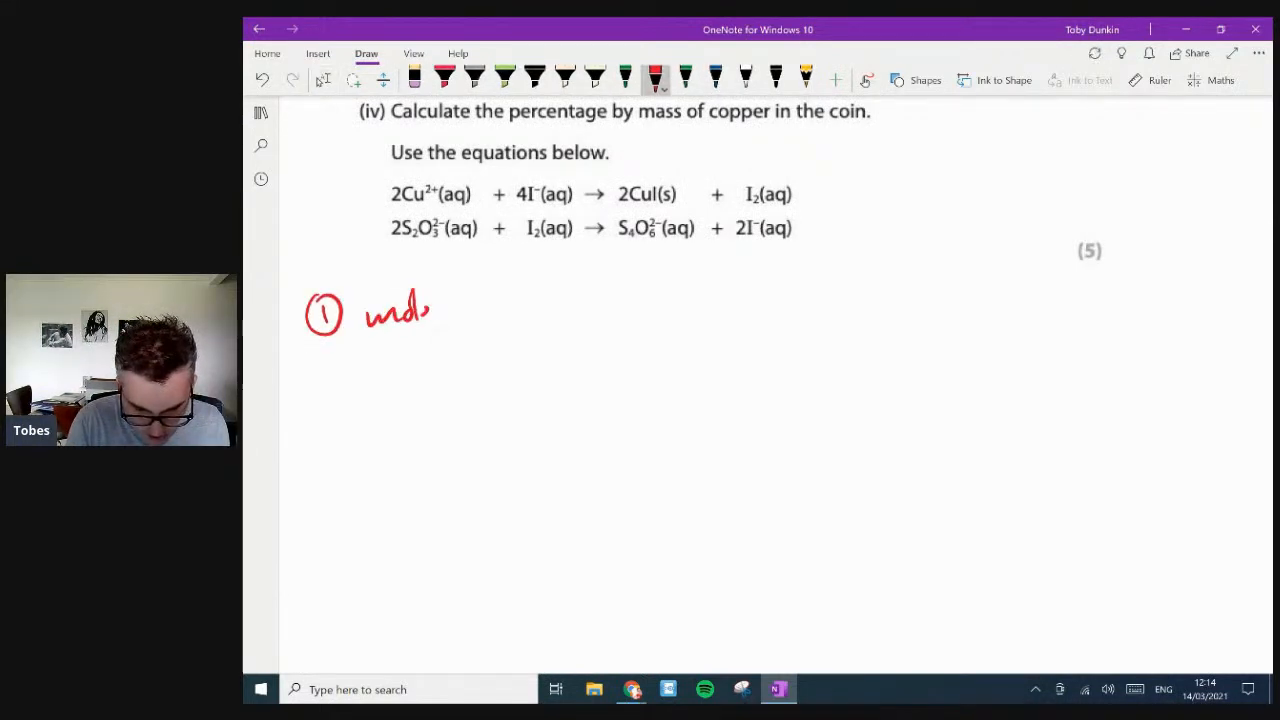
- Write step 1: thiosulfate moles n = 0.2 × 23.50/1000 = 4.7×10⁻³ mol; underline I₂
drag(430, 315, 480, 350)
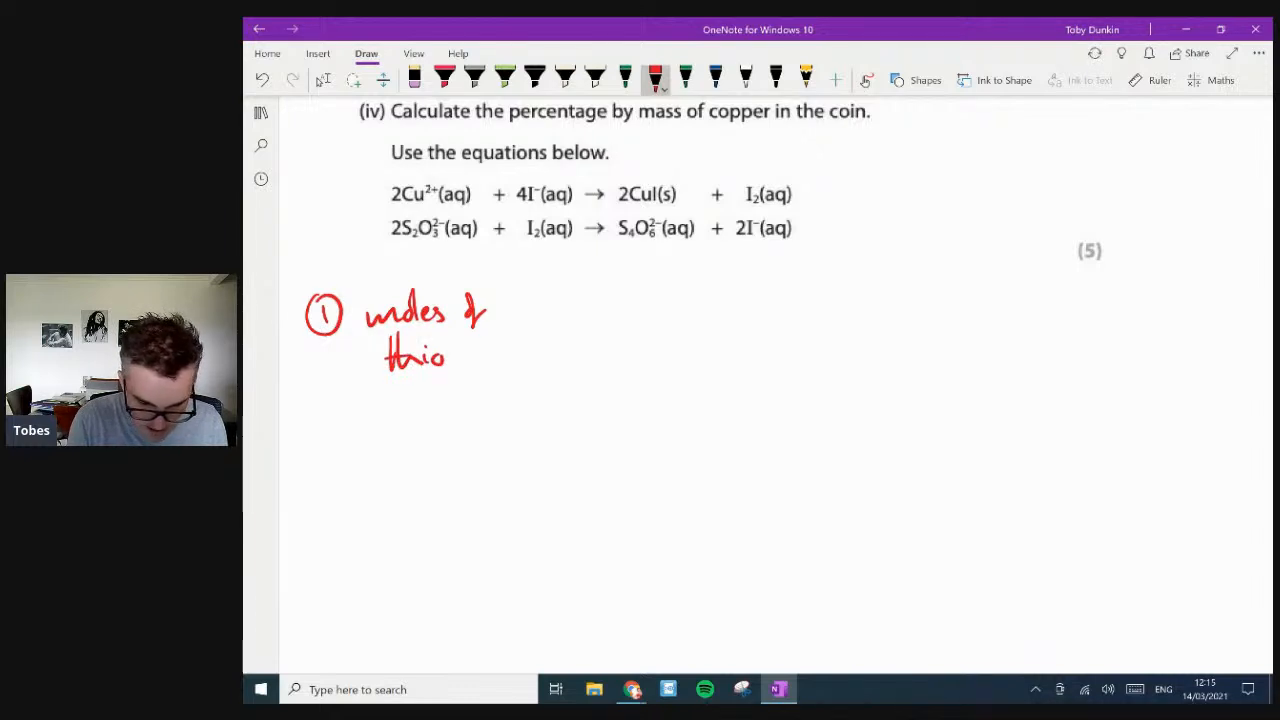
drag(385, 243, 440, 243)
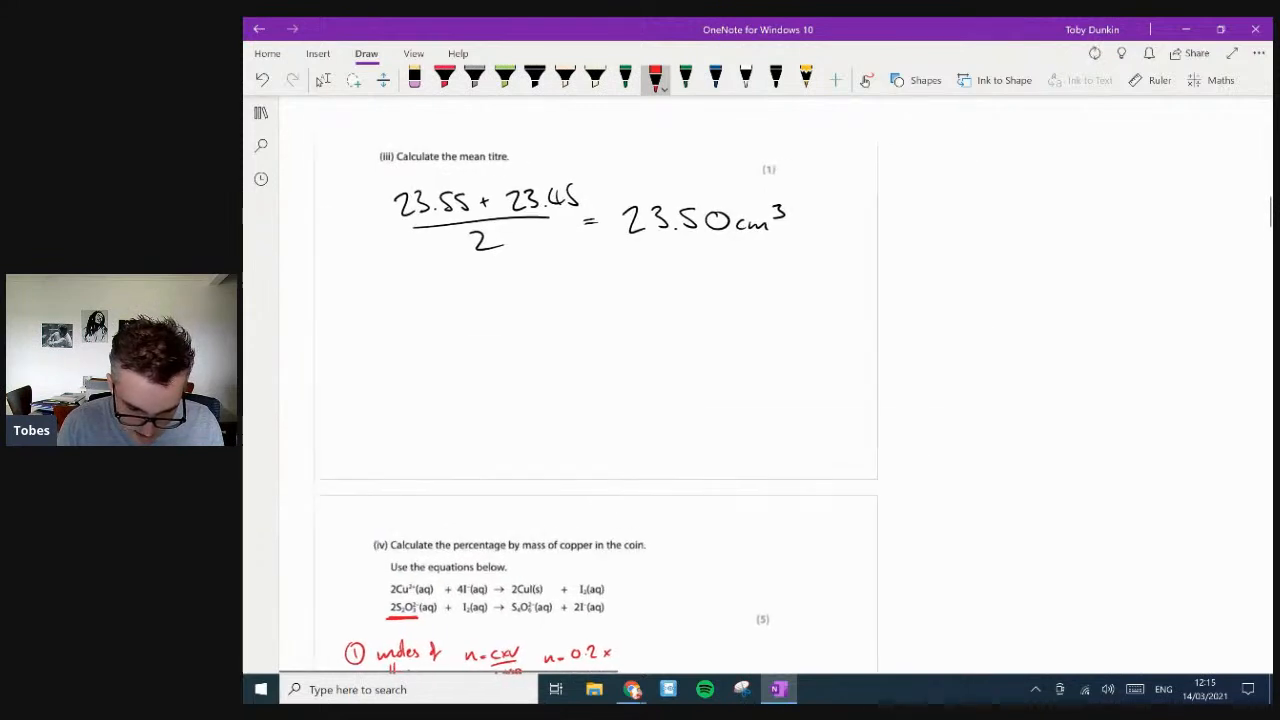
scroll(down, 3)
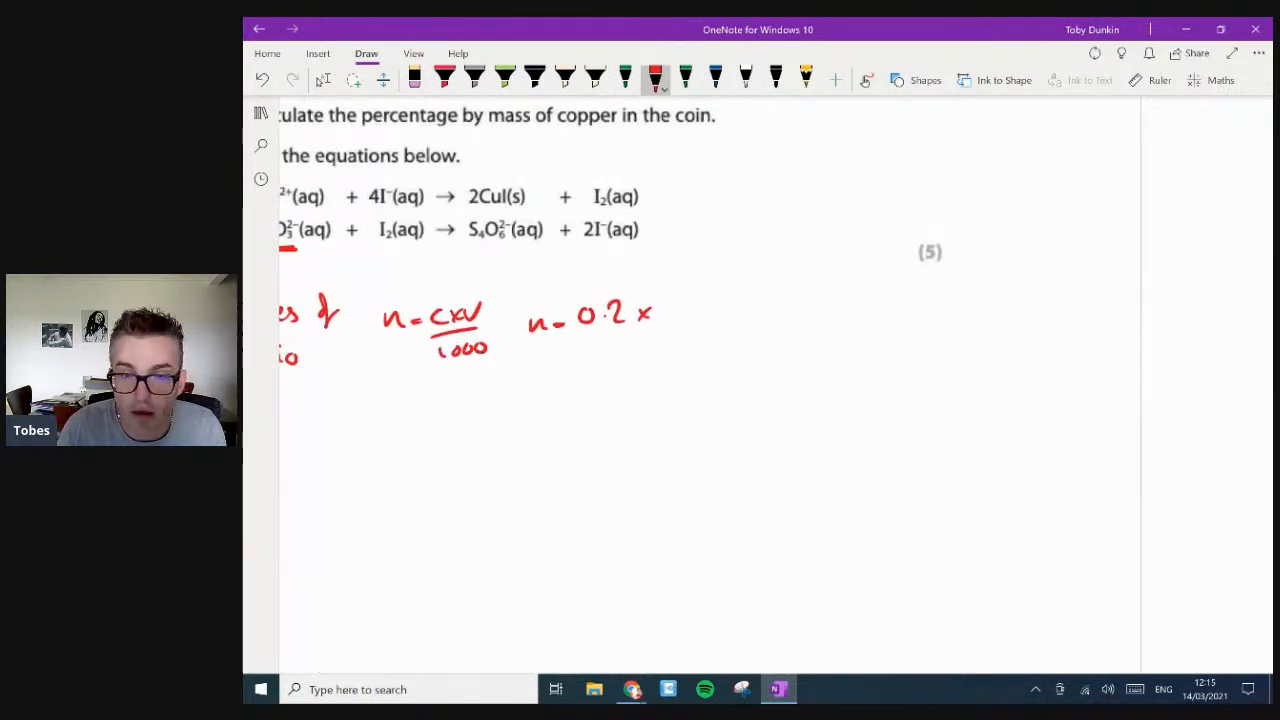
drag(670, 310, 690, 325)
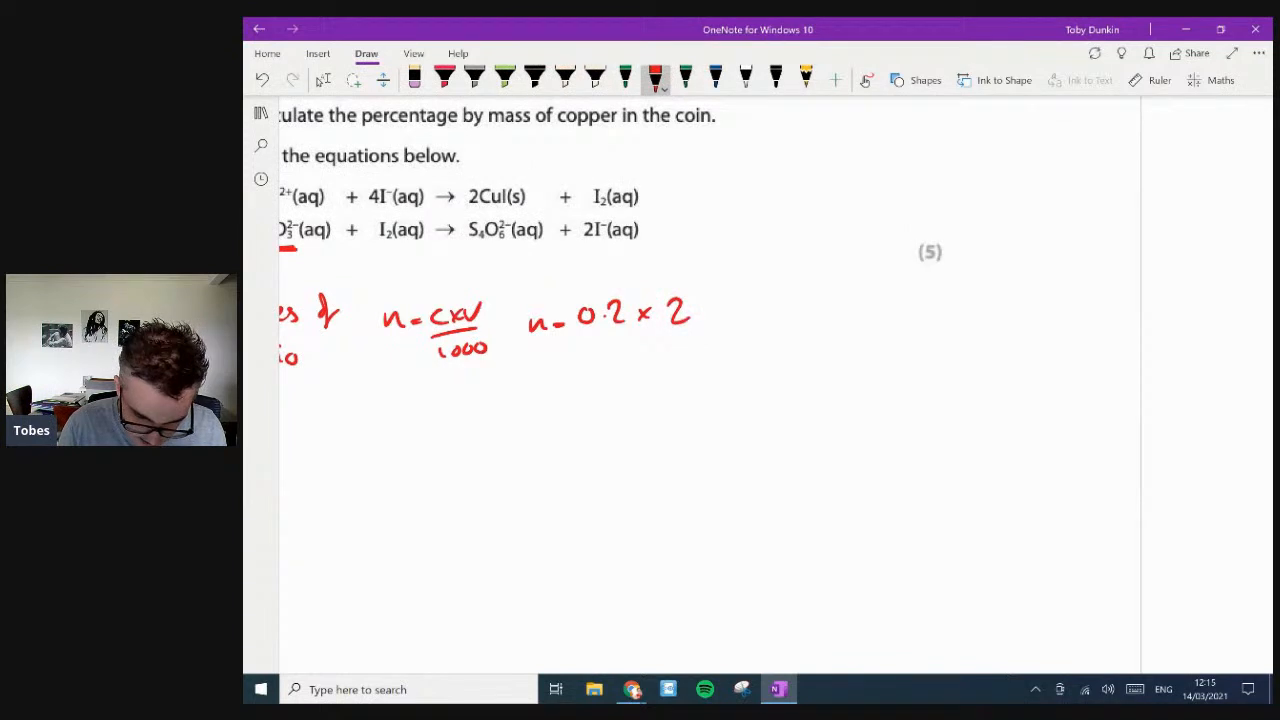
drag(675, 310, 745, 315)
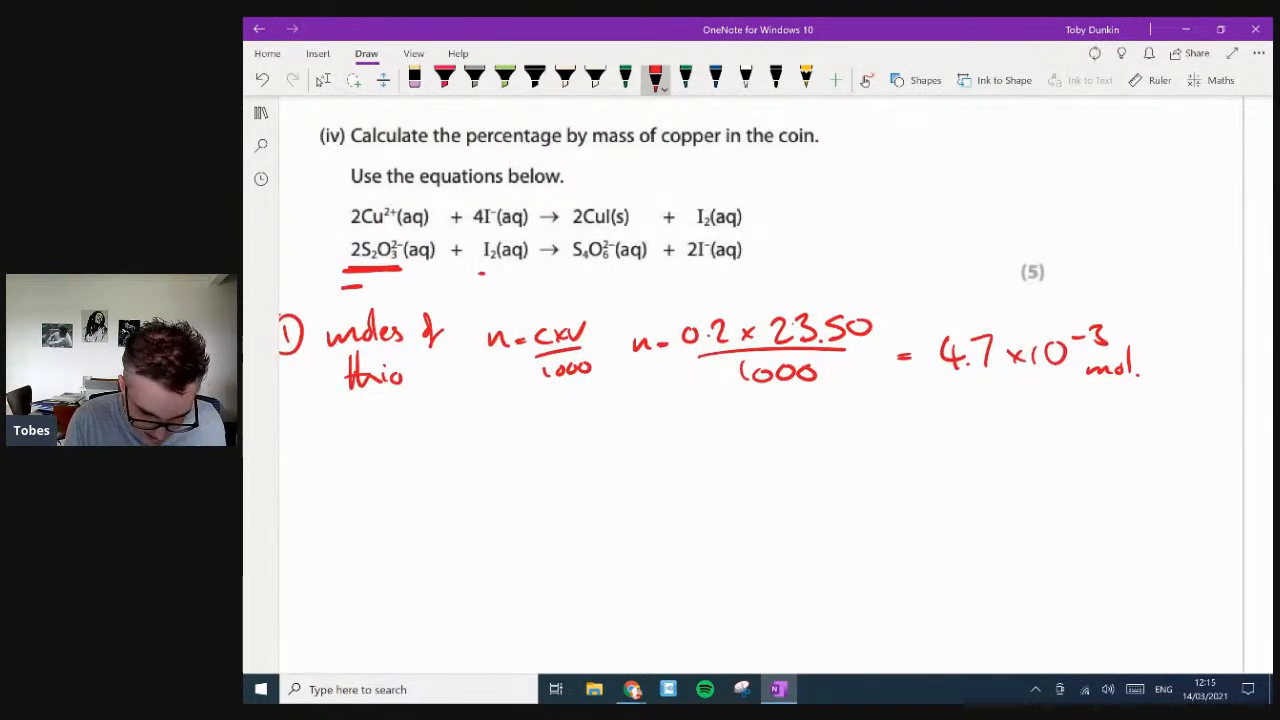
drag(690, 230, 720, 230)
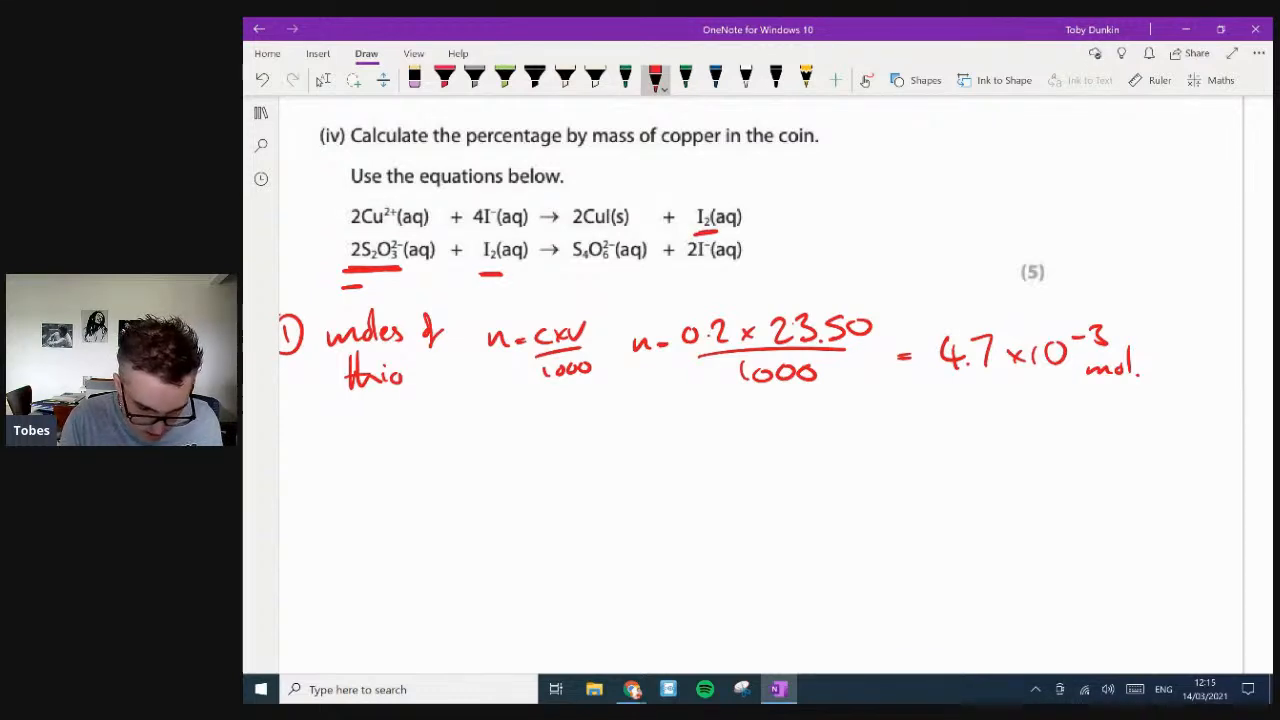
- Write step 2: the 2:1 S₂O₃²⁻:I₂ ratio gives 2.35×10⁻³ mol I₂
drag(360, 290, 480, 290)
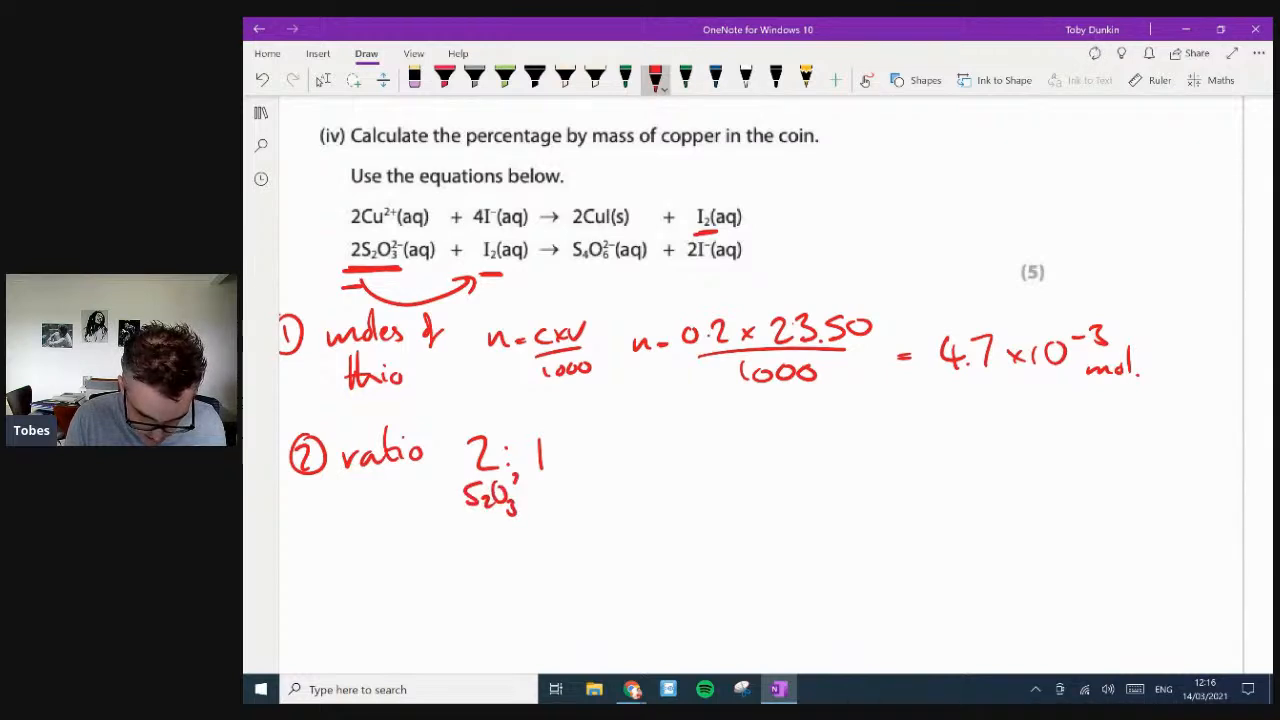
drag(540, 495, 575, 500)
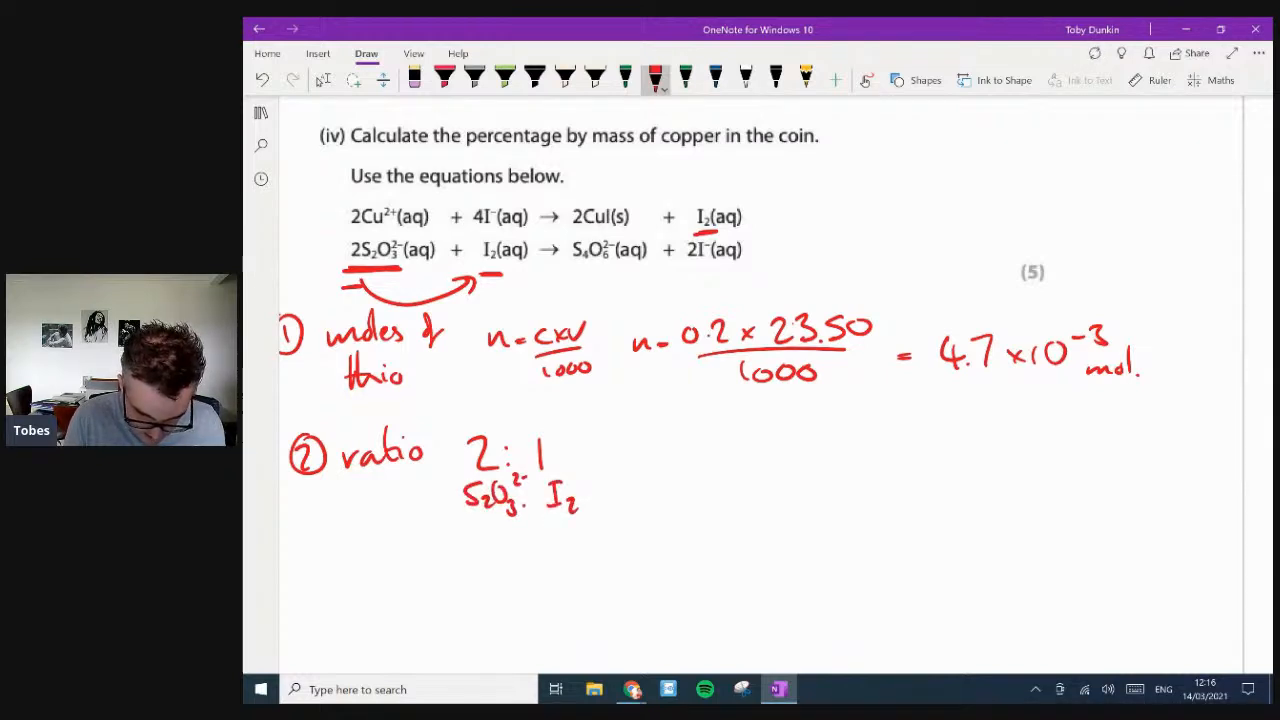
drag(475, 560, 565, 550)
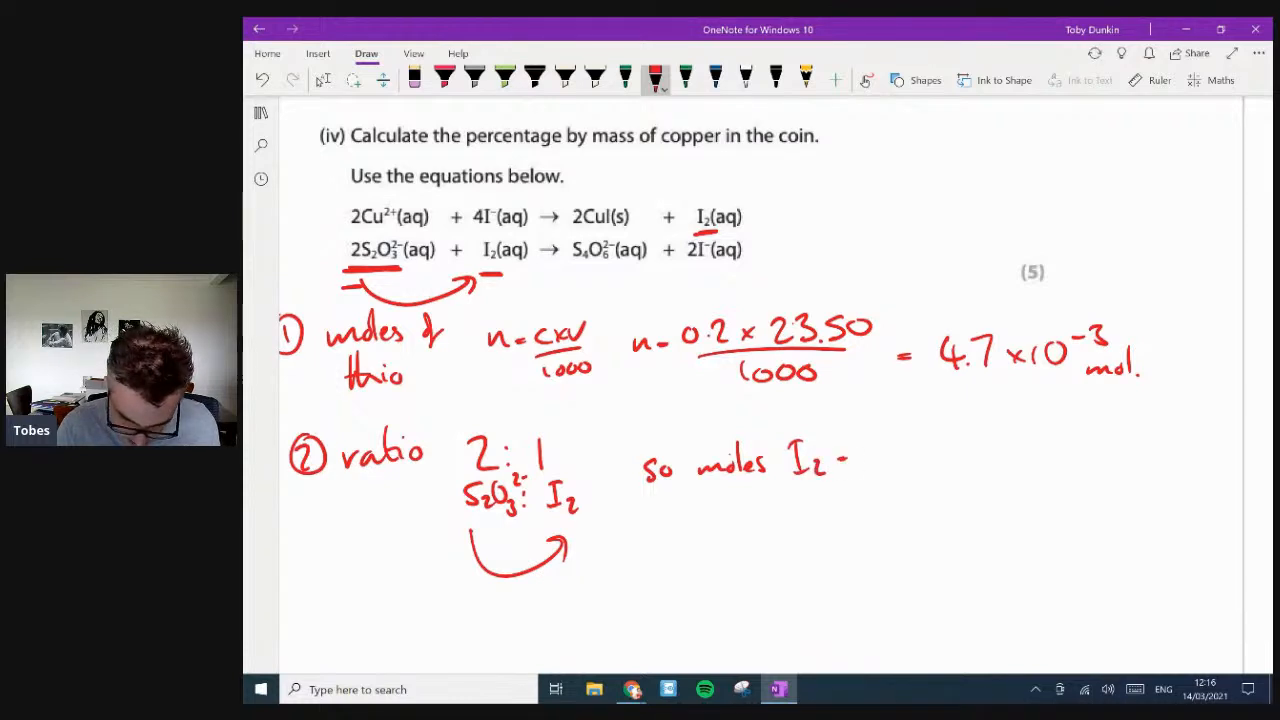
drag(860, 445, 910, 465)
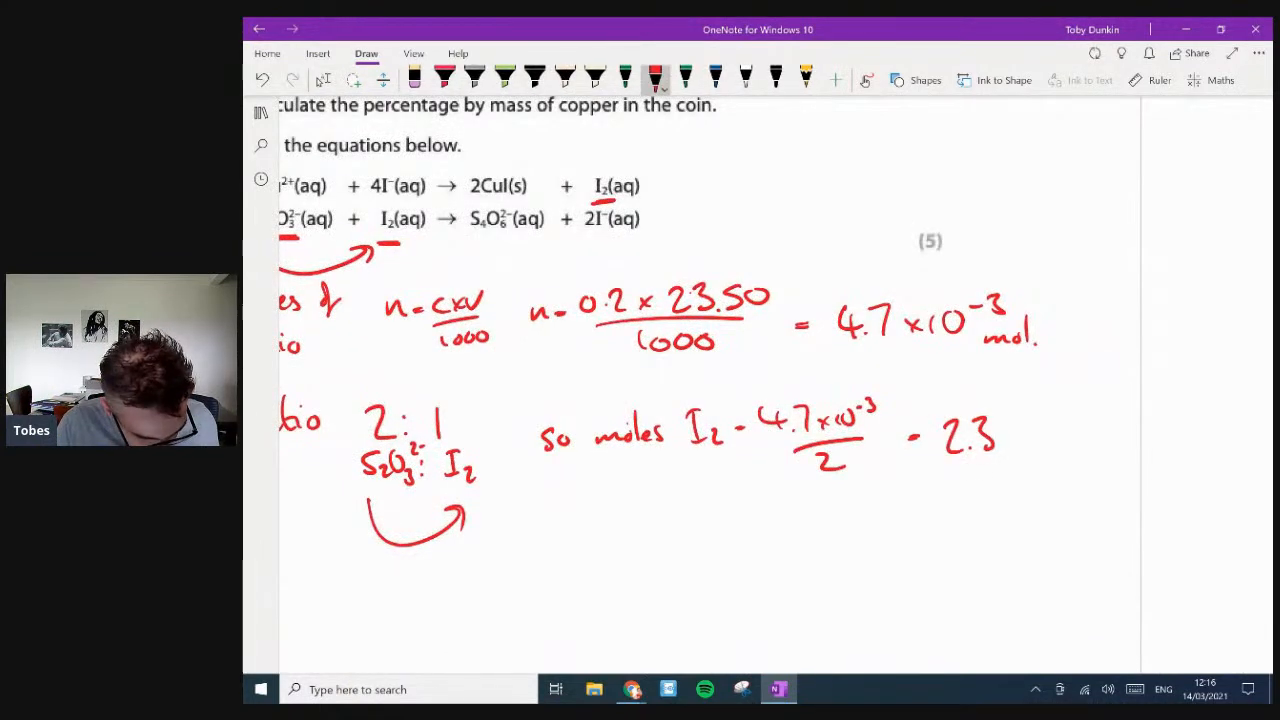
drag(985, 435, 1090, 435)
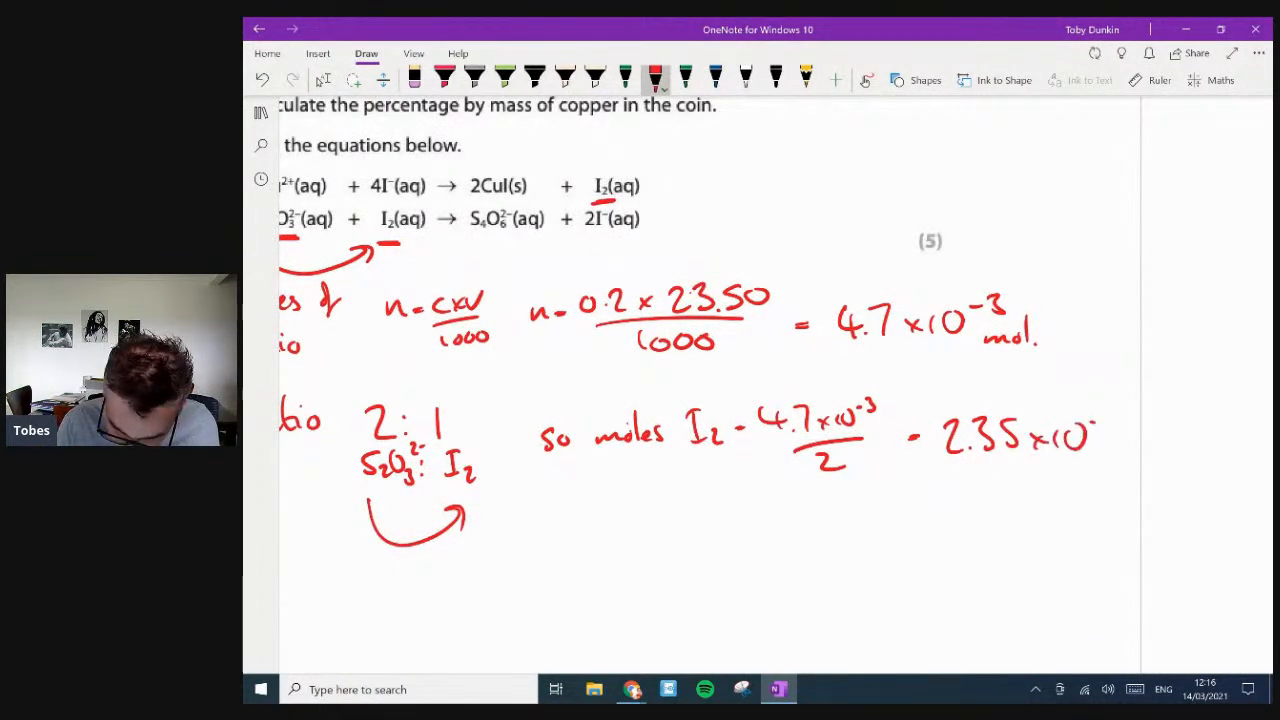
drag(1095, 420, 1130, 460)
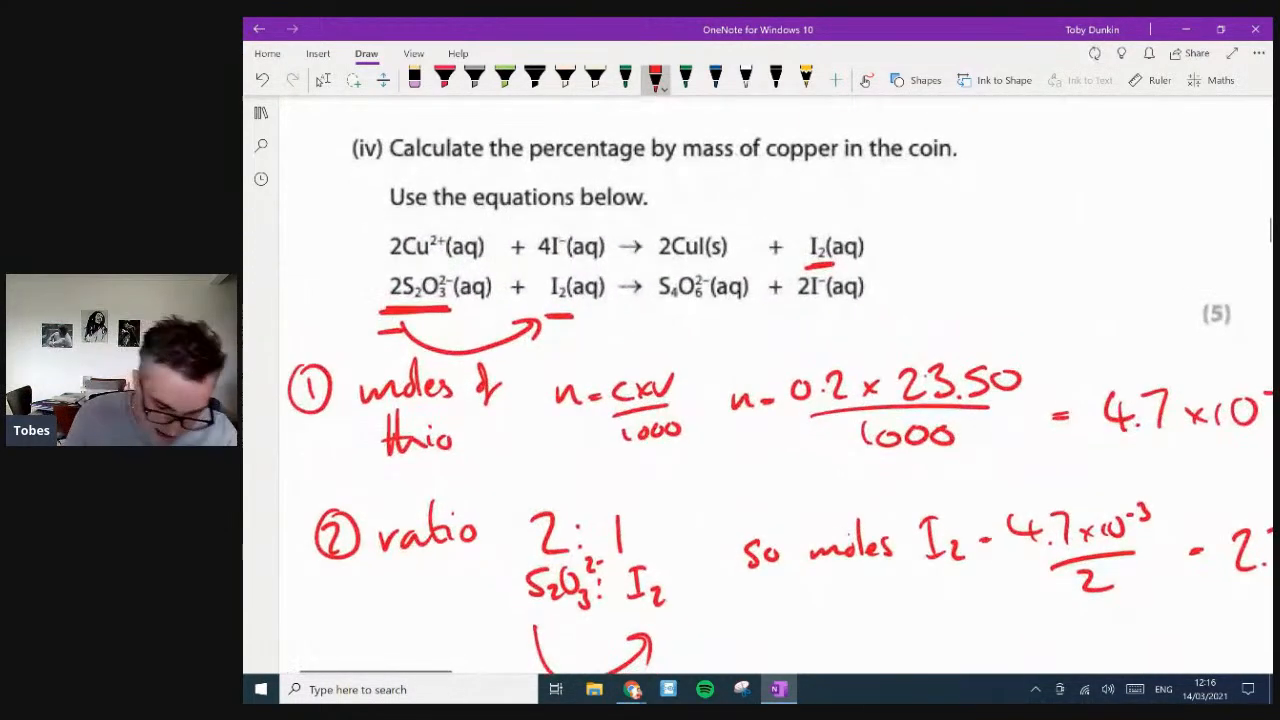
- Circle the 2:1 ratio, underline 2.35×10⁻³ mol, and annotate the equations with arrows
drag(390, 225, 450, 265)
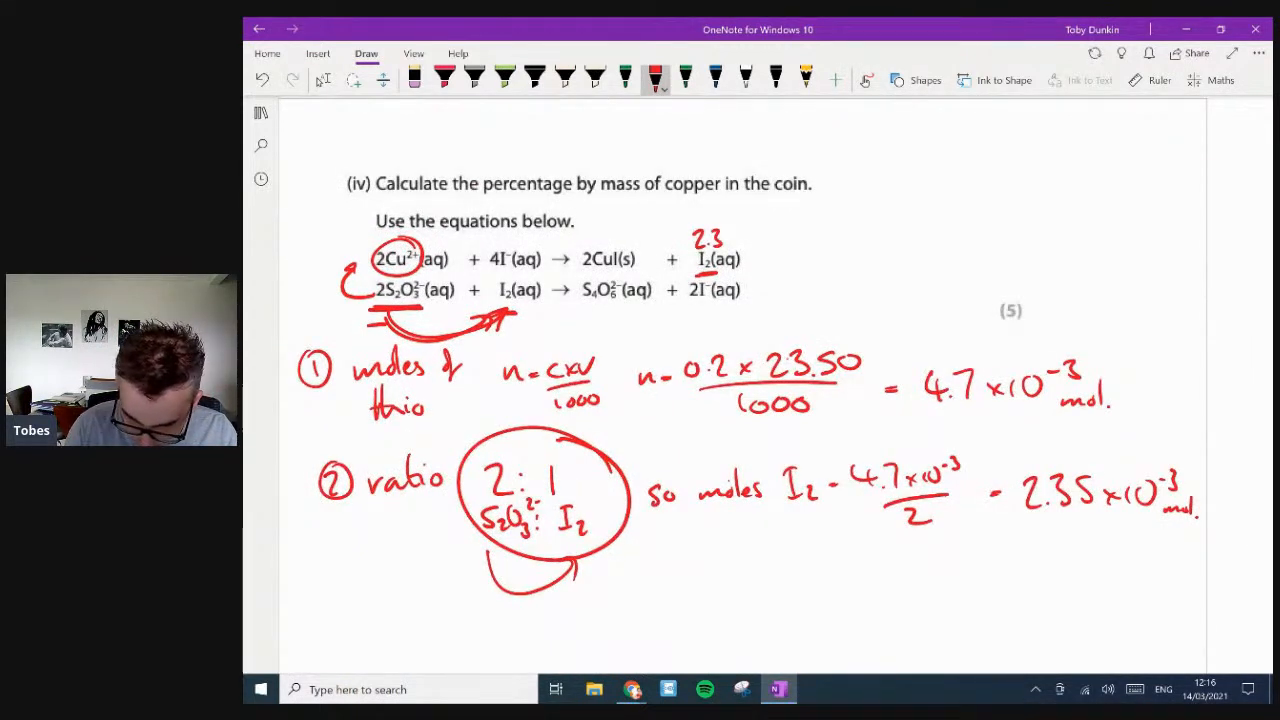
drag(705, 238, 770, 238)
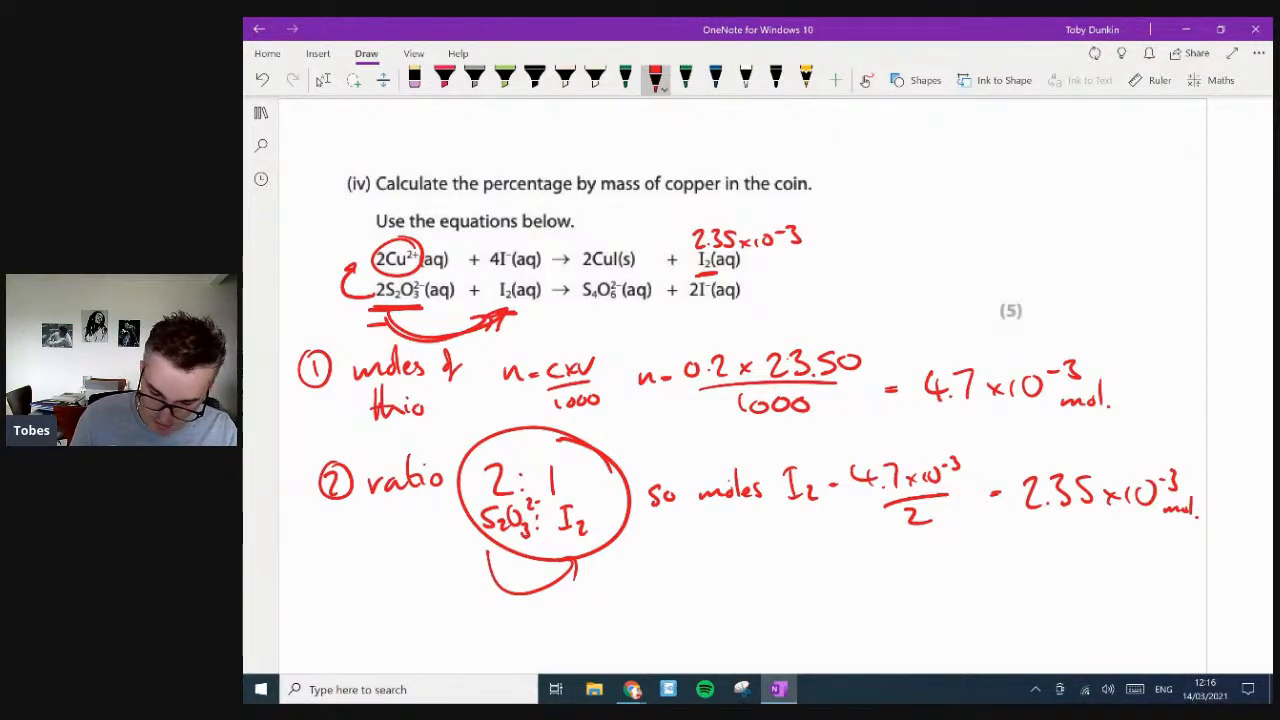
drag(1015, 525, 1185, 525)
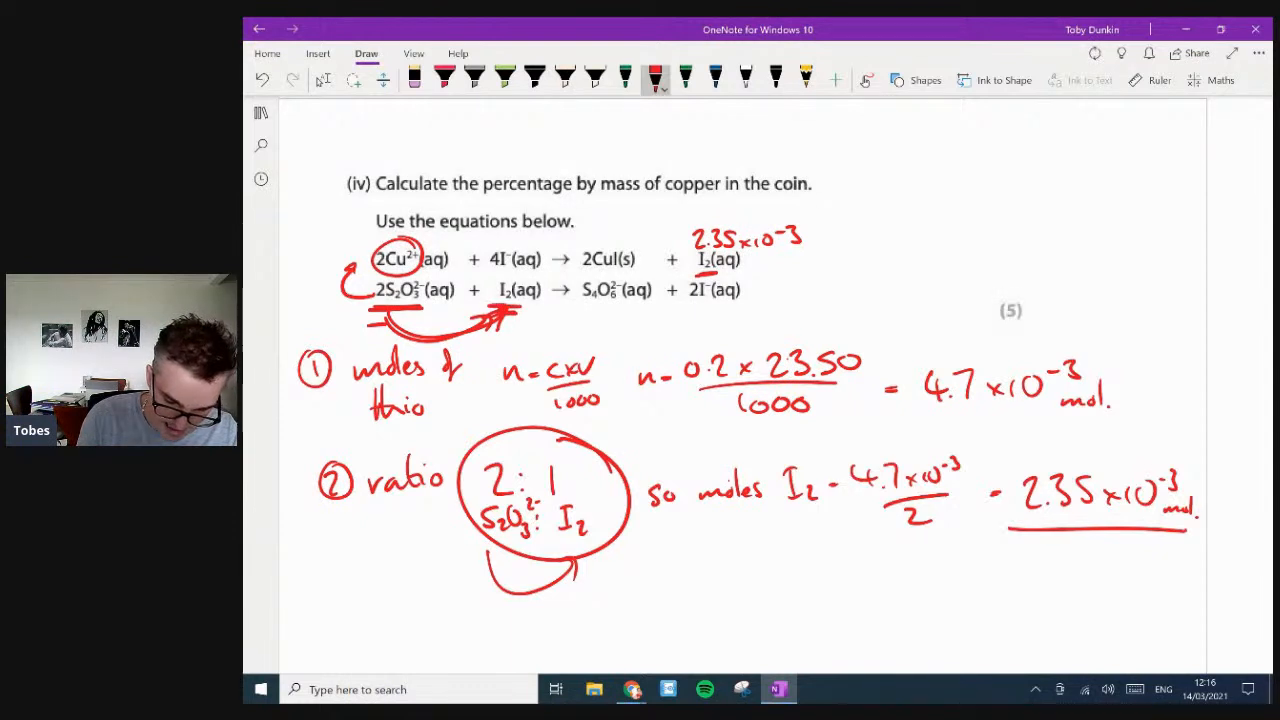
drag(510, 320, 760, 290)
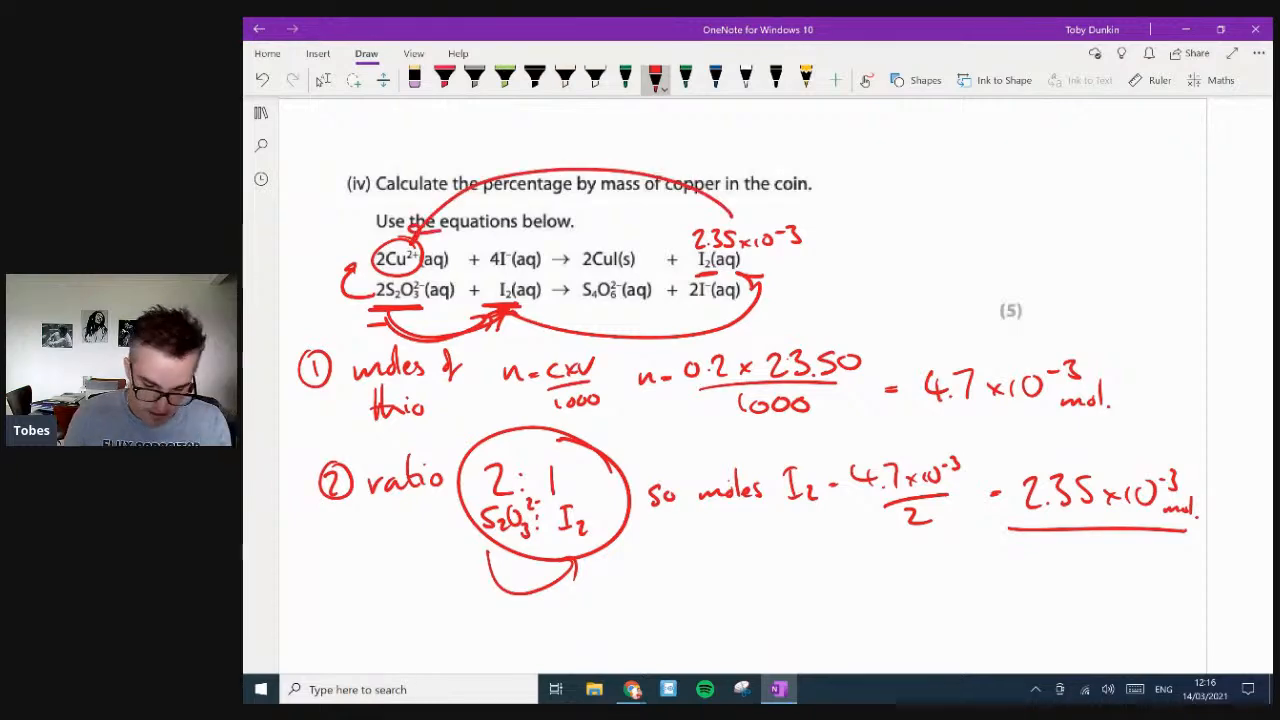
- Write step 3: 1:2 I₂:Cu²⁺ ratio, so 2.35×10⁻³ × 2 = 4.7×10⁻³ mol Cu²⁺
scroll(down, 3)
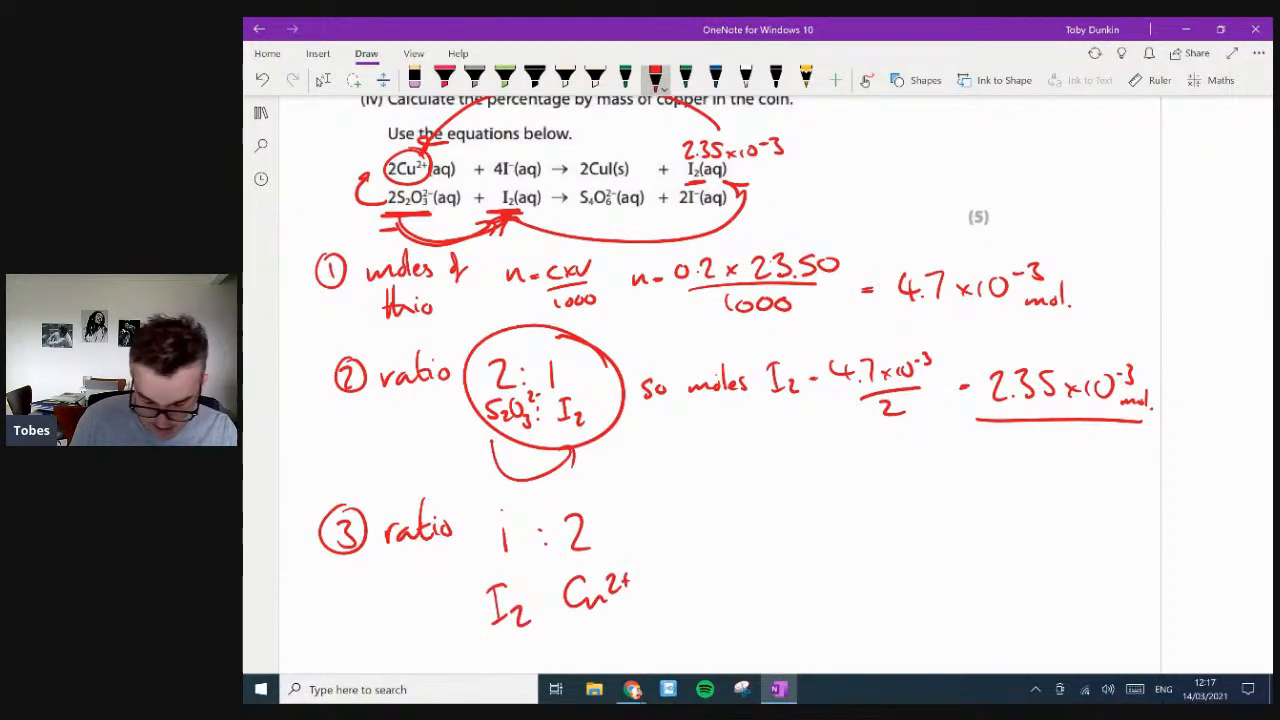
scroll(down, 3)
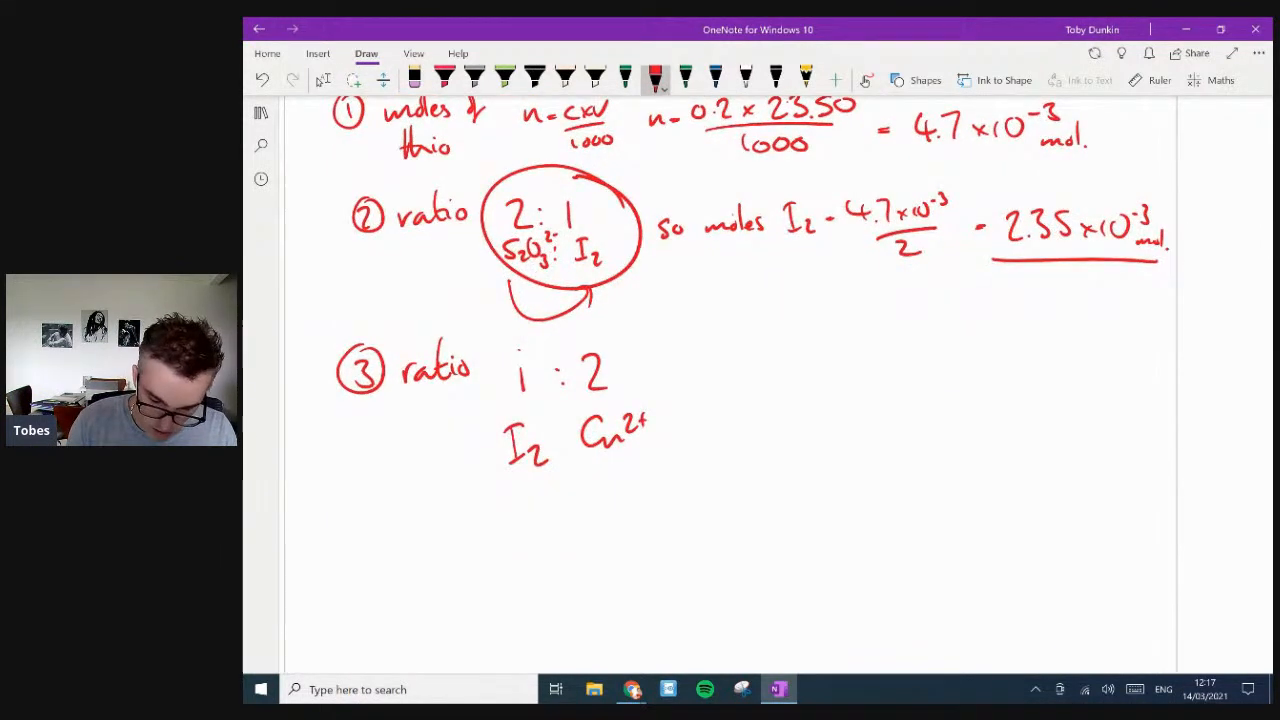
drag(680, 375, 745, 375)
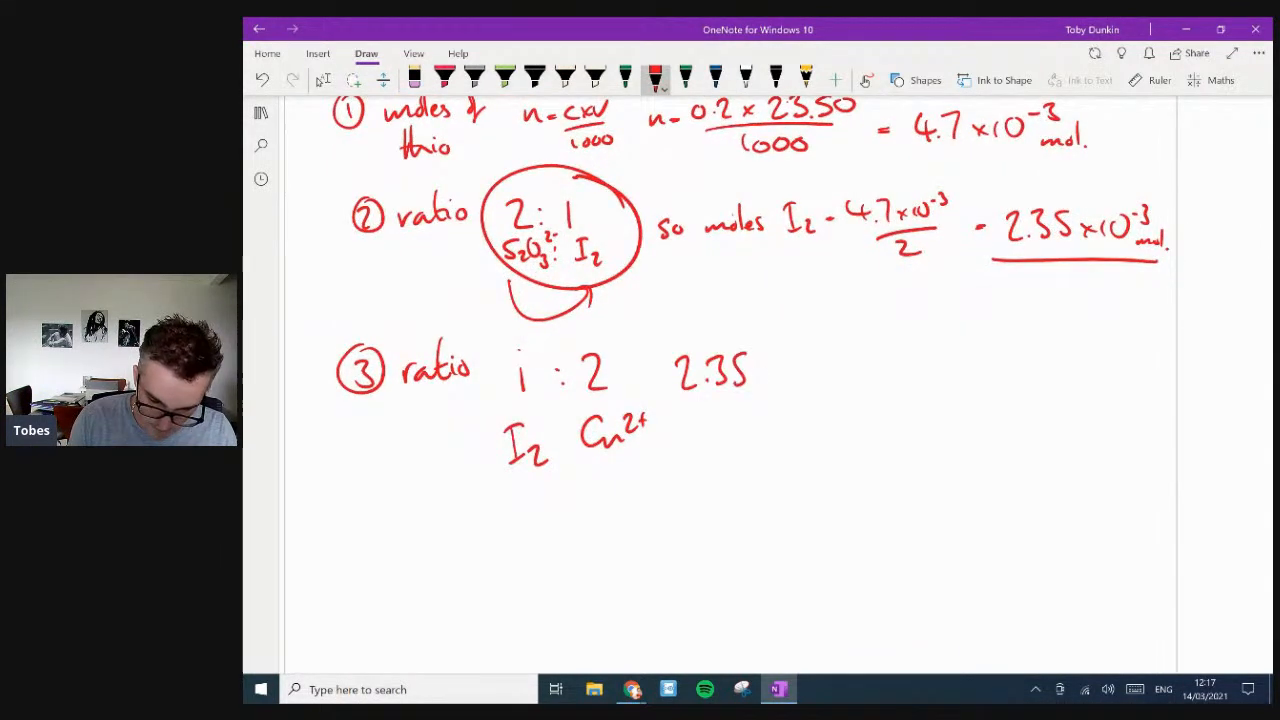
drag(750, 375, 840, 375)
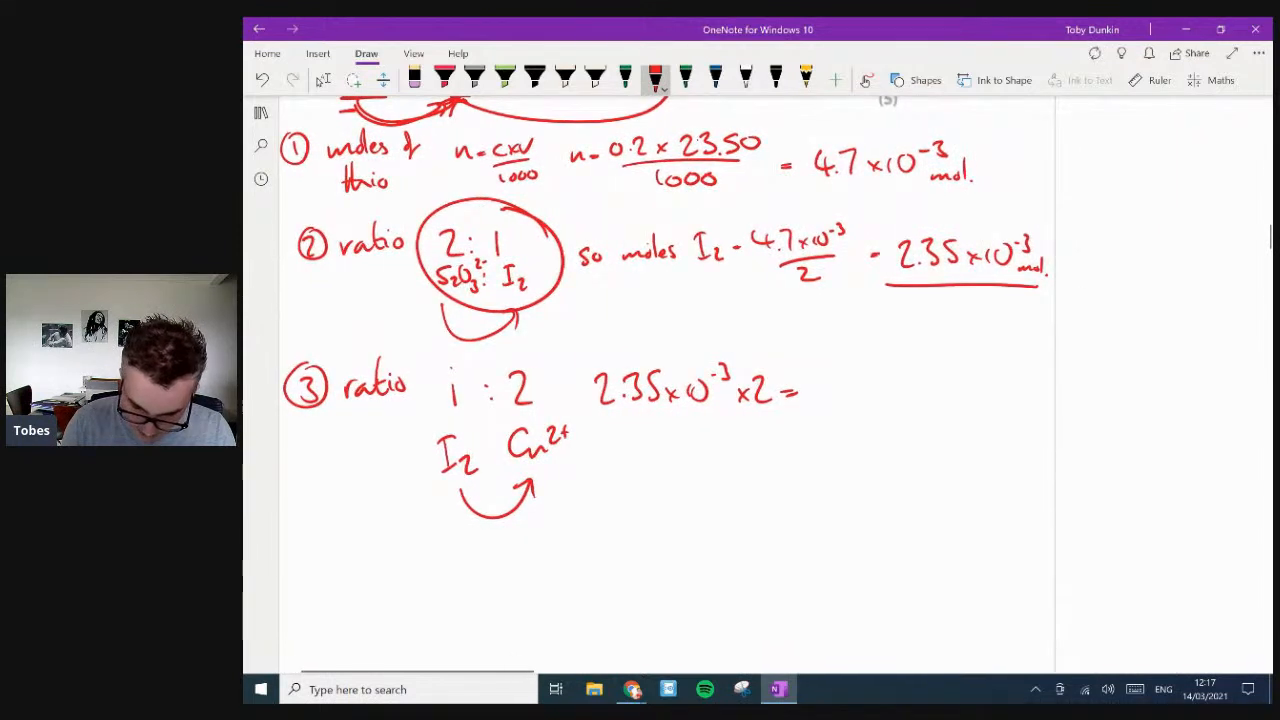
drag(820, 390, 930, 390)
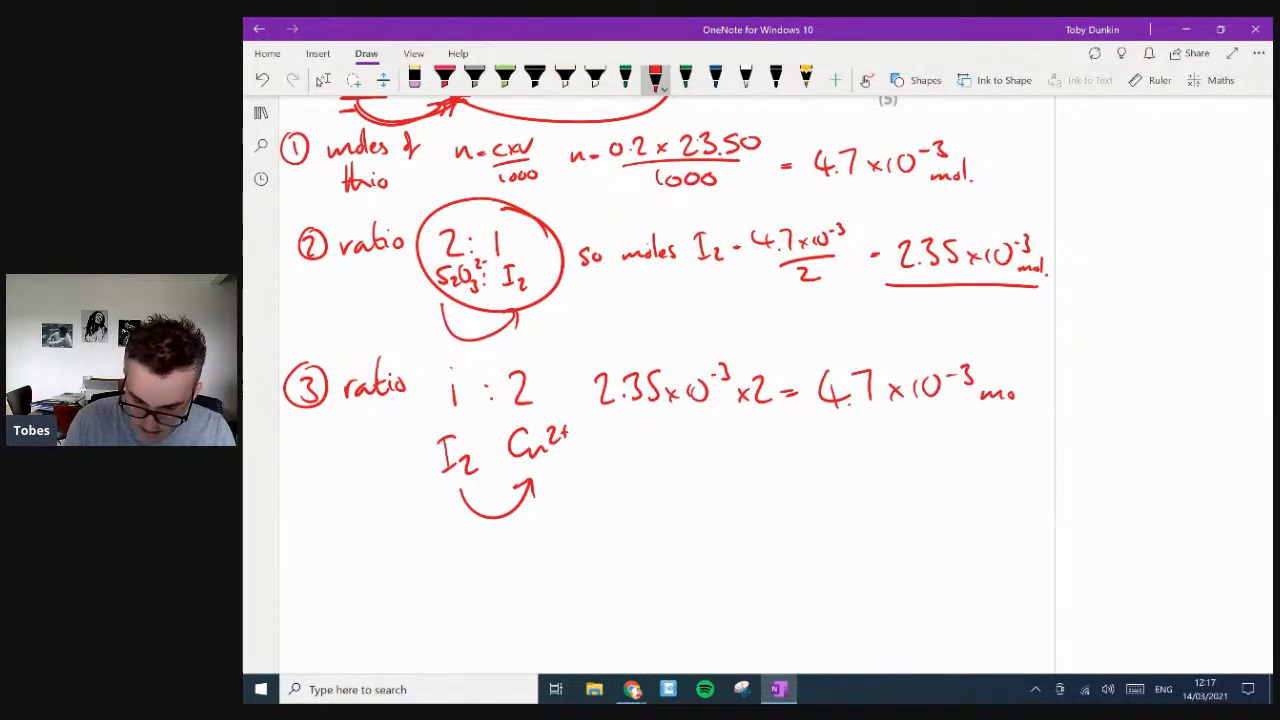
scroll(down, 3)
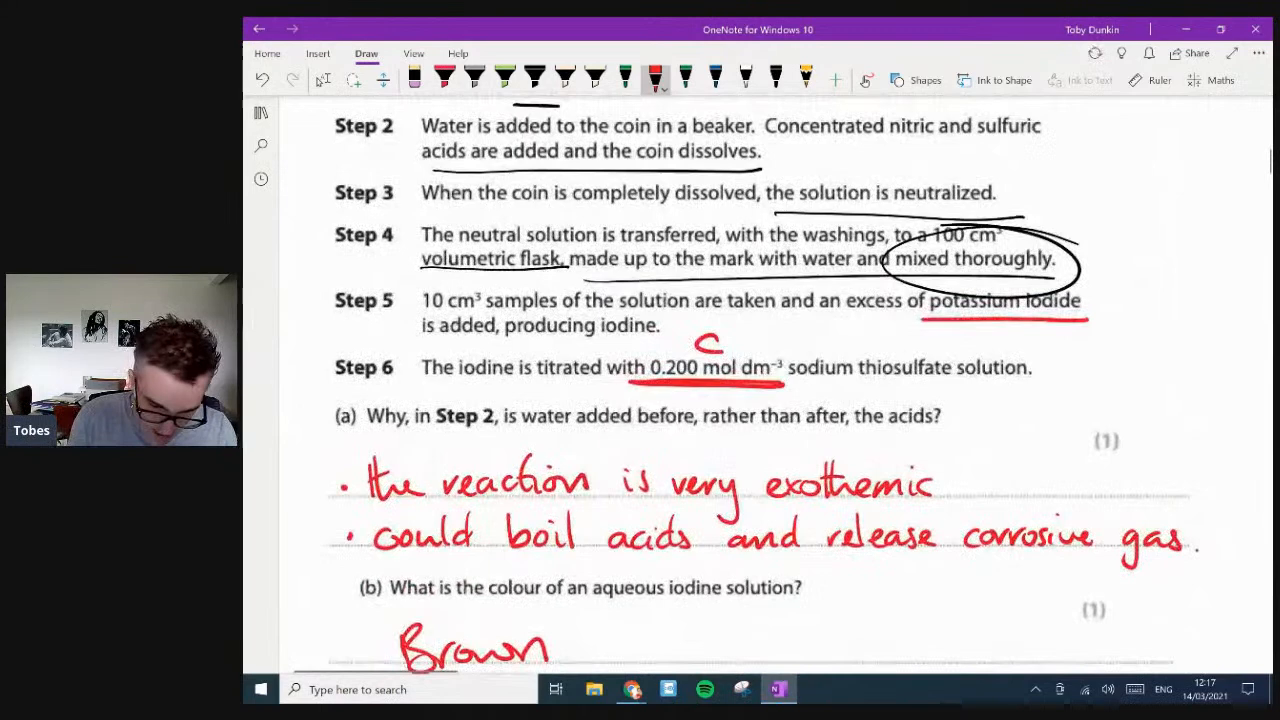
drag(420, 285, 500, 315)
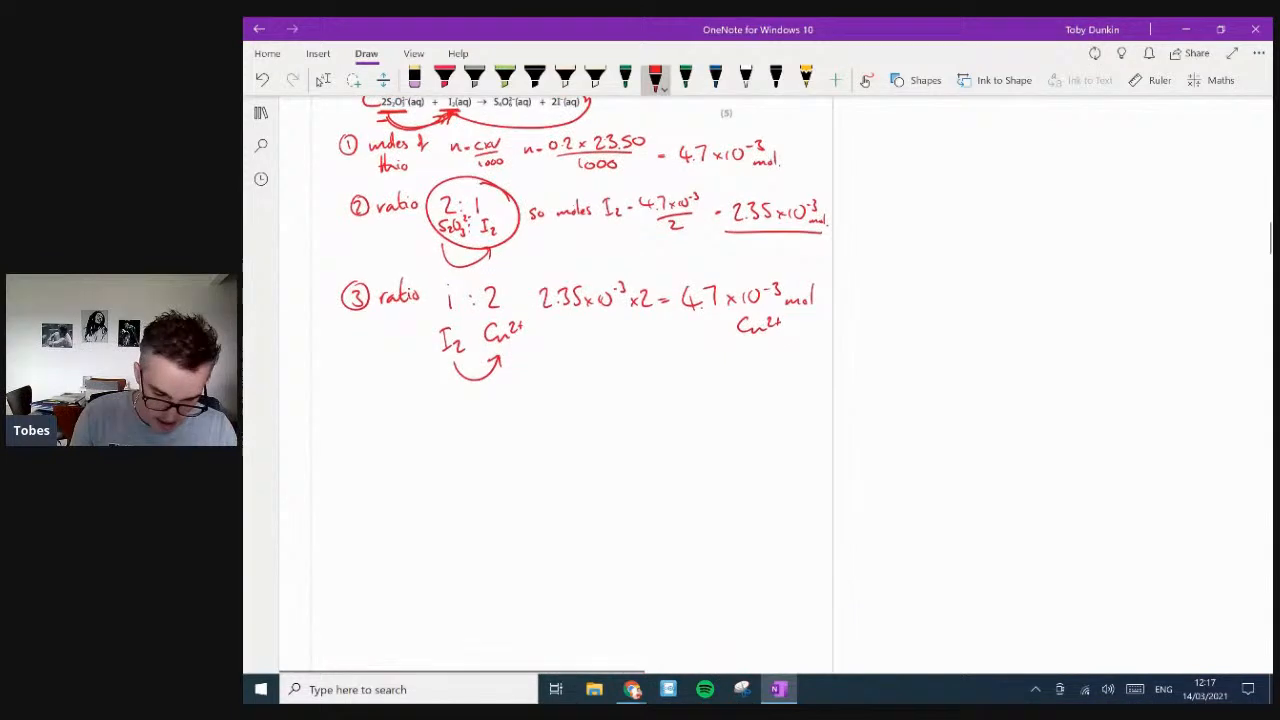
- Write step 4: ×10 for the sample gives 4.7×10⁻² moles Cu²⁺, equal to moles Cu
drag(345, 400, 400, 420)
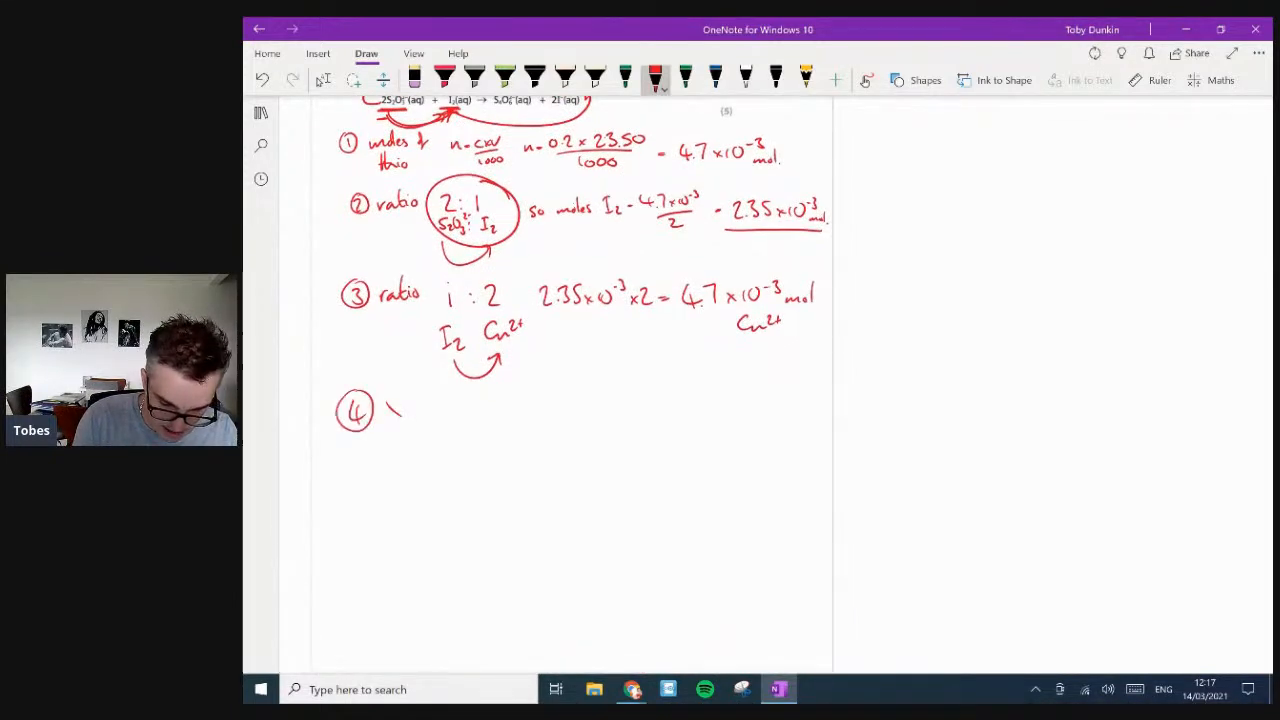
drag(385, 408, 432, 408)
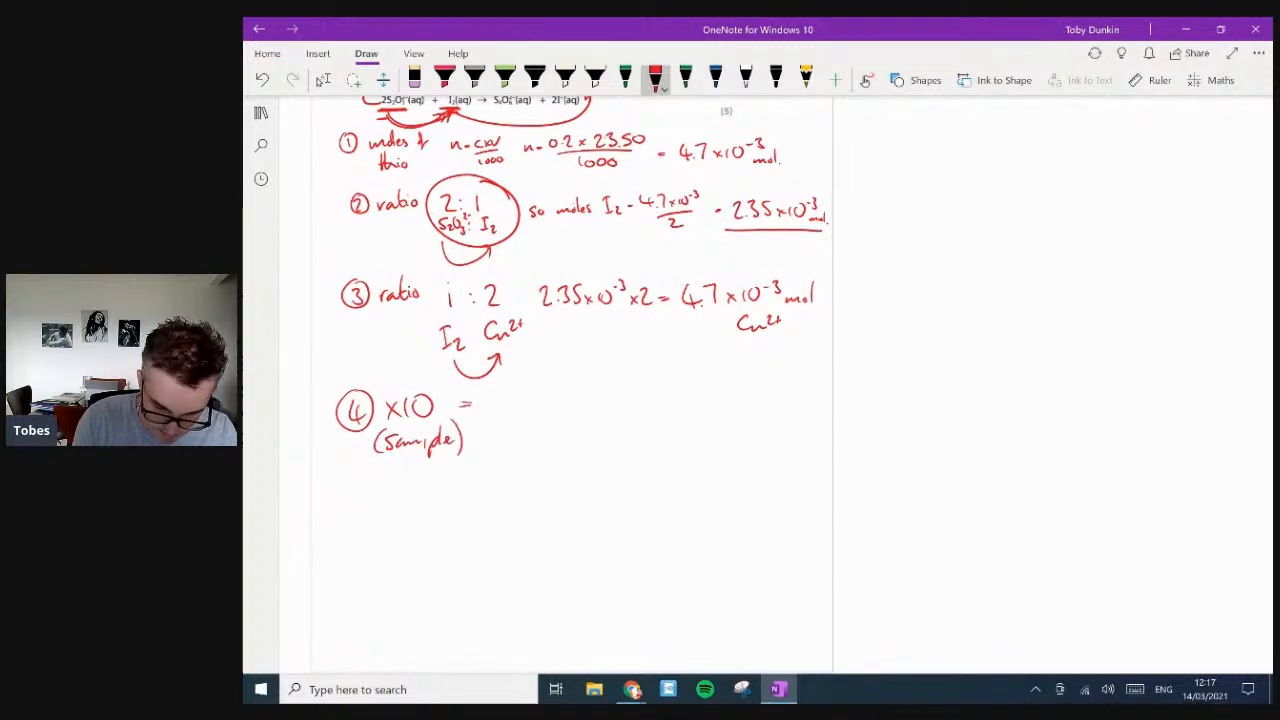
drag(500, 405, 575, 410)
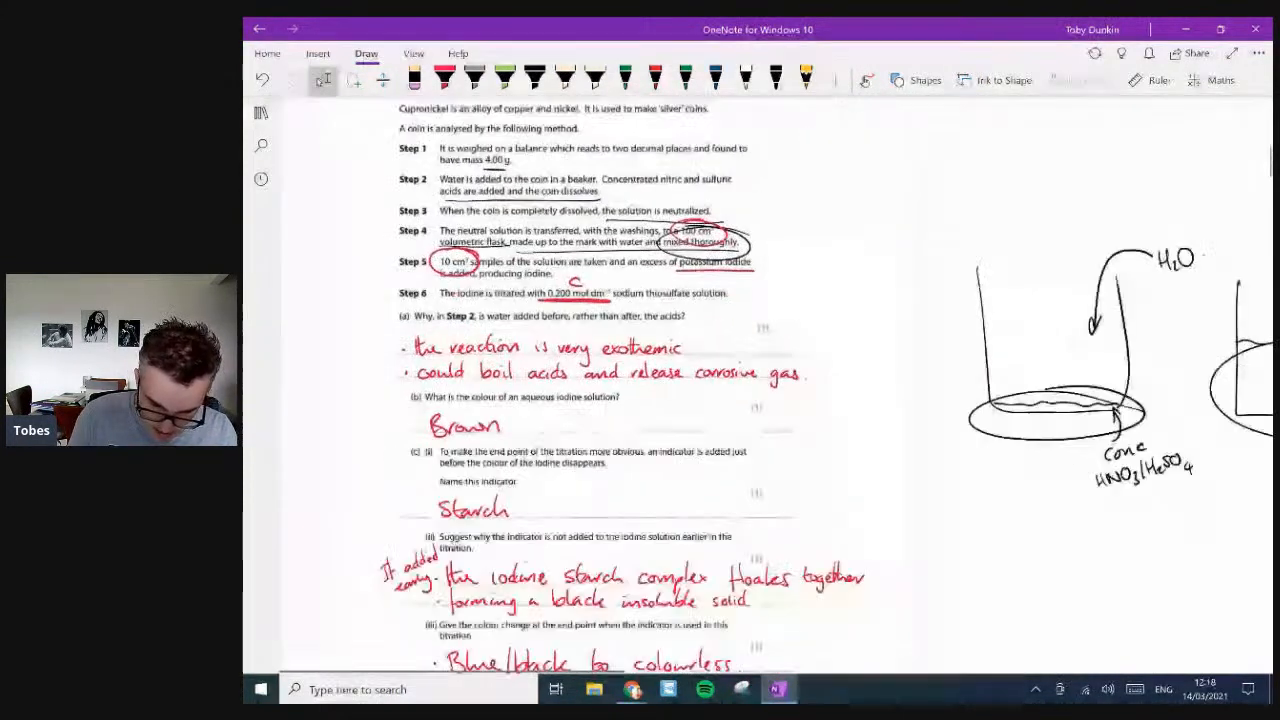
scroll(down, 3)
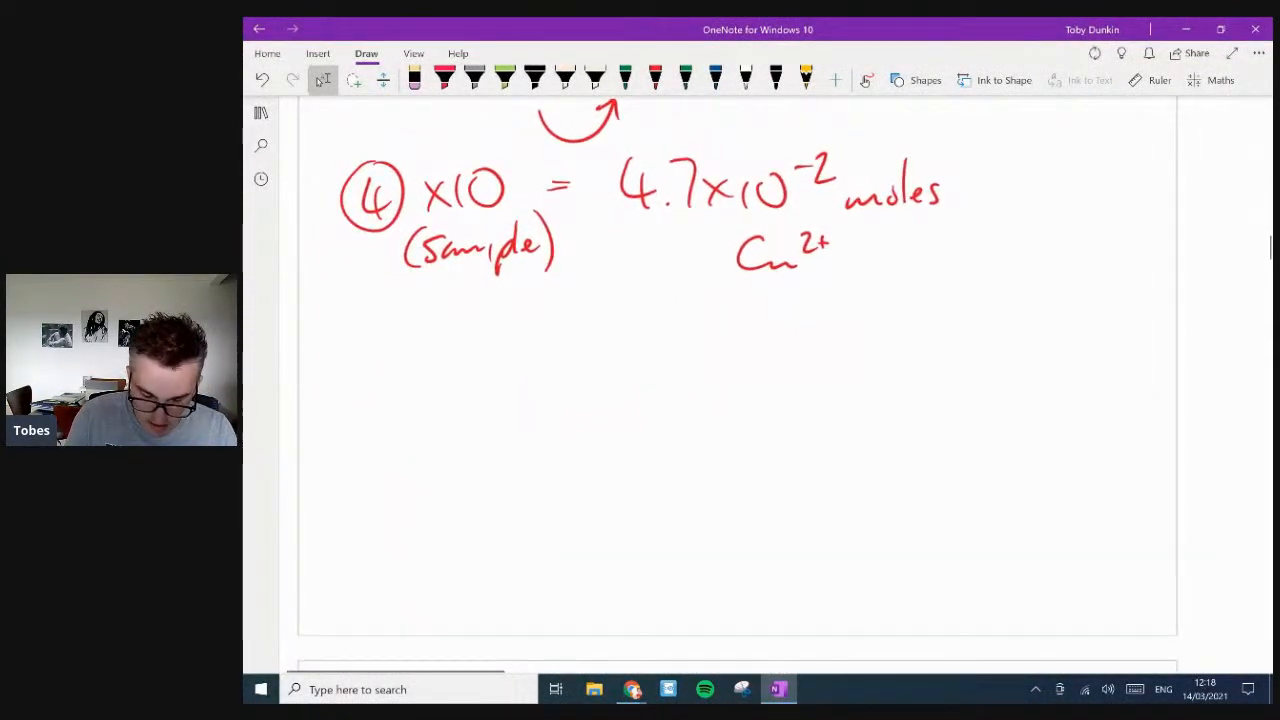
click(649, 78)
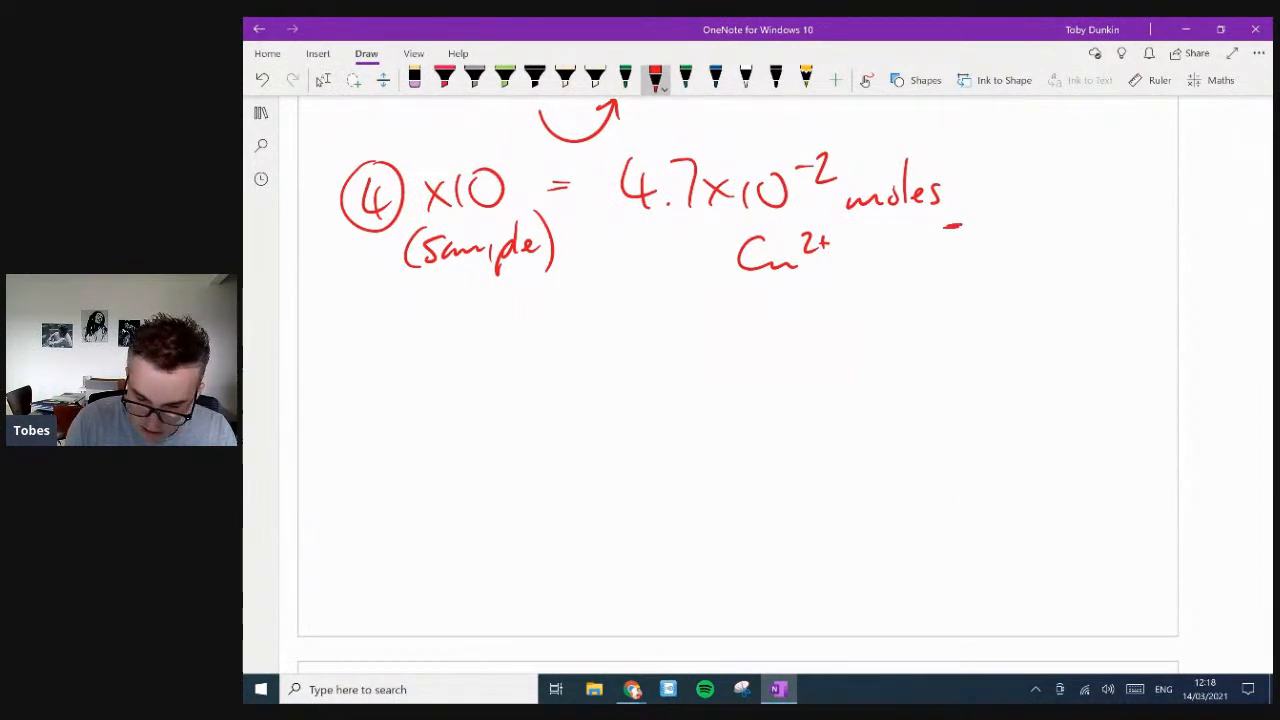
drag(1000, 195, 1095, 195)
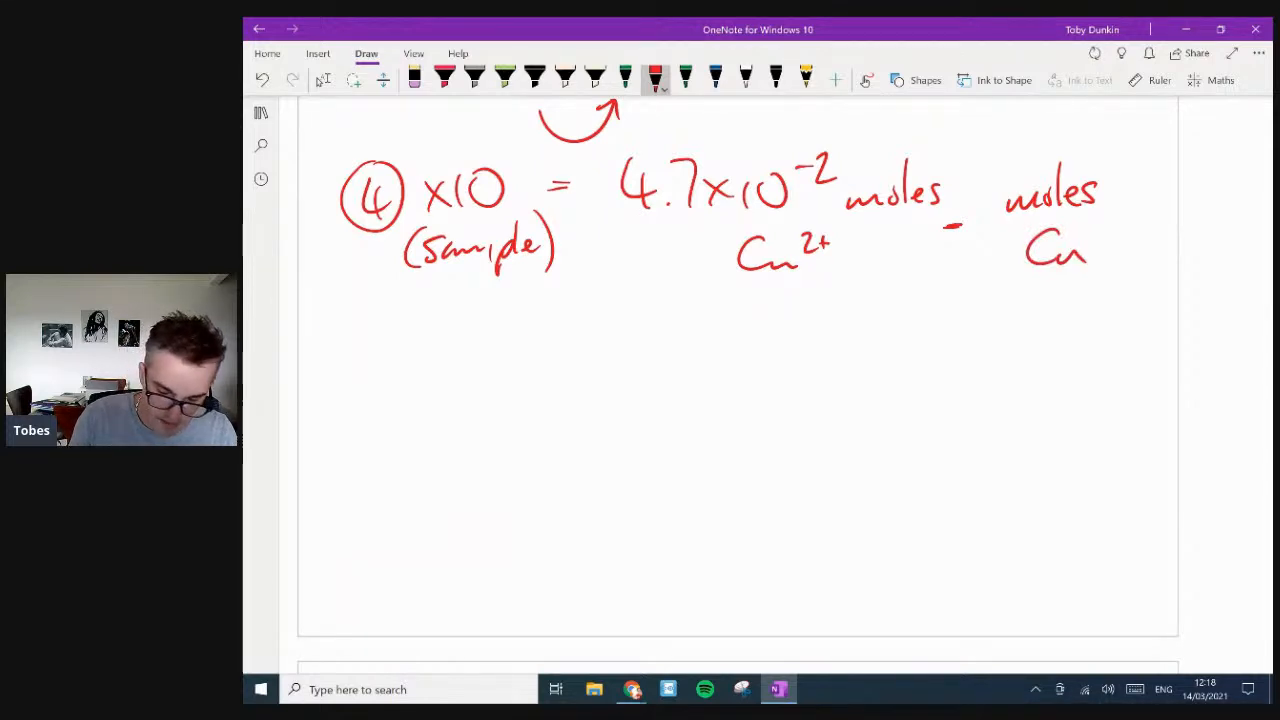
drag(545, 370, 700, 370)
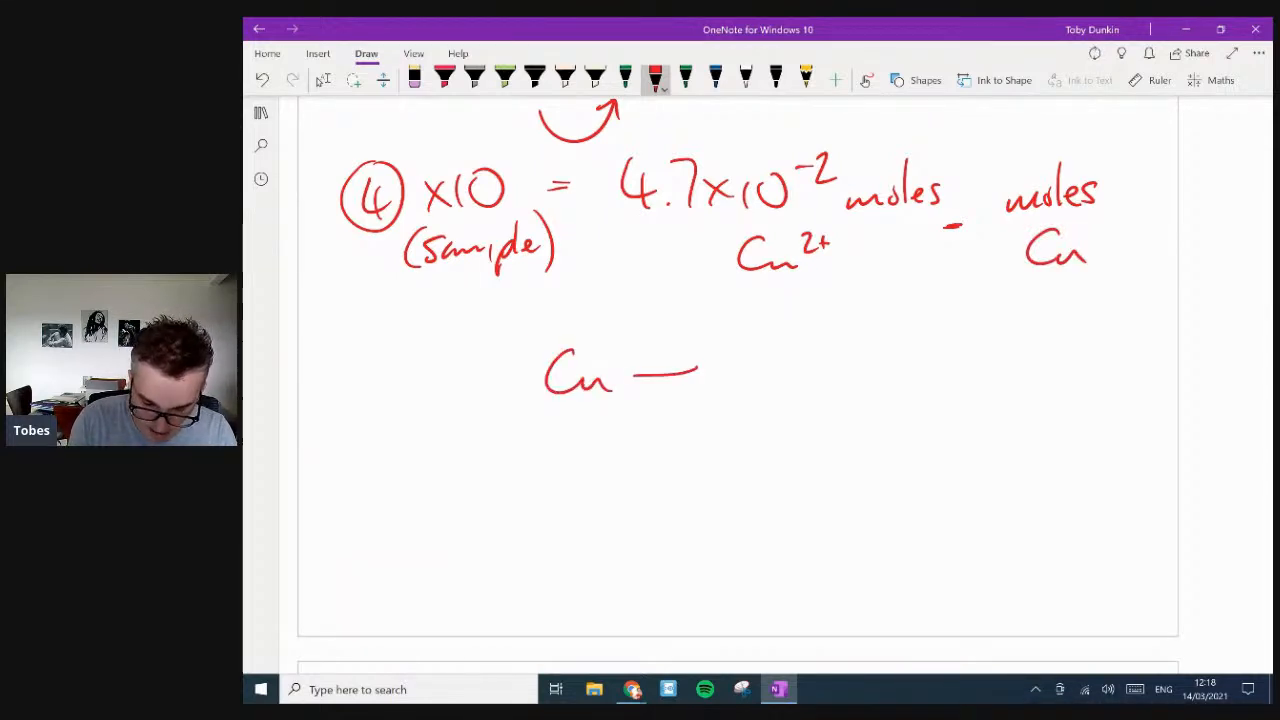
drag(690, 375, 810, 360)
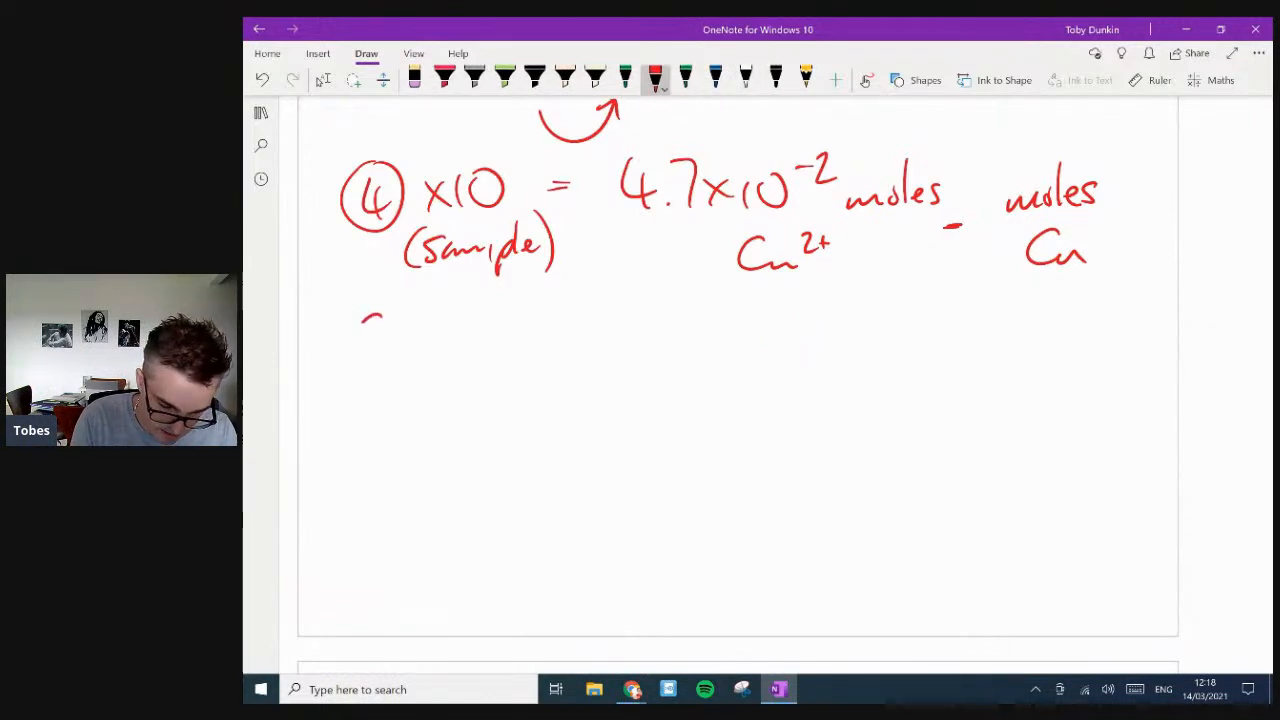
- Handwrite n = g/ram, rearrange it to n×ram = g, and set up 4.7×10⁻² × 63.5 =
drag(360, 310, 510, 330)
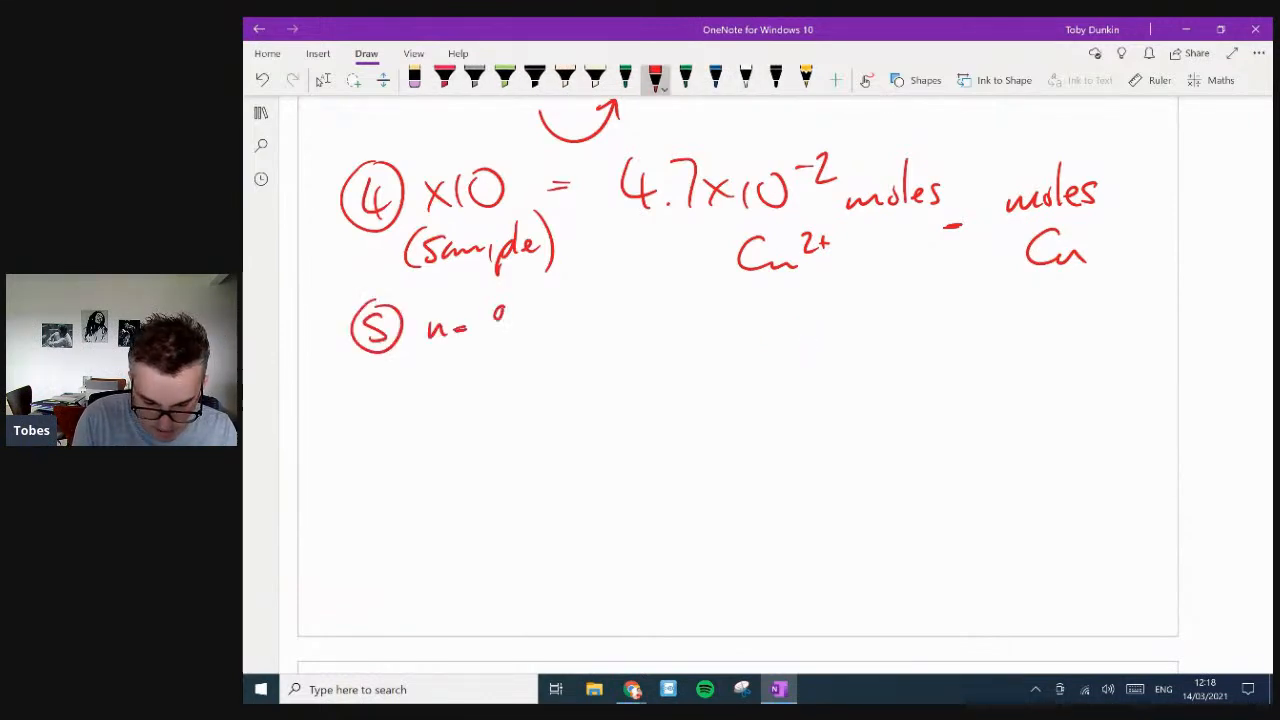
drag(500, 310, 550, 345)
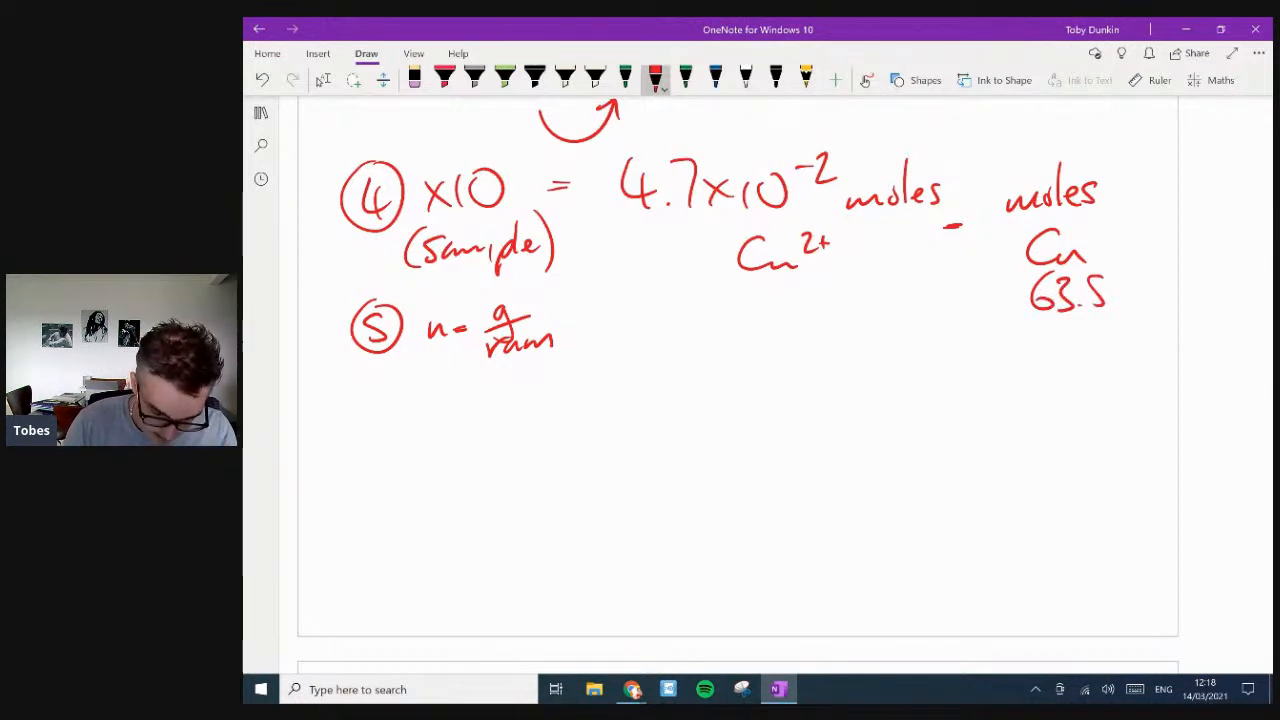
drag(630, 330, 680, 330)
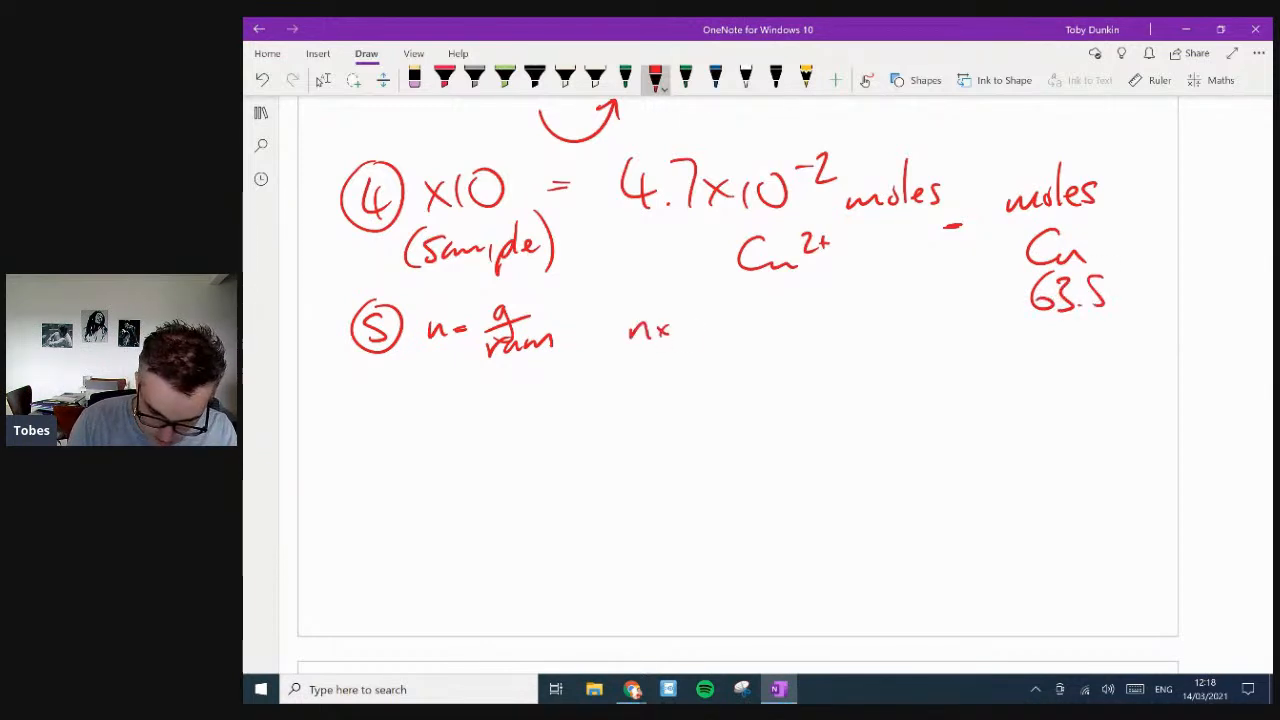
drag(670, 328, 780, 328)
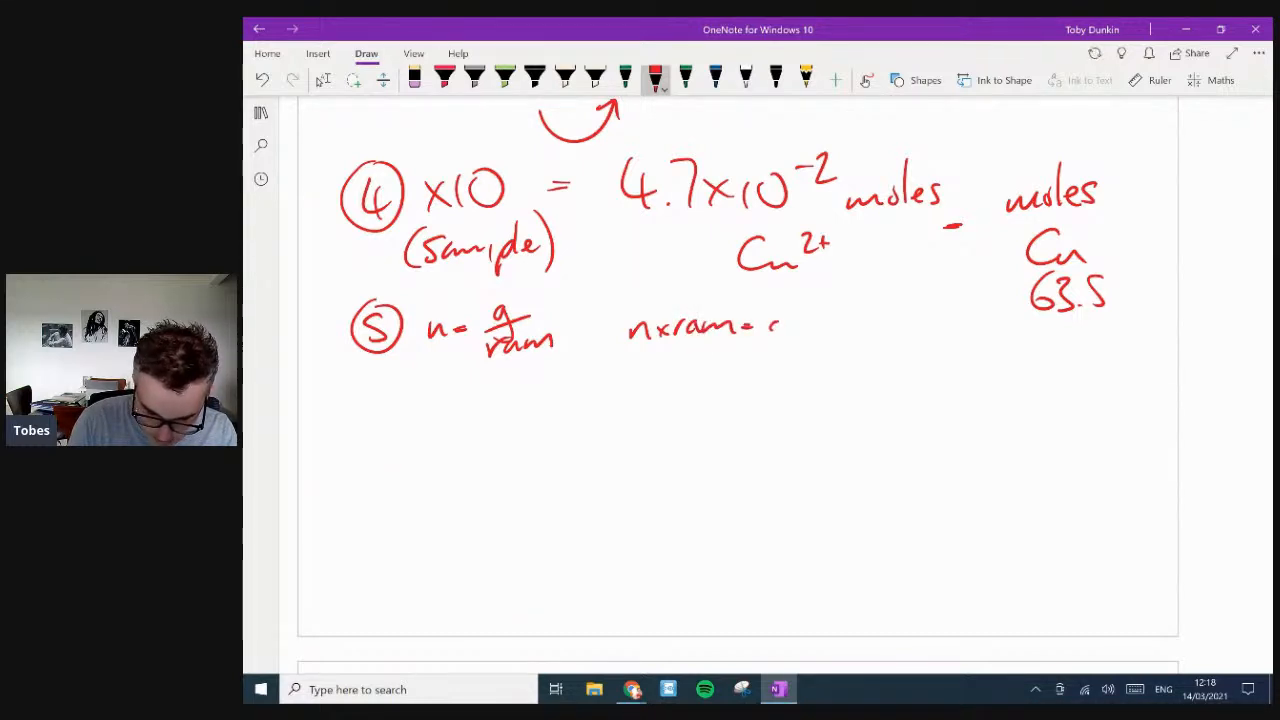
drag(775, 320, 860, 360)
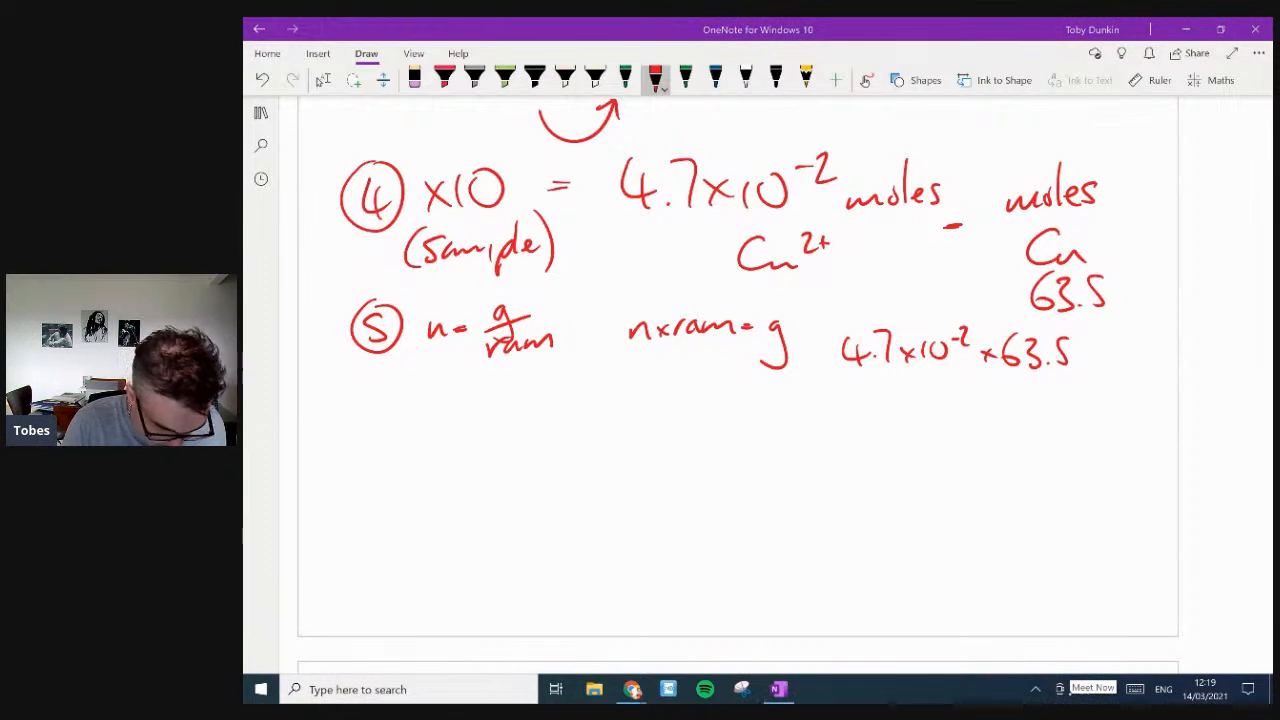
drag(1085, 350, 1100, 360)
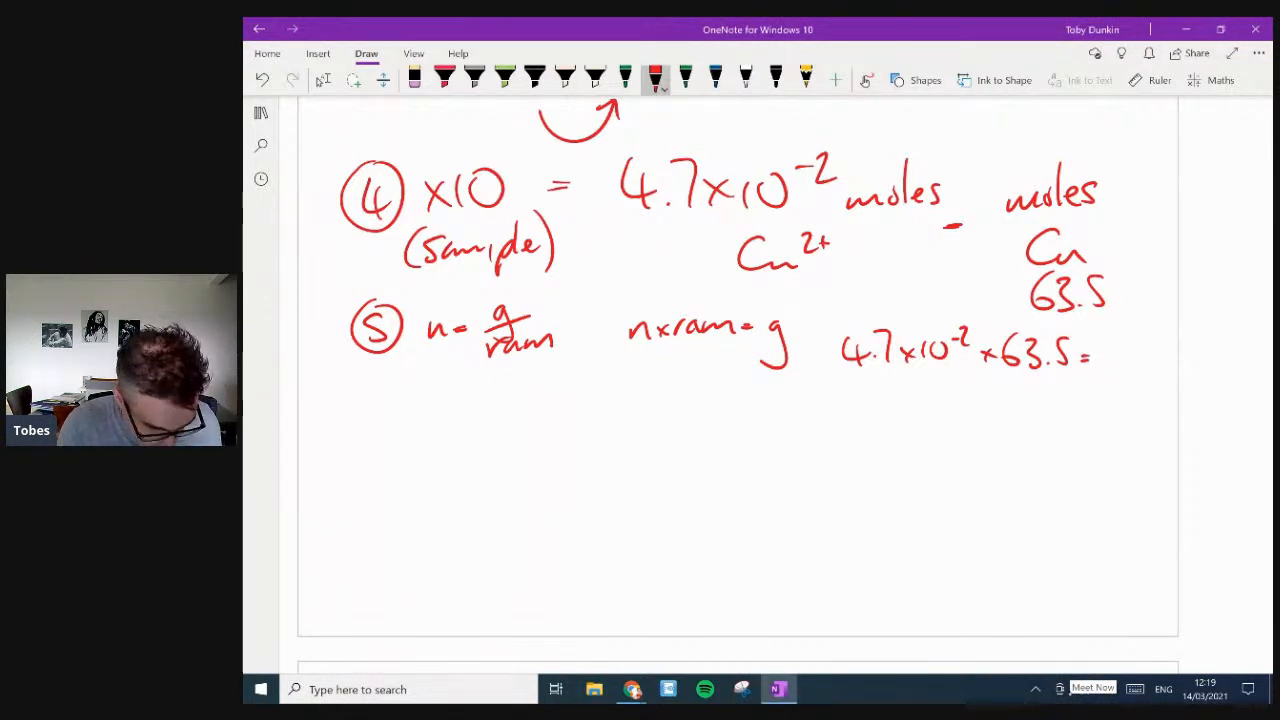
drag(945, 420, 1055, 440)
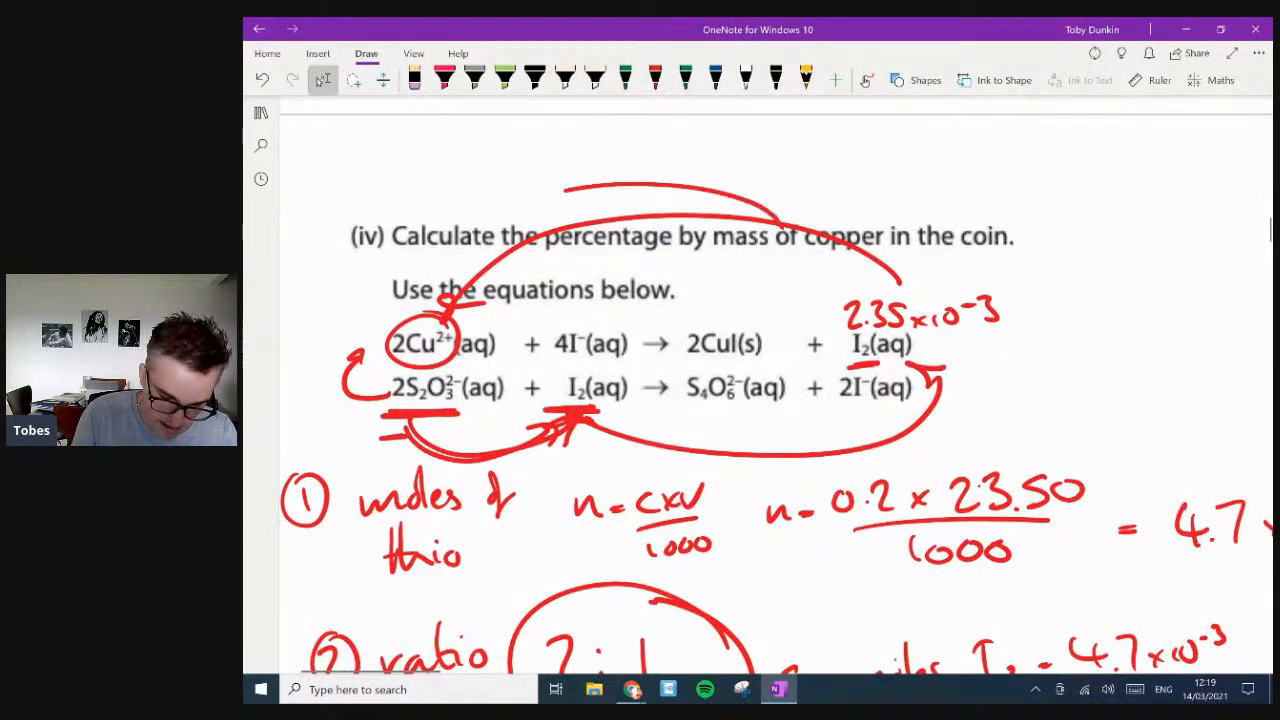
- Write 2.98/4 × 100 = 74.6% and underline the 2.98 g copper mass
scroll(down, 3)
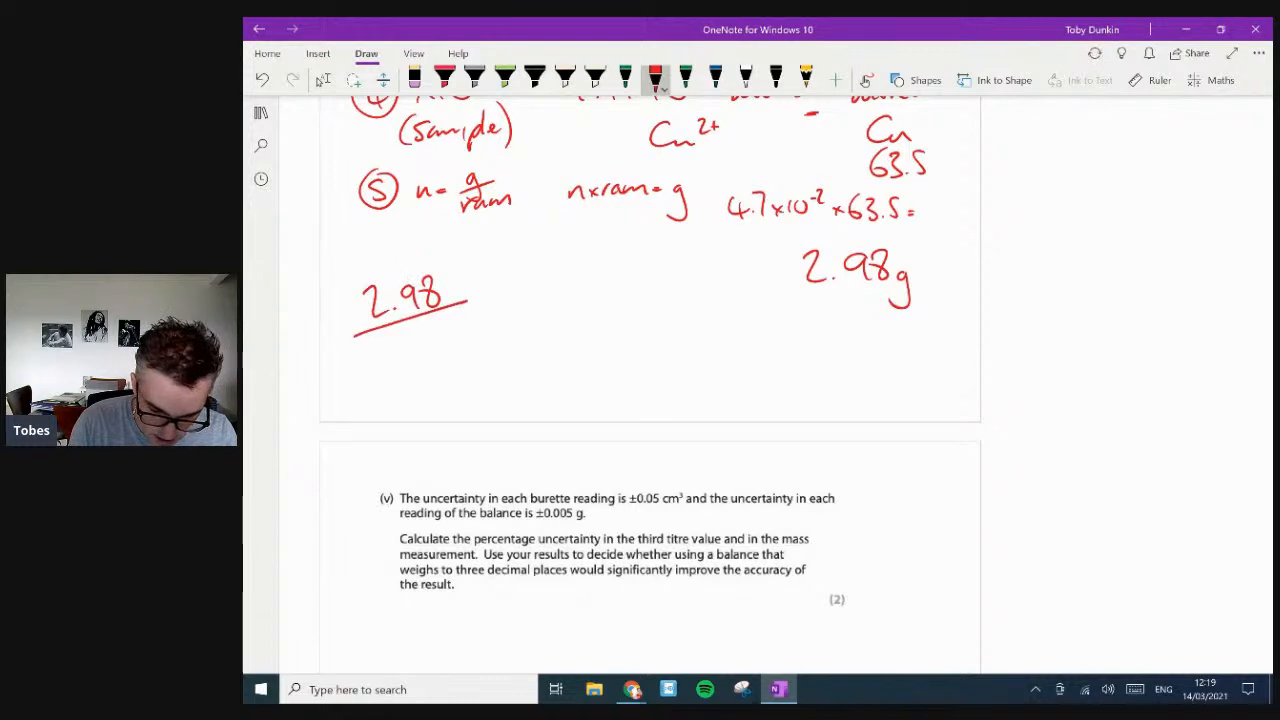
drag(390, 340, 430, 345)
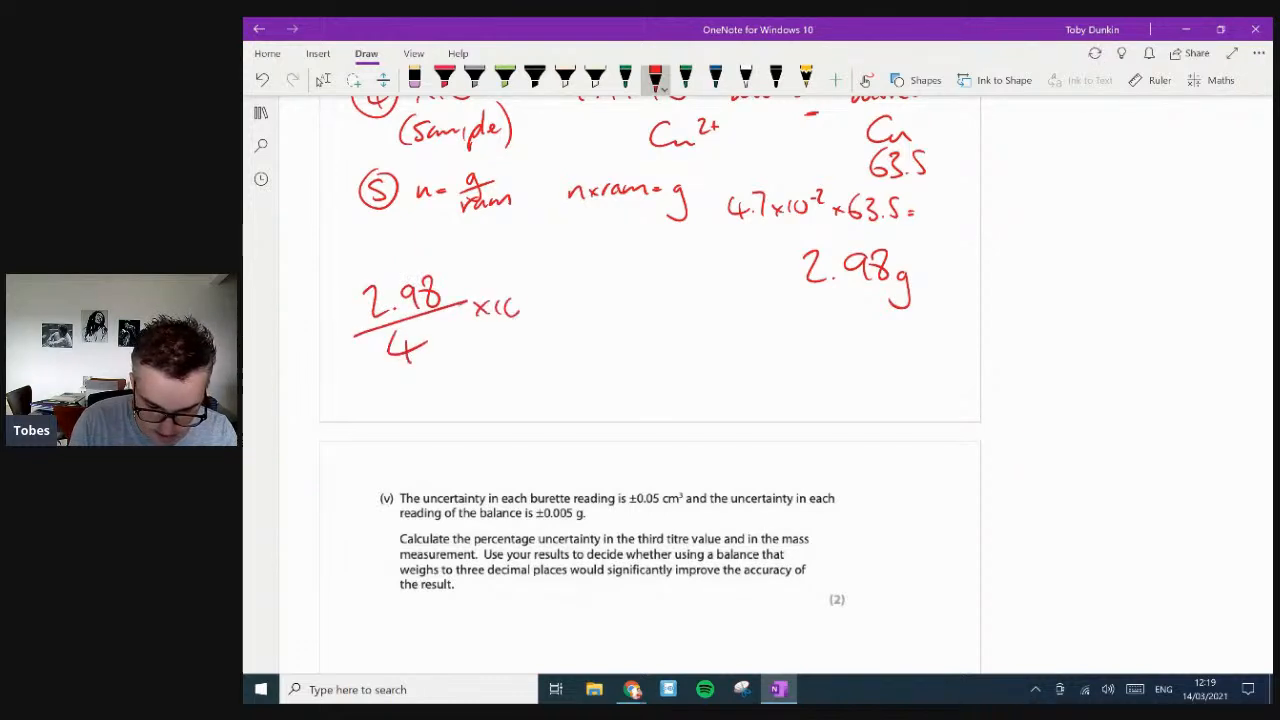
drag(480, 305, 575, 305)
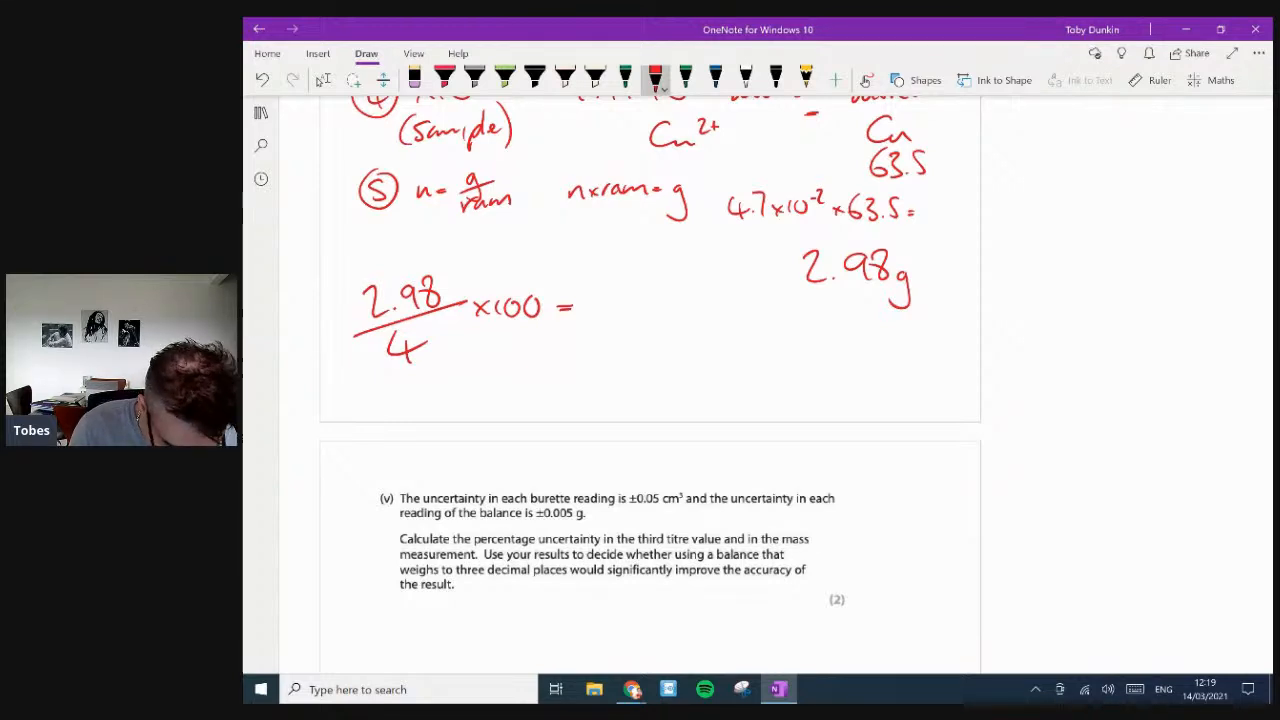
drag(600, 305, 690, 320)
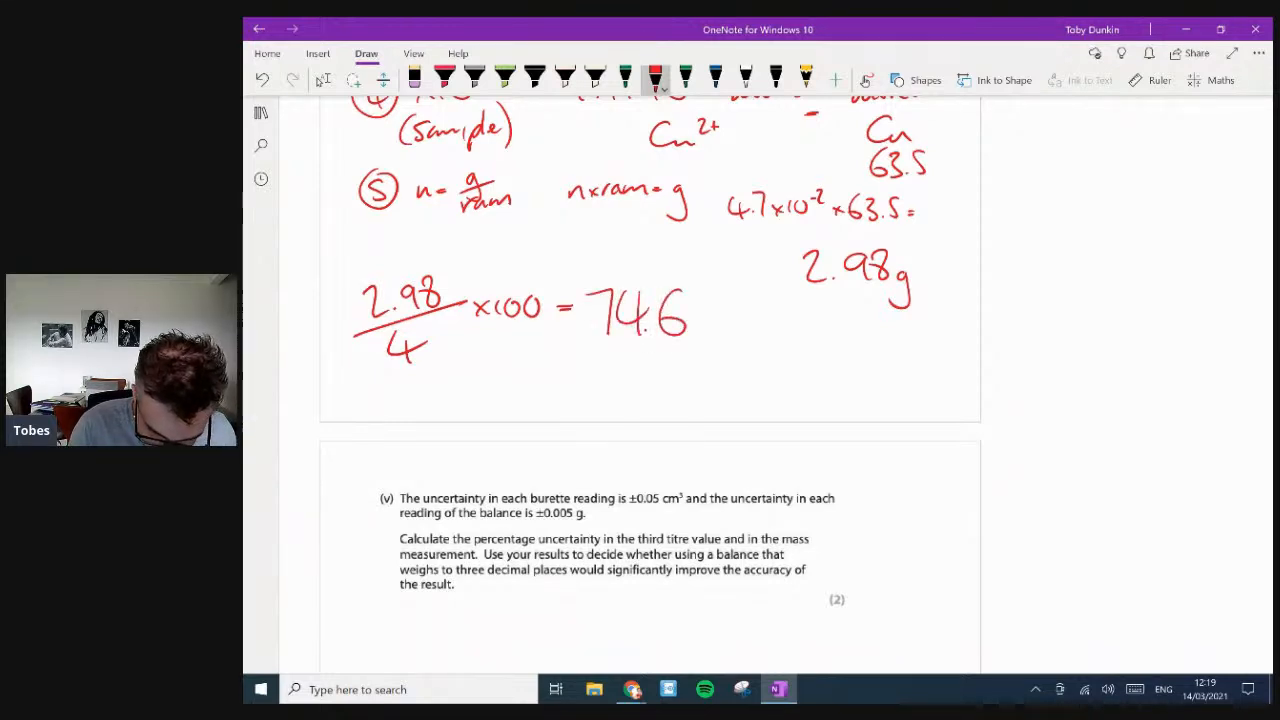
drag(700, 310, 720, 330)
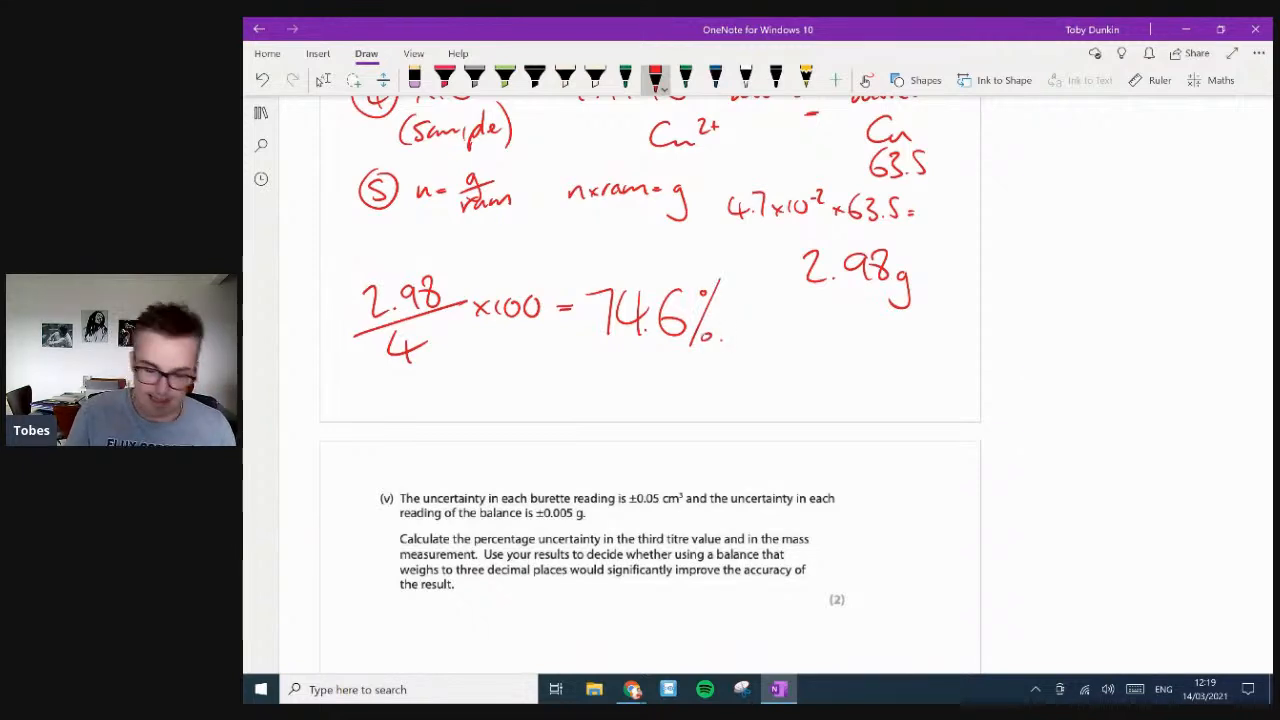
drag(793, 298, 928, 298)
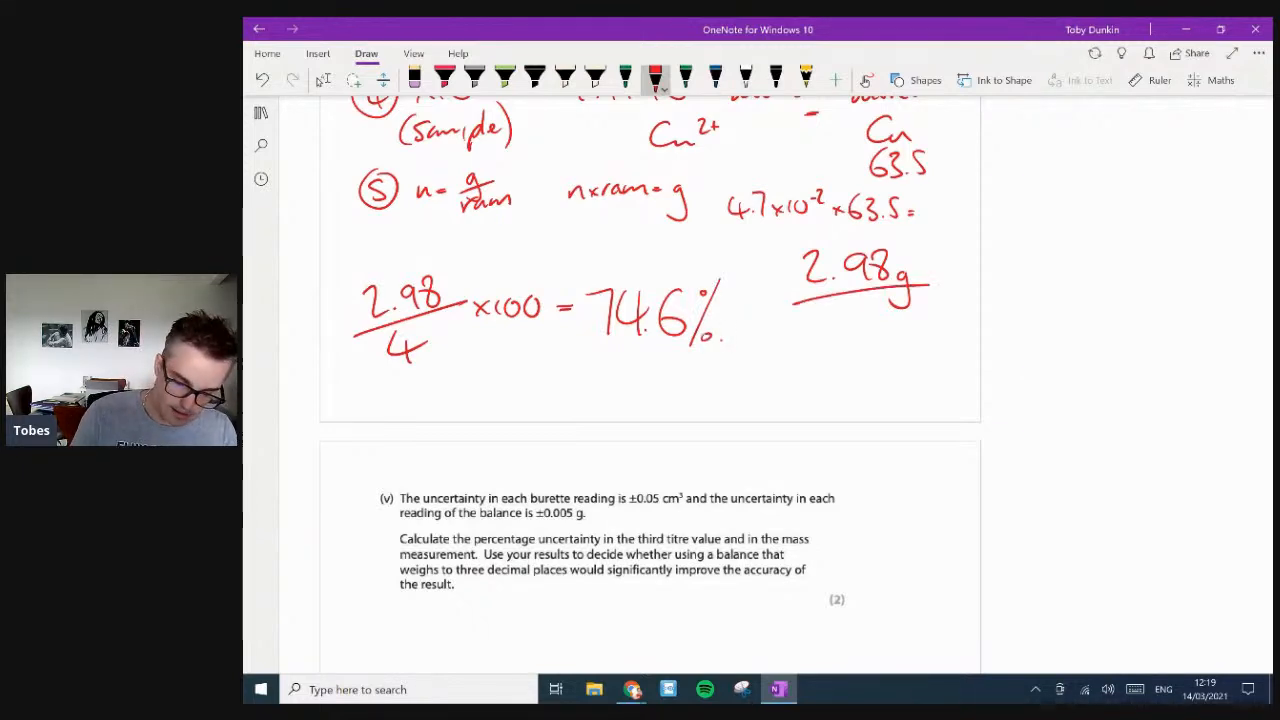
scroll(down, 3)
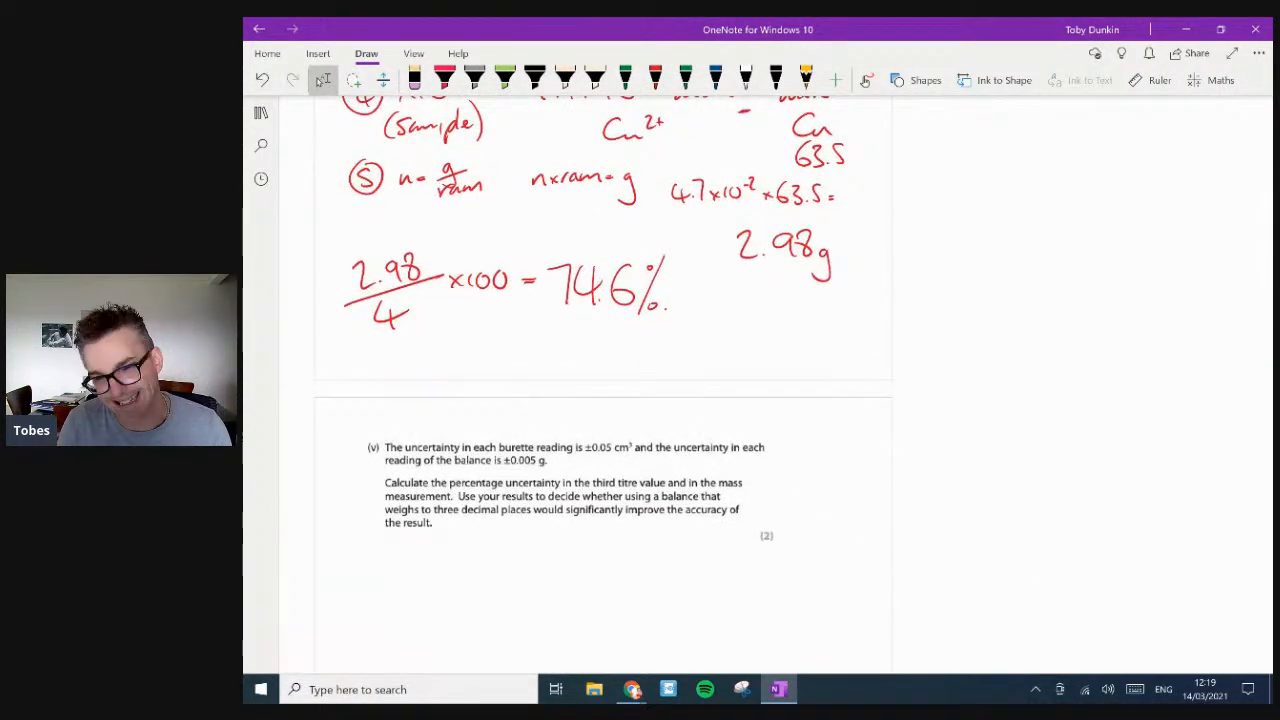
- Scroll down to part (v) on percentage uncertainty in the third titre and mass
scroll(down, 3)
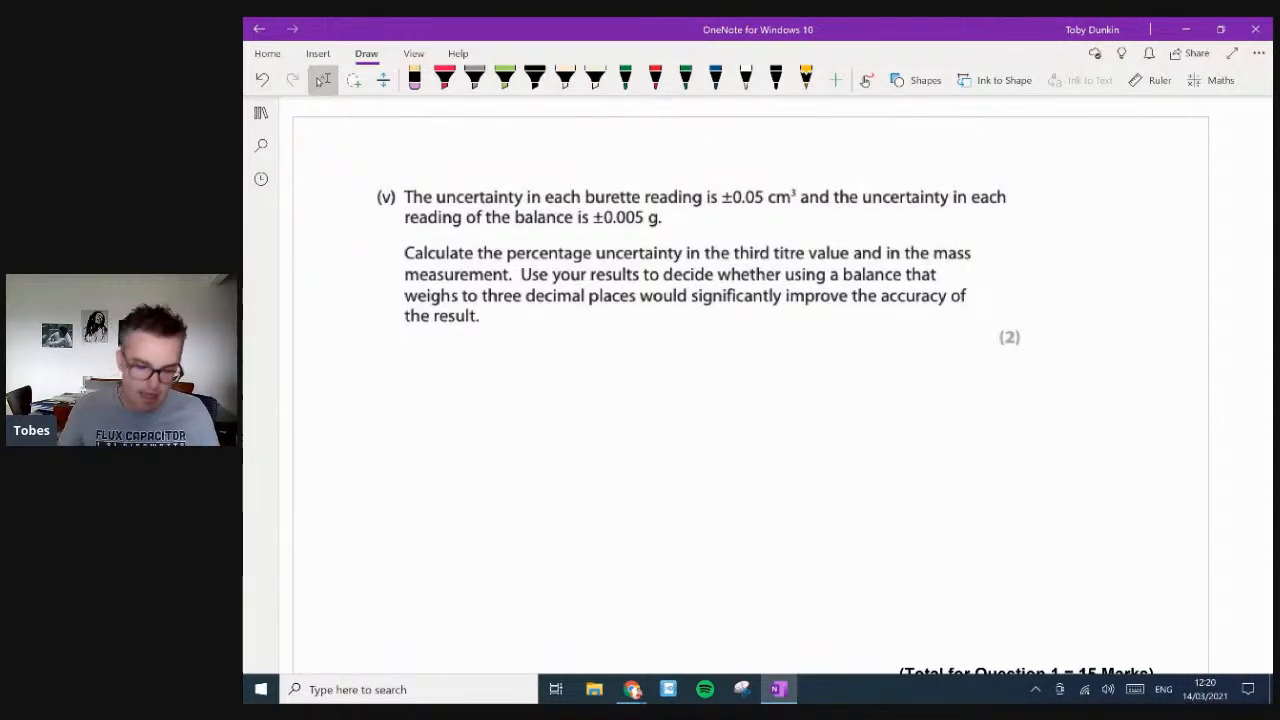
scroll(down, 3)
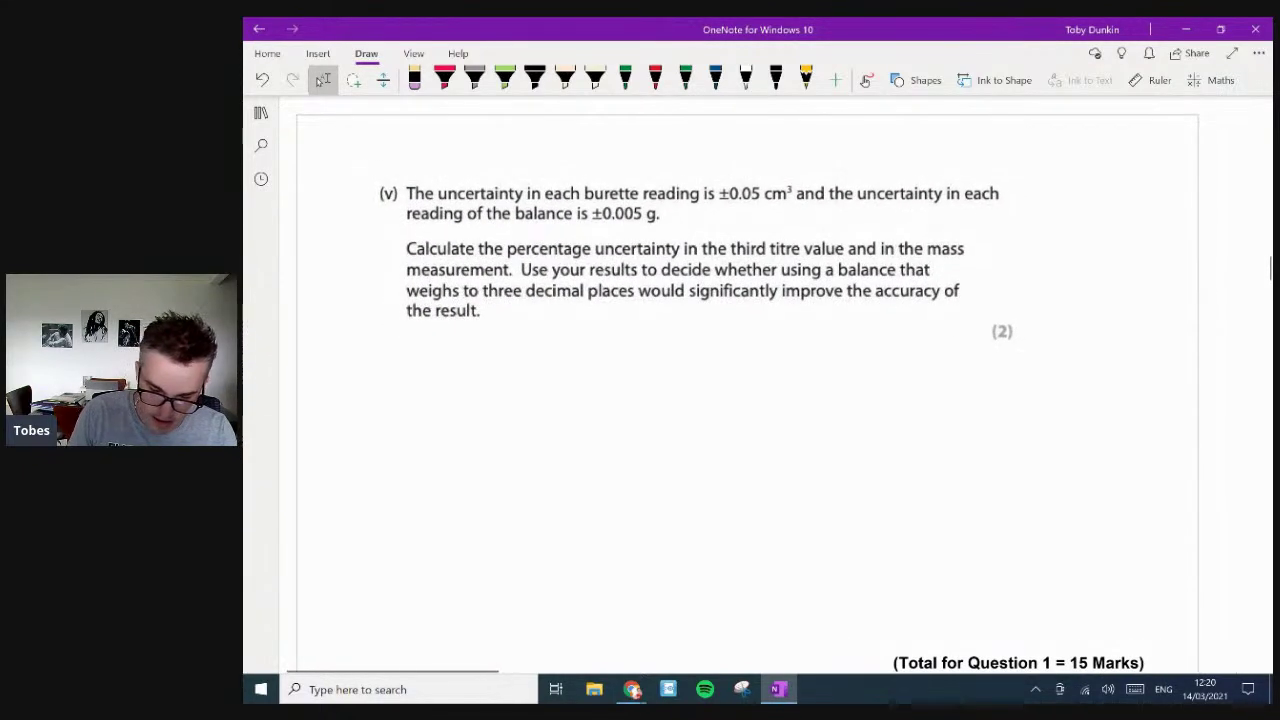
scroll(down, 3)
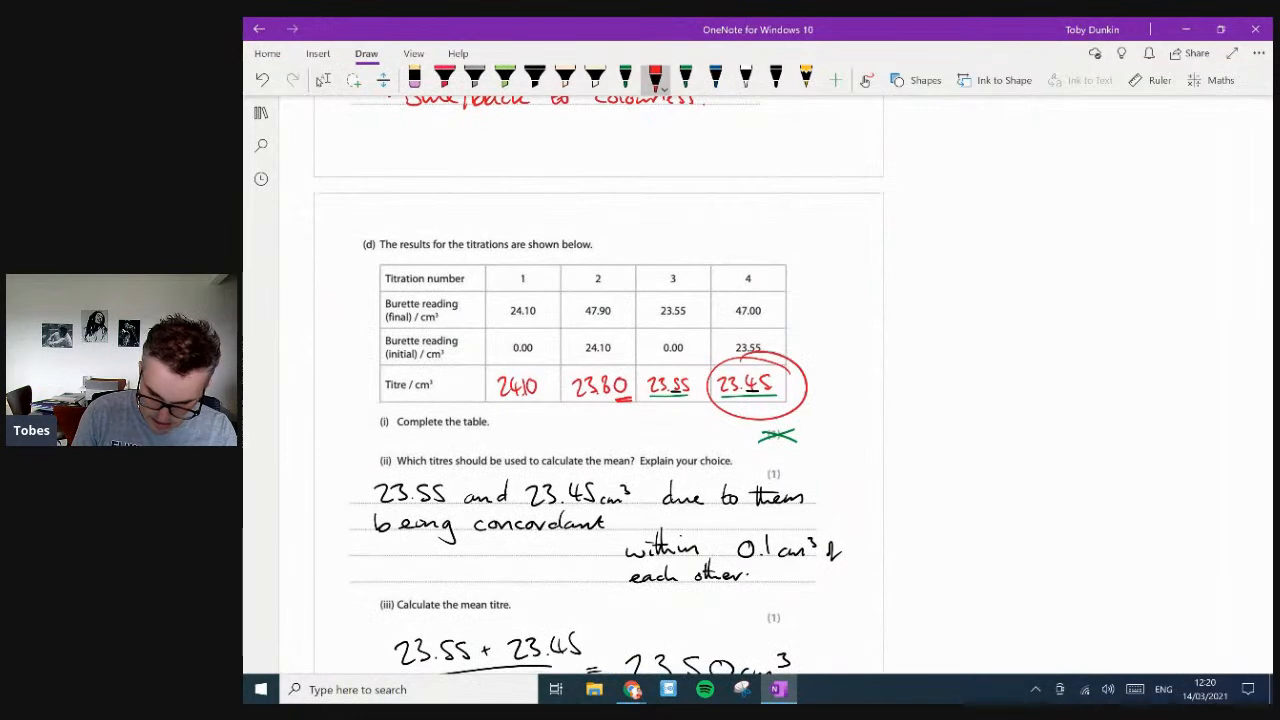
scroll(down, 3)
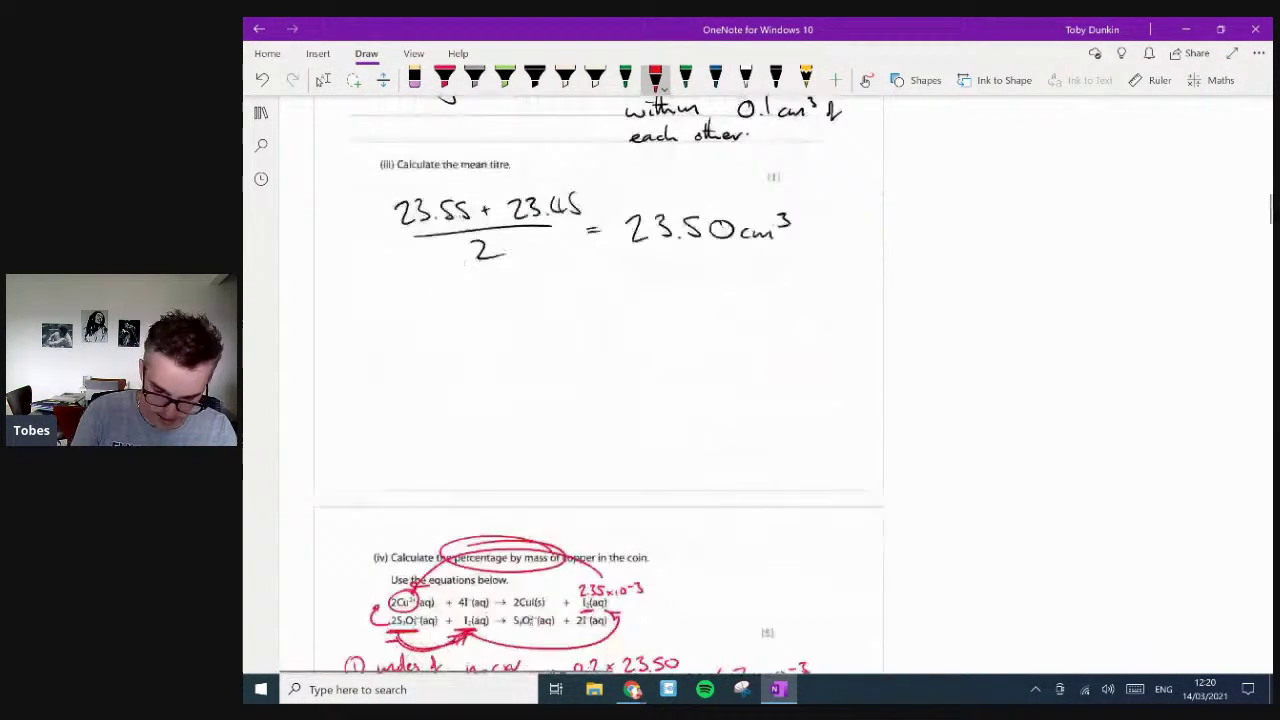
scroll(down, 3)
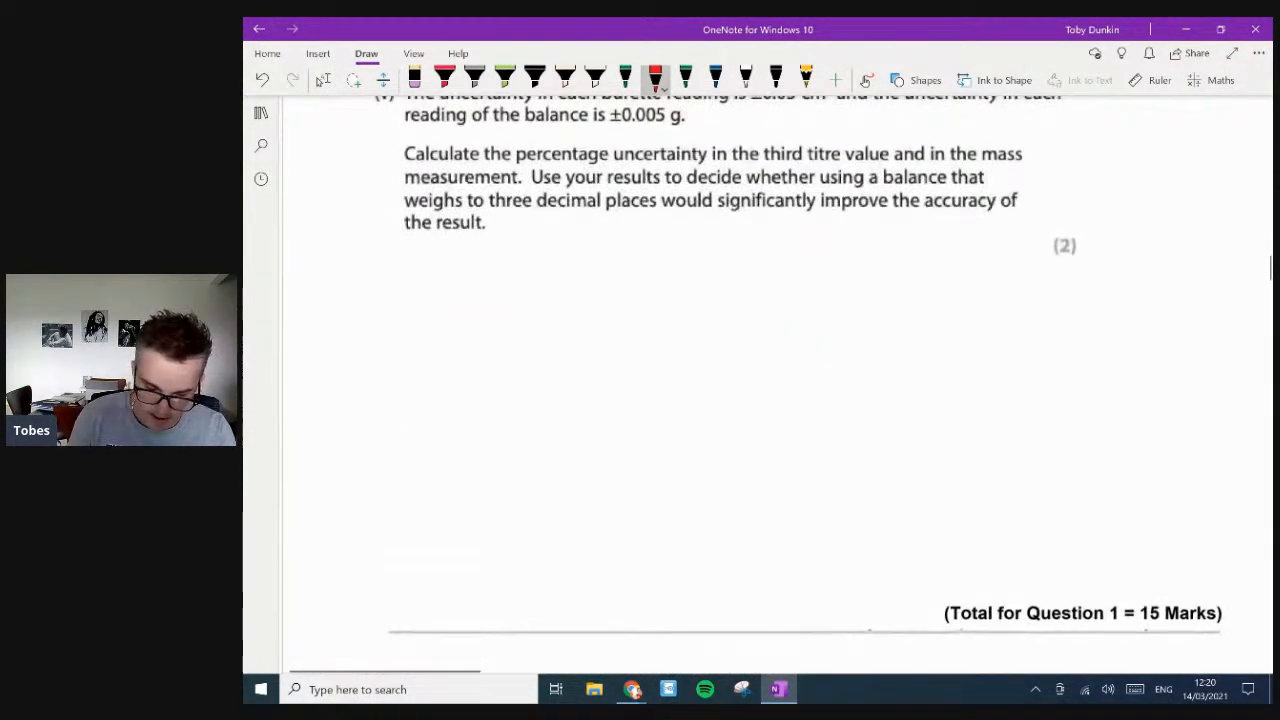
- Handwrite the formula % error = ±value / value taken × 100
drag(398, 285, 412, 265)
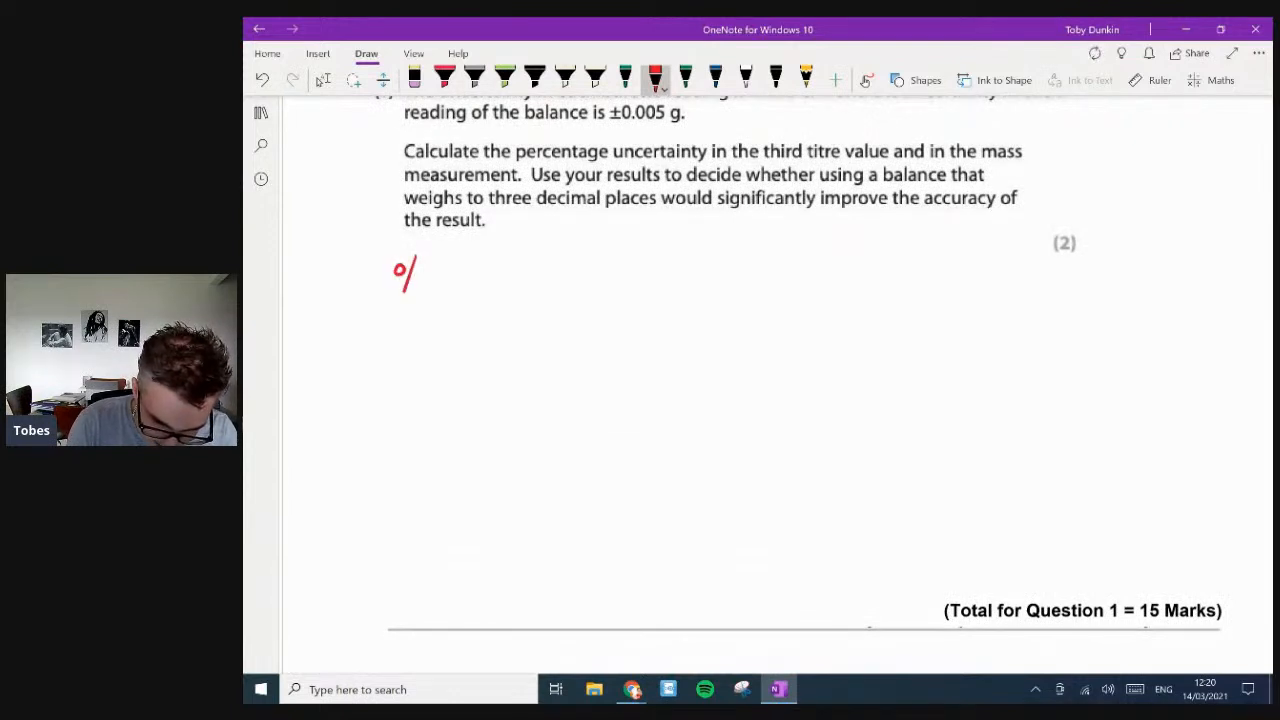
drag(395, 290, 490, 290)
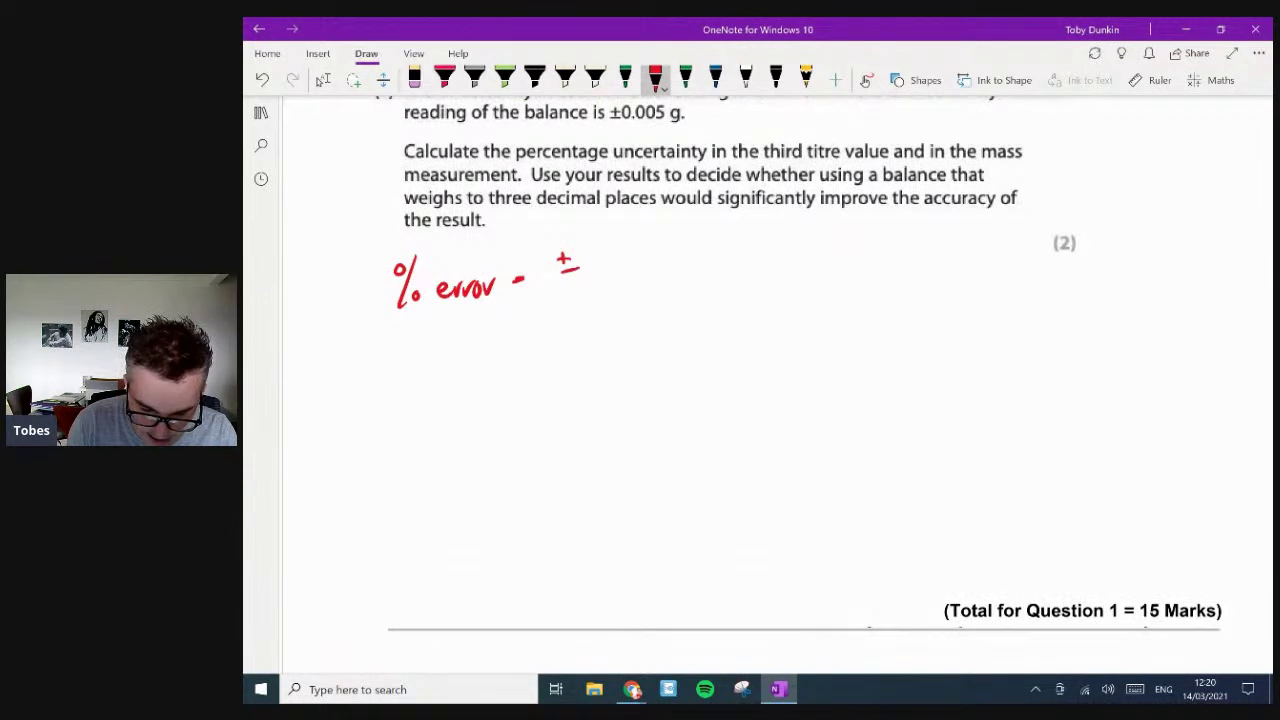
drag(588, 265, 610, 275)
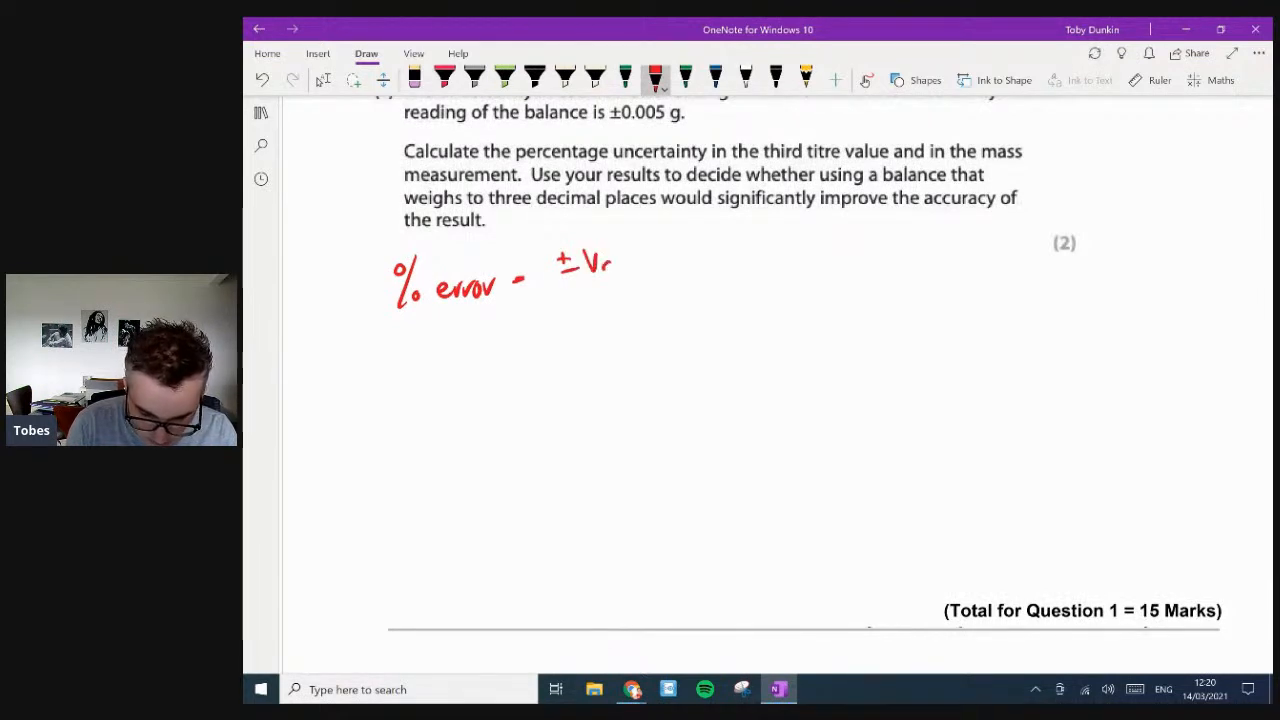
drag(580, 265, 665, 275)
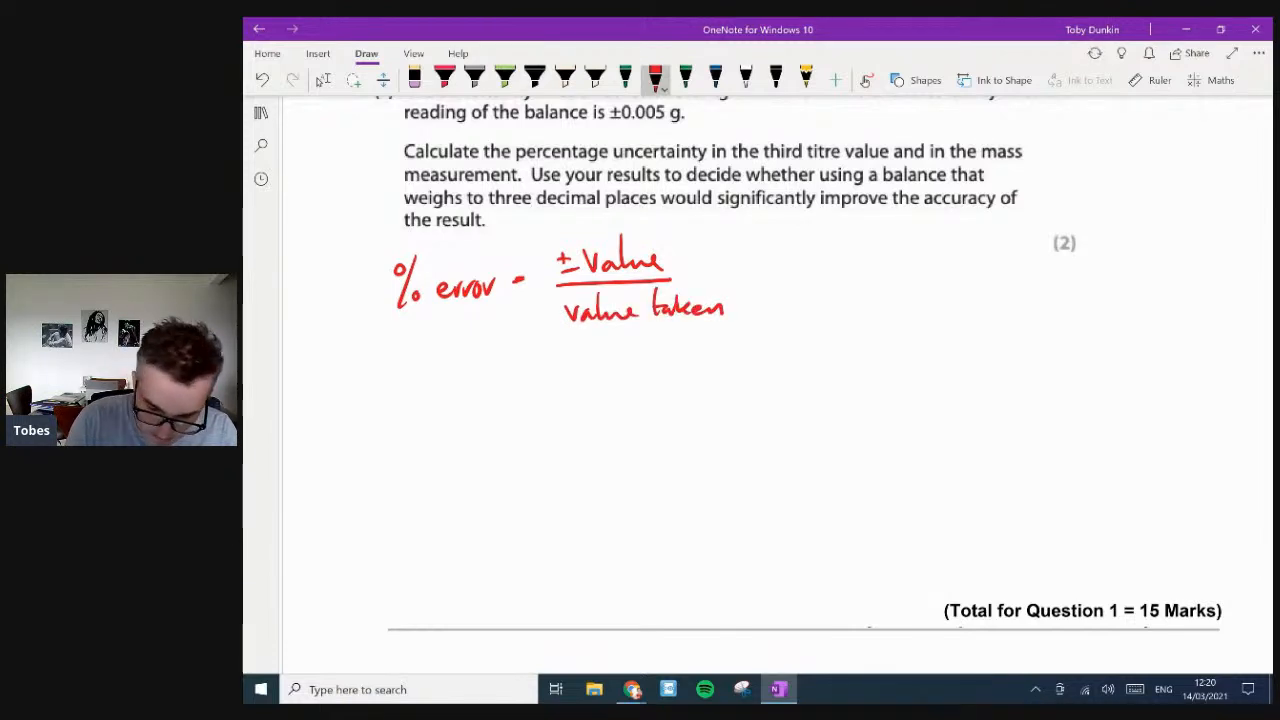
drag(745, 285, 820, 295)
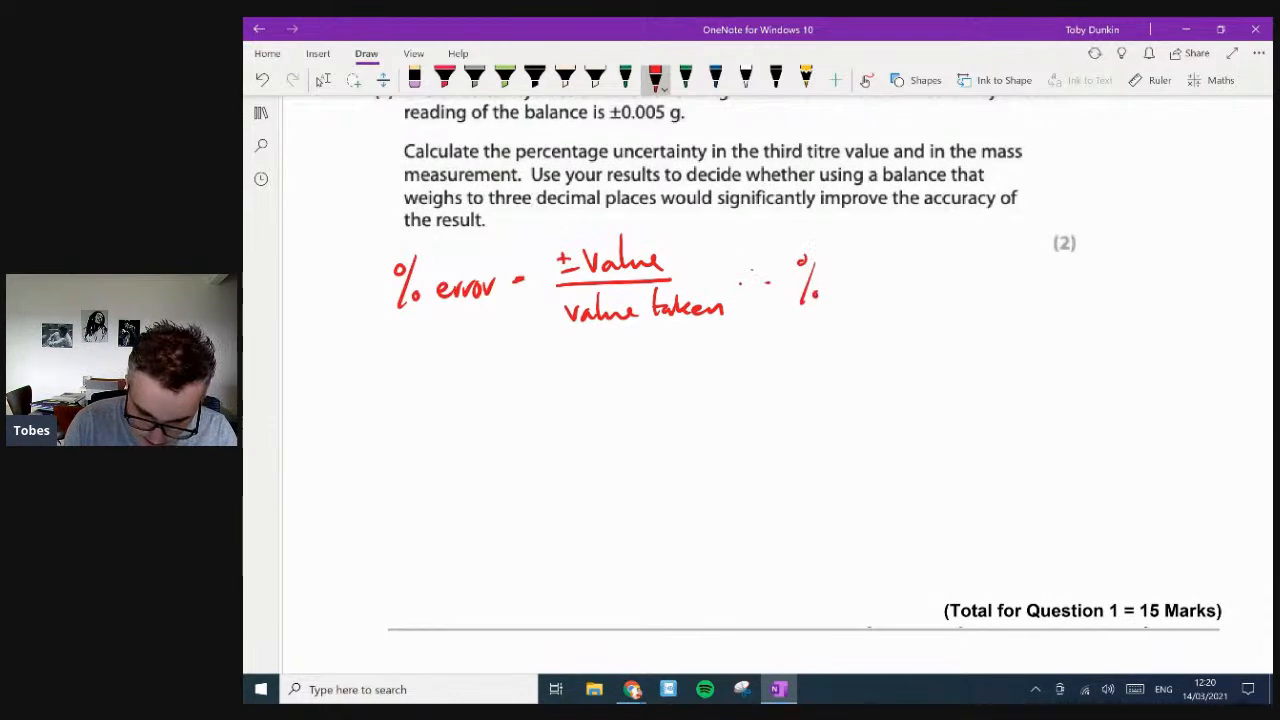
drag(835, 277, 855, 277)
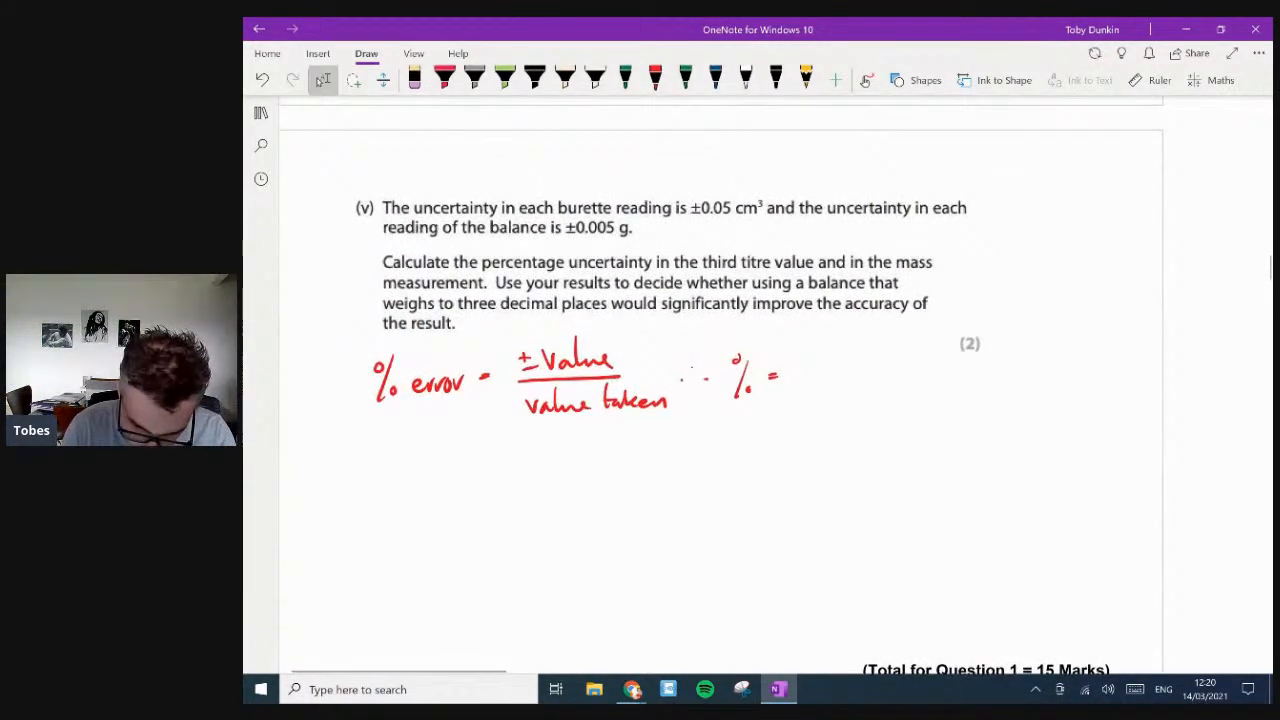
- In red, write ±0.05×2 / 23.45 × 100 = 0.426%, labelled 3rd titre
click(650, 75)
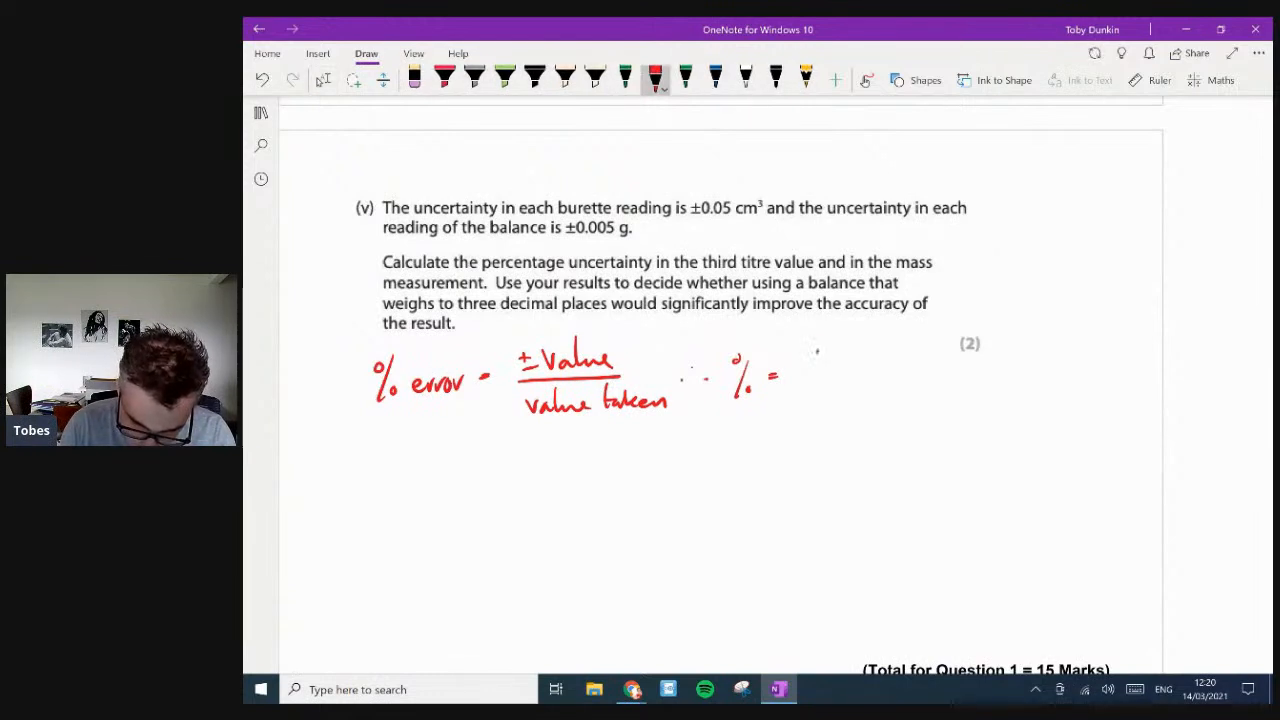
drag(810, 360, 895, 365)
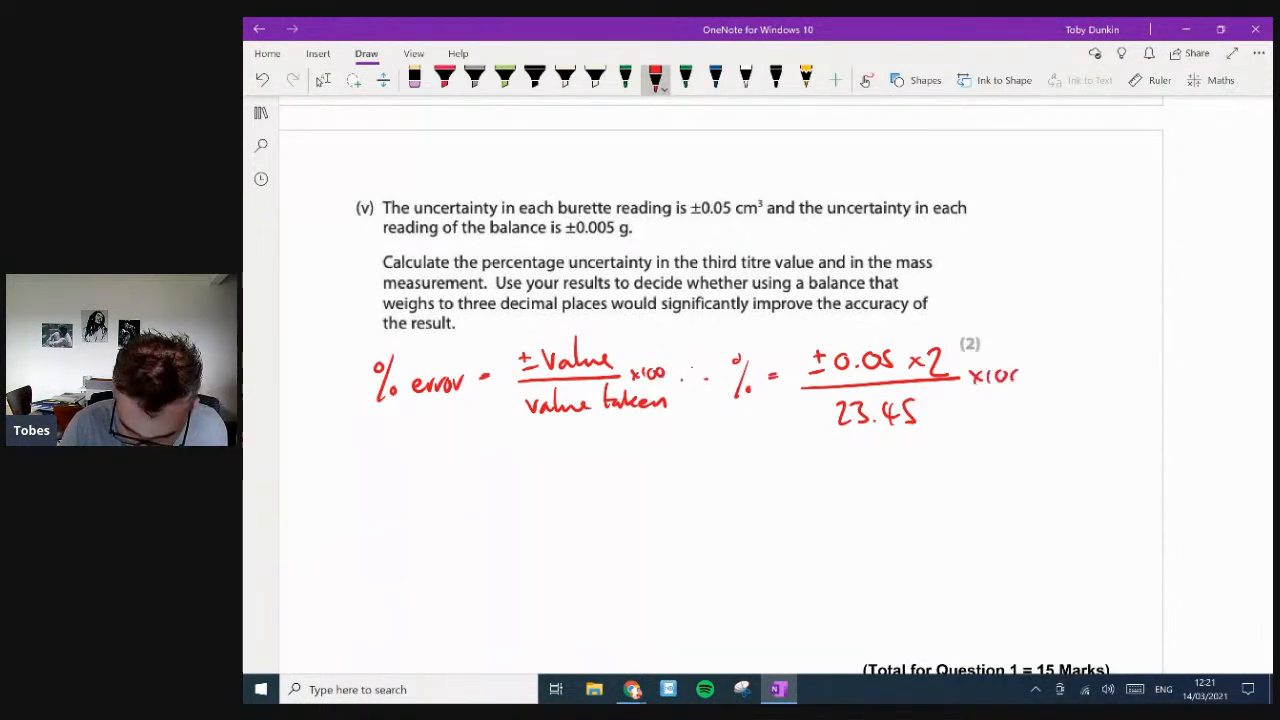
drag(605, 485, 618, 500)
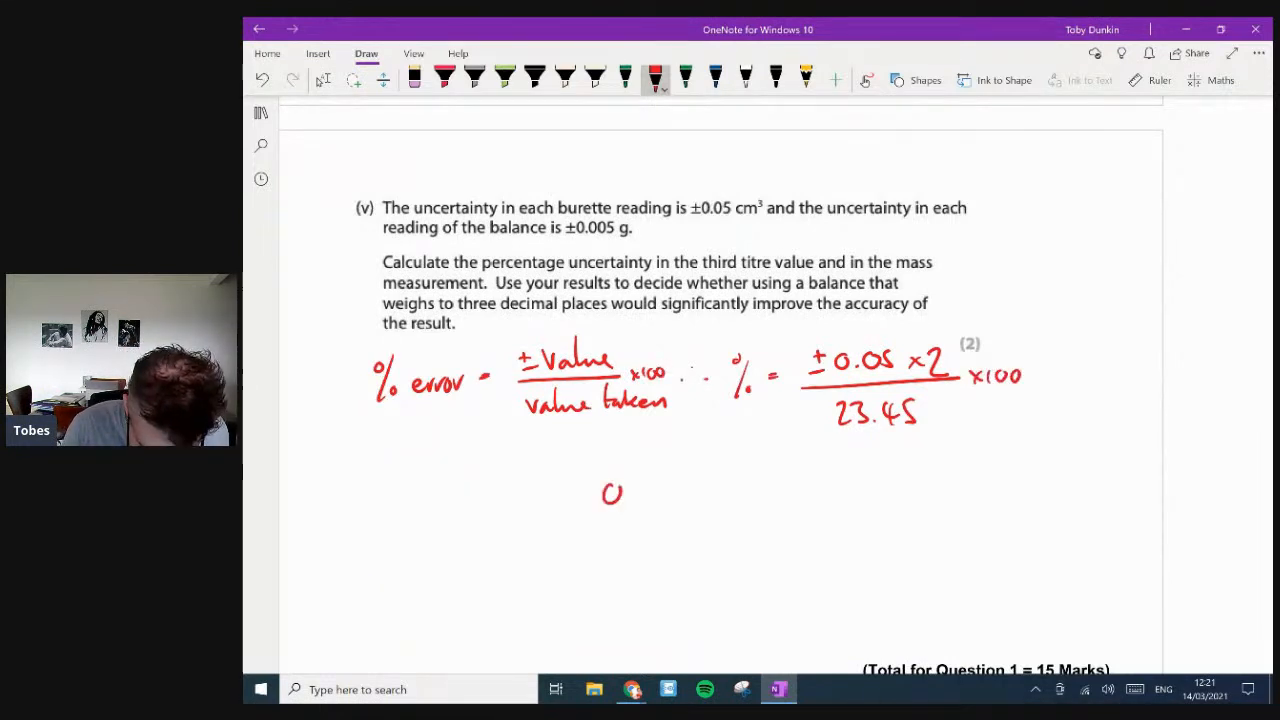
drag(605, 490, 685, 490)
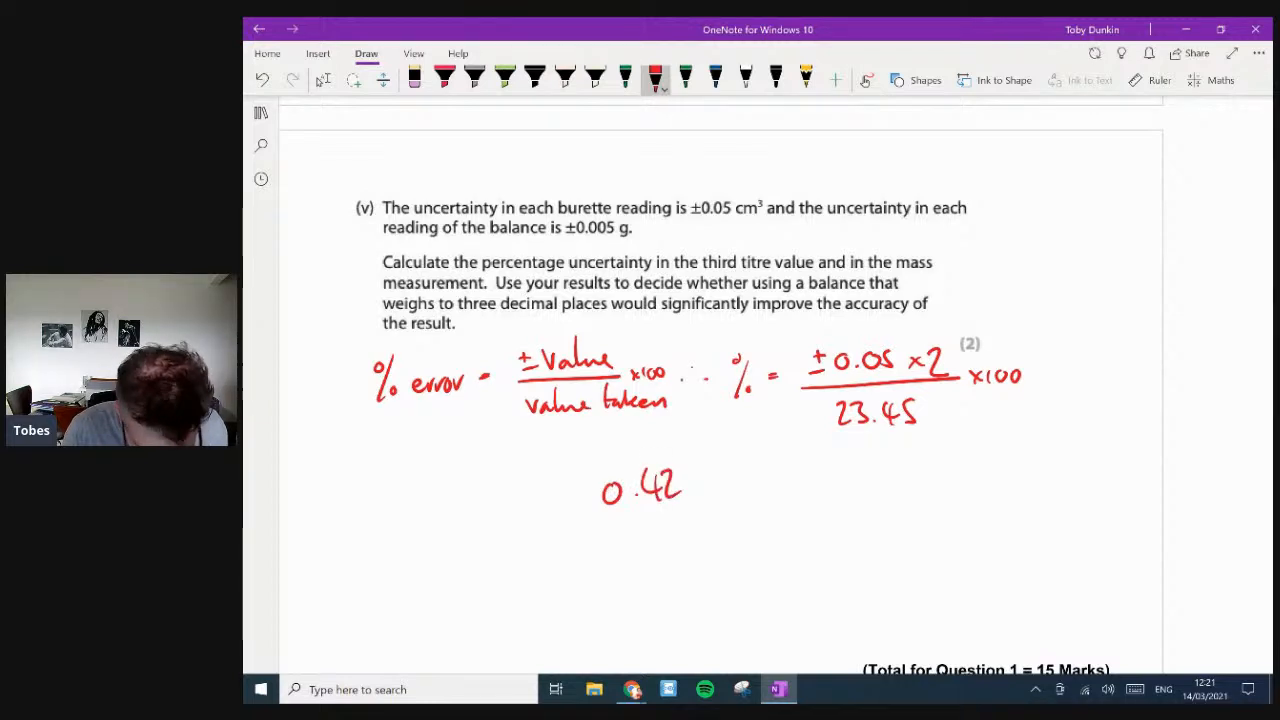
drag(680, 490, 740, 490)
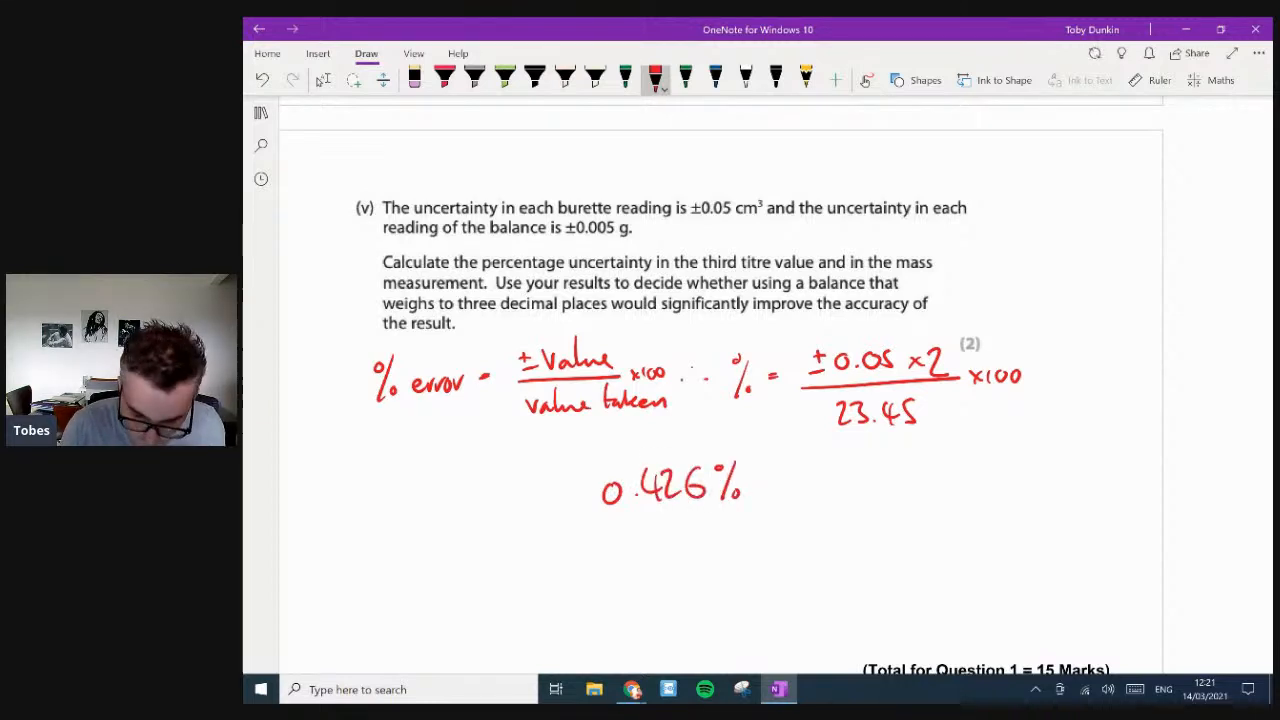
drag(790, 490, 835, 480)
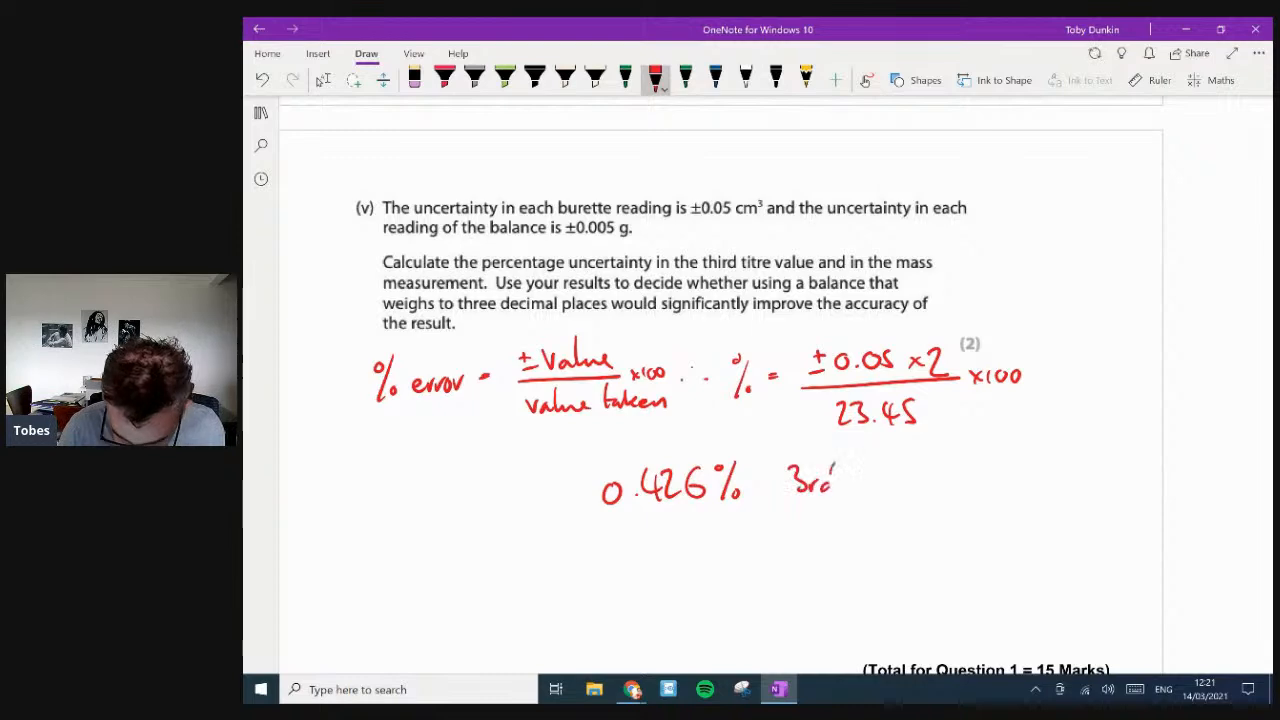
drag(850, 480, 910, 480)
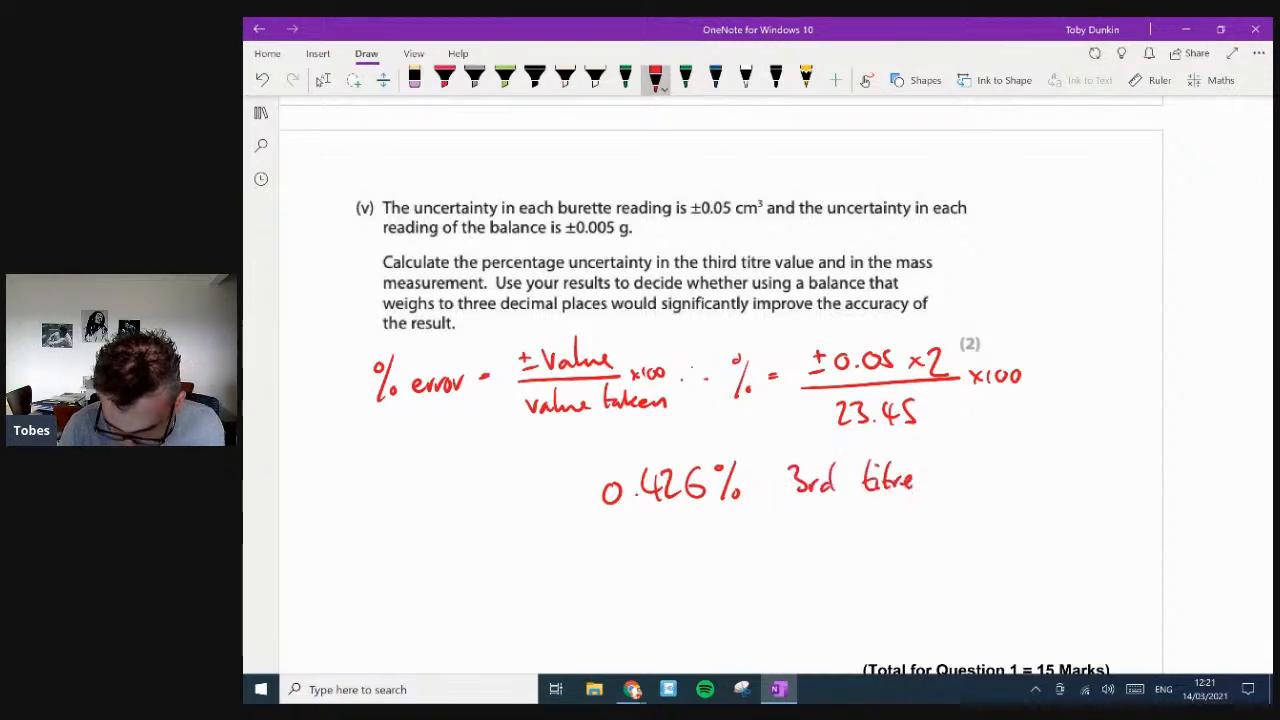
- Begin the mass-uncertainty line '% error = ± 0.0…' in red under the titre result
scroll(down, 3)
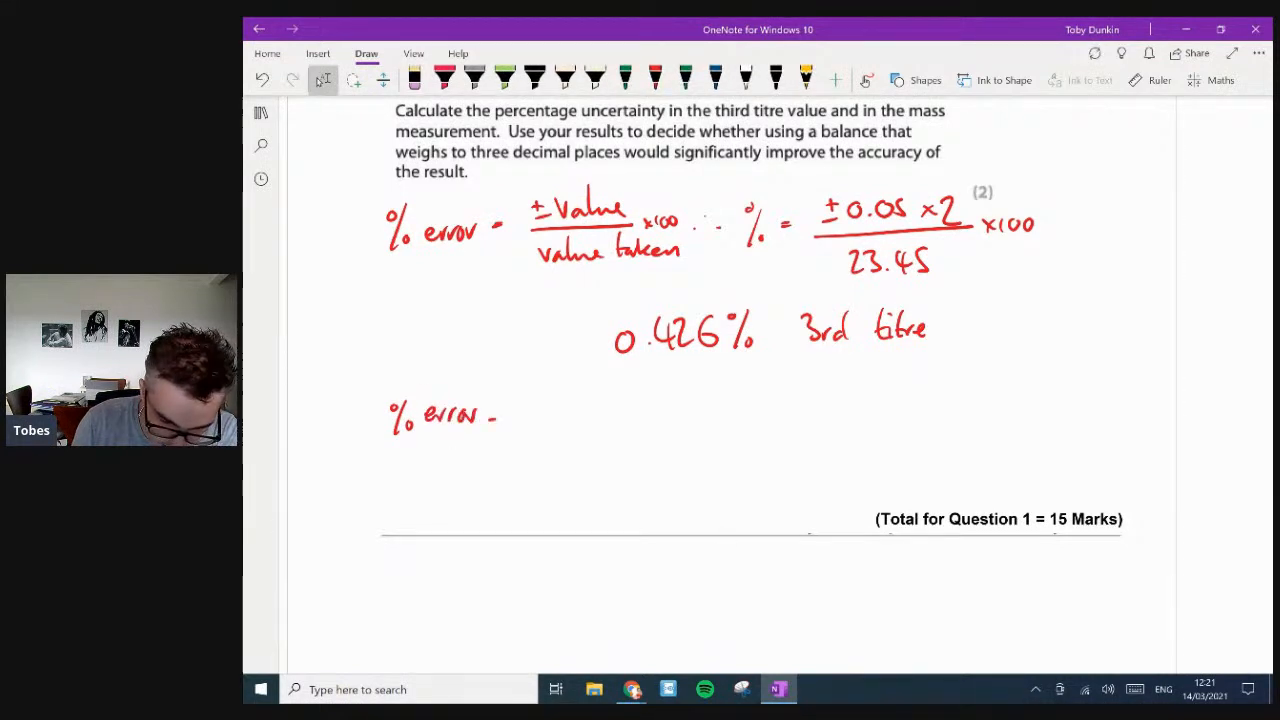
click(652, 78)
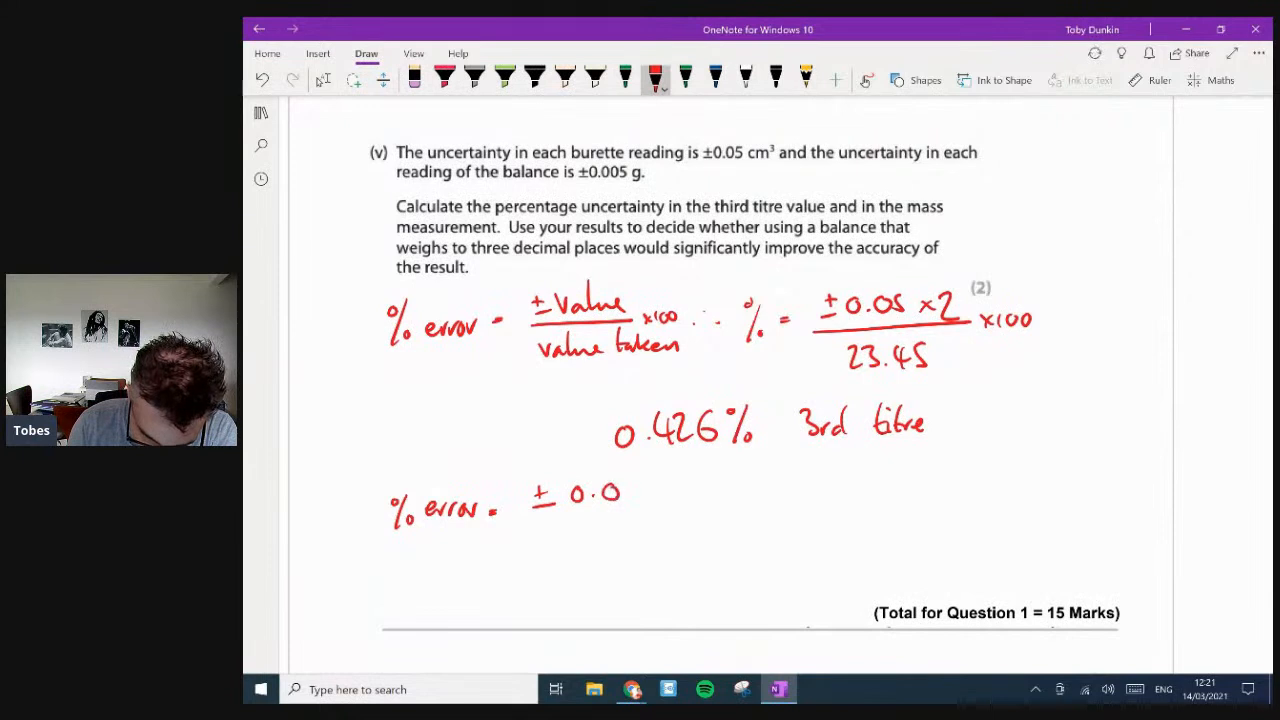
drag(540, 495, 600, 540)
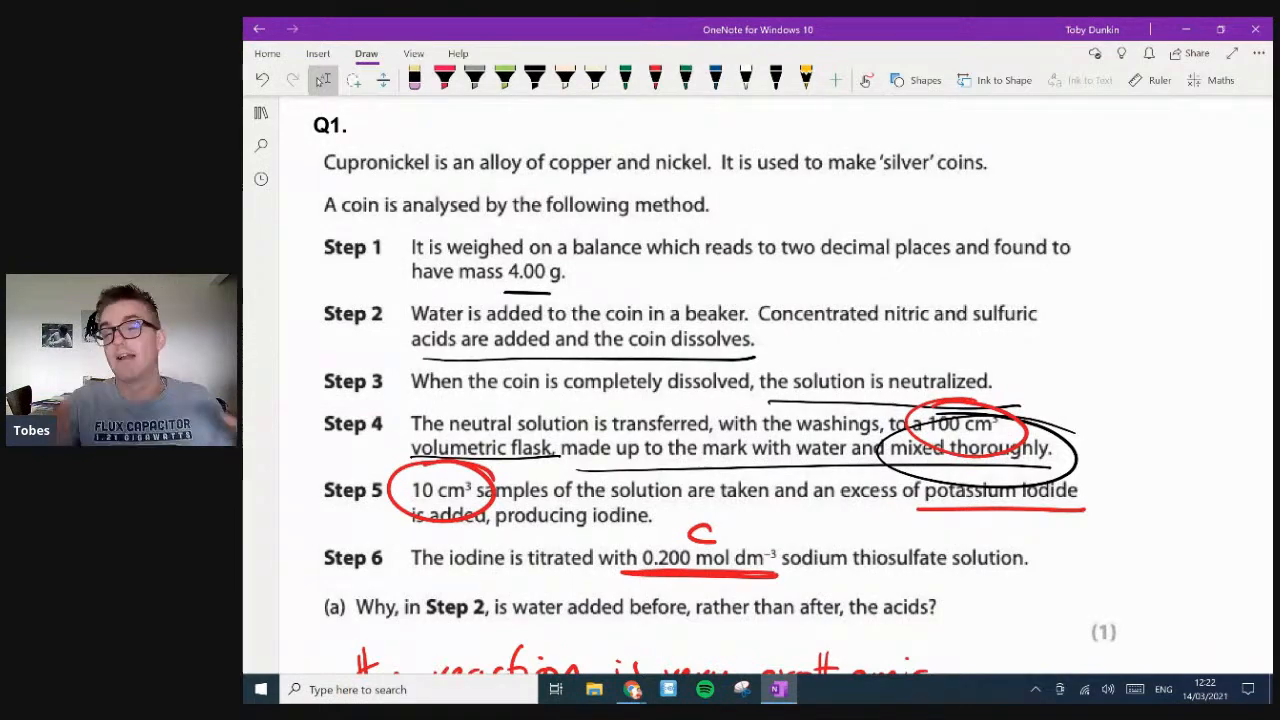
- Underline 0.426% in green, write 0.125% < 0.426%, and conclude 'So no point better scales.'
scroll(down, 3)
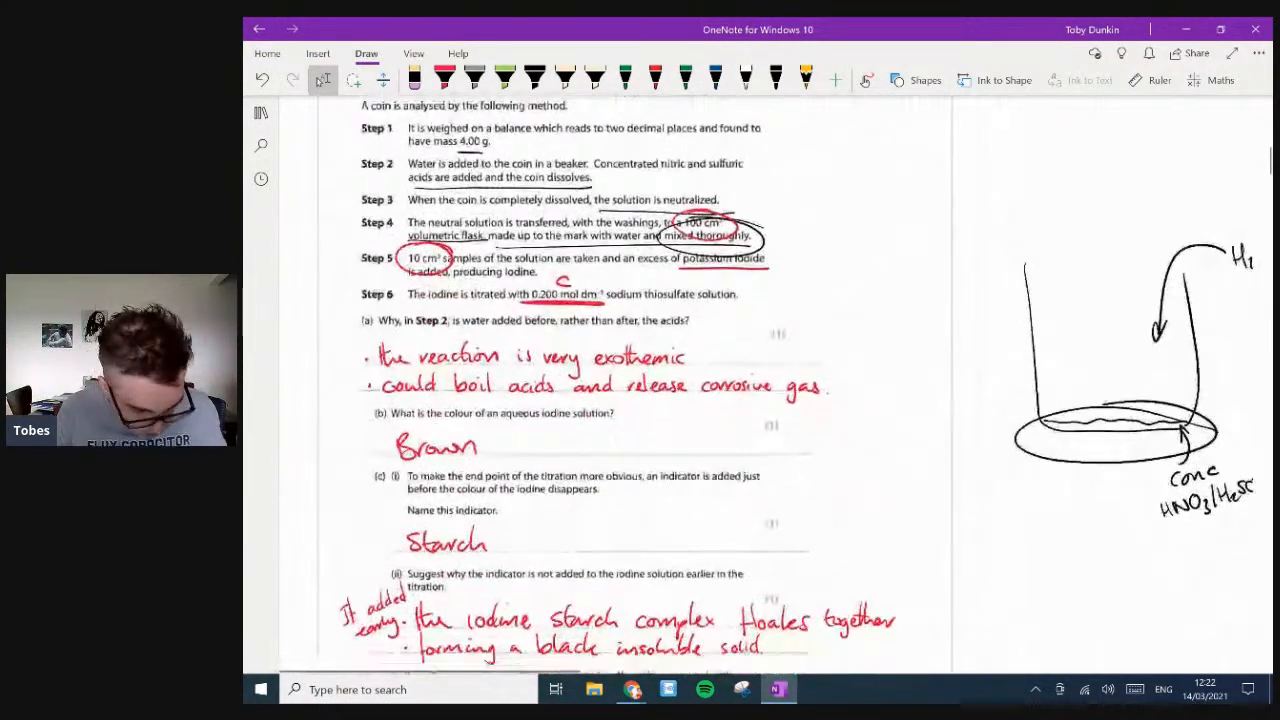
scroll(down, 3)
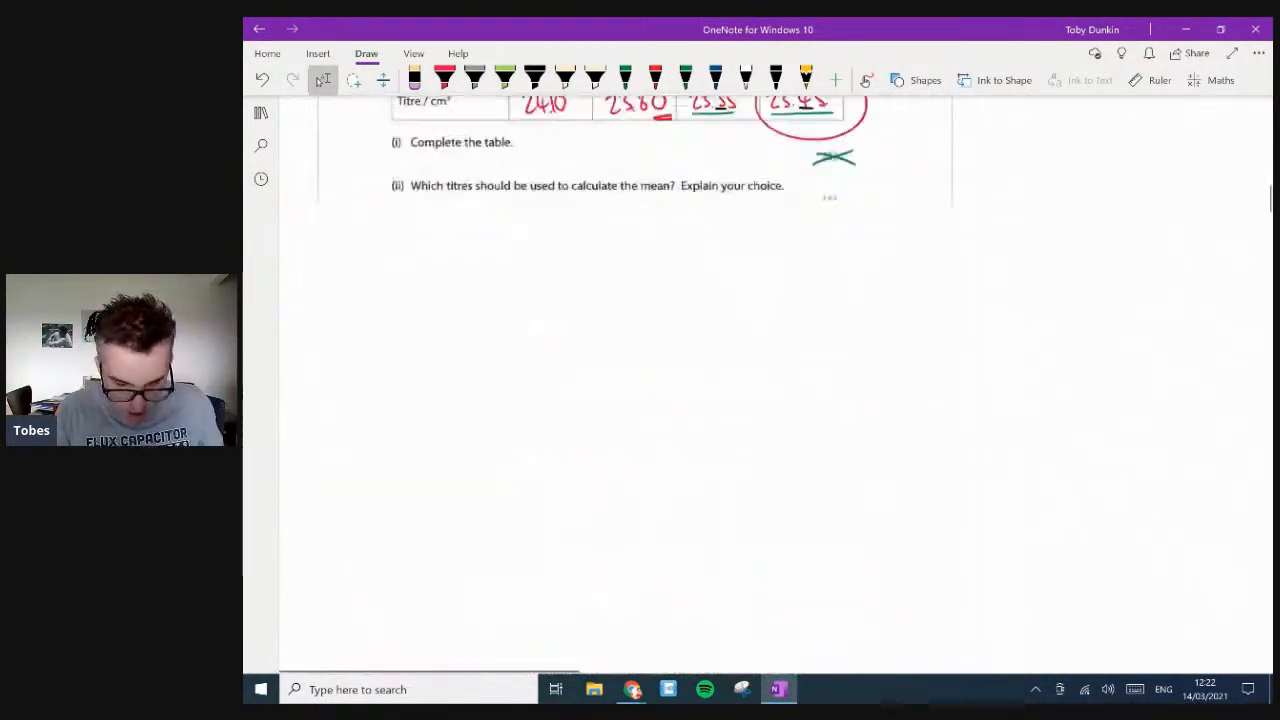
scroll(down, 3)
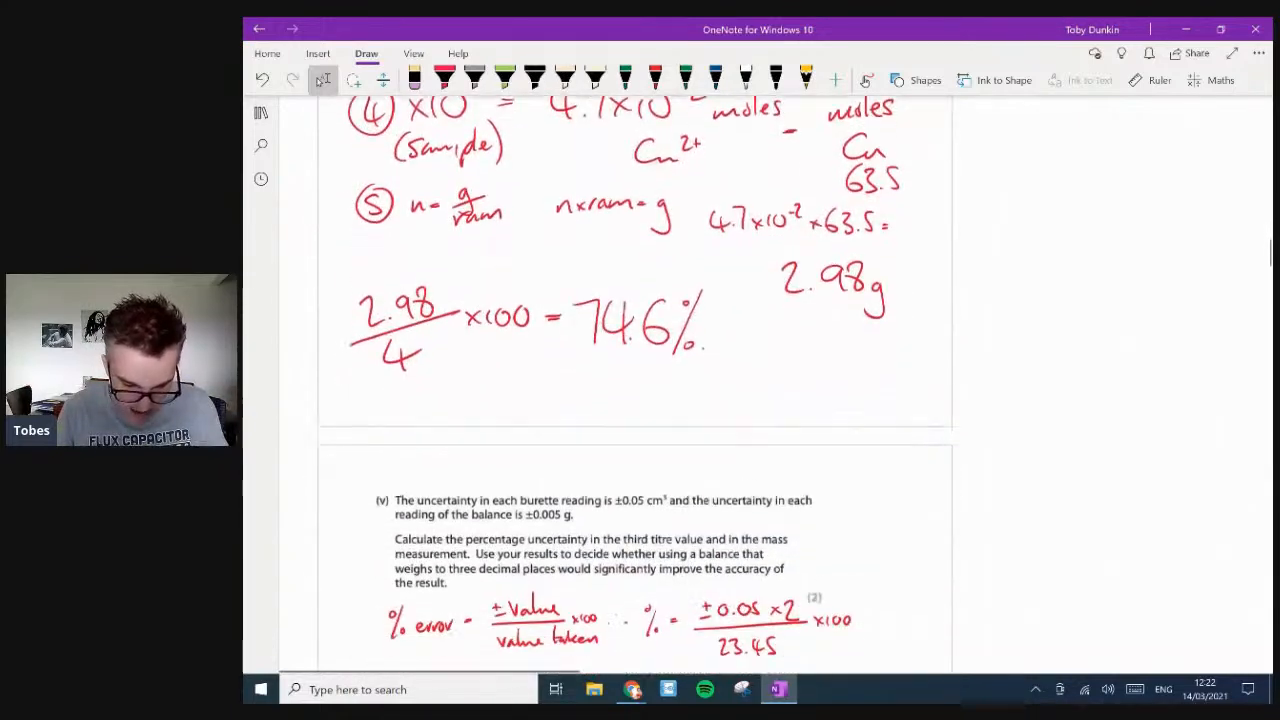
scroll(down, 3)
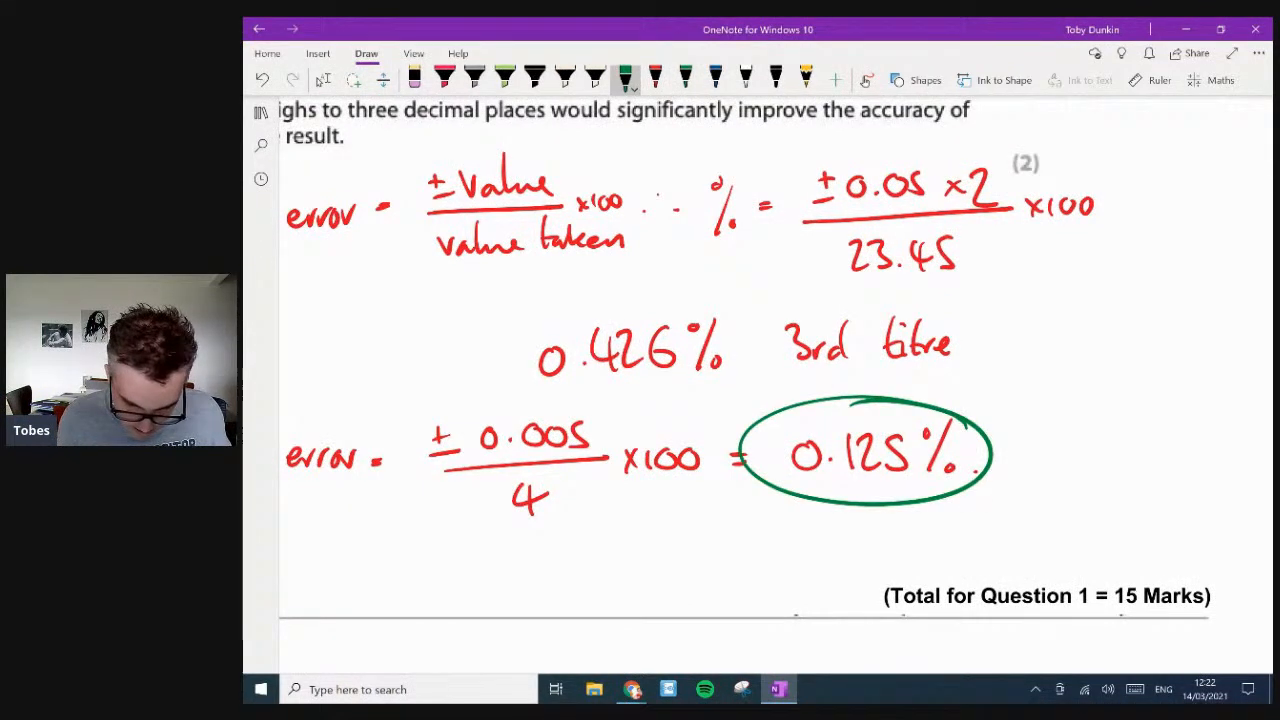
drag(520, 375, 745, 370)
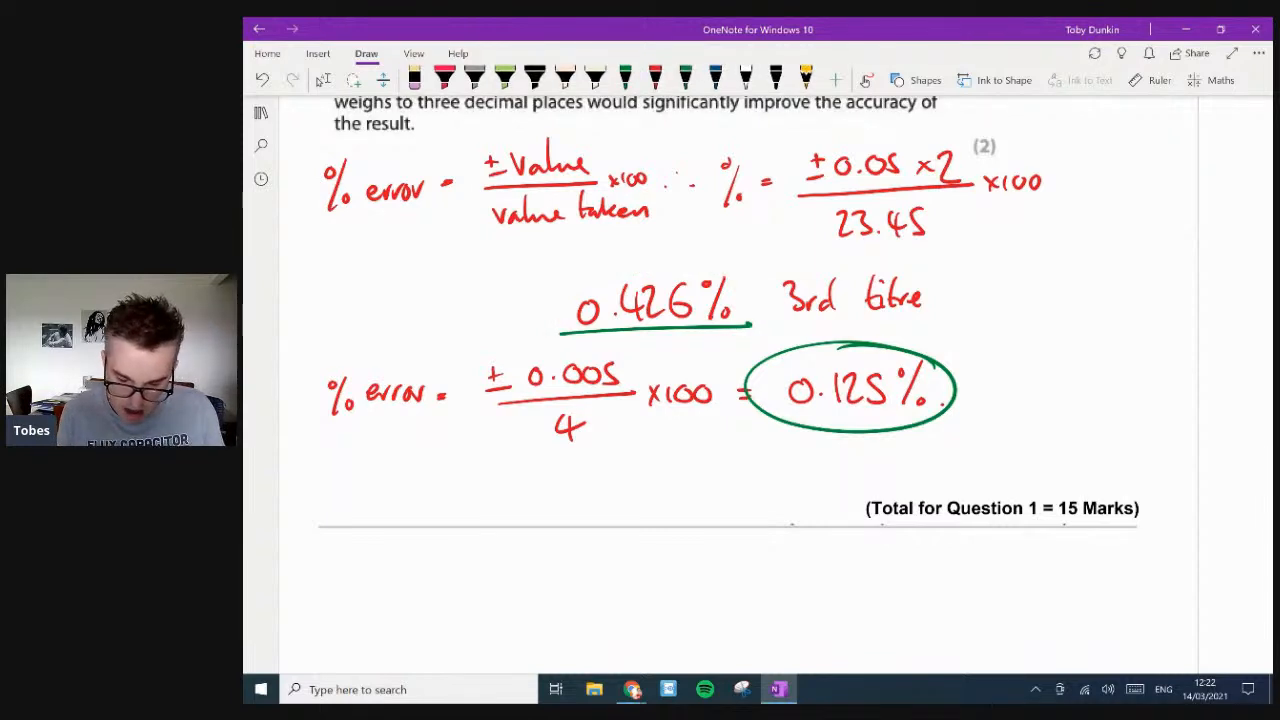
click(682, 75)
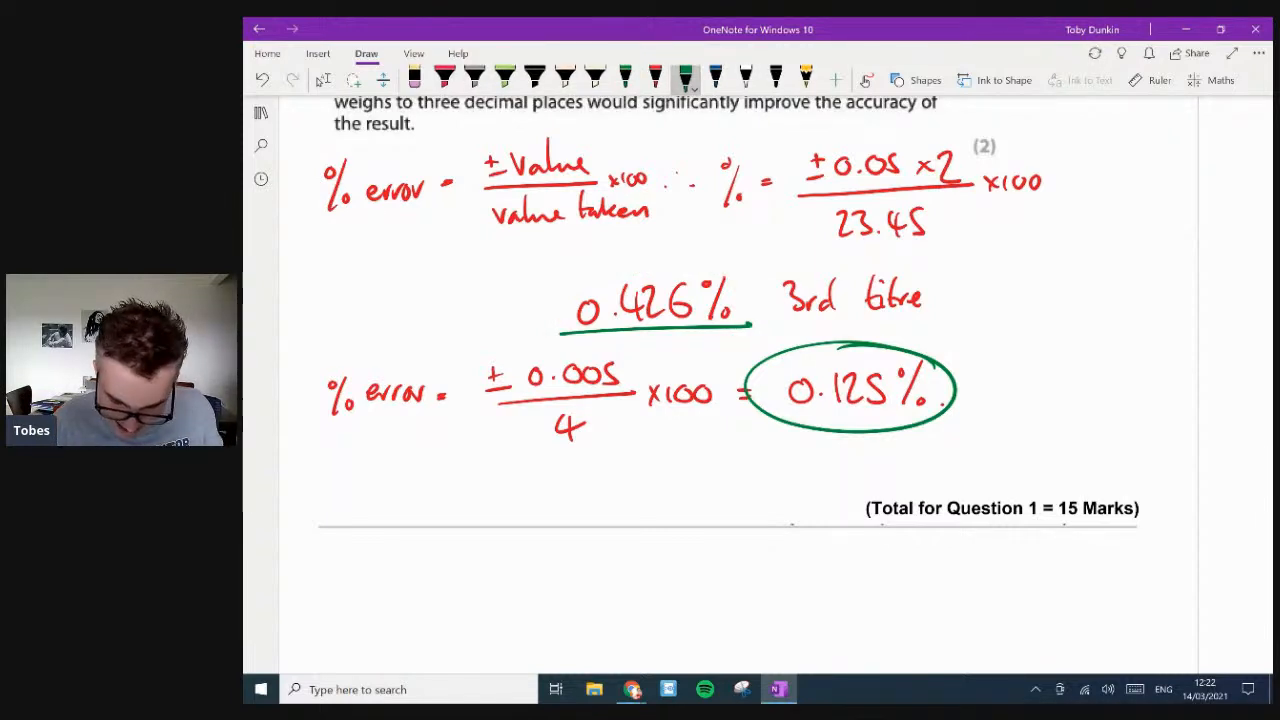
drag(960, 375, 1000, 405)
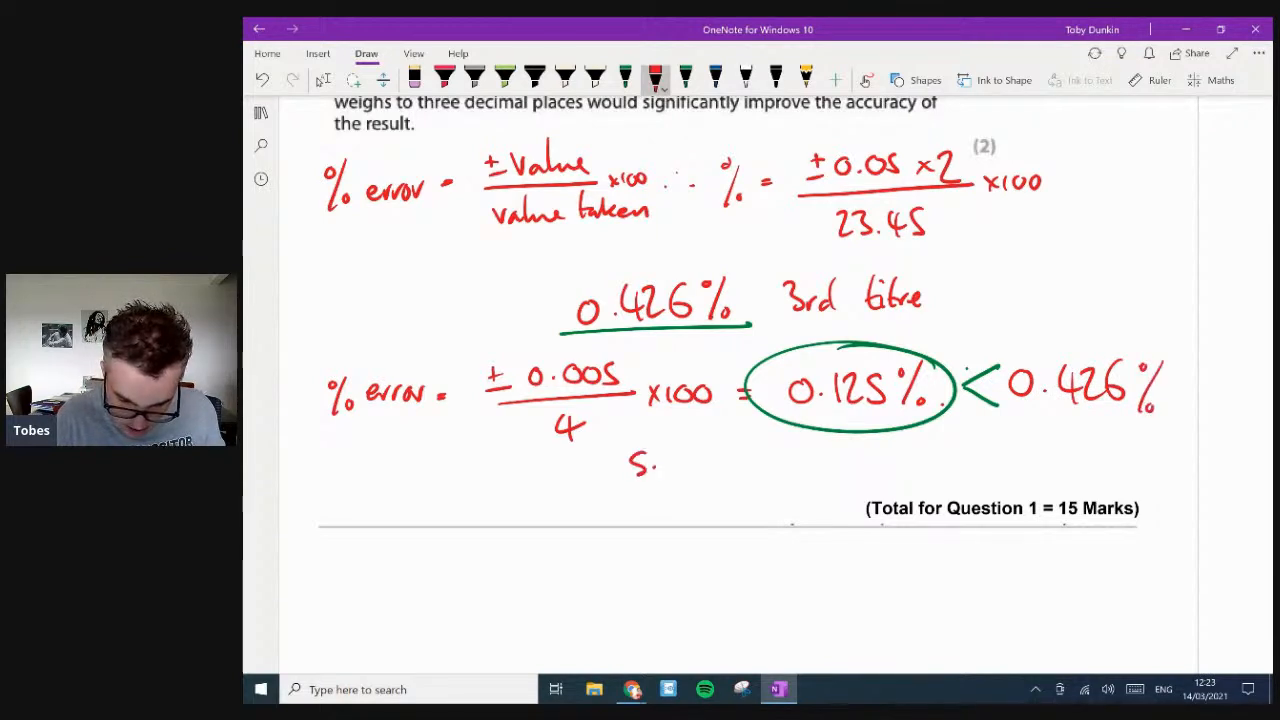
drag(635, 465, 760, 475)
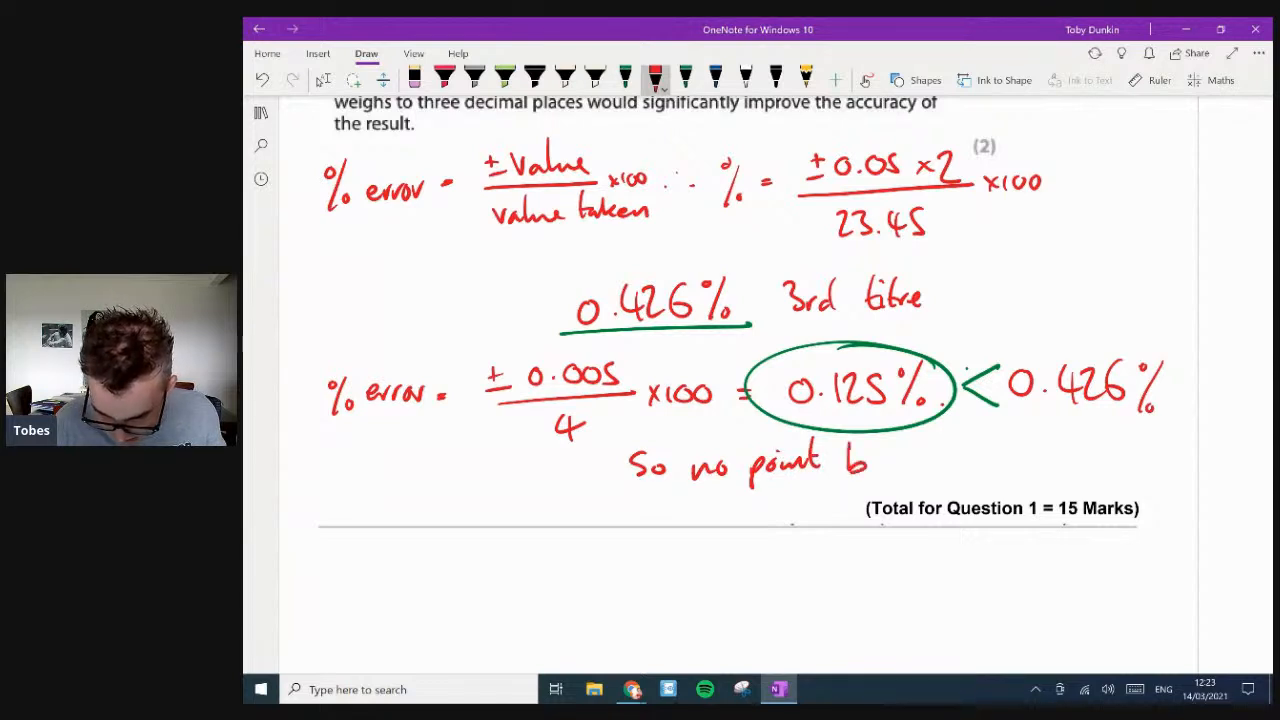
text(better c)
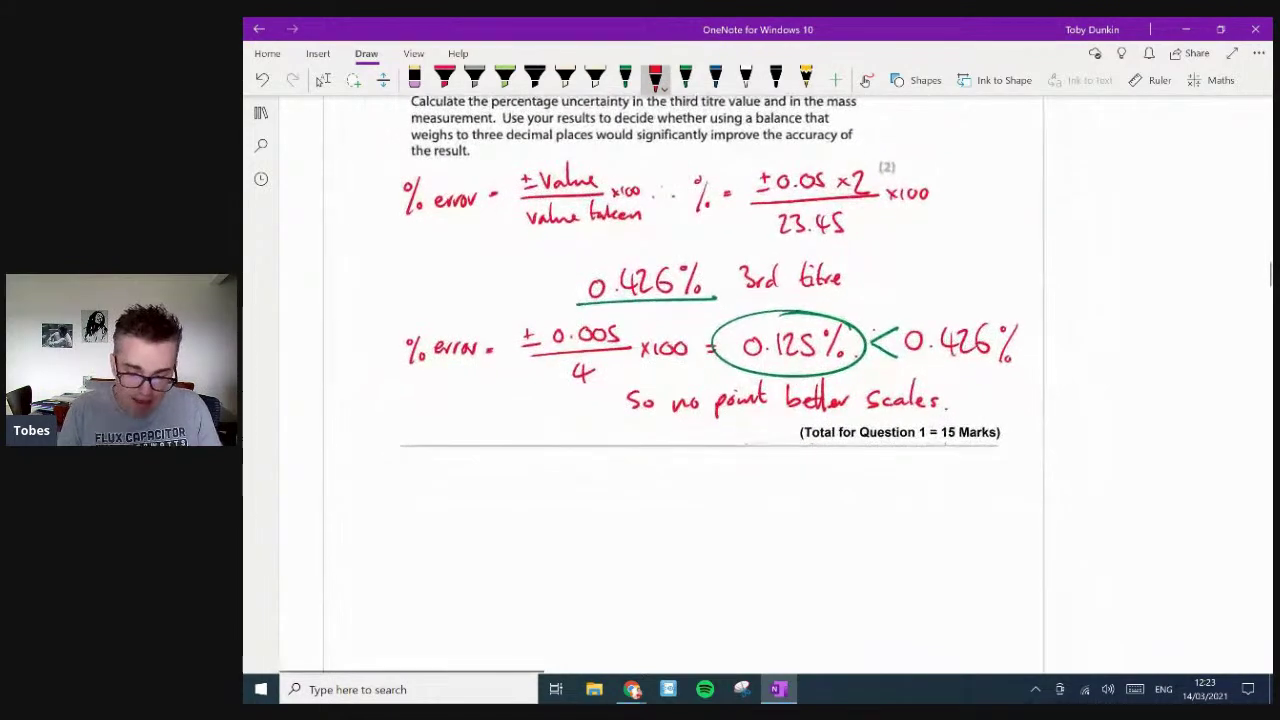
- Scroll down past Question 1 to Q2 on bromobenzene and its part (a)
scroll(down, 3)
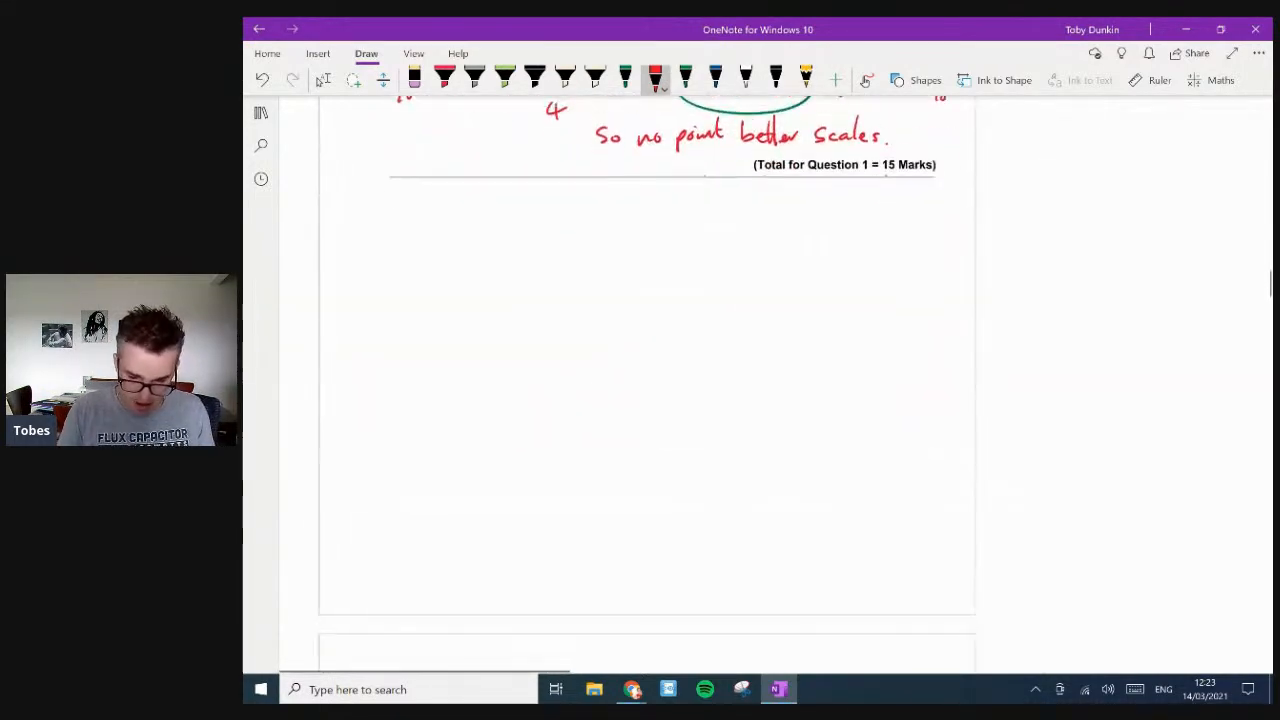
scroll(down, 3)
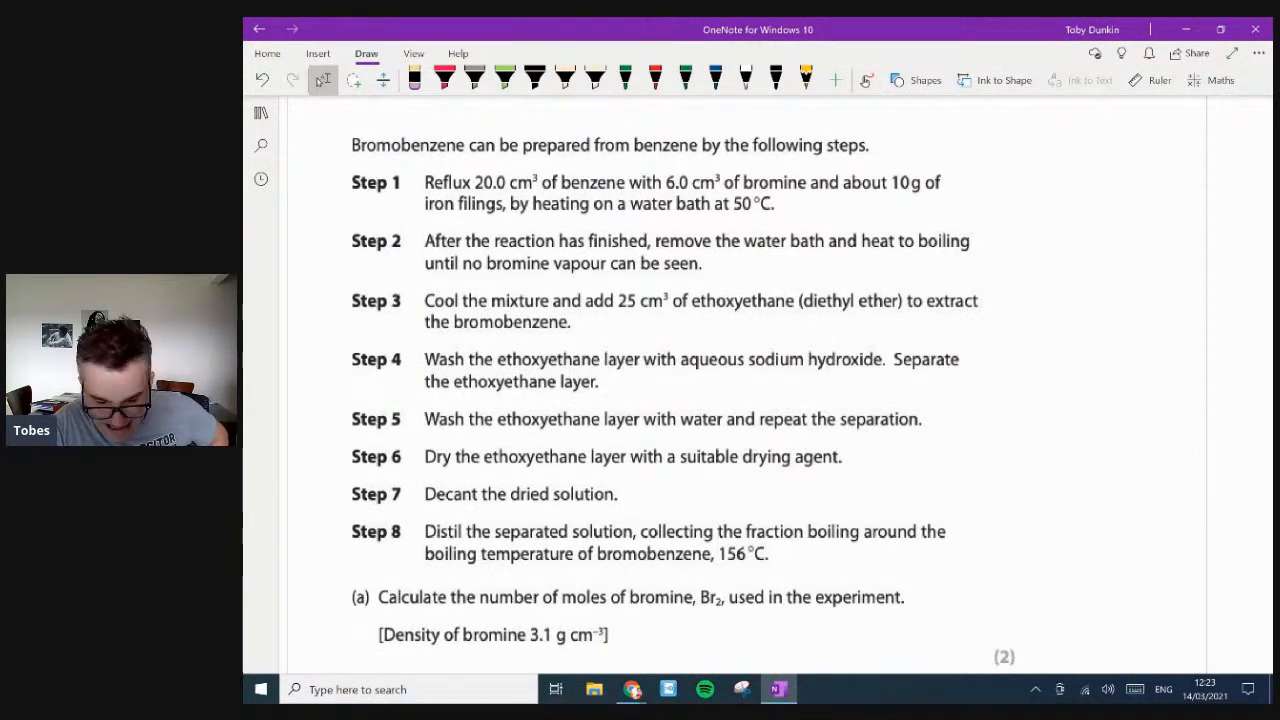
scroll(down, 3)
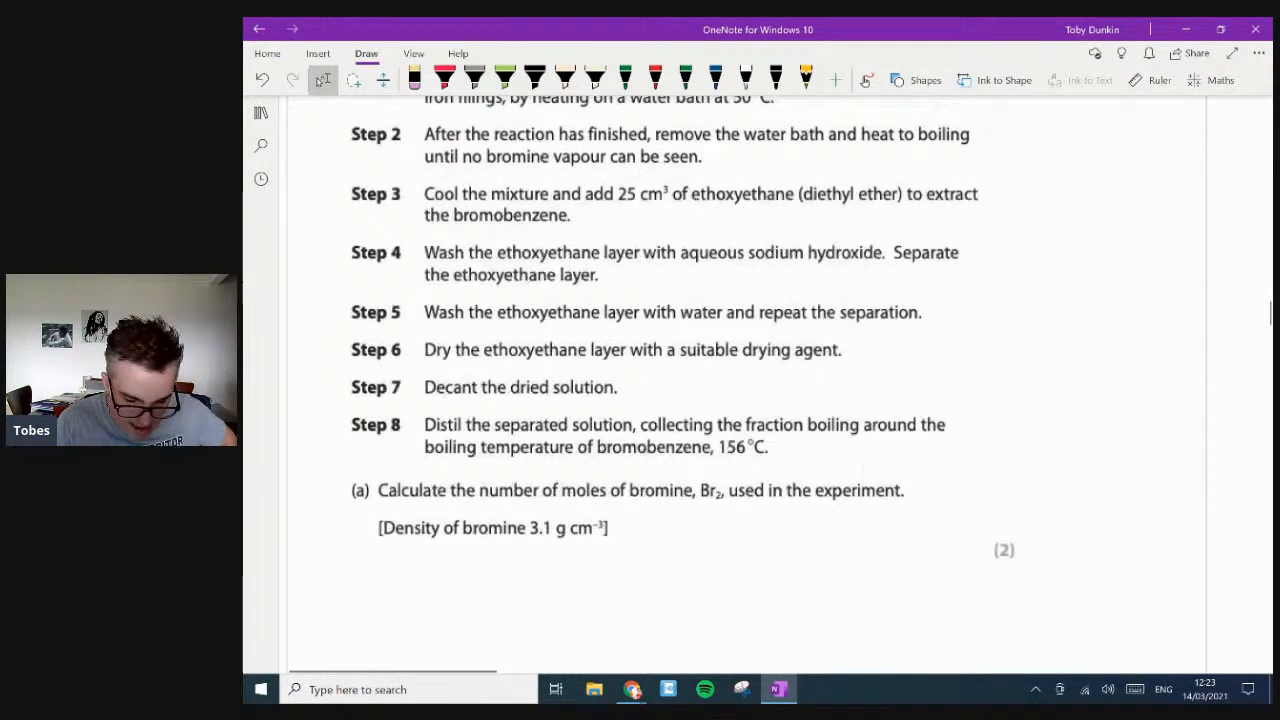
scroll(down, 3)
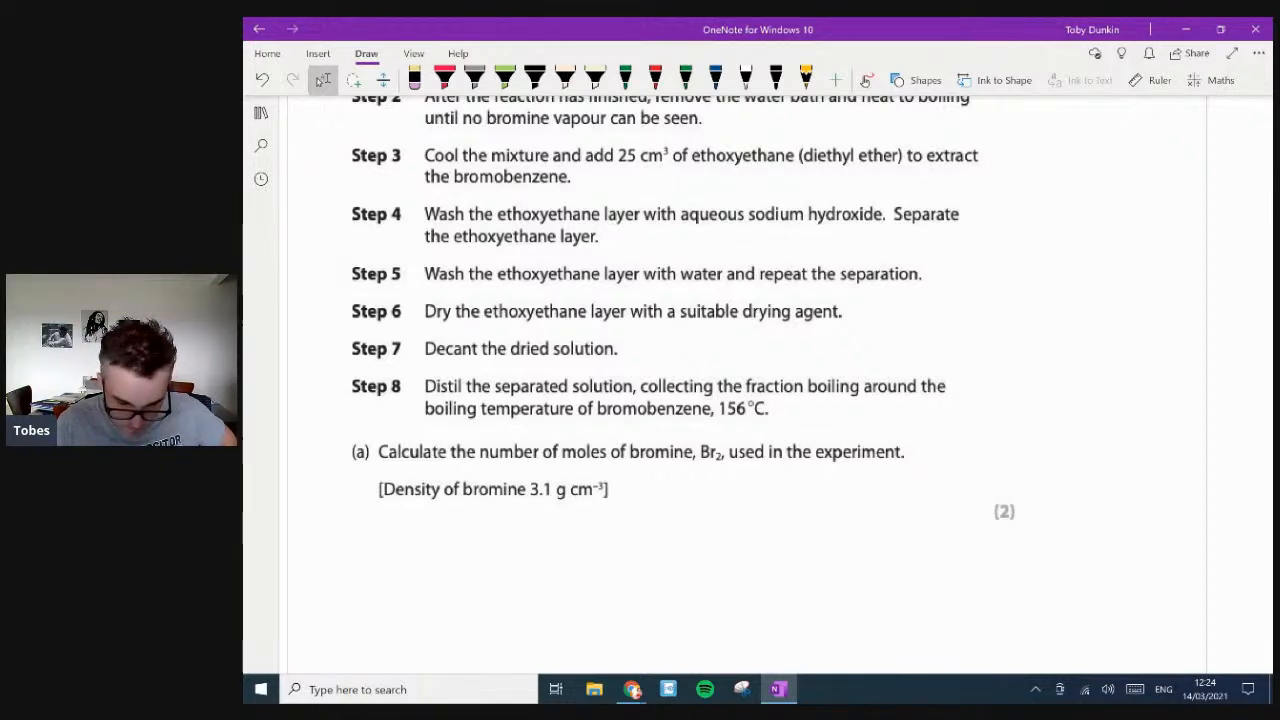
scroll(down, 3)
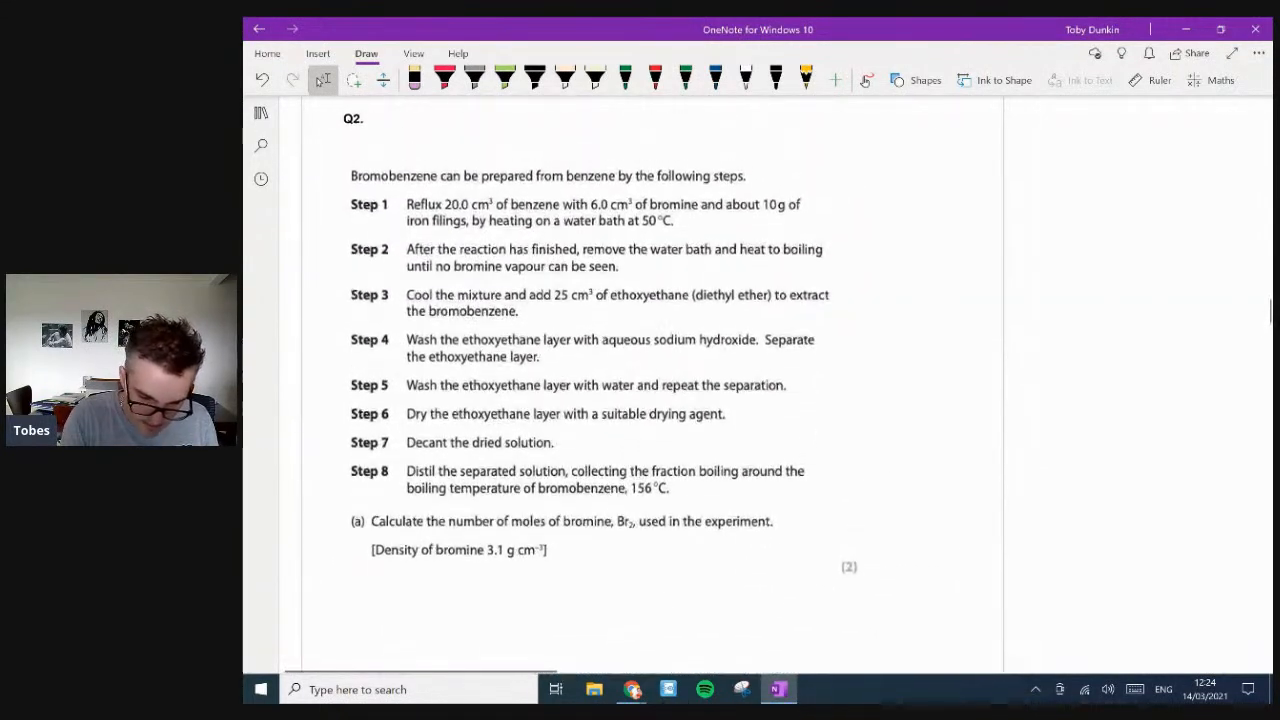
- Highlight 6.0 cm³ in green, then write 6 × 3.1 = 18.6 g Br2 and n = g/ram
drag(585, 205, 650, 200)
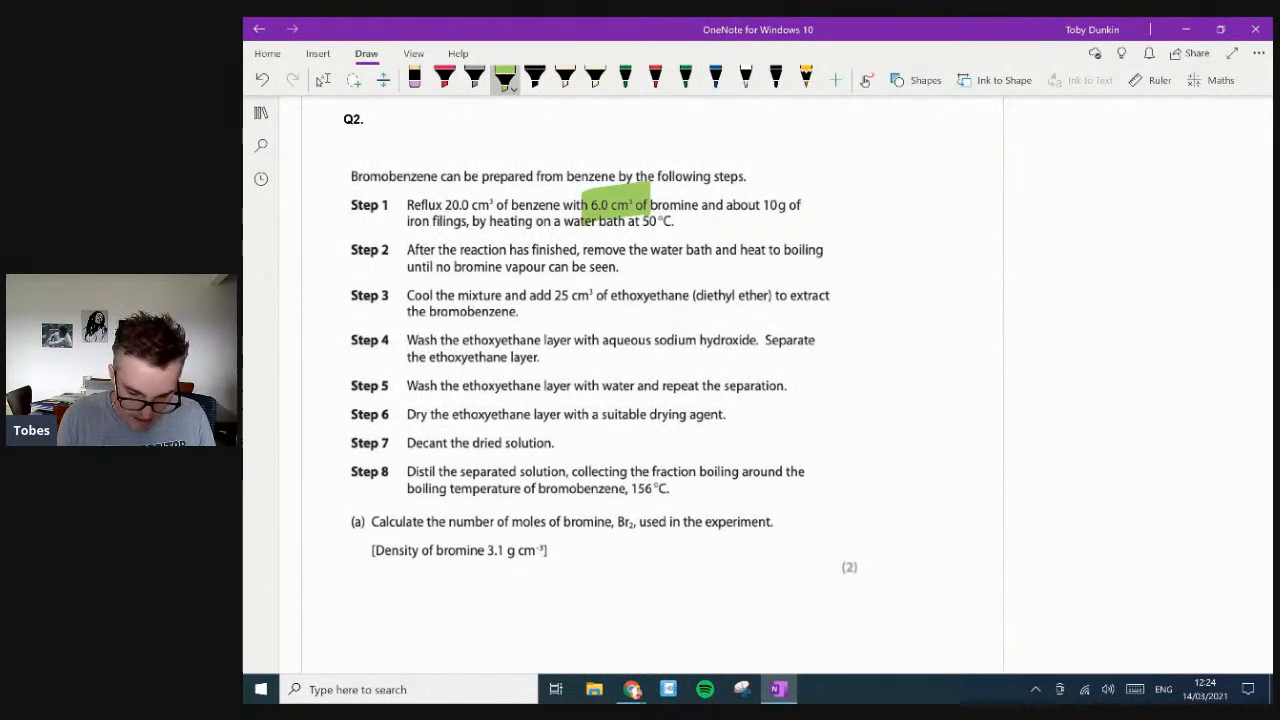
scroll(down, 3)
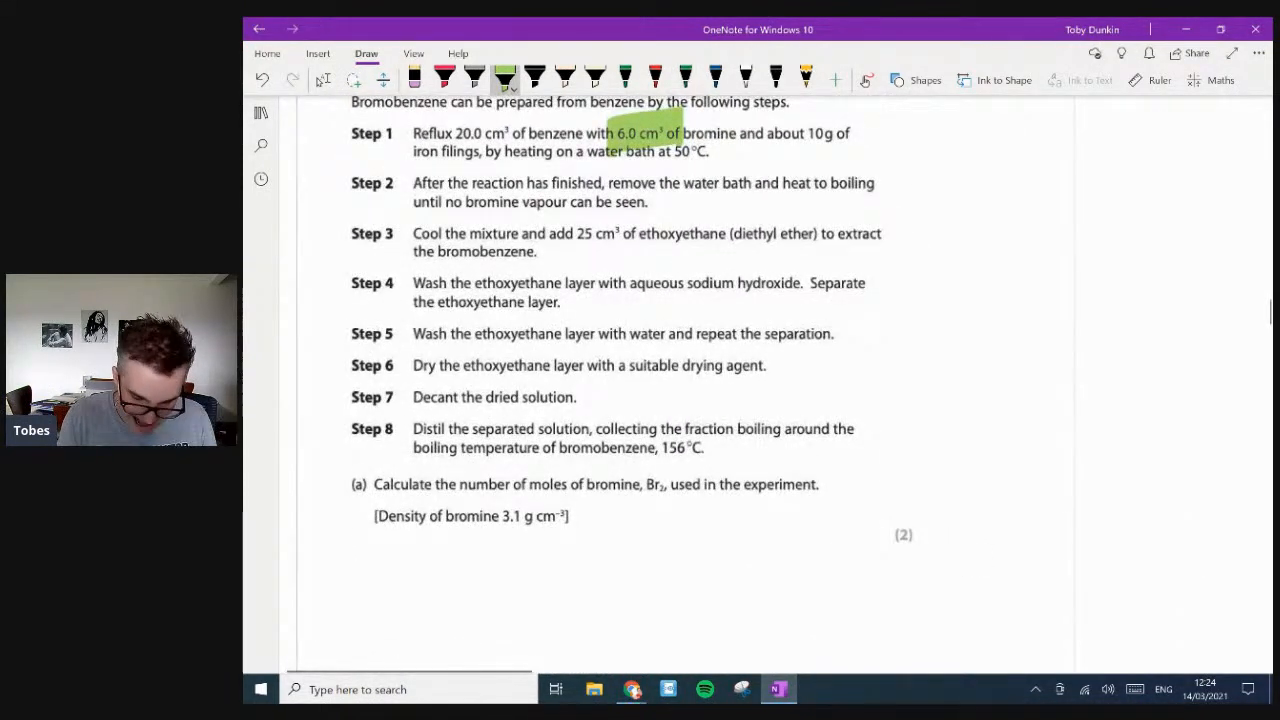
drag(390, 535, 390, 580)
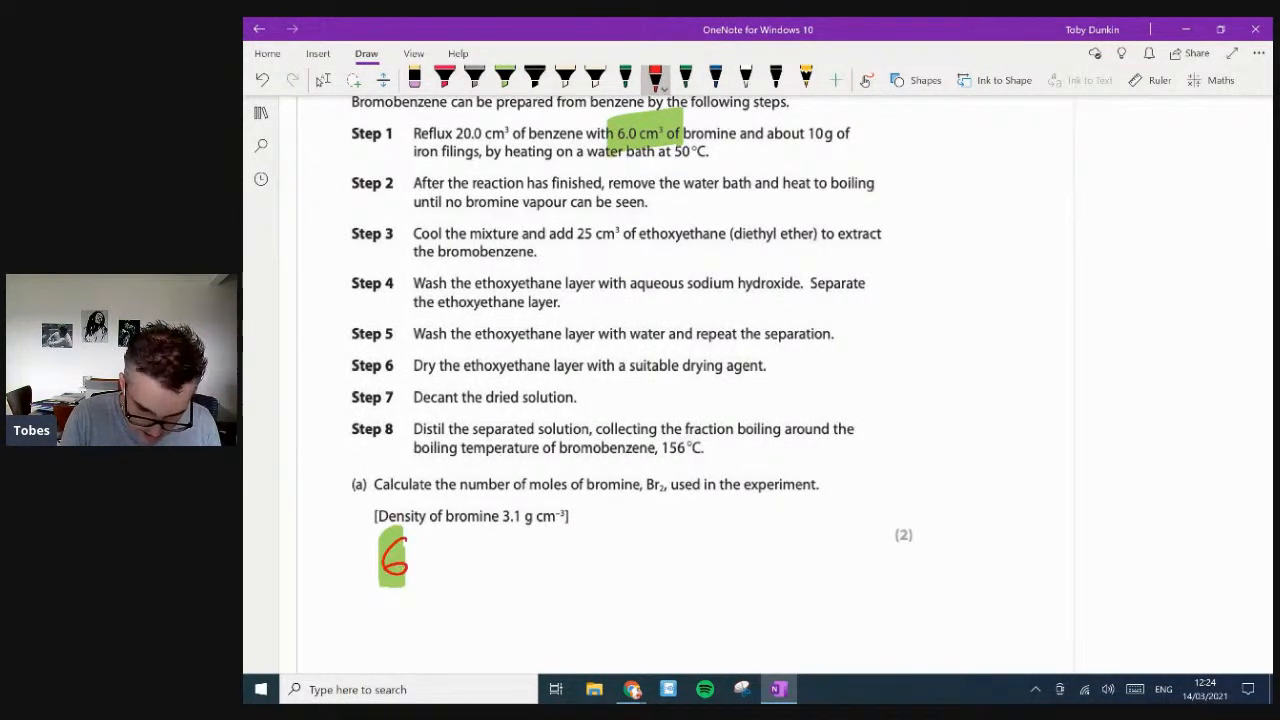
drag(420, 560, 455, 555)
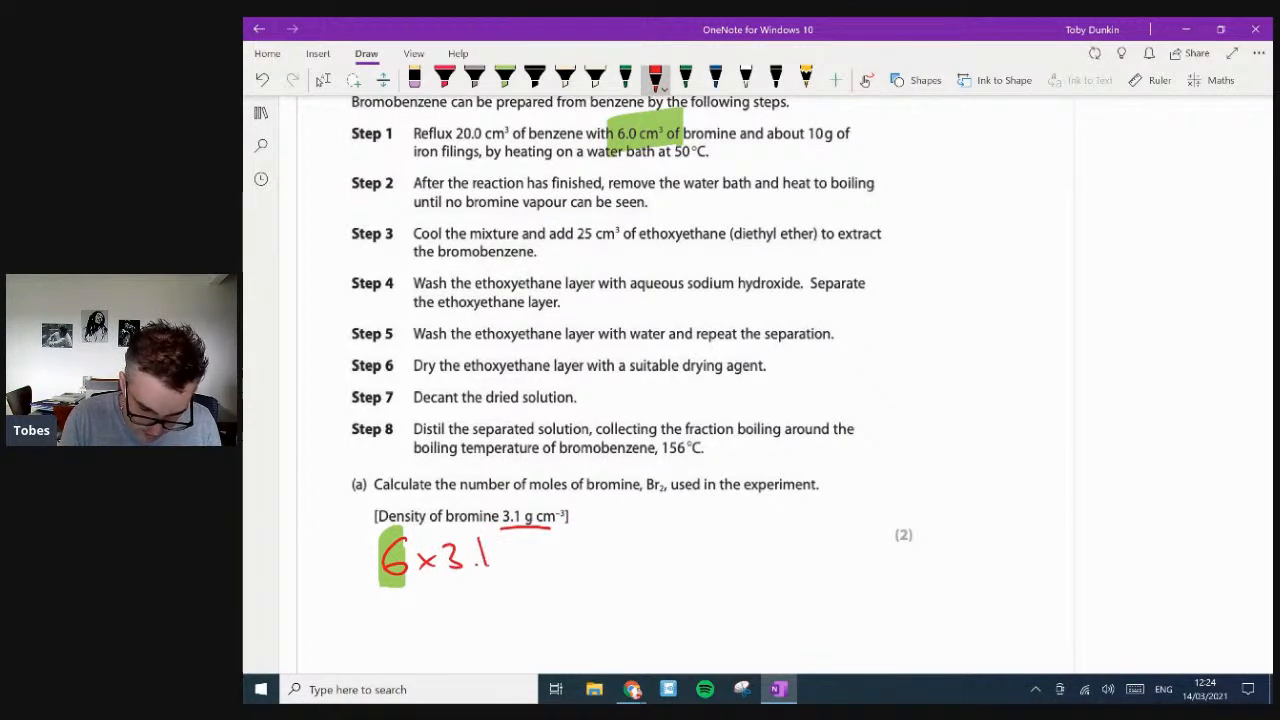
drag(515, 555, 540, 555)
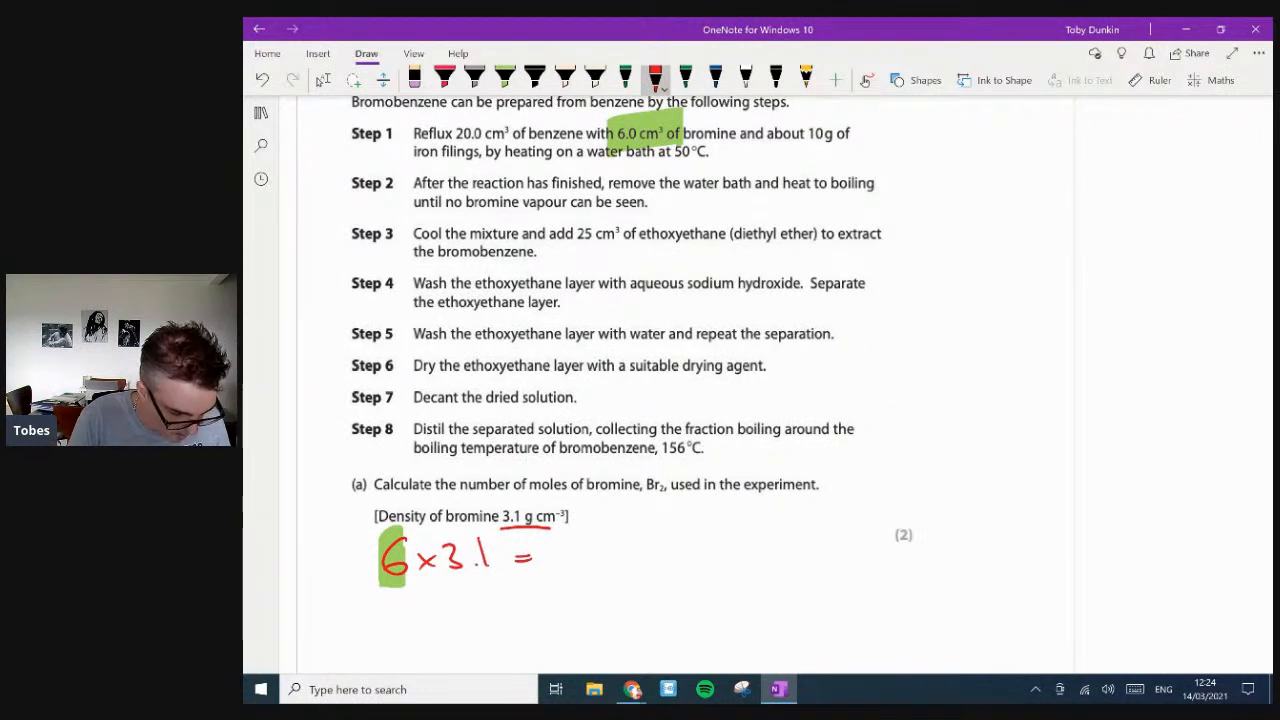
drag(555, 545, 580, 565)
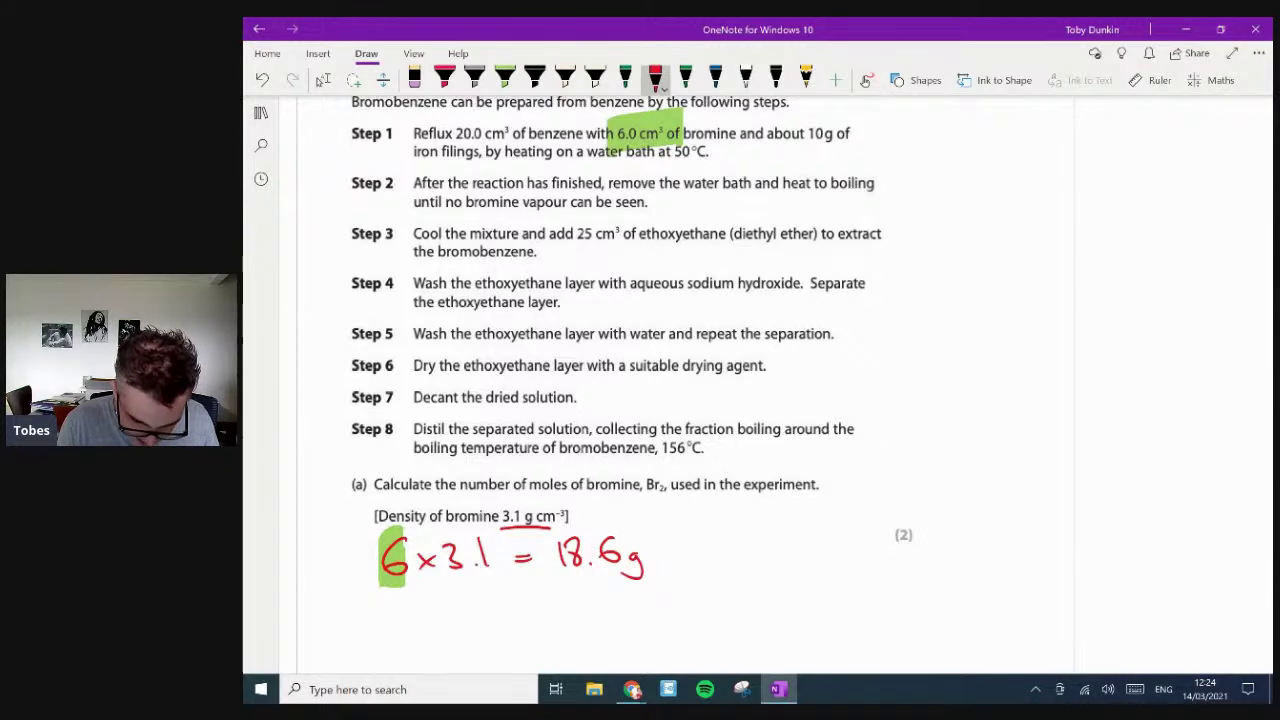
drag(665, 550, 690, 555)
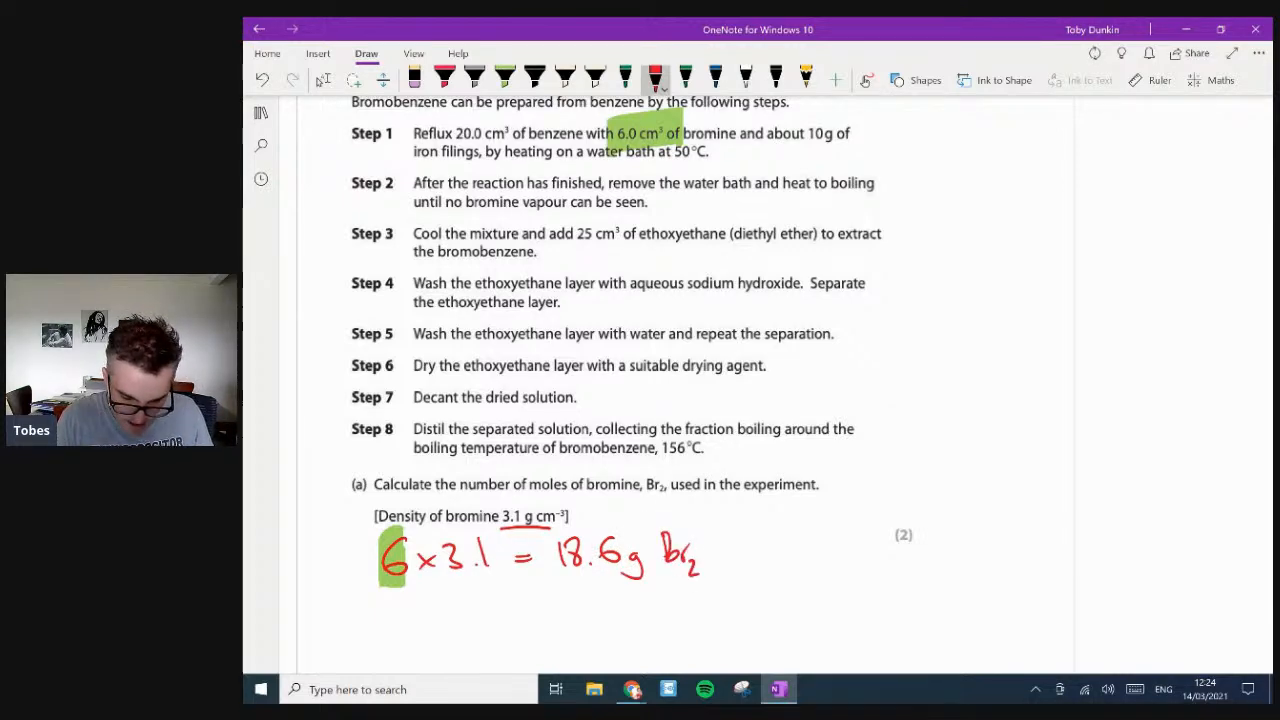
scroll(down, 3)
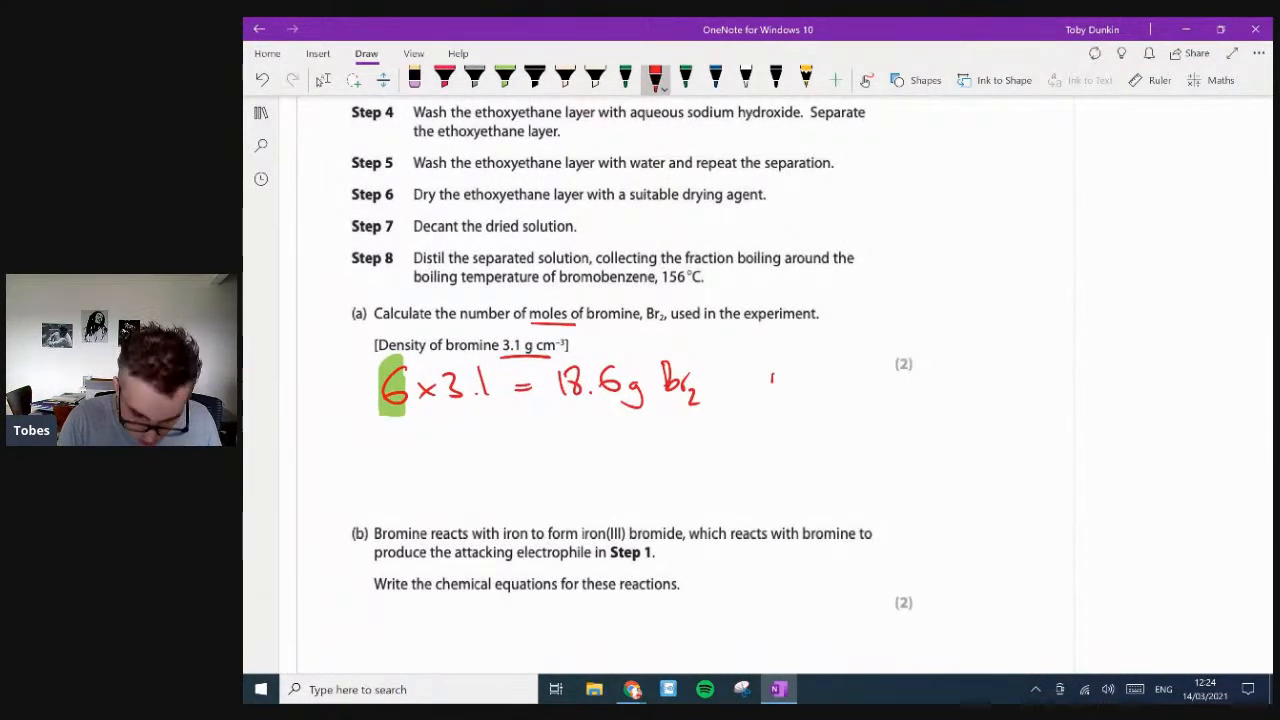
drag(770, 375, 855, 405)
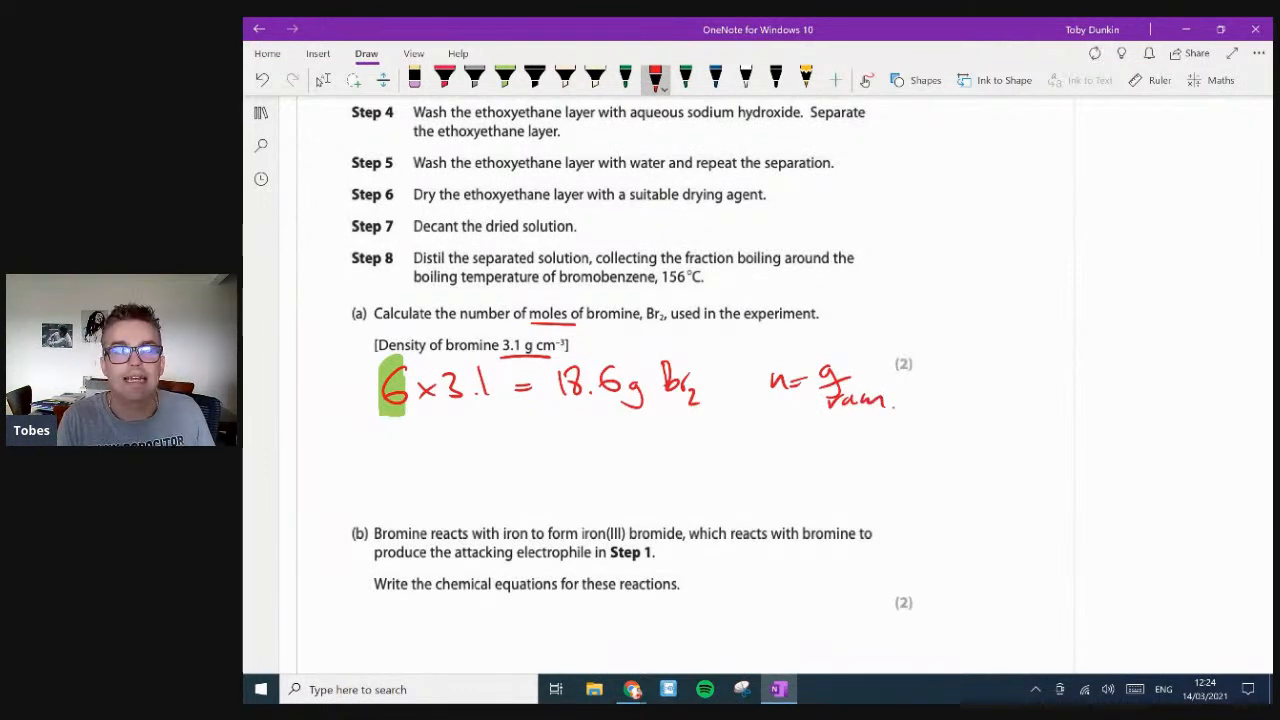
drag(548, 410, 648, 408)
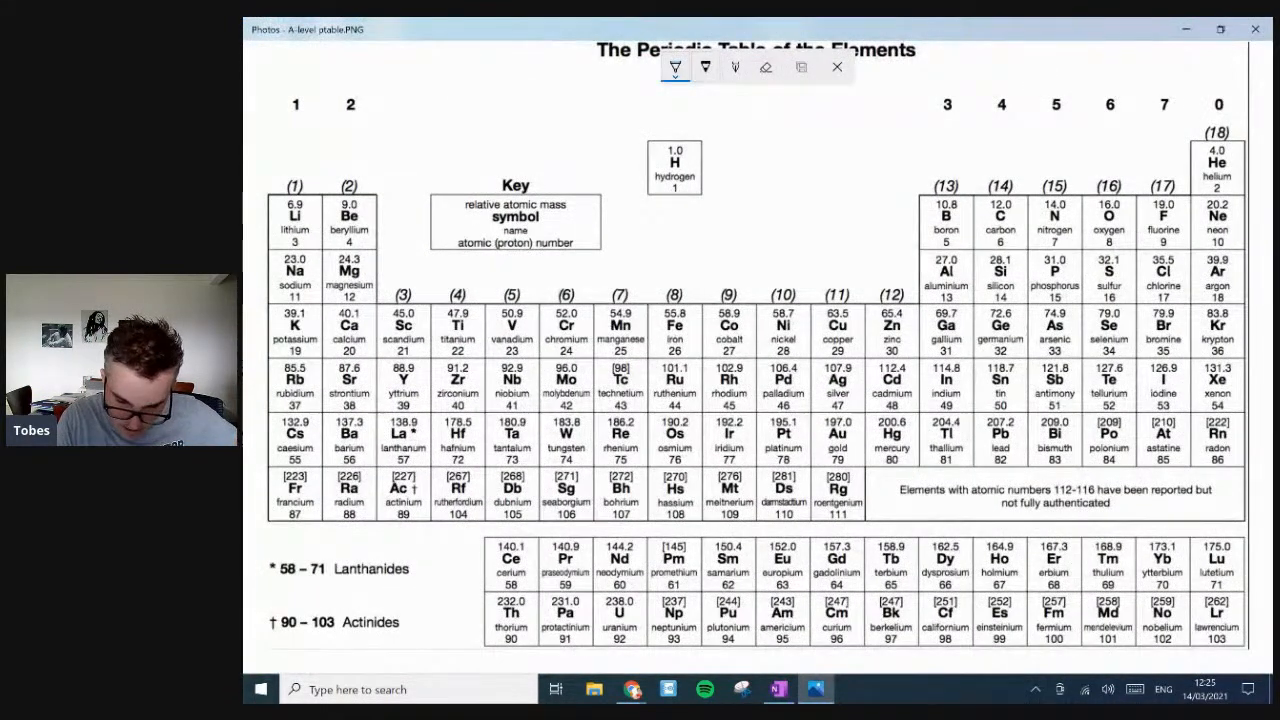
- Circle bromine's 79.9 on the Photos periodic table and return to OneNote
drag(1140, 295, 1185, 330)
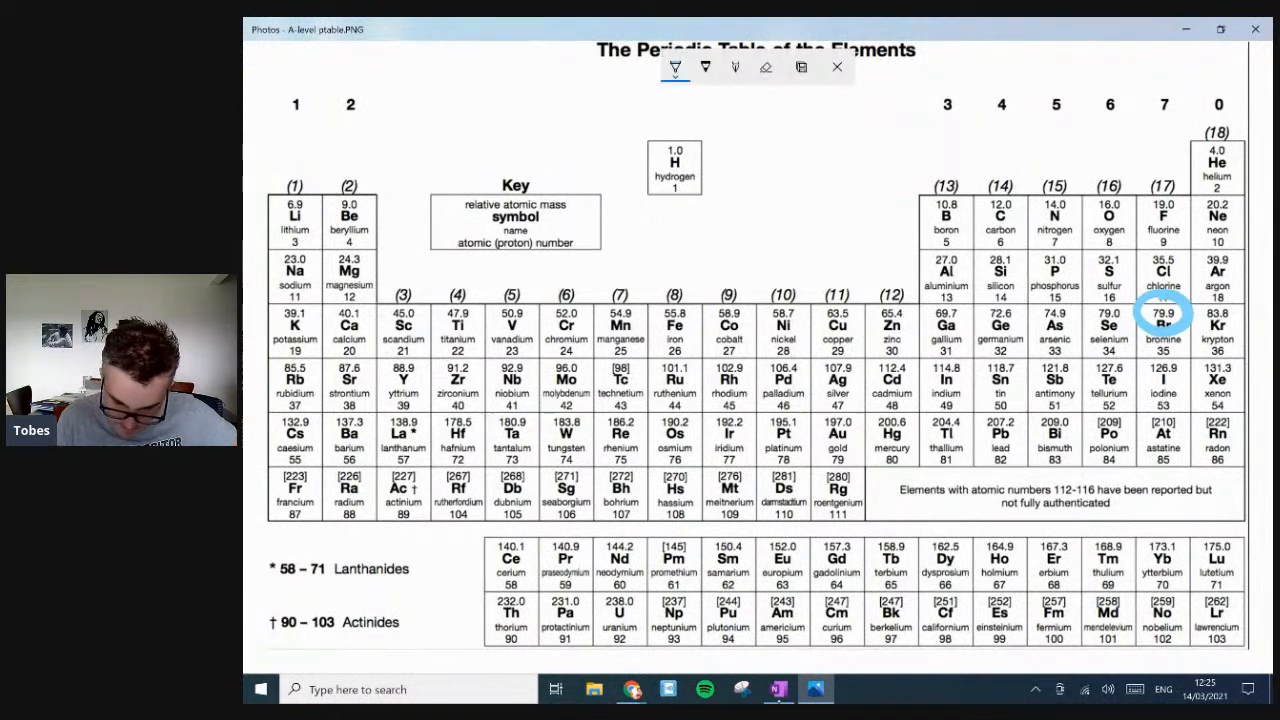
click(778, 689)
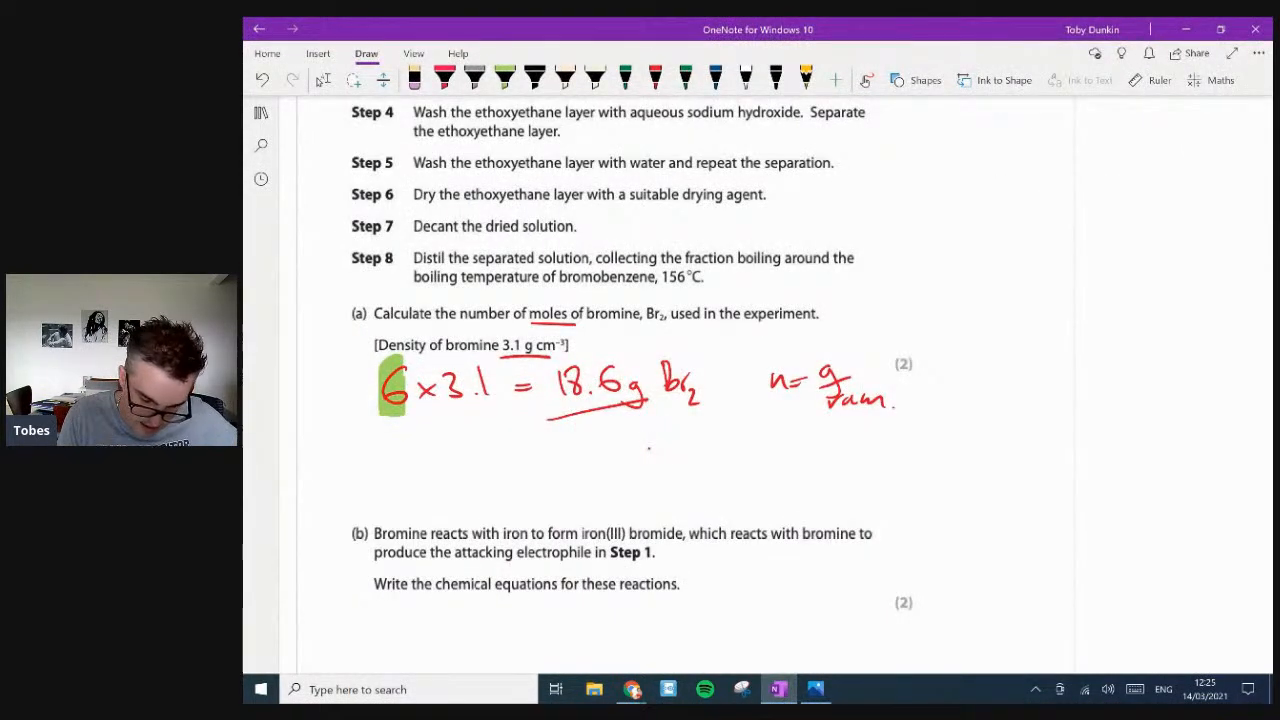
- In red, note Br₂ = 79.9×2 and write 18.6 g ÷ 159.8 = 0.116 mole
click(650, 76)
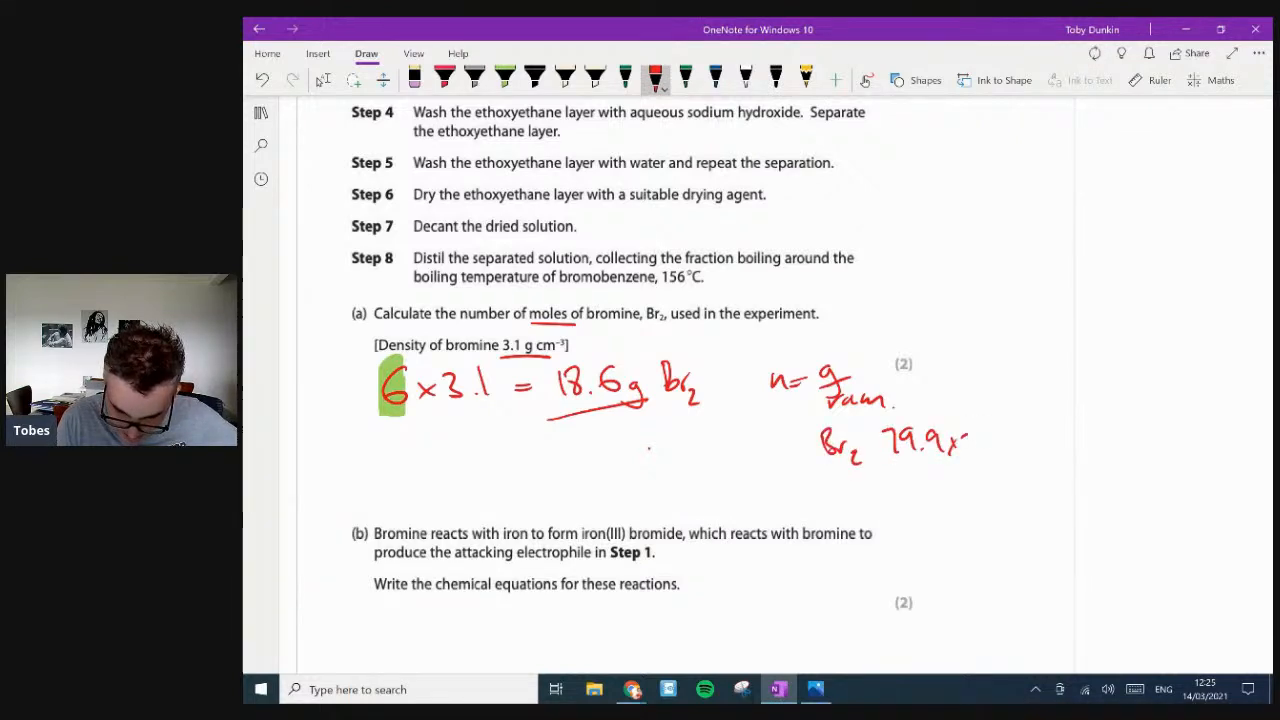
drag(970, 440, 1005, 445)
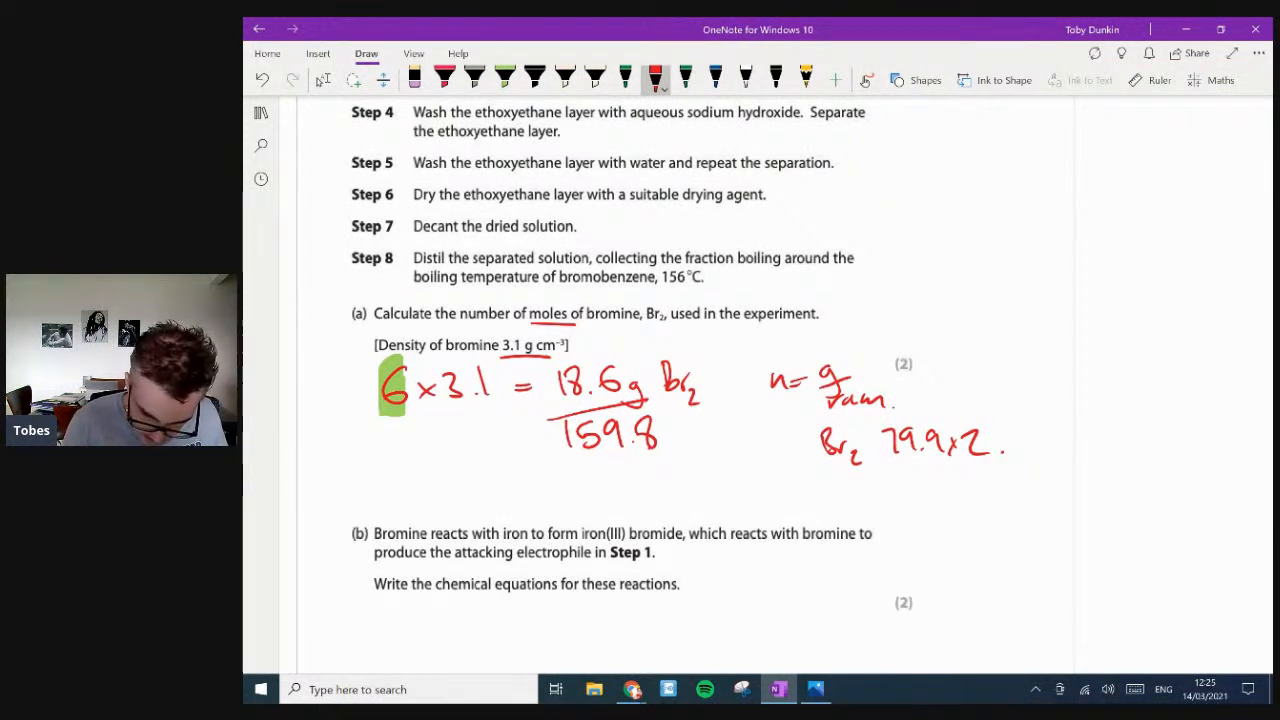
drag(535, 485, 550, 500)
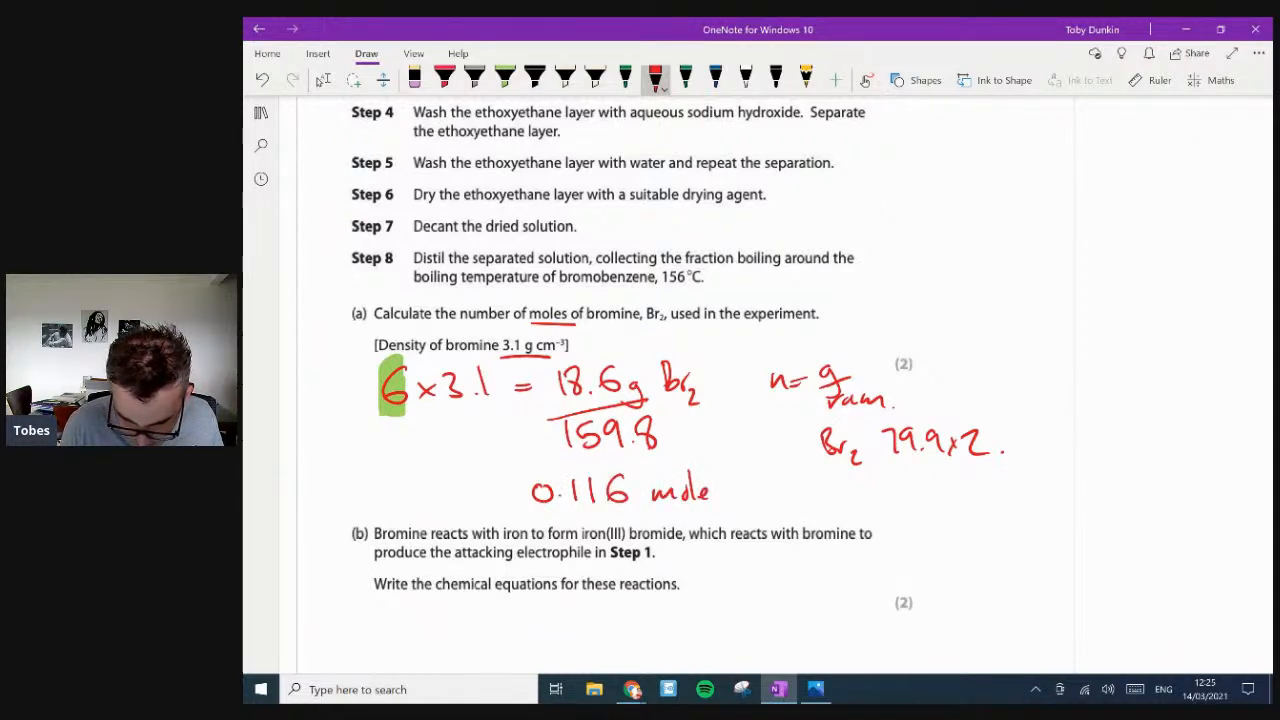
drag(720, 490, 810, 490)
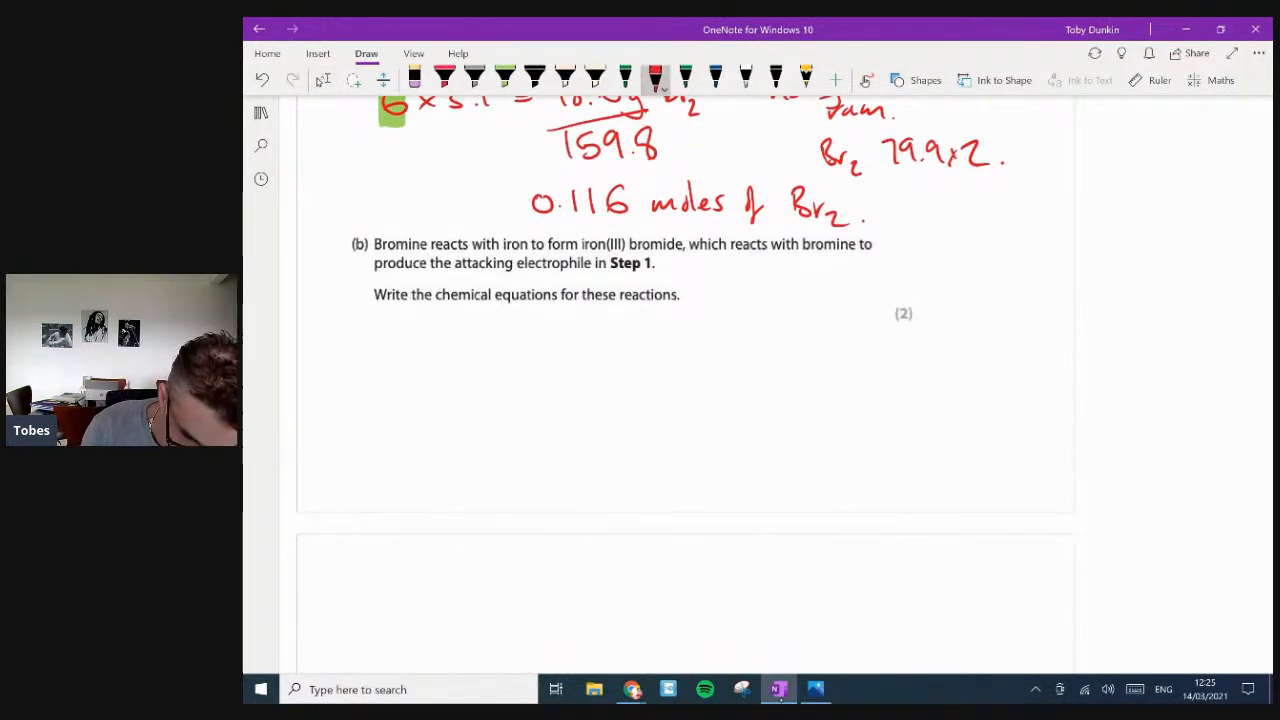
- Handwrite the first equation Fe + 1½Br₂ → FeBr₃ under part (b)
drag(395, 325, 470, 345)
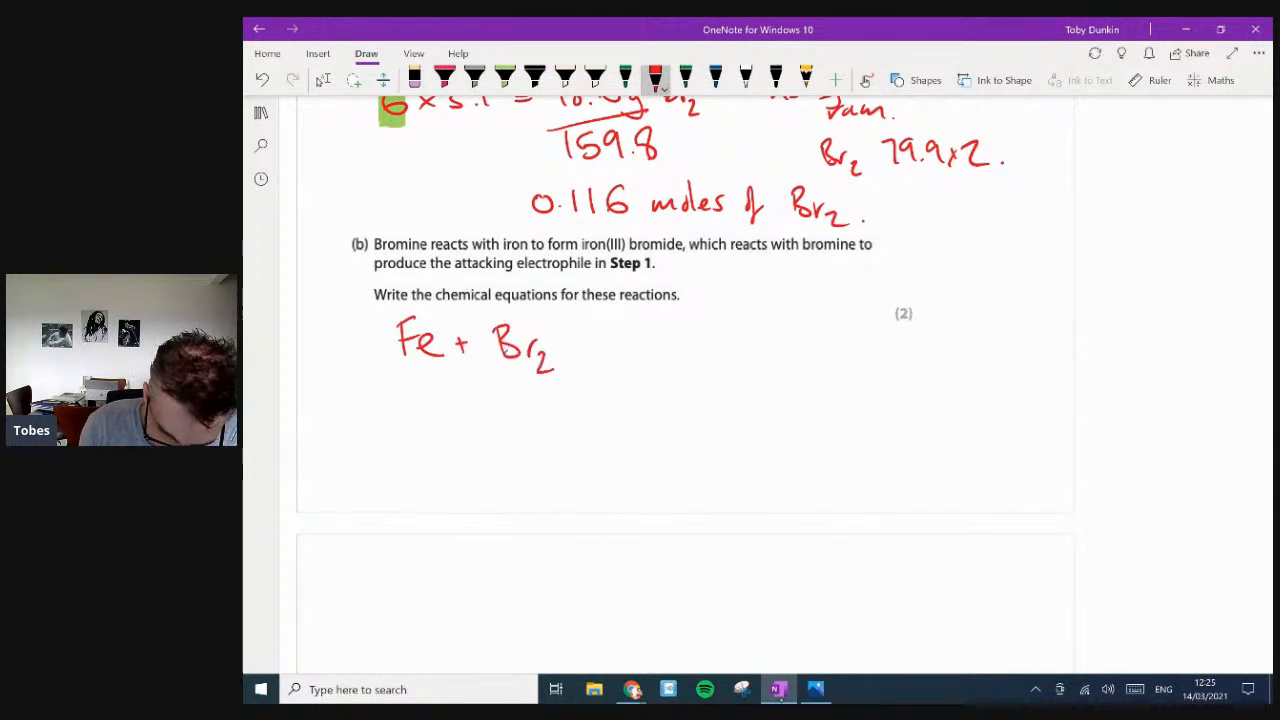
drag(580, 343, 690, 345)
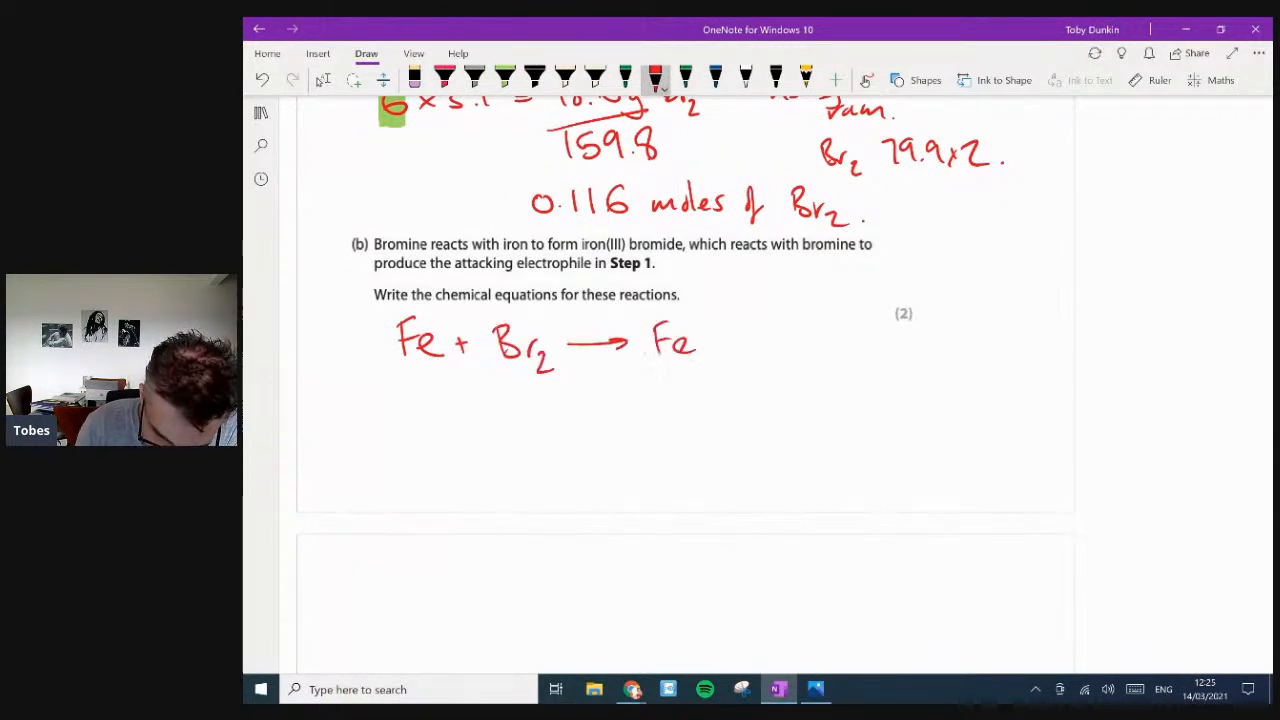
drag(700, 340, 730, 345)
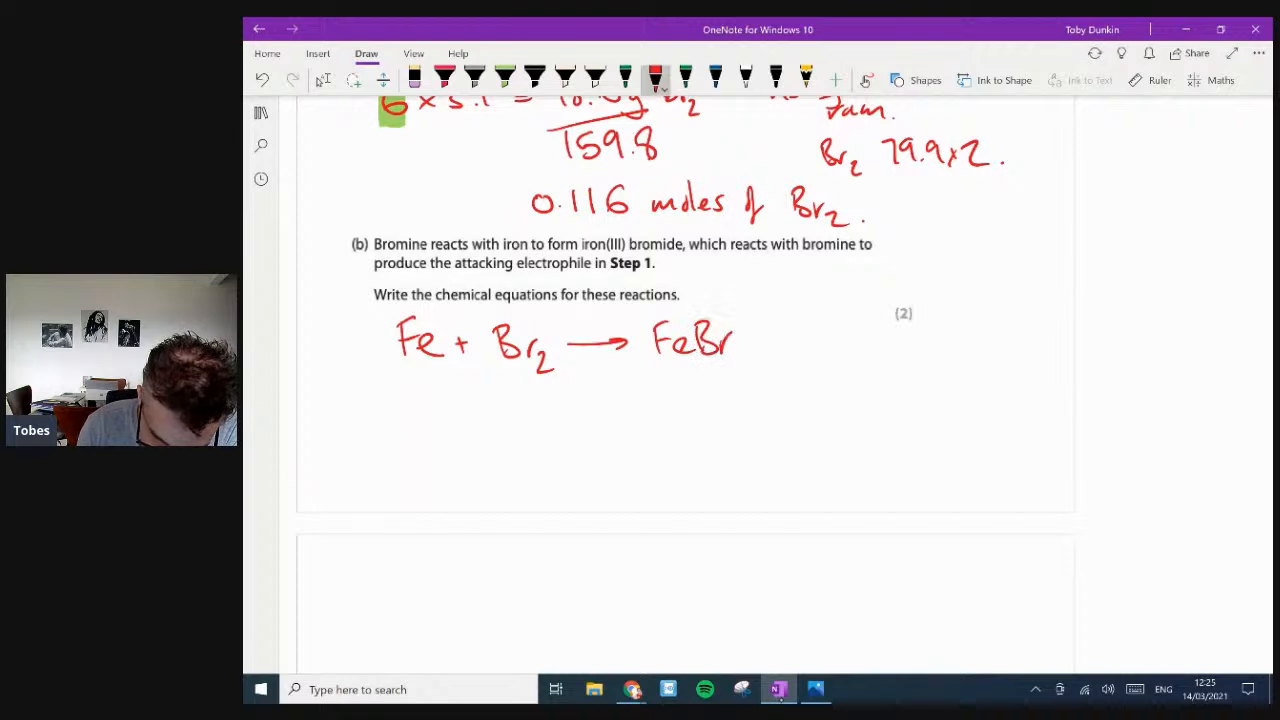
drag(740, 345, 748, 365)
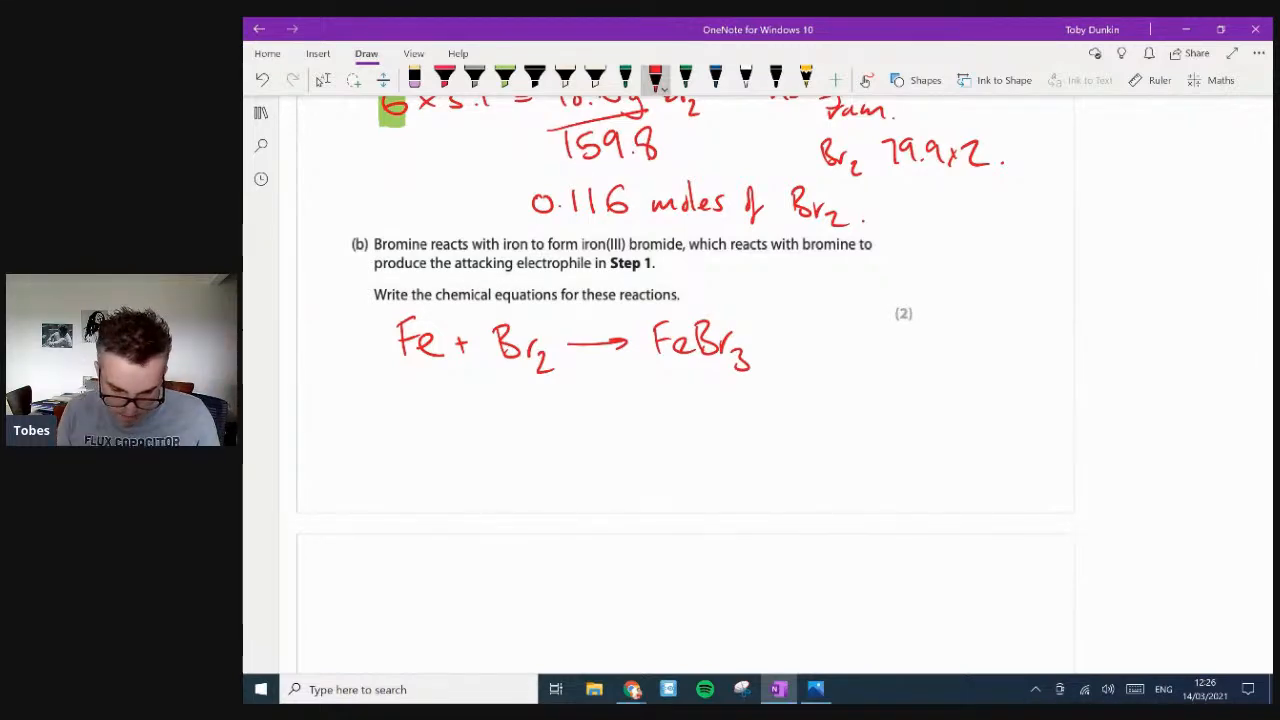
scroll(down, 3)
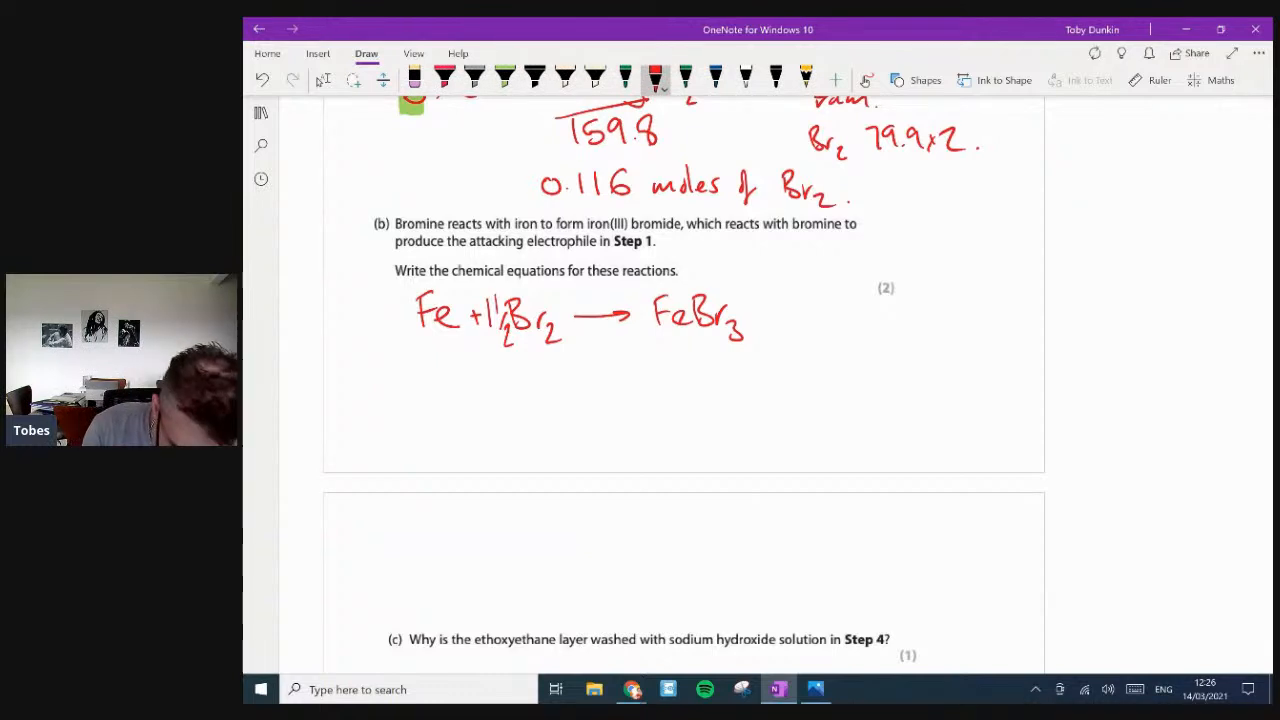
- Handwrite the second equation FeBr₃ + Br₂ → FeBr₄⁻ + Br⁺
drag(415, 400, 480, 420)
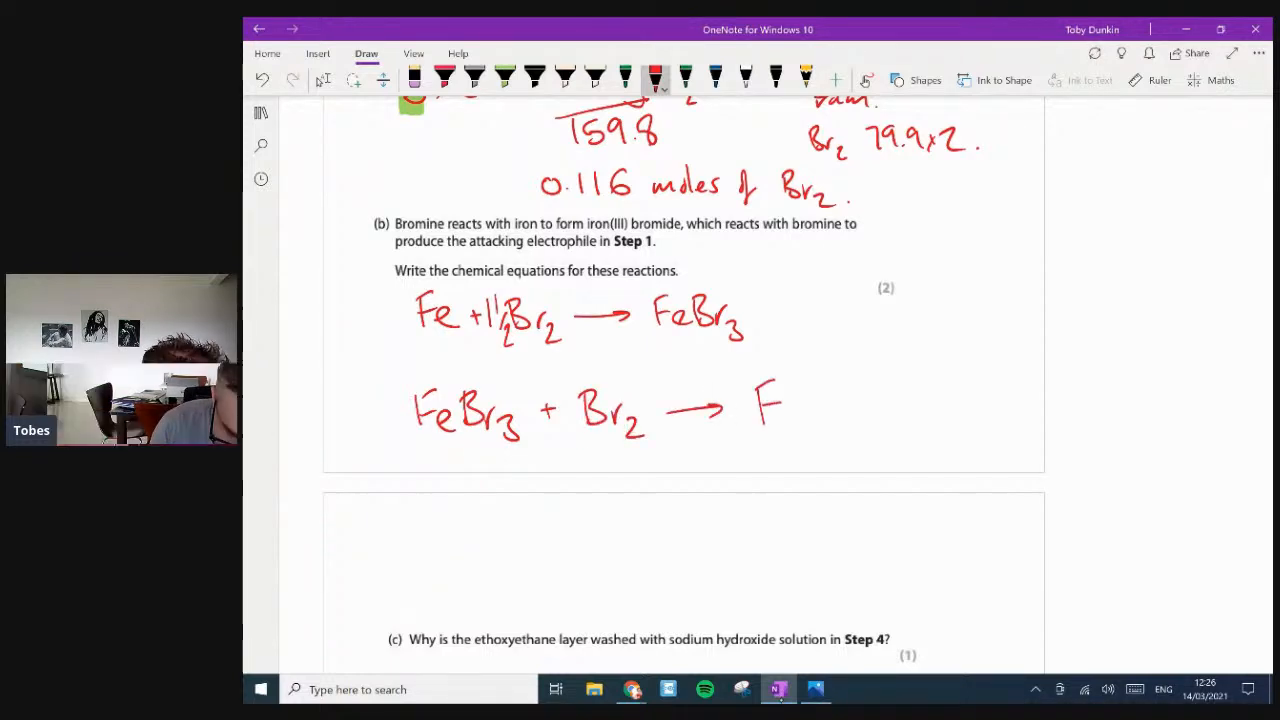
drag(770, 400, 820, 415)
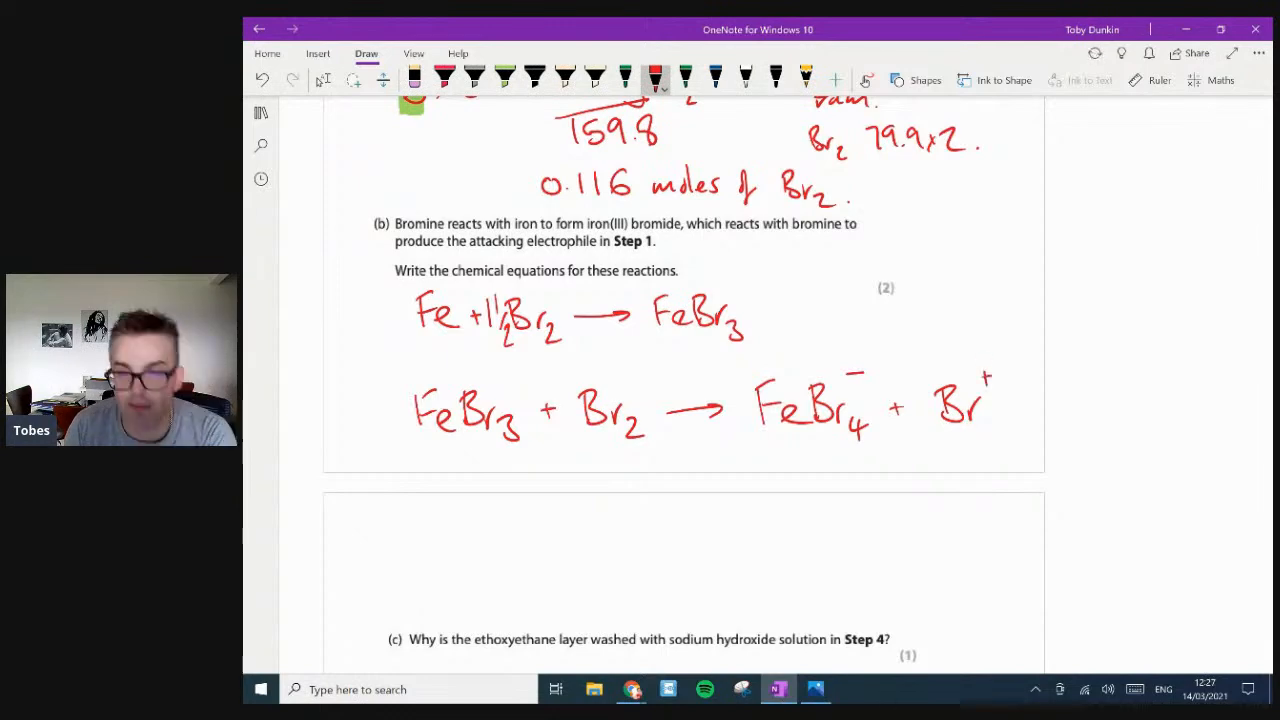
scroll(down, 3)
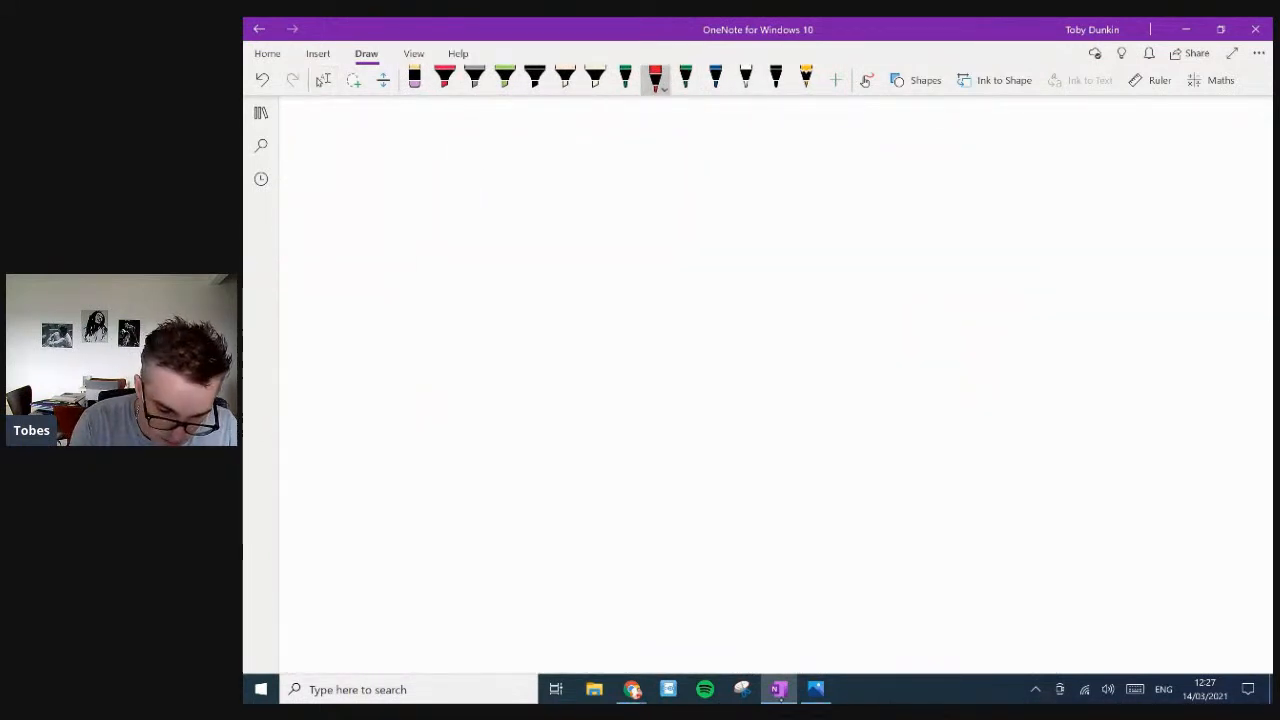
- Draw a chlorobenzene ring and write Cl₂ + AlCl₃ → AlCl₄⁻ in the blank space
drag(365, 250, 430, 305)
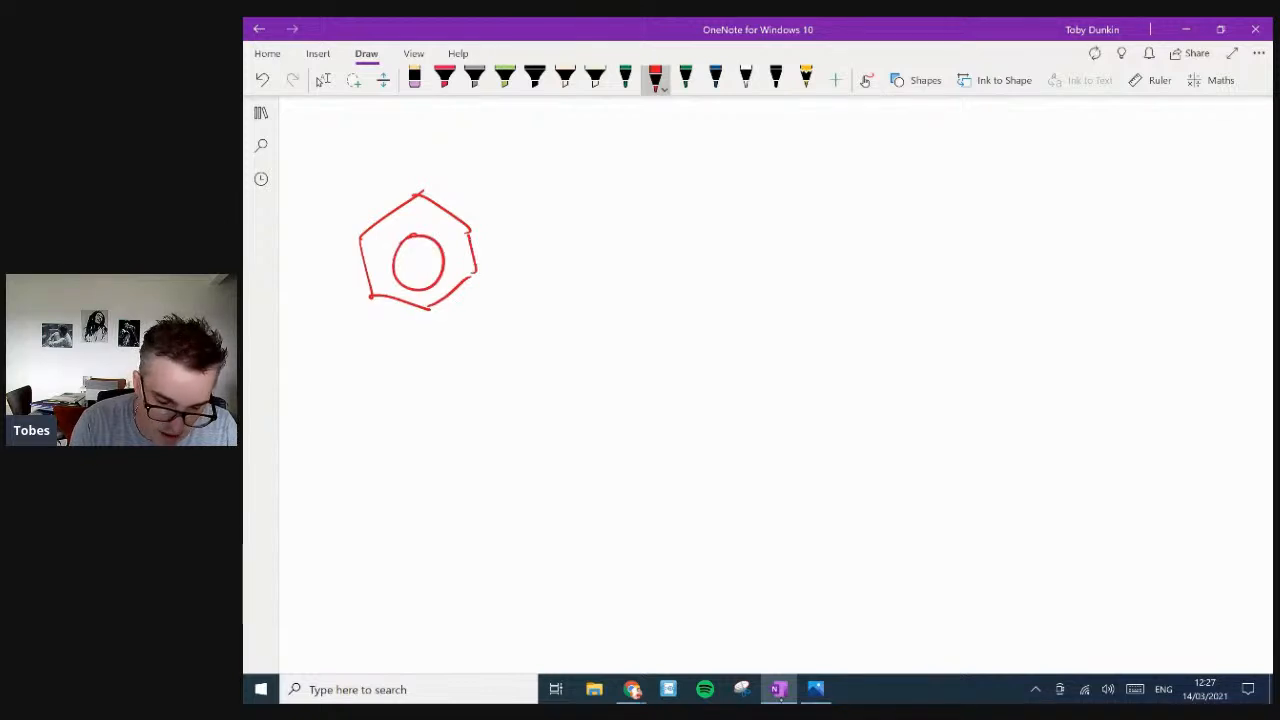
drag(465, 230, 530, 190)
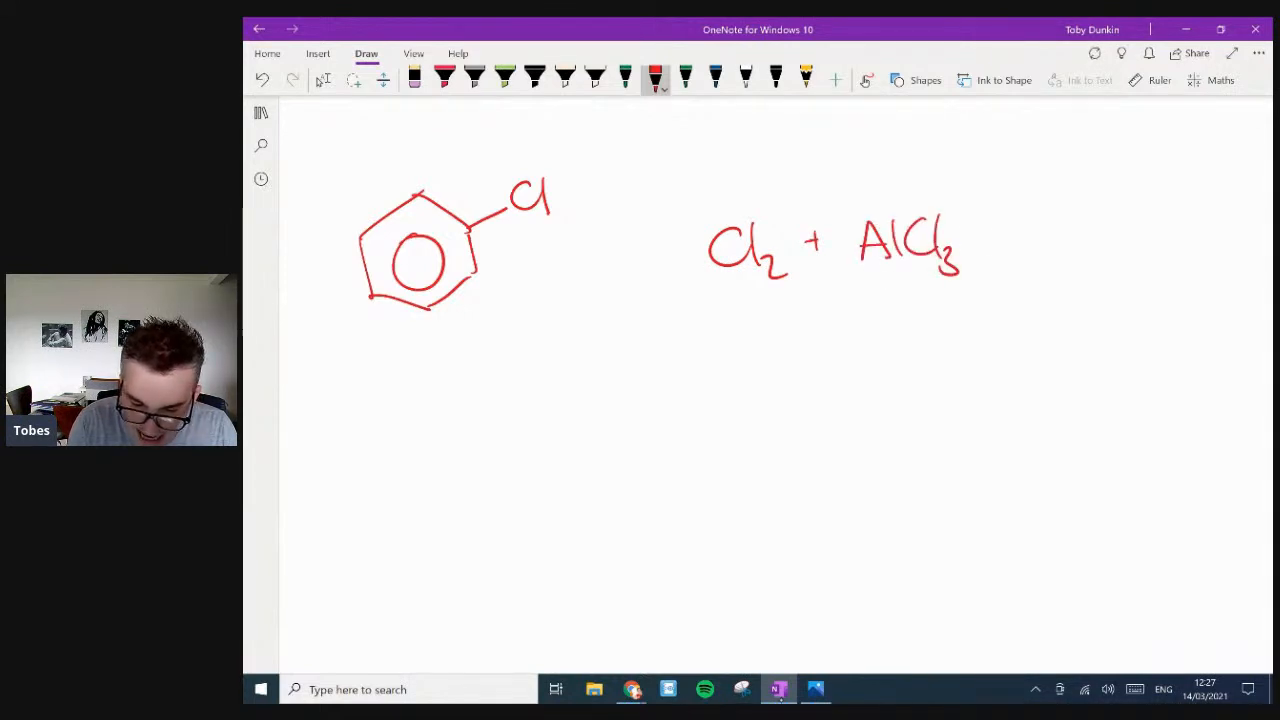
drag(970, 240, 1140, 235)
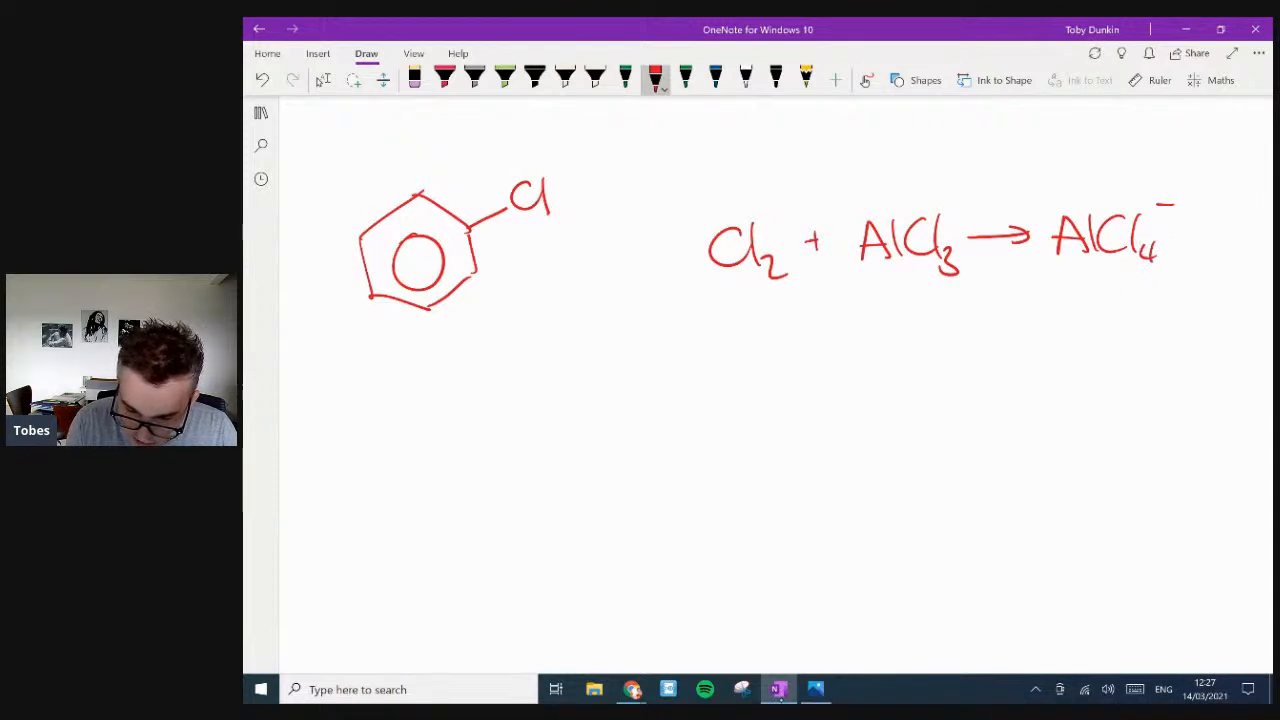
drag(1165, 210, 1220, 235)
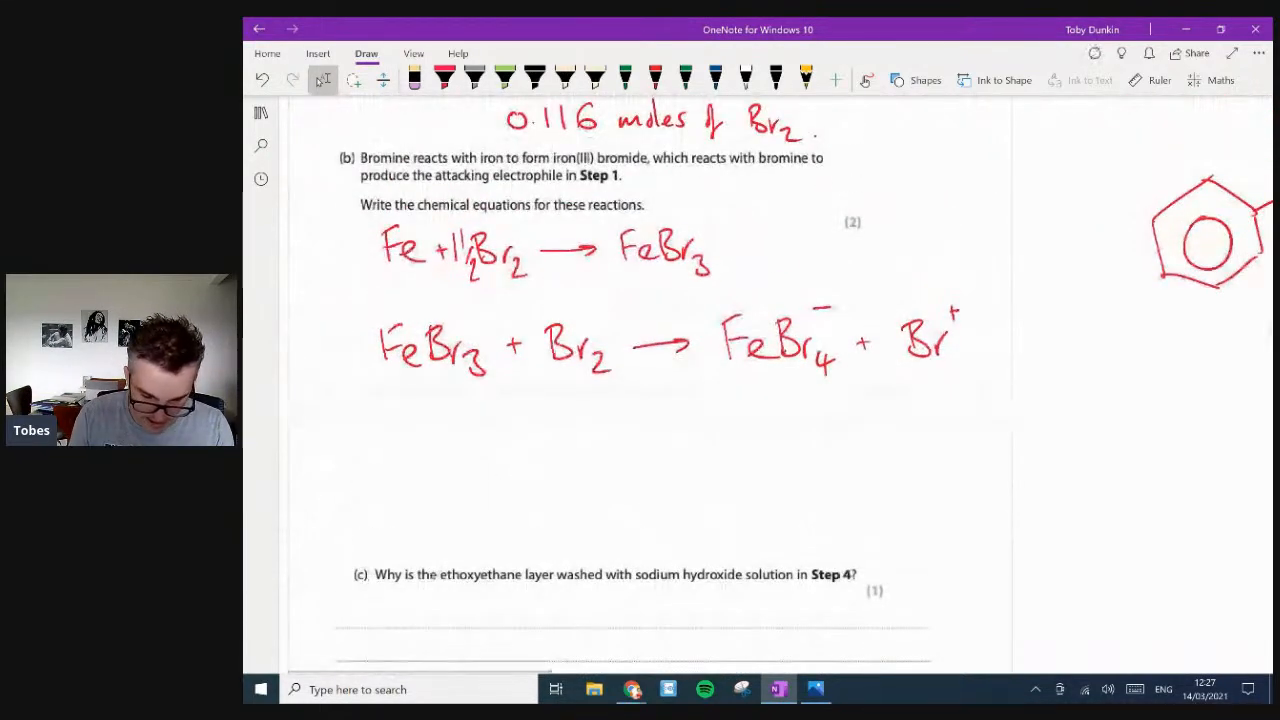
scroll(down, 3)
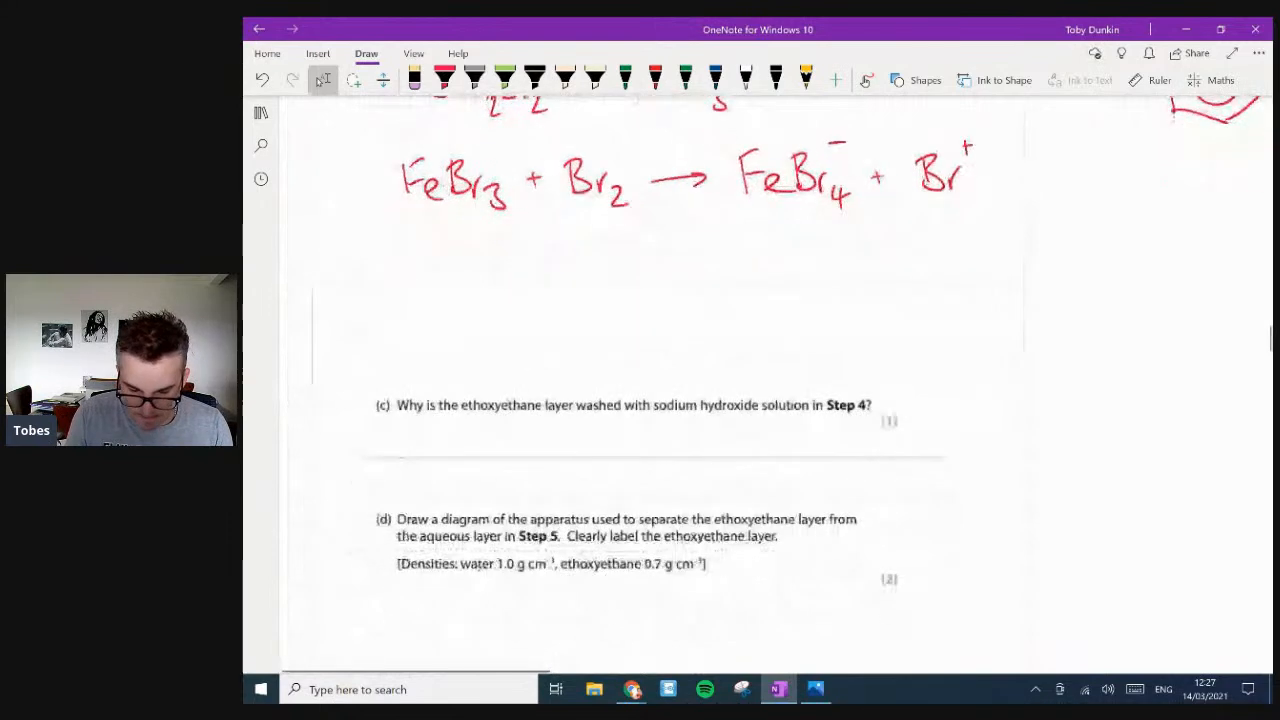
scroll(down, 3)
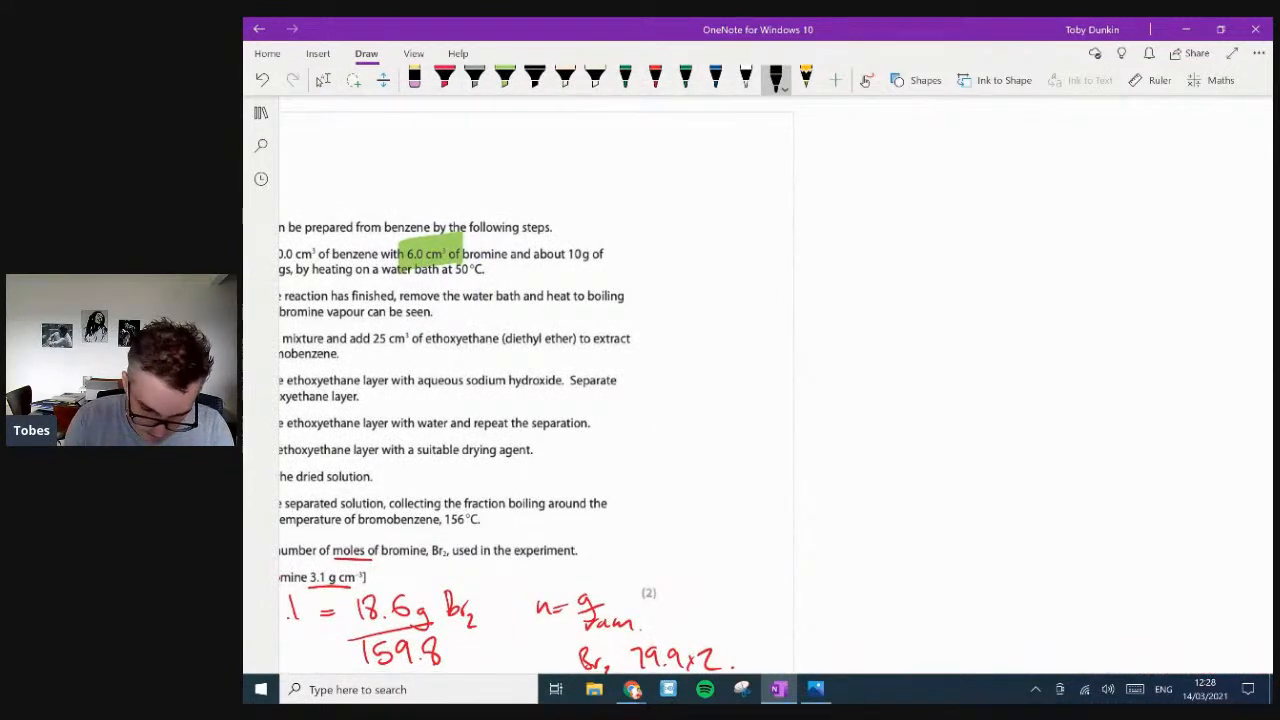
- Draw a beaker of benzene and Br₂ labelled Fe, plus a second beaker
drag(875, 180, 1025, 345)
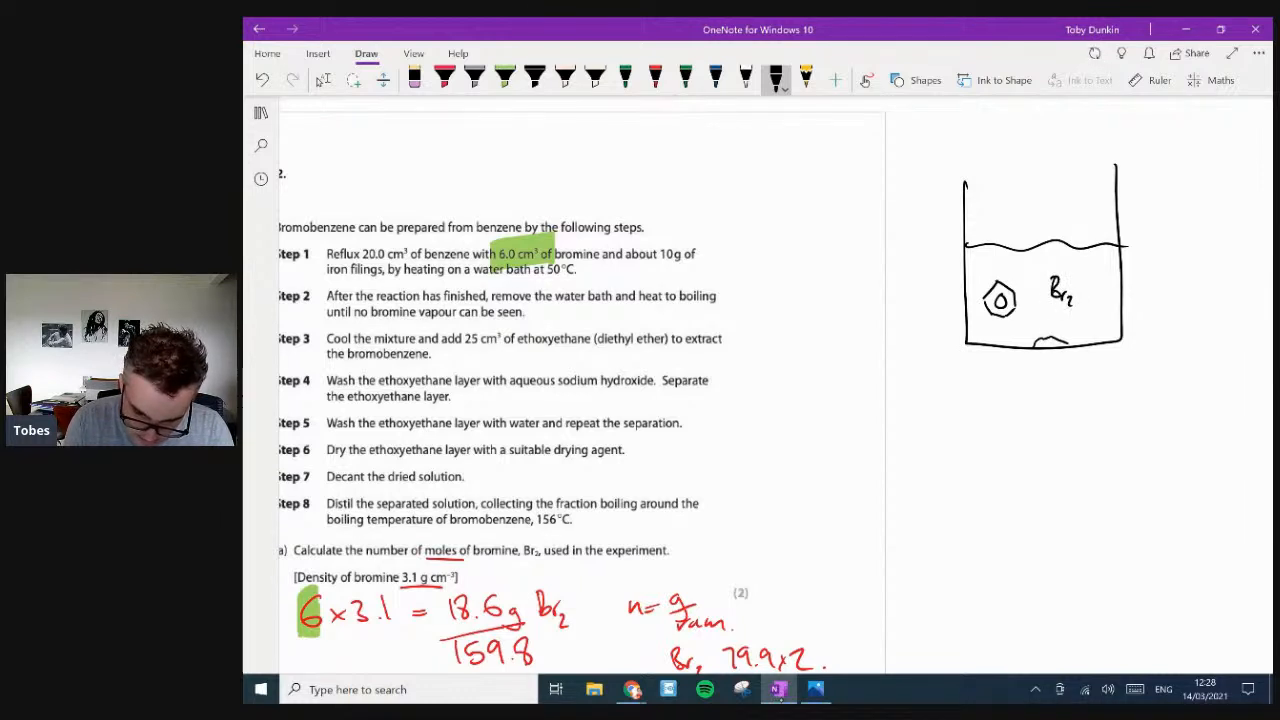
drag(1050, 355, 1060, 385)
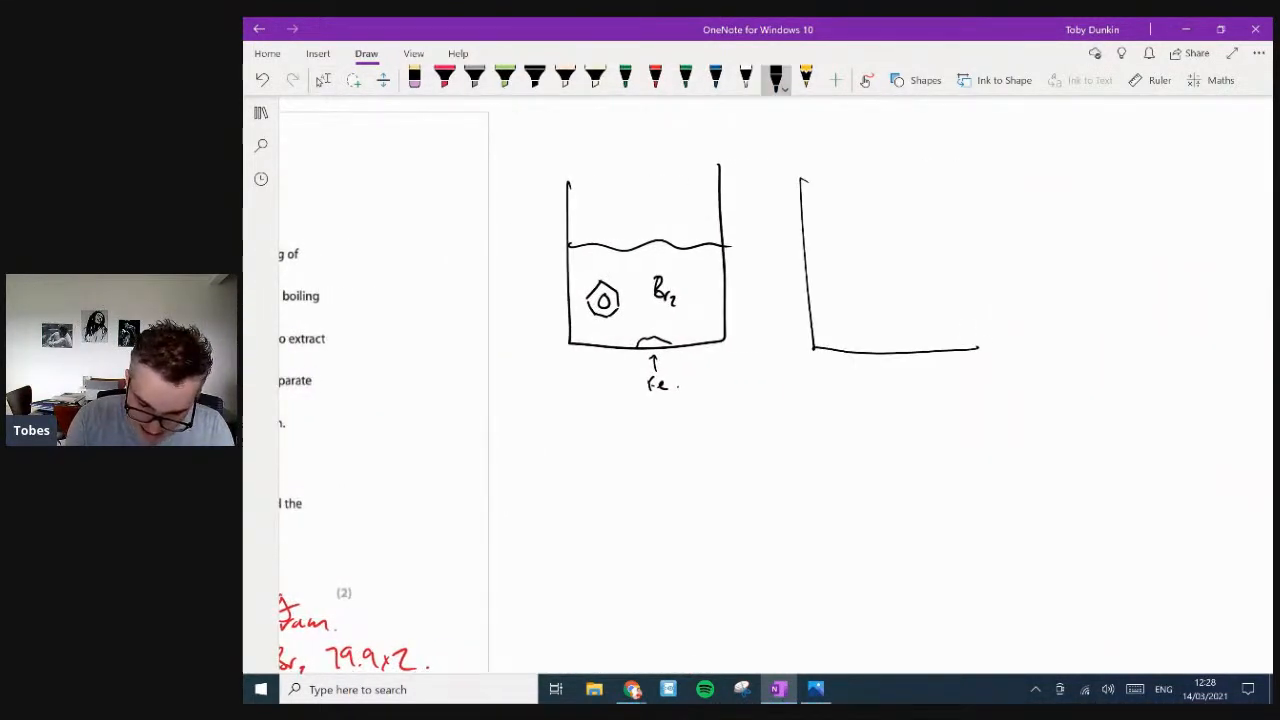
drag(810, 350, 940, 185)
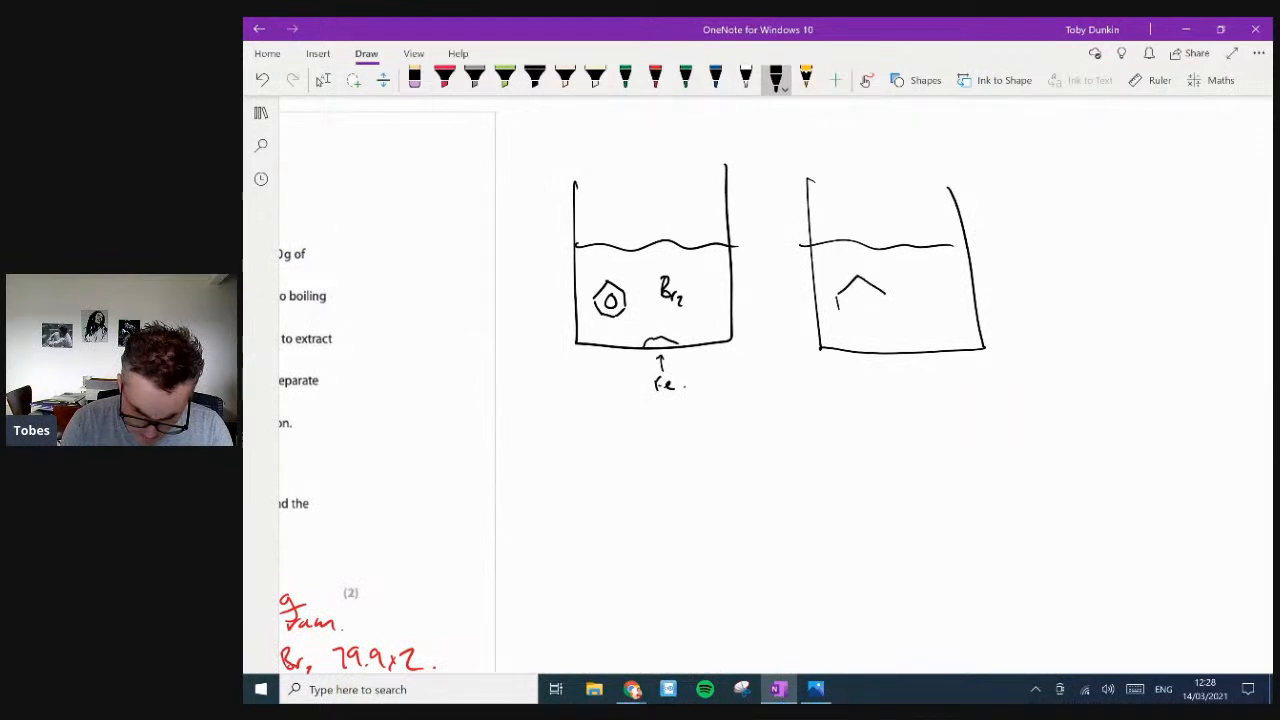
drag(840, 285, 880, 320)
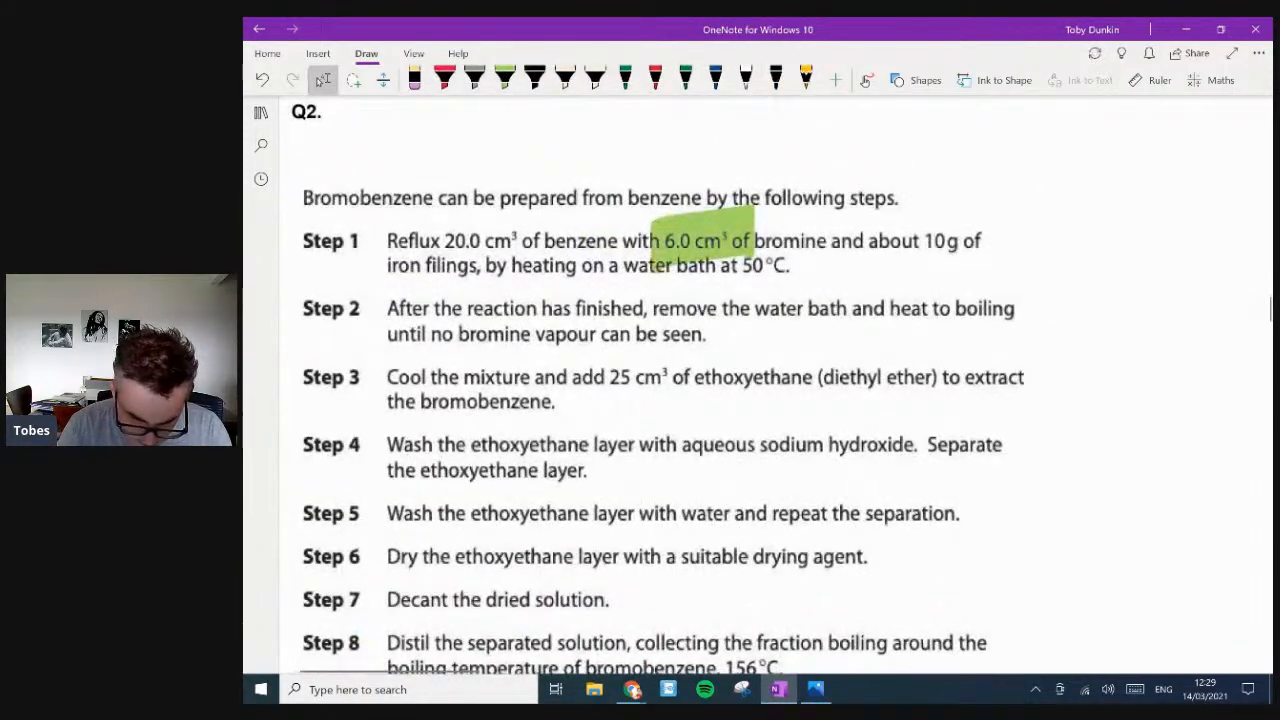
- Draw bromobenzene with Br₂ and FeBr₃ labels in the second beaker, adding a red H
drag(300, 185, 440, 210)
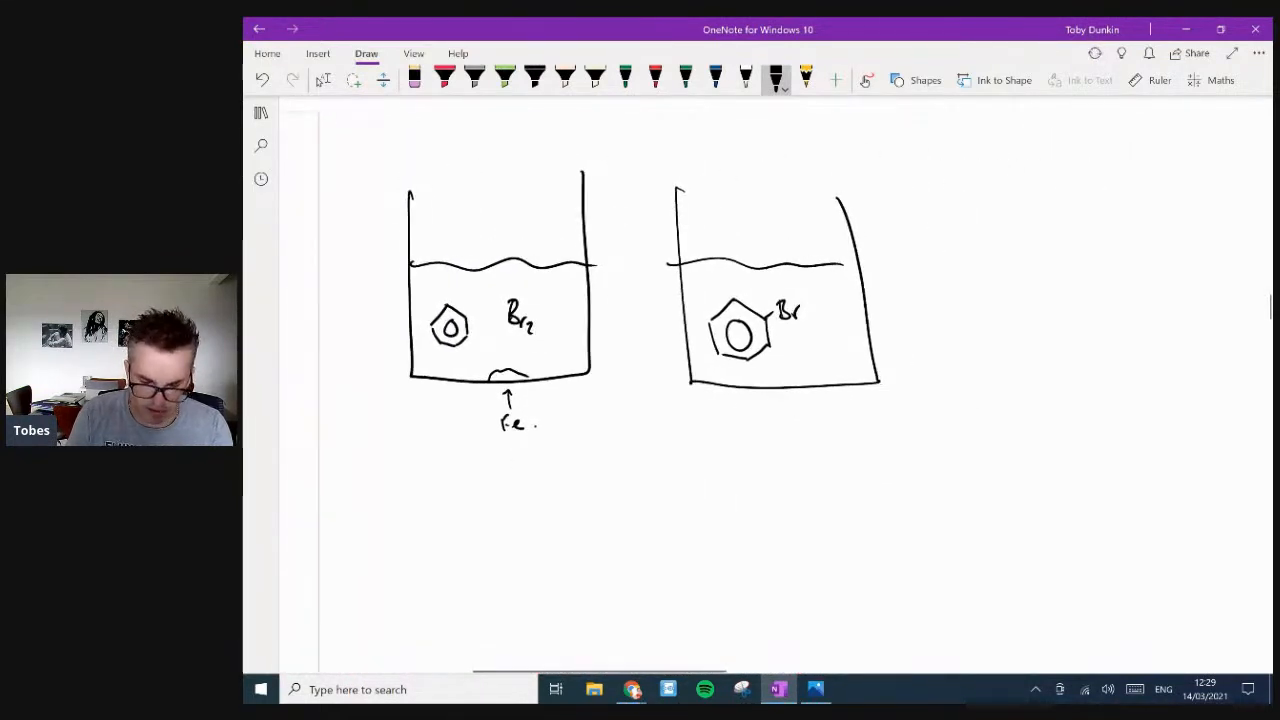
drag(822, 350, 822, 375)
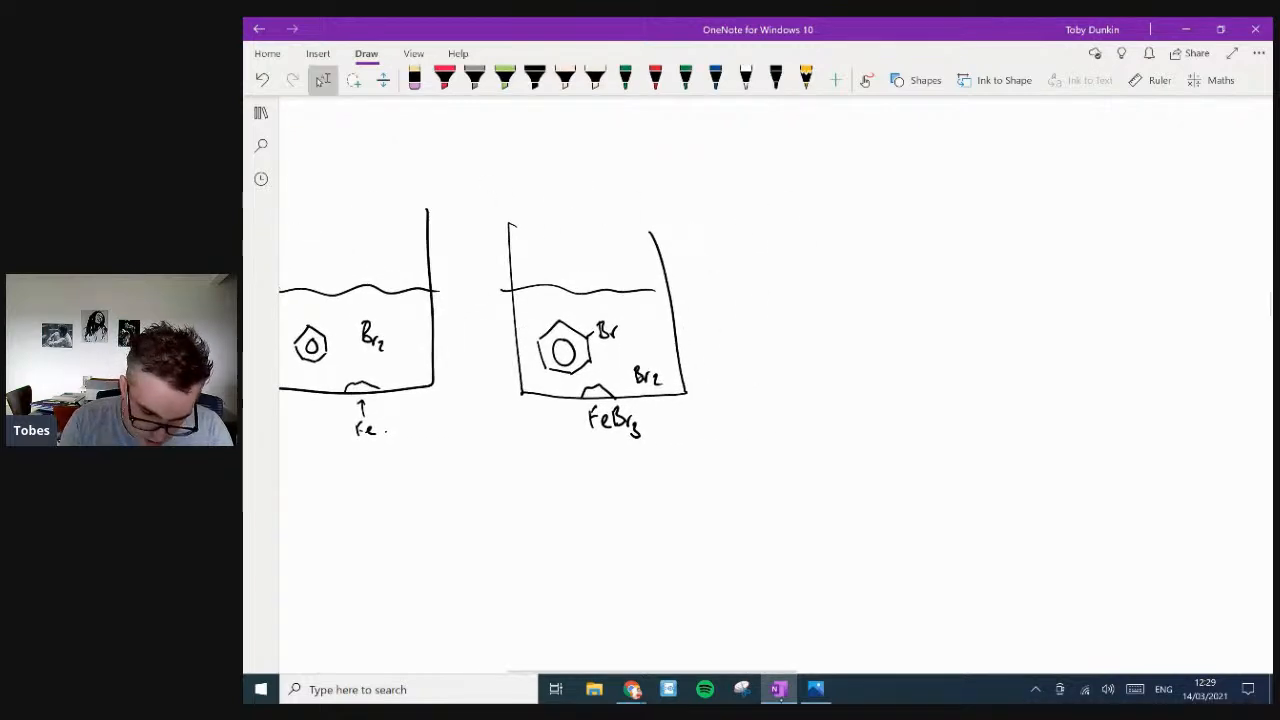
click(655, 78)
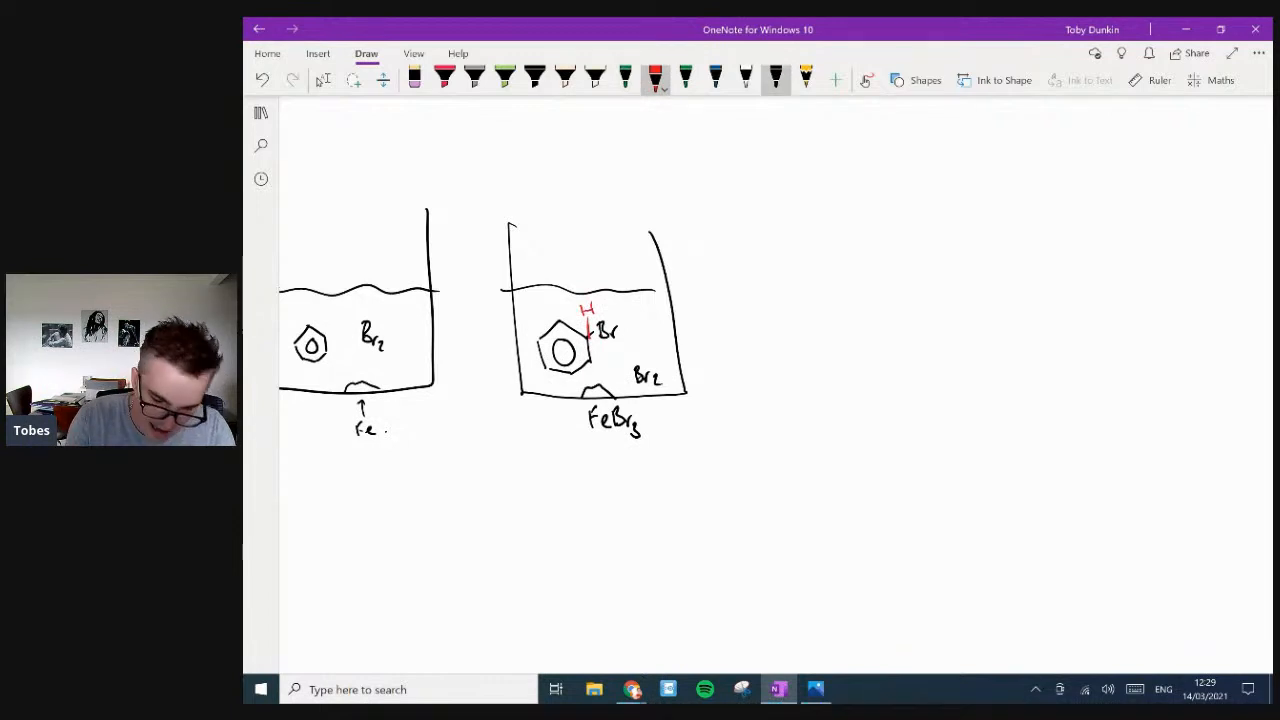
click(776, 78)
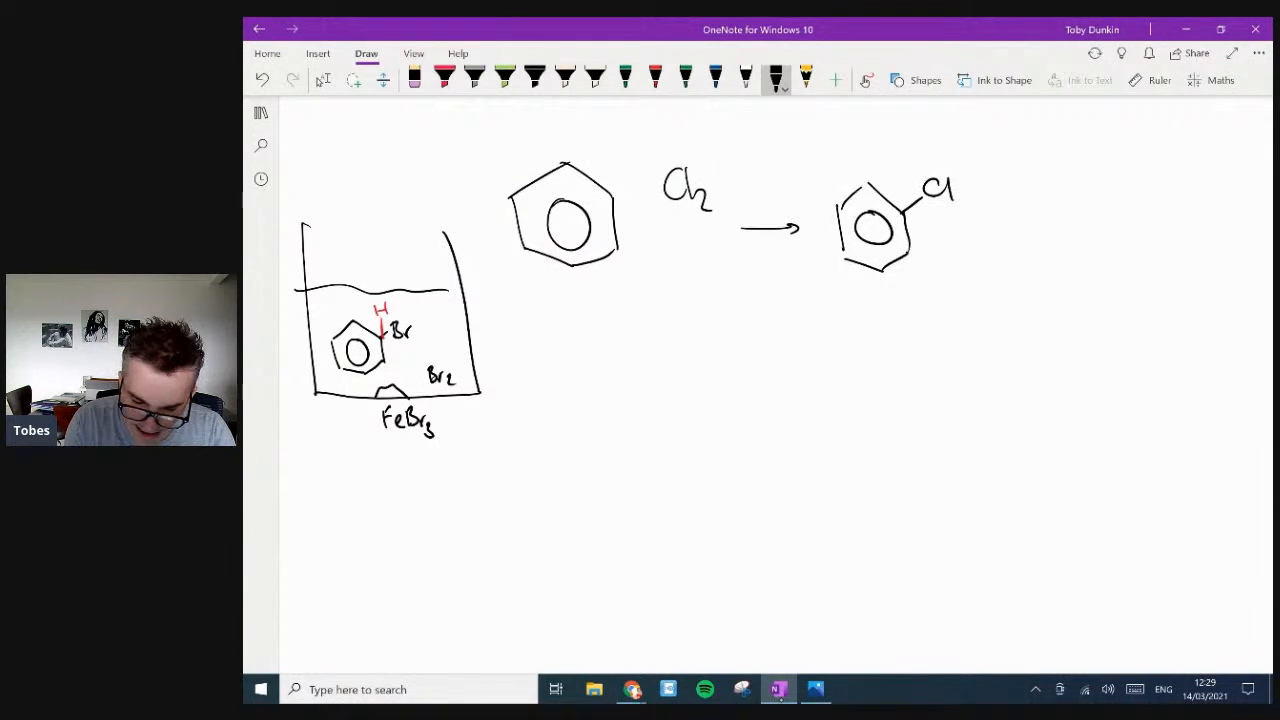
- Add HCl and write the halogen carrier equation AlCl₃ + Cl₂ → AlCl₄⁻ + Cl⁺
drag(970, 220, 1100, 220)
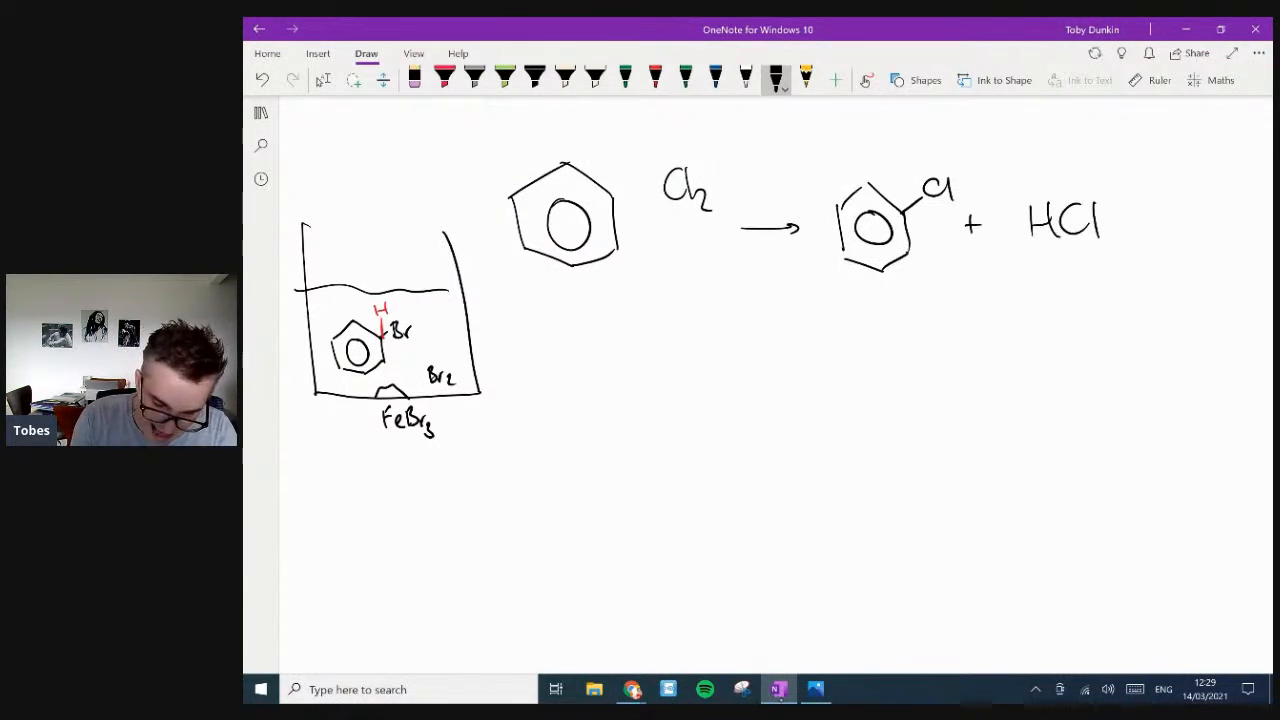
drag(565, 320, 610, 370)
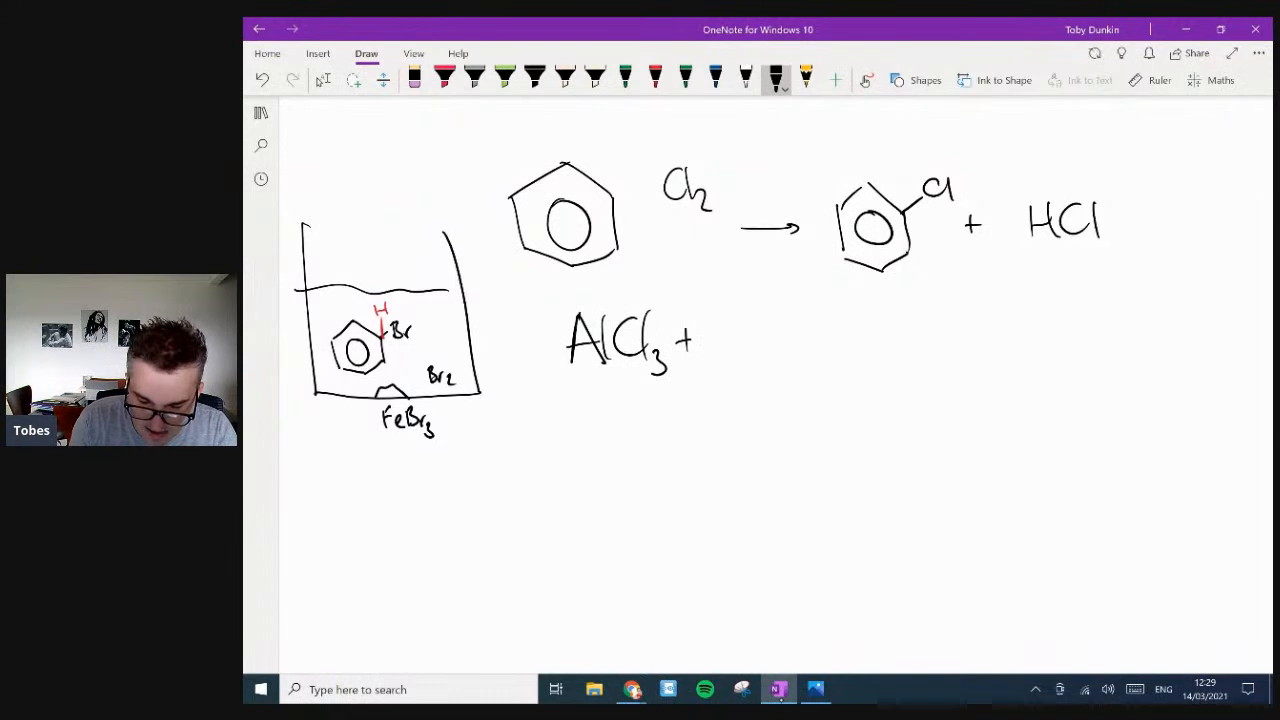
drag(710, 330, 845, 340)
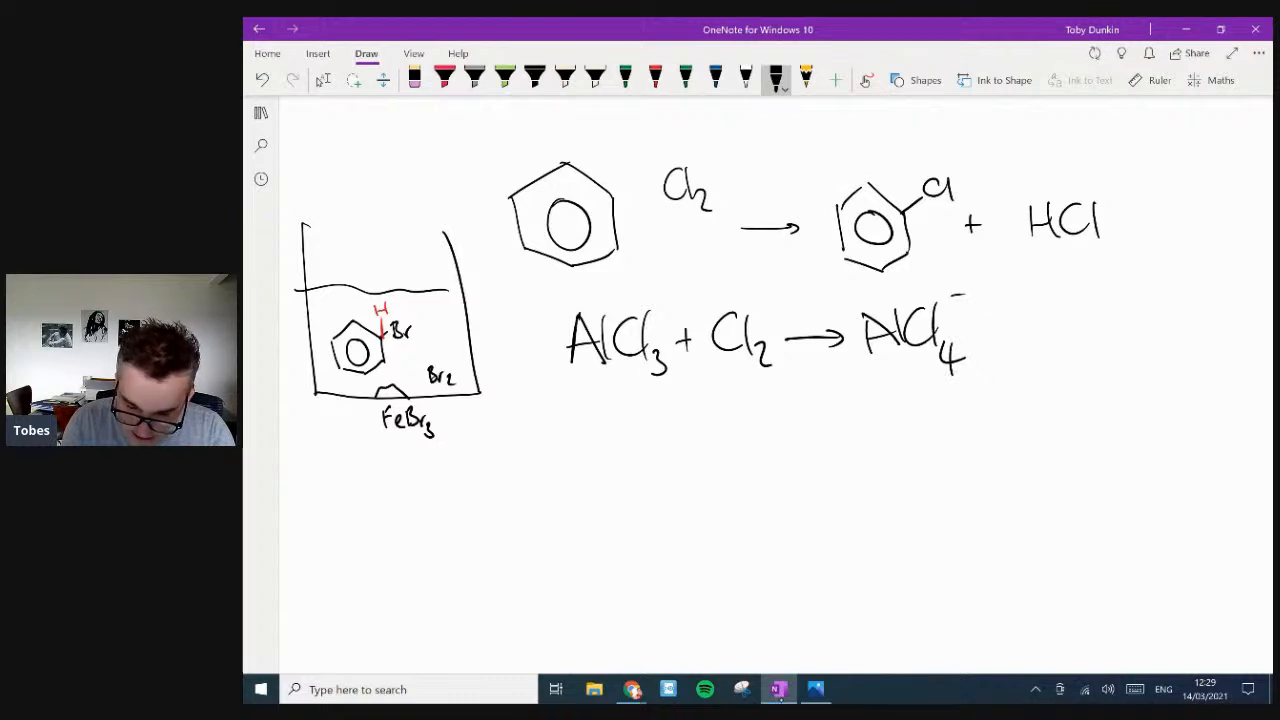
drag(955, 300, 965, 295)
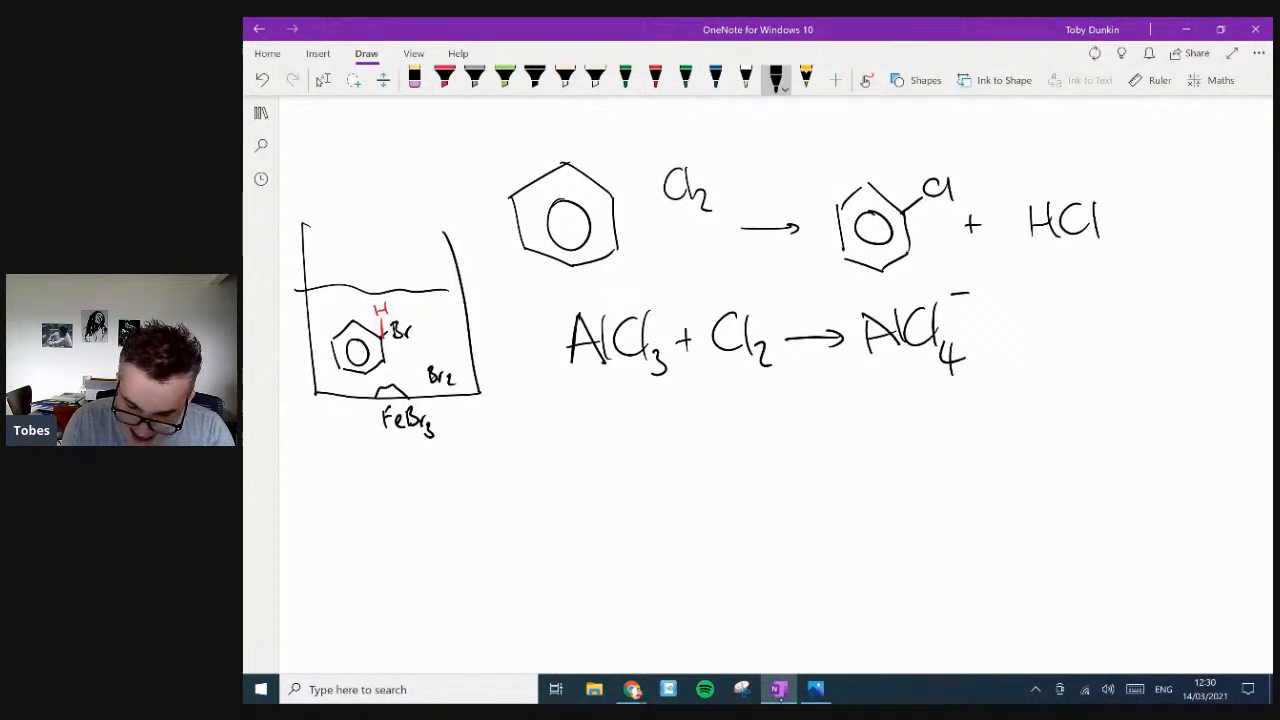
text(+ Cl+)
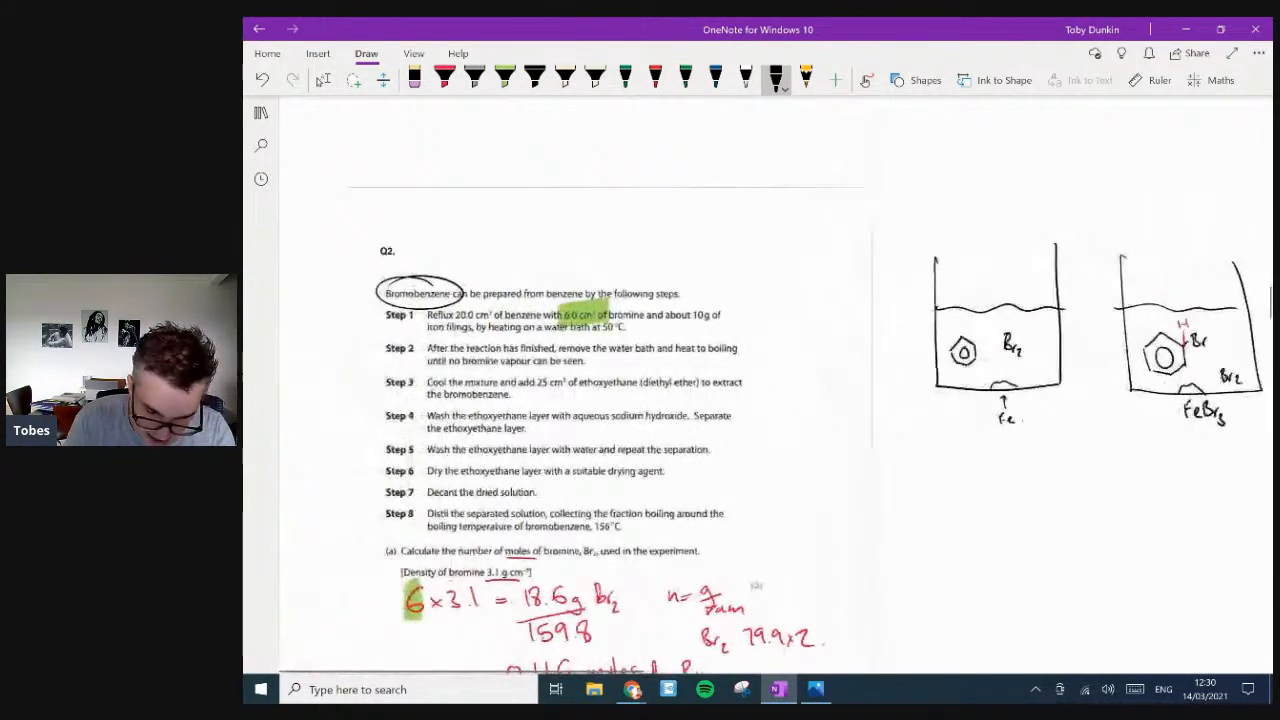
- Draw curly arrows from ring to Cl⁺ and write H⁺ + … after the intermediate
scroll(down, 3)
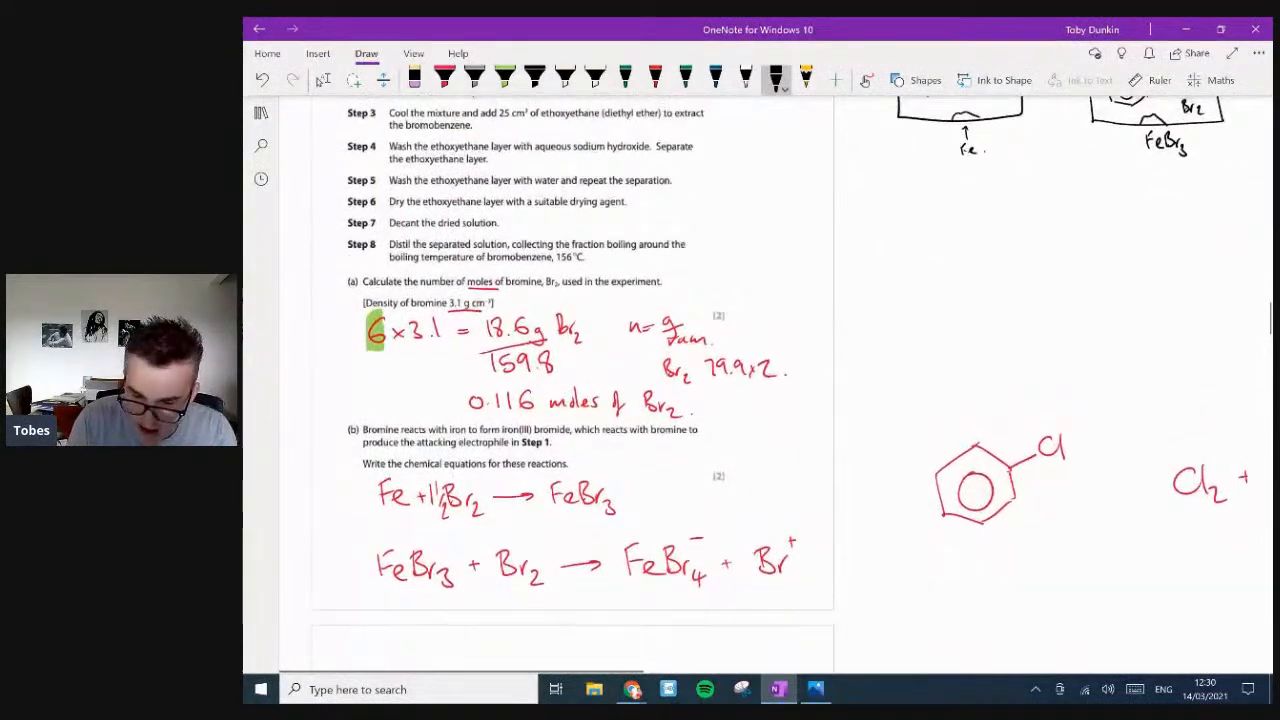
scroll(down, 3)
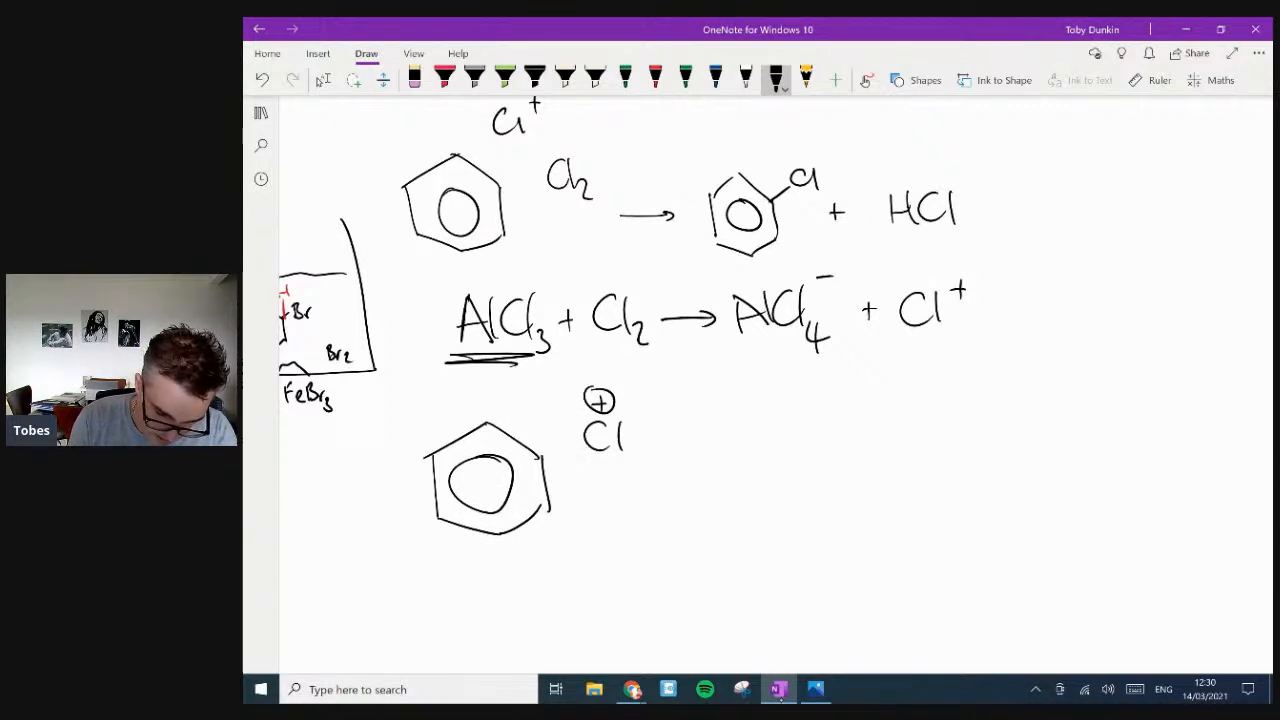
drag(540, 470, 580, 435)
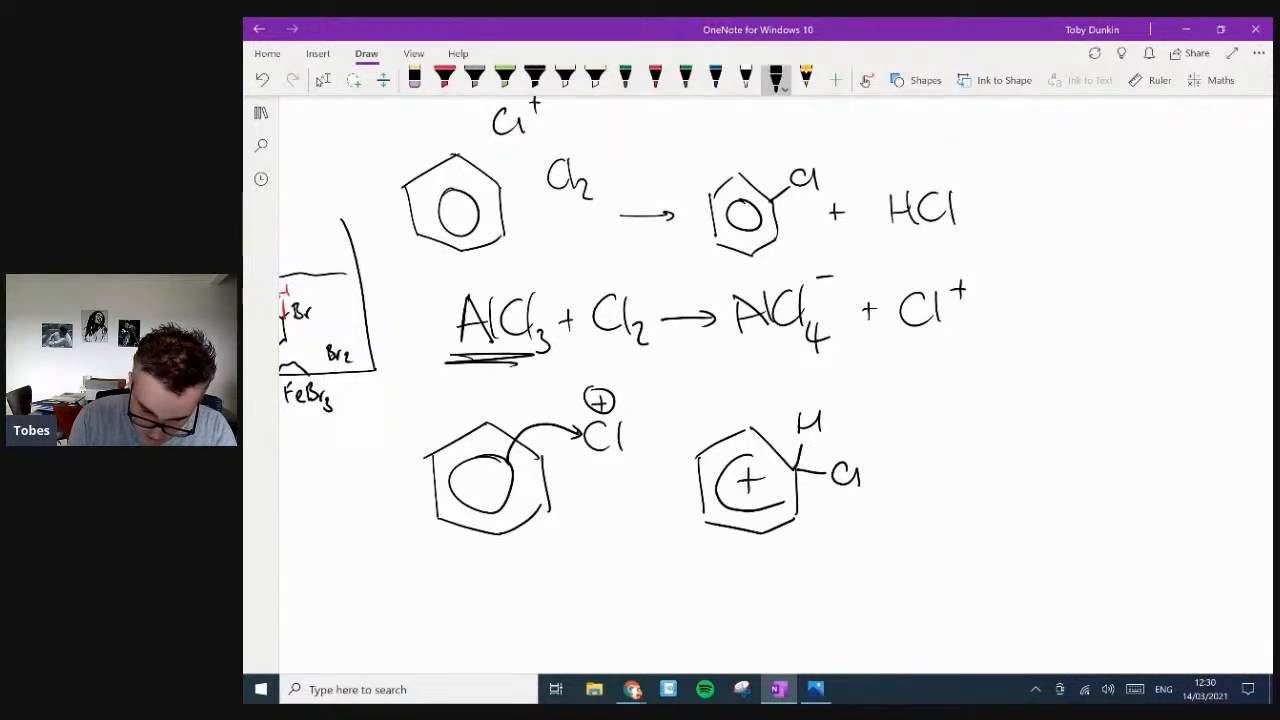
drag(775, 485, 800, 475)
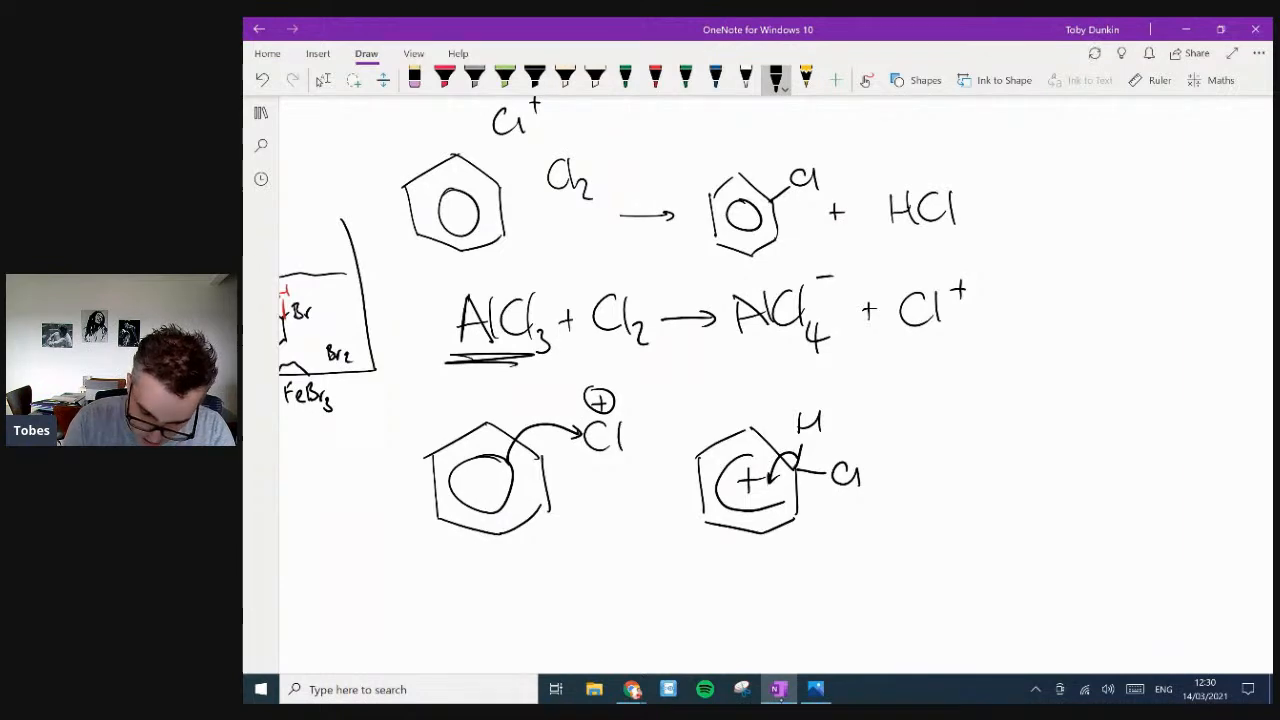
scroll(down, 3)
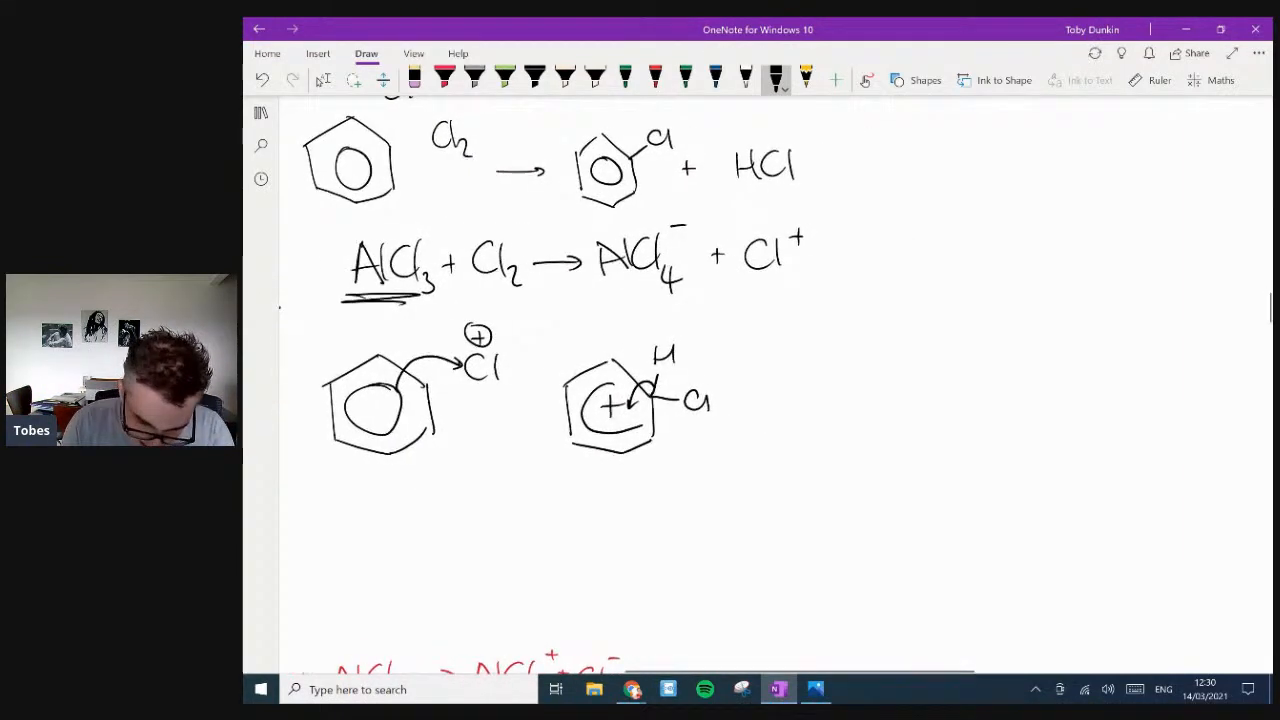
drag(813, 355, 813, 385)
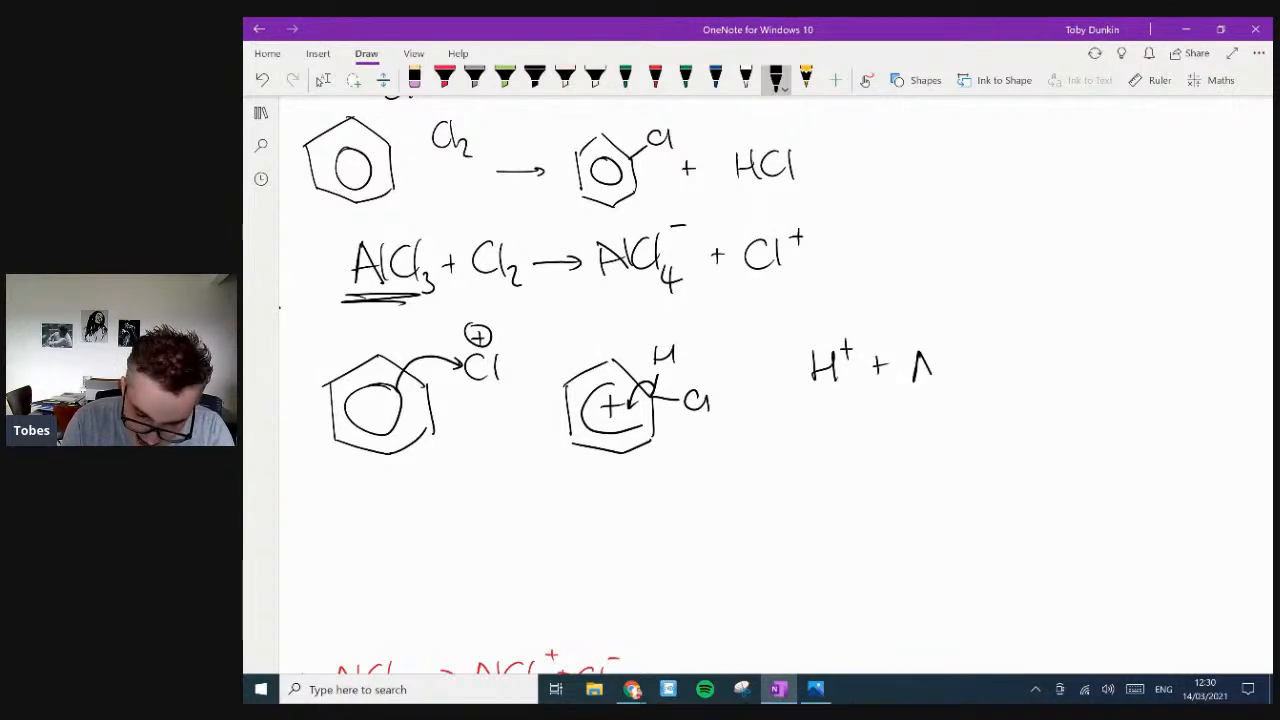
drag(910, 370, 1000, 380)
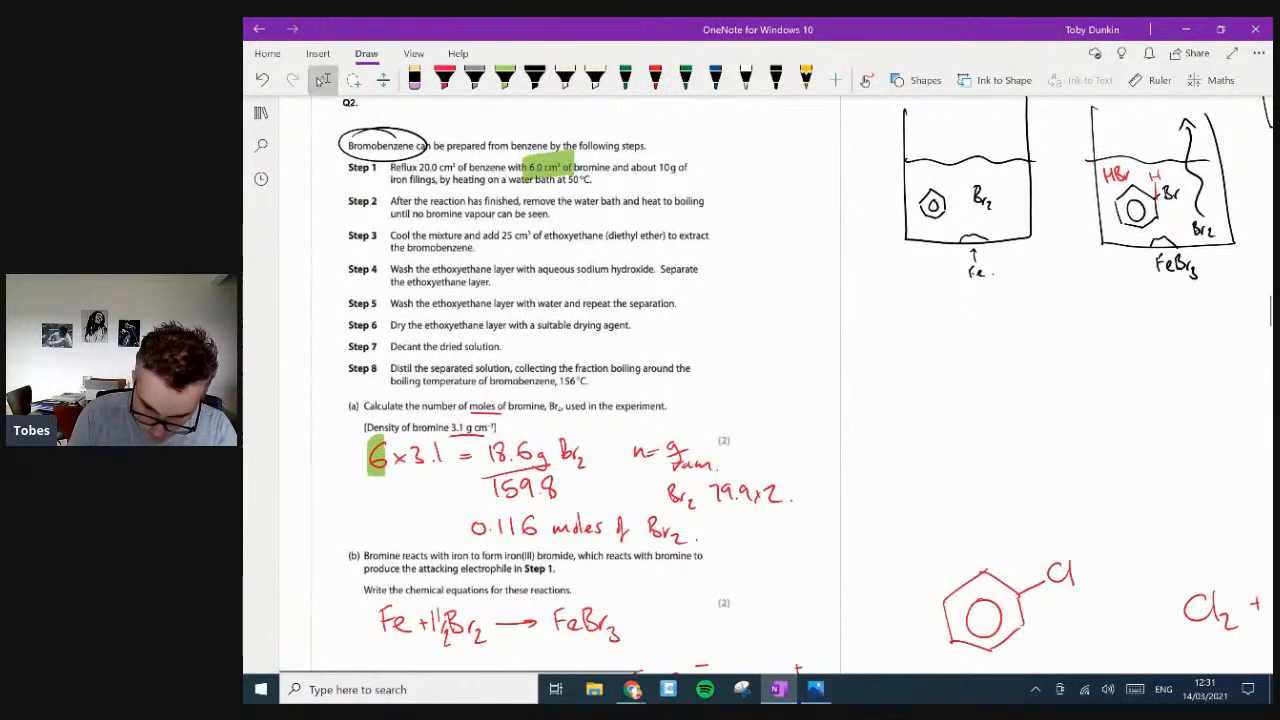
- In red ink, handwrite 'NaOH is there to neutralise the HBr byproduct' on the part (c) lines
scroll(down, 3)
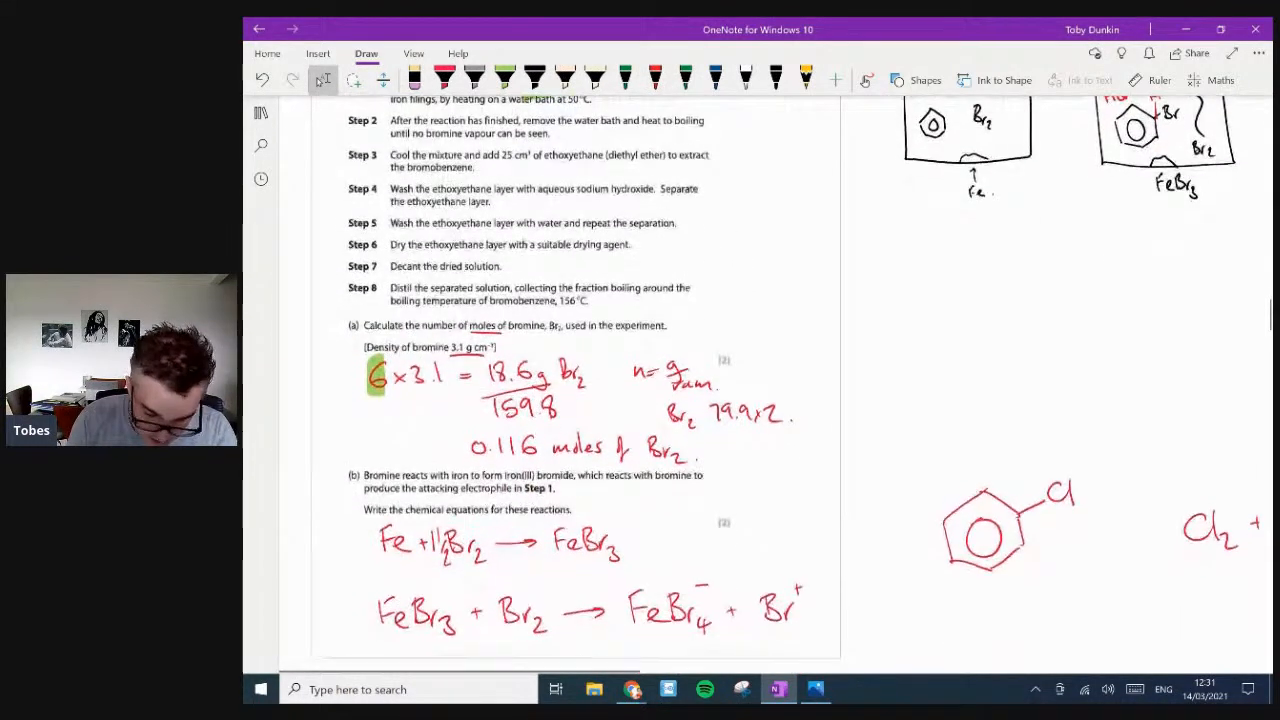
scroll(down, 3)
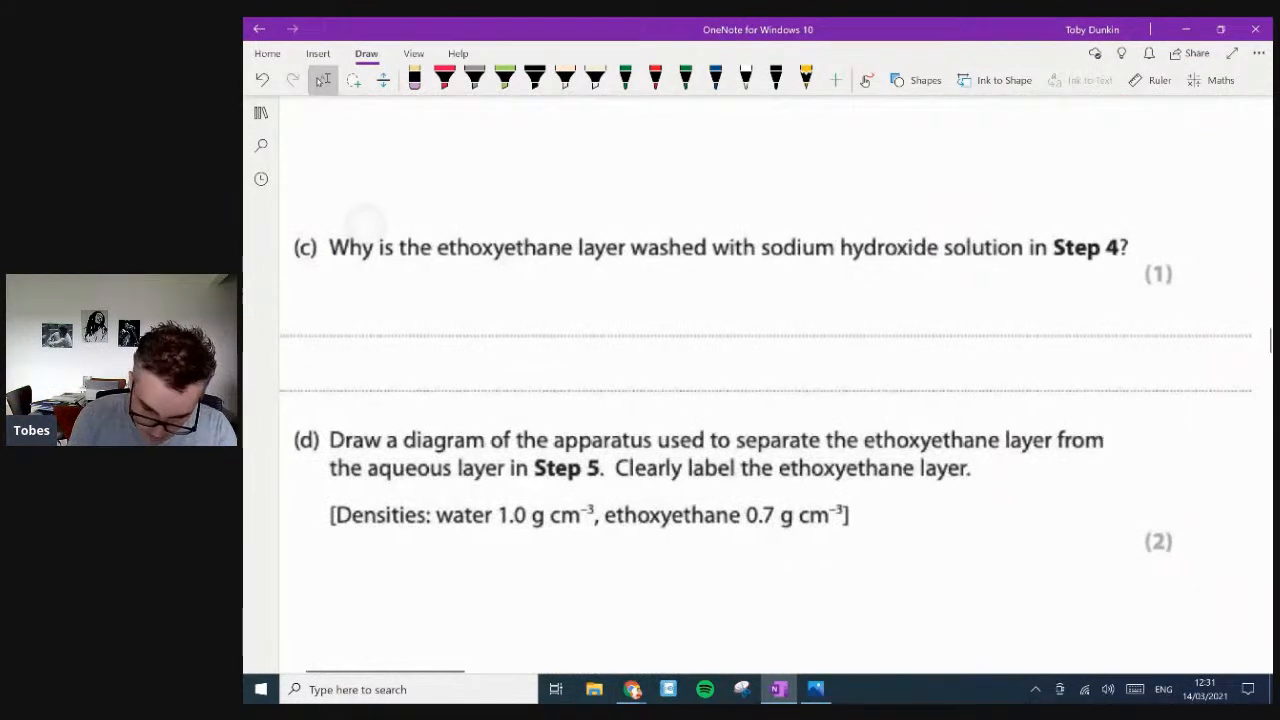
click(661, 78)
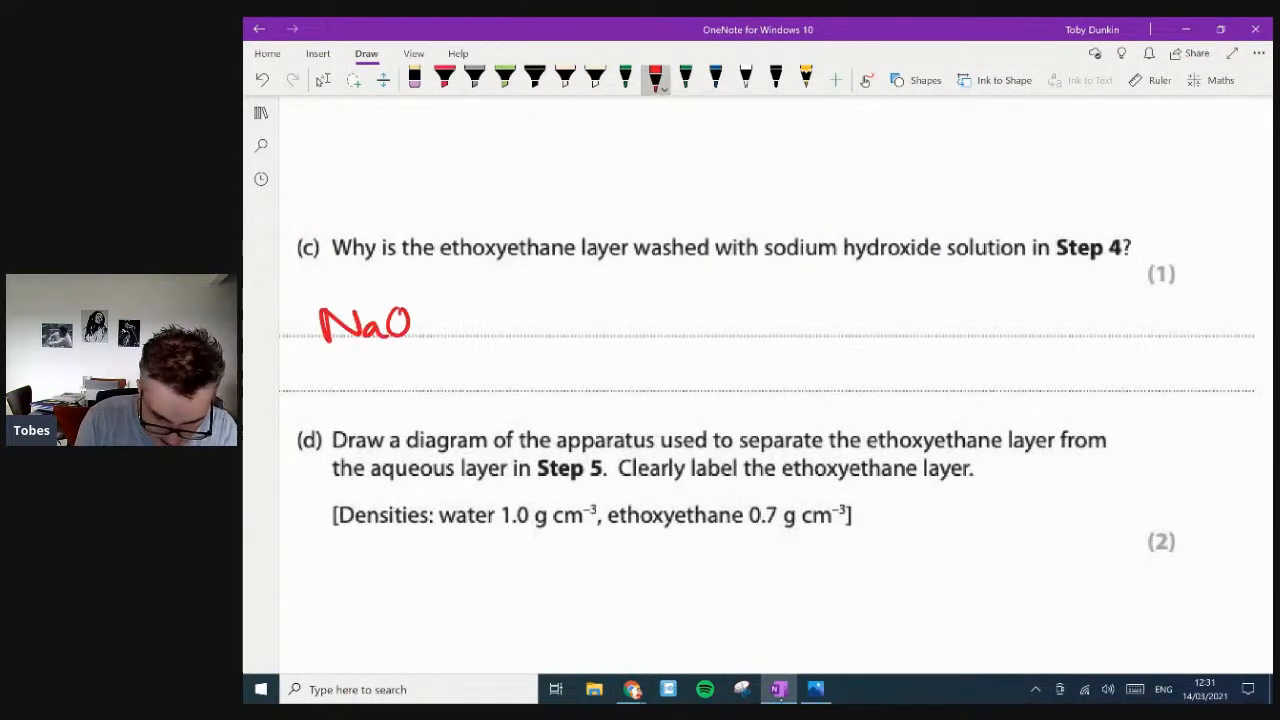
drag(410, 320, 505, 320)
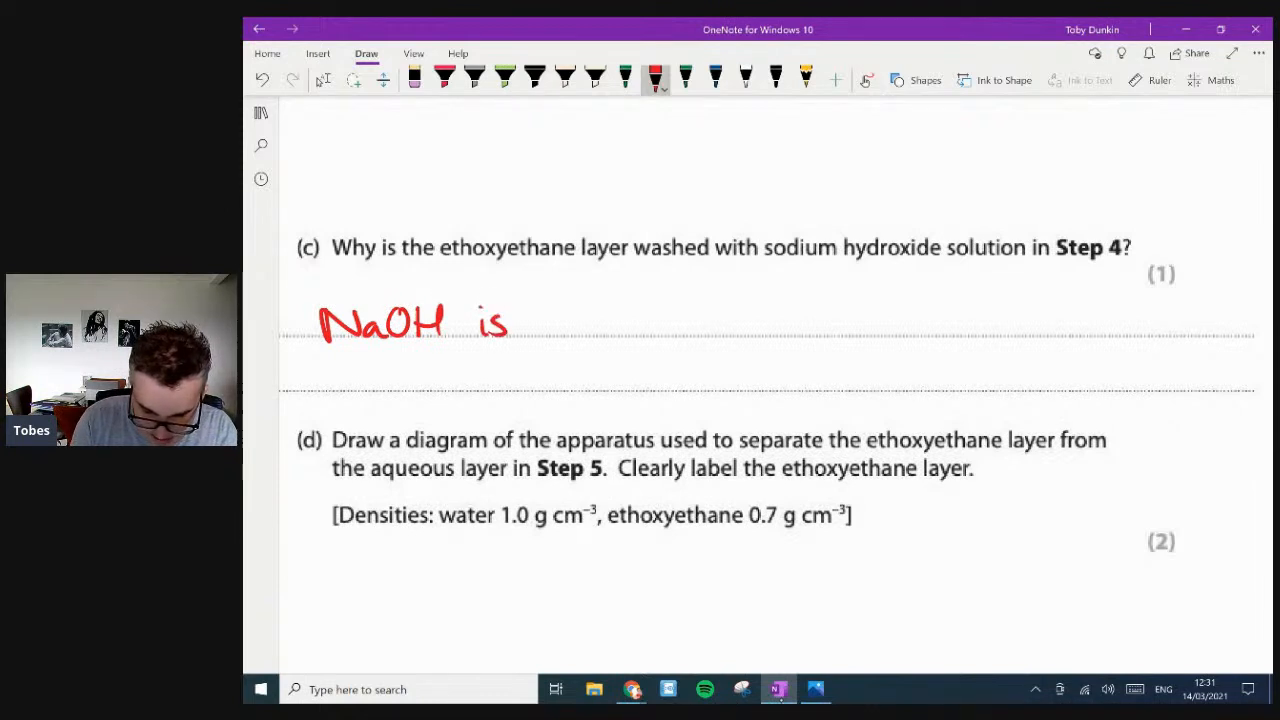
drag(540, 300, 605, 320)
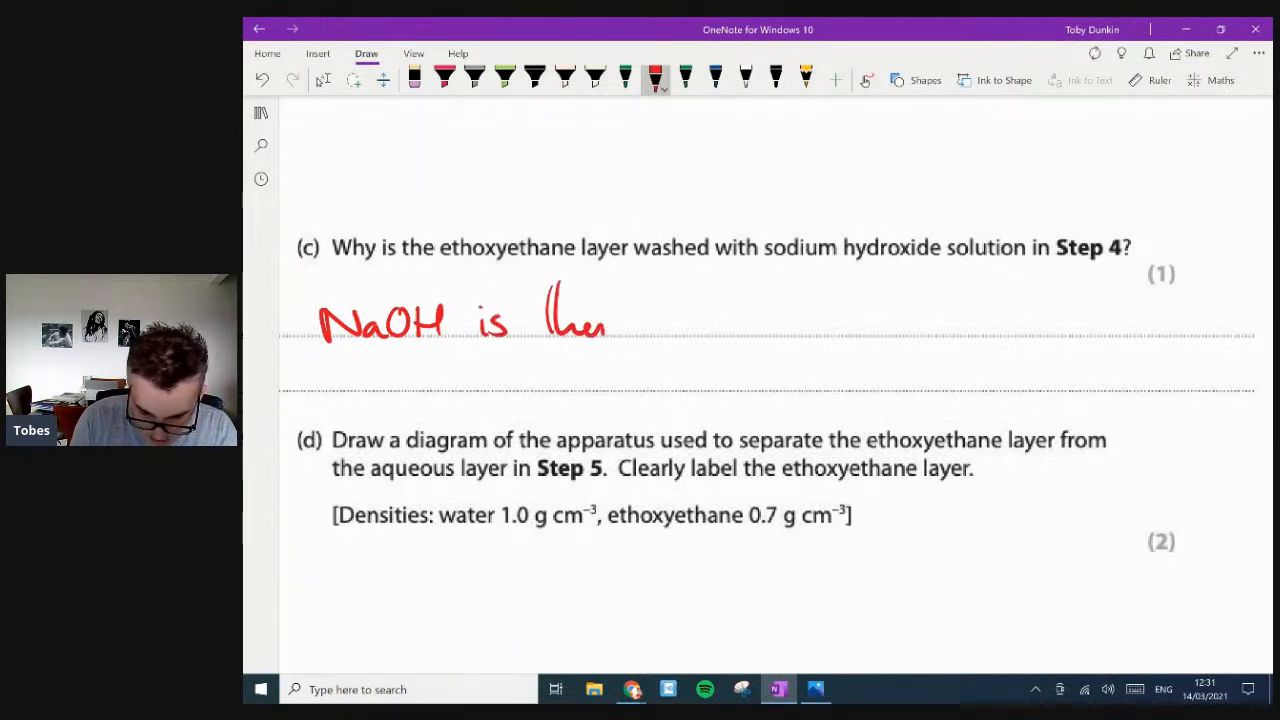
drag(560, 320, 700, 320)
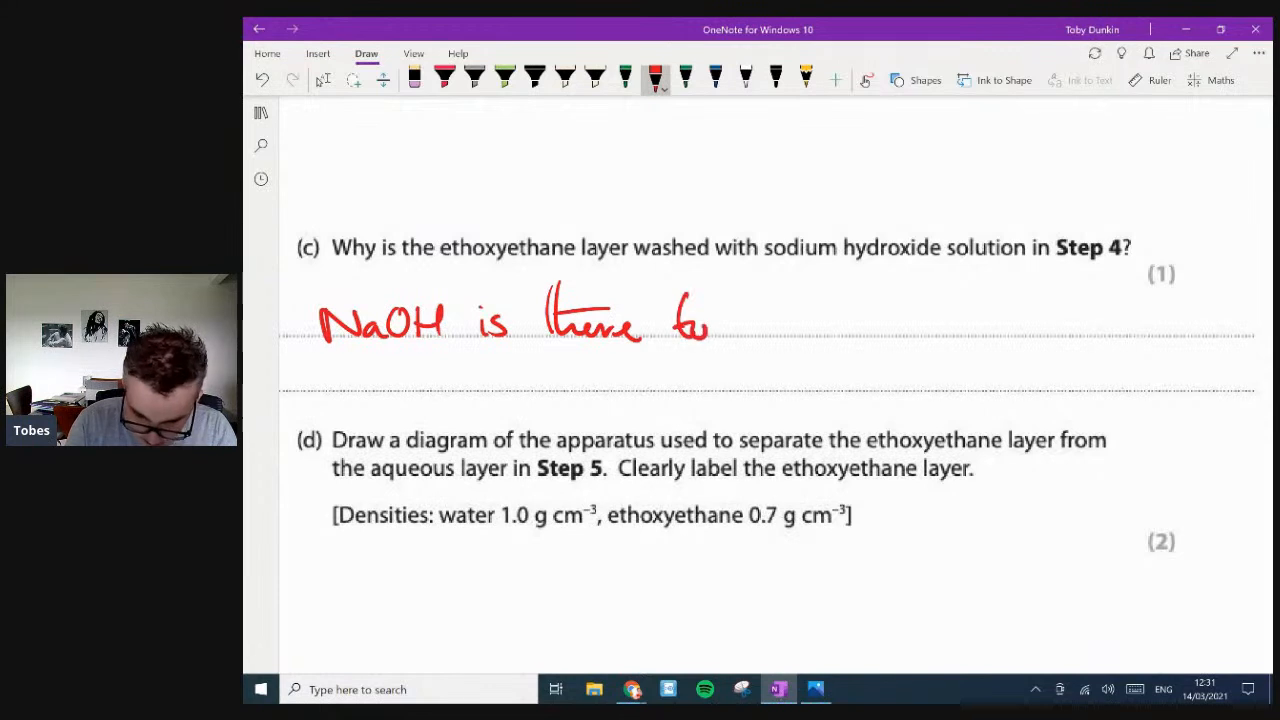
drag(725, 320, 800, 320)
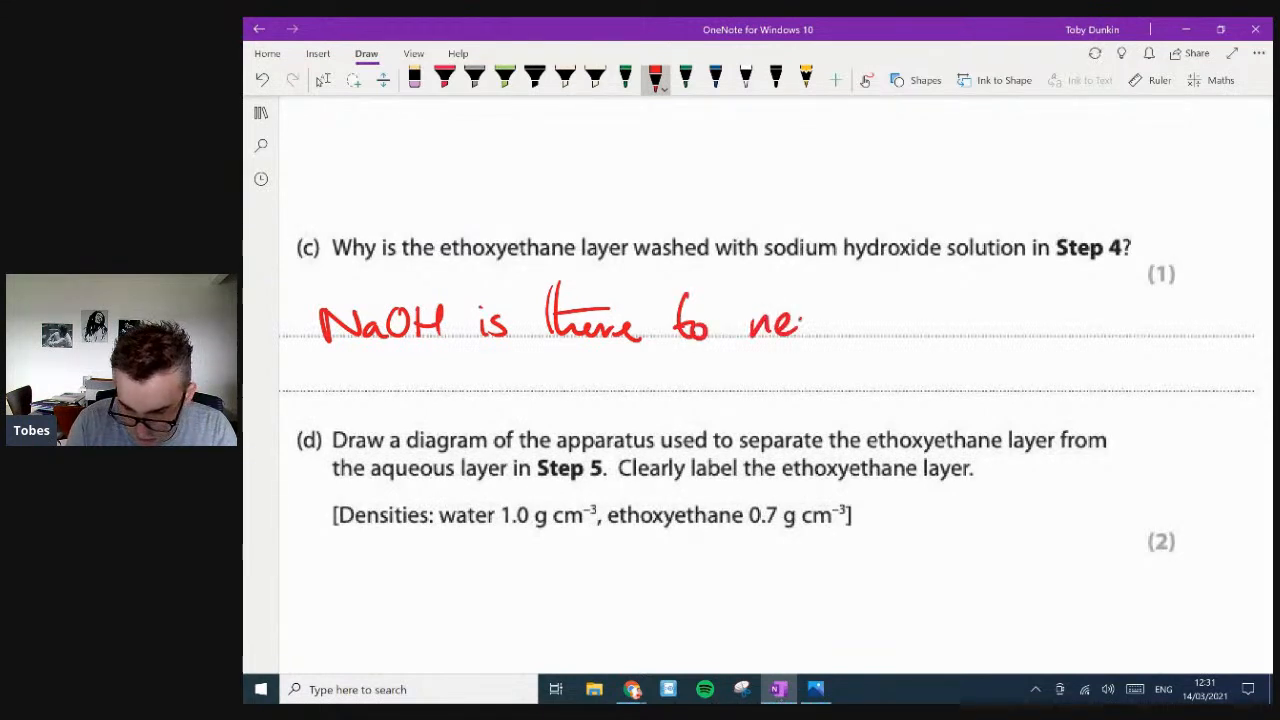
drag(800, 320, 935, 320)
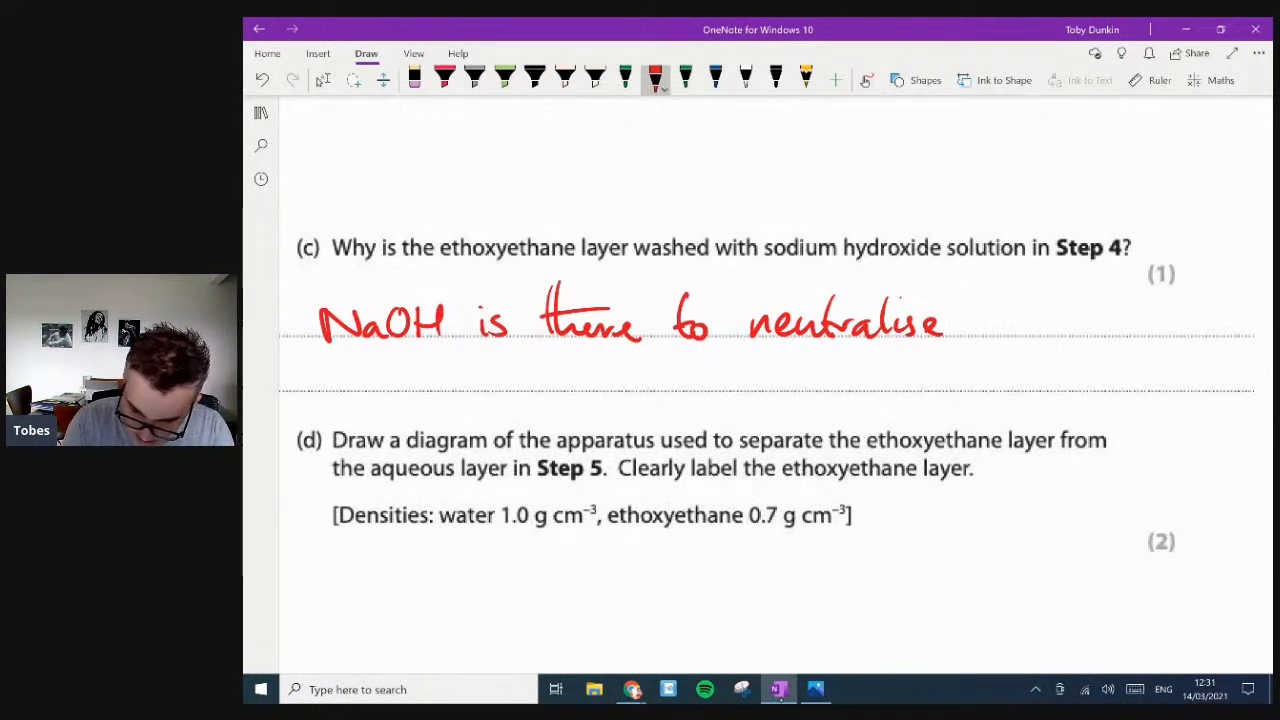
drag(975, 320, 1120, 320)
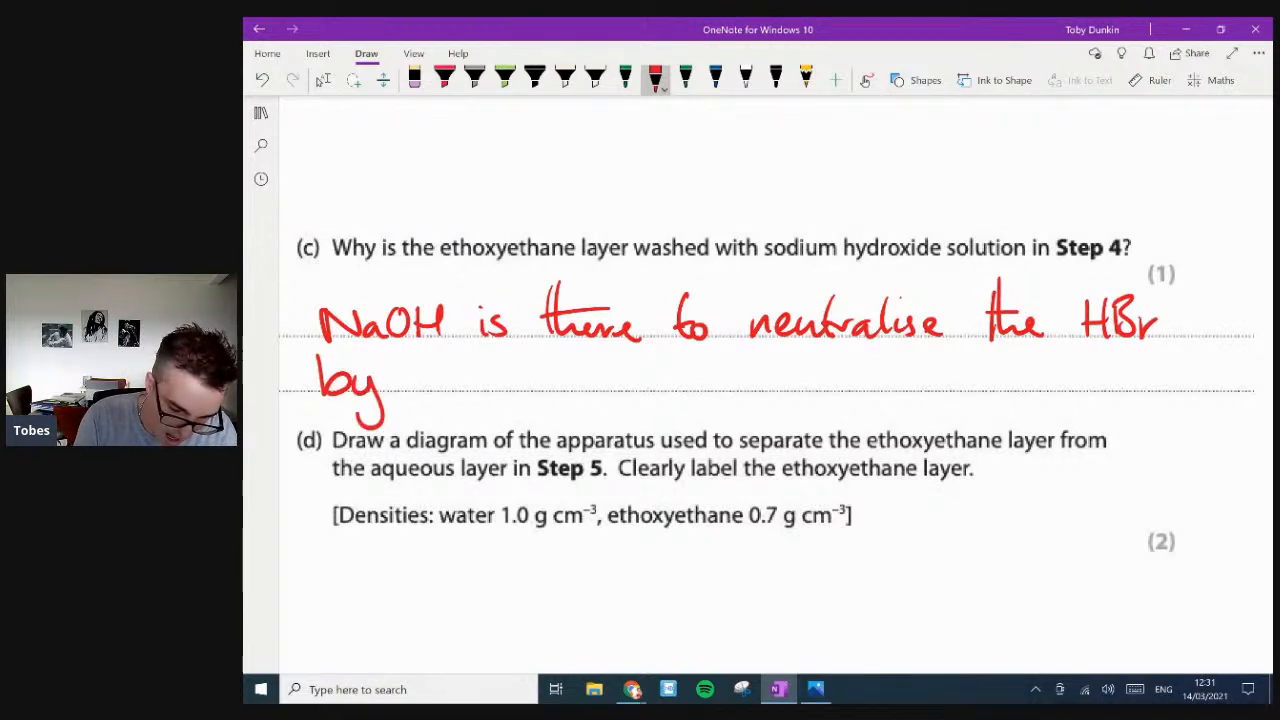
drag(380, 385, 510, 385)
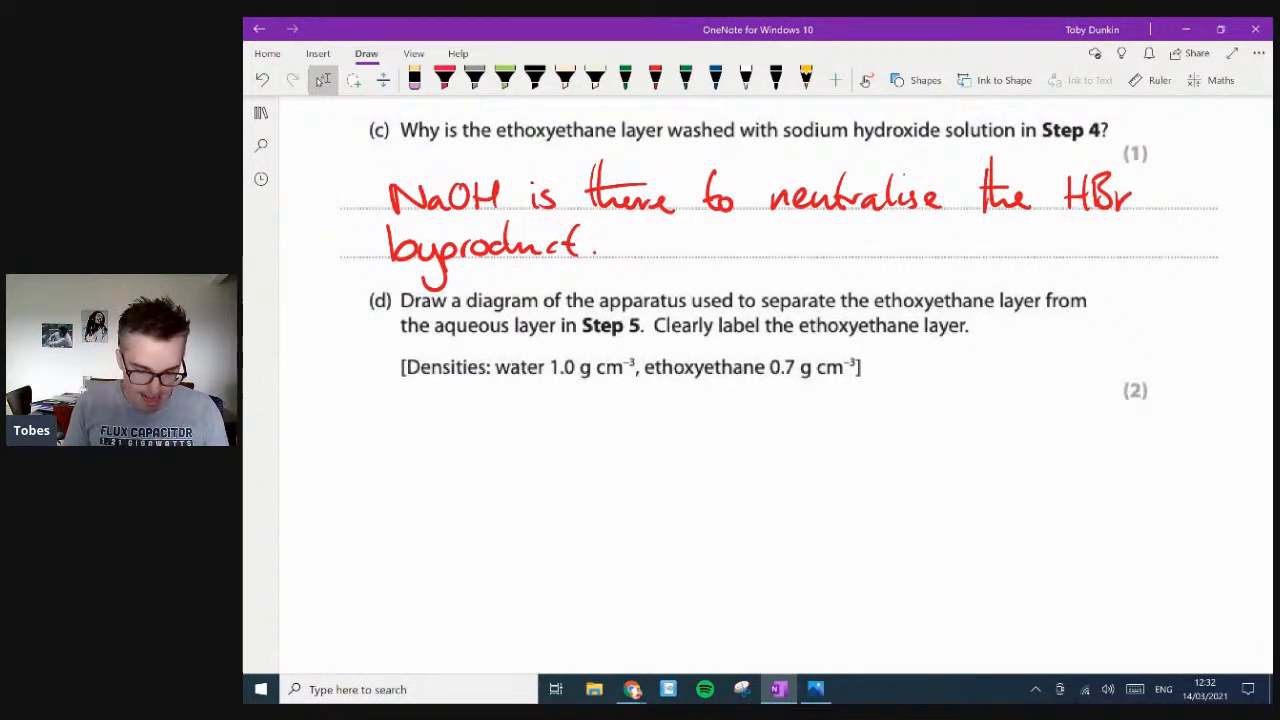
- Sketch a two-layer separating funnel, underline the densities and label the upper layer ethoxyethane
scroll(down, 3)
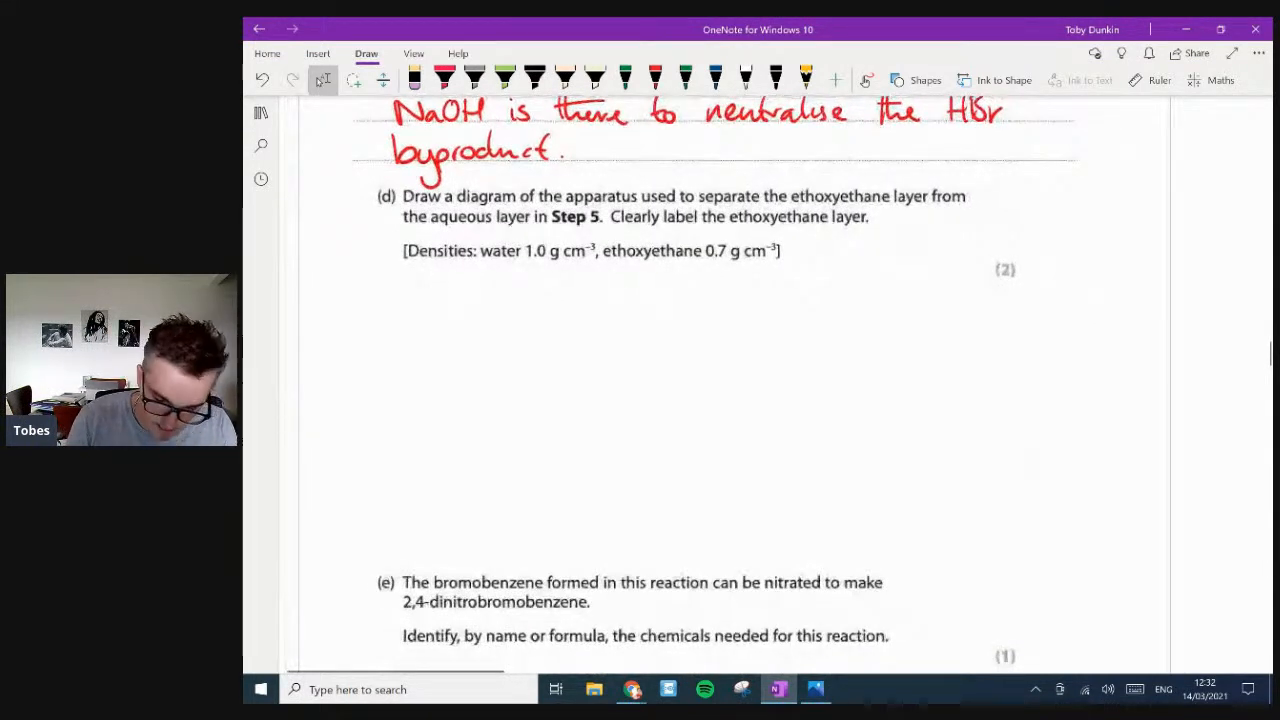
click(670, 75)
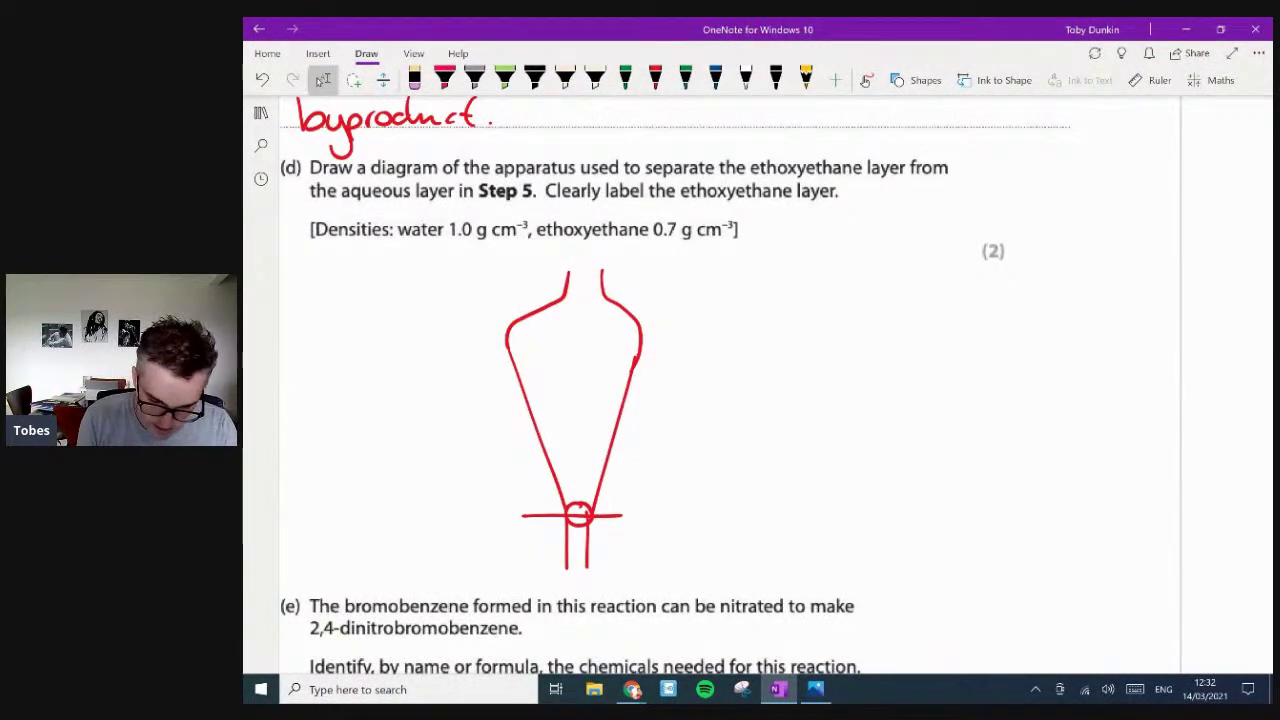
drag(525, 415, 620, 415)
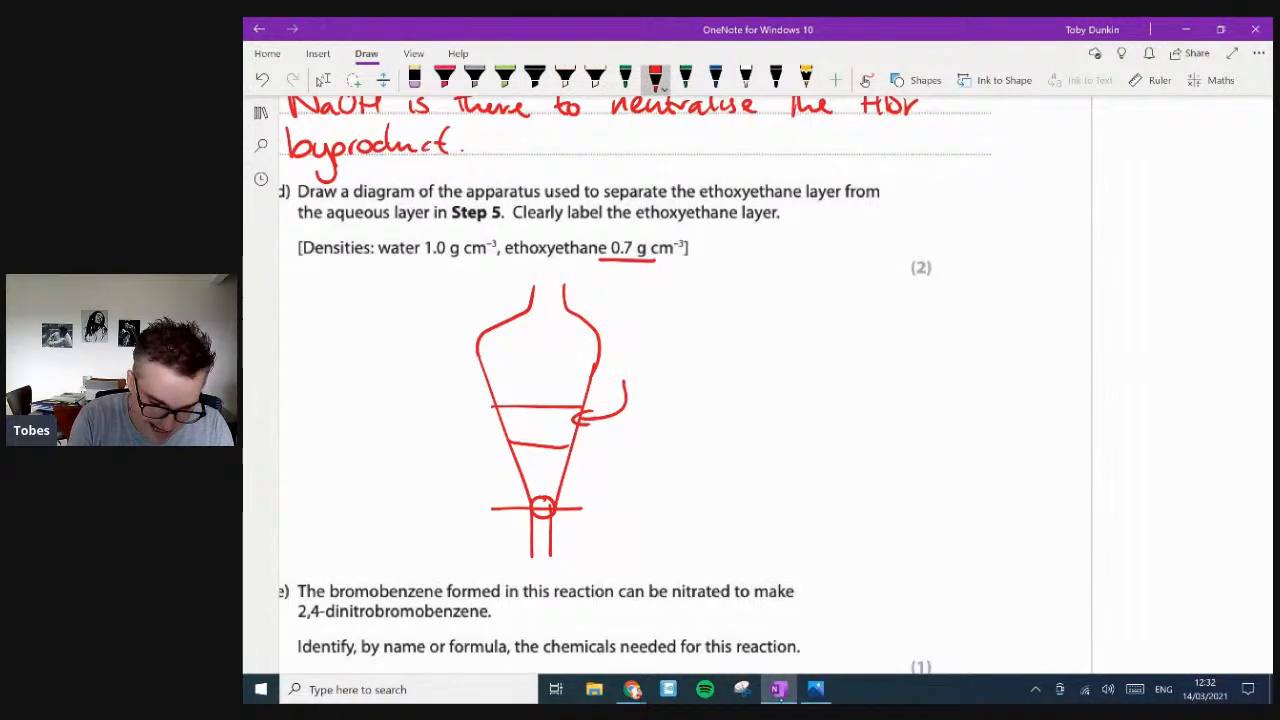
drag(415, 258, 490, 258)
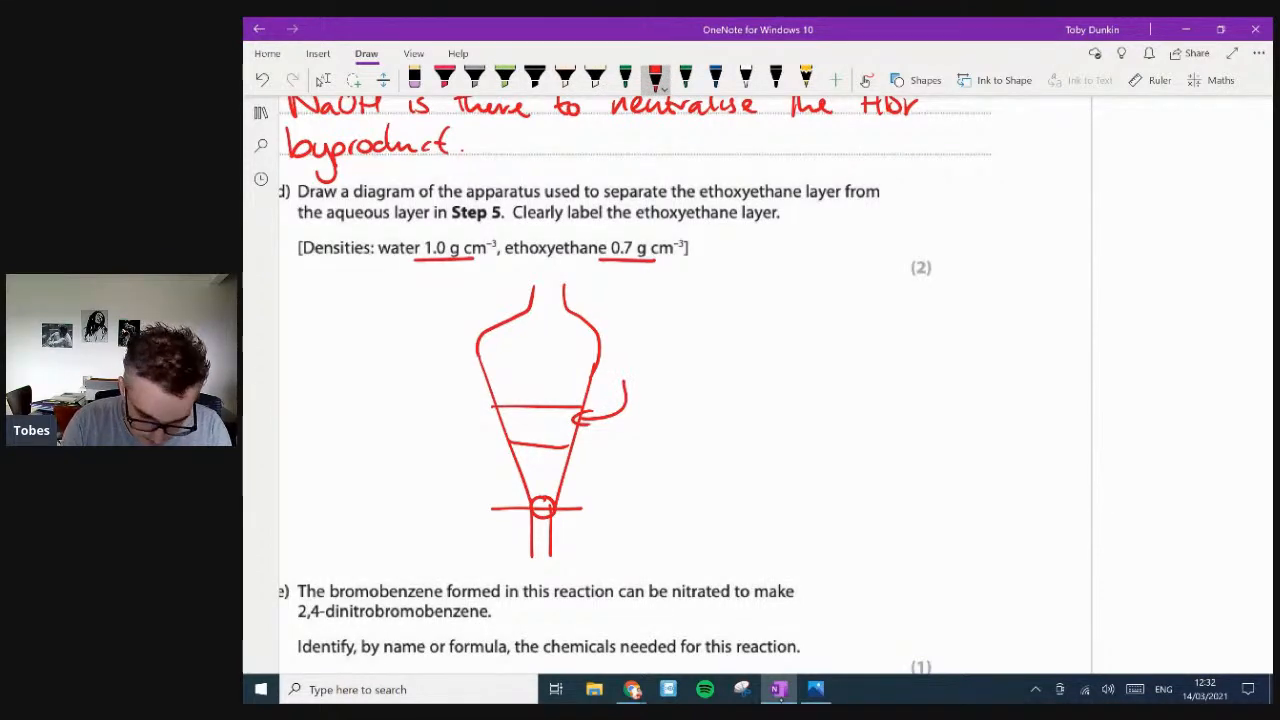
text(ethox.)
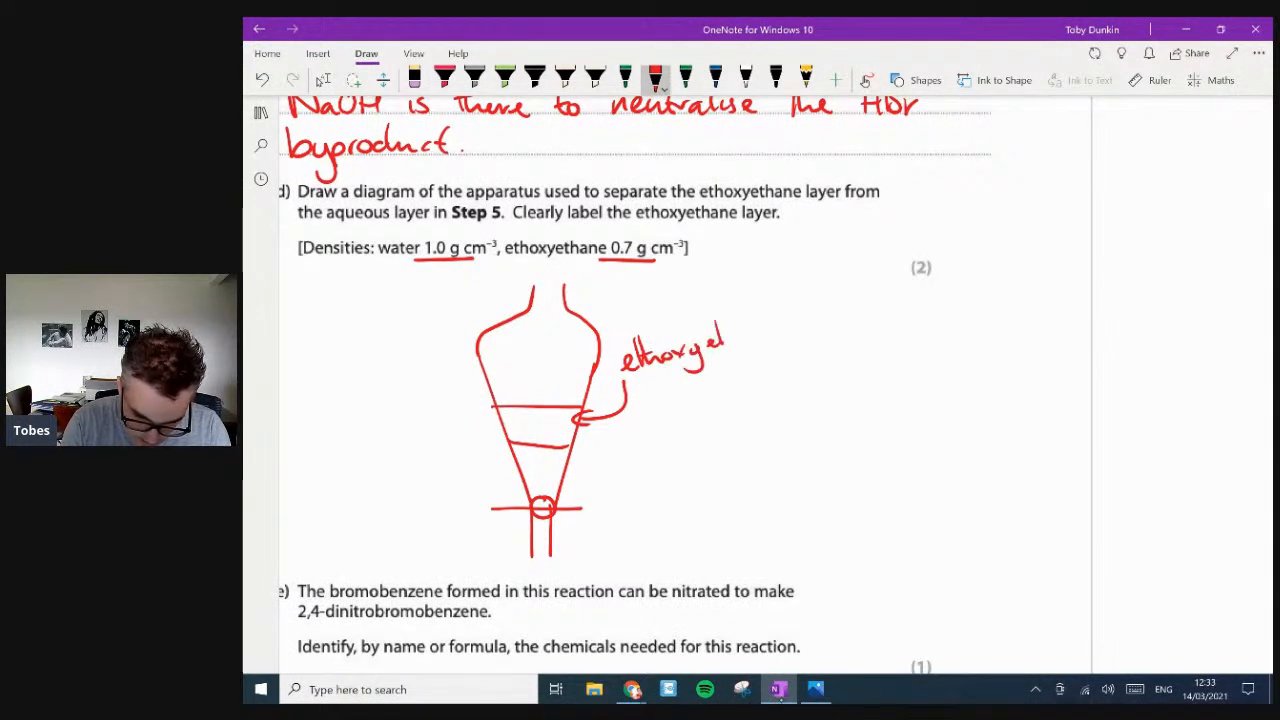
drag(720, 350, 810, 320)
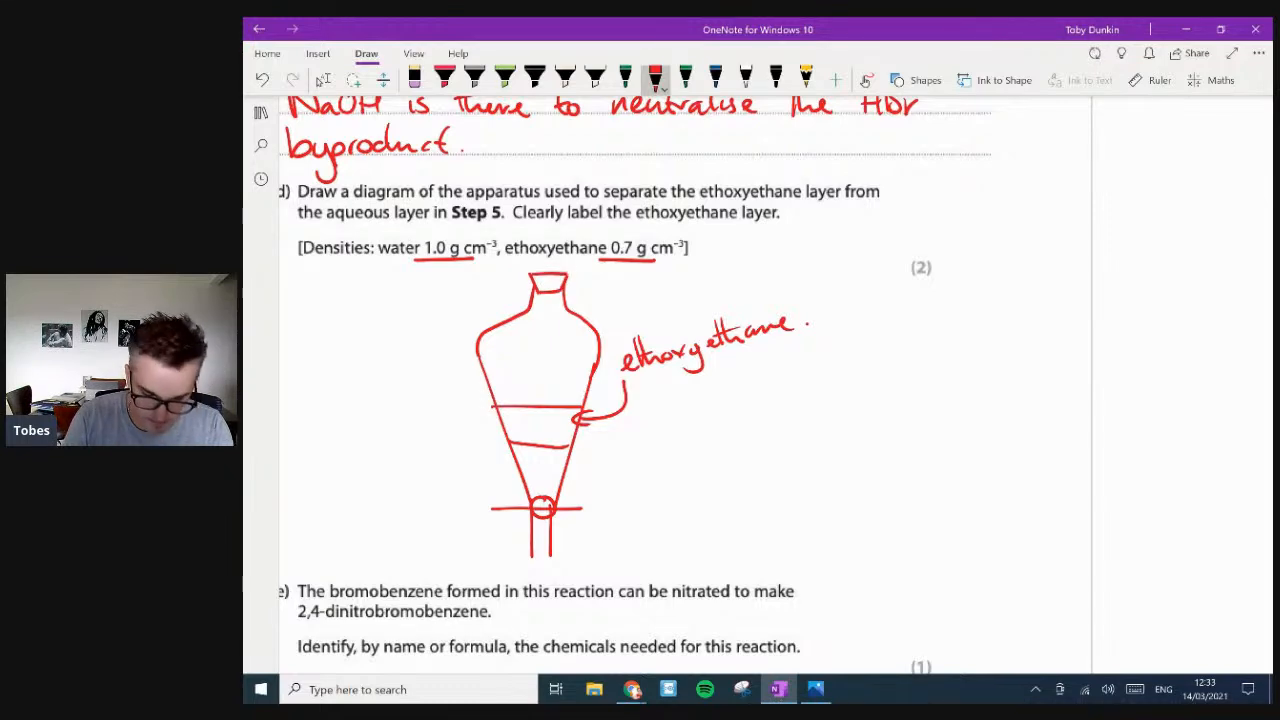
scroll(down, 3)
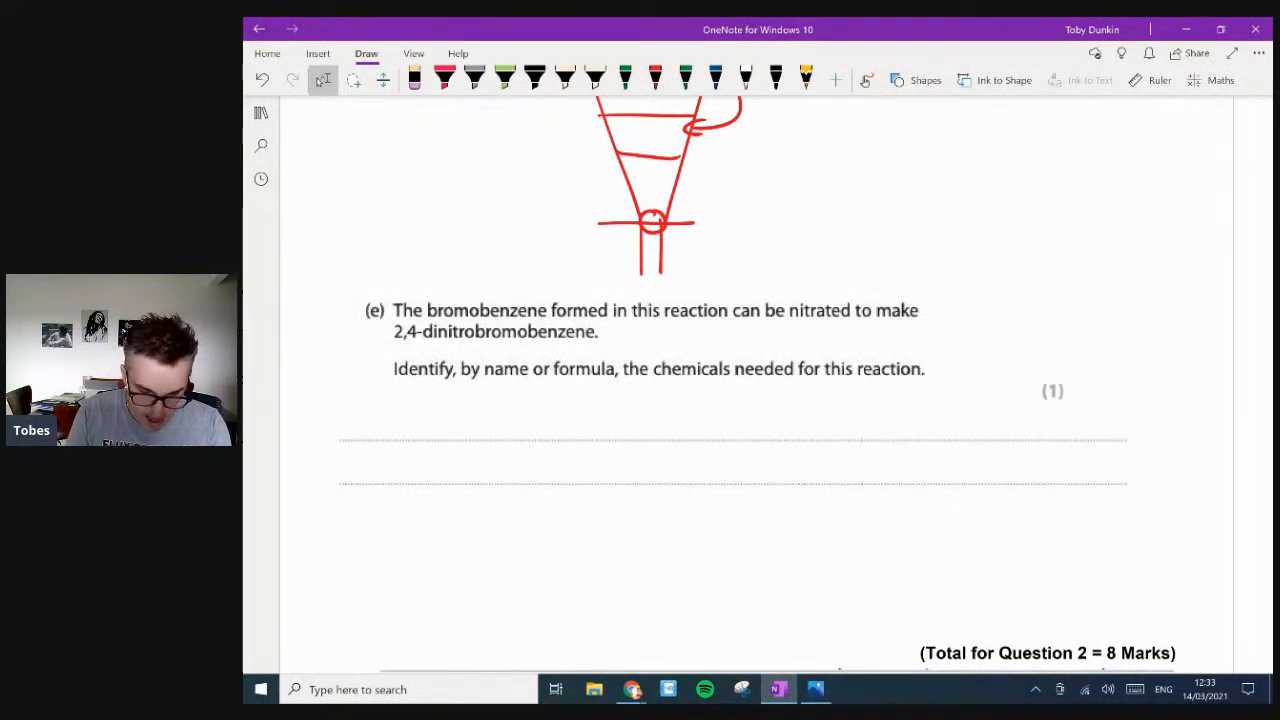
- Handwrite 'Conc nitric acid and conc sulfuric acid' on part (e), scrolling on to Question 3
scroll(down, 3)
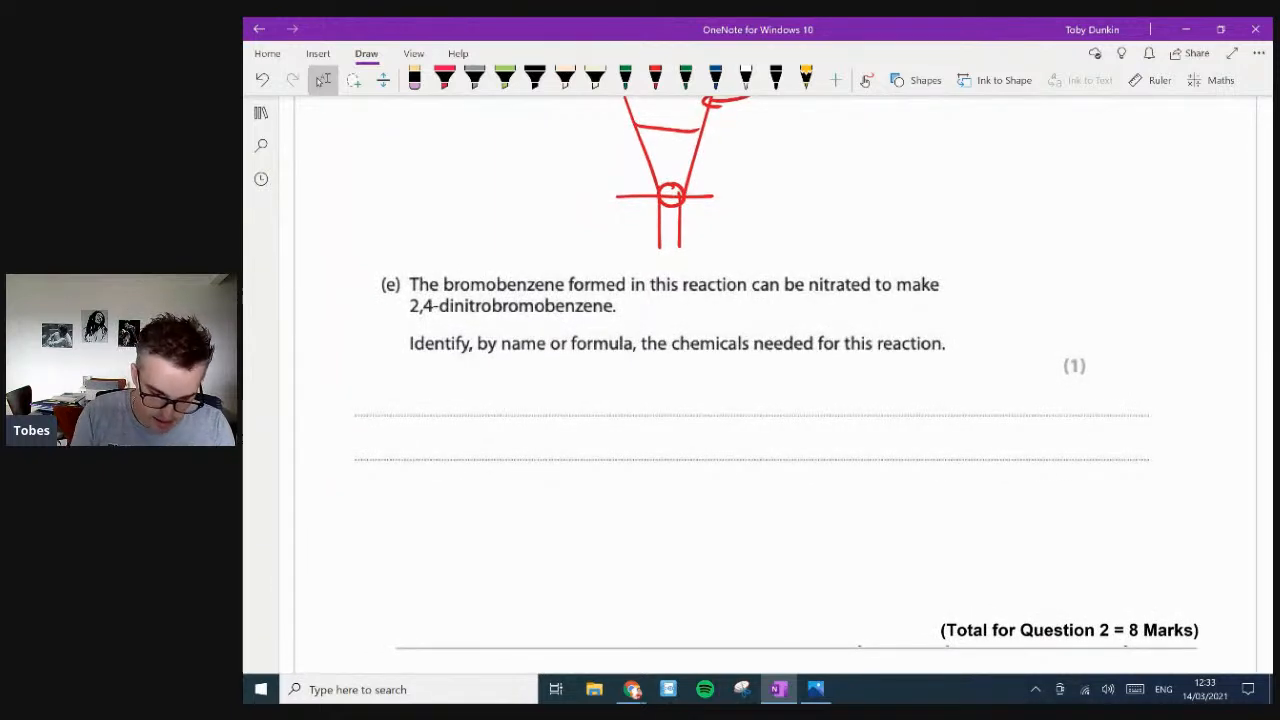
drag(418, 390, 510, 410)
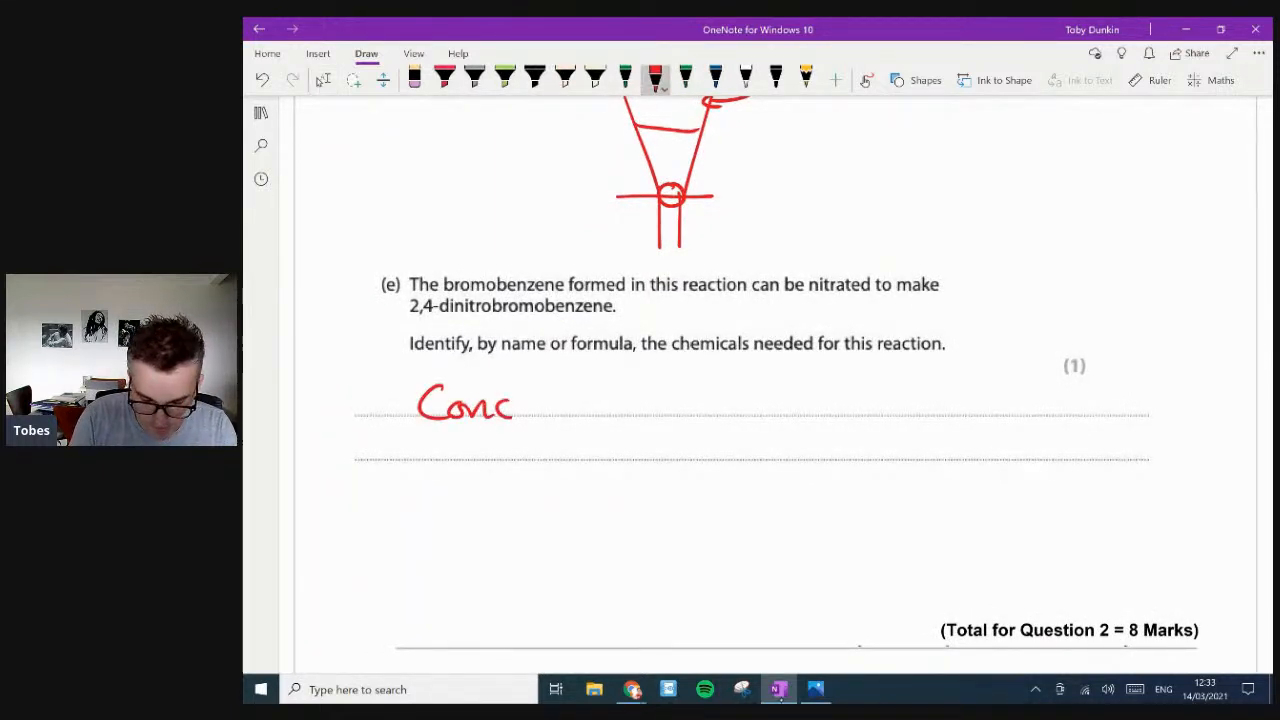
drag(557, 400, 557, 418)
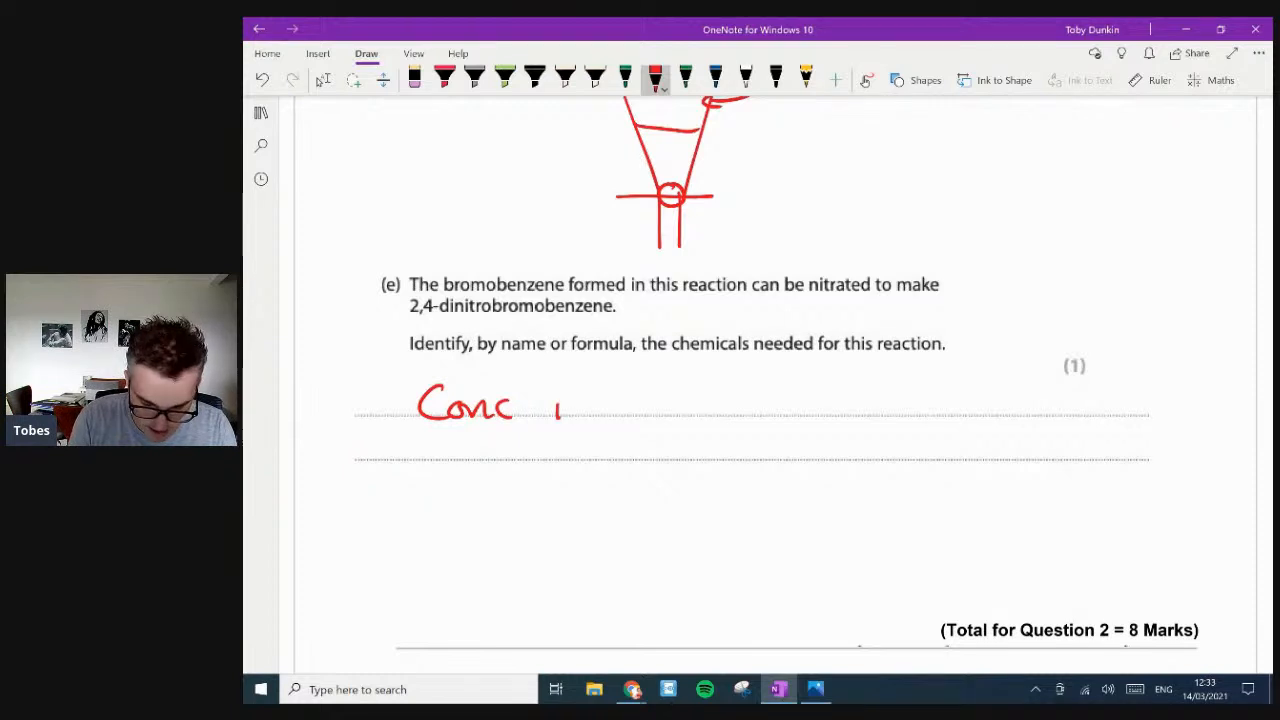
drag(560, 410, 650, 400)
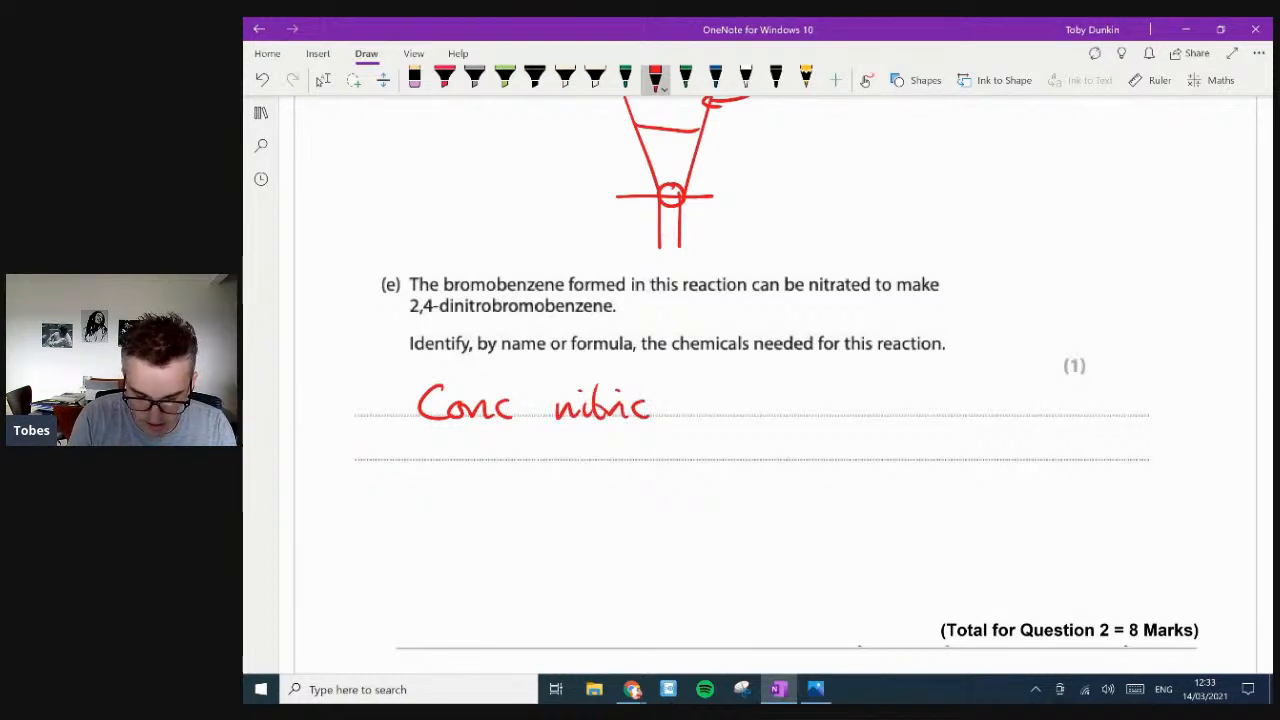
drag(680, 405, 745, 405)
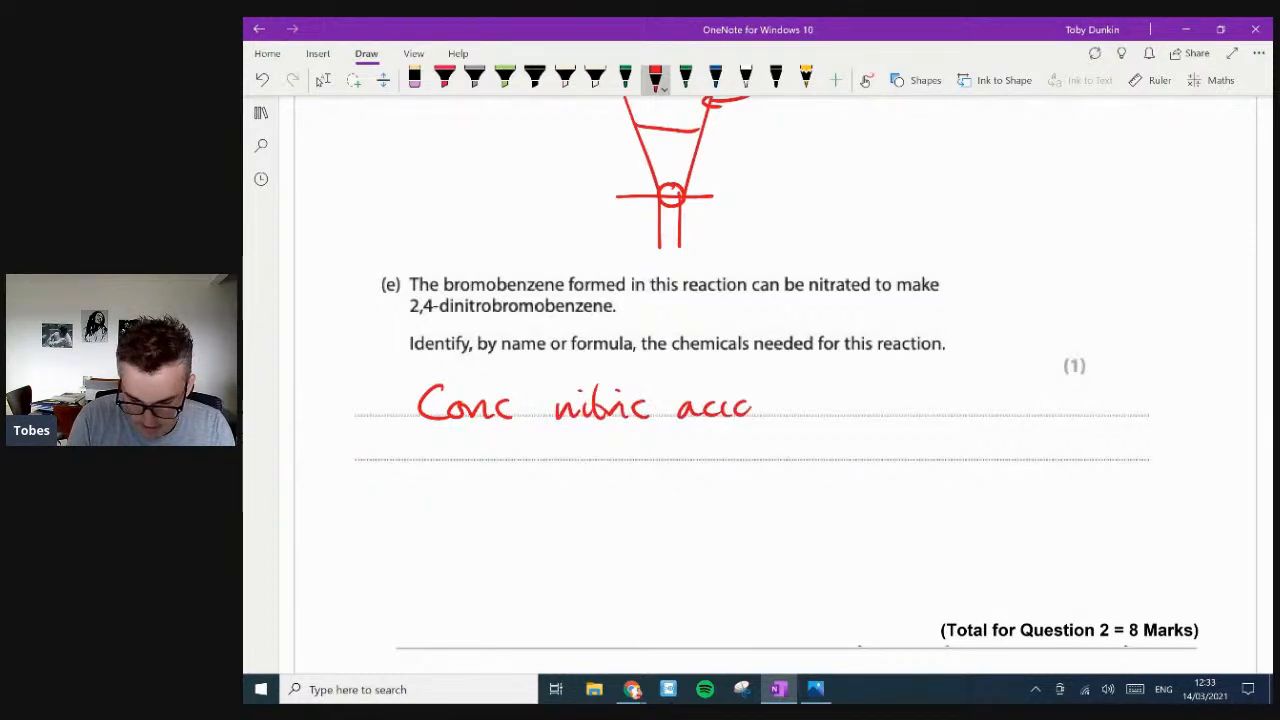
drag(750, 405, 920, 405)
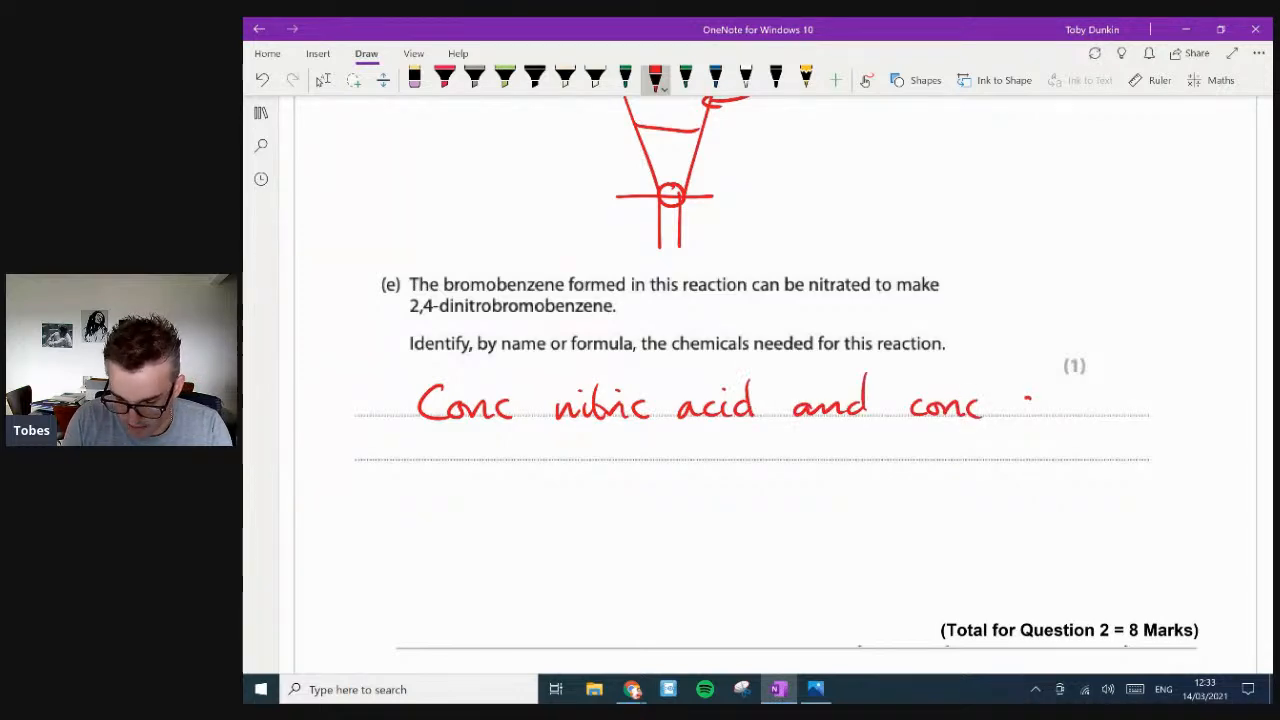
drag(1020, 405, 1120, 410)
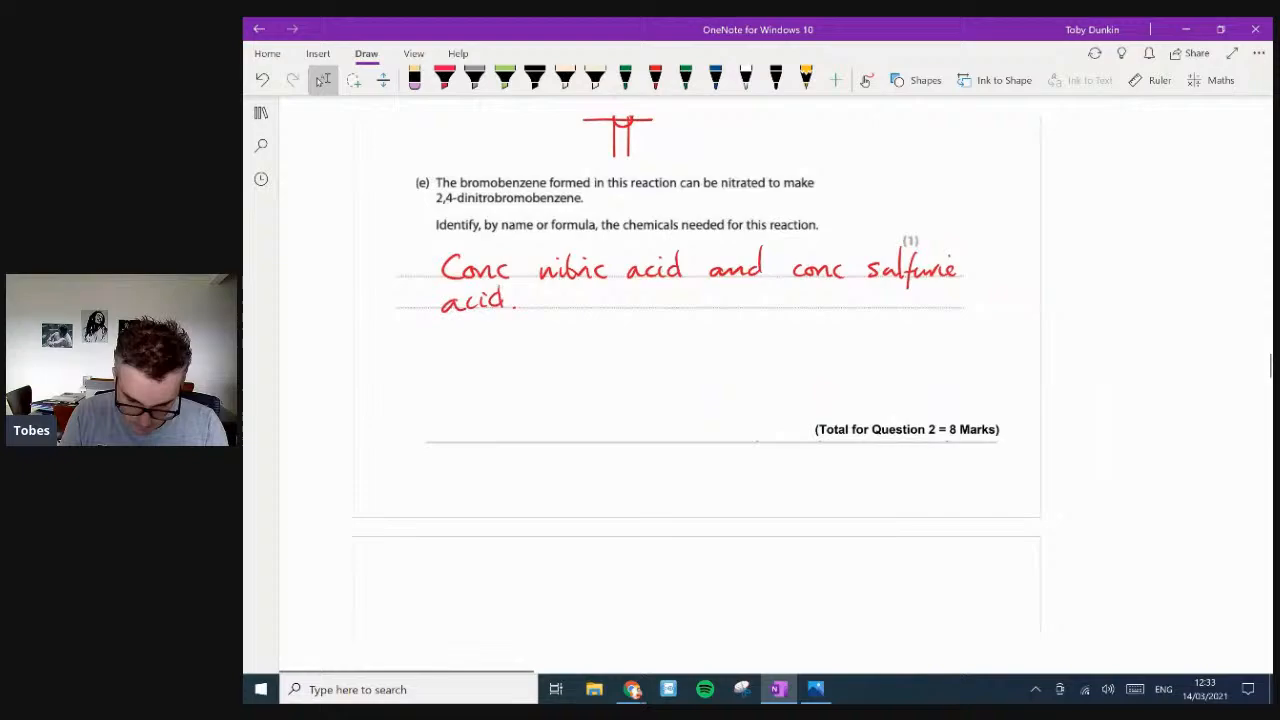
scroll(down, 3)
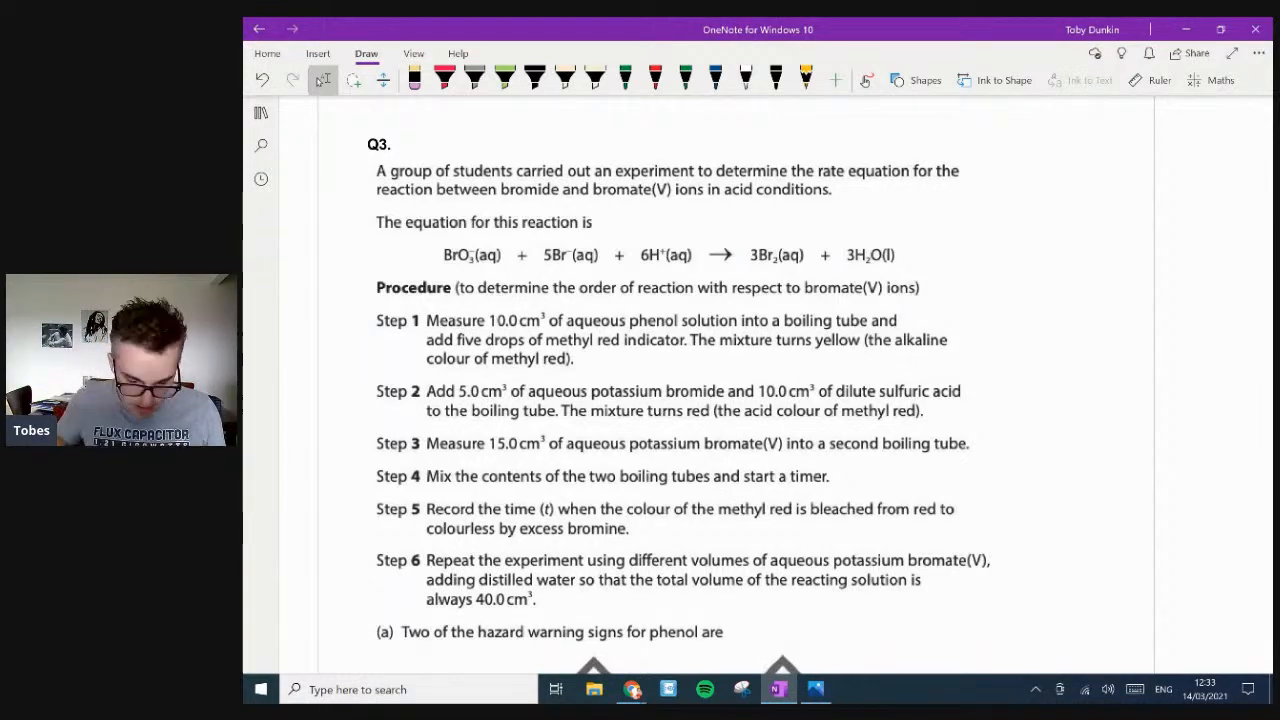
- Draw a red line under phenol's skull-and-crossbones pictogram in Question 3(a)
scroll(down, 3)
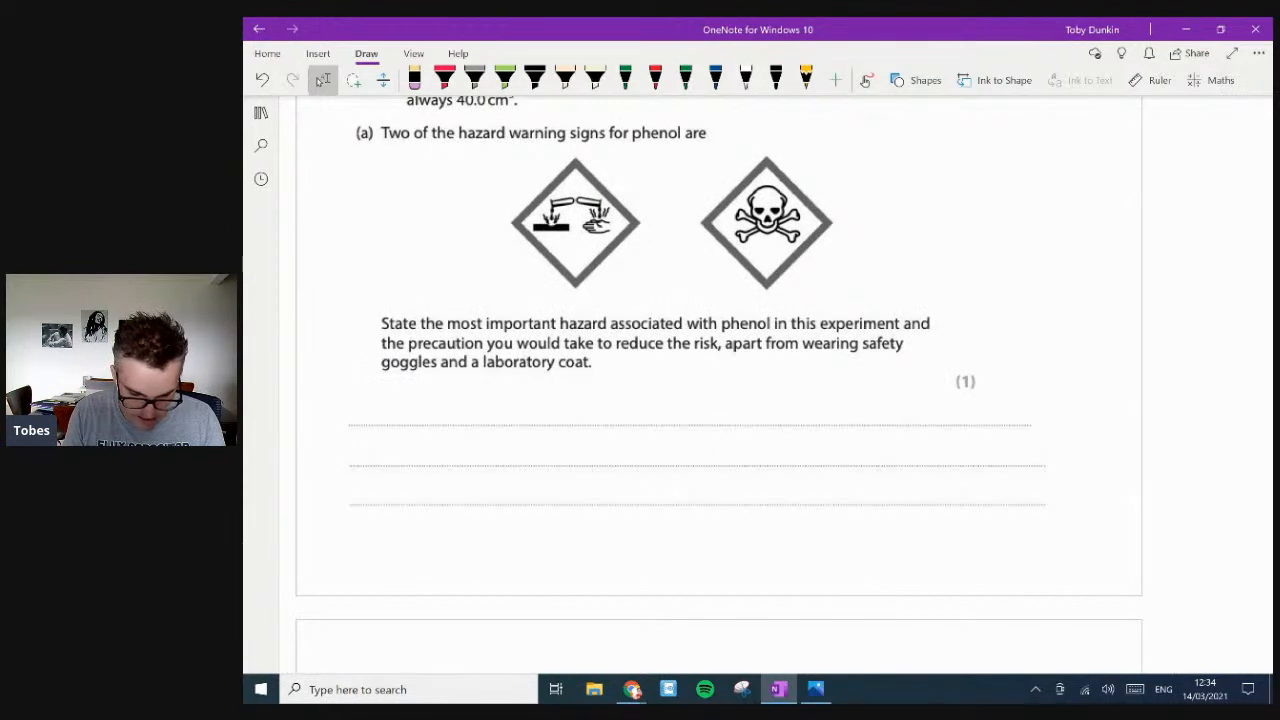
scroll(down, 3)
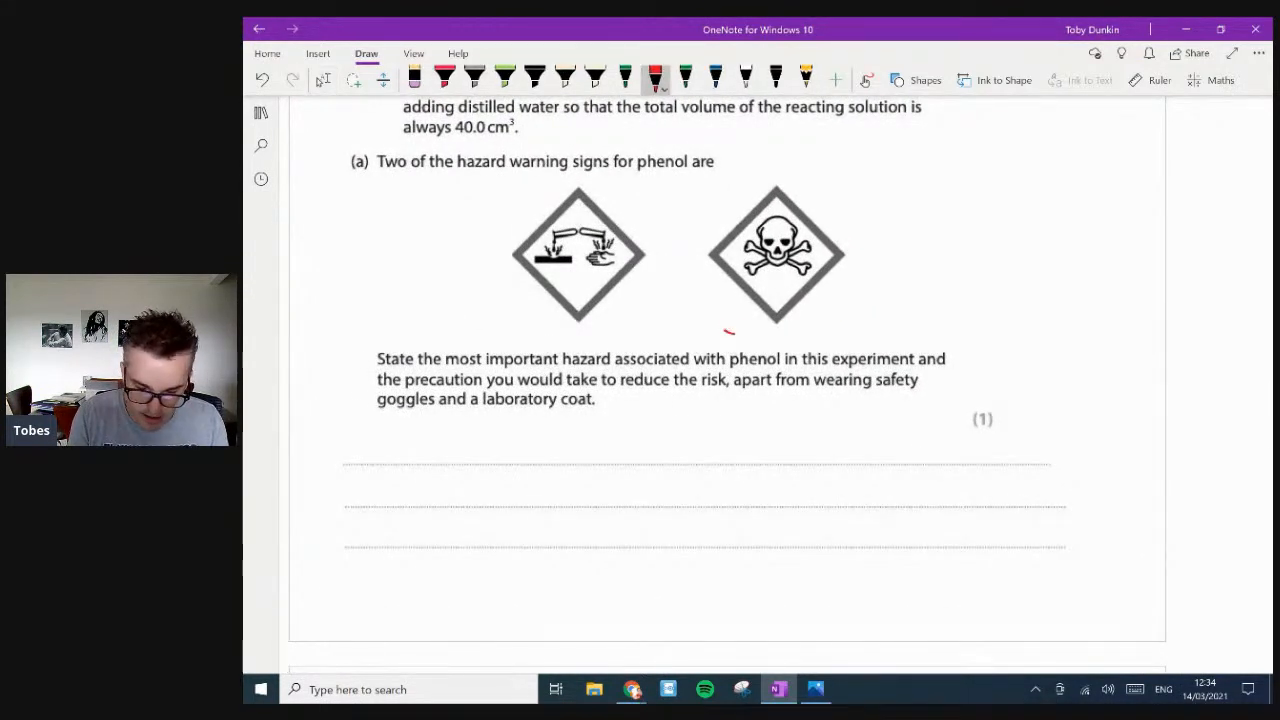
drag(715, 332, 845, 328)
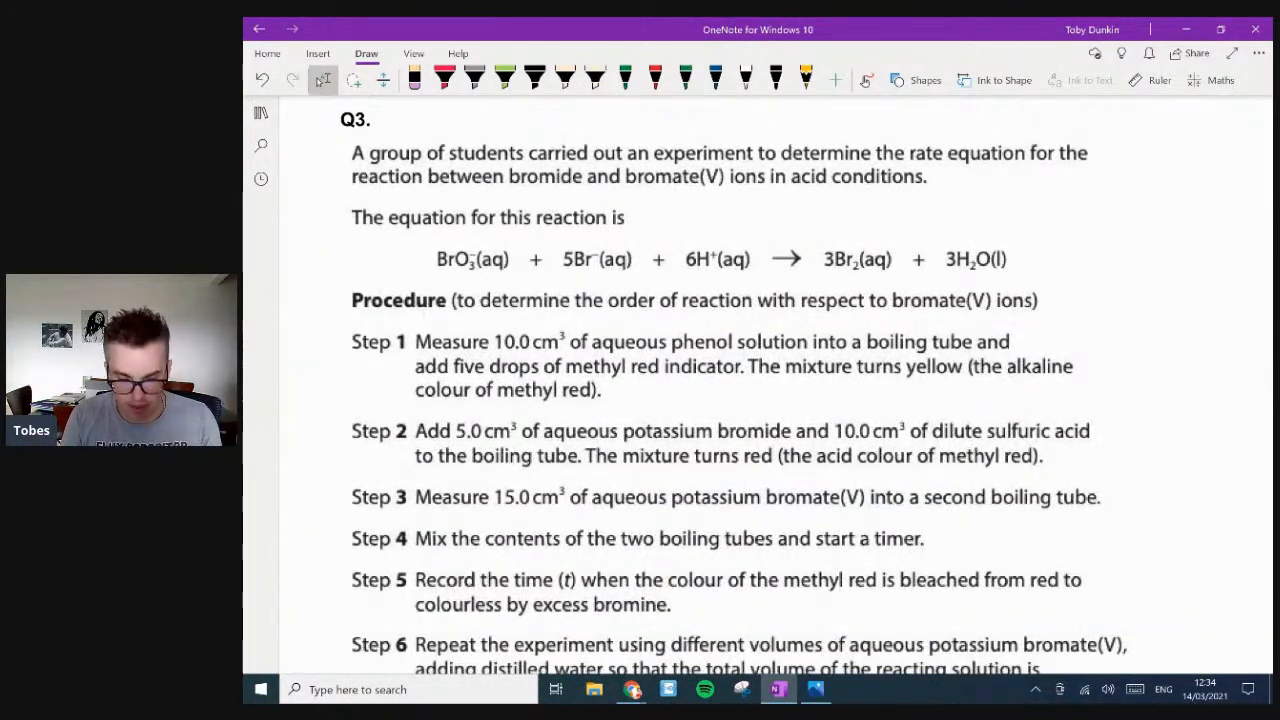
scroll(down, 3)
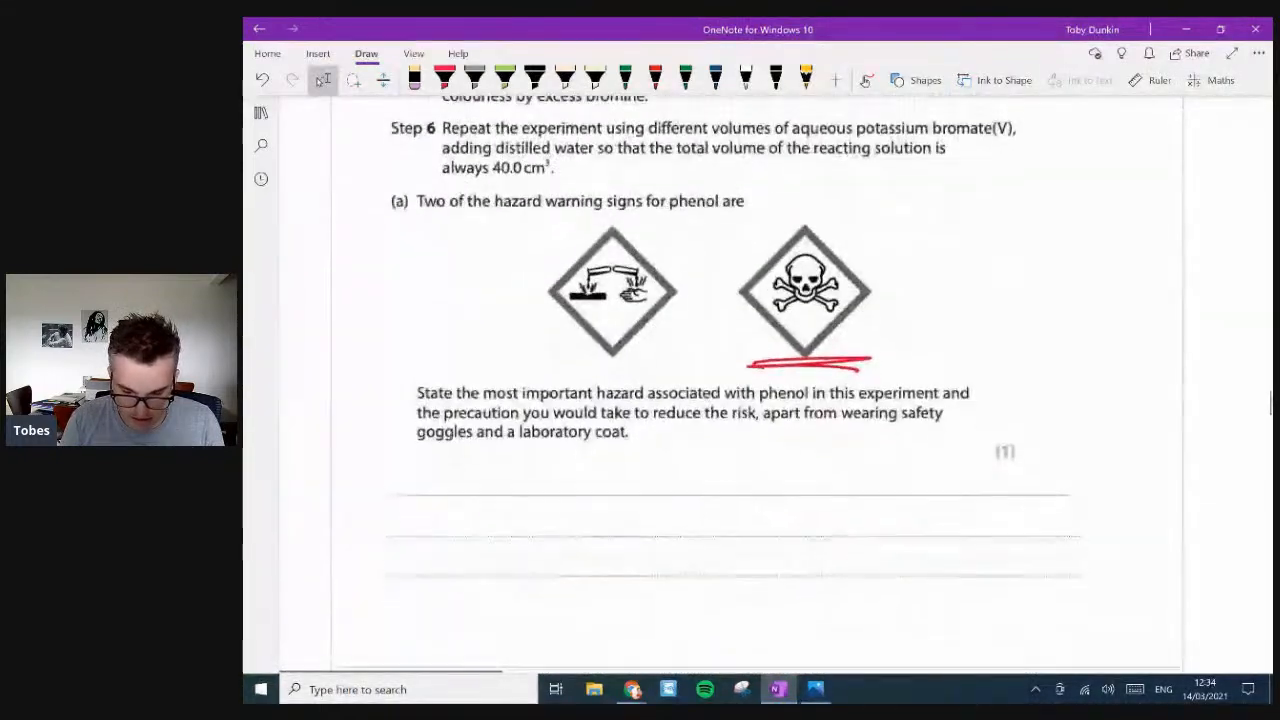
- Write the hazard answer and the precaution 'wear gloves to avoid skin contact'
scroll(down, 3)
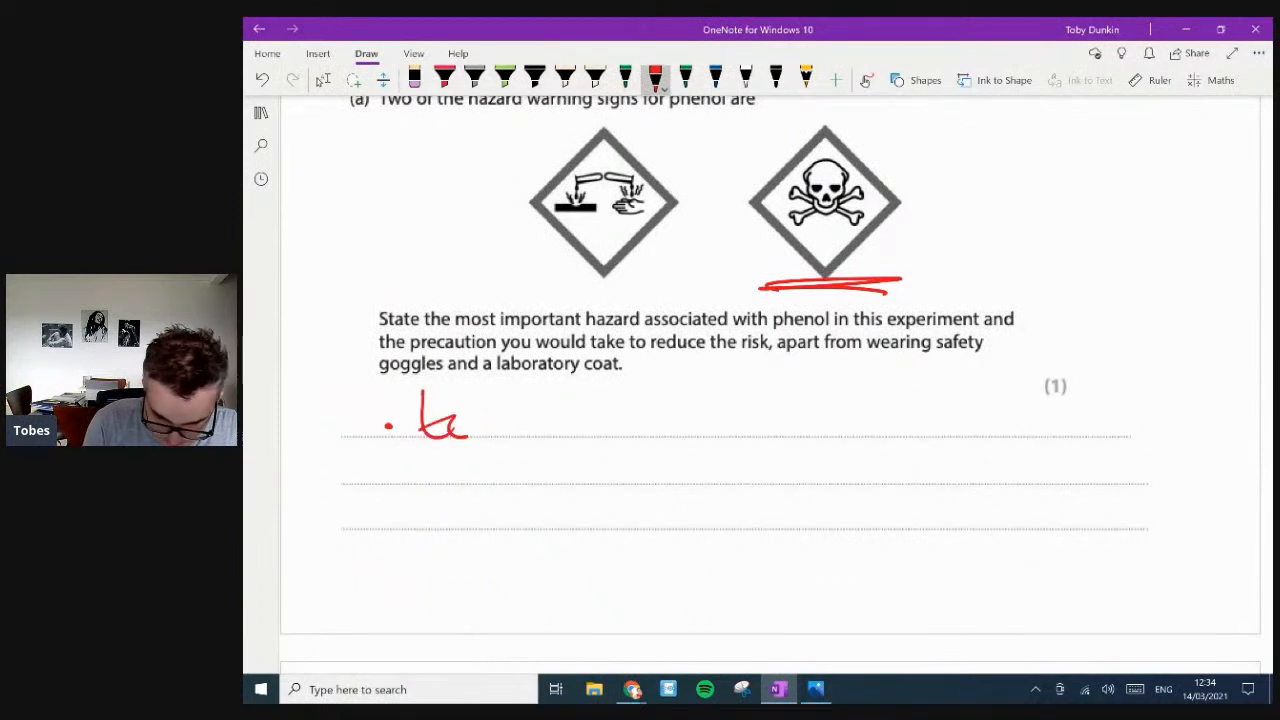
drag(465, 415, 530, 415)
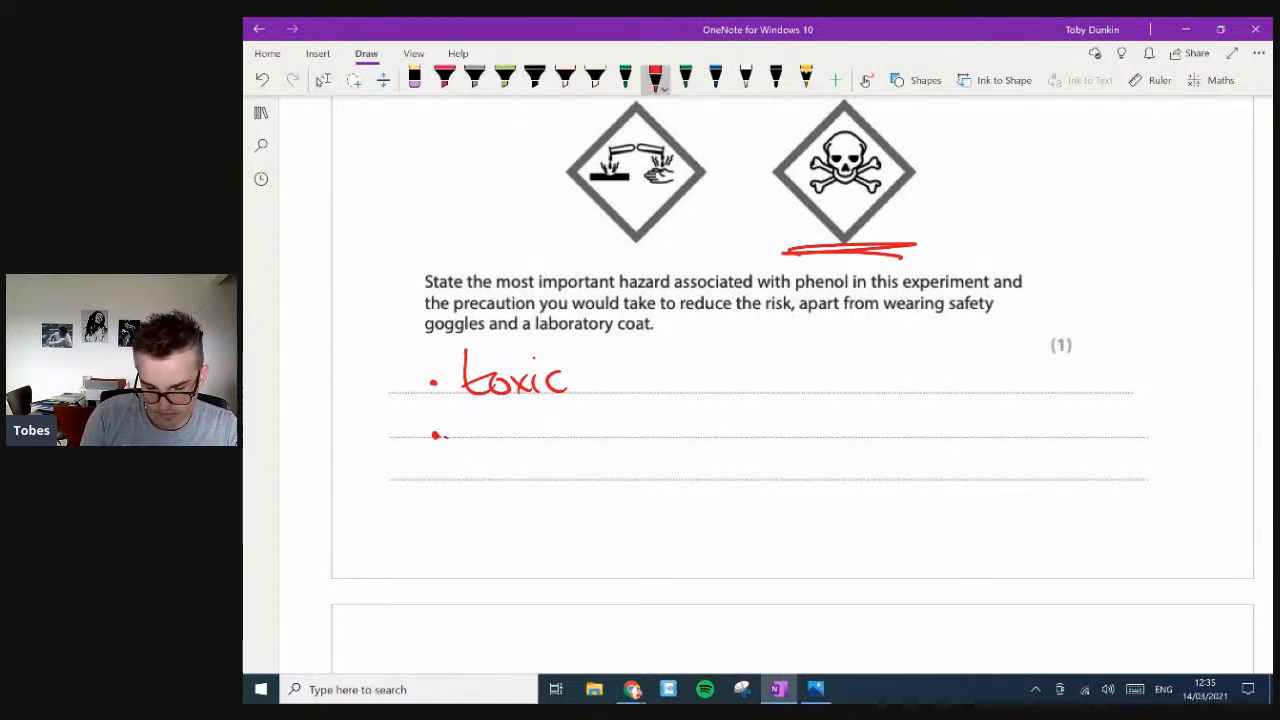
drag(455, 425, 500, 435)
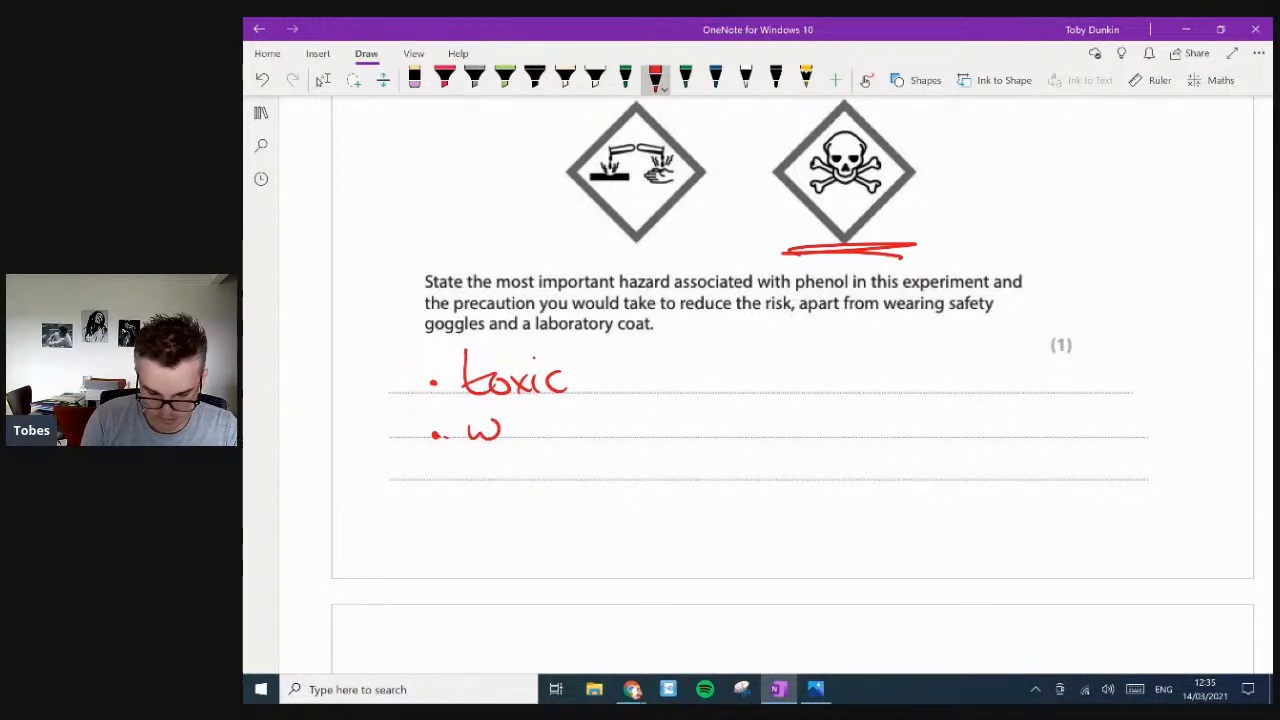
drag(480, 430, 560, 430)
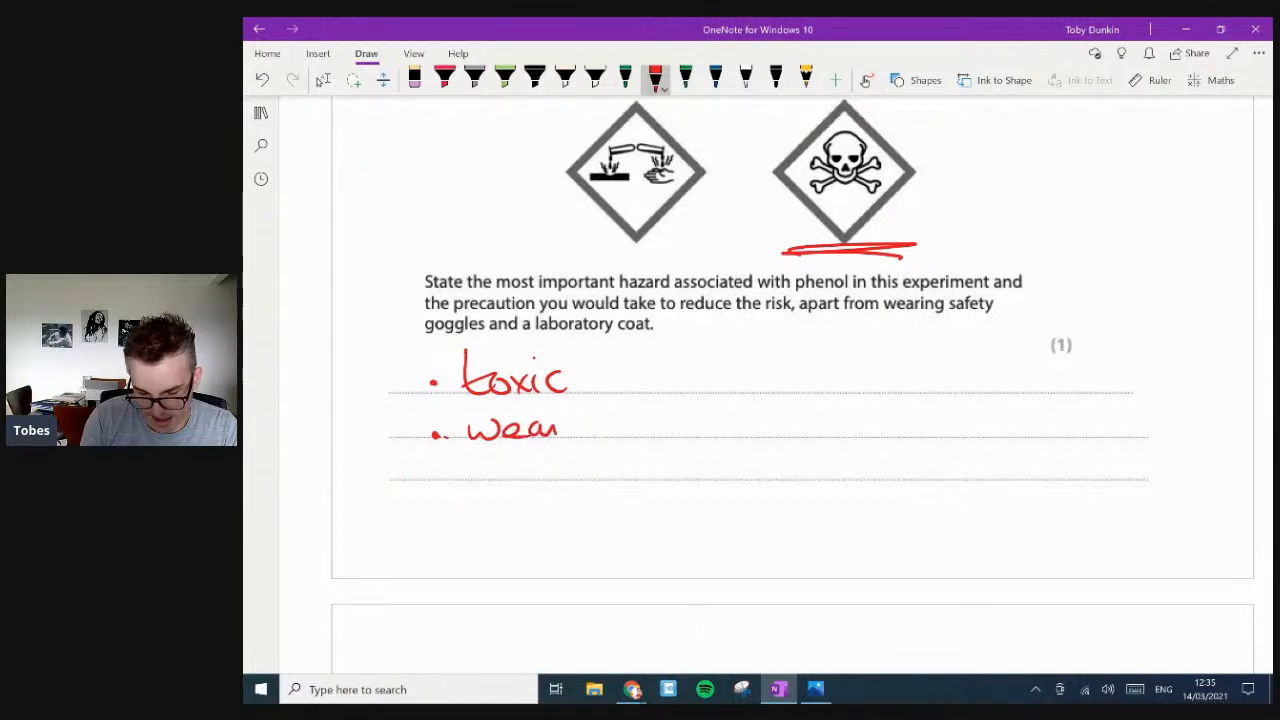
drag(575, 430, 655, 435)
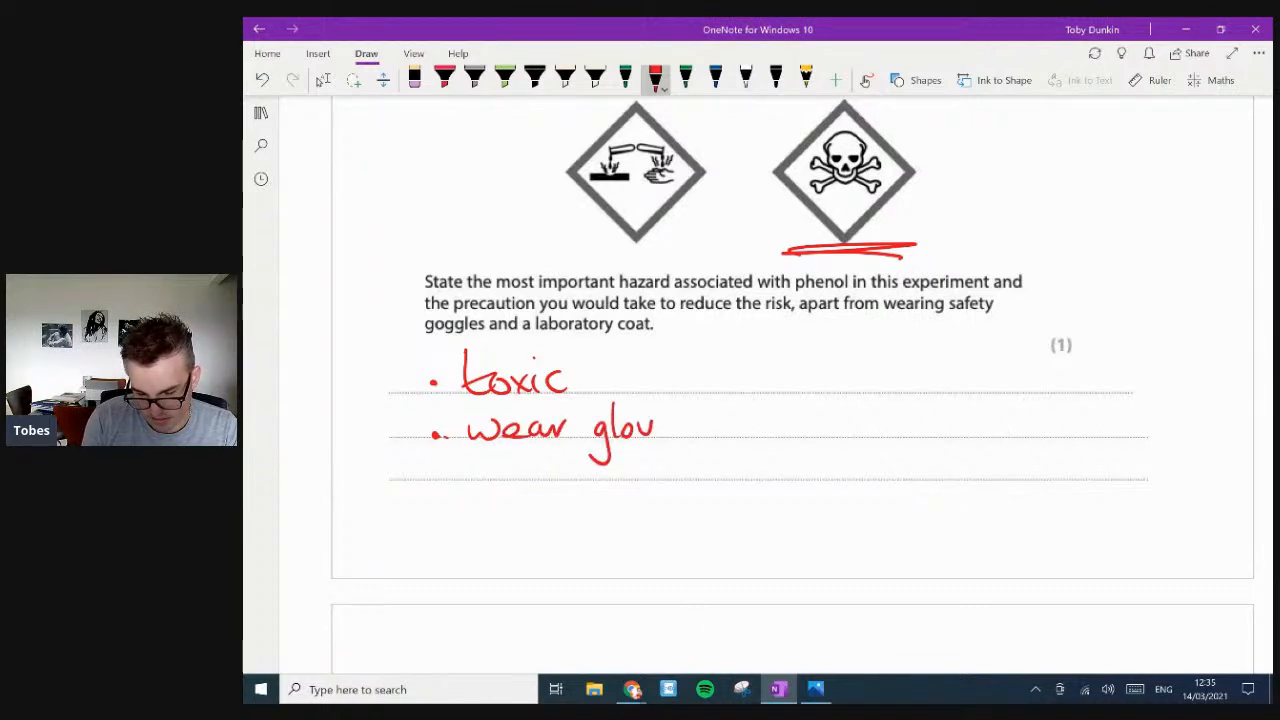
drag(655, 430, 740, 430)
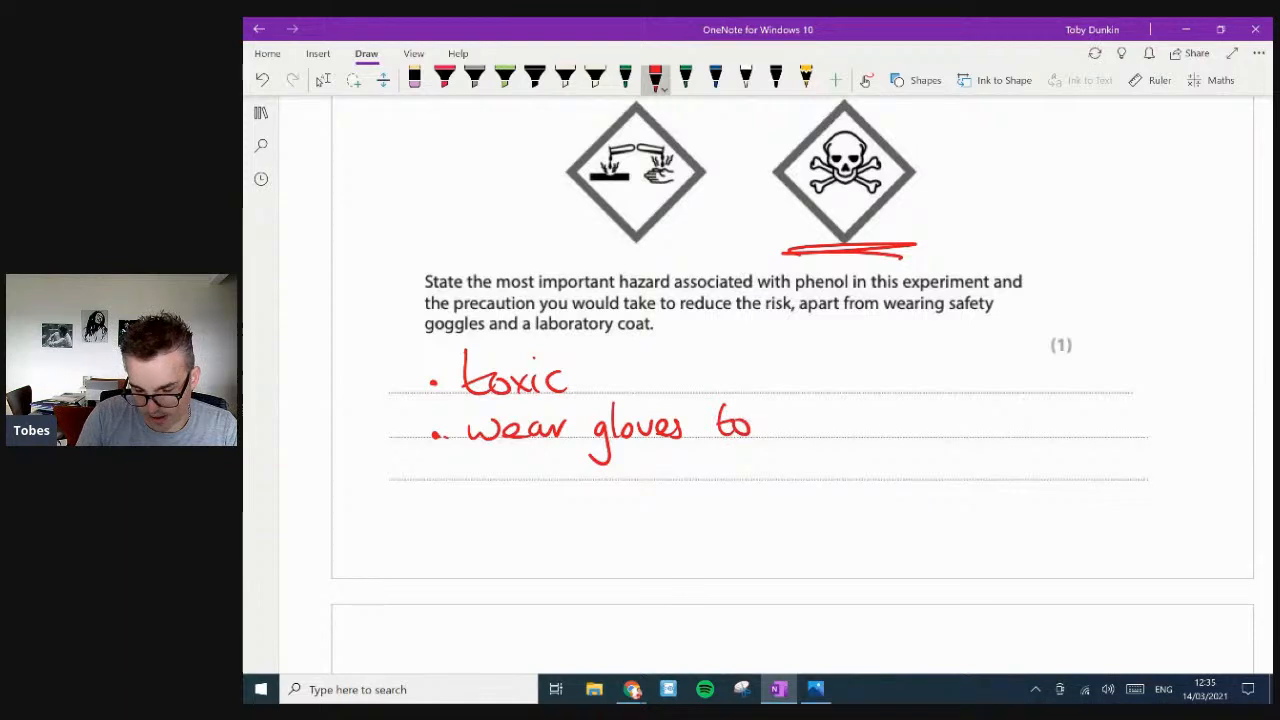
drag(790, 425, 880, 425)
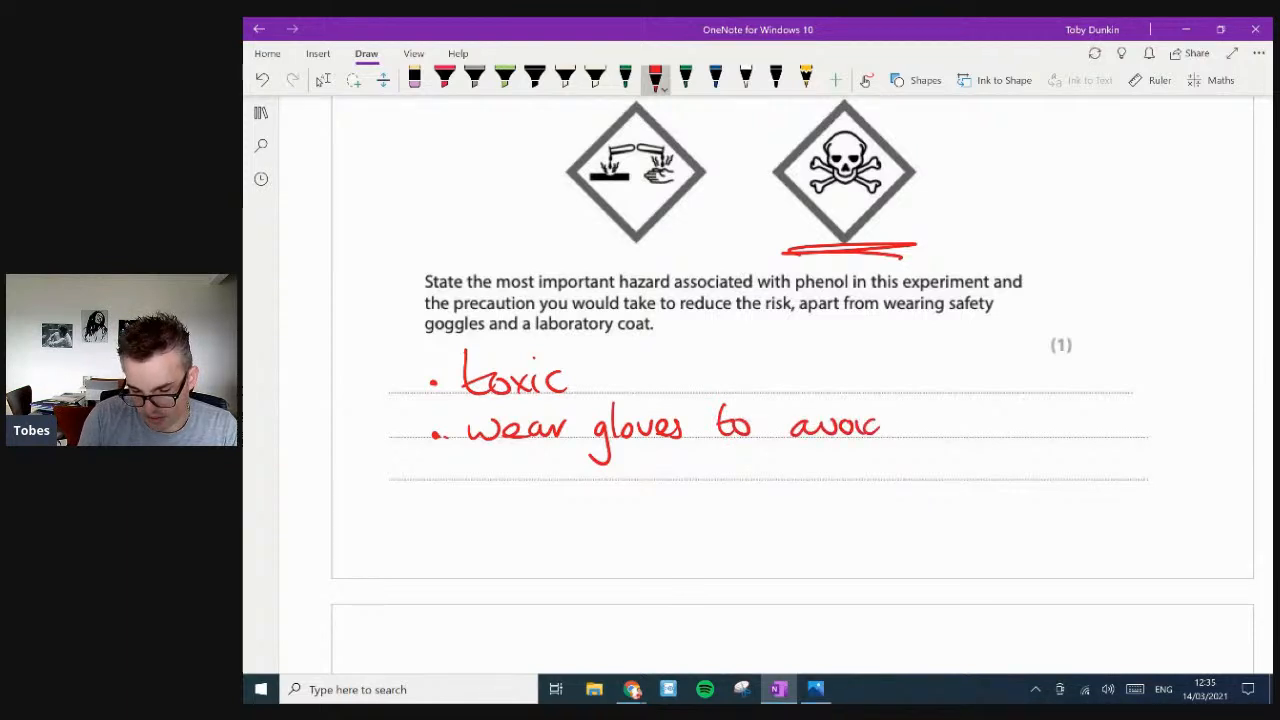
drag(880, 425, 960, 425)
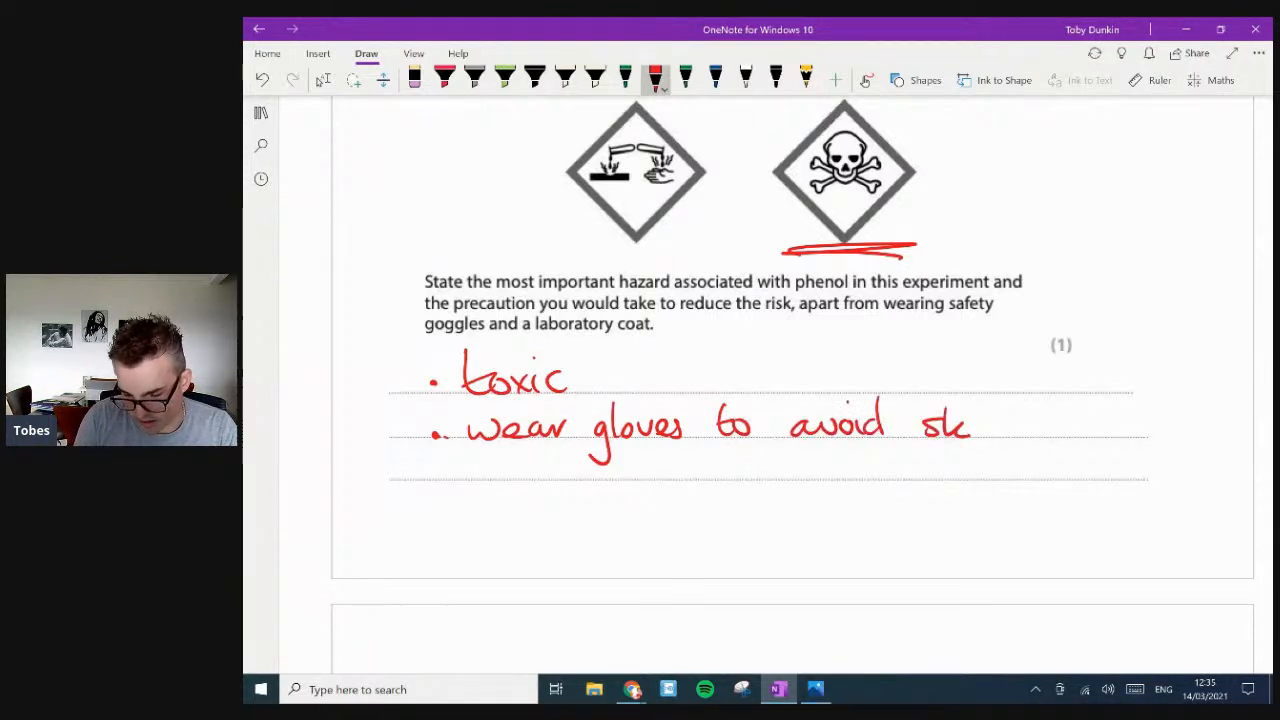
drag(930, 425, 1000, 430)
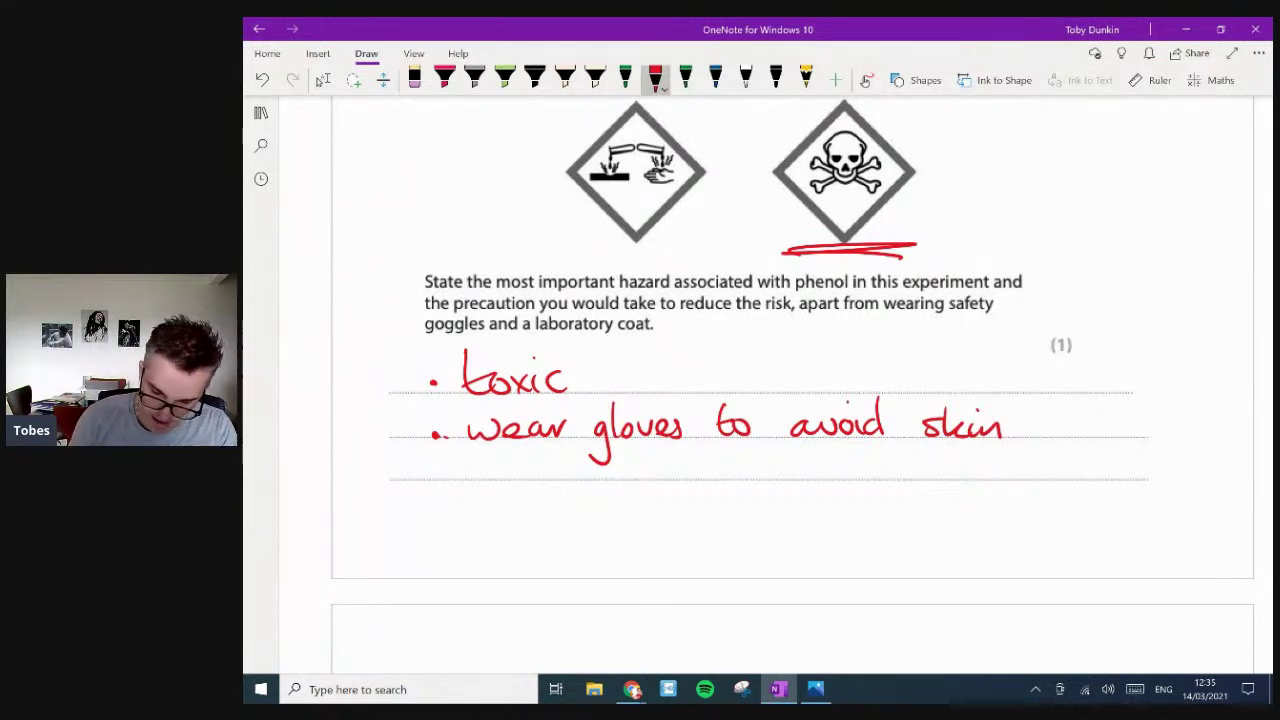
drag(1020, 420, 1115, 430)
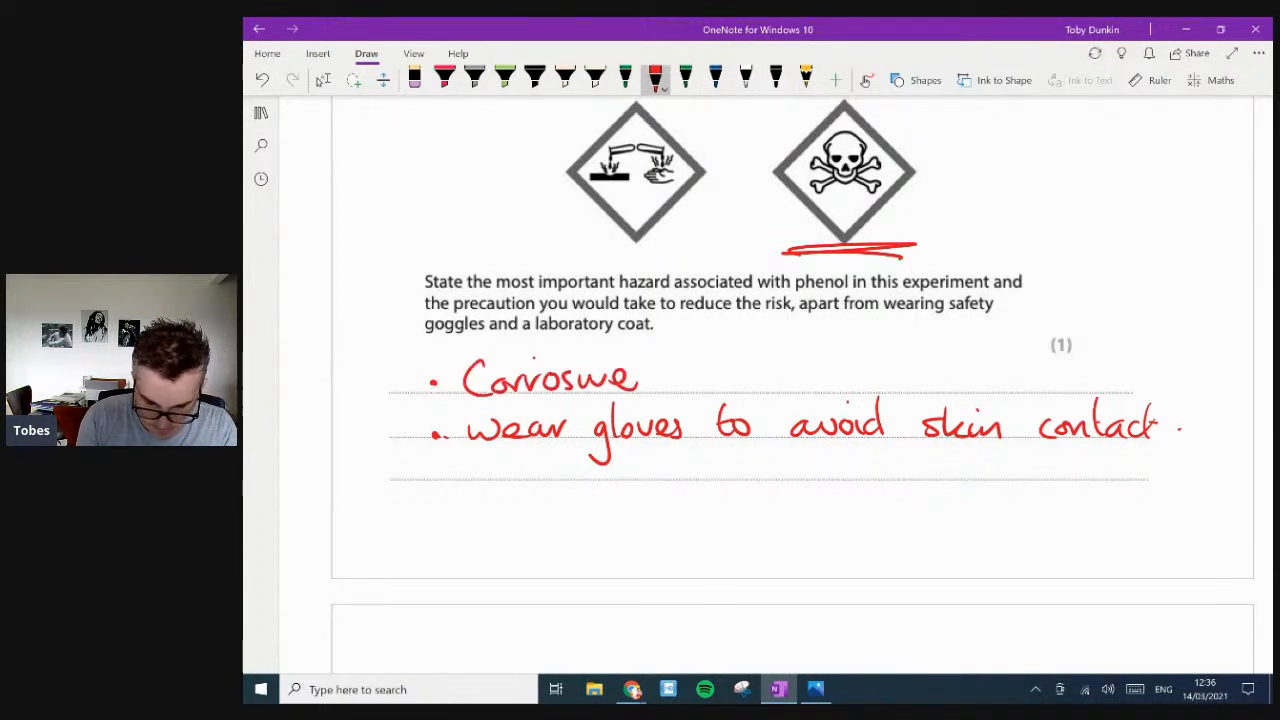
- Circle and underline the corrosive hazard pictogram
drag(545, 238, 717, 238)
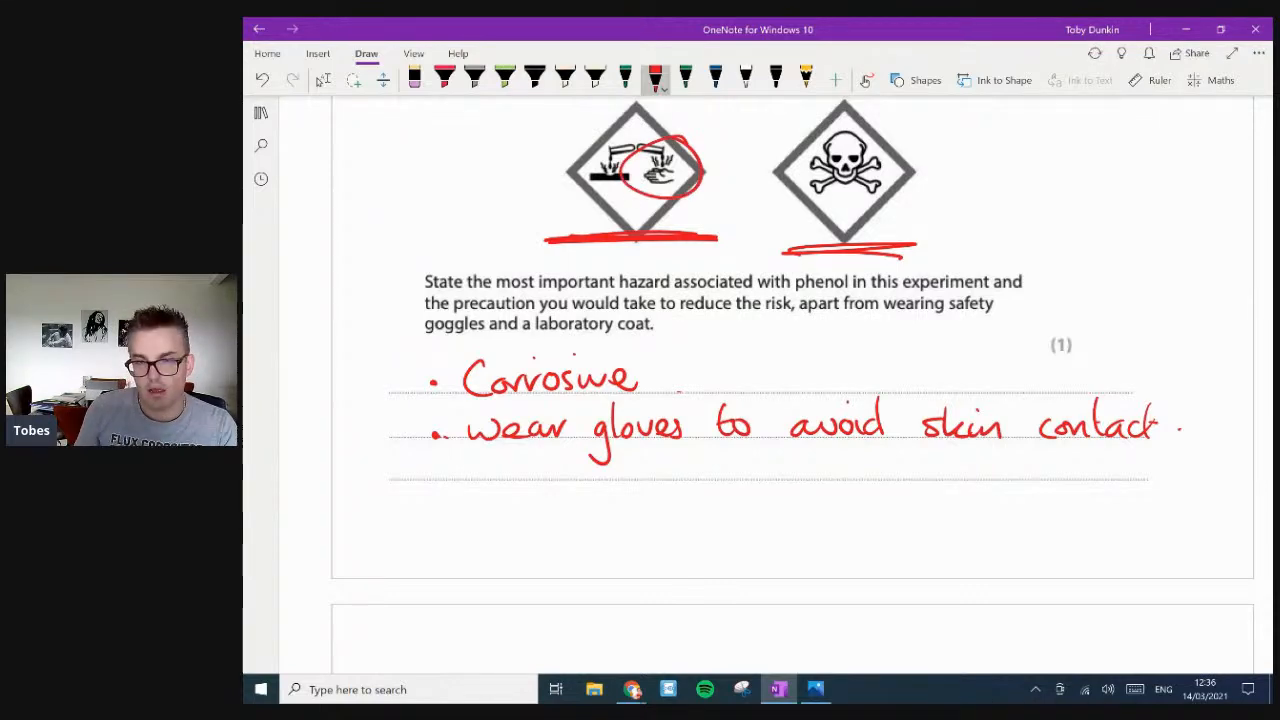
scroll(down, 3)
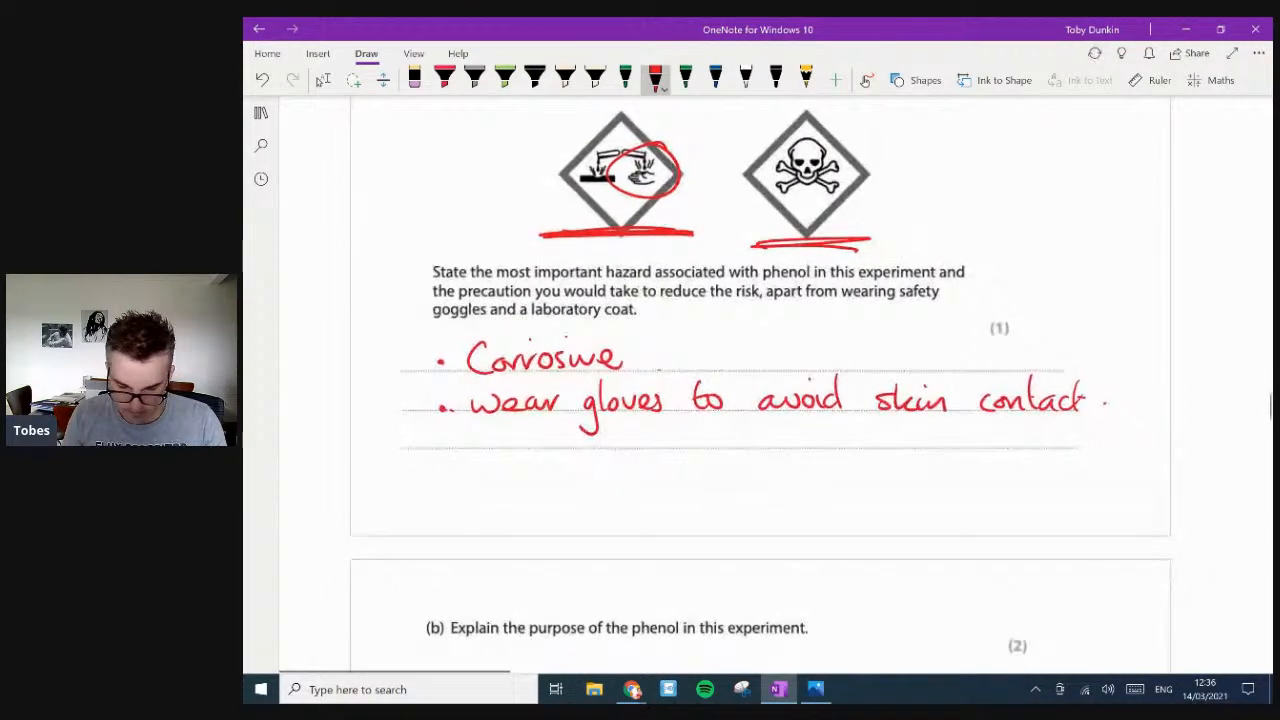
scroll(down, 3)
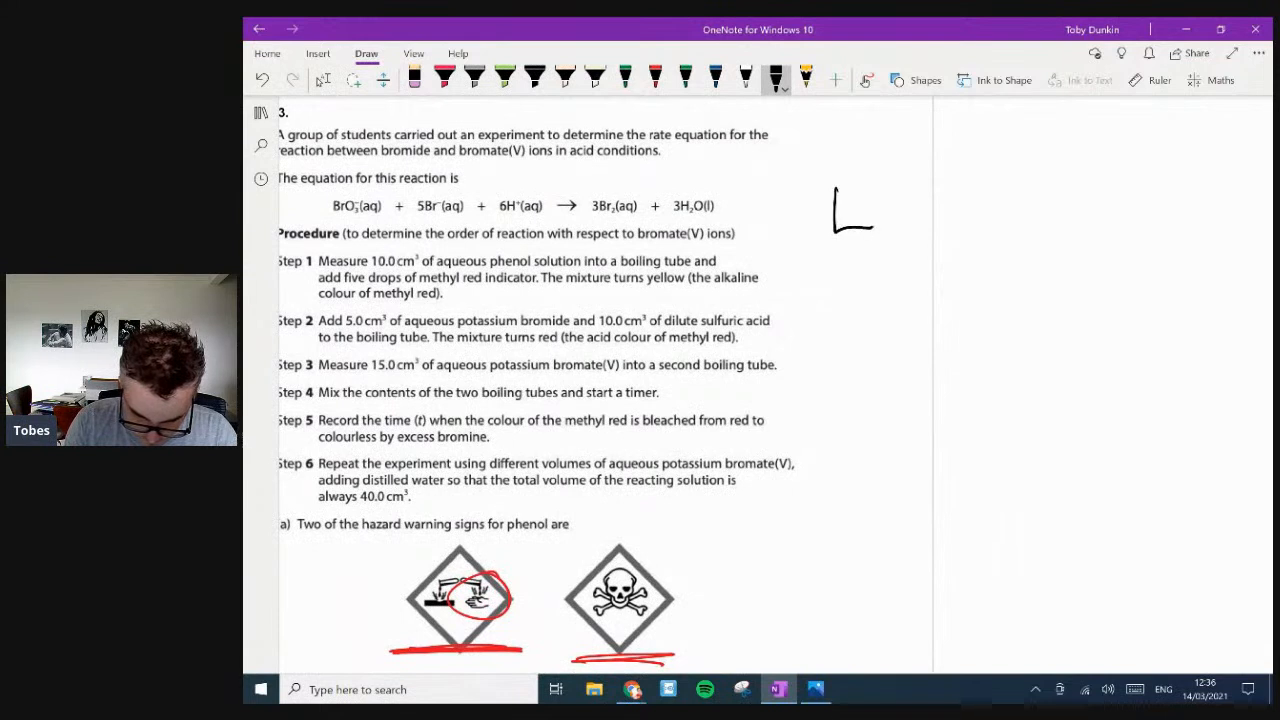
- Sketch a phenol boiling tube, shade it yellow, and draw a second tube beside it
drag(835, 180, 905, 230)
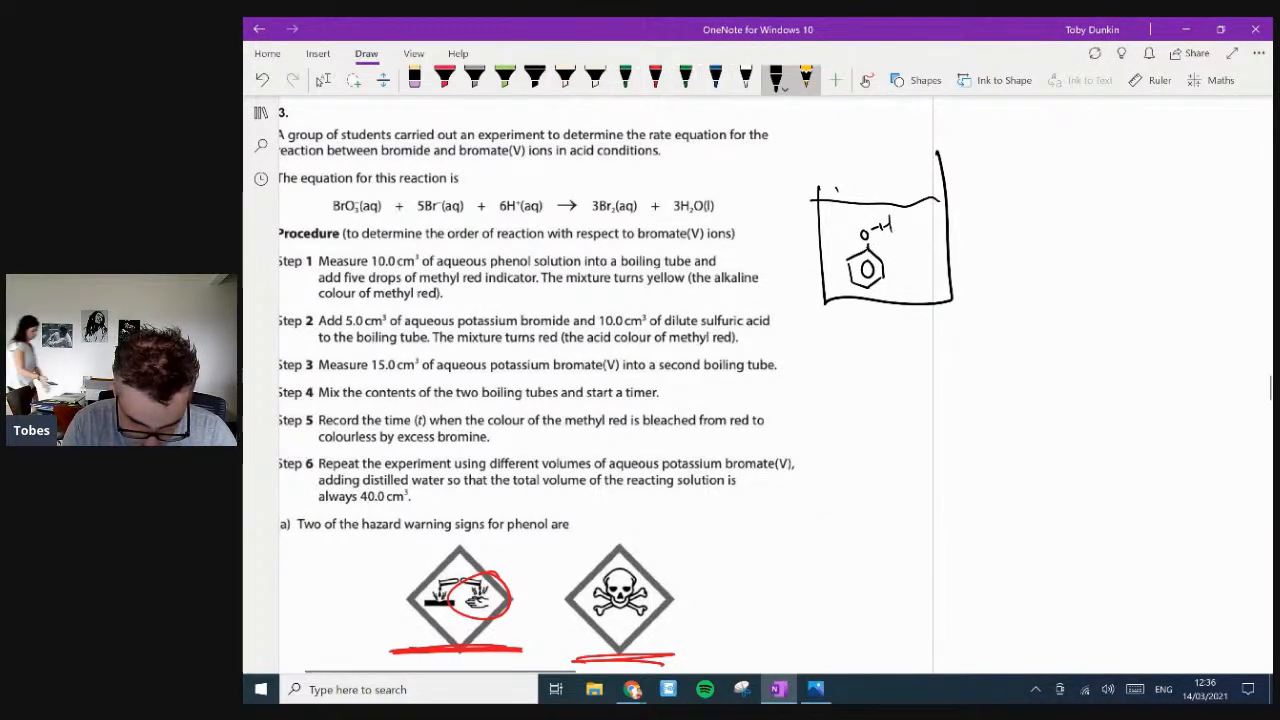
click(596, 80)
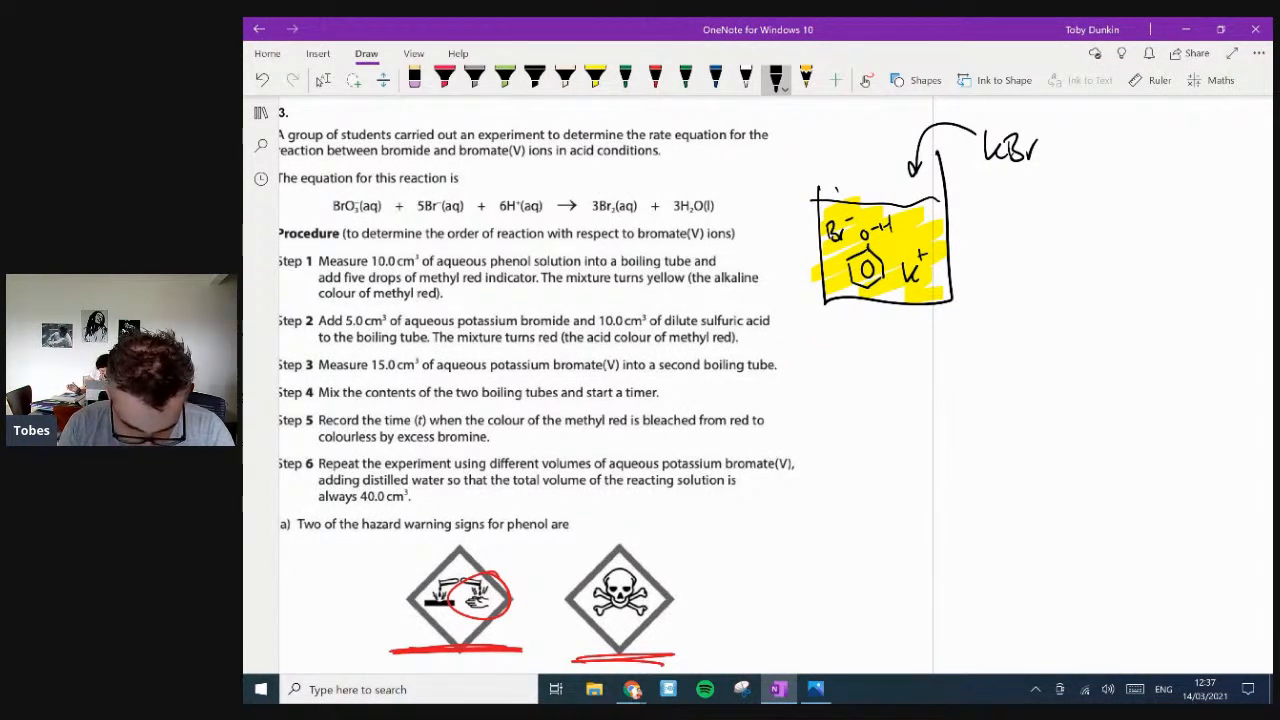
drag(1040, 185, 1040, 255)
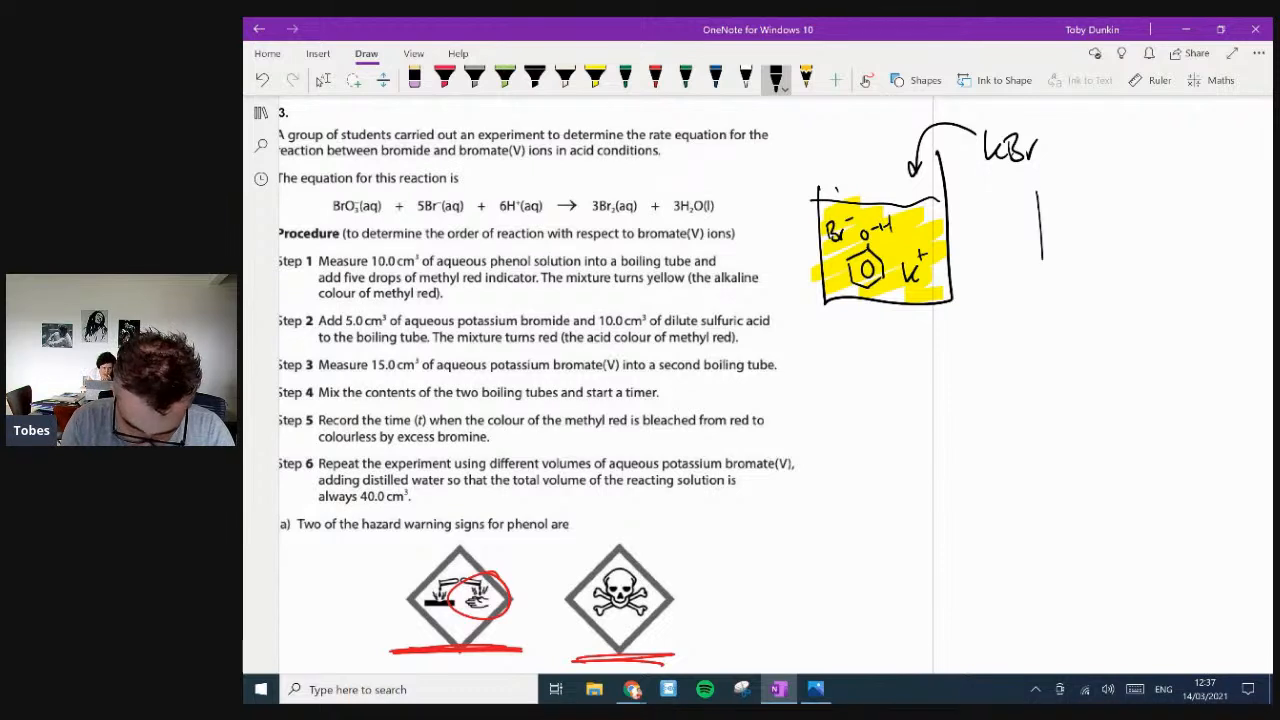
drag(1045, 195, 1065, 290)
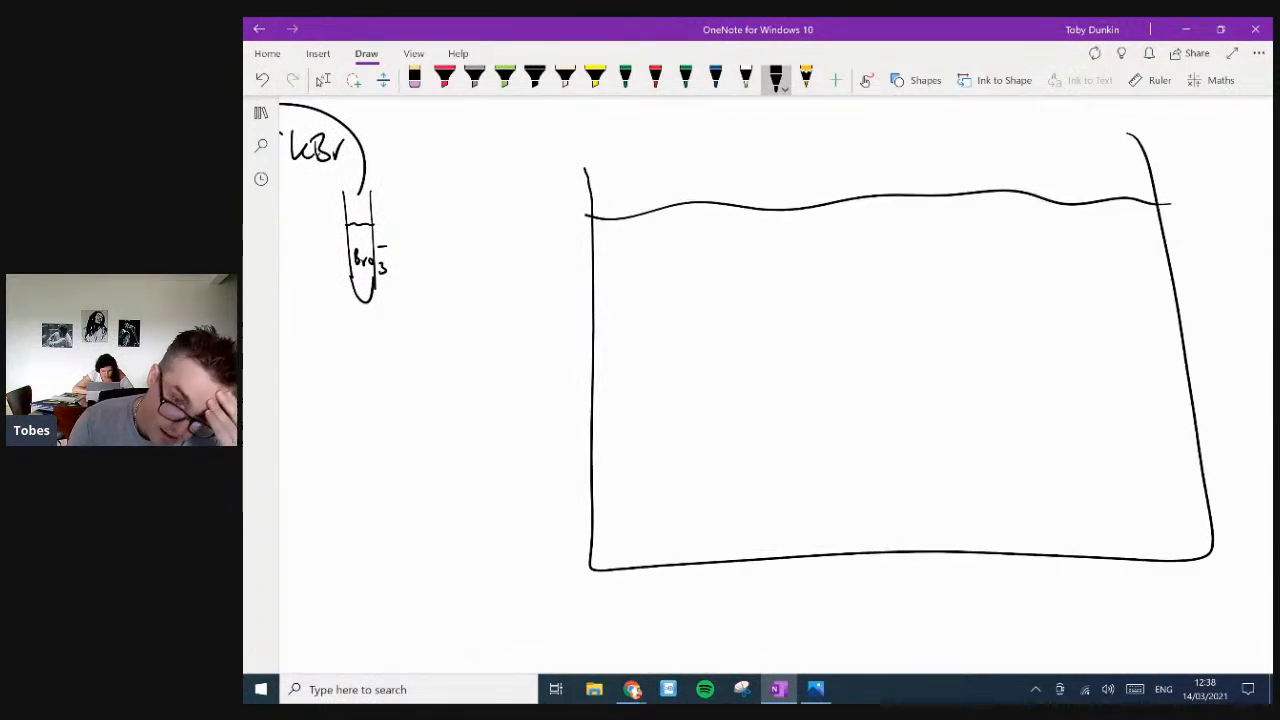
- Draw a large beaker outline with an arrow from phenol to Br2
drag(660, 330, 720, 400)
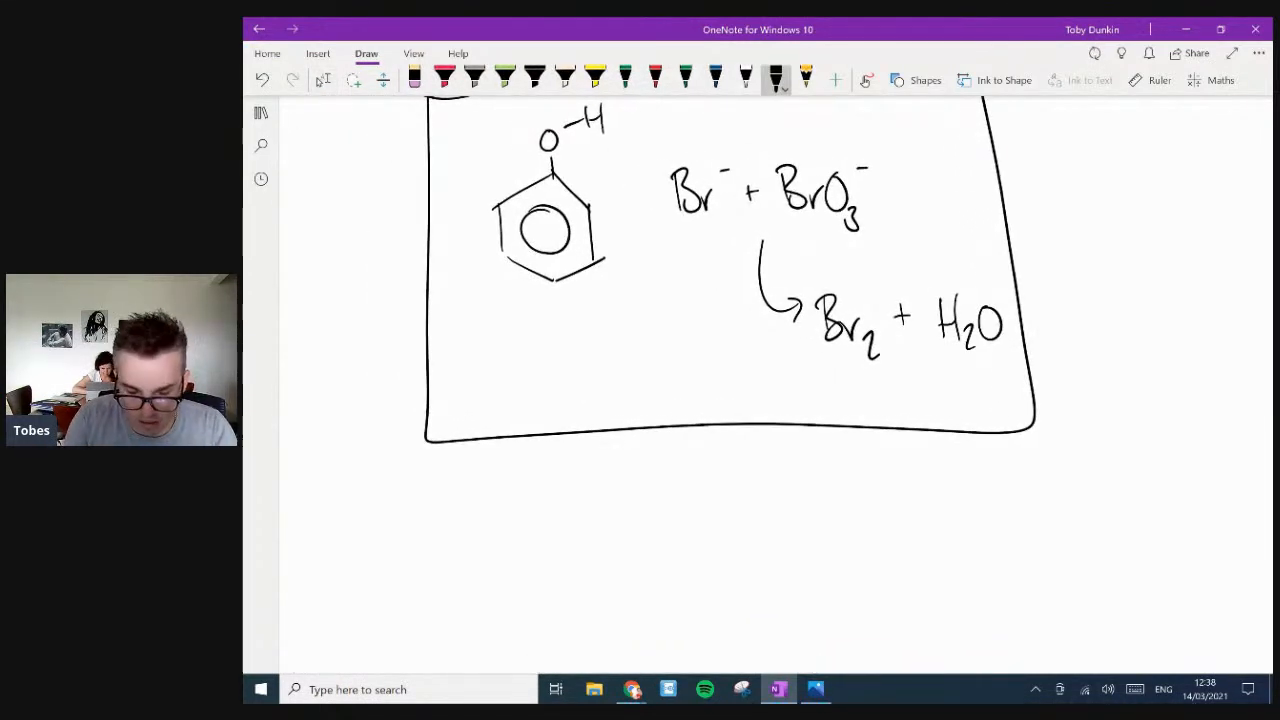
drag(590, 270, 790, 355)
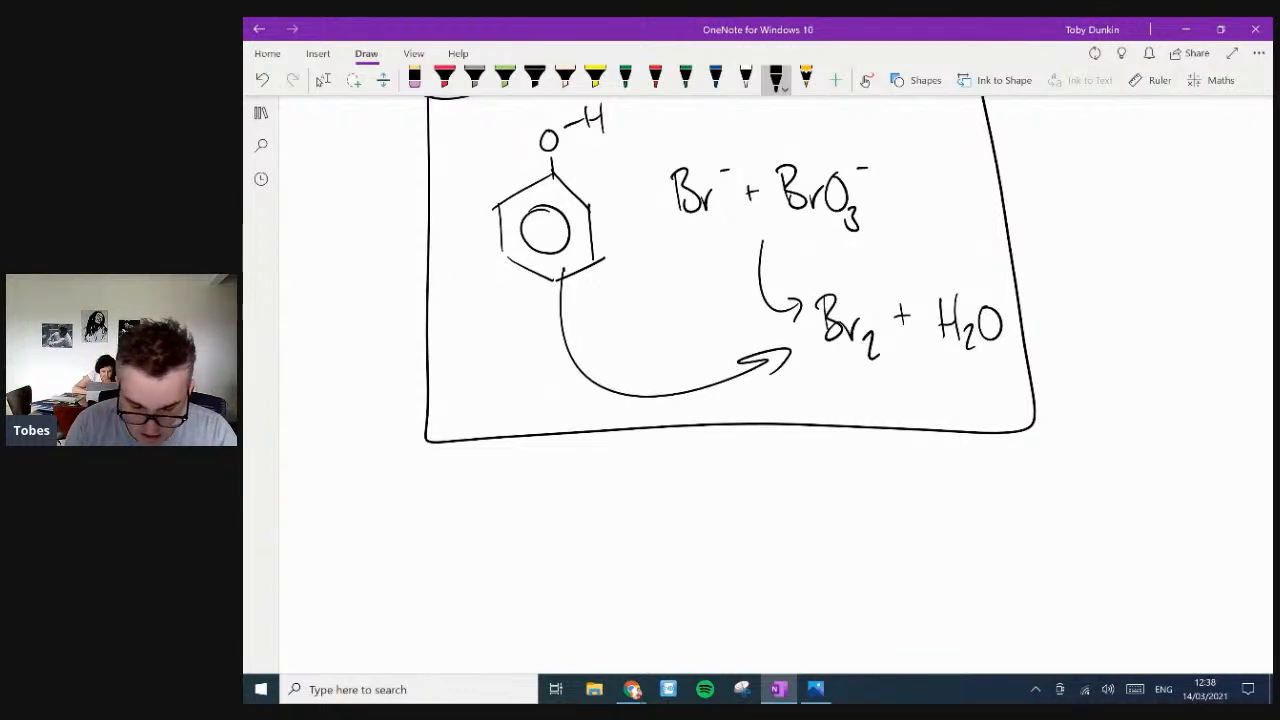
scroll(down, 3)
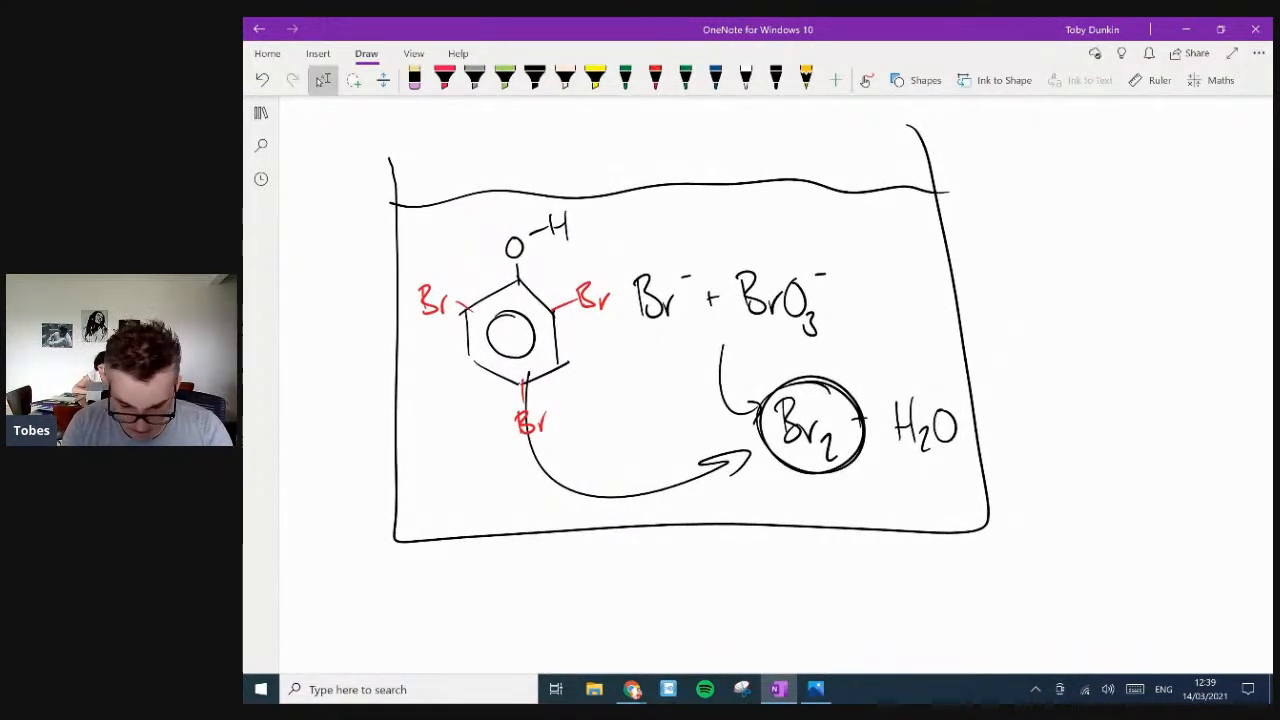
- Cross out Br2 and the brominated phenol in red, underlining Br2
drag(770, 380, 865, 475)
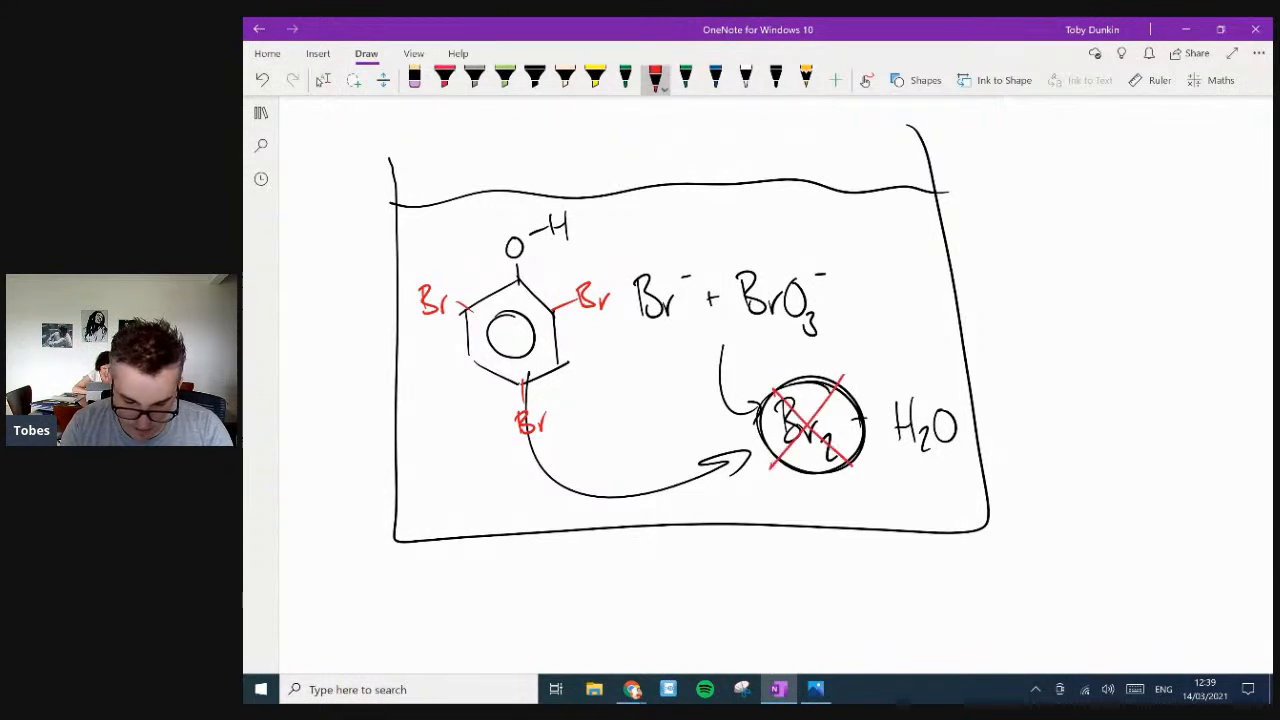
drag(475, 215, 615, 230)
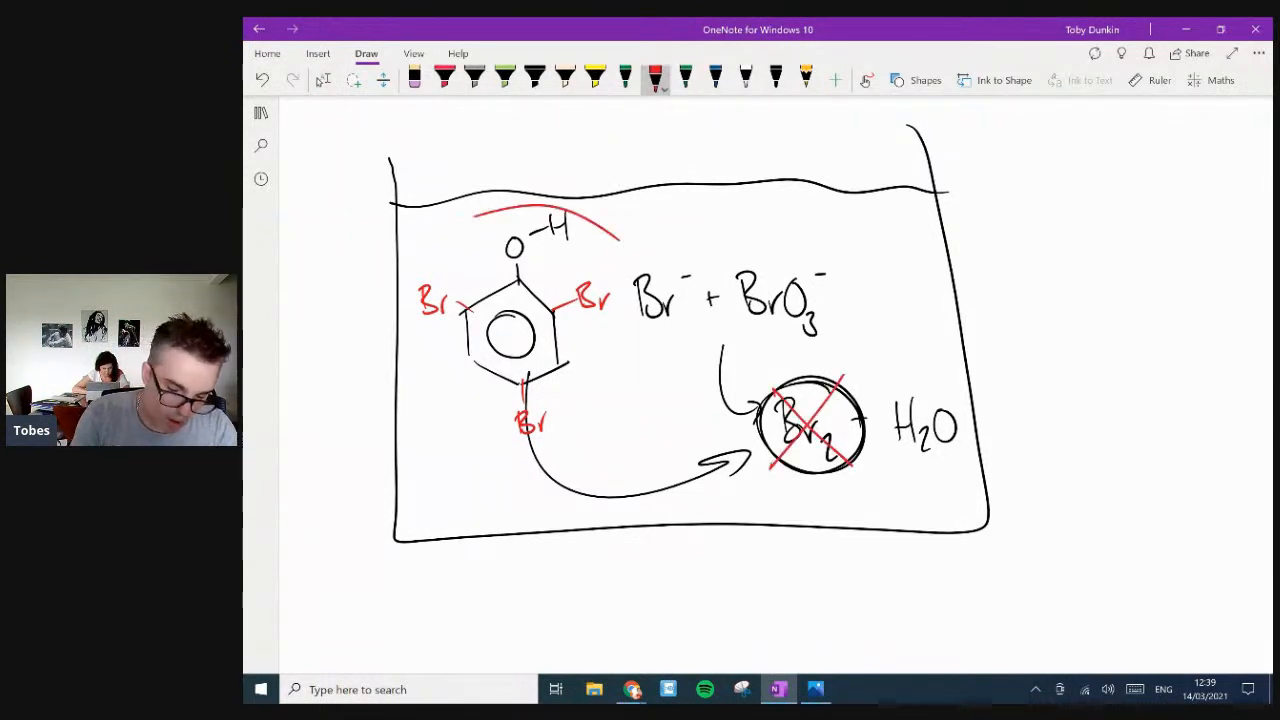
drag(390, 180, 640, 510)
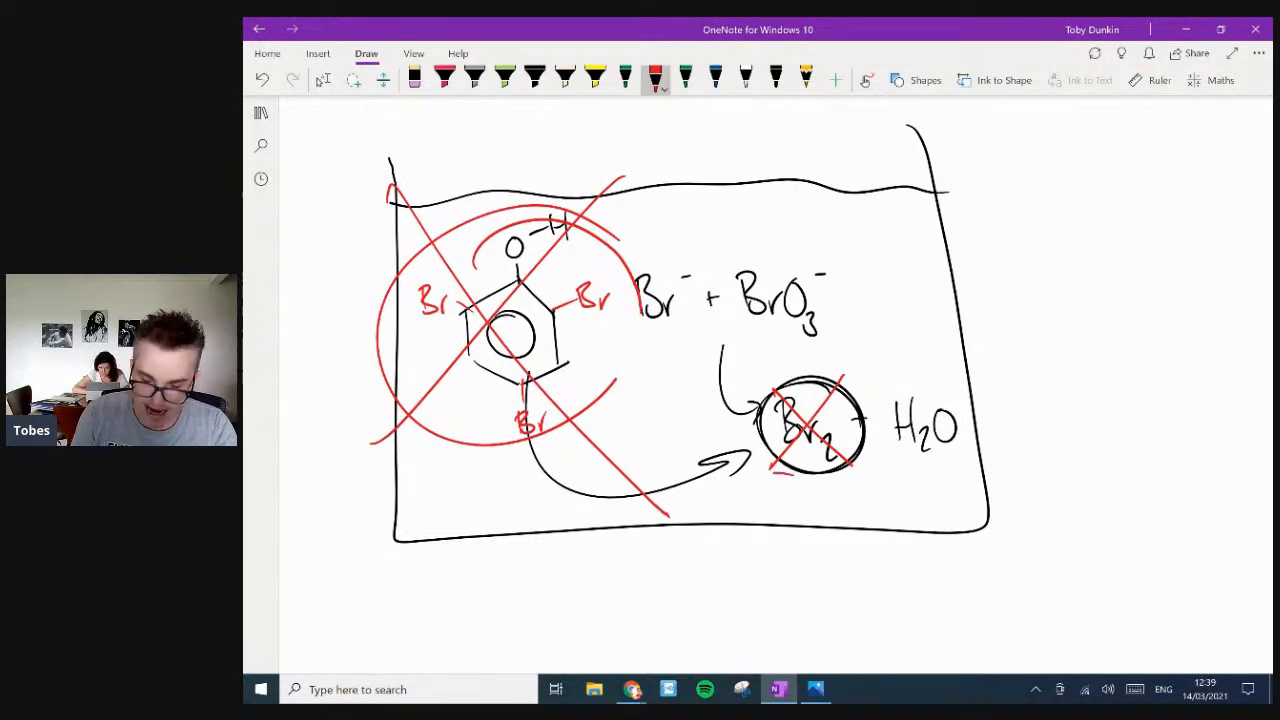
drag(735, 468, 910, 468)
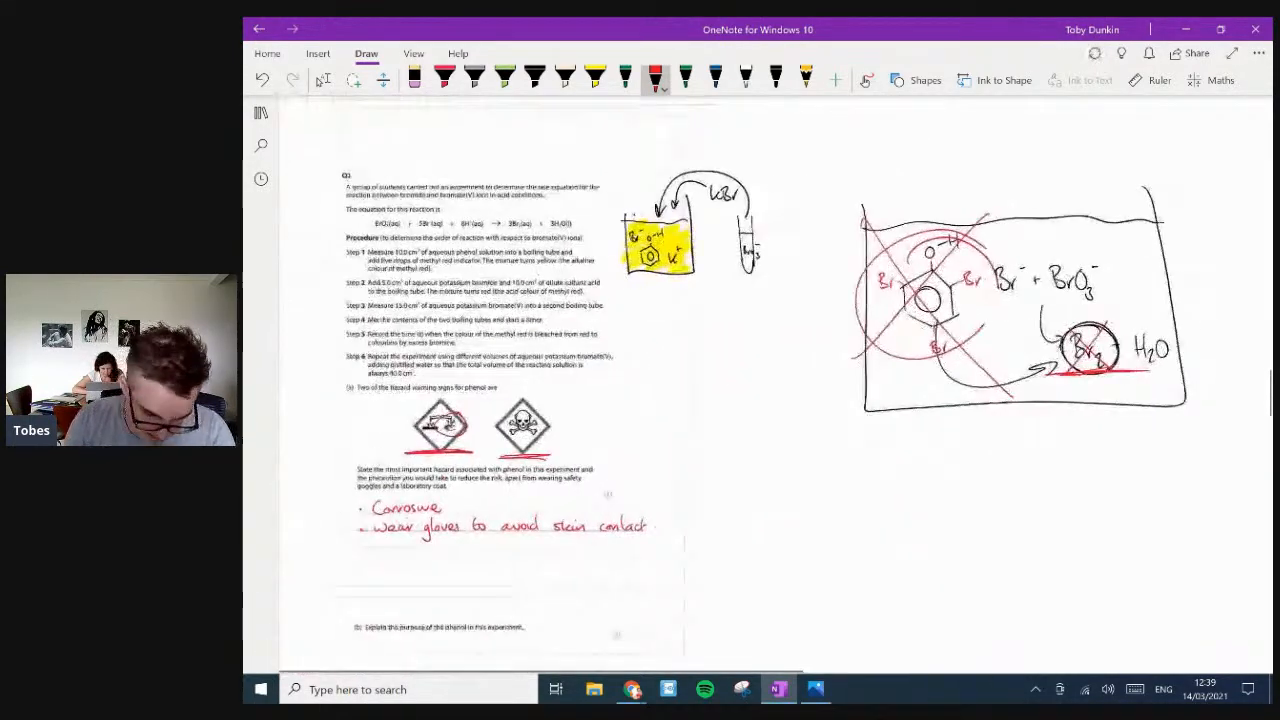
- Handwrite the first part (b) point: phenol reacts with the bromine product
scroll(down, 3)
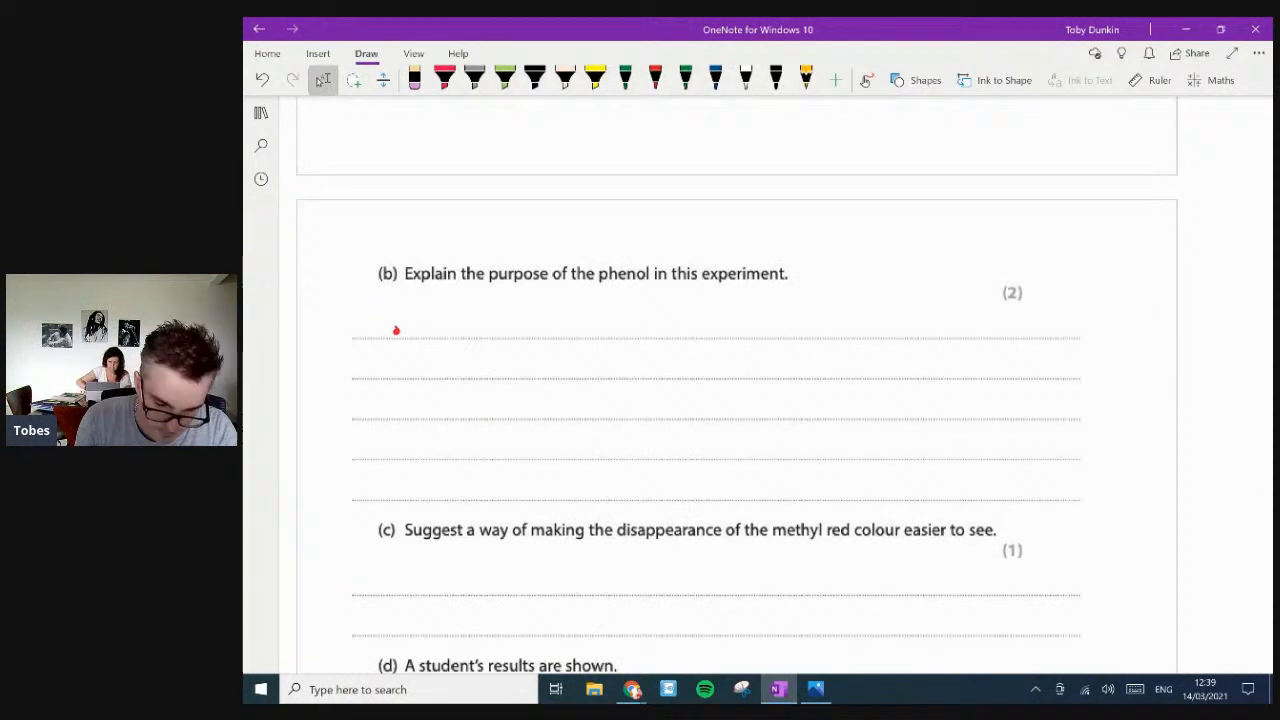
drag(400, 330, 540, 330)
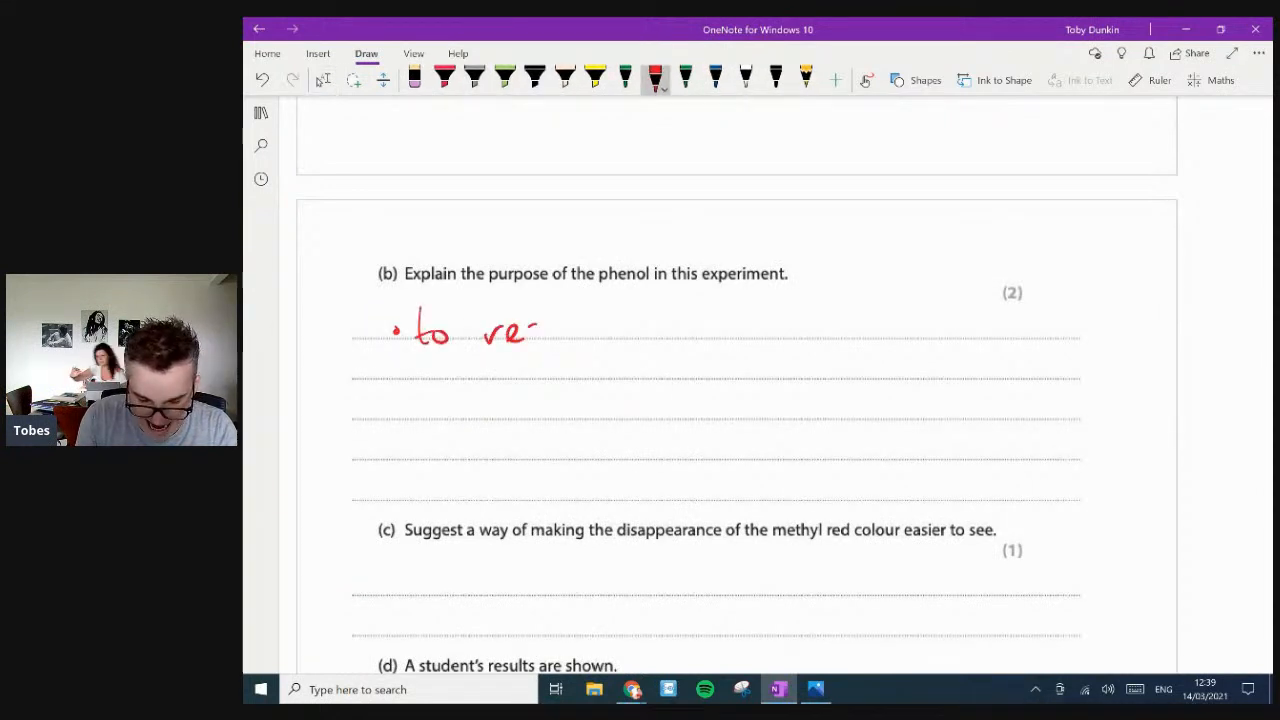
drag(530, 330, 650, 325)
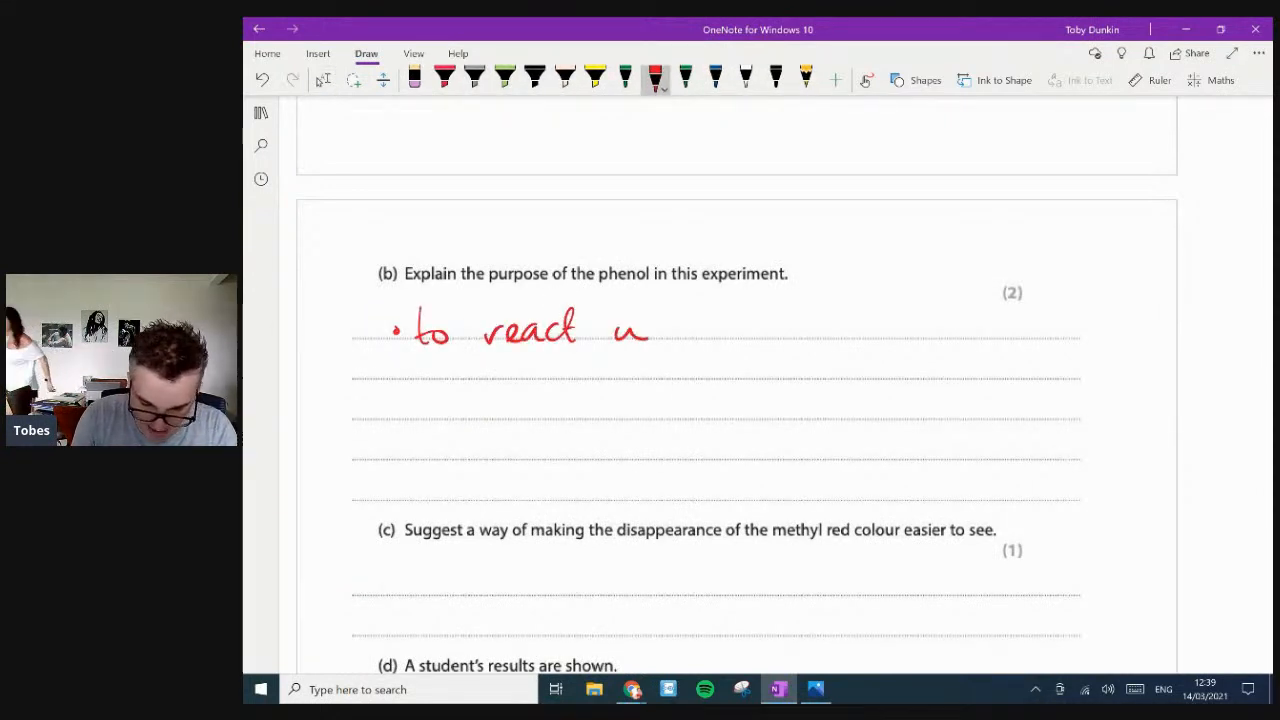
drag(650, 325, 745, 325)
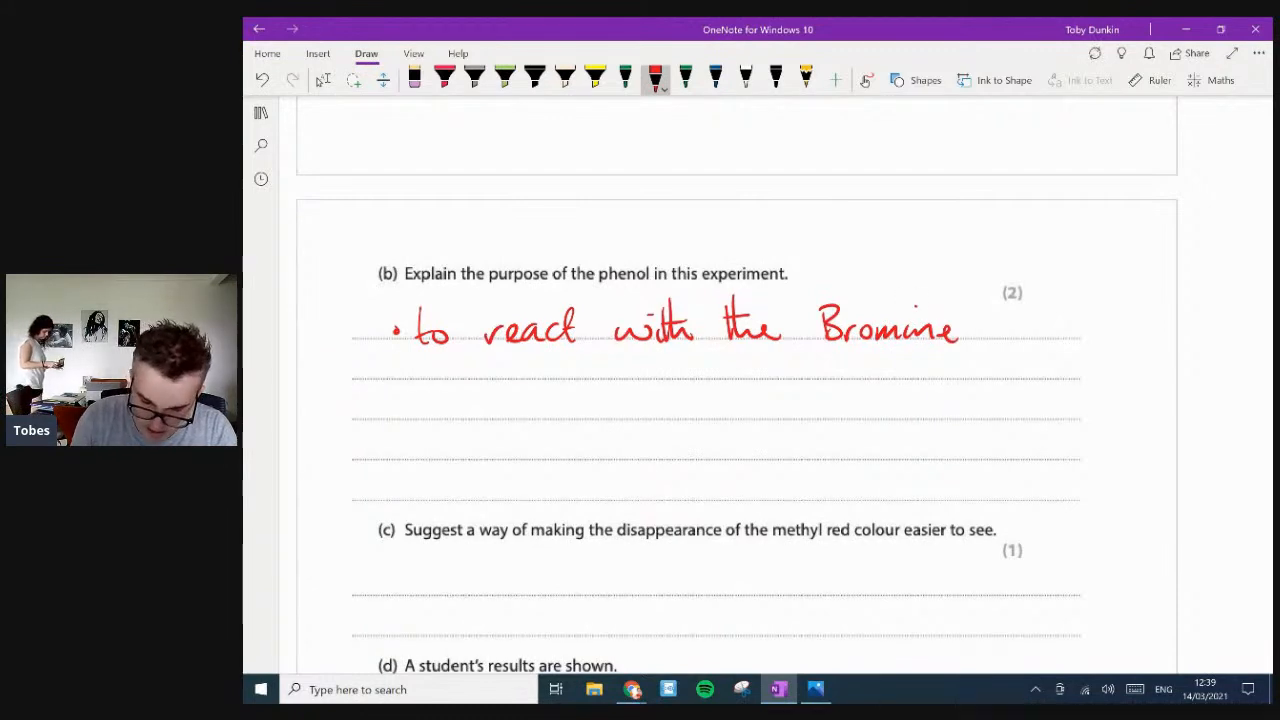
drag(970, 325, 1080, 325)
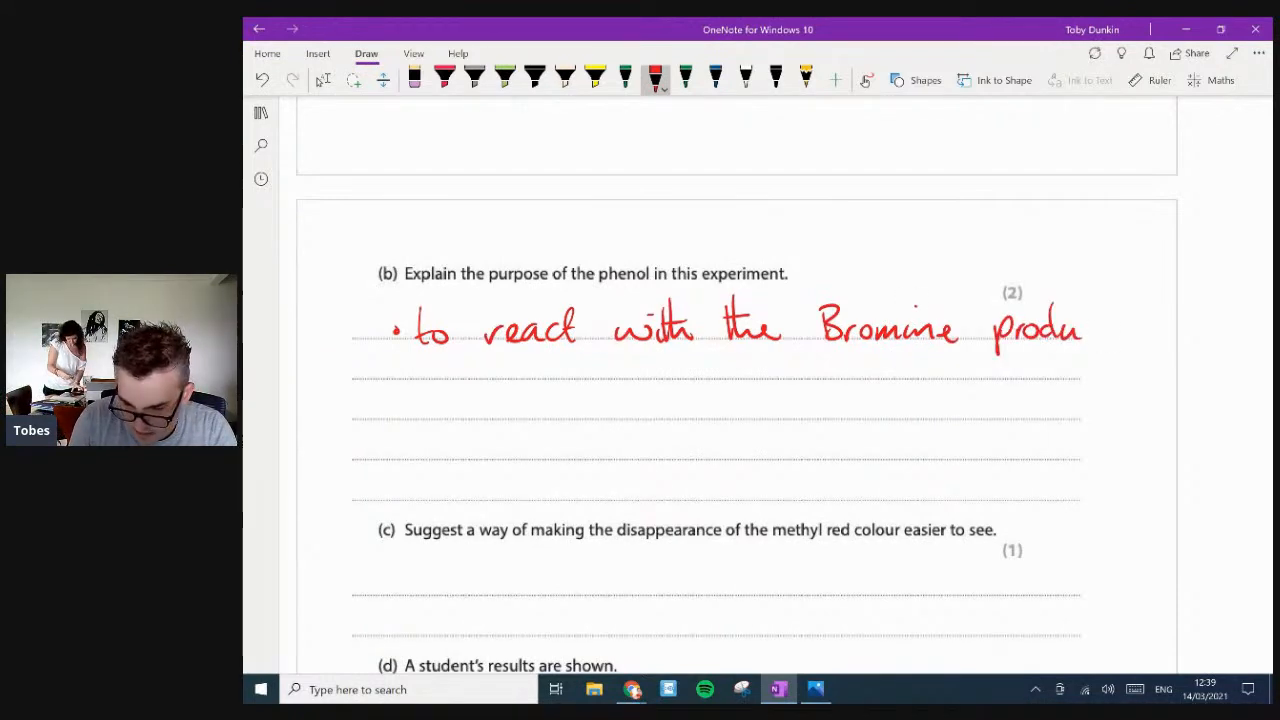
scroll(down, 3)
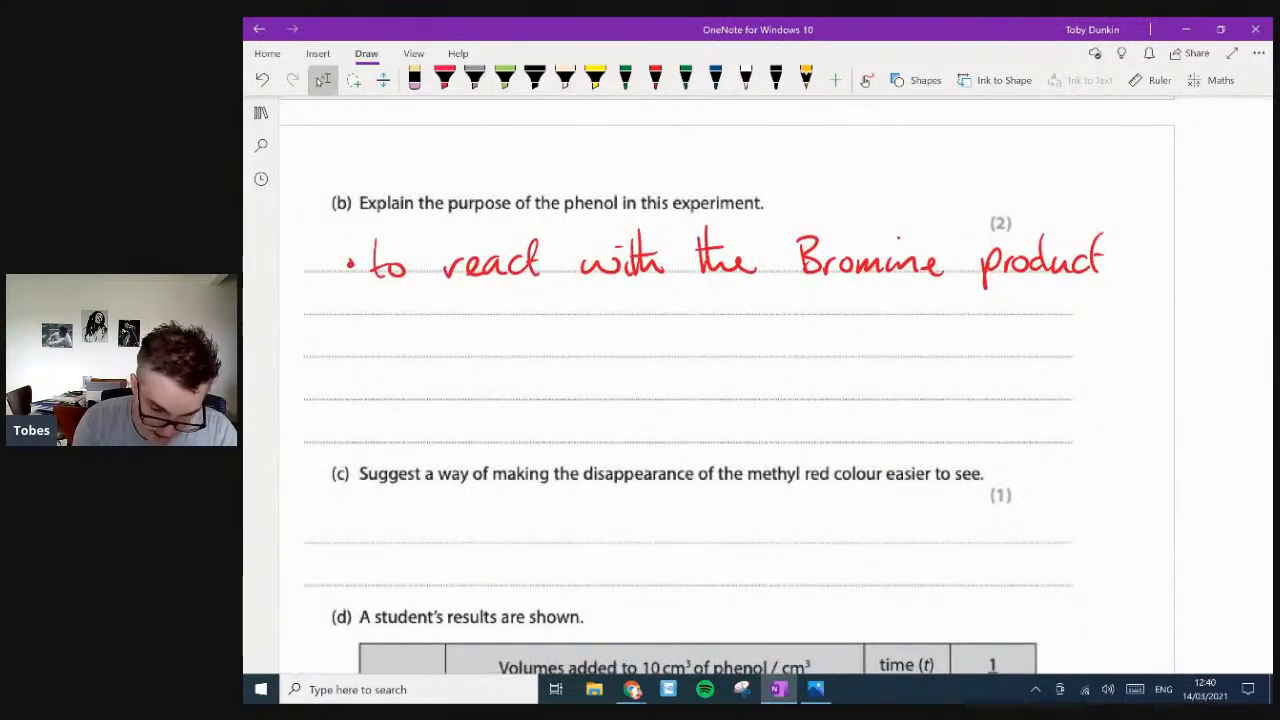
- In red, write a second bullet: the rate of reaction becomes measurable, otherwise too fast
click(647, 77)
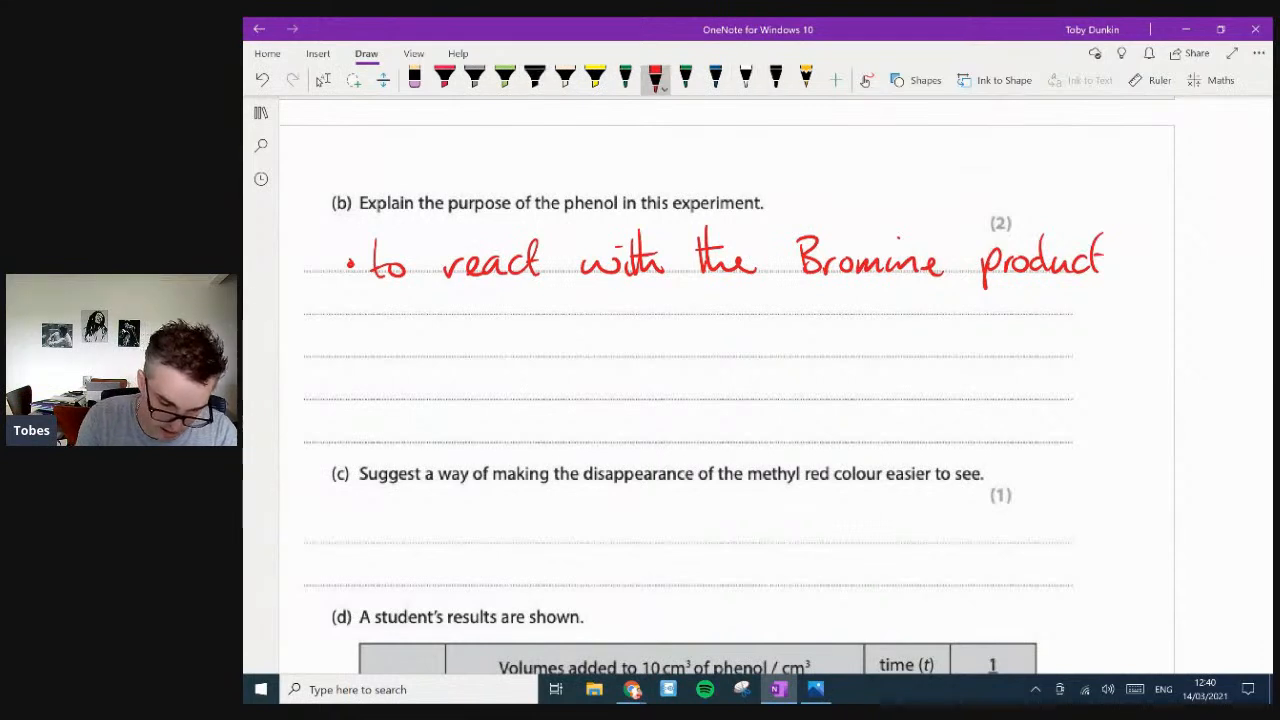
drag(370, 305, 410, 300)
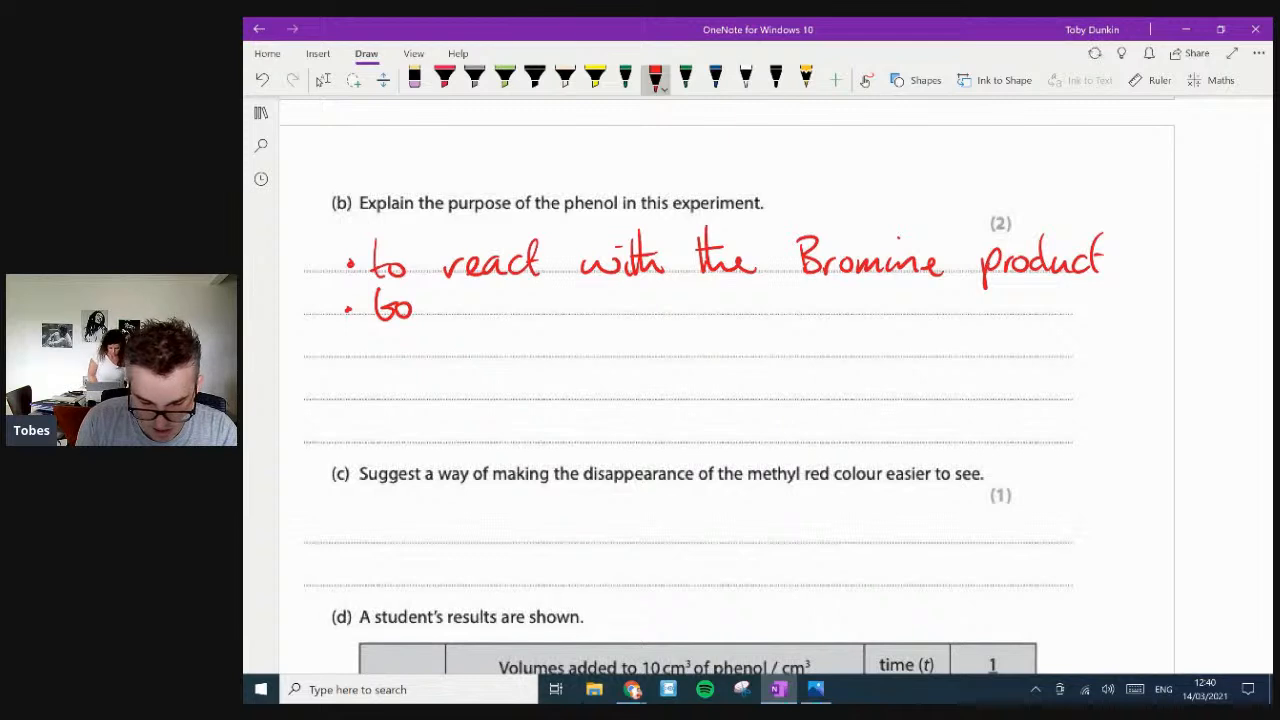
drag(440, 305, 550, 305)
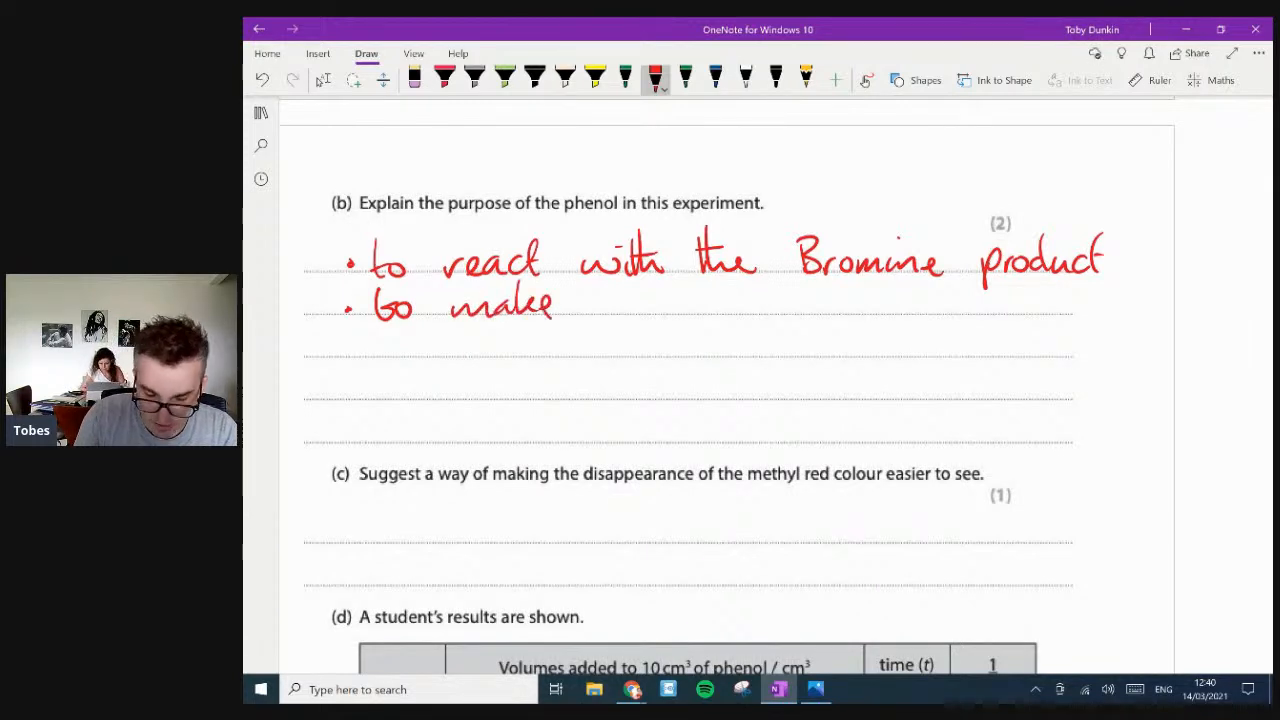
drag(560, 305, 710, 305)
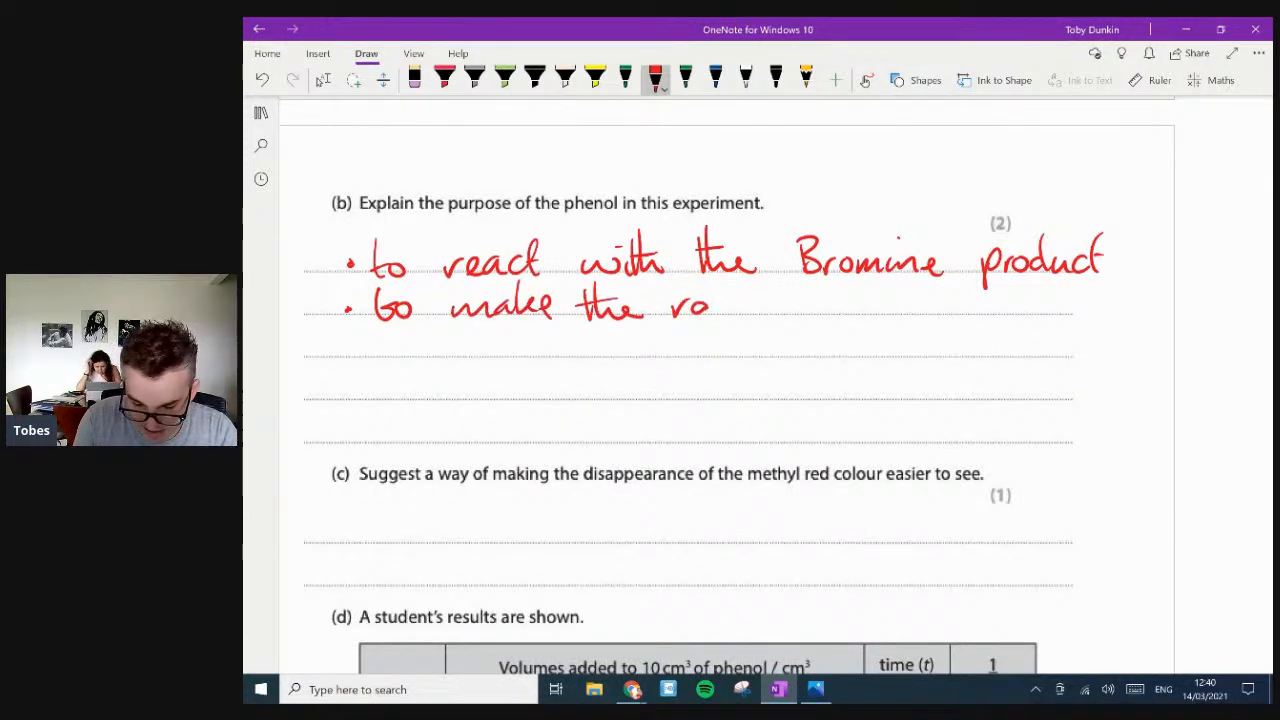
drag(710, 305, 845, 305)
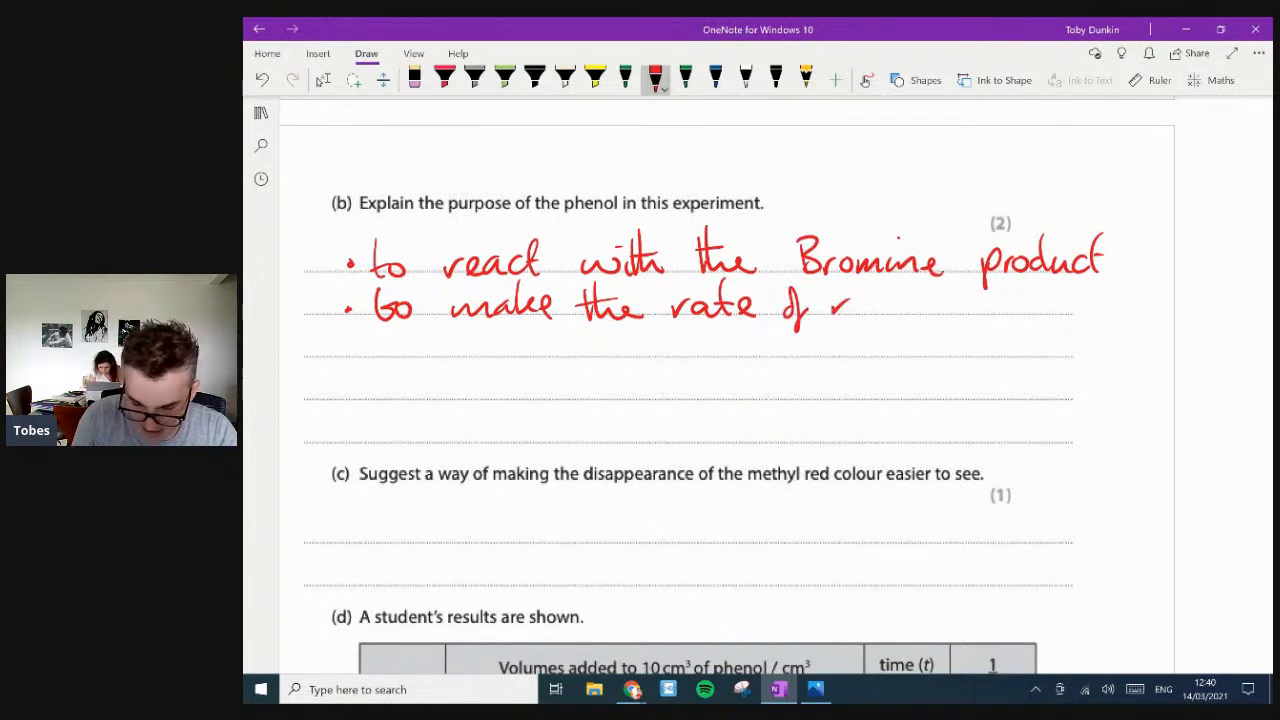
drag(850, 305, 955, 305)
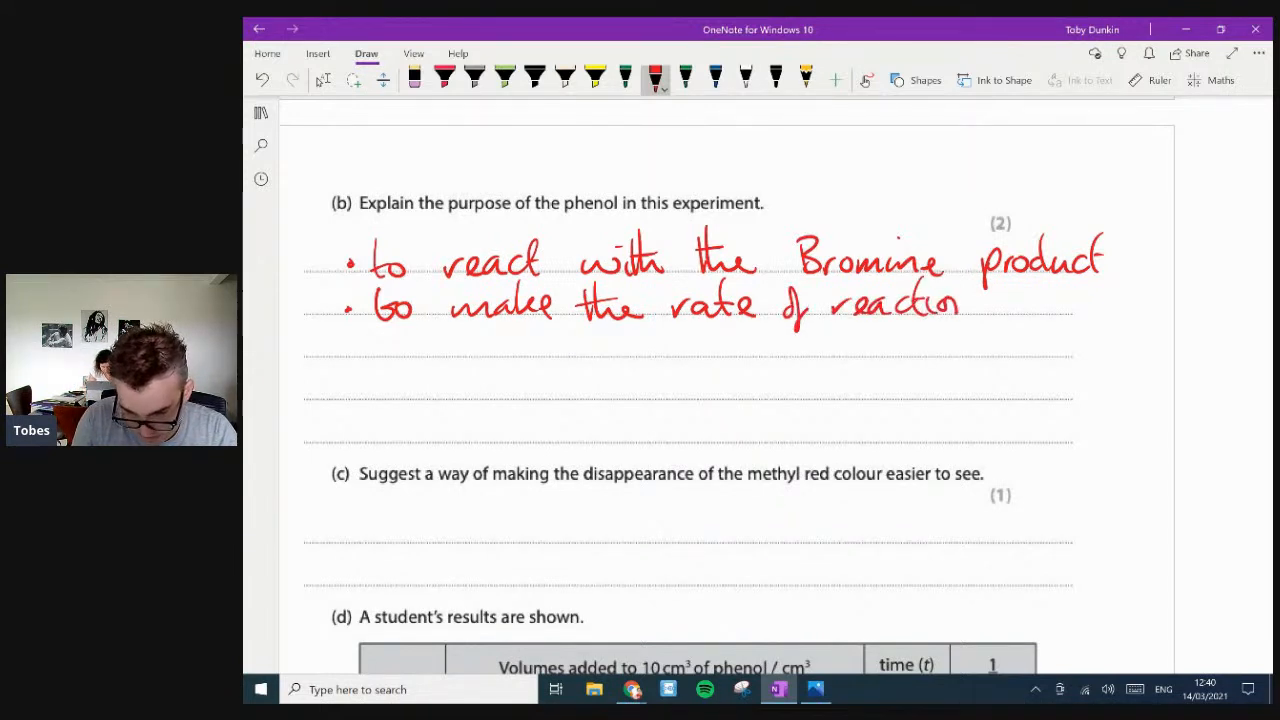
drag(990, 305, 1095, 305)
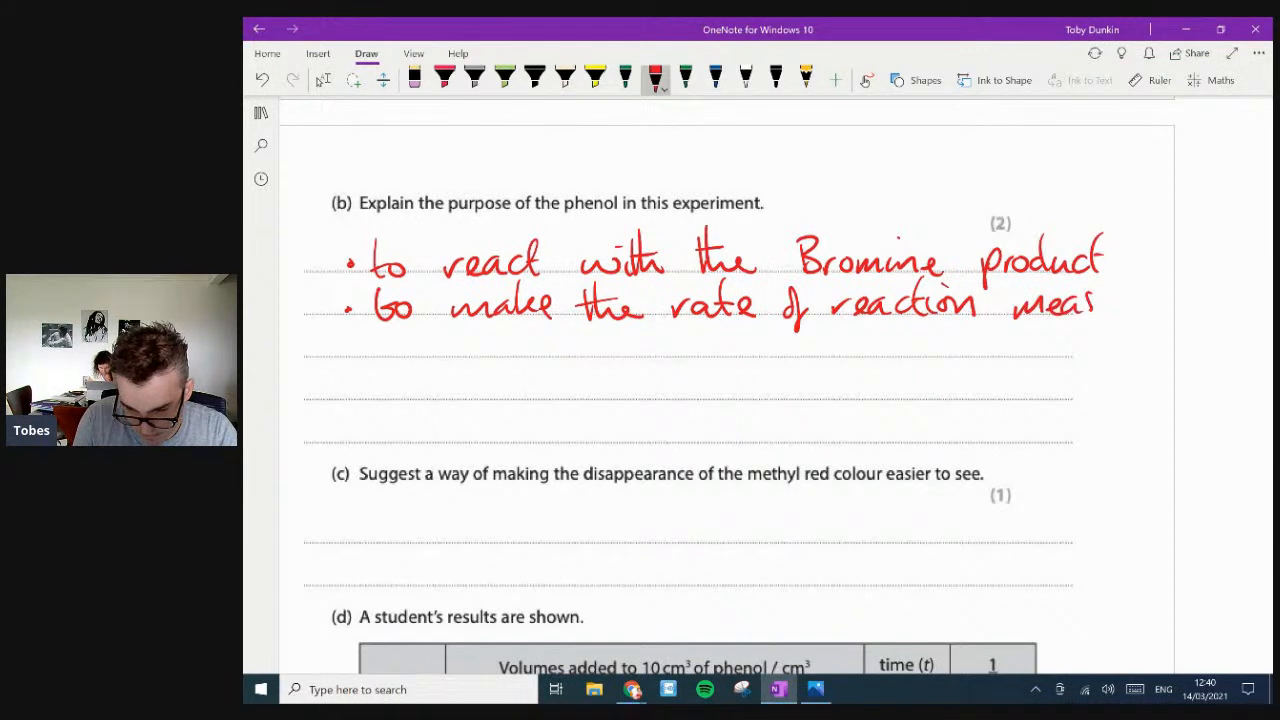
drag(1020, 302, 1180, 302)
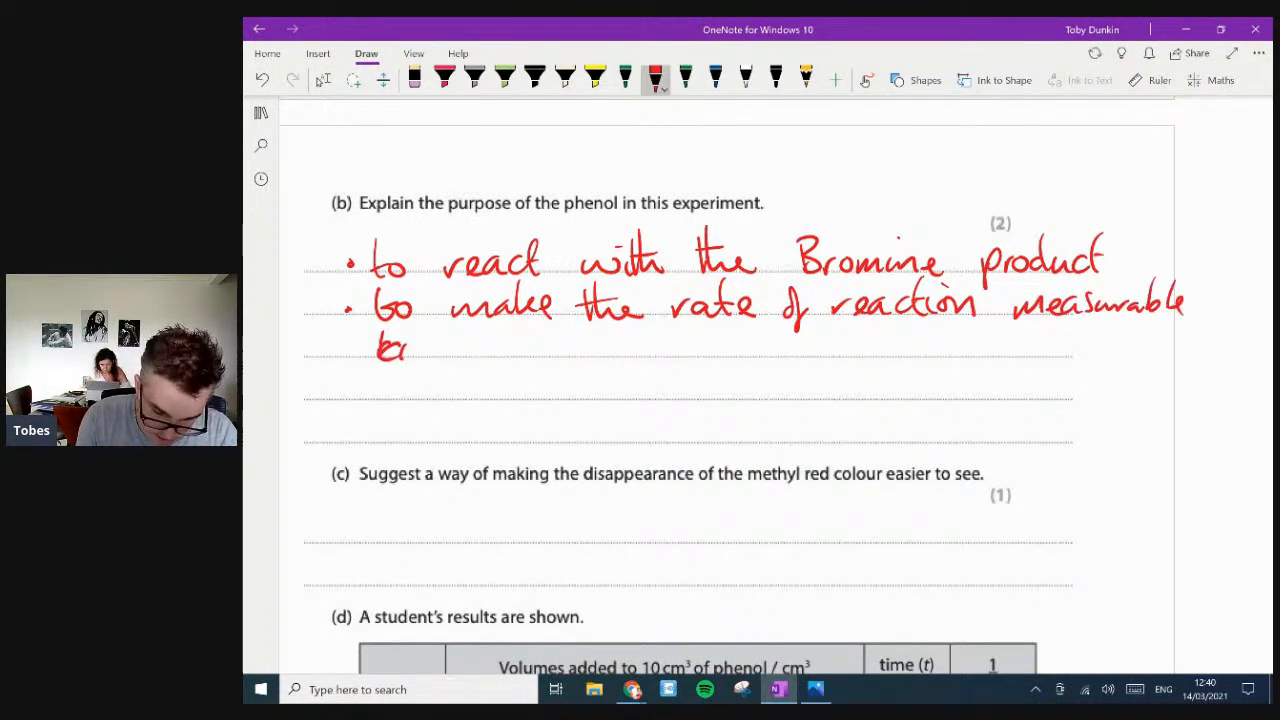
drag(380, 350, 490, 350)
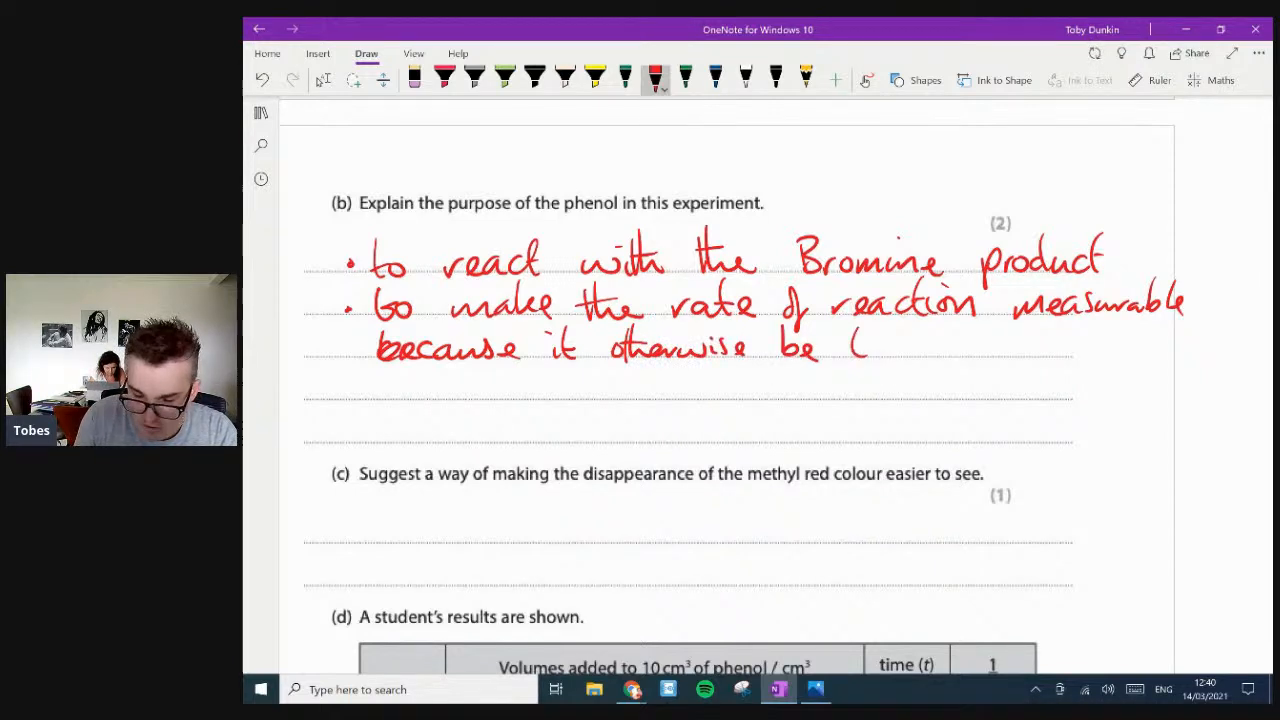
drag(860, 345, 985, 345)
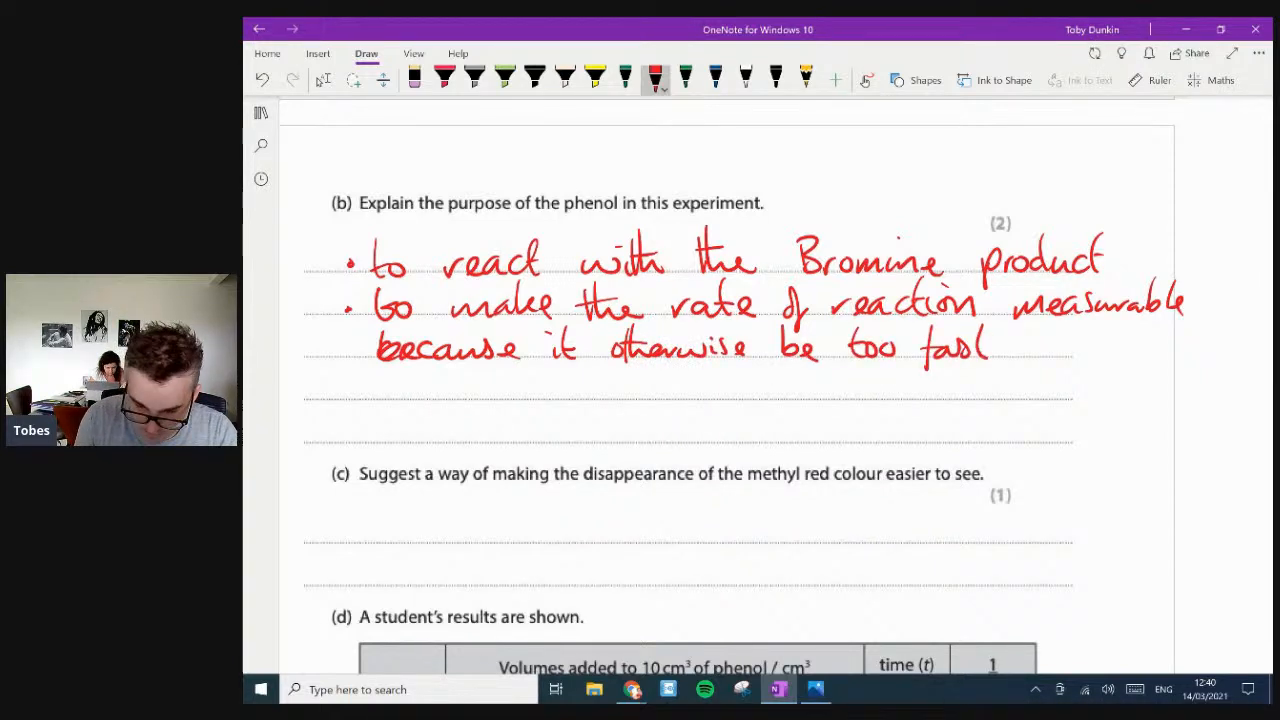
scroll(down, 3)
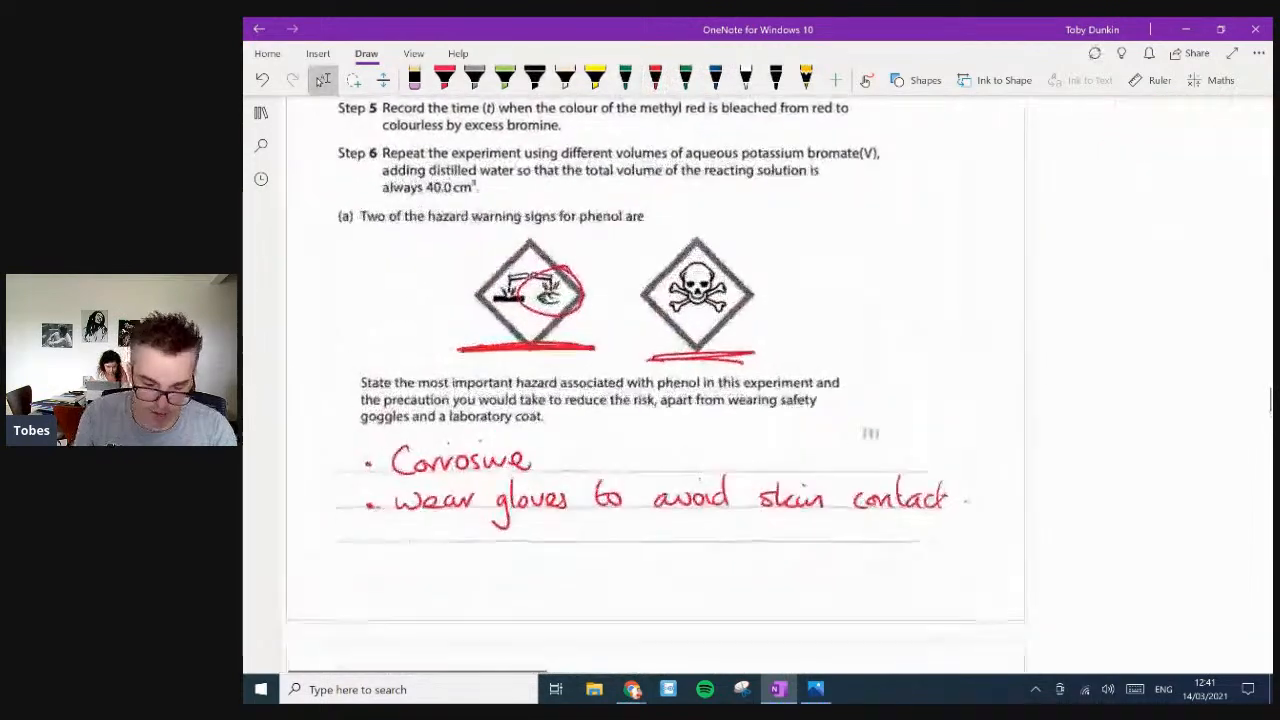
- Scroll down to the part (d) results table and circle its constant columns
scroll(down, 3)
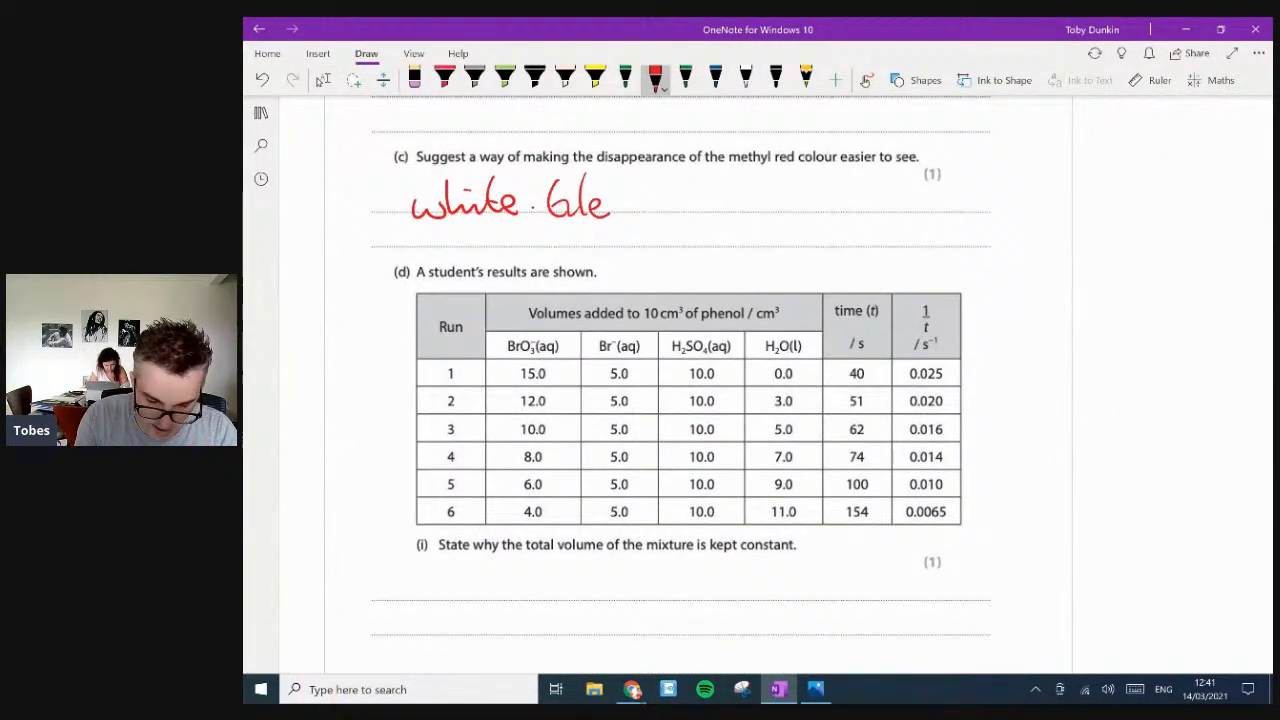
scroll(down, 3)
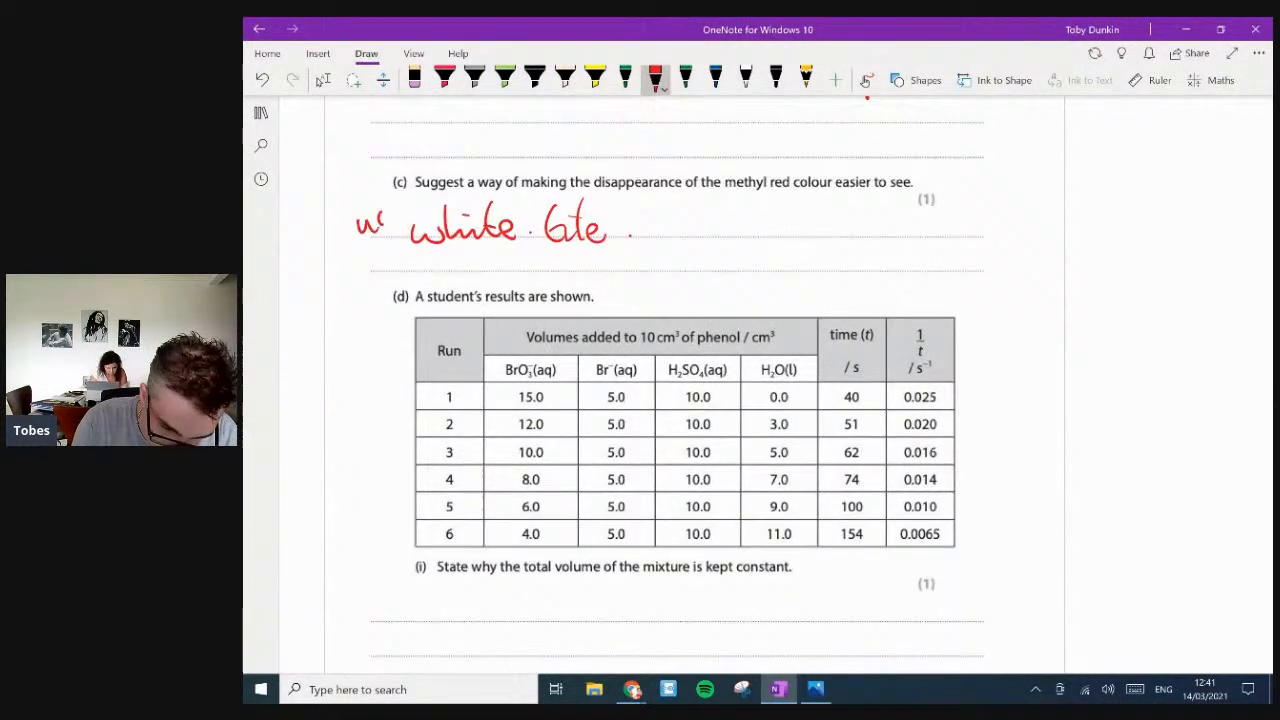
scroll(down, 3)
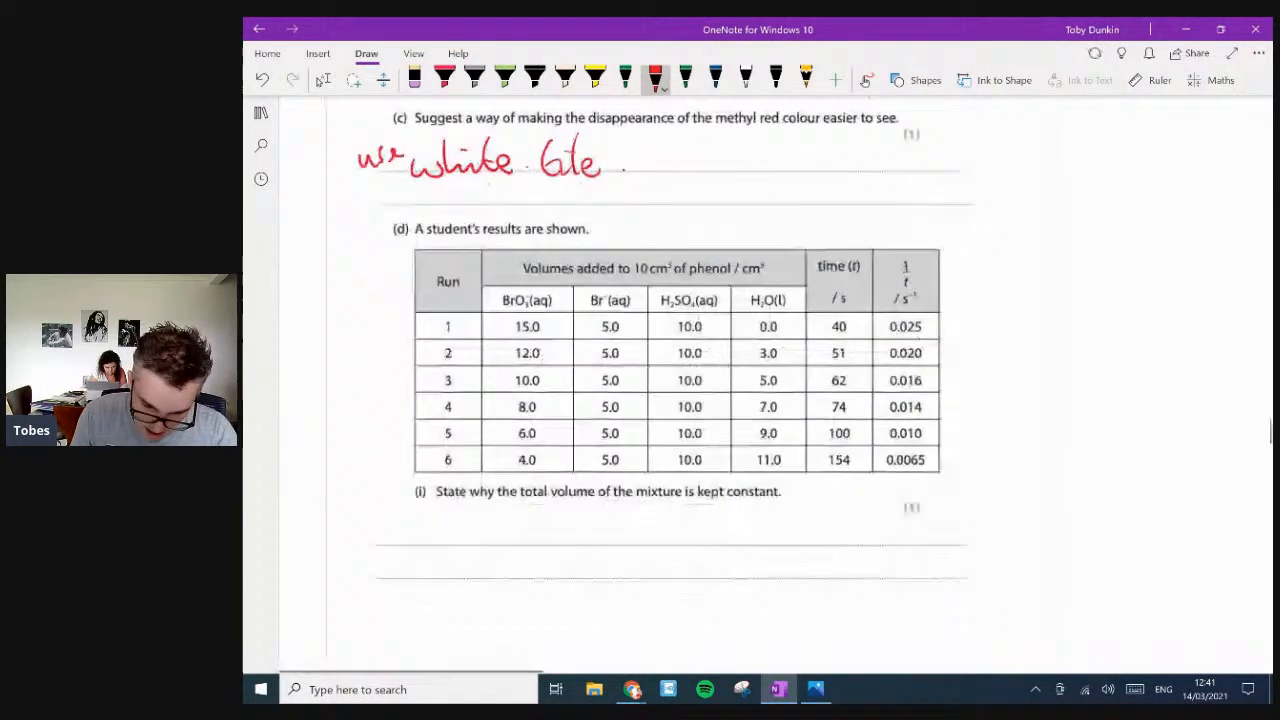
scroll(down, 3)
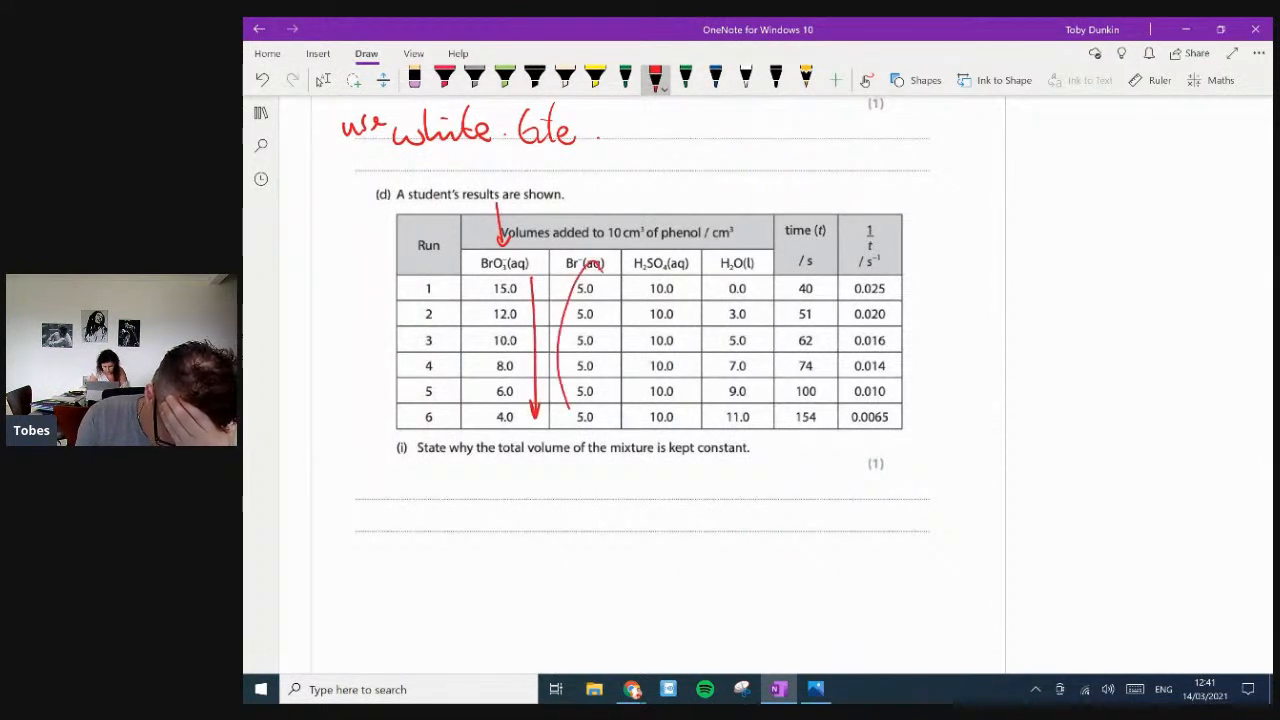
drag(585, 280, 585, 440)
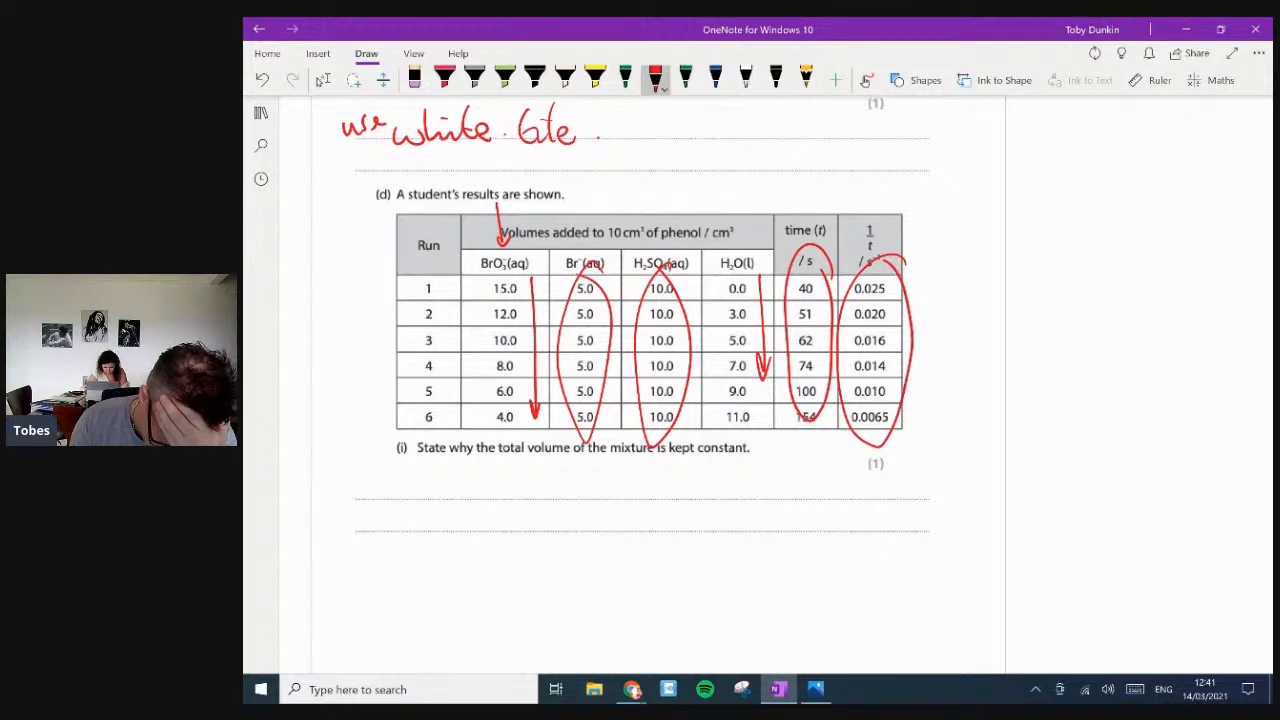
scroll(down, 3)
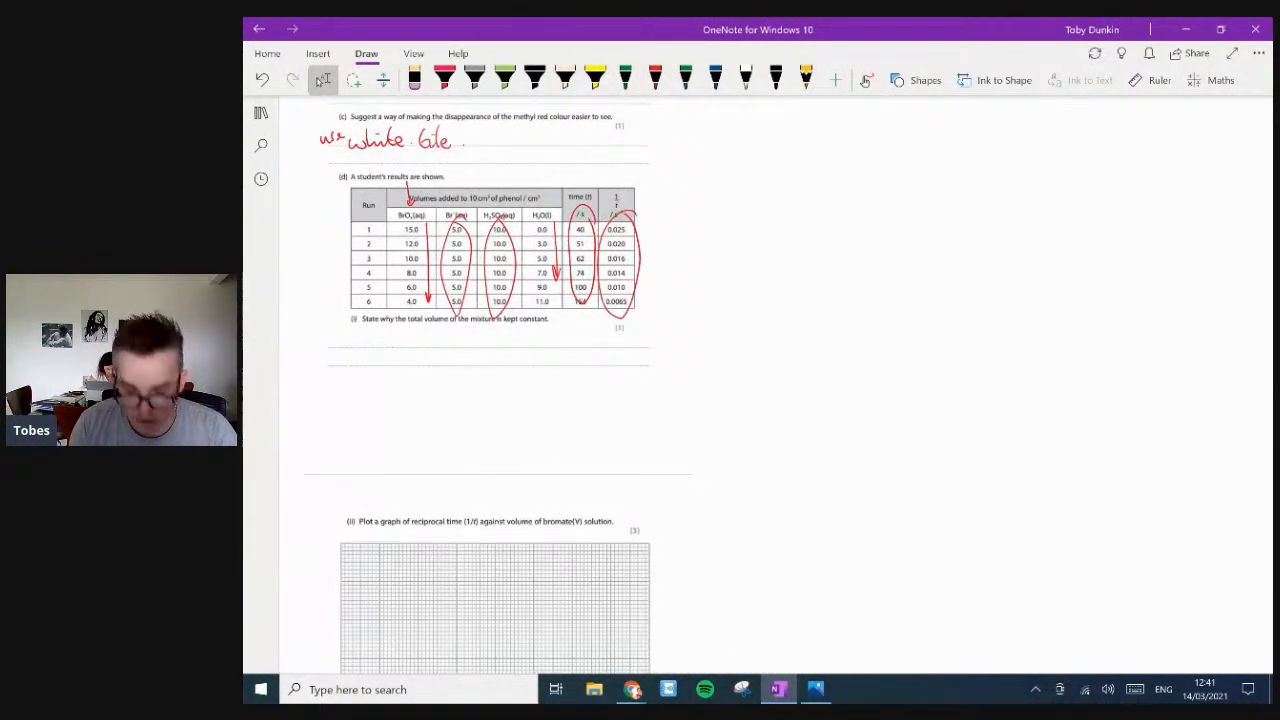
- Write the 'A2 rate graphs' heading and sketch rate-against-concentration order lines
scroll(down, 3)
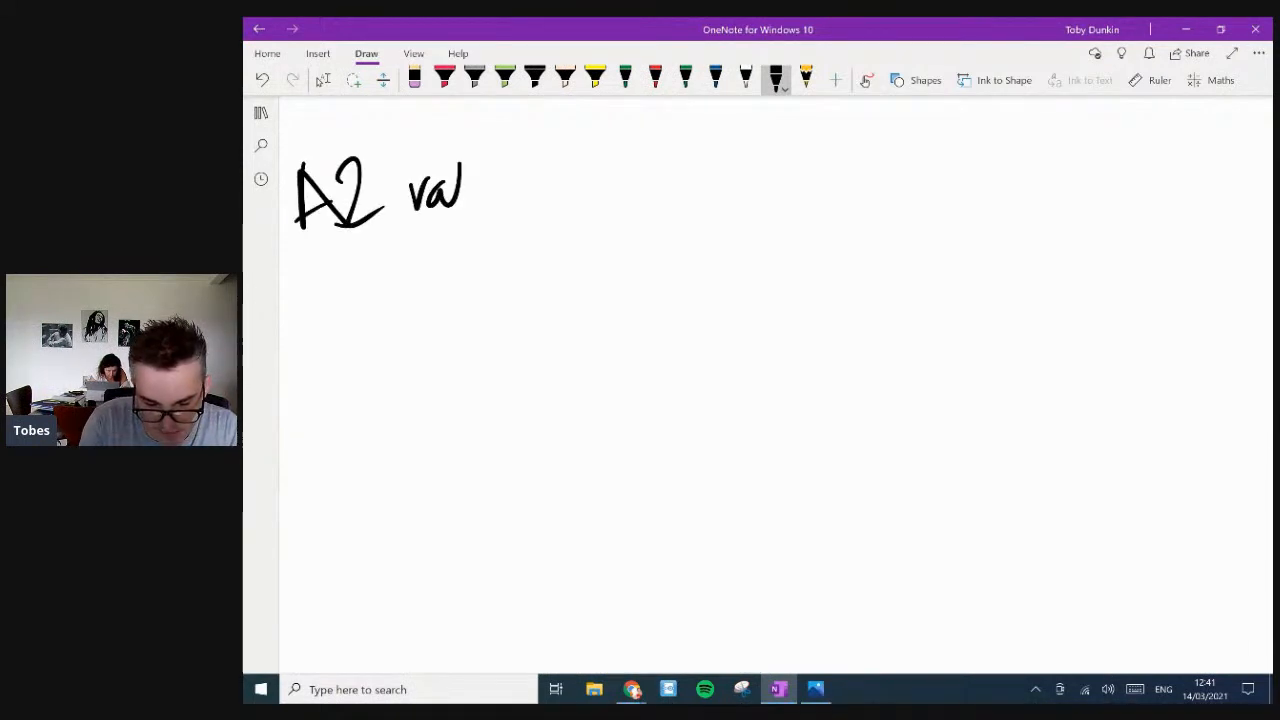
drag(490, 180, 600, 190)
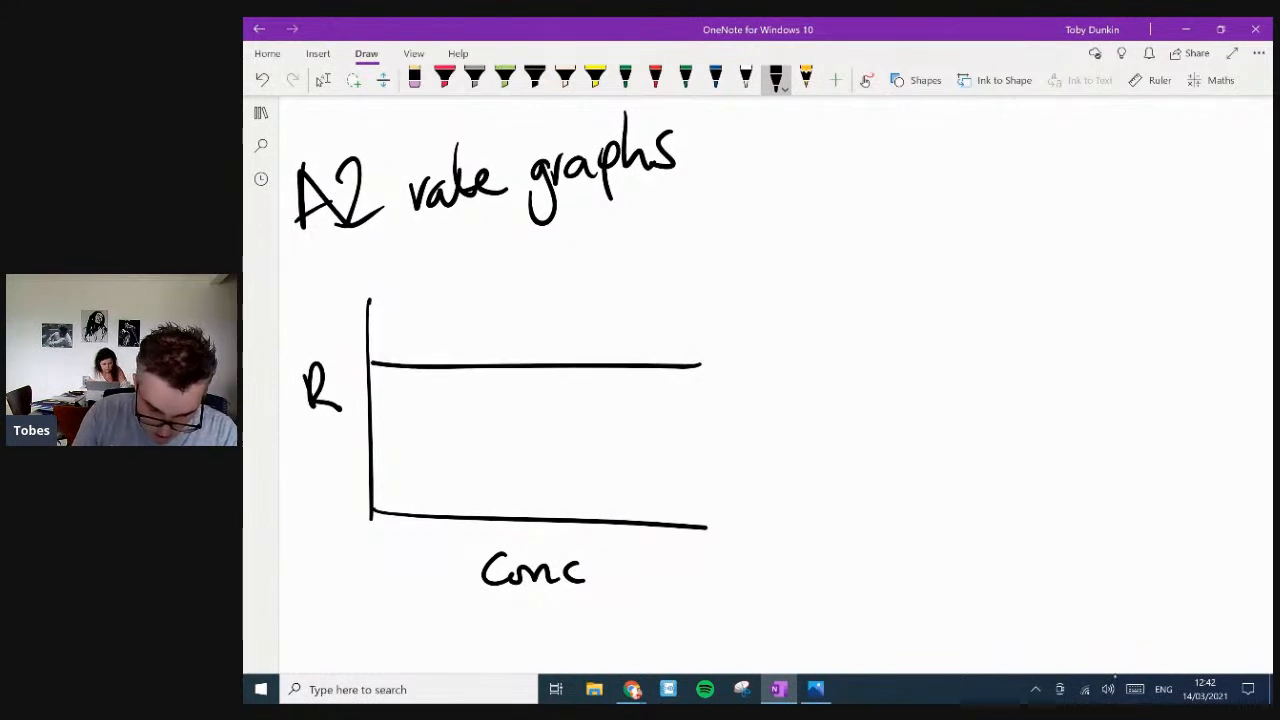
drag(375, 510, 600, 270)
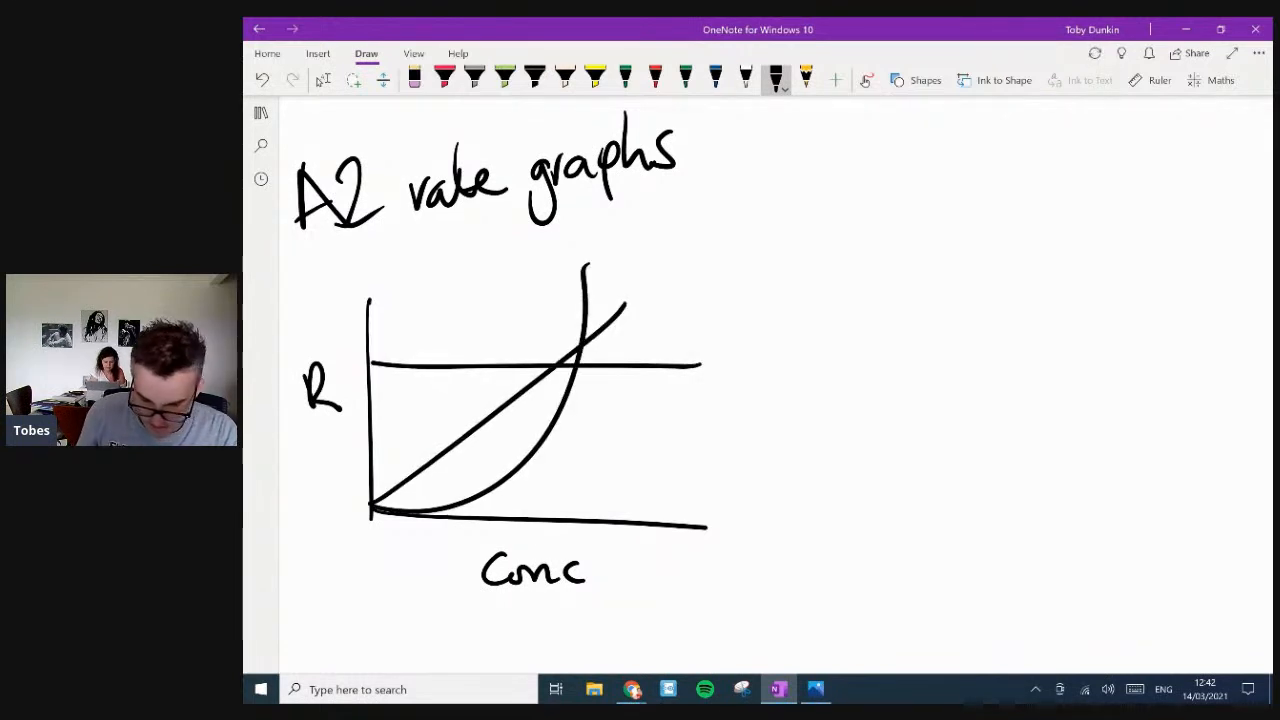
- Sketch a labelled concentration-against-time graph with decay curves, and underline the R axis label
drag(847, 315, 1180, 548)
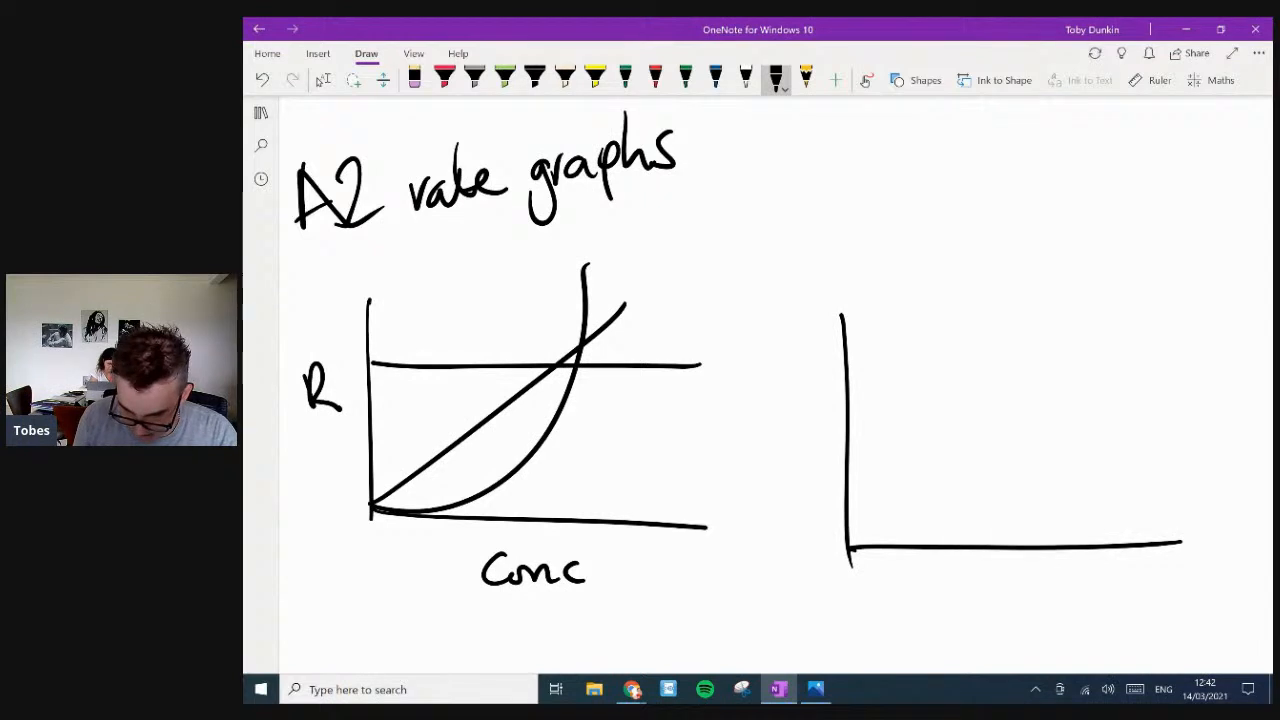
drag(985, 580, 1065, 600)
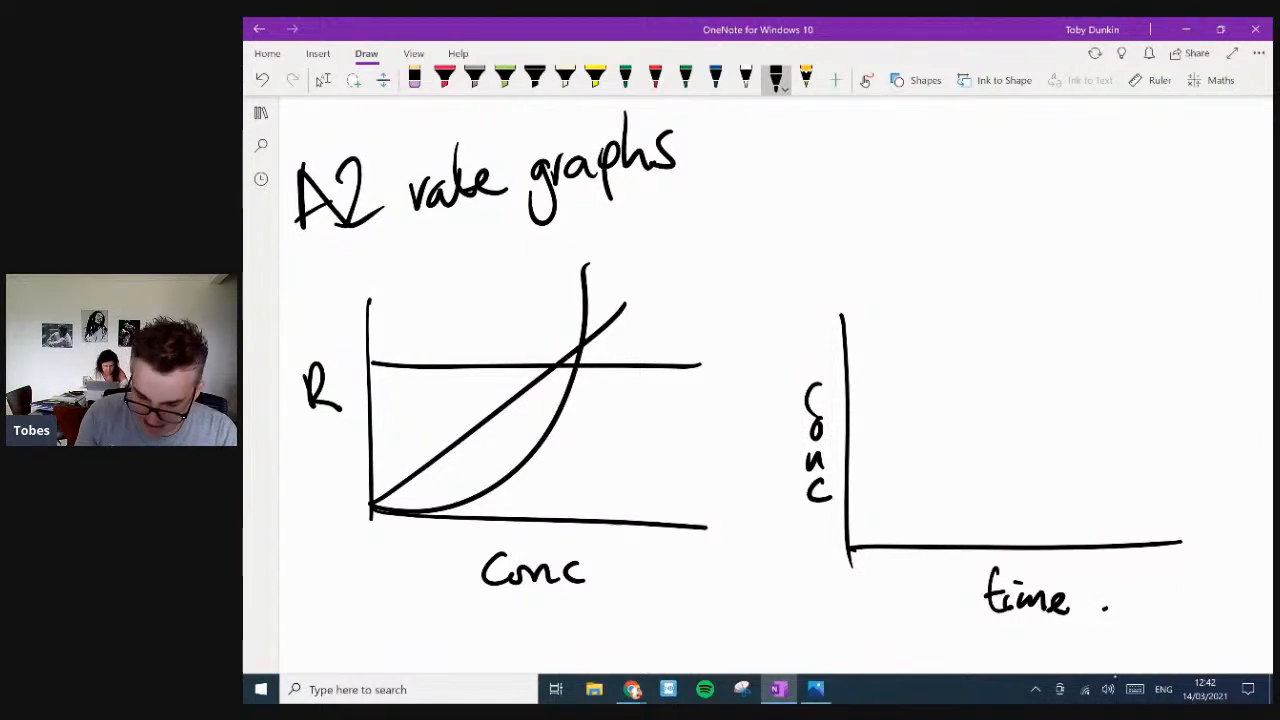
drag(855, 335, 1130, 525)
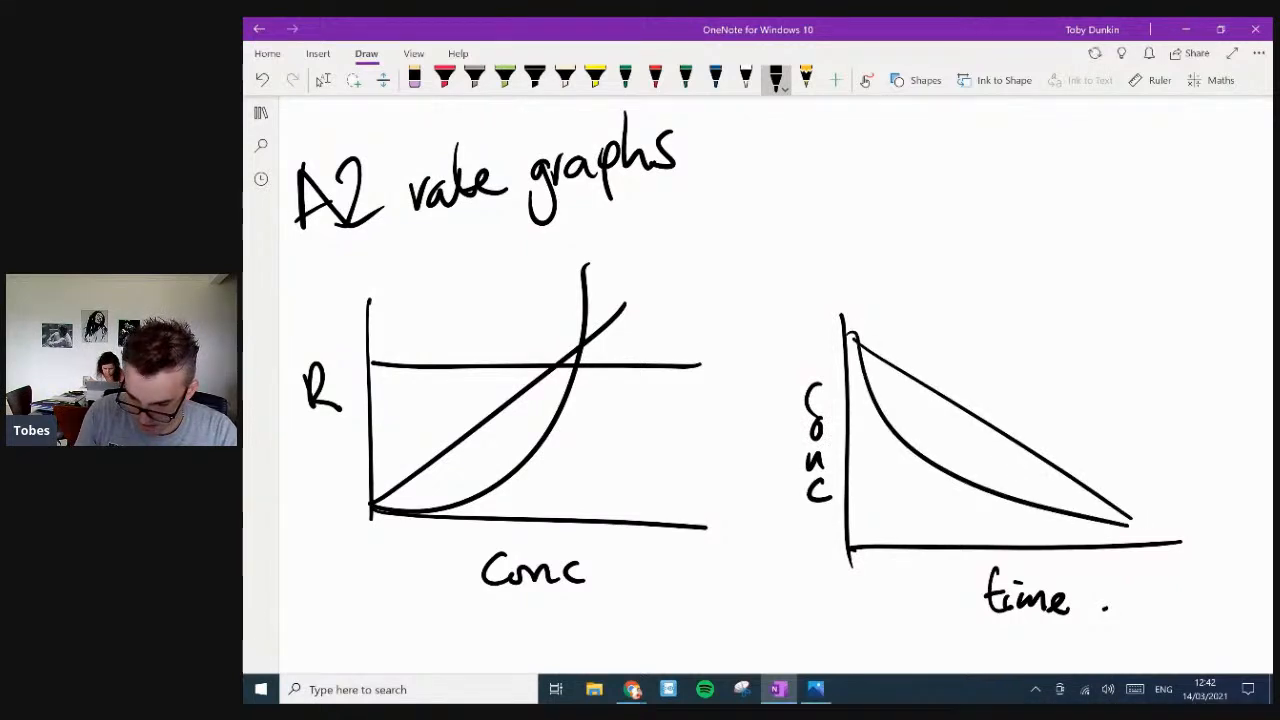
drag(855, 350, 1150, 505)
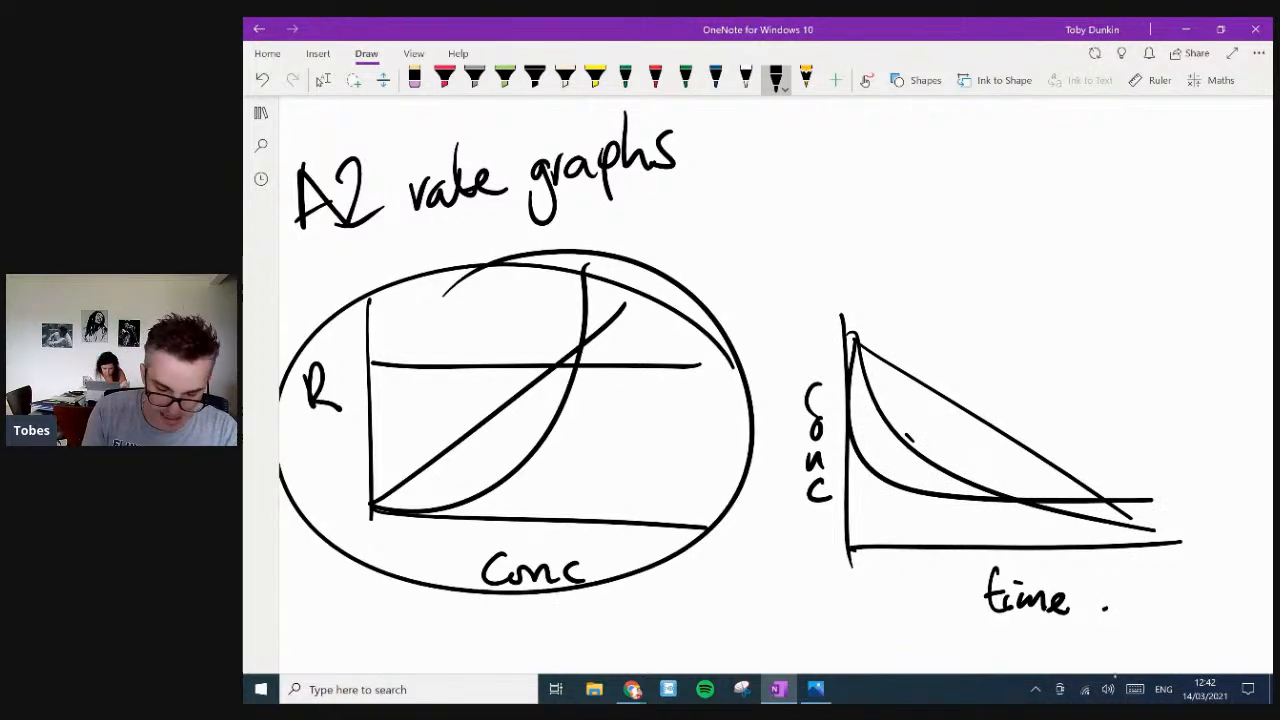
drag(305, 430, 345, 425)
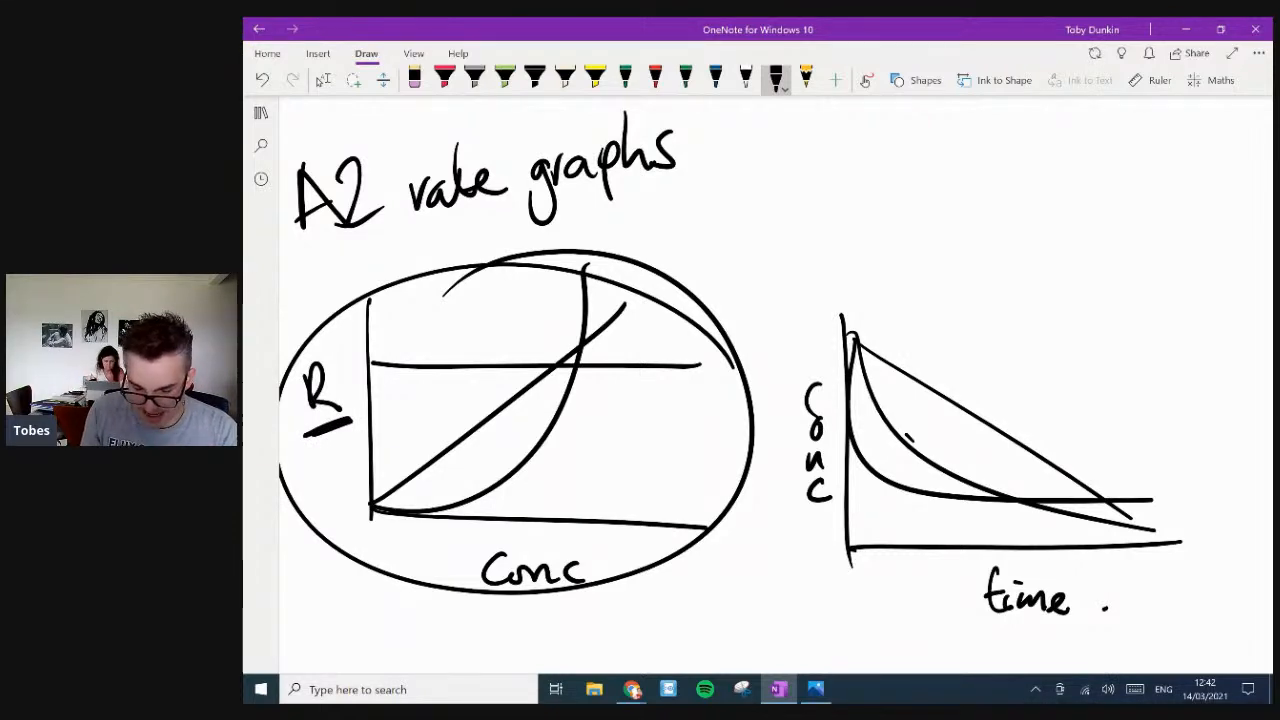
drag(465, 597, 600, 597)
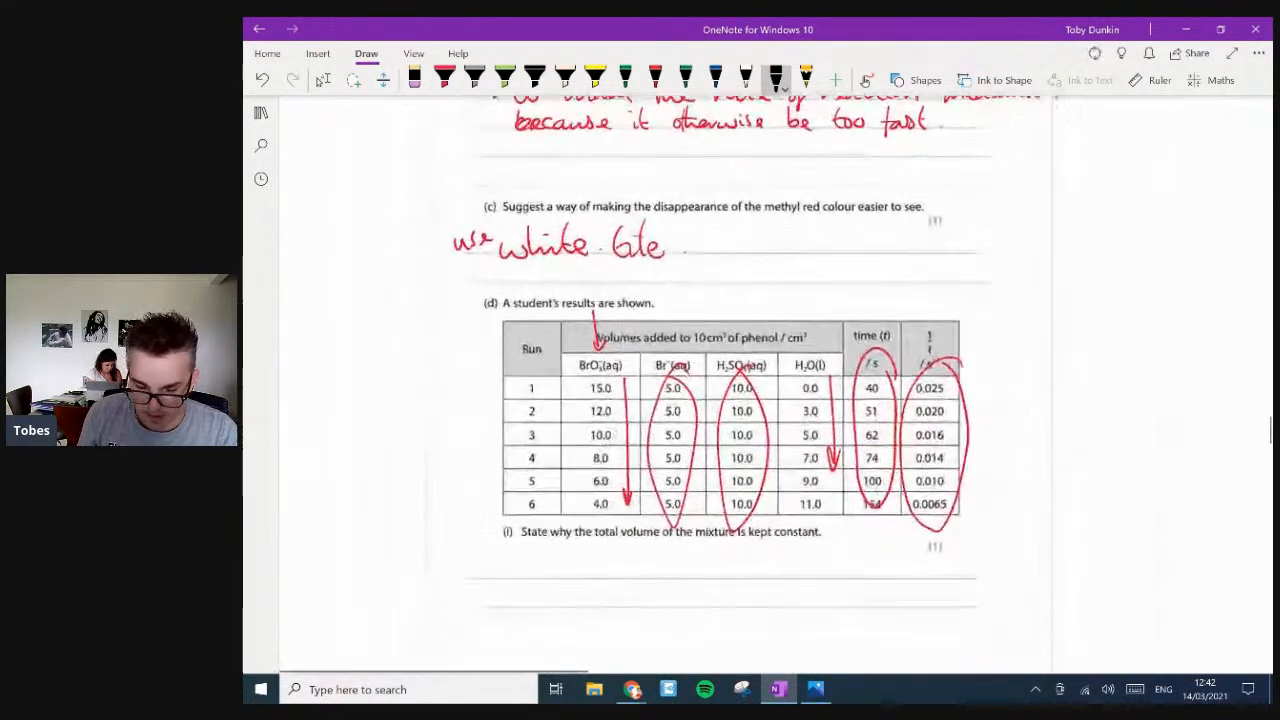
- Handwrite part (i): total volume kept constant, so BrO₃⁻ volume is proportional to concentration
scroll(down, 3)
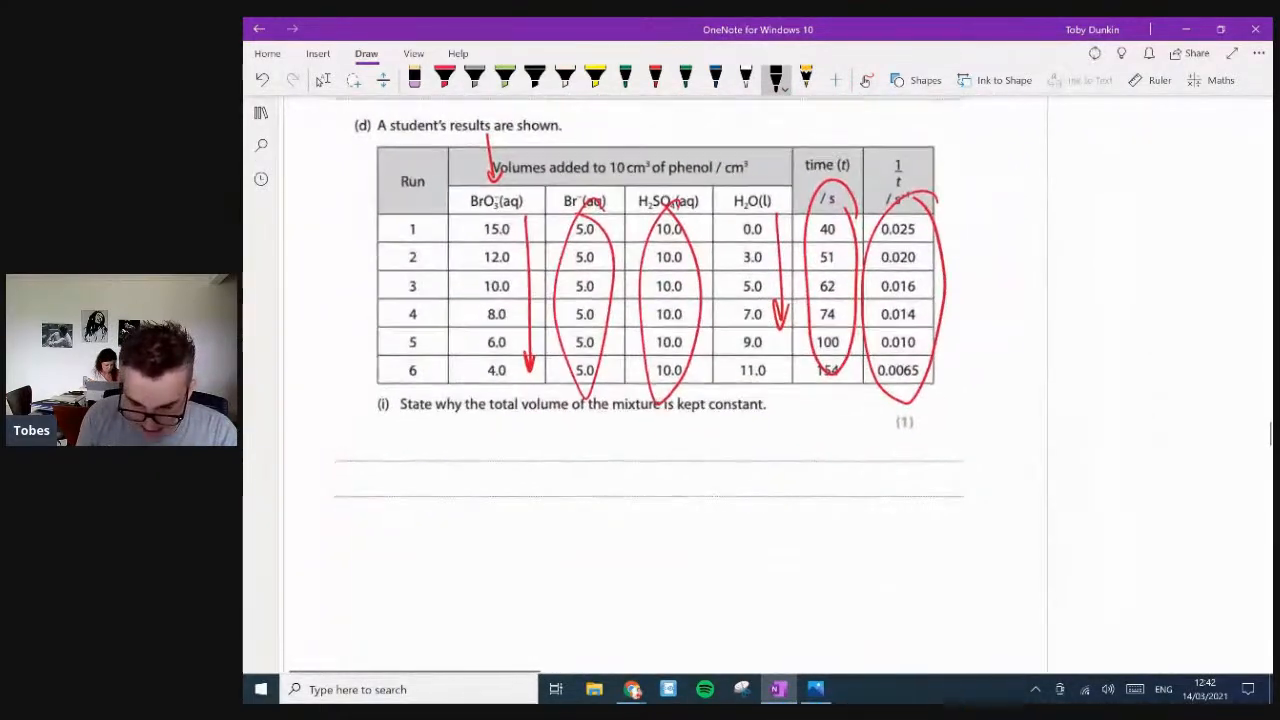
scroll(down, 3)
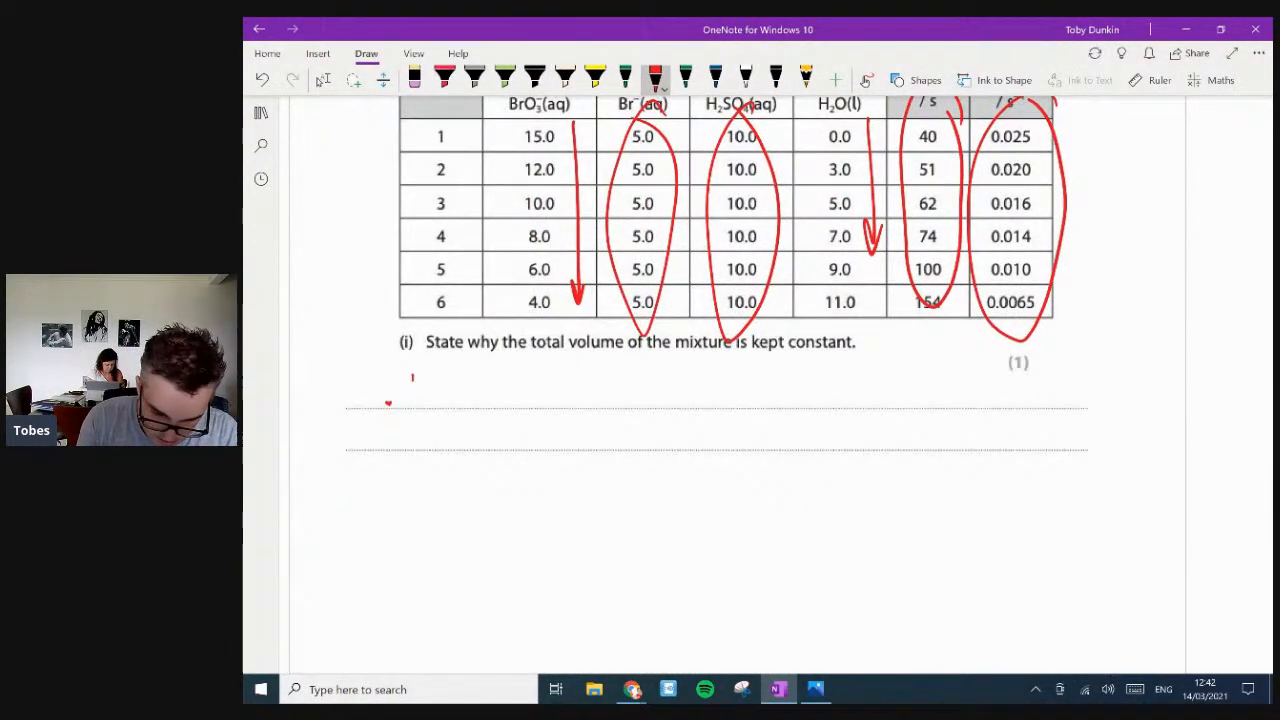
drag(410, 395, 490, 395)
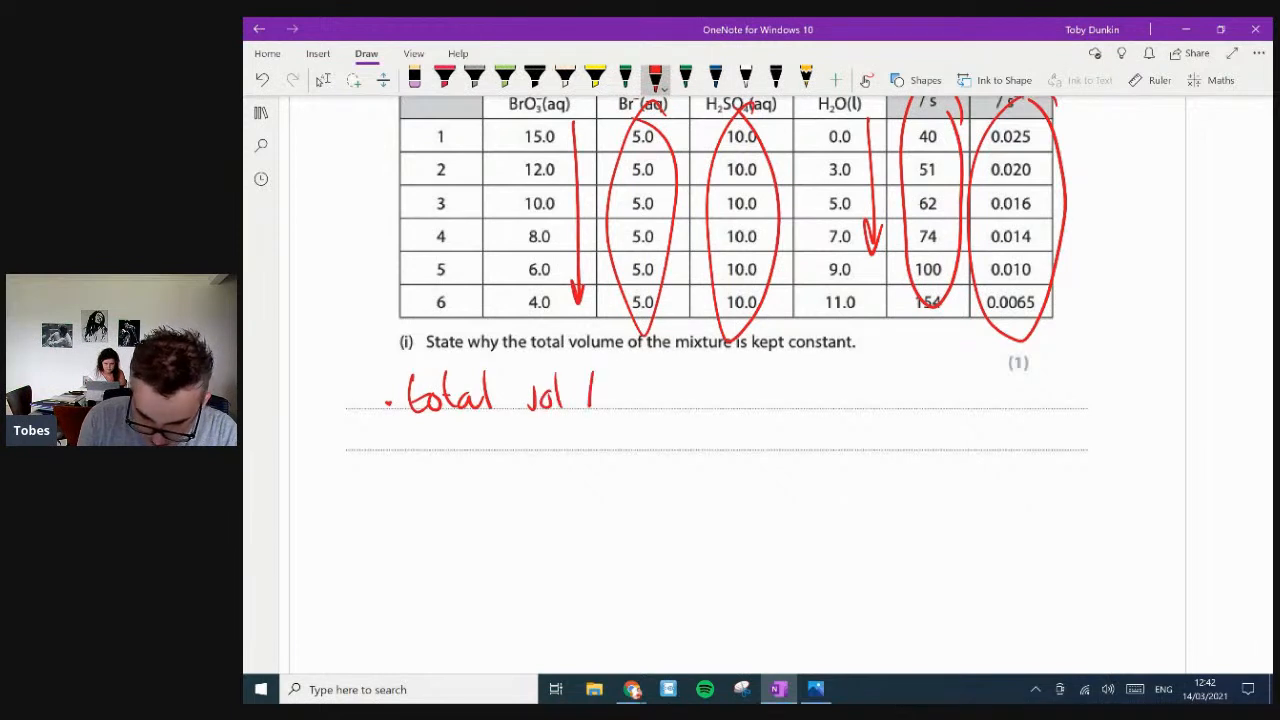
drag(600, 395, 730, 400)
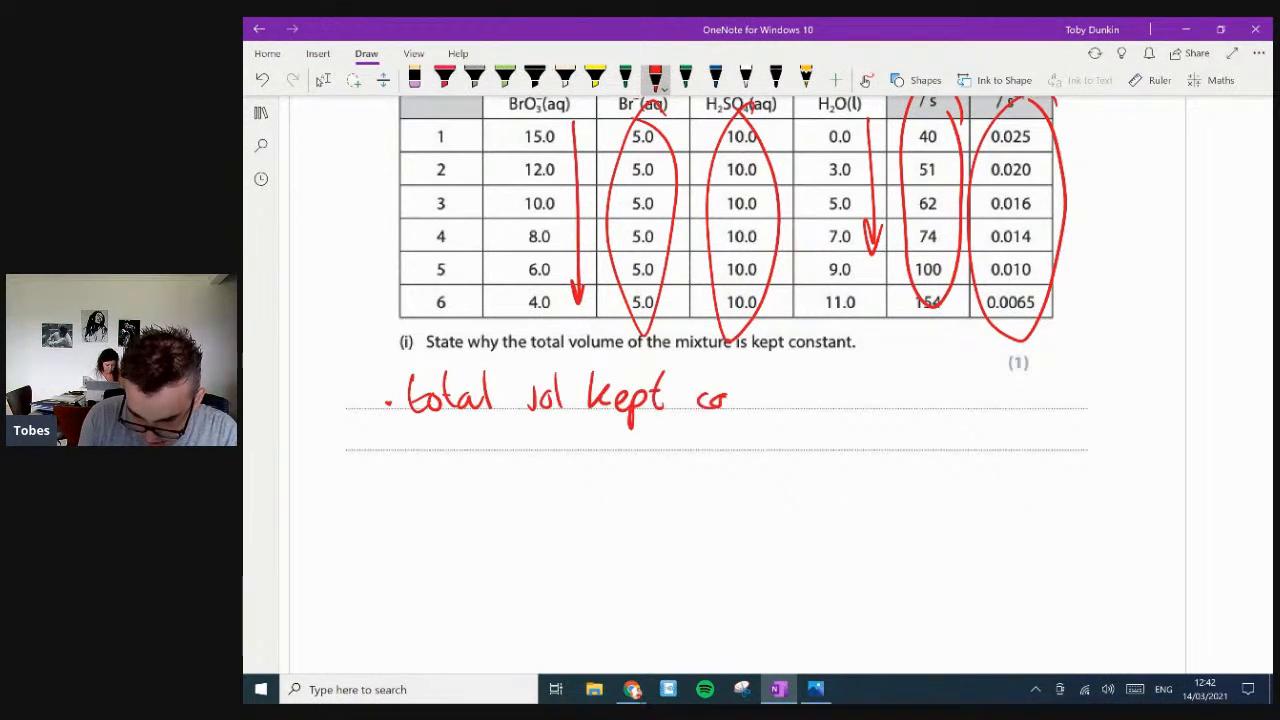
drag(690, 400, 825, 400)
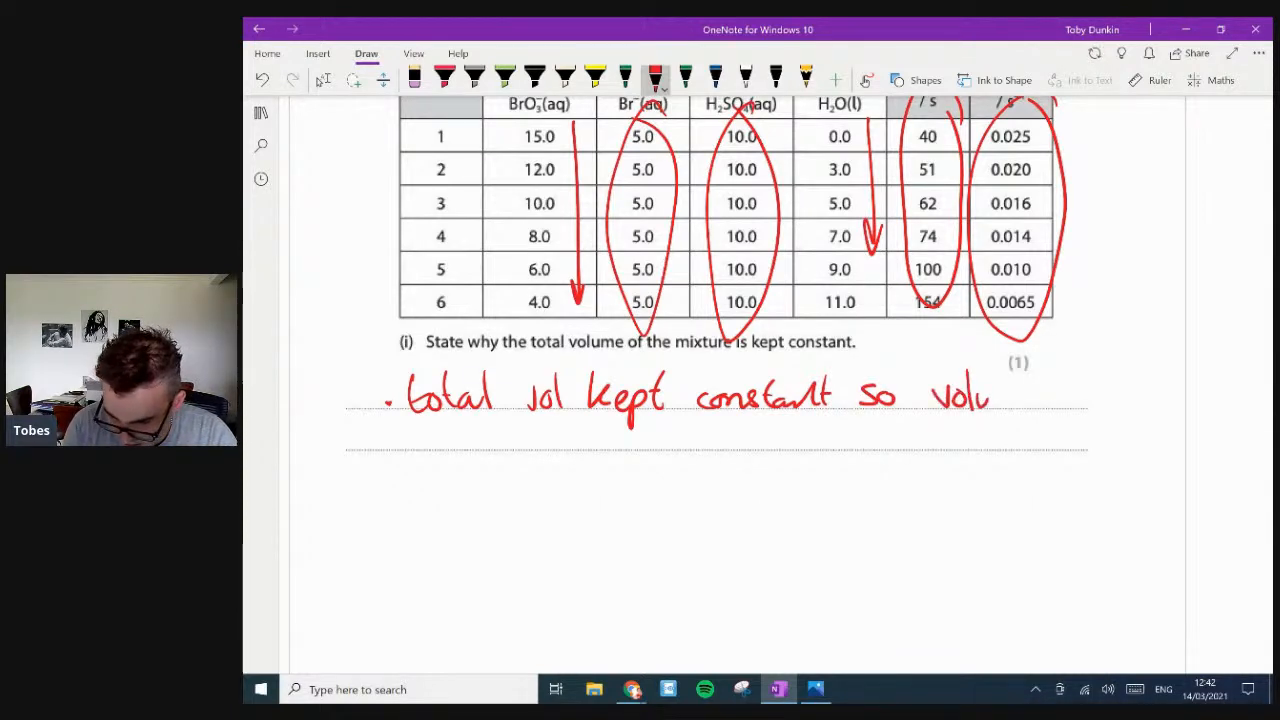
drag(960, 398, 1080, 398)
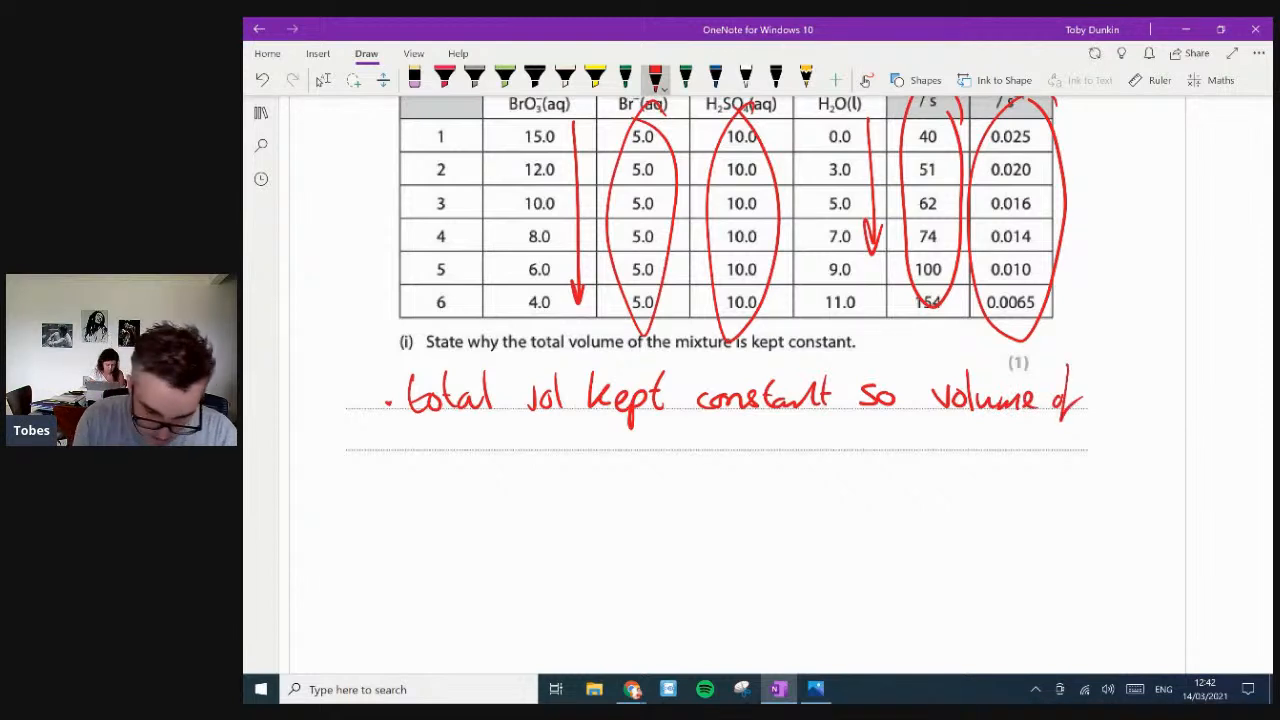
drag(395, 430, 475, 460)
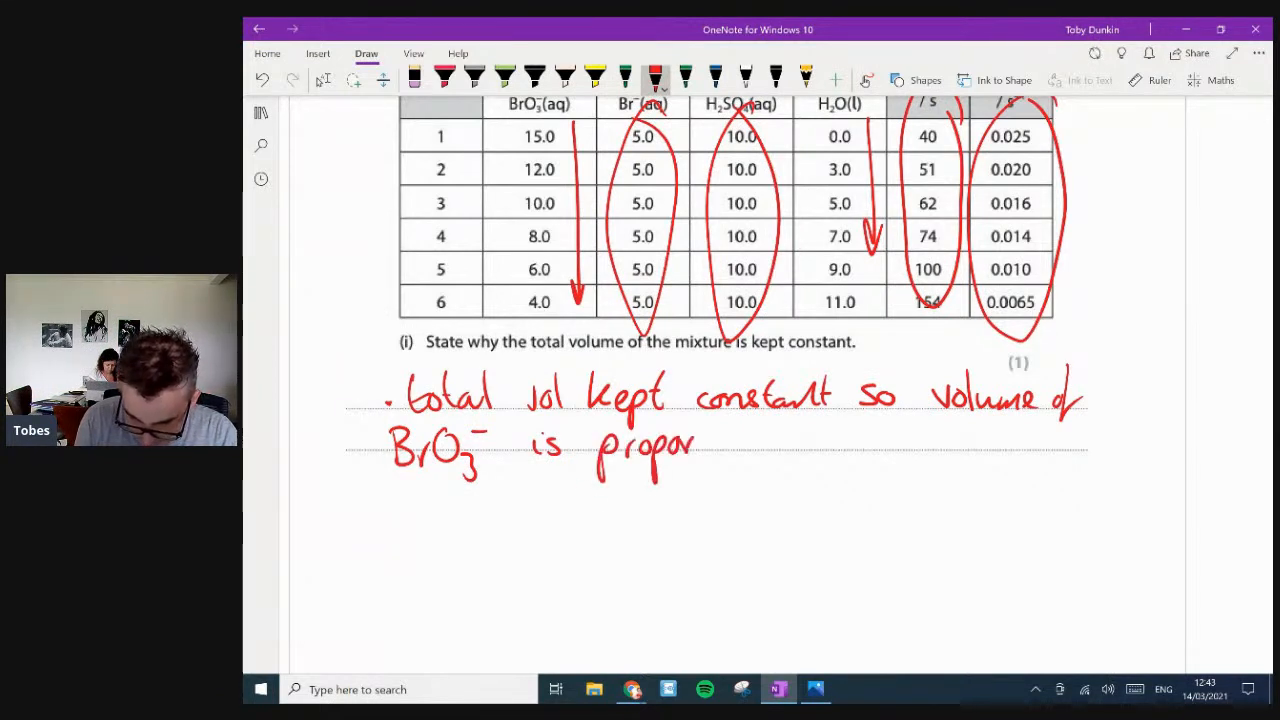
drag(690, 440, 800, 445)
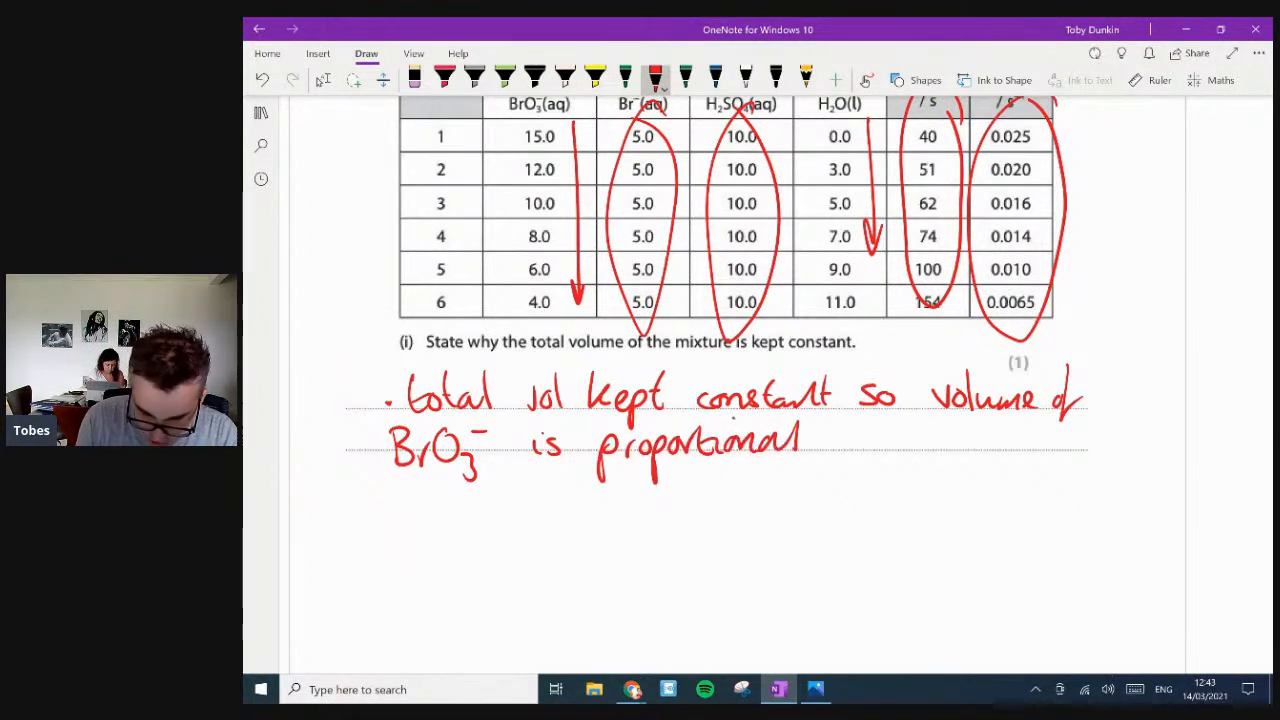
drag(820, 440, 960, 440)
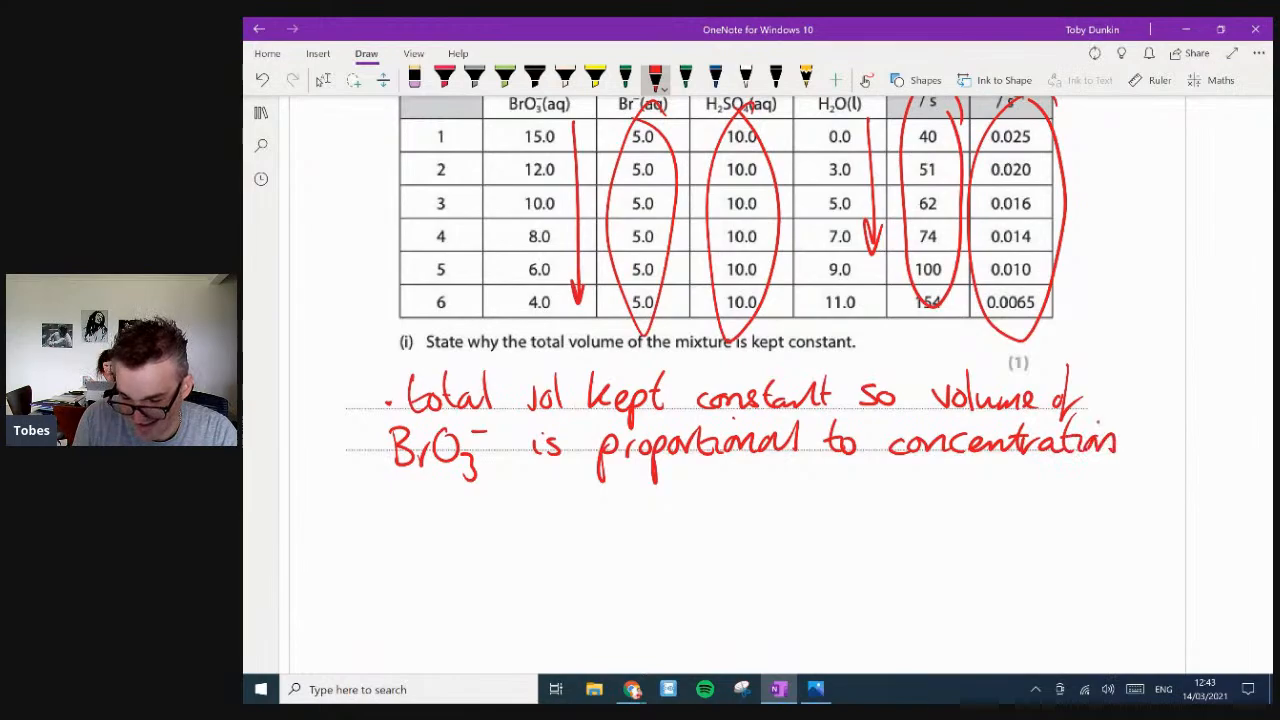
scroll(down, 3)
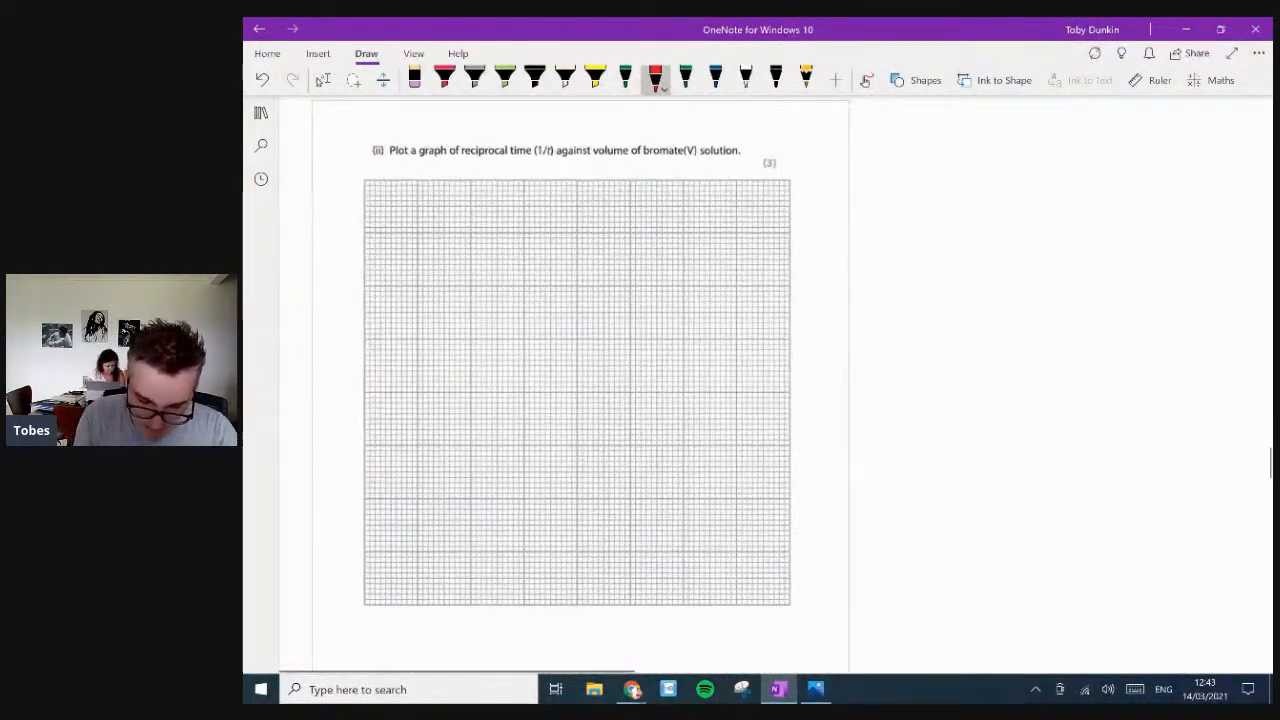
- Underline 'volume of bromate(V) solution' and draw axes labelled 1/t and concentration of BrO₃⁻
drag(585, 163, 740, 163)
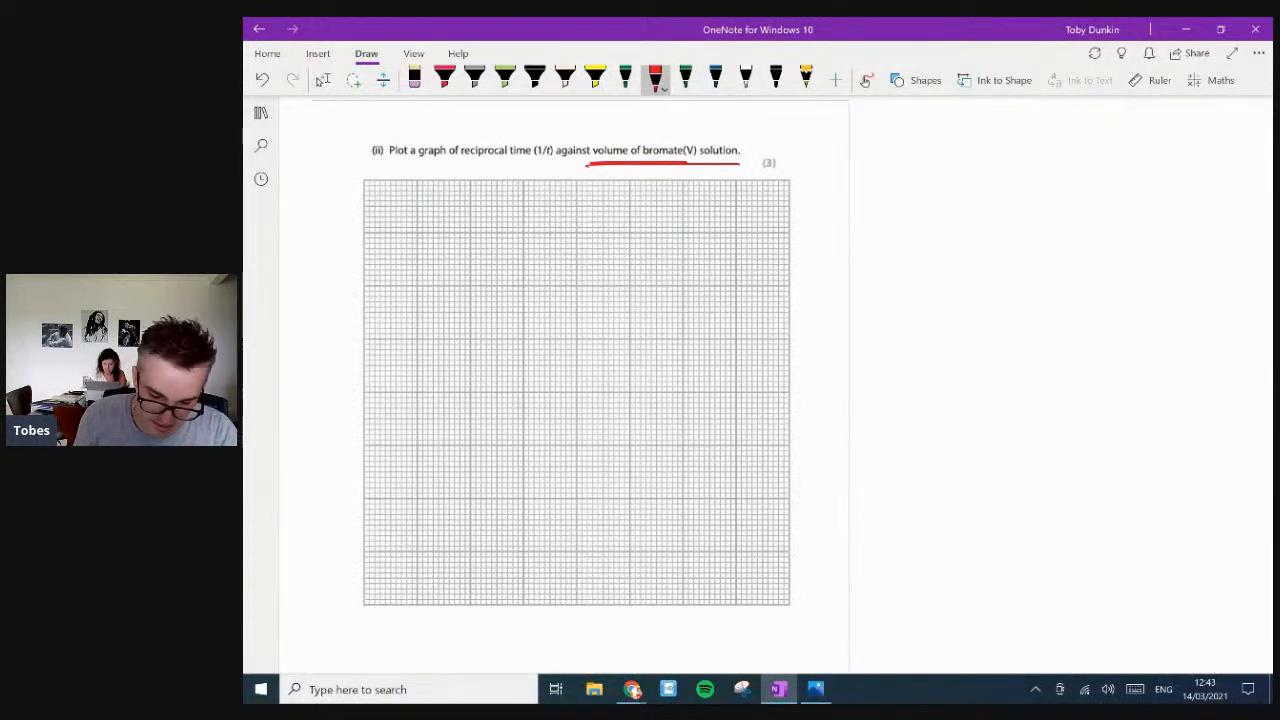
drag(355, 600, 770, 608)
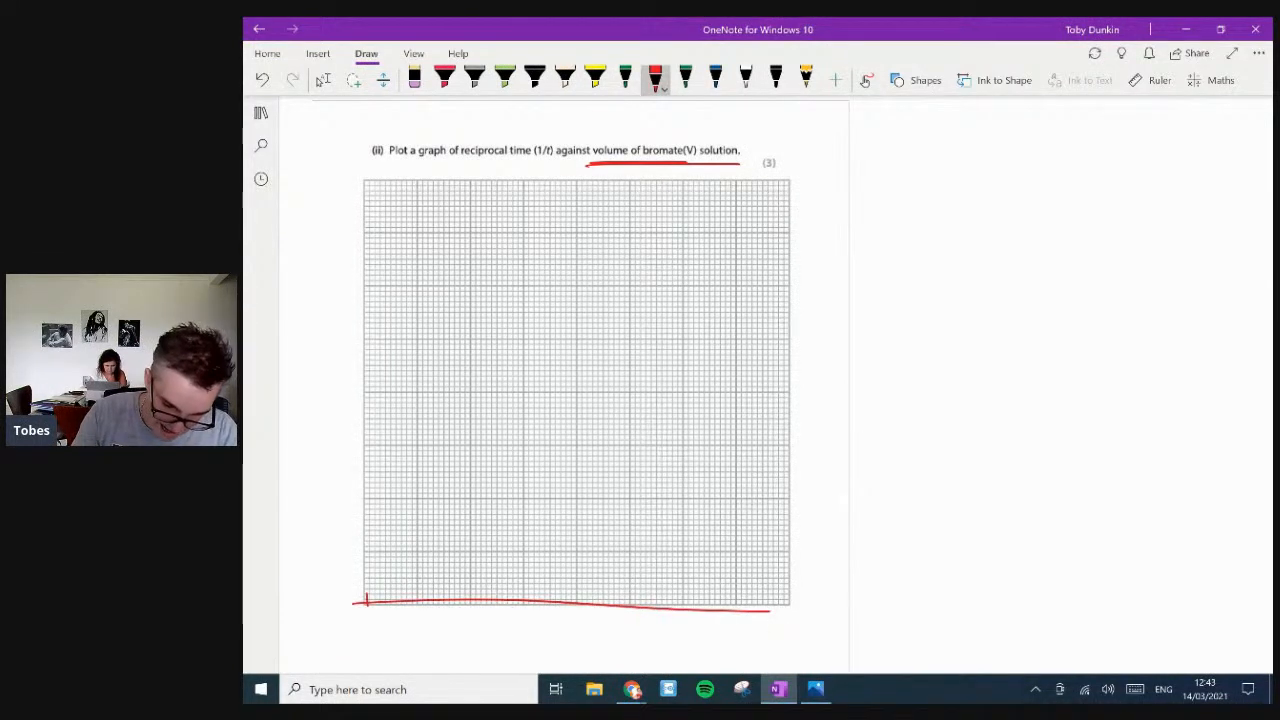
drag(372, 205, 372, 600)
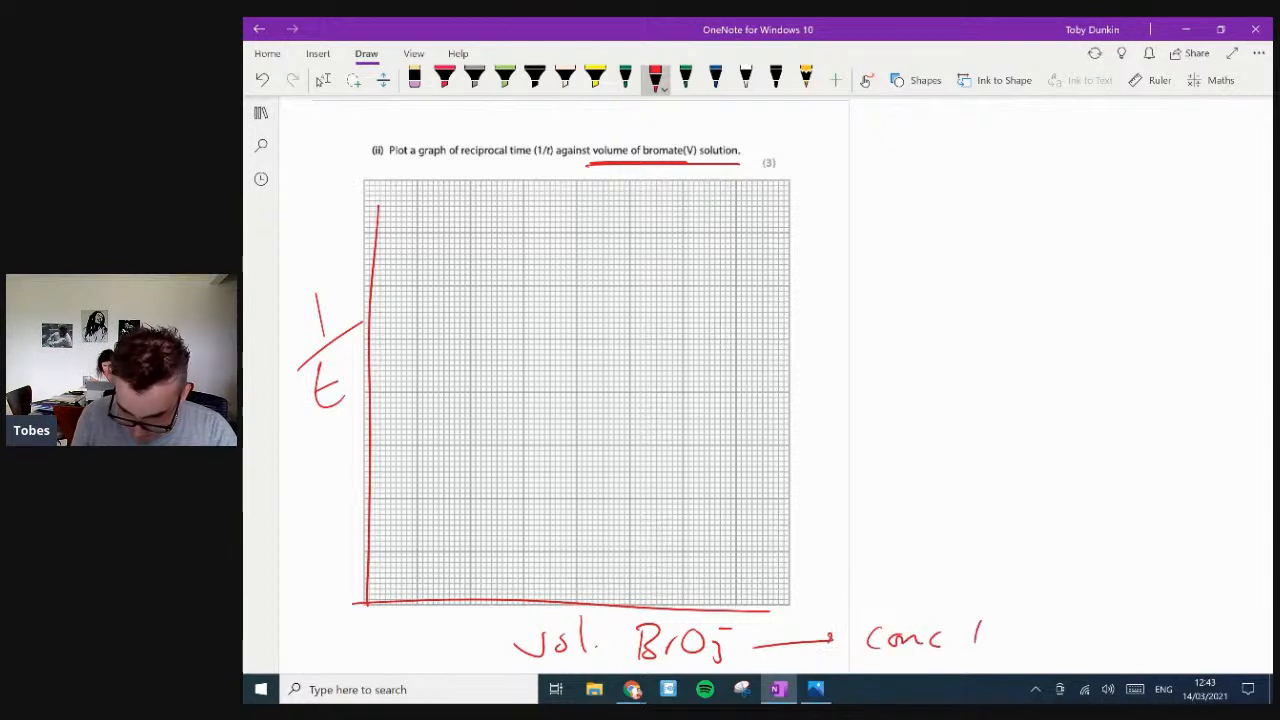
drag(975, 640, 1040, 655)
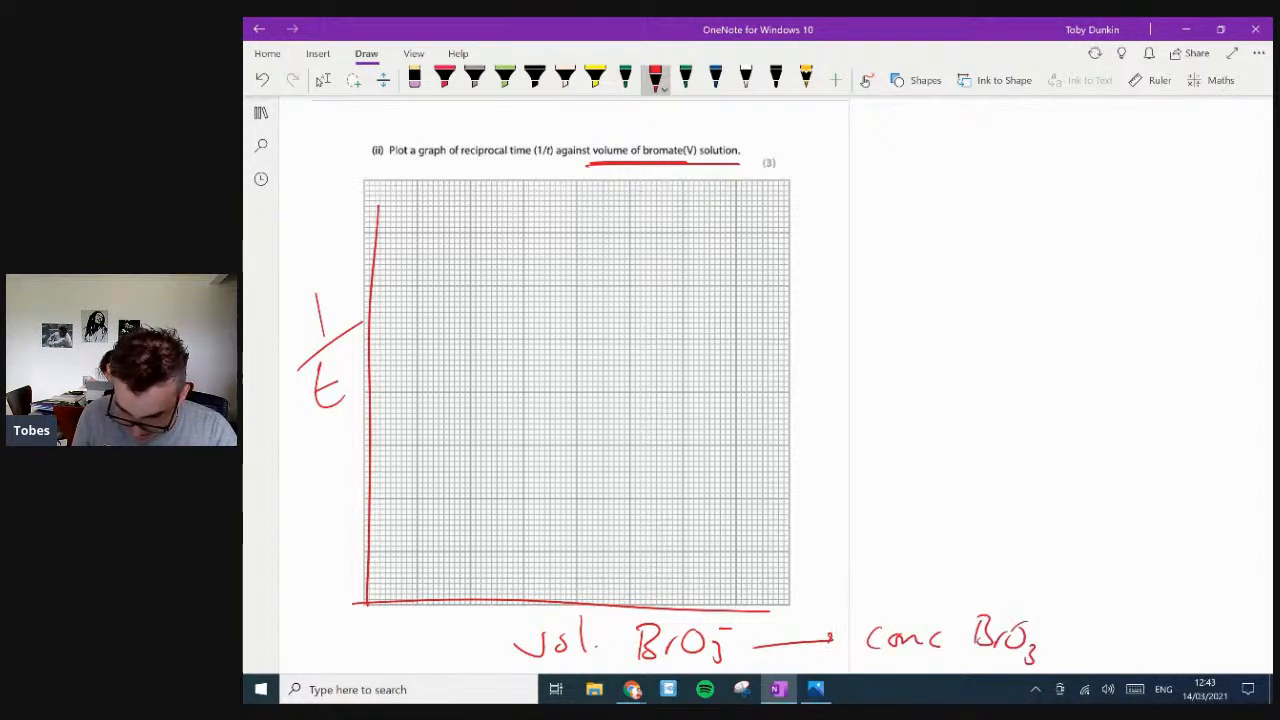
- Scroll down the page to check the results table
scroll(down, 3)
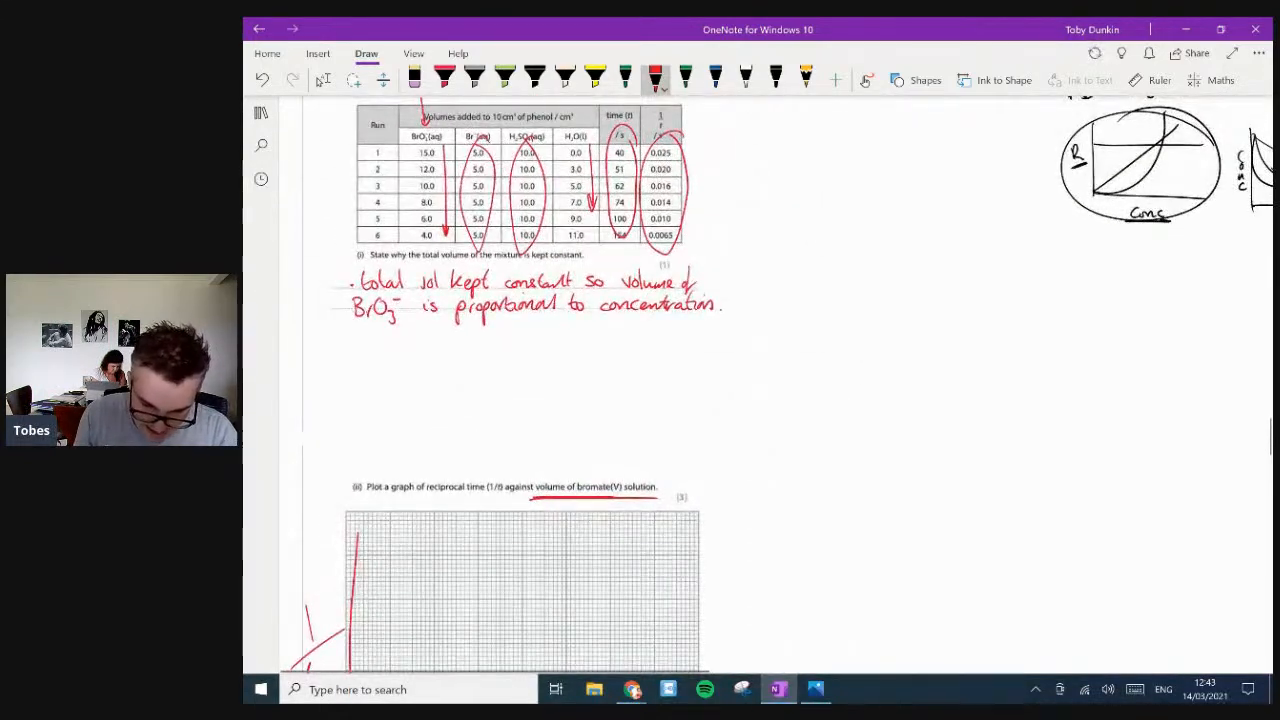
scroll(down, 3)
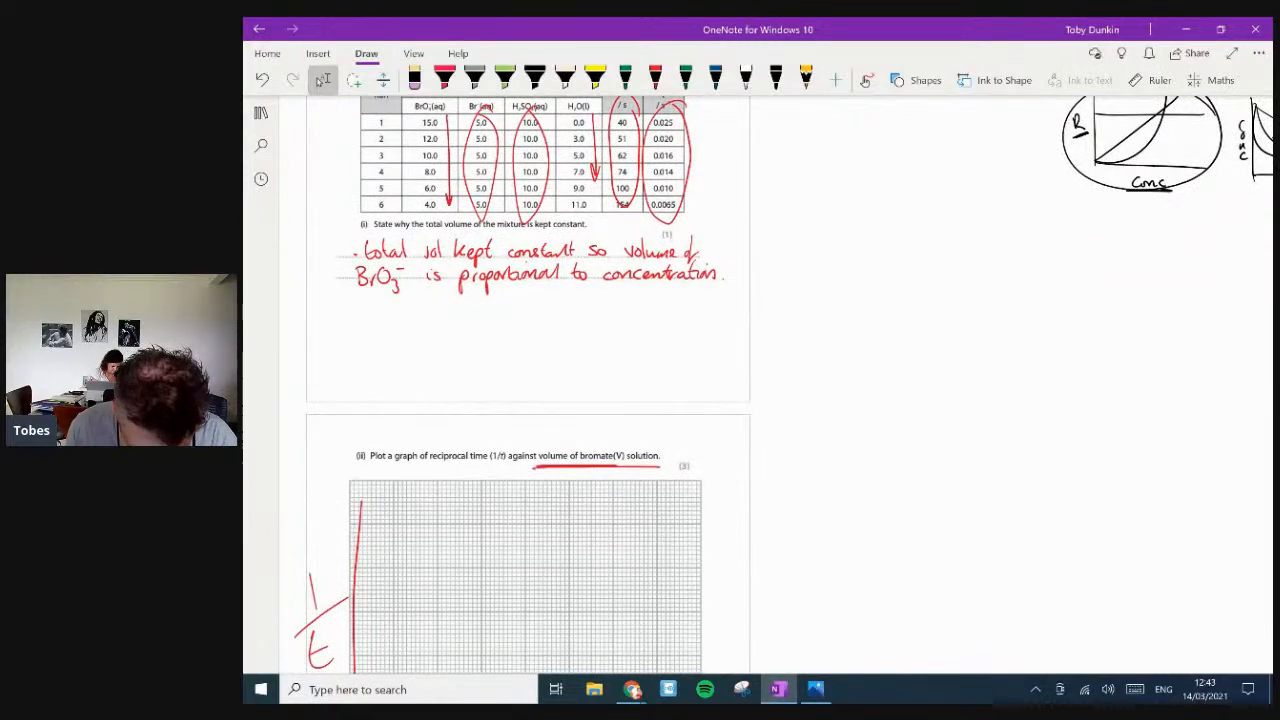
scroll(down, 3)
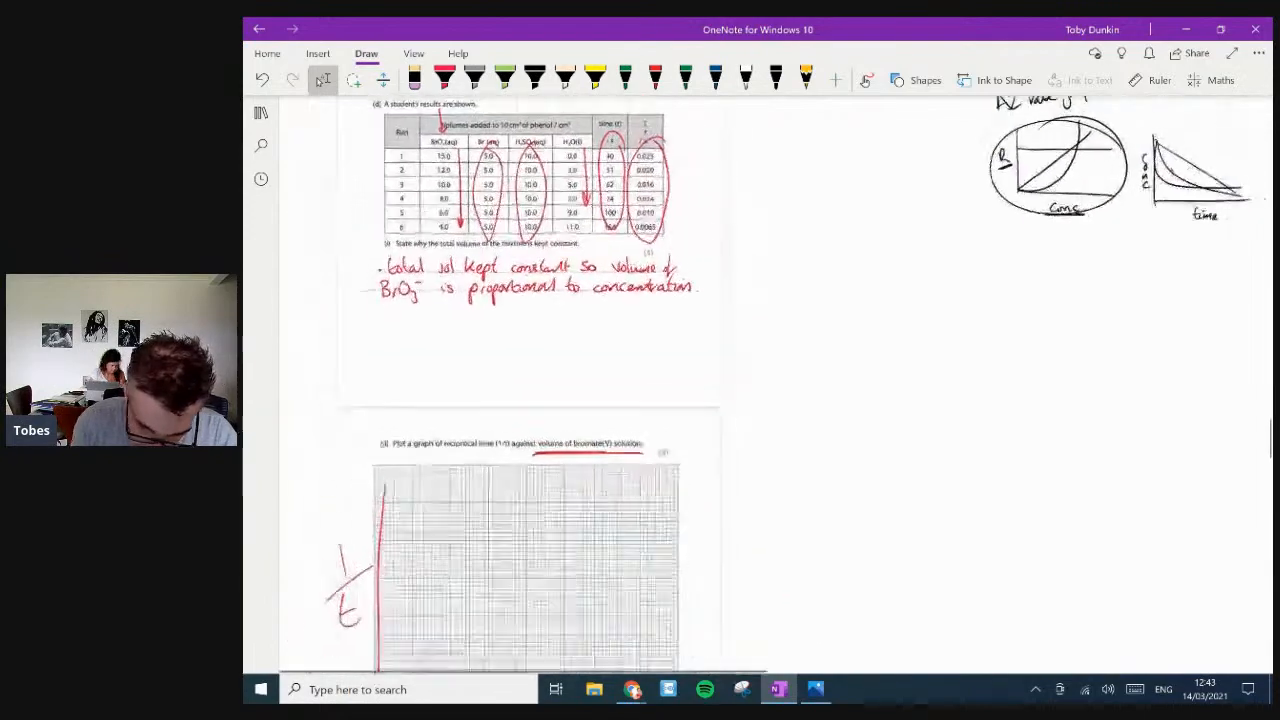
scroll(down, 3)
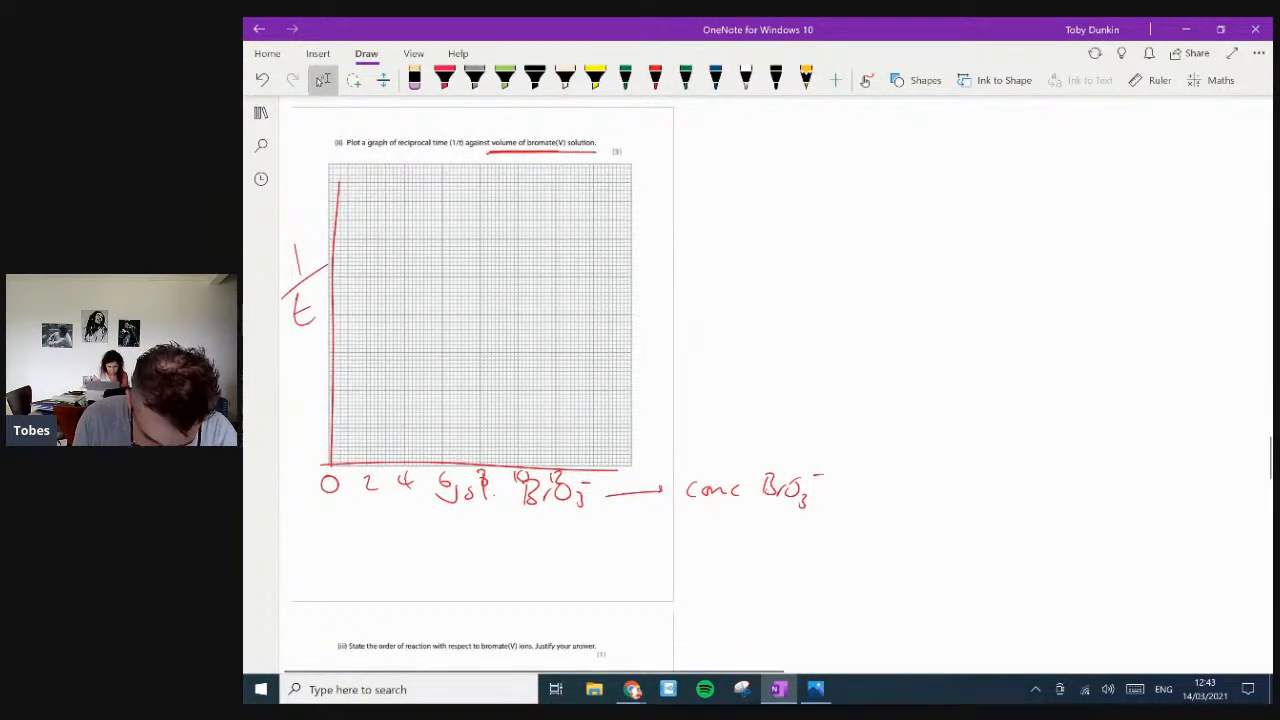
click(650, 76)
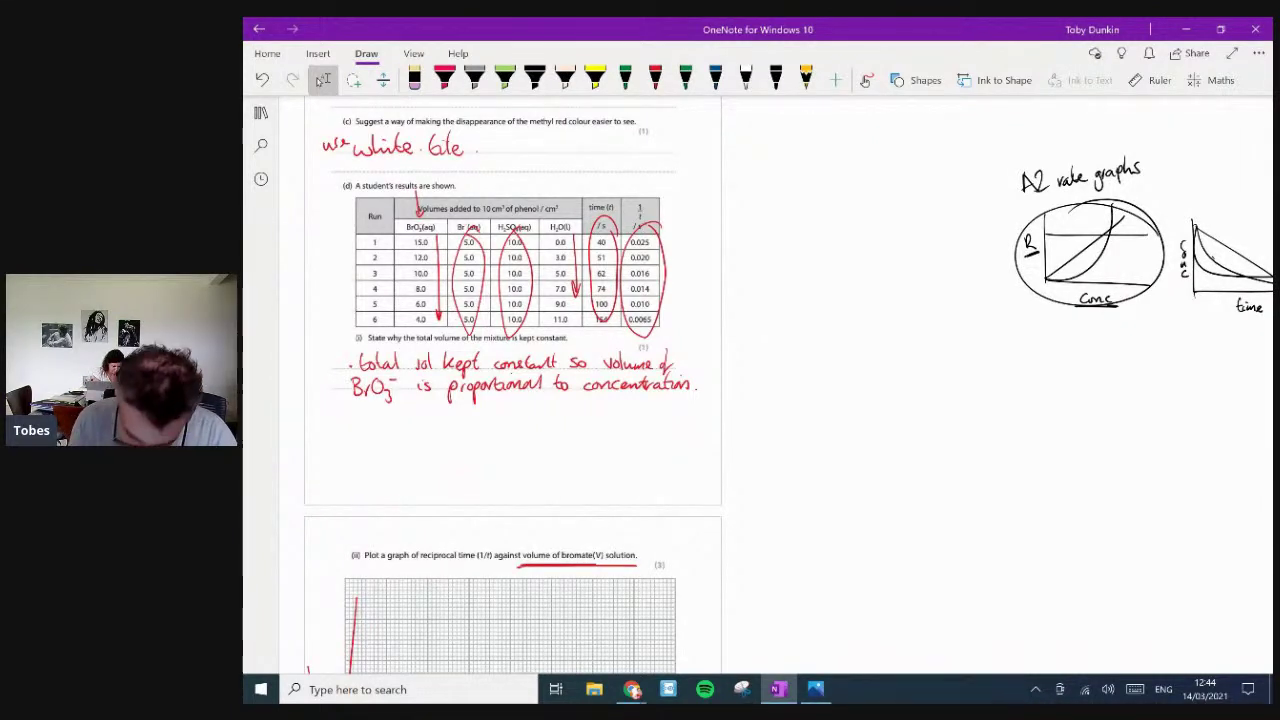
scroll(down, 3)
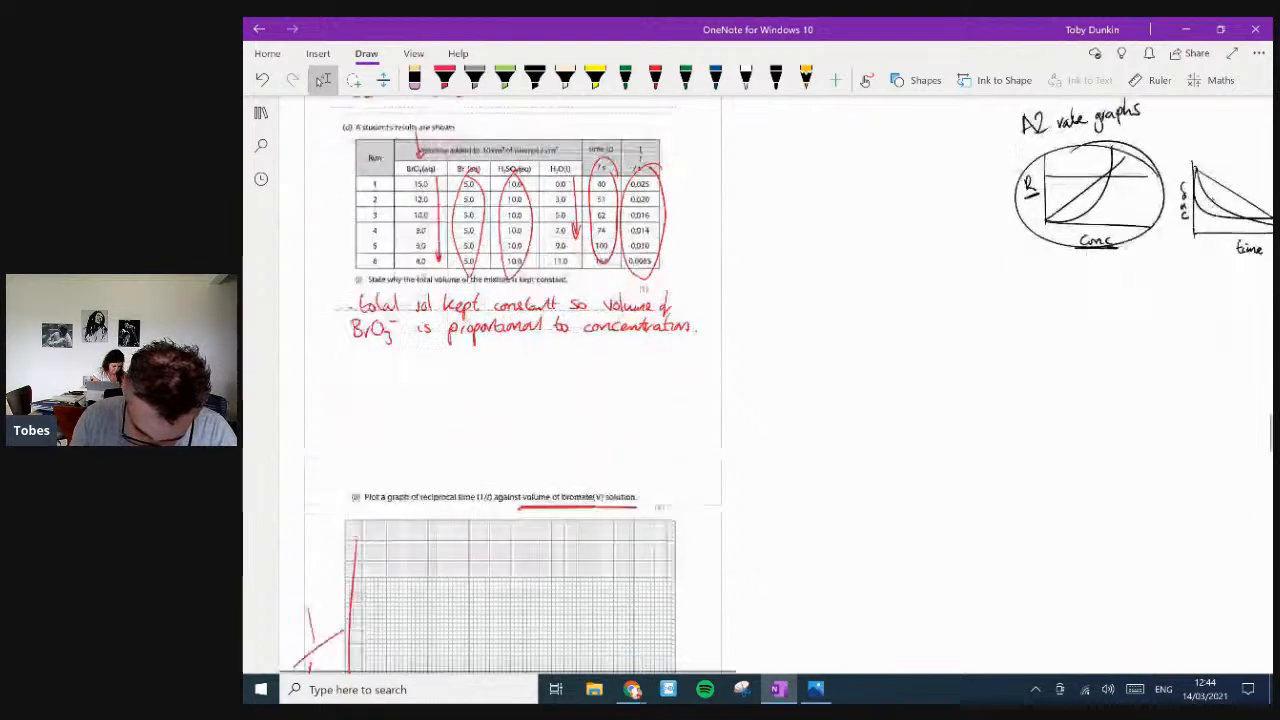
scroll(down, 3)
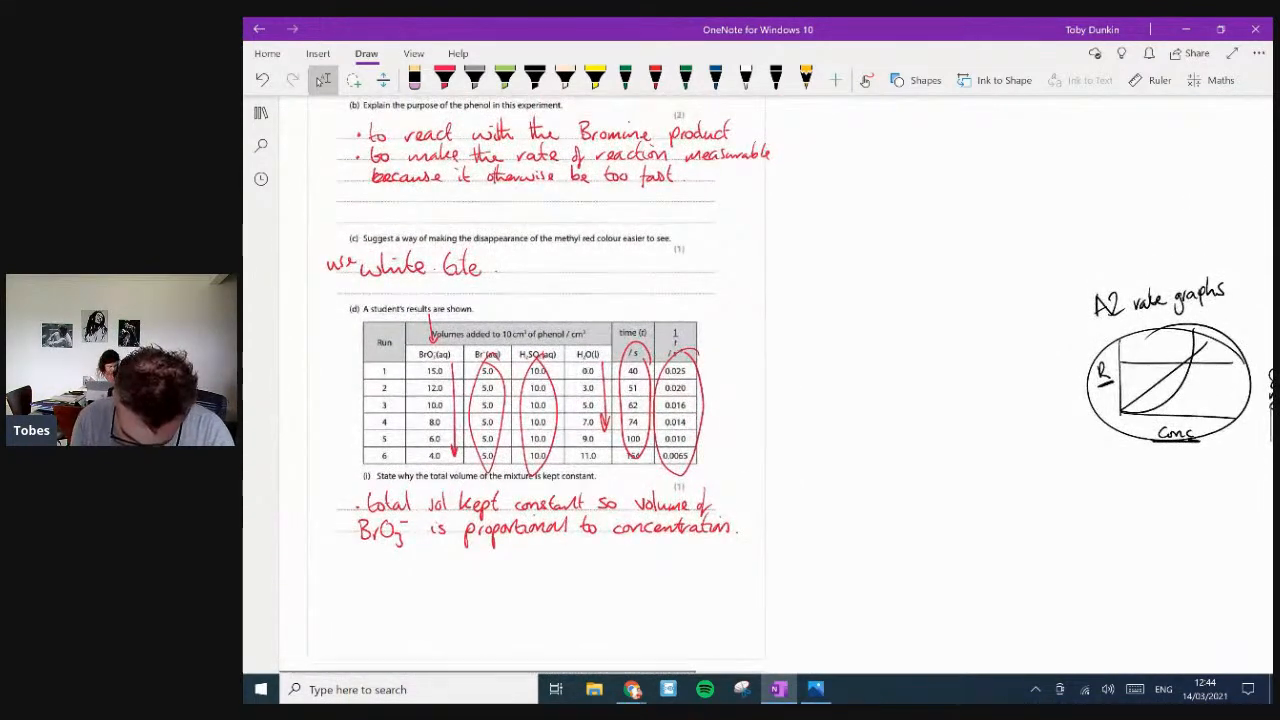
scroll(down, 3)
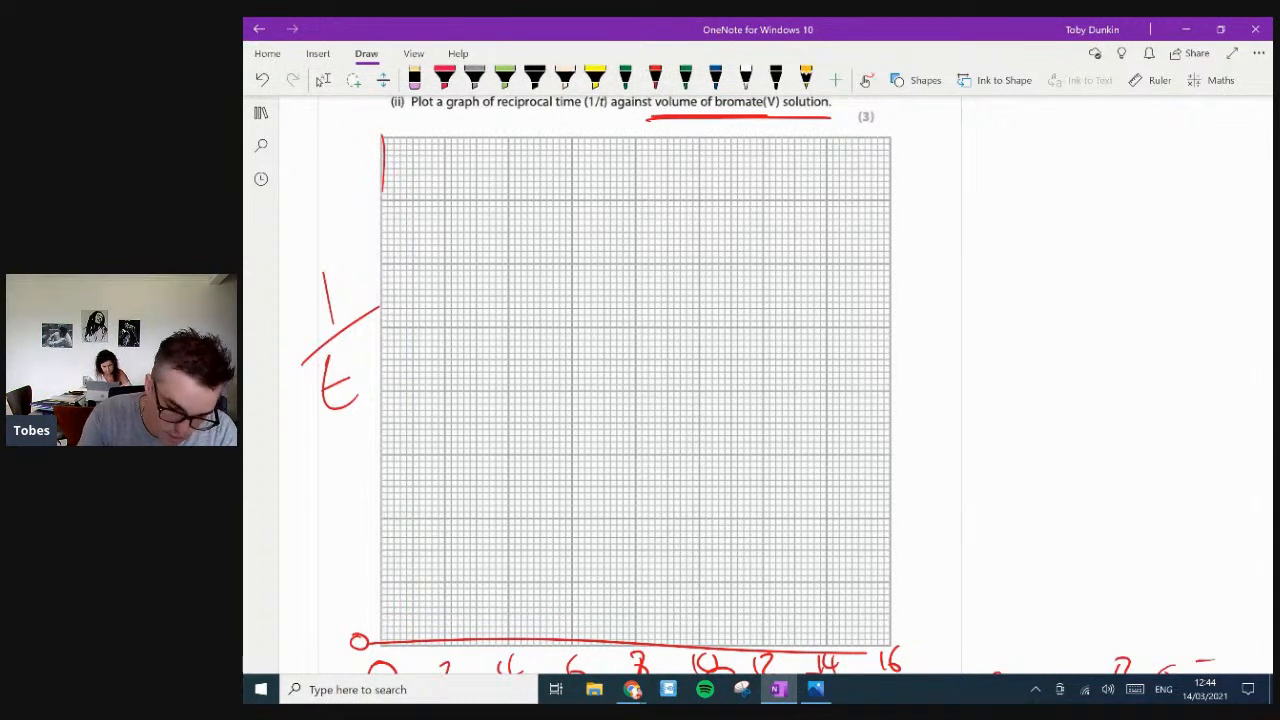
- Extend the vertical axis, write and erase 0.030, then mark 0.025 at a tick
drag(383, 150, 383, 645)
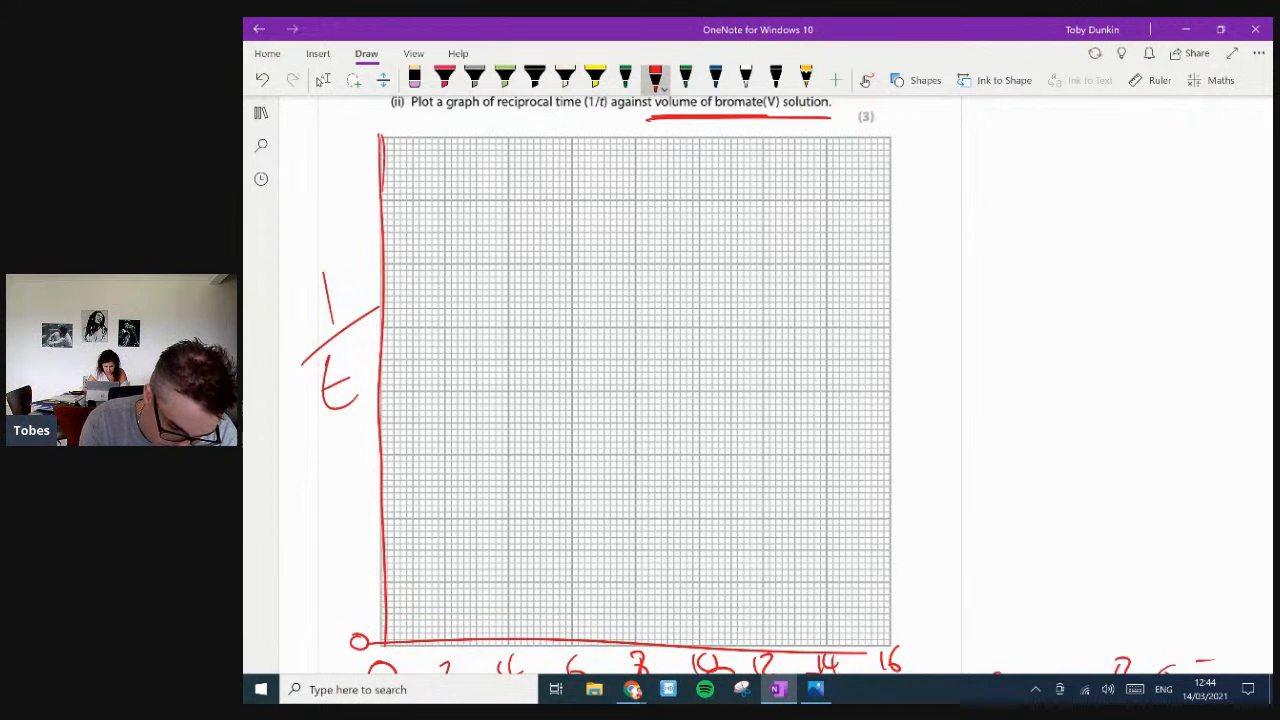
drag(300, 145, 340, 155)
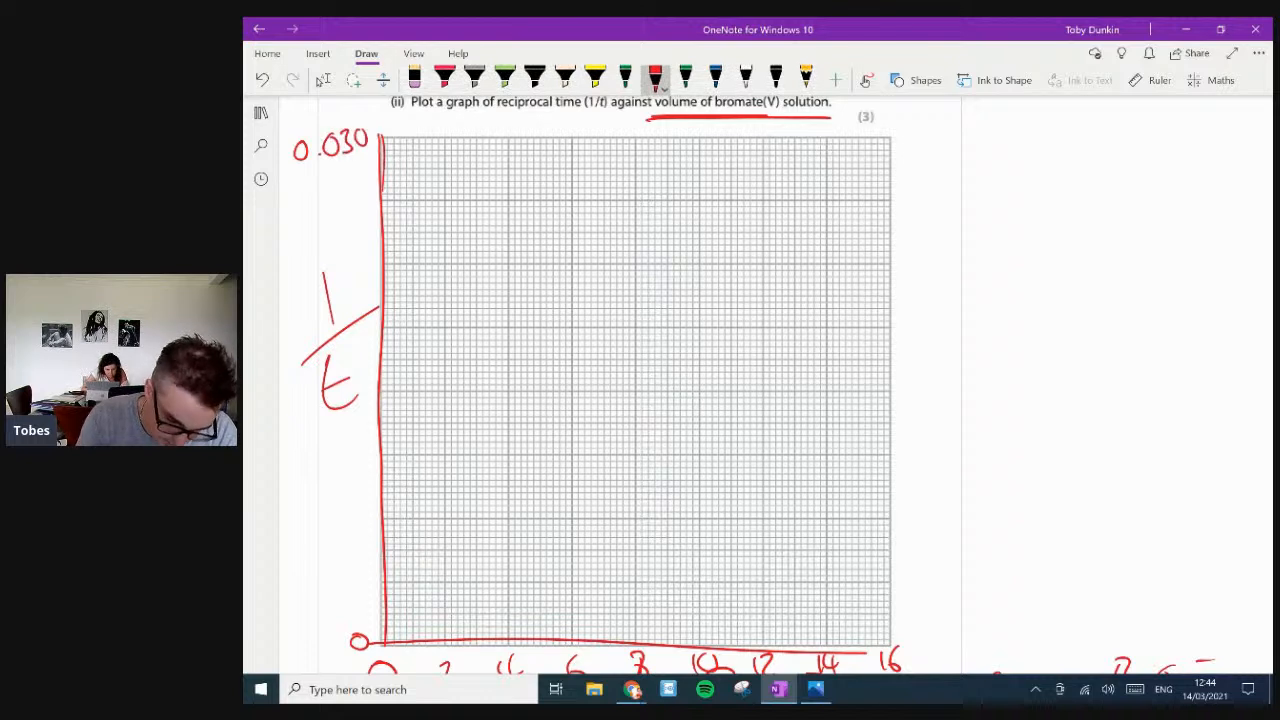
drag(378, 265, 378, 525)
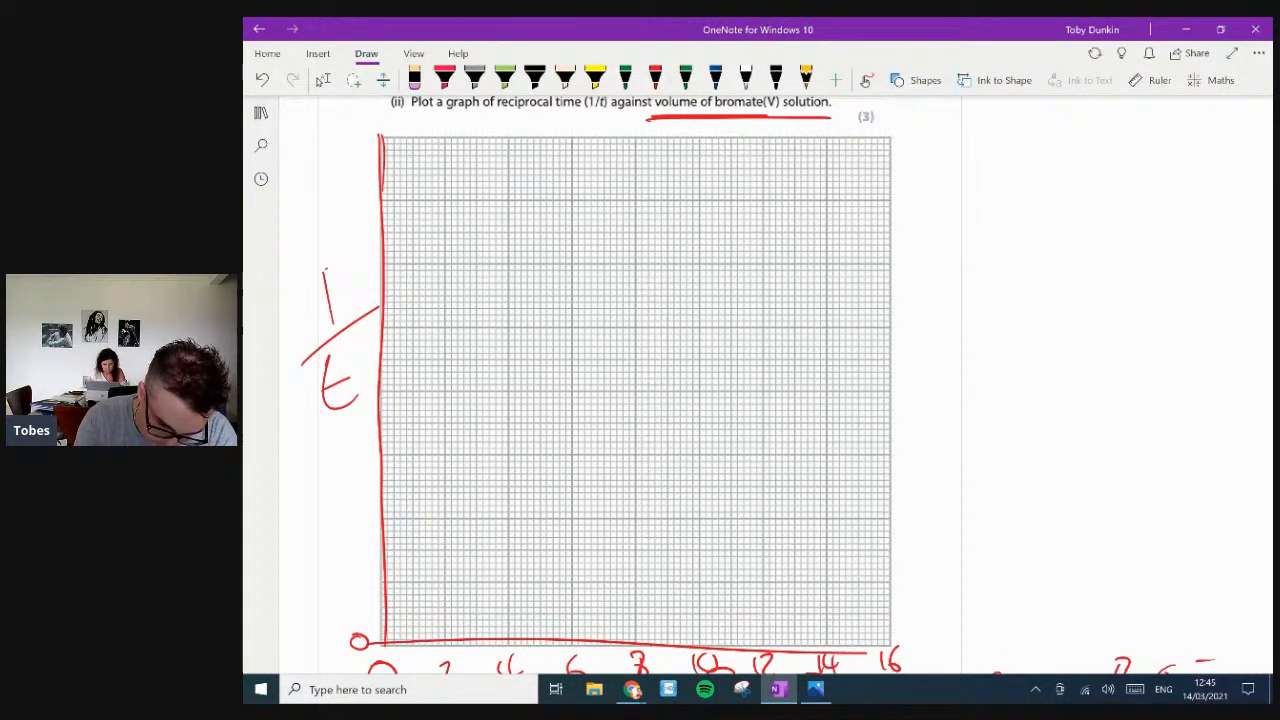
click(653, 76)
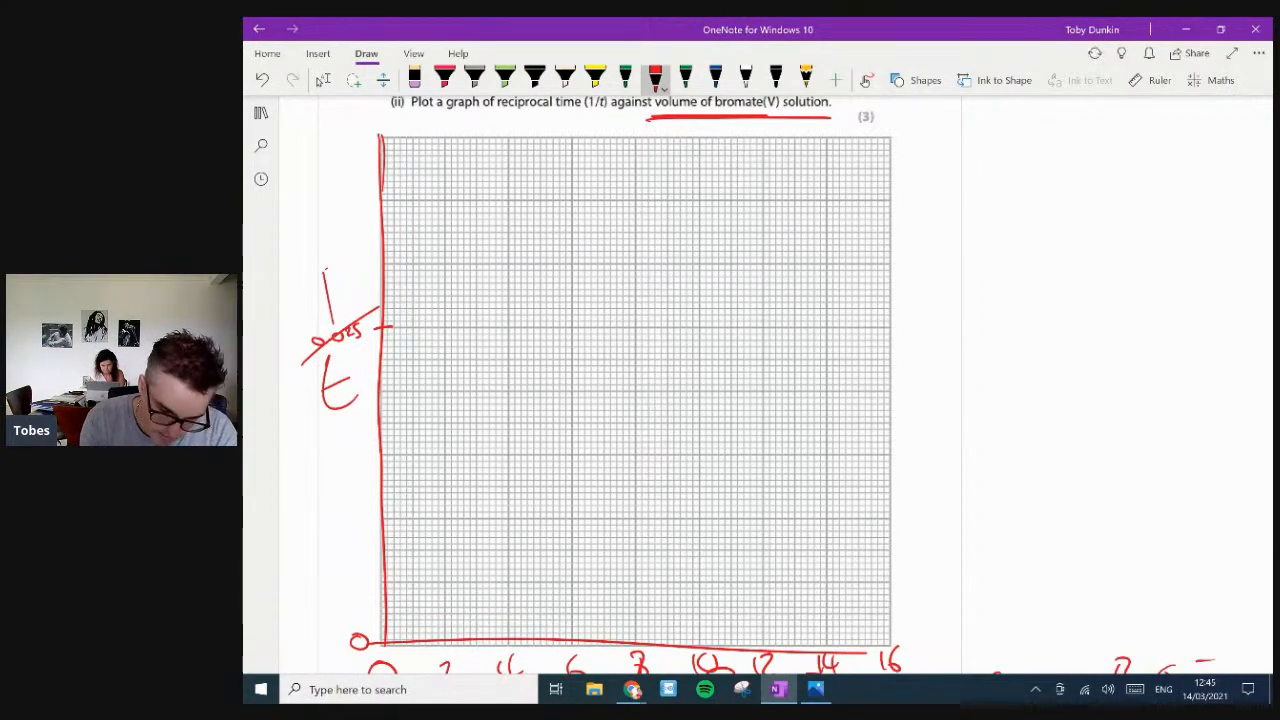
scroll(down, 3)
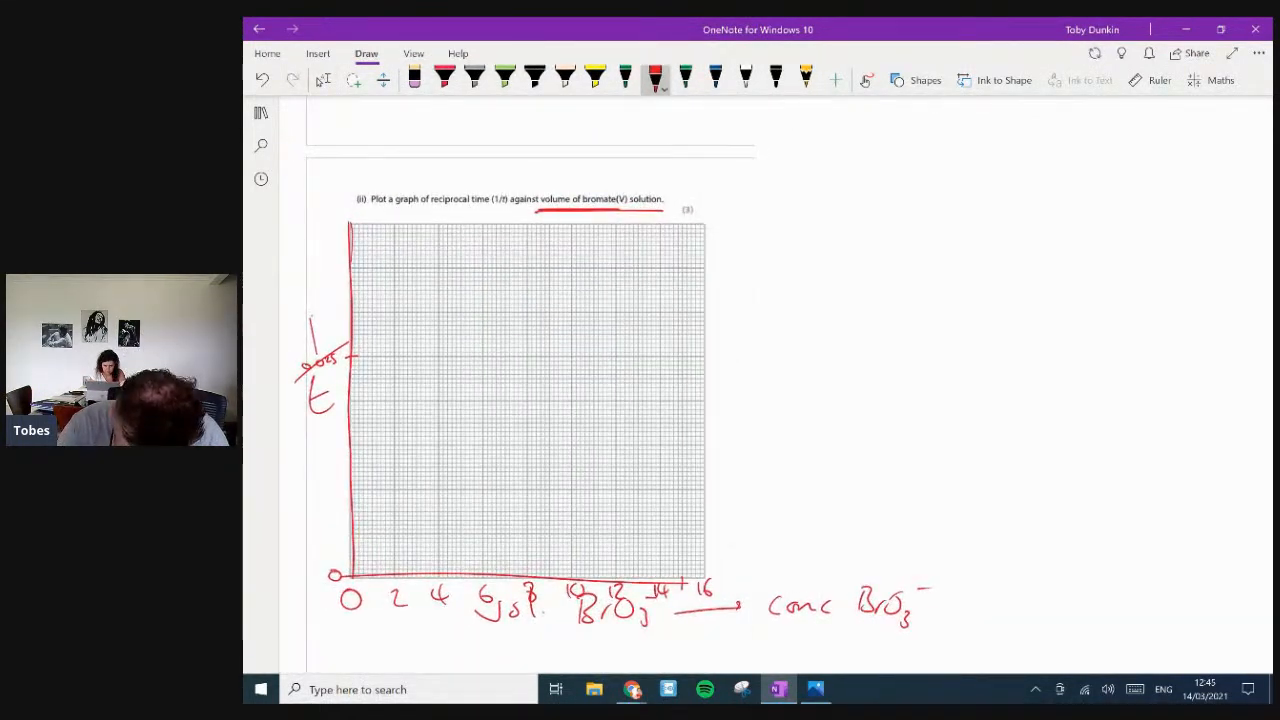
click(683, 357)
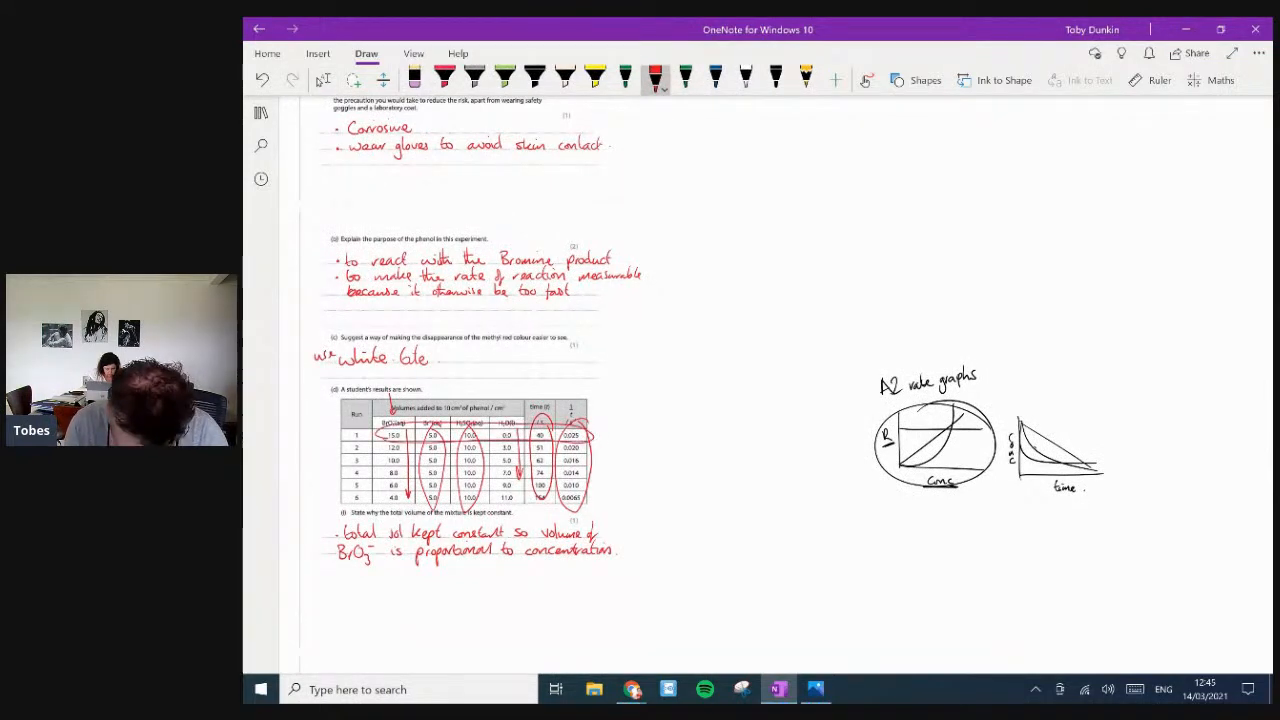
- With the red pen, plot the first runs' (volume, 1/t) points as crosses
scroll(down, 3)
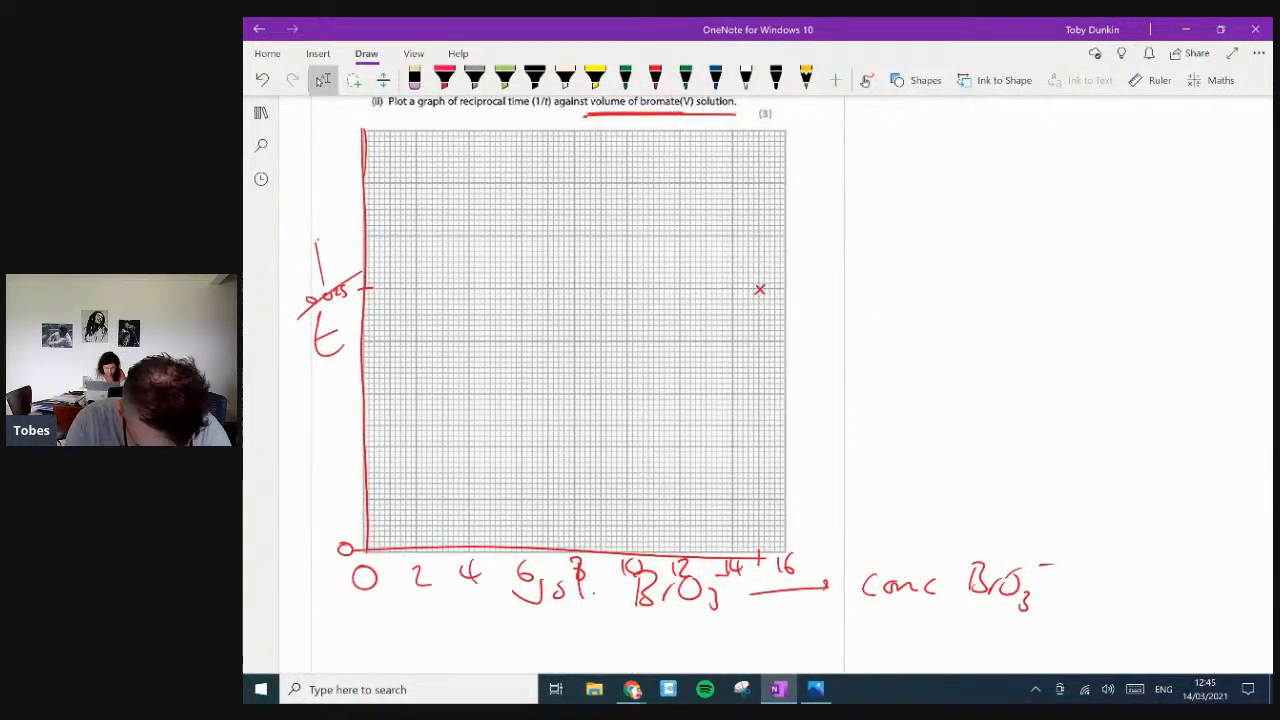
click(650, 75)
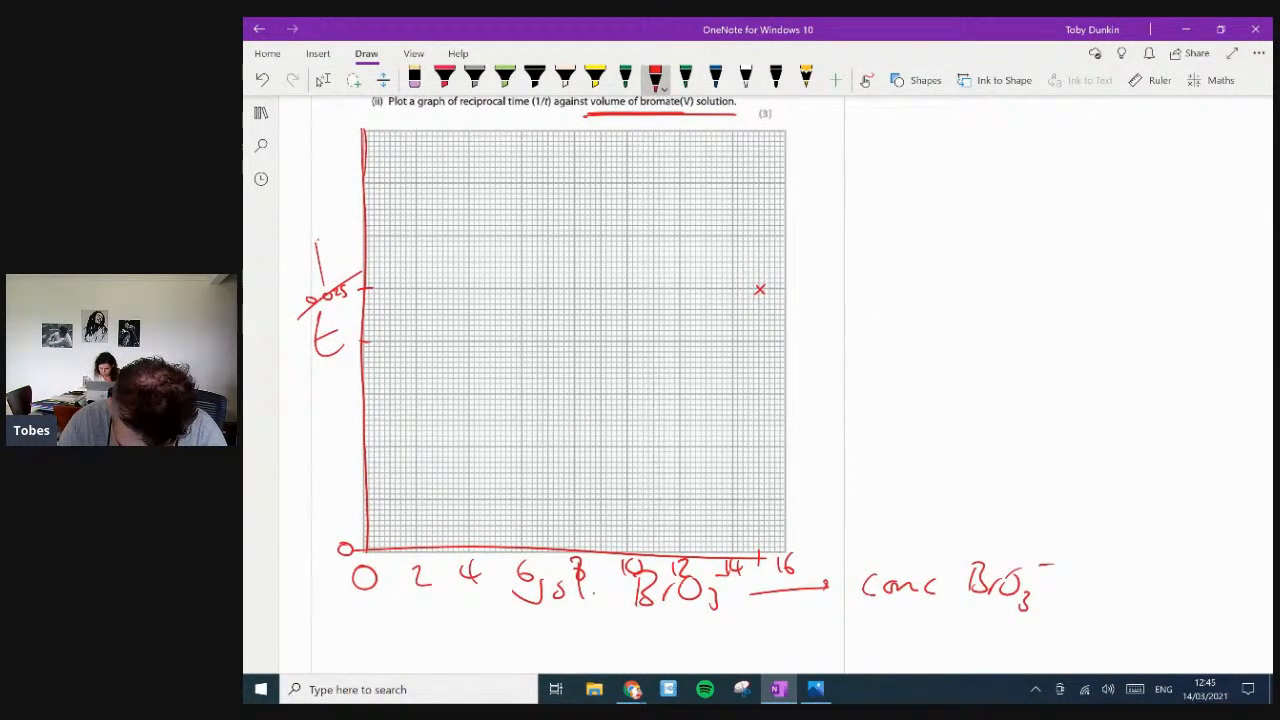
click(681, 343)
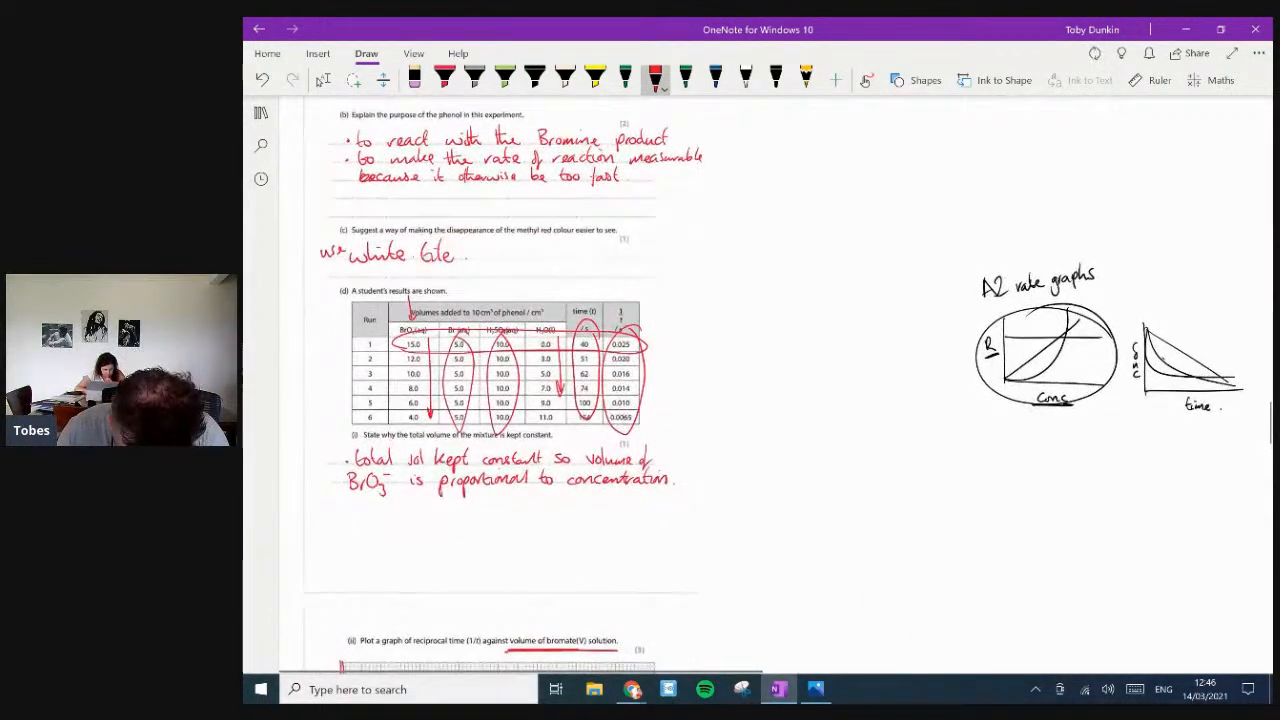
scroll(down, 3)
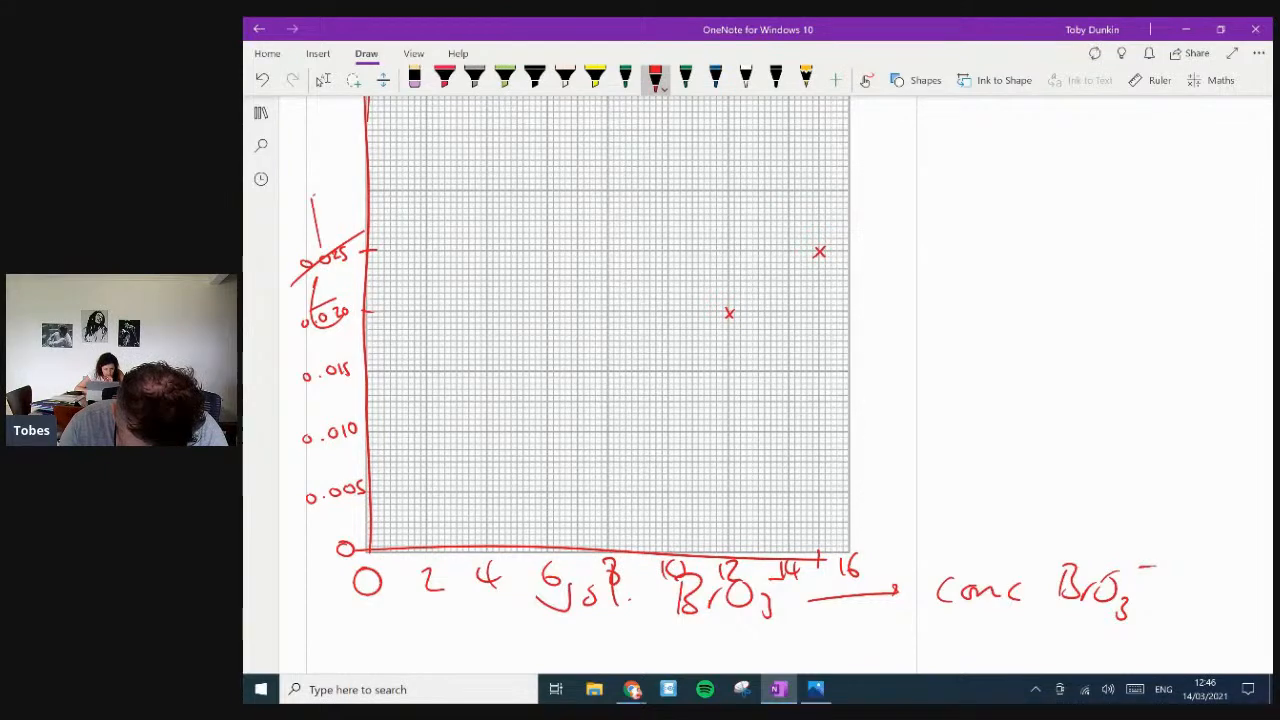
click(668, 359)
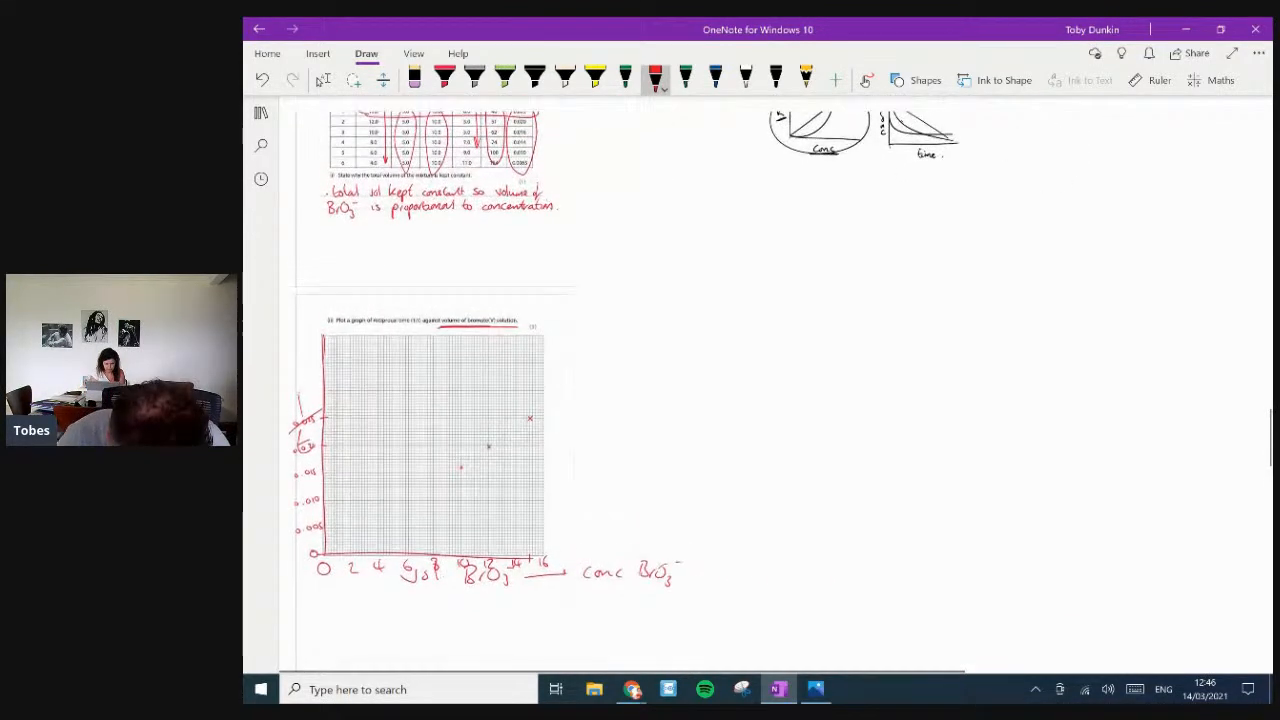
- Plot the remaining runs, ending with the final point at 4, 0.0065
scroll(down, 3)
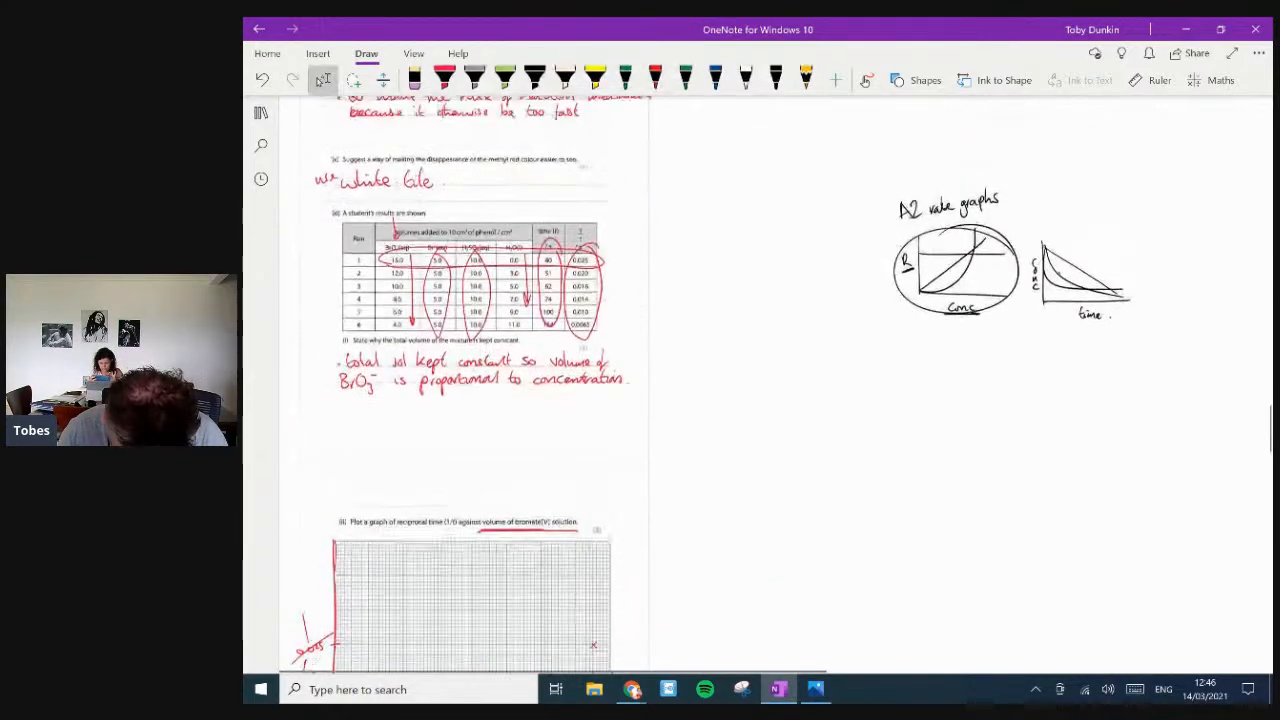
scroll(down, 3)
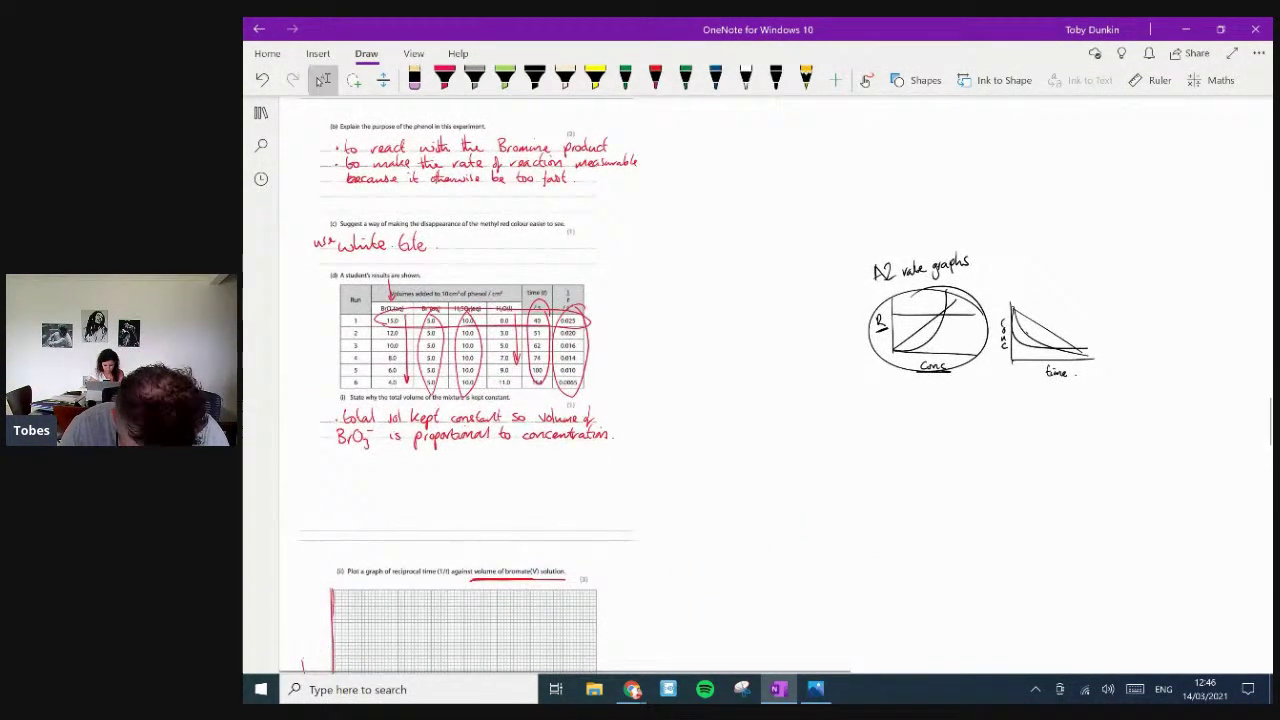
scroll(down, 3)
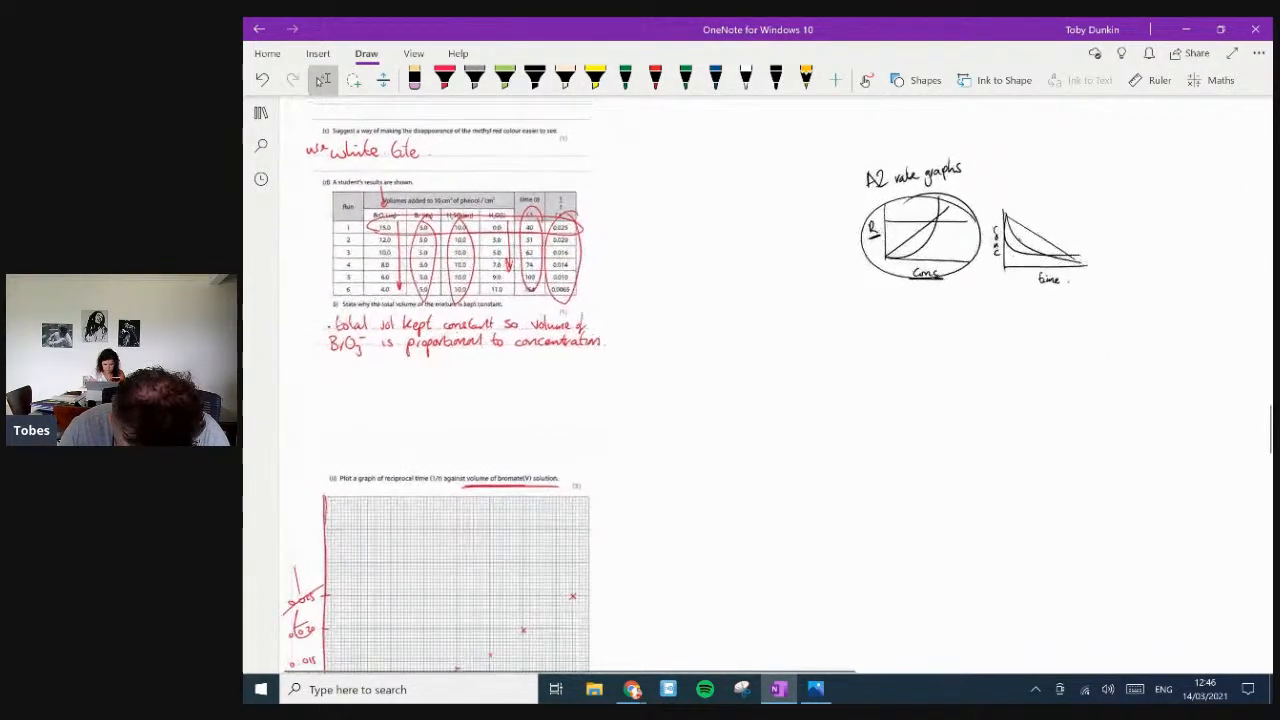
scroll(down, 3)
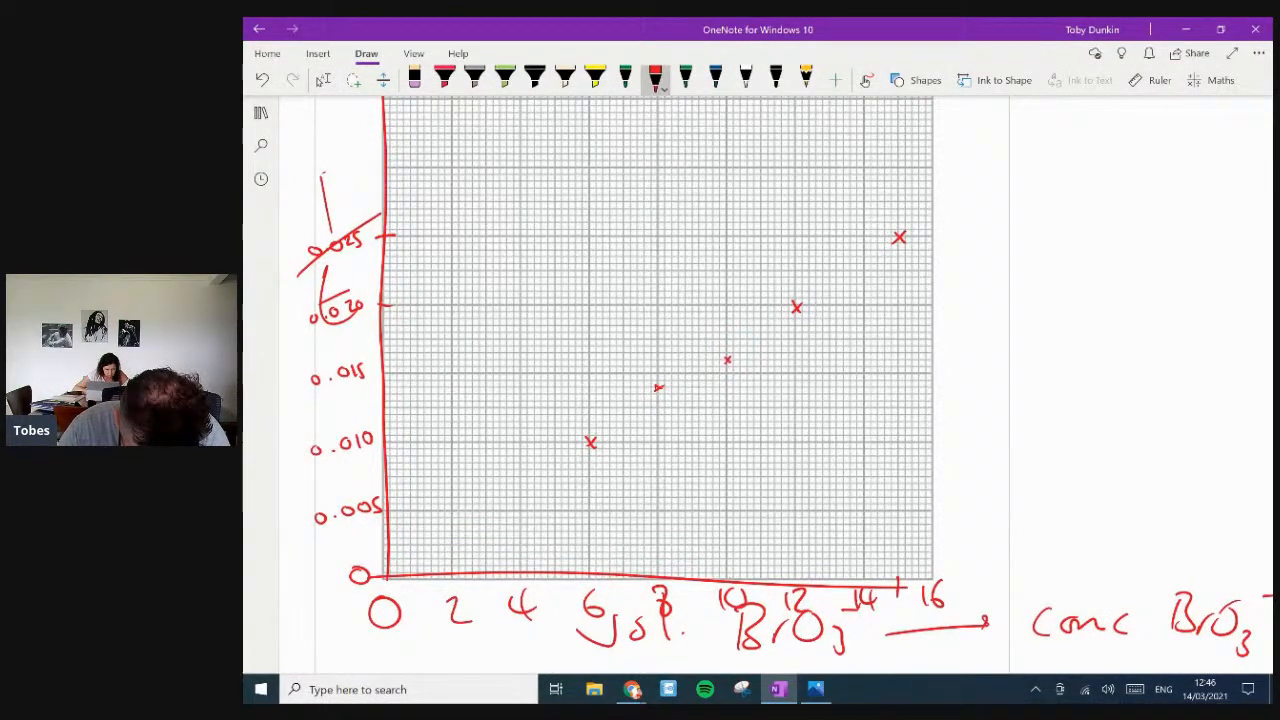
click(519, 490)
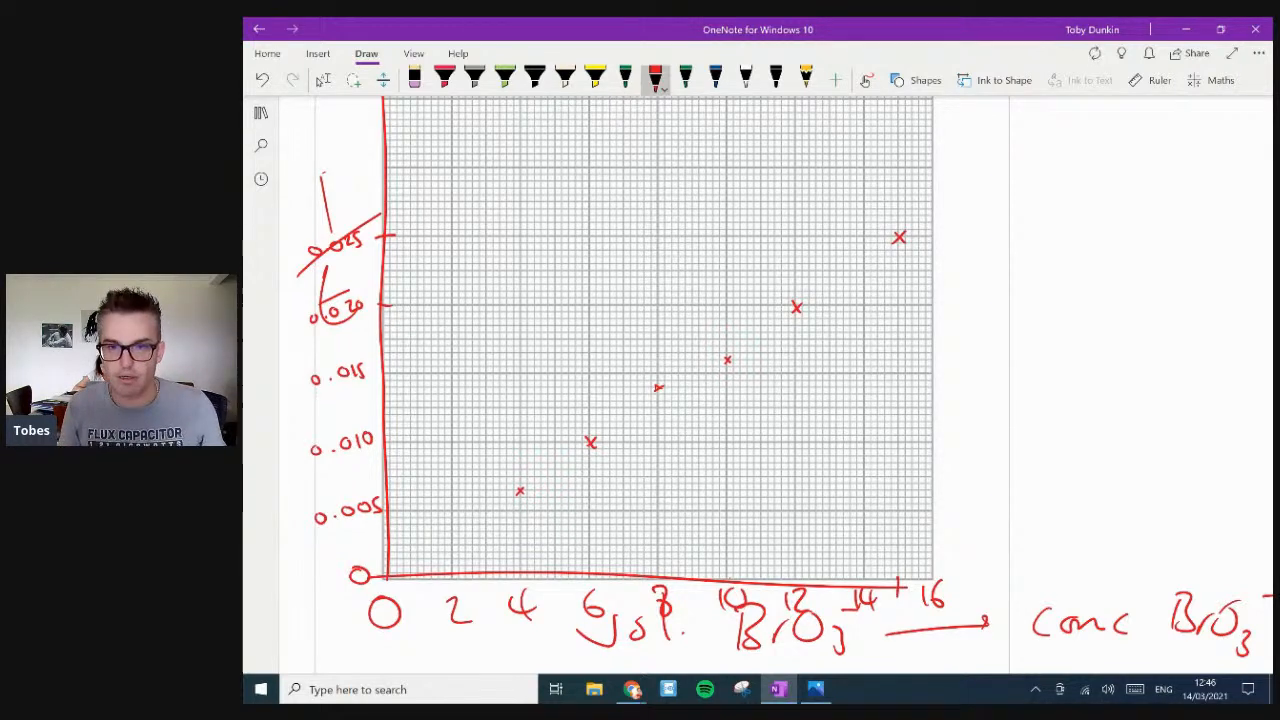
click(1155, 80)
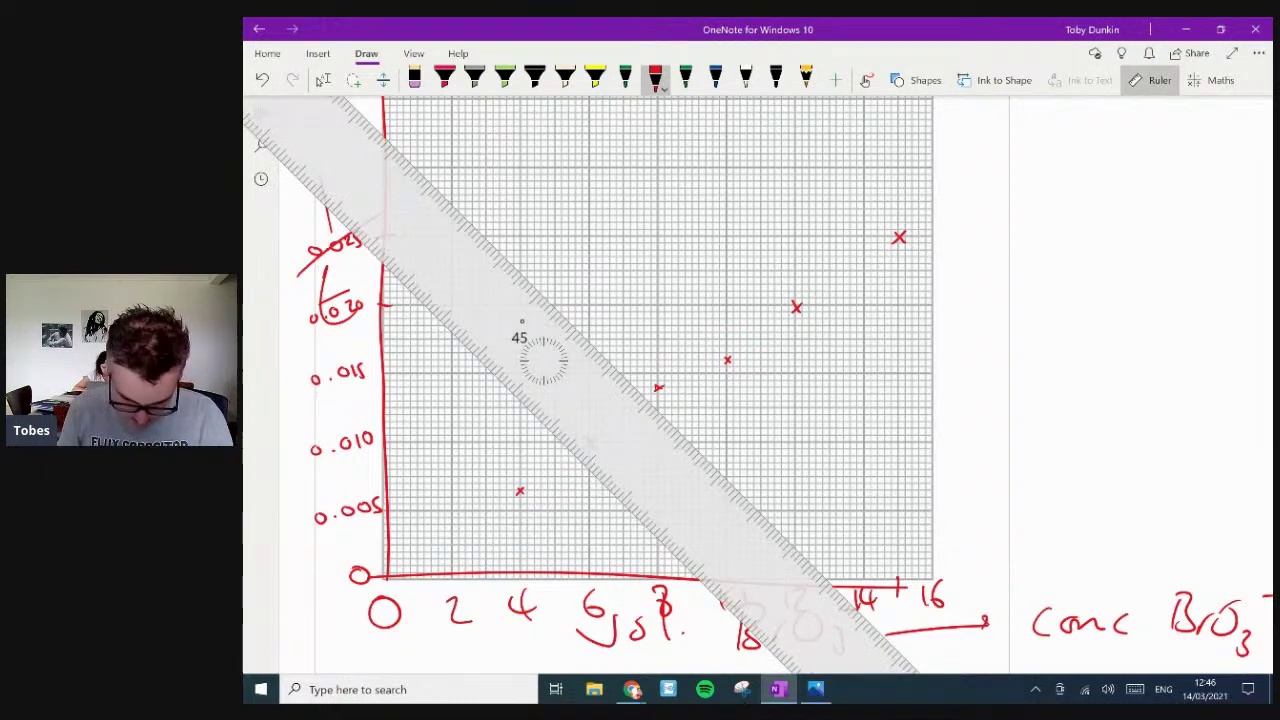
- Line the ruler up across the plotted points
drag(545, 355, 685, 460)
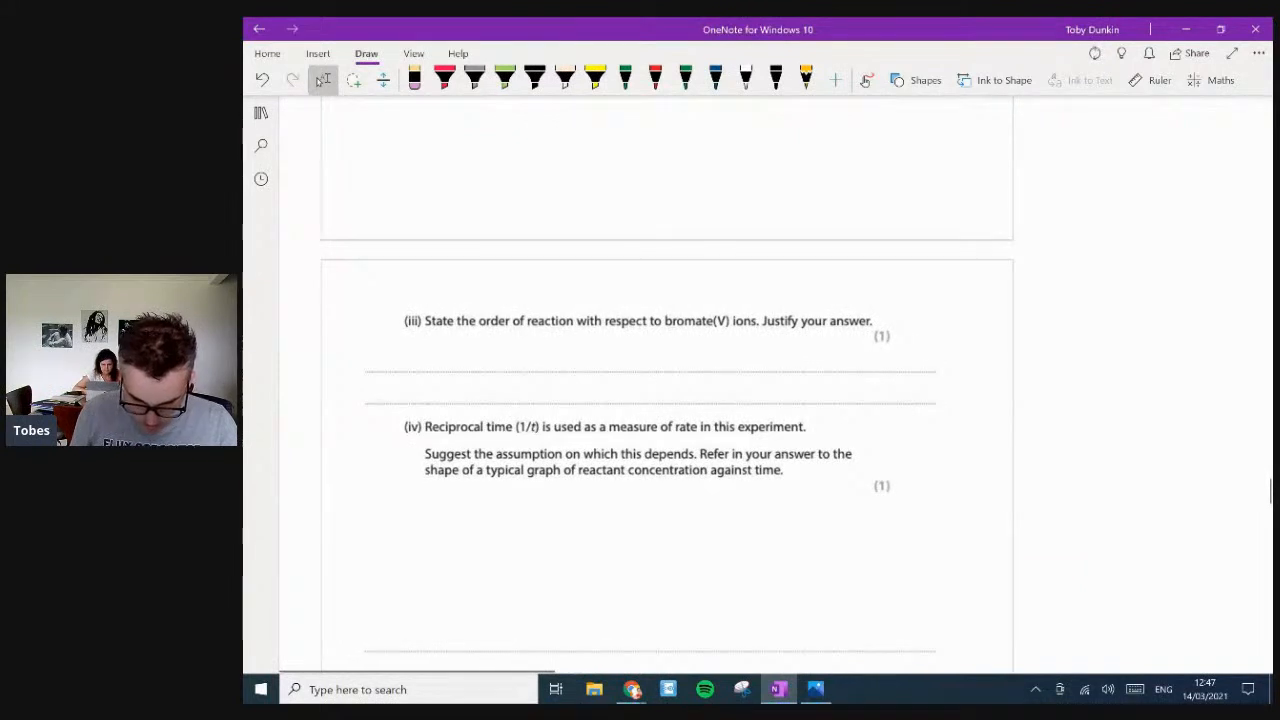
- In red ink, underline 'bromate(V) ions' and handwrite '1st order' as the part (iii) answer
click(651, 77)
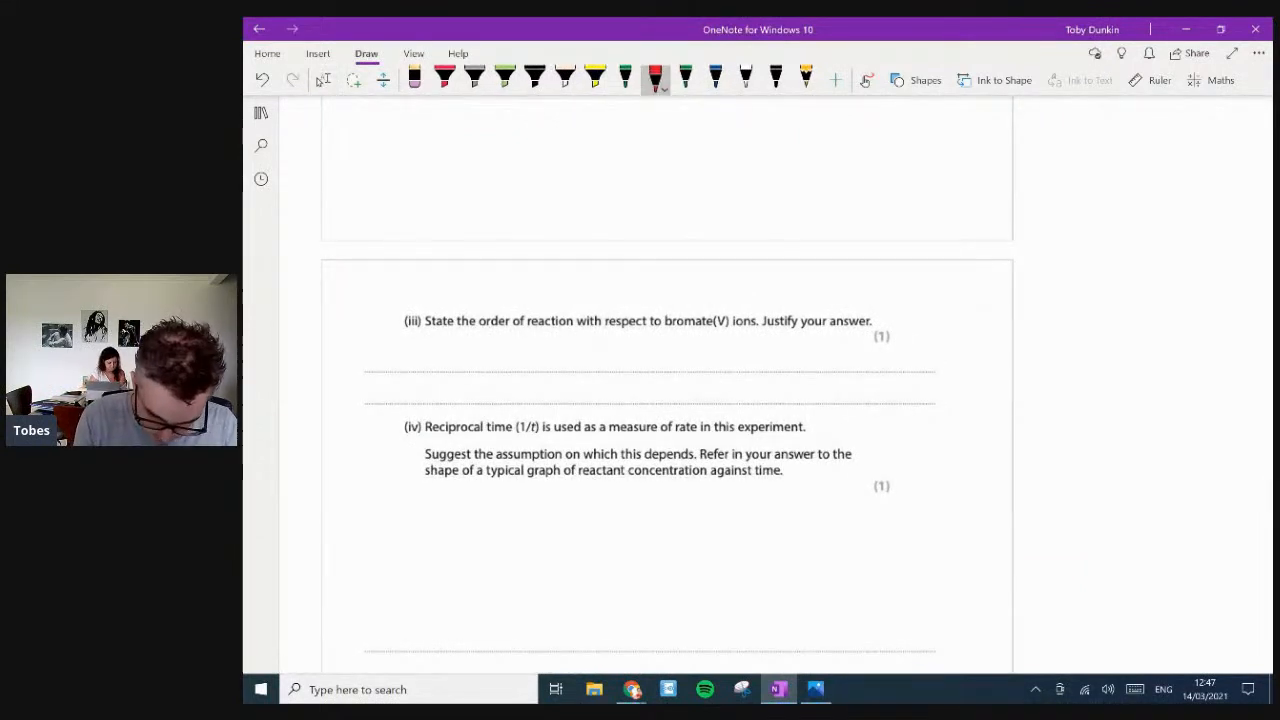
drag(660, 330, 748, 330)
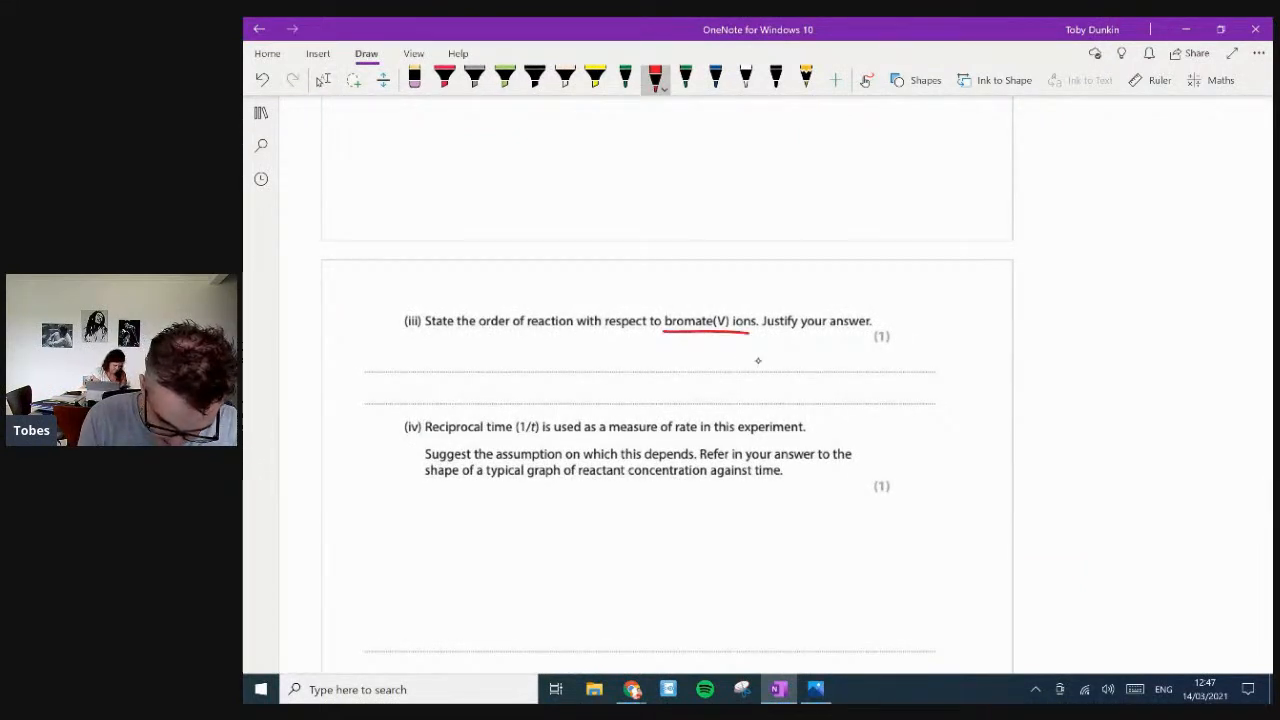
drag(418, 345, 458, 375)
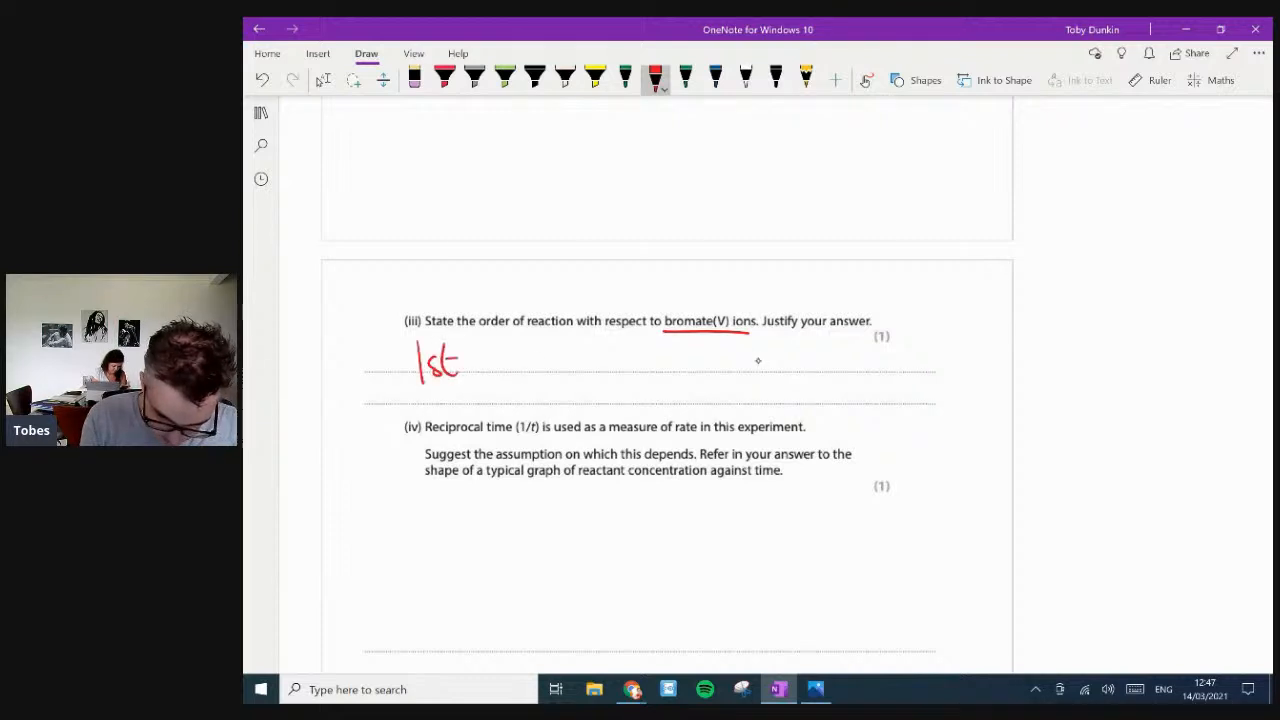
drag(490, 365, 610, 365)
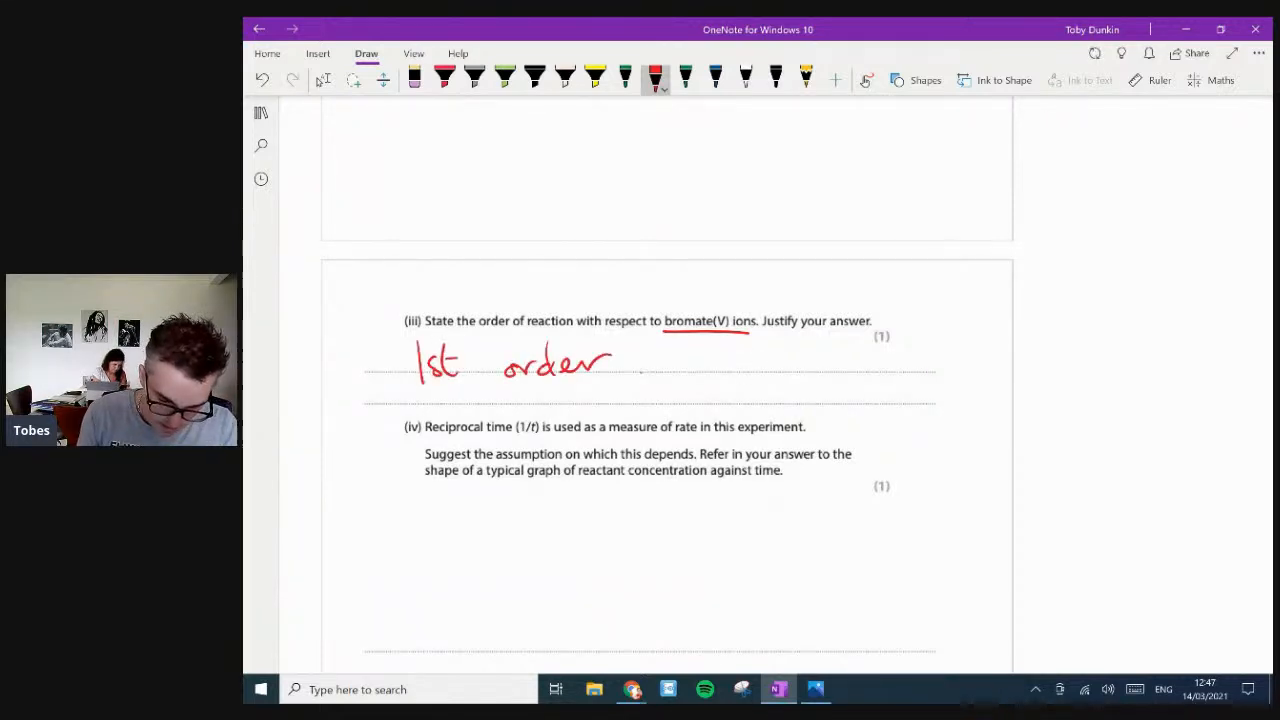
scroll(down, 3)
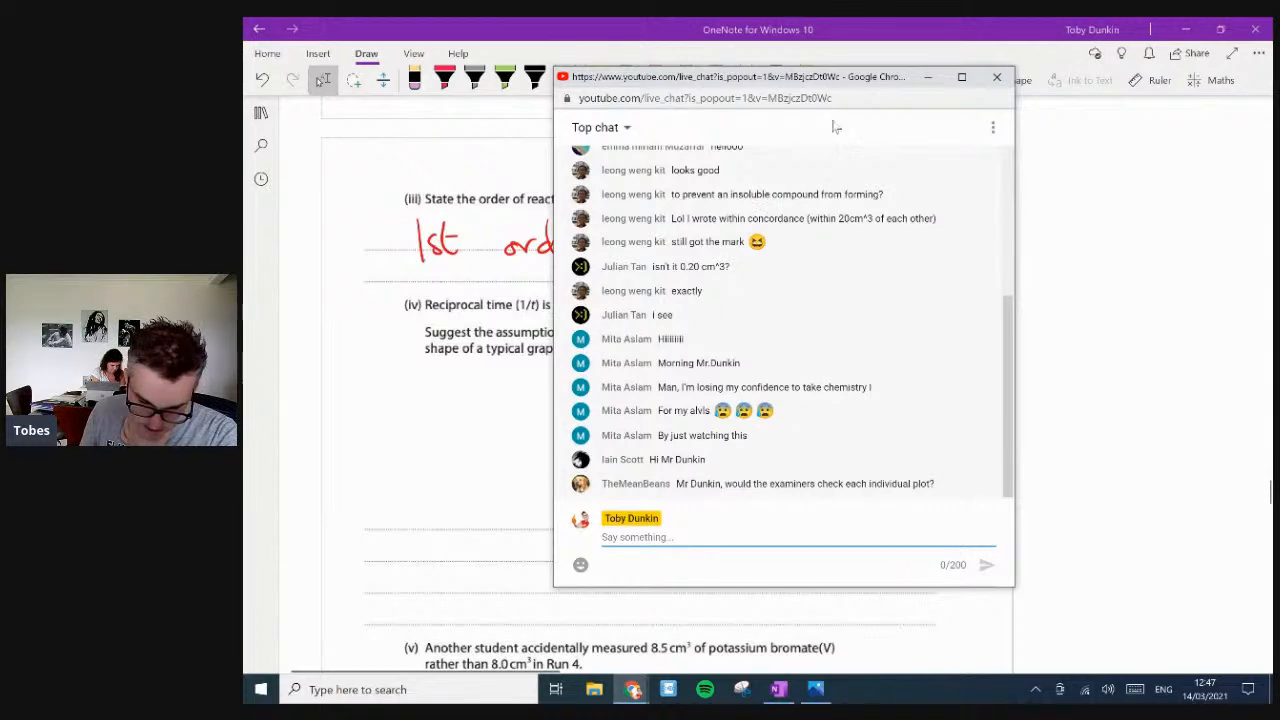
- Bring the marked paper back to the front and return from the graph to part (iv)
click(995, 76)
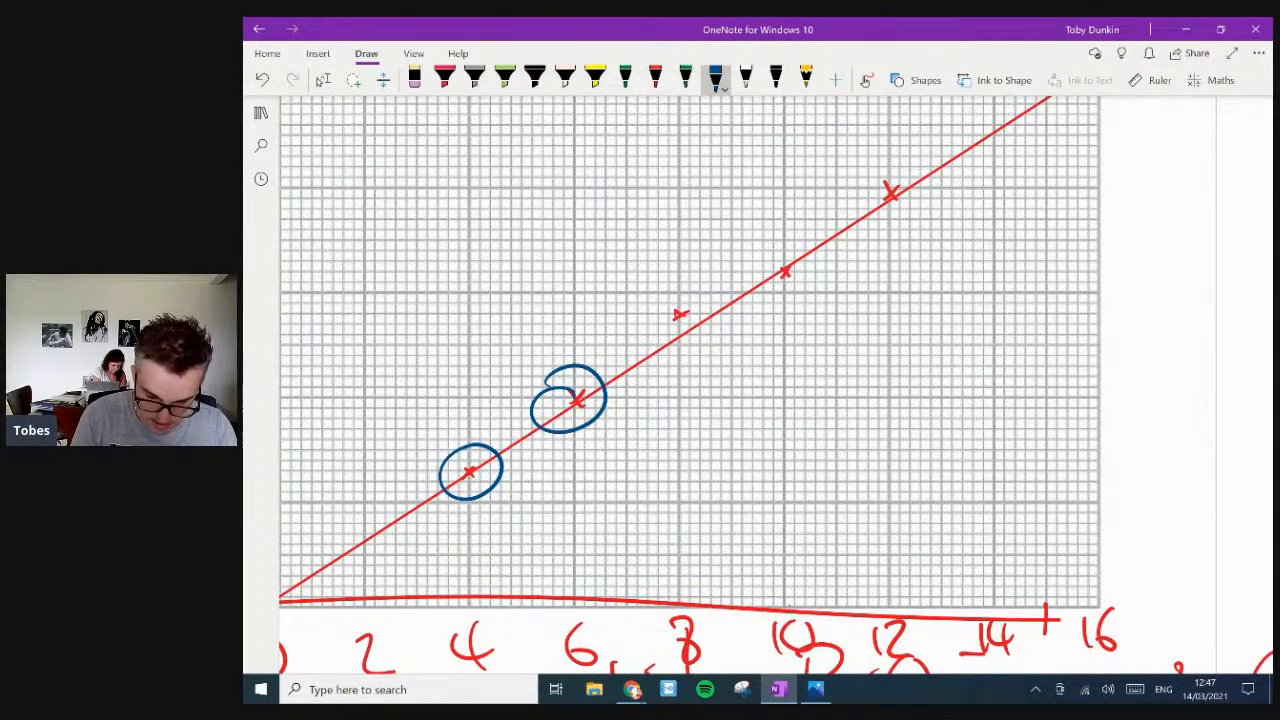
drag(680, 315, 890, 195)
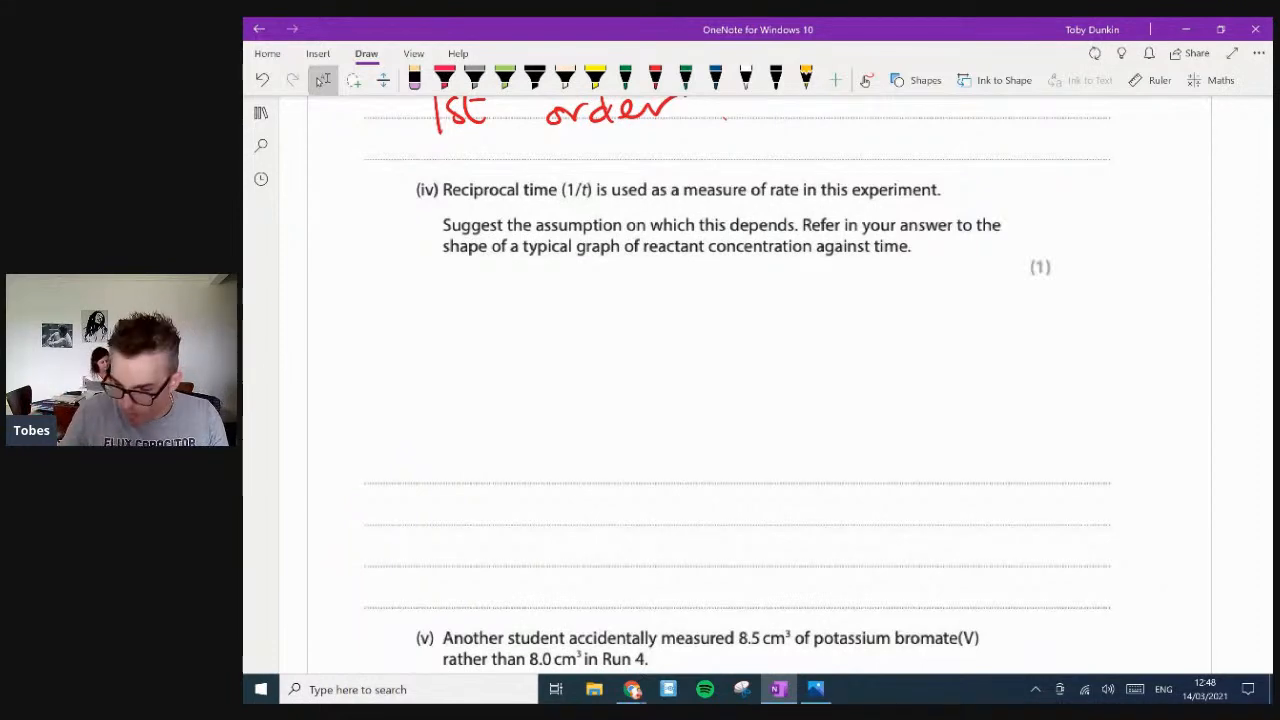
- Scroll past part (iv) to blank canvas, selecting red ink and stopping inking to pan
scroll(down, 3)
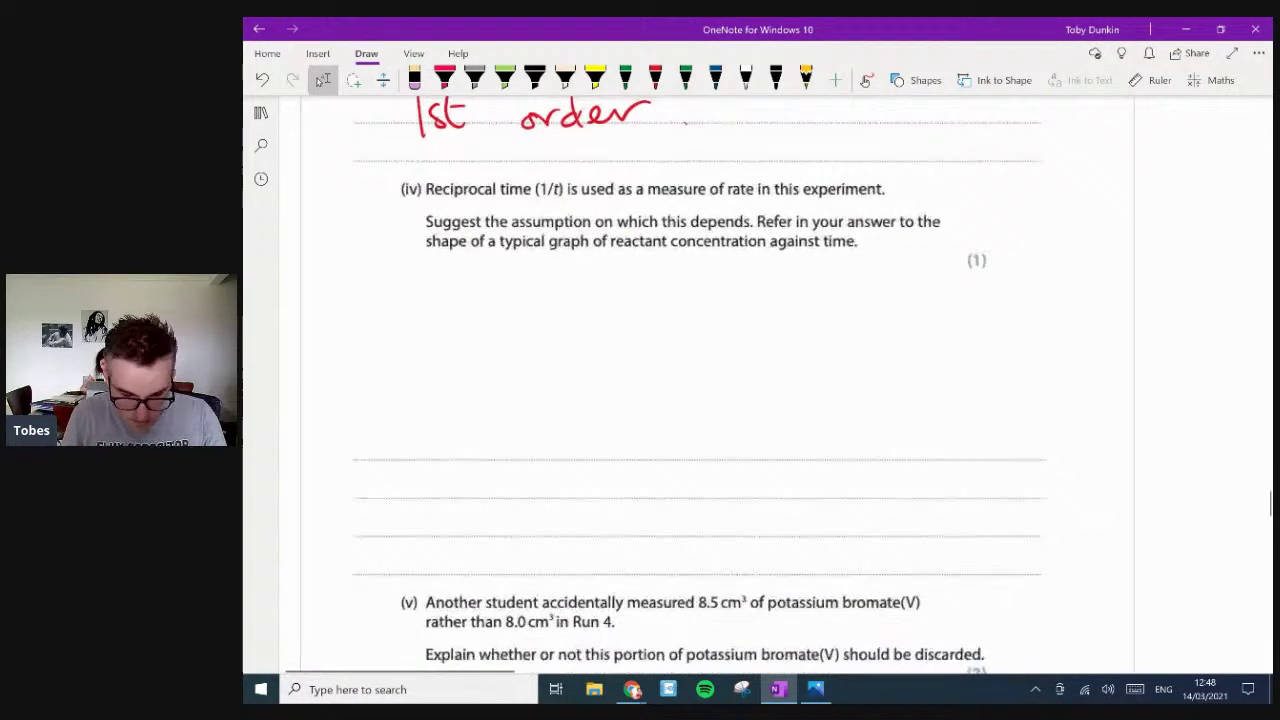
scroll(down, 3)
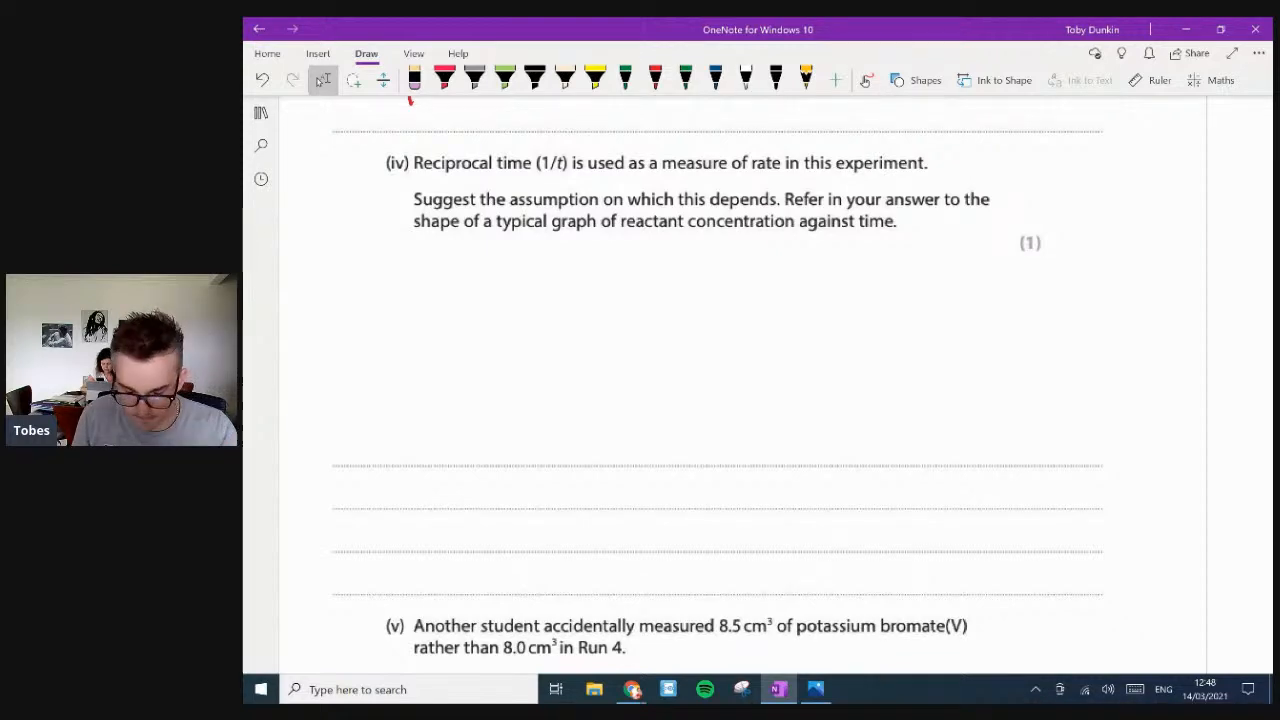
scroll(down, 3)
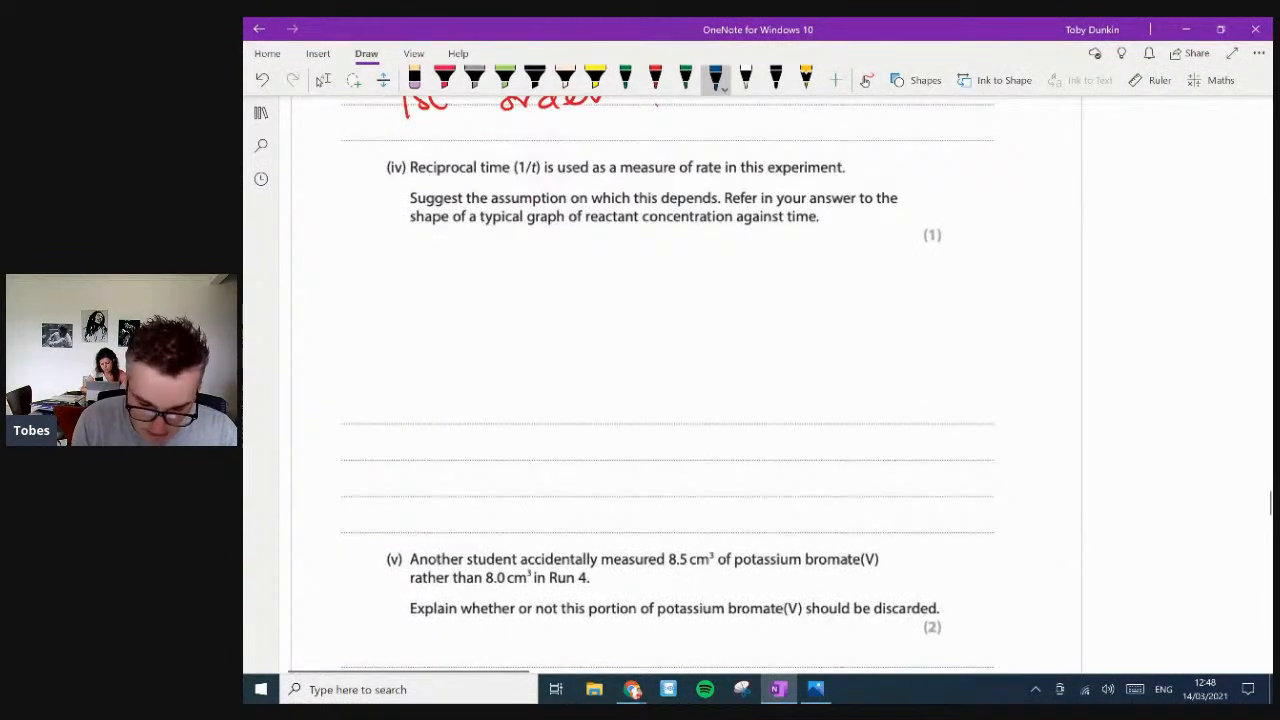
click(651, 75)
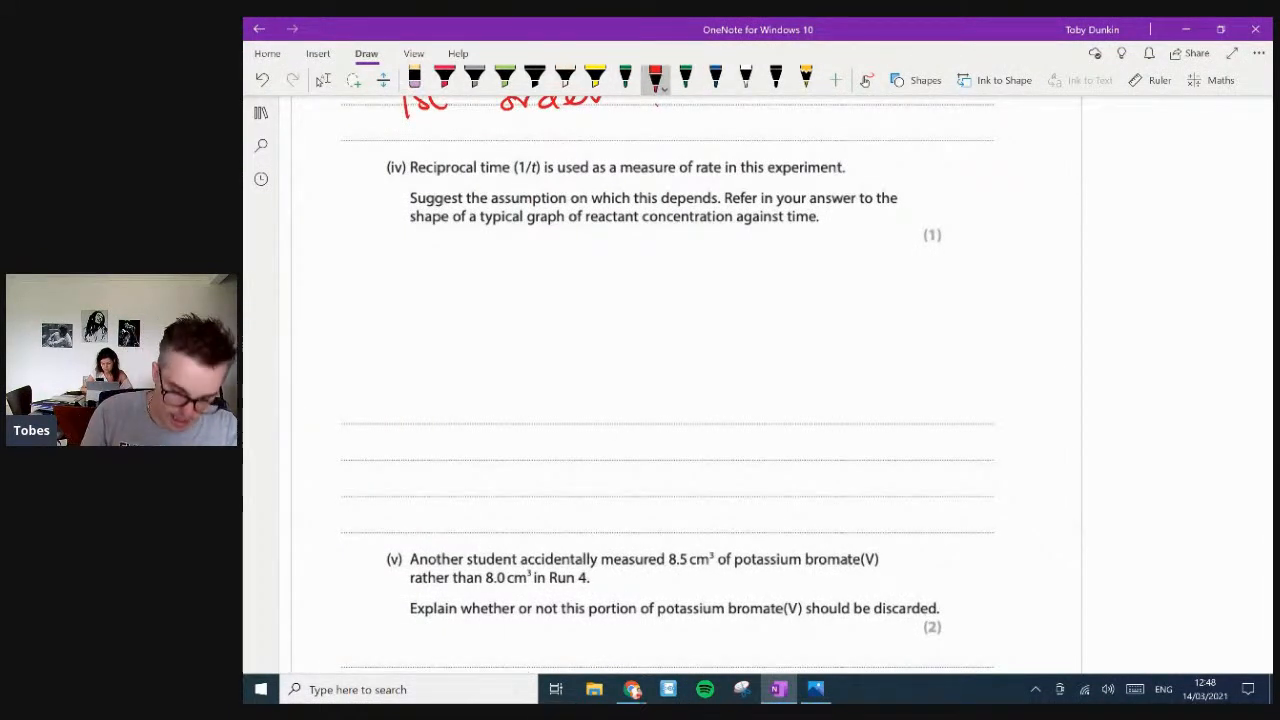
click(356, 412)
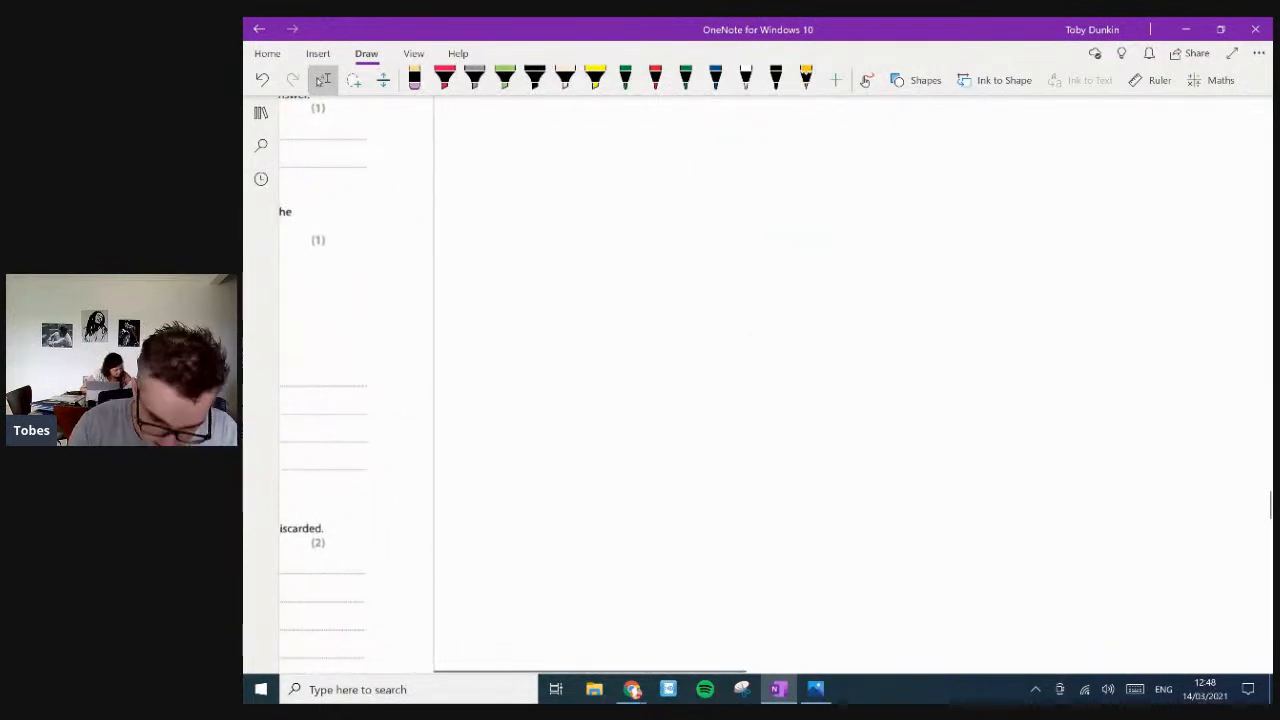
- Handwrite red rate expressions in the blank space, finishing with rate = 1/T
drag(510, 230, 665, 215)
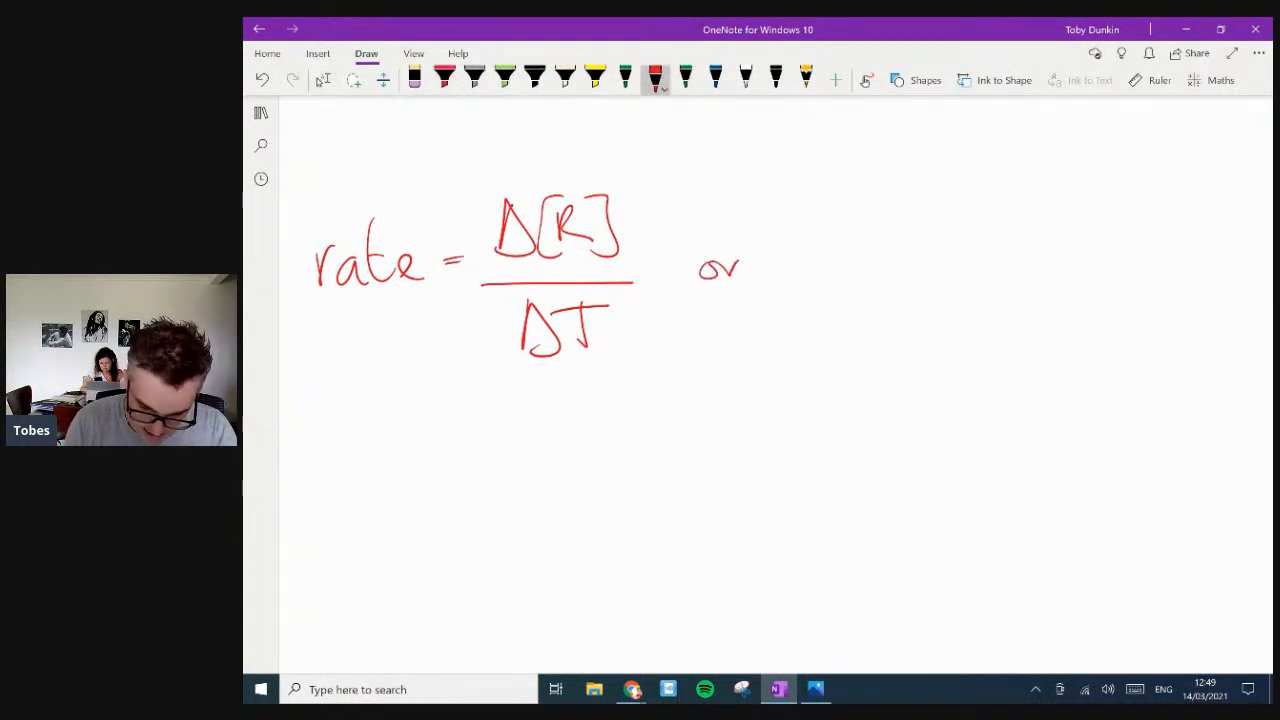
drag(810, 270, 895, 270)
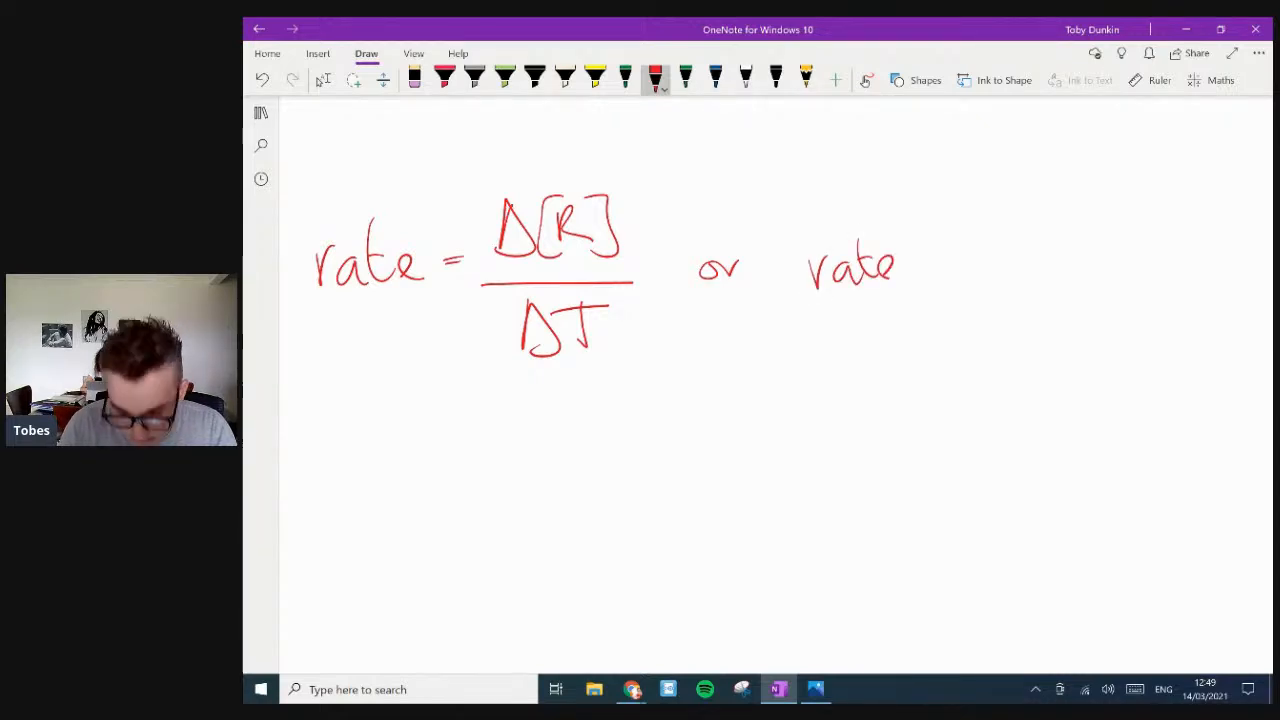
drag(905, 265, 985, 235)
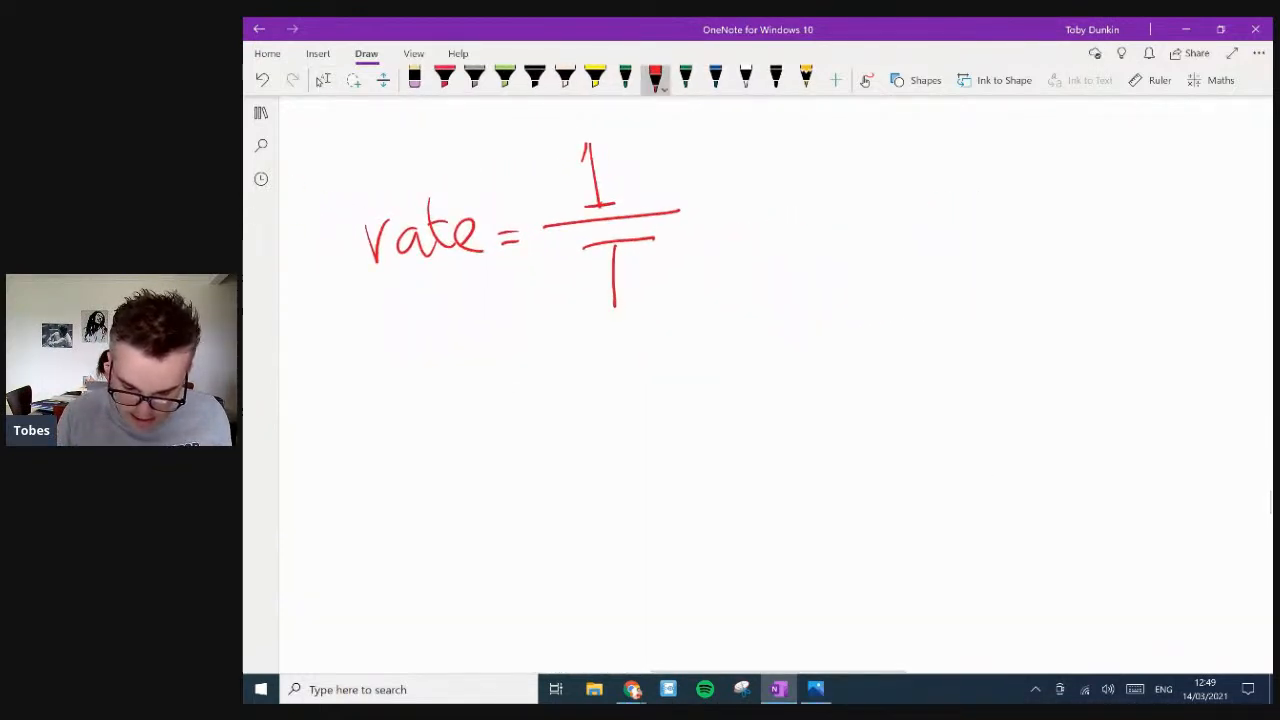
- Sketch a red conical flask over a black-ink cross beside rate = 1/T
drag(875, 145, 835, 325)
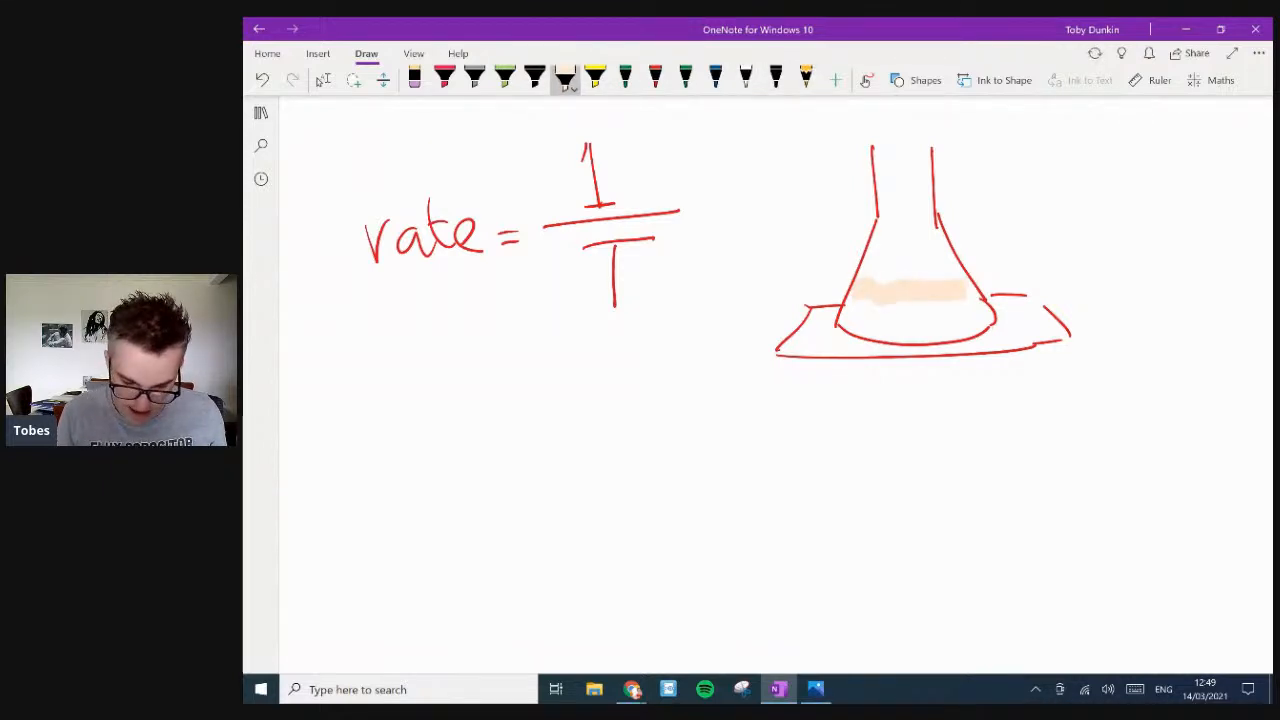
click(768, 77)
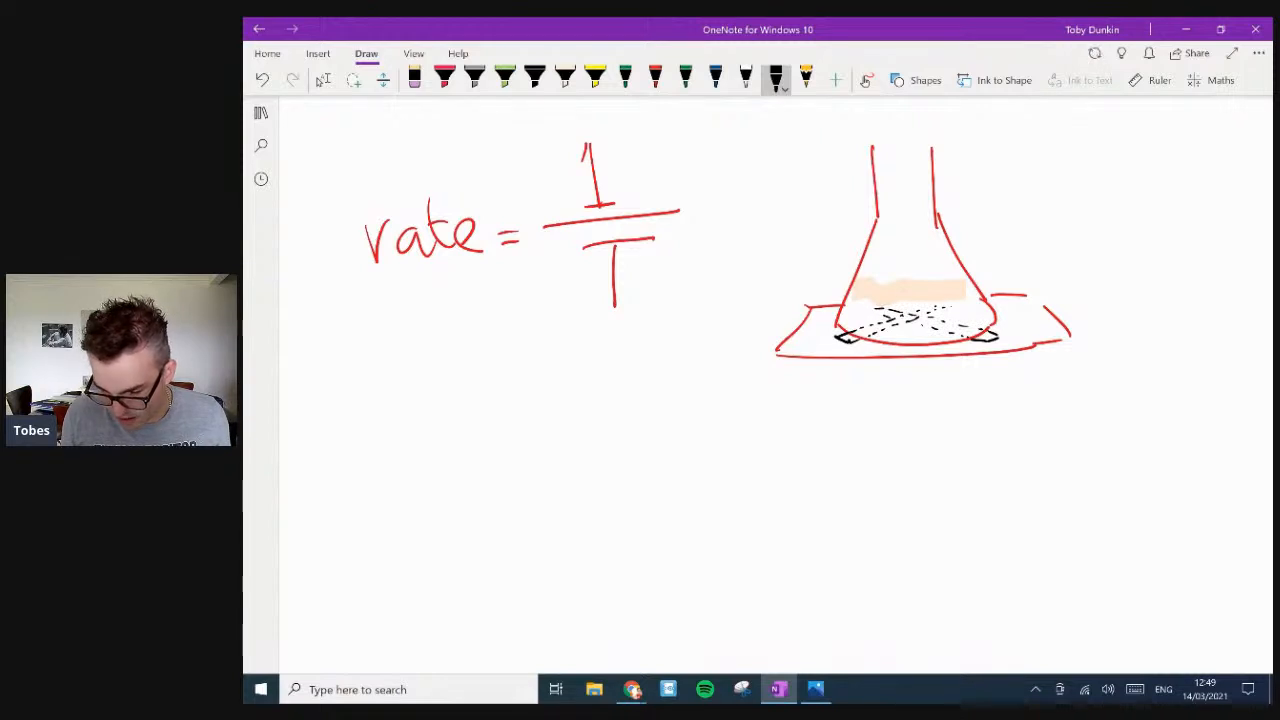
scroll(down, 3)
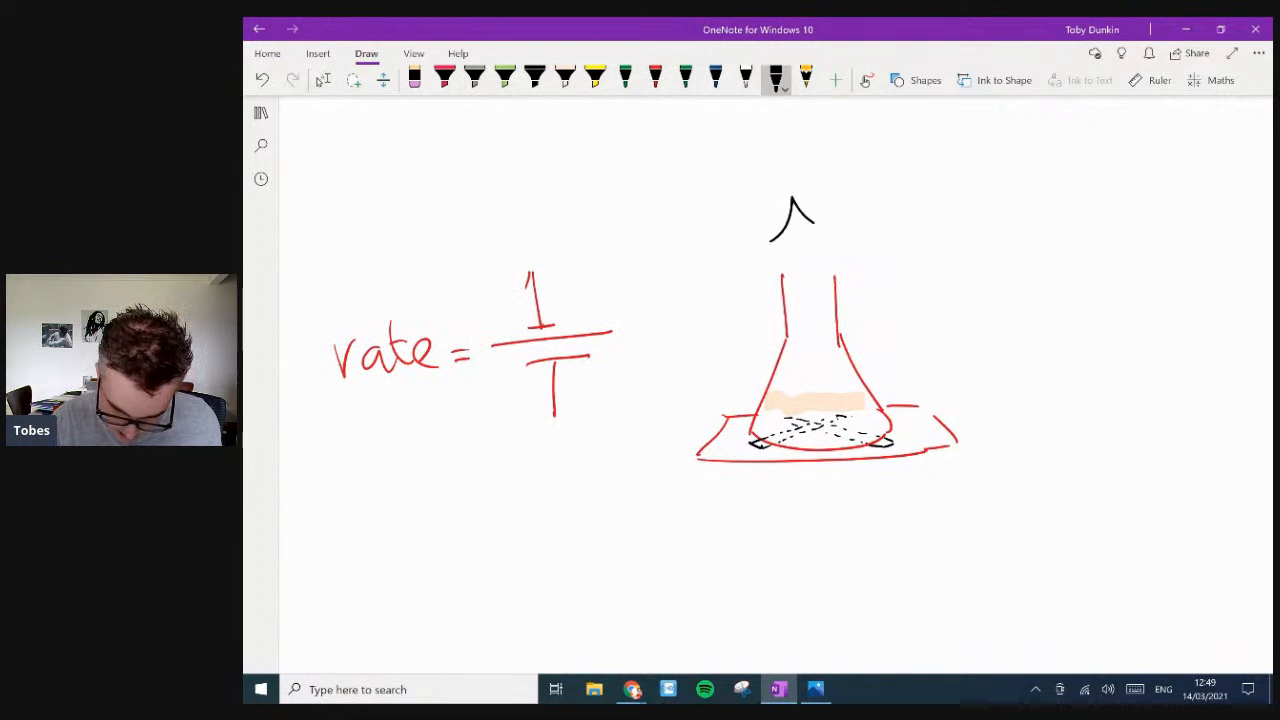
drag(775, 235, 830, 235)
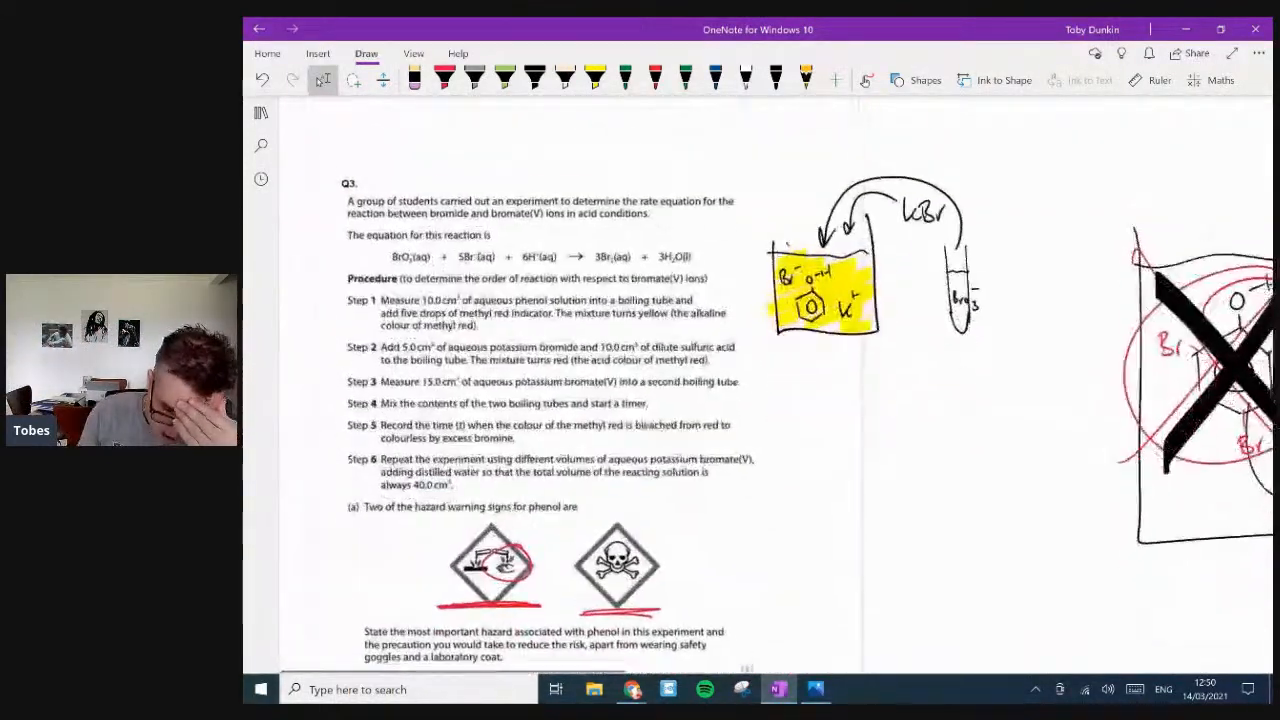
- Scroll down from Q3's procedure to part (iv)'s reciprocal-time question
scroll(down, 3)
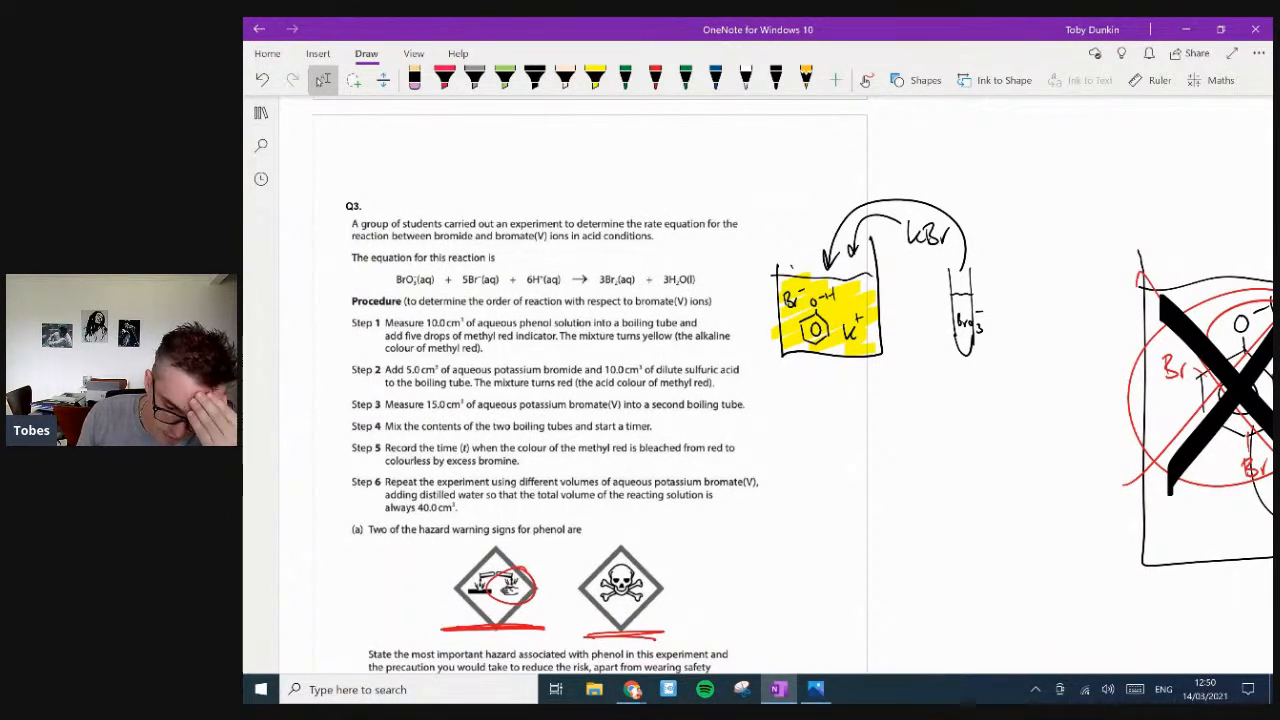
scroll(down, 3)
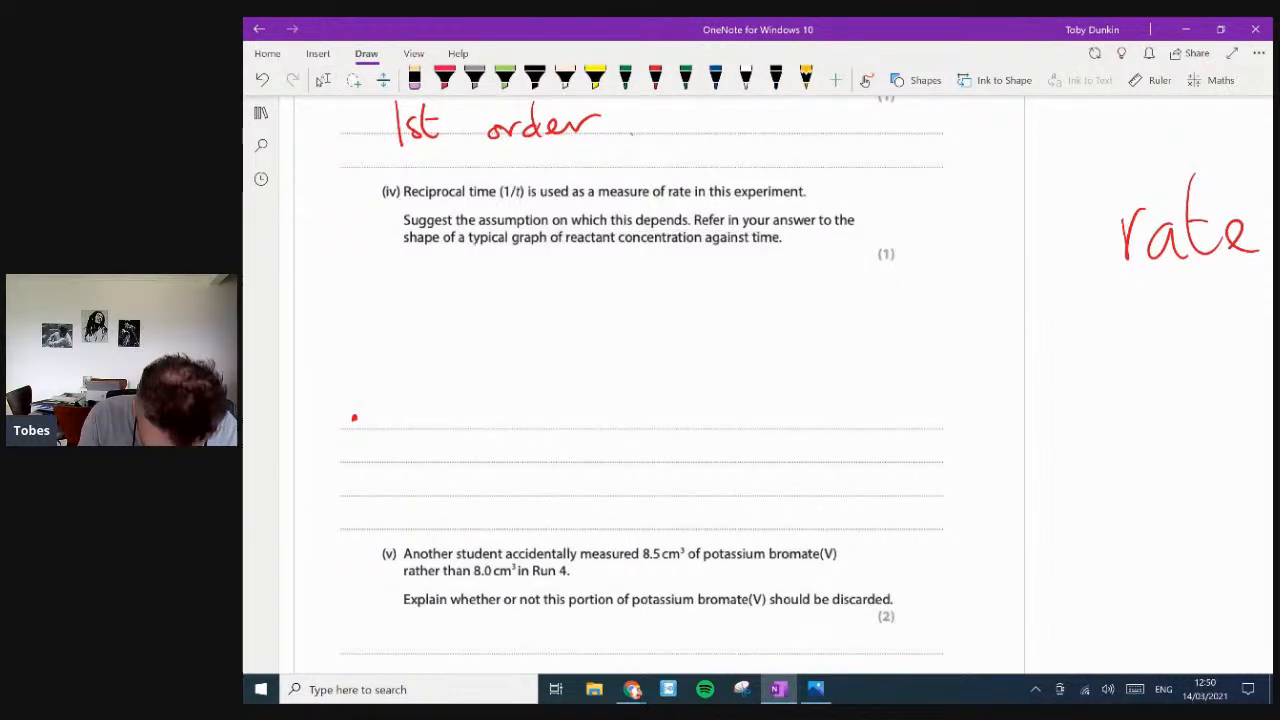
- In red, underline 'graph of reactant concentration against time' and sketch an [R]–Time decay curve
click(650, 80)
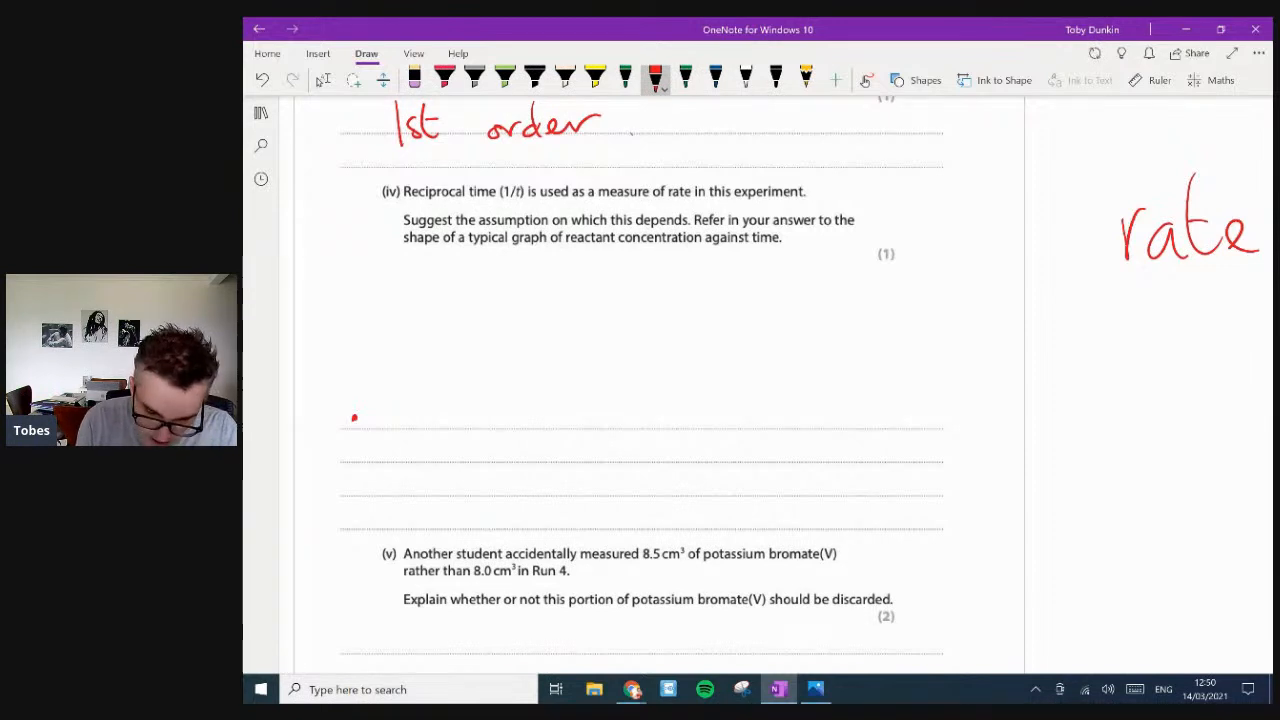
drag(513, 245, 780, 245)
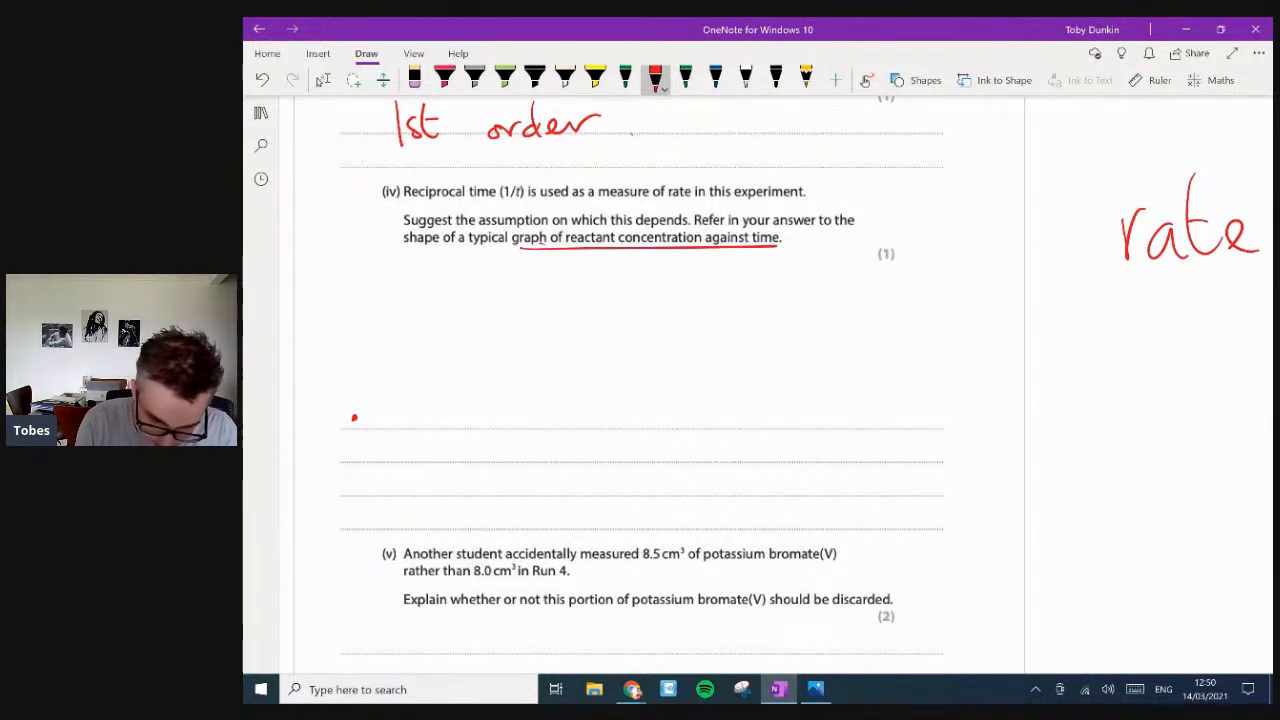
drag(382, 265, 588, 372)
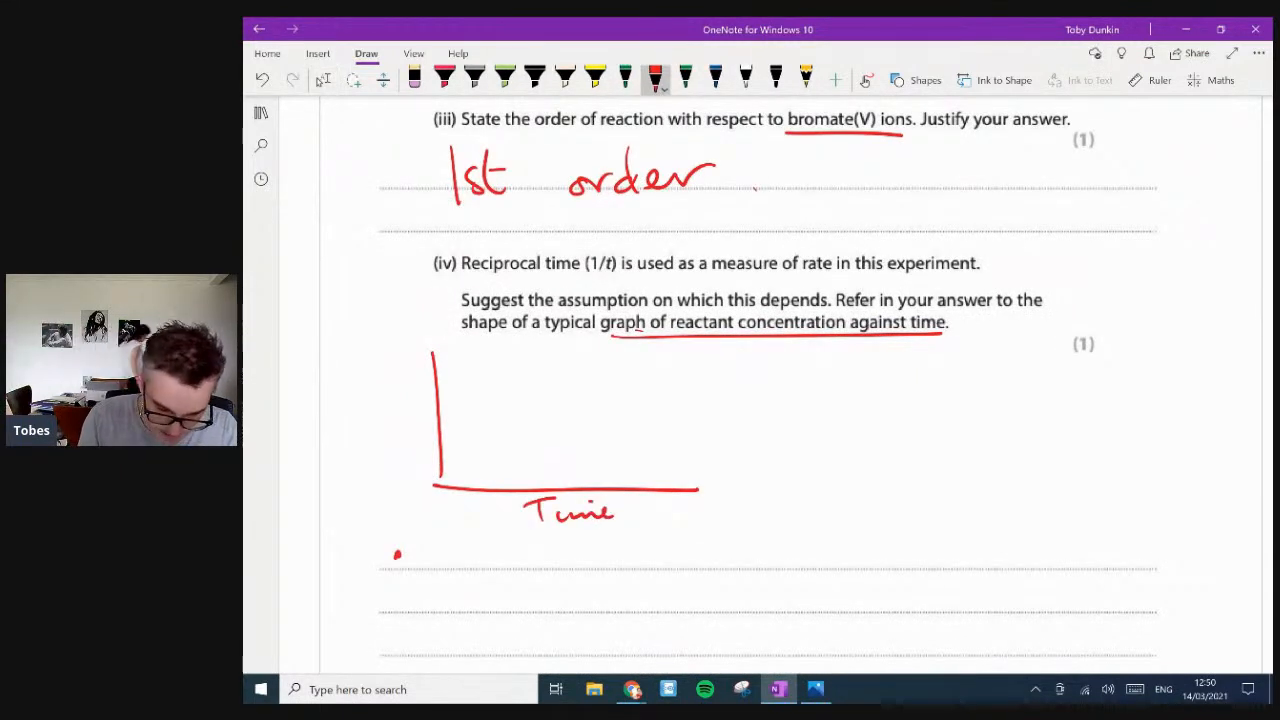
drag(345, 400, 425, 440)
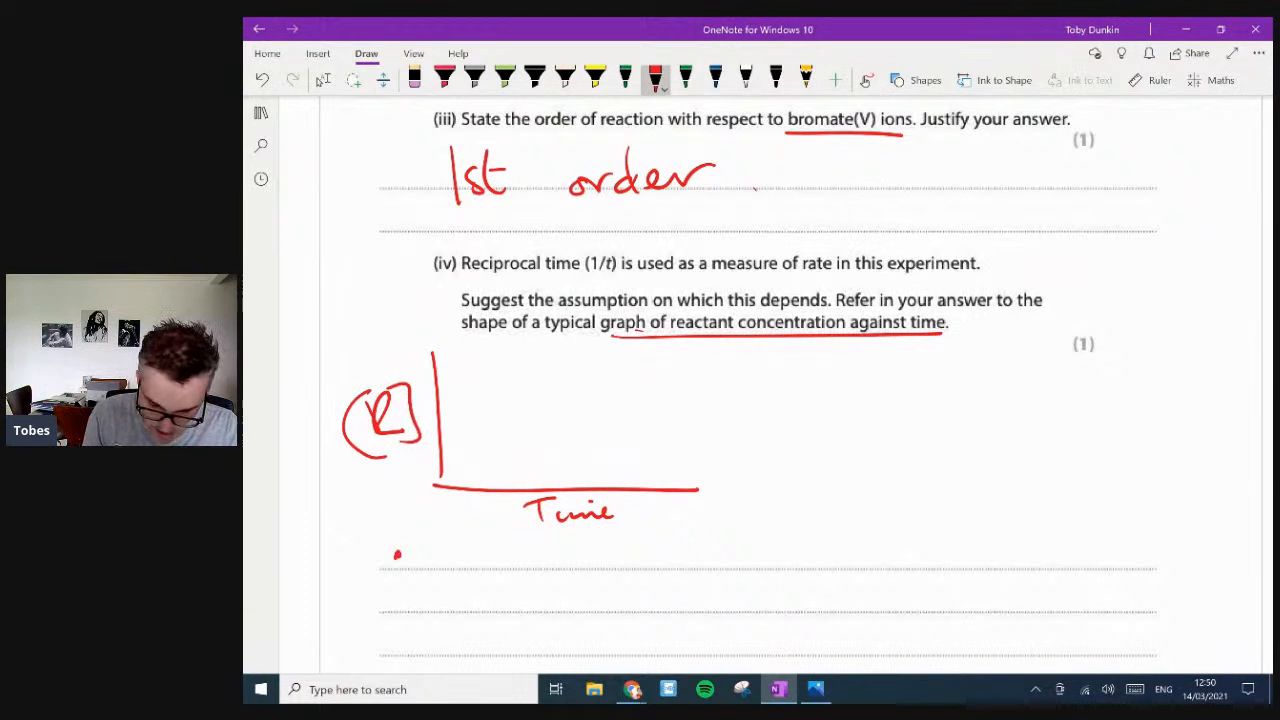
drag(435, 360, 700, 490)
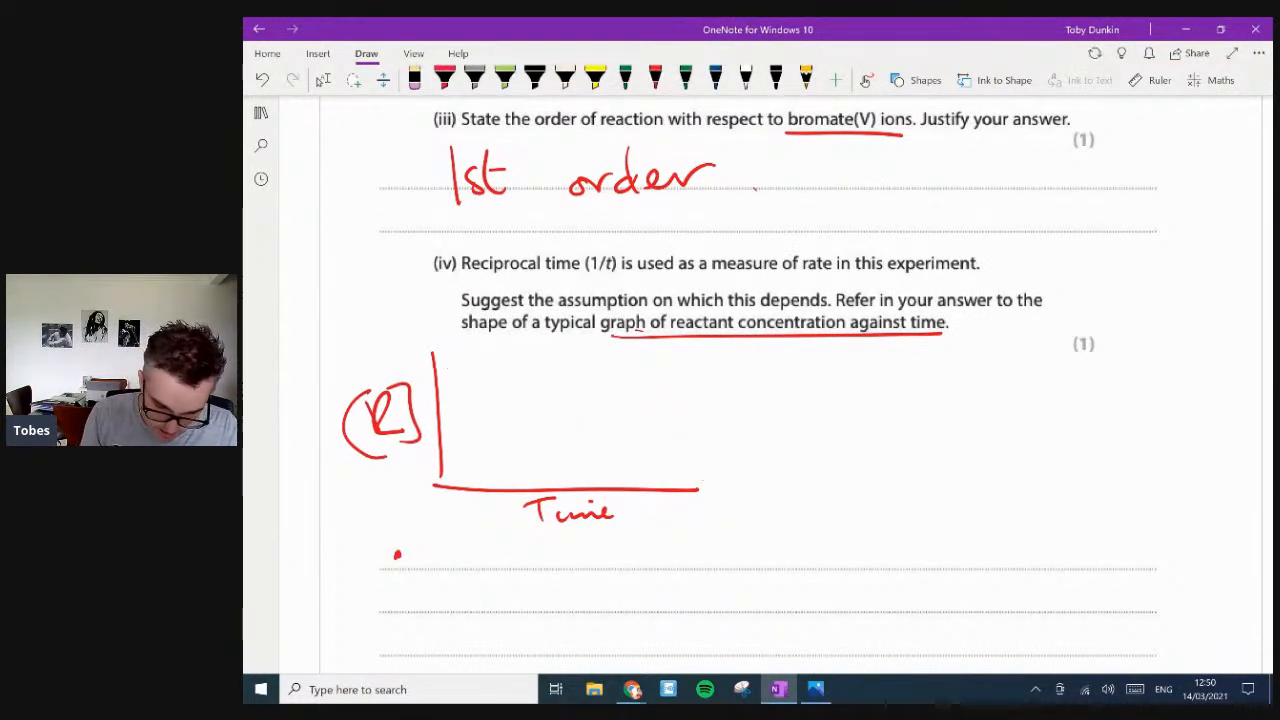
drag(445, 360, 690, 470)
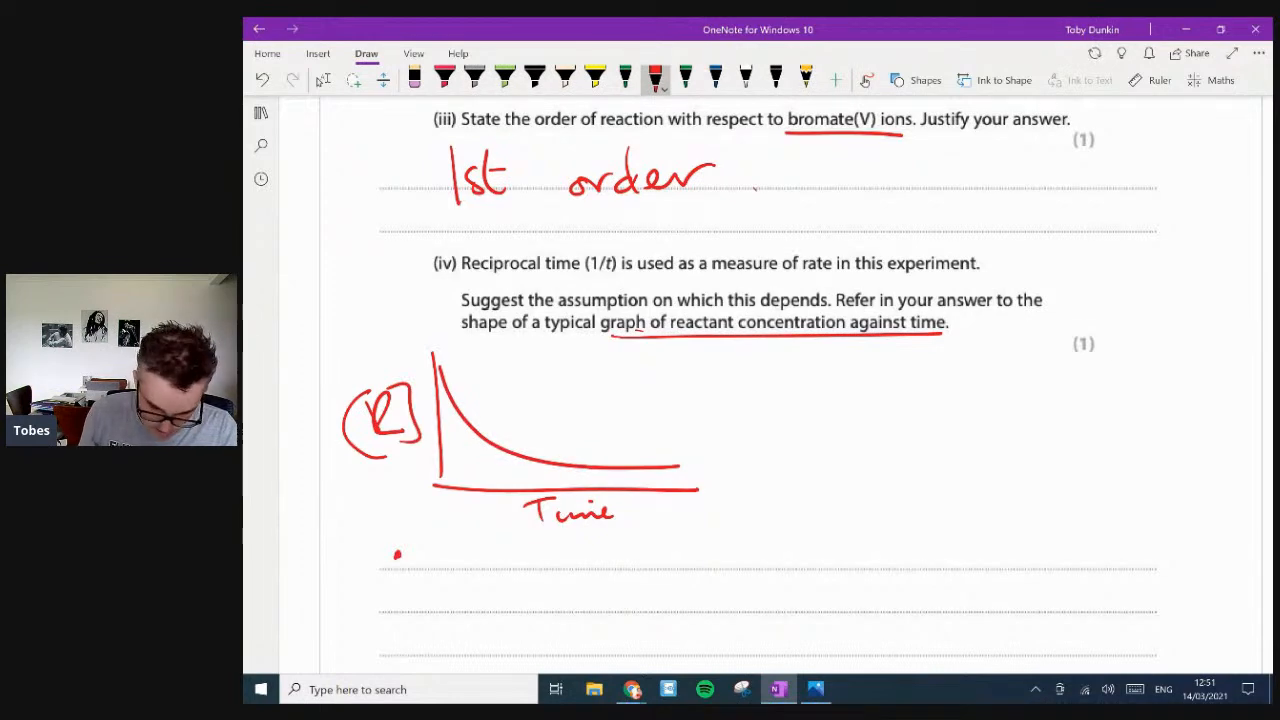
scroll(down, 3)
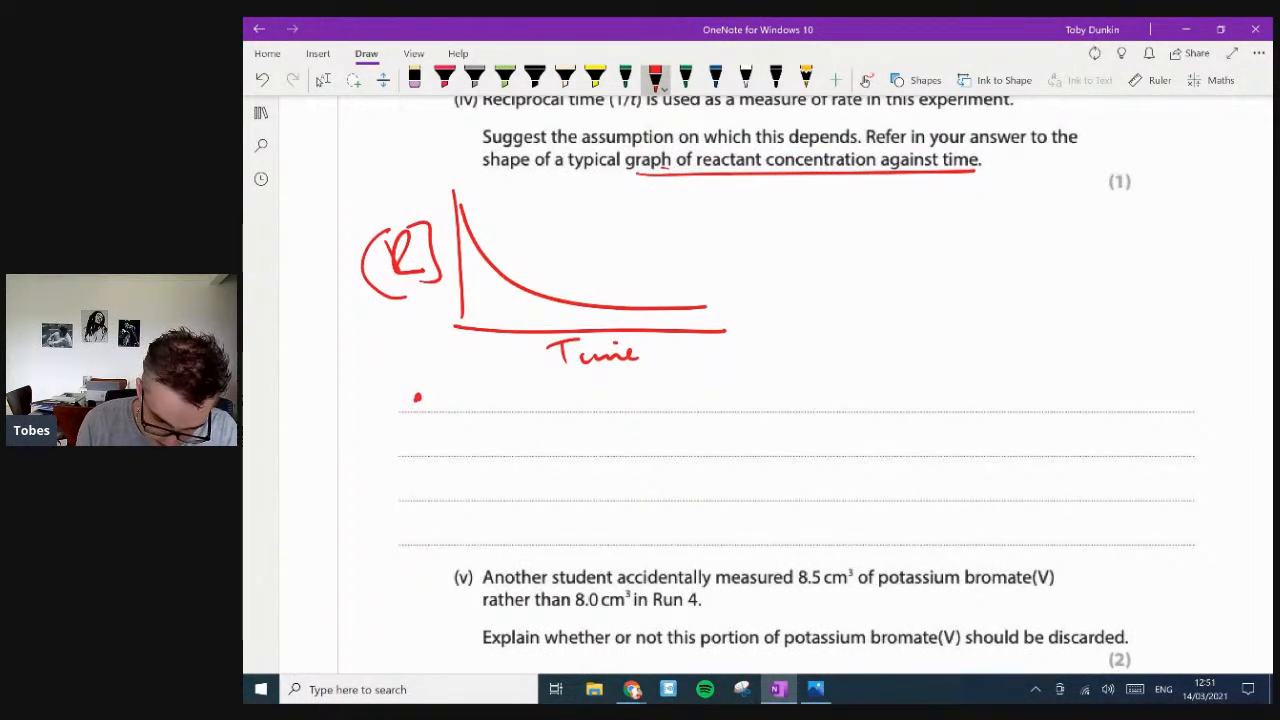
- Handwrite 'the end point of all reactions is the same' under the sketched graph
drag(420, 395, 500, 400)
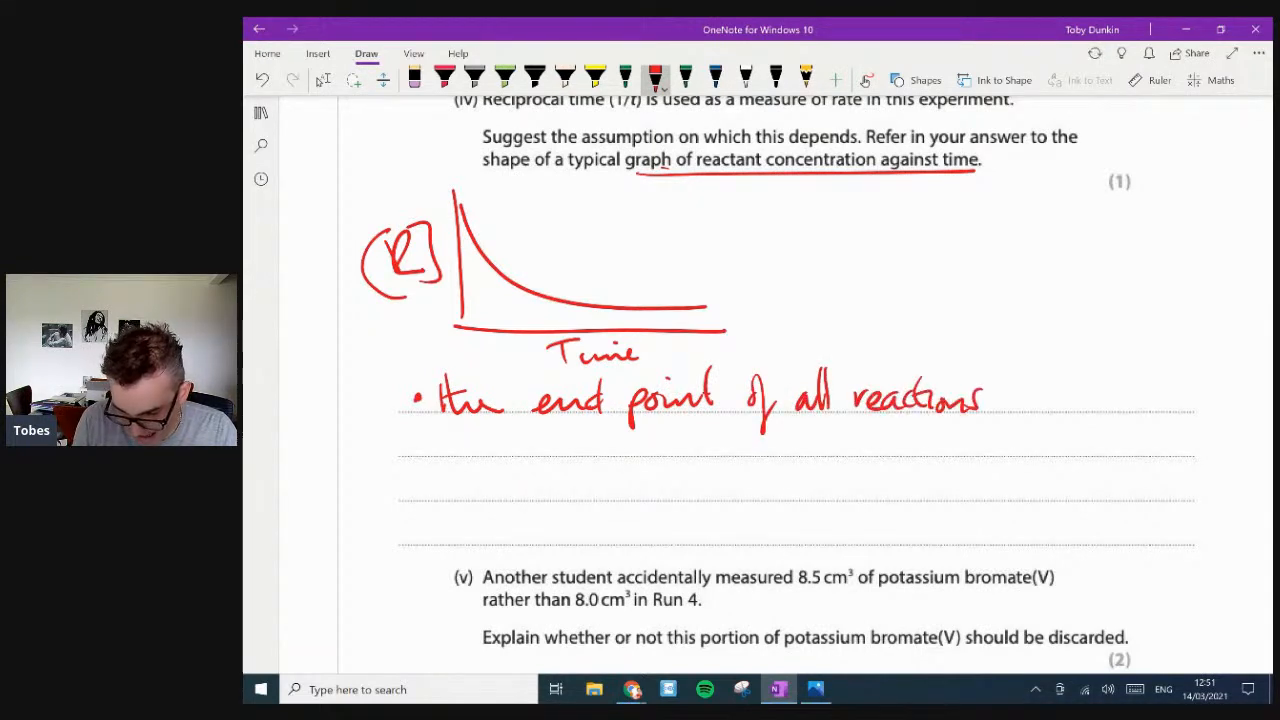
drag(1000, 395, 1070, 400)
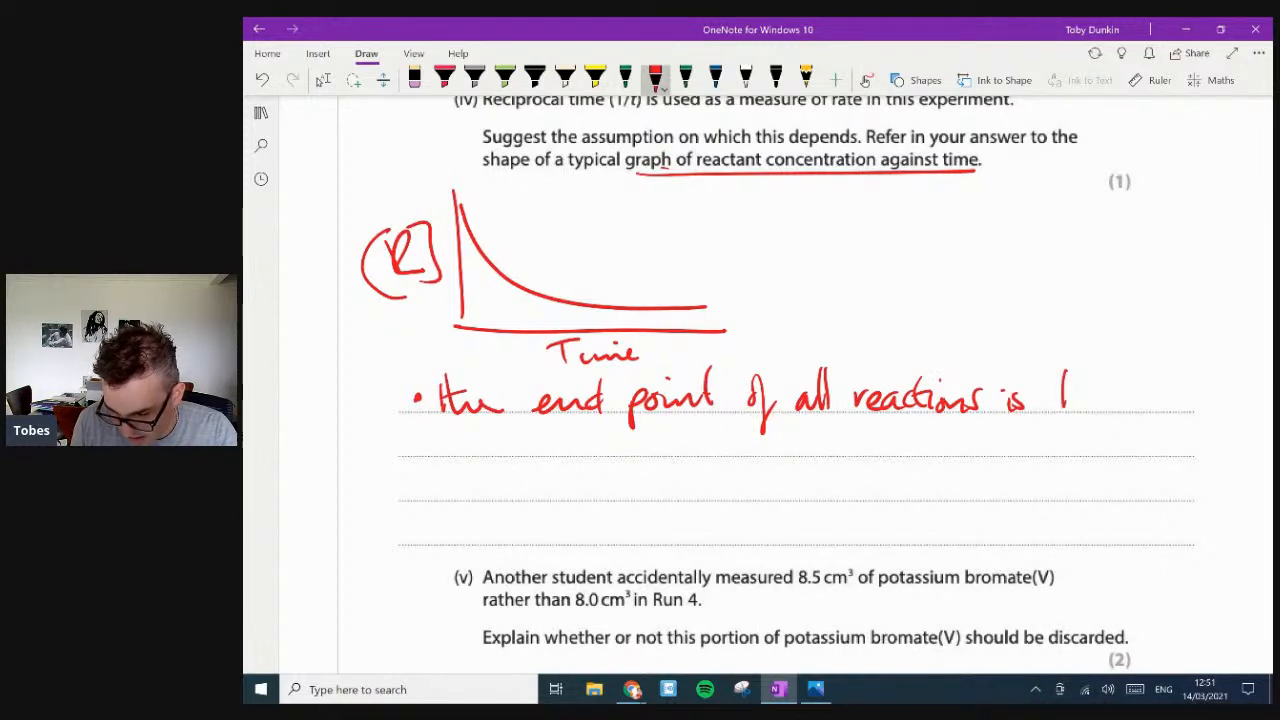
drag(1060, 395, 1200, 400)
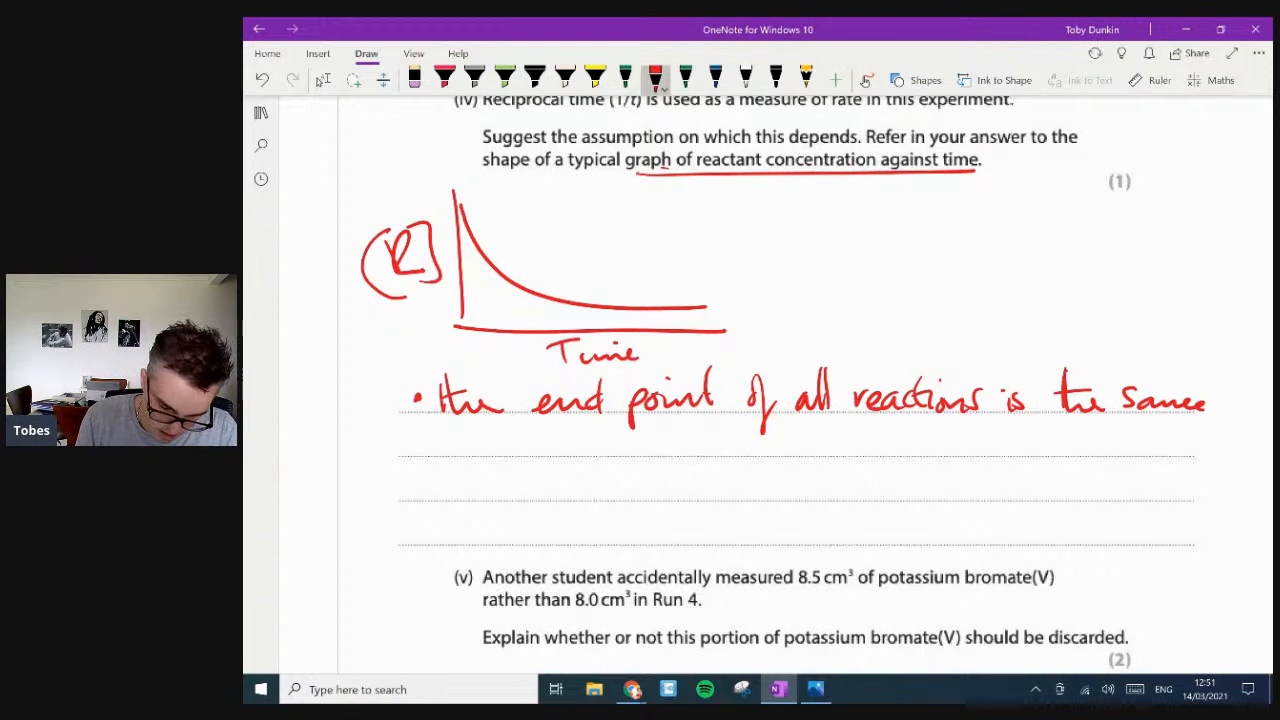
- Add the reason: due to a fixed amount of phenol reacting with Br2 product
drag(430, 445, 565, 450)
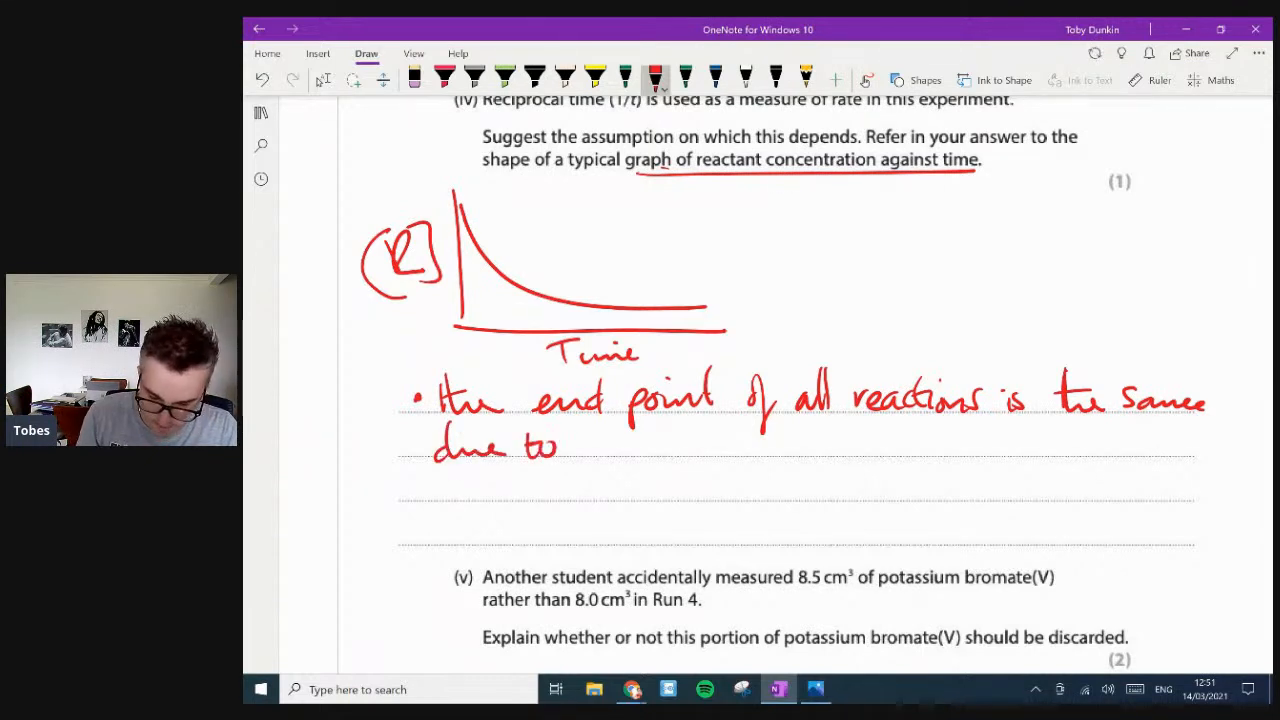
drag(585, 445, 675, 445)
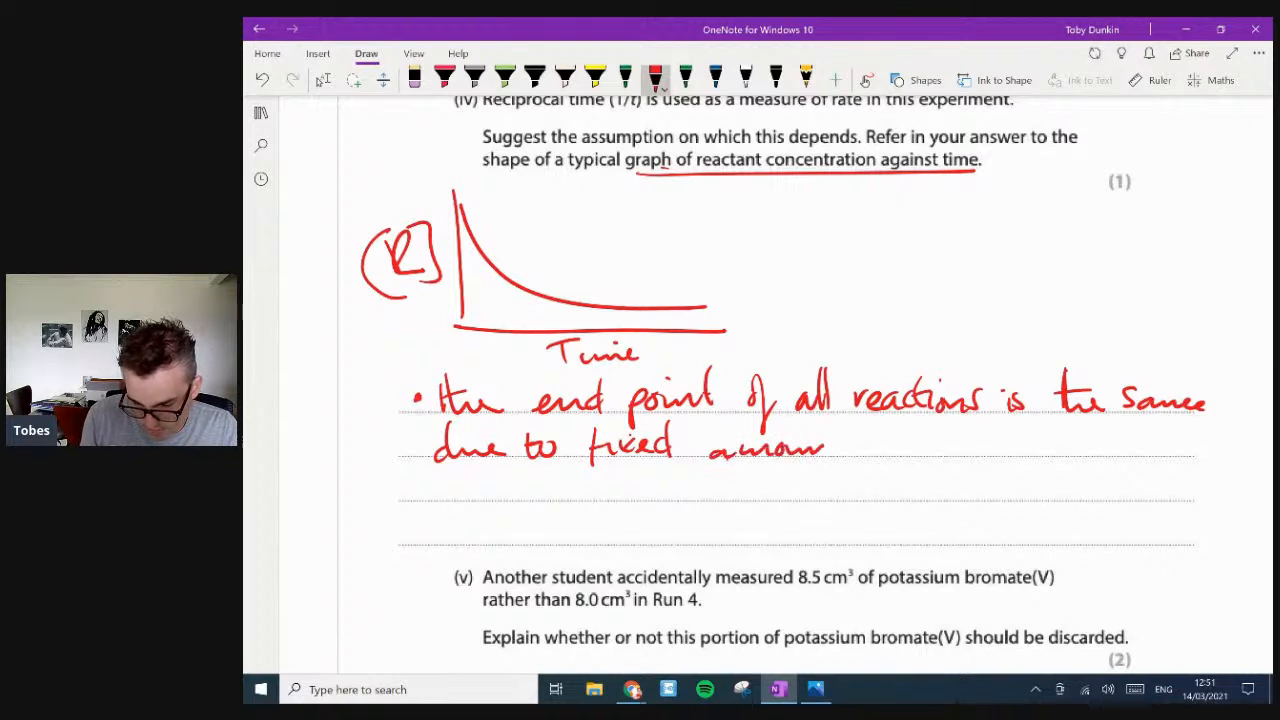
drag(830, 445, 930, 450)
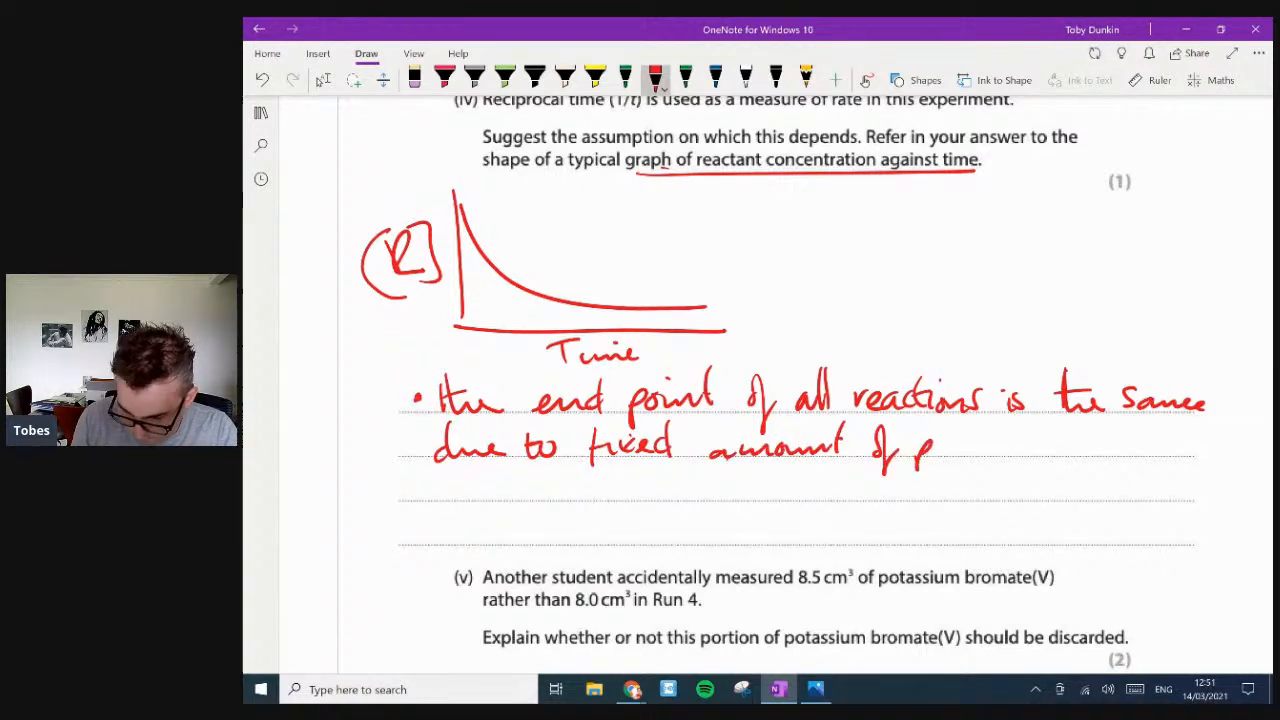
drag(930, 445, 1000, 445)
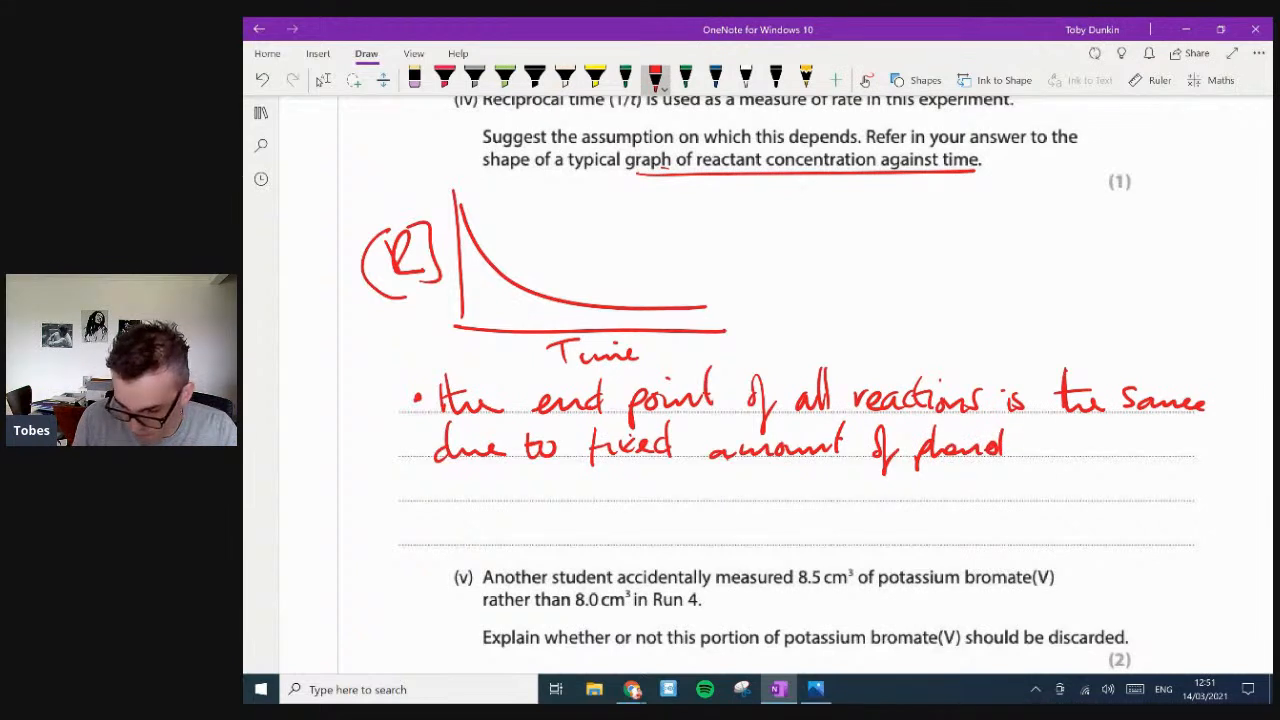
drag(1010, 445, 1120, 445)
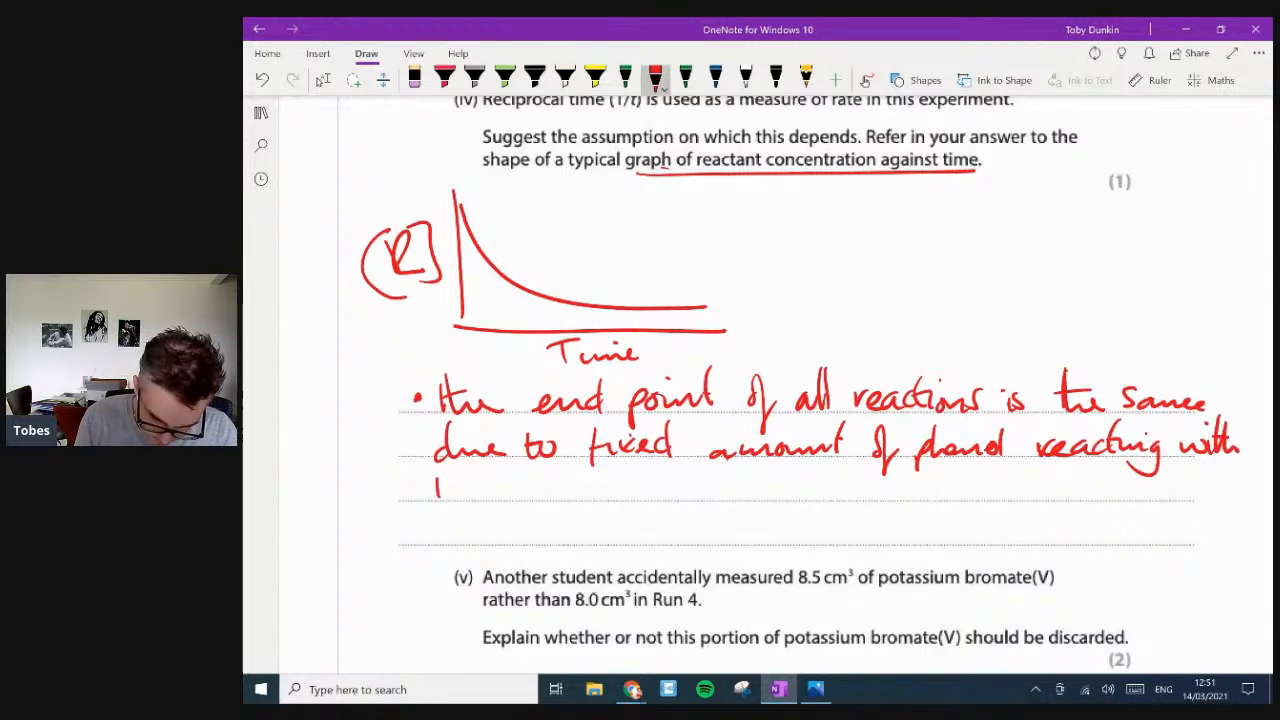
drag(435, 490, 550, 500)
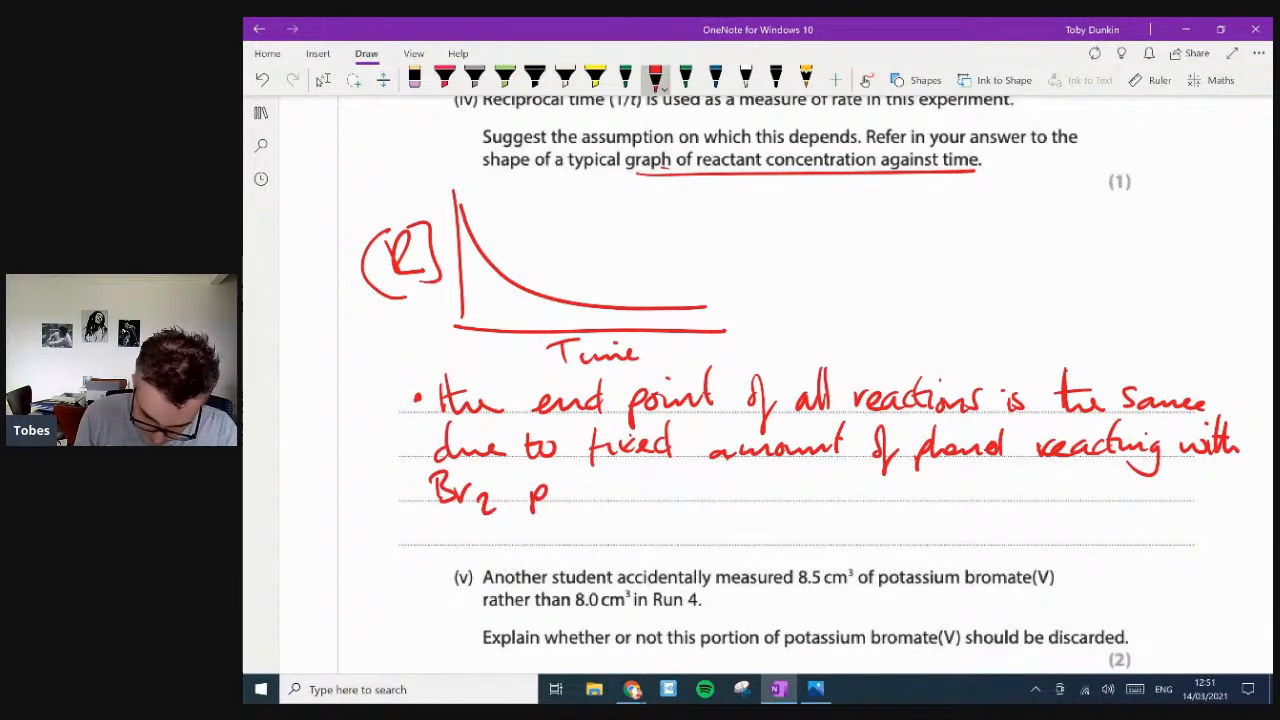
drag(550, 495, 660, 490)
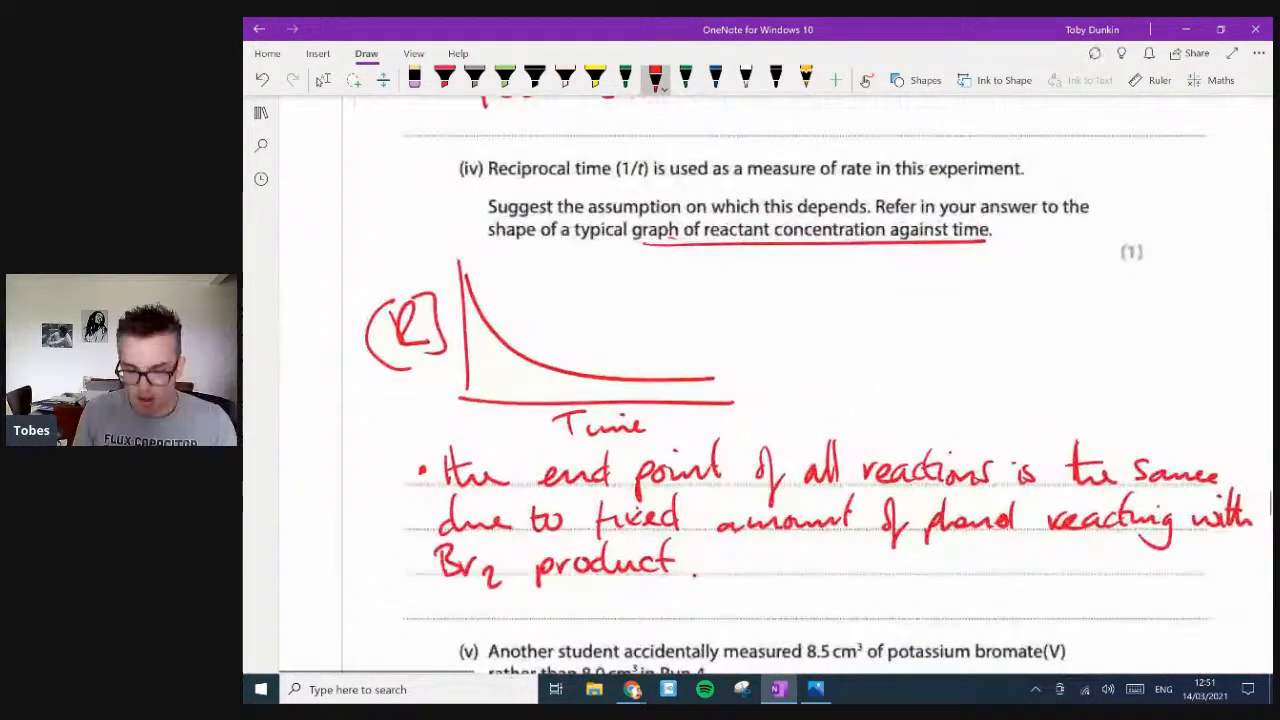
- Sketch axes with a curve that rises then levels off in black ink
scroll(down, 3)
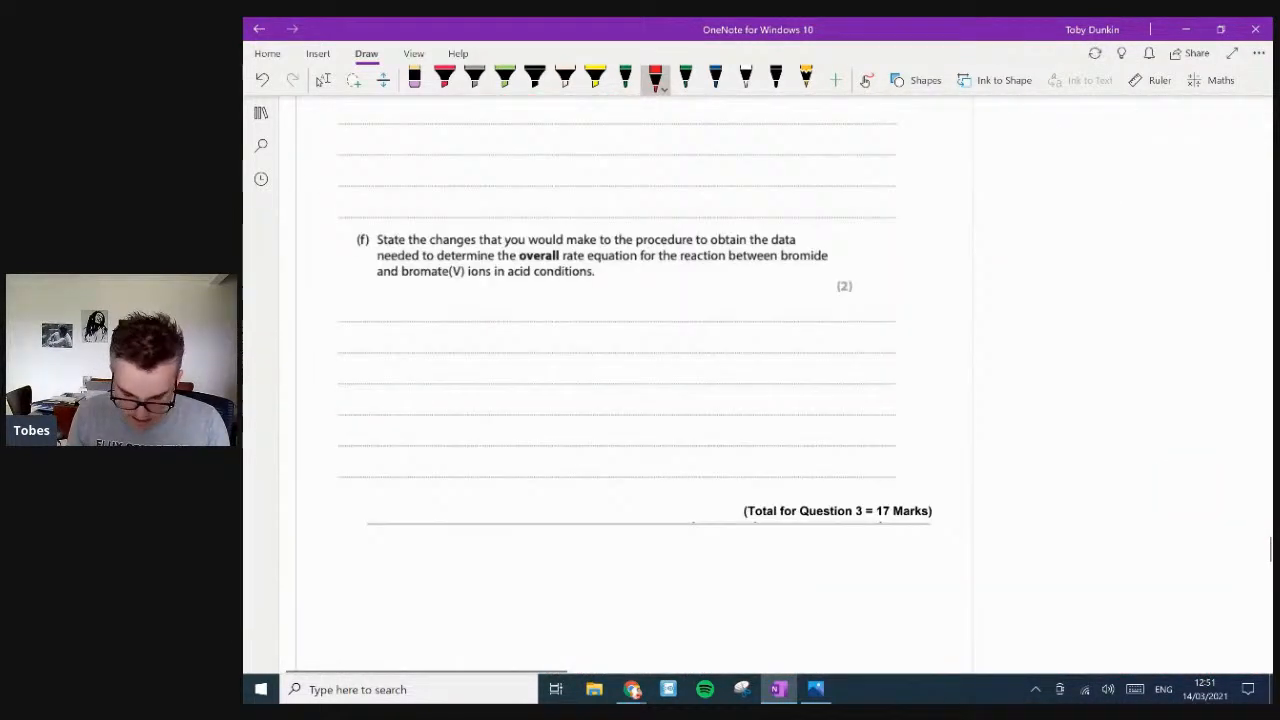
scroll(up, 3)
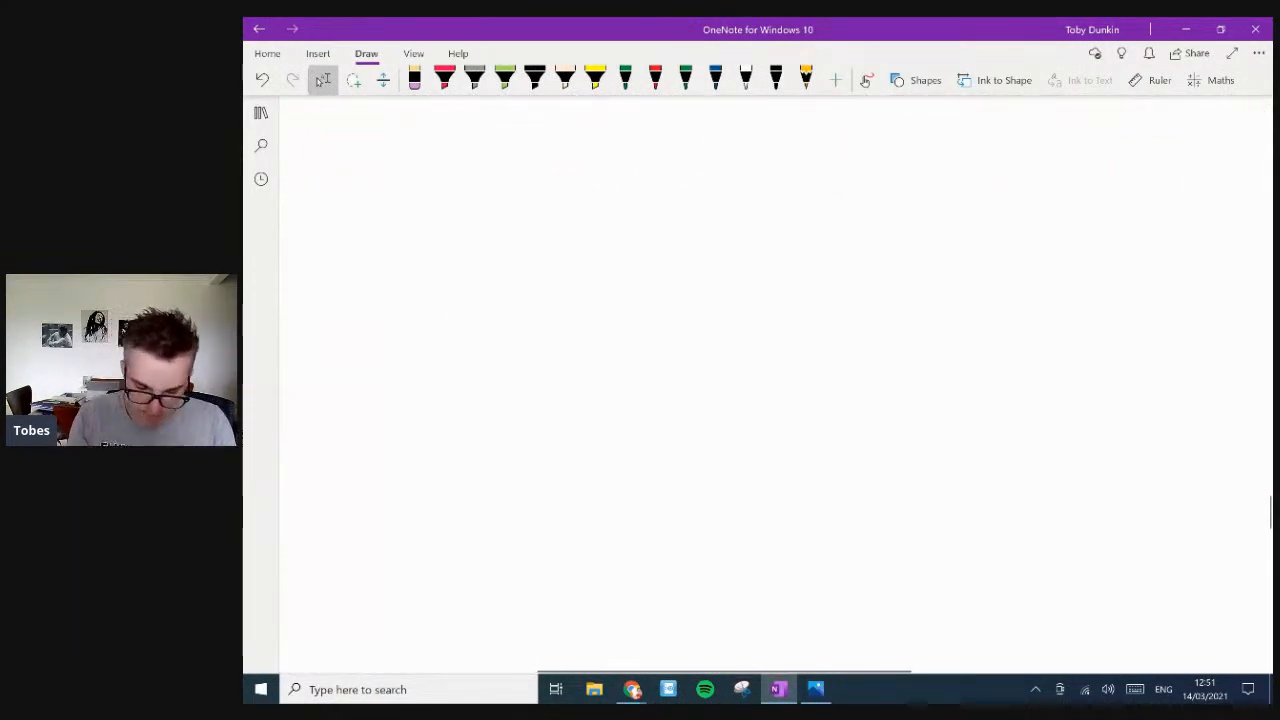
drag(455, 165, 1040, 565)
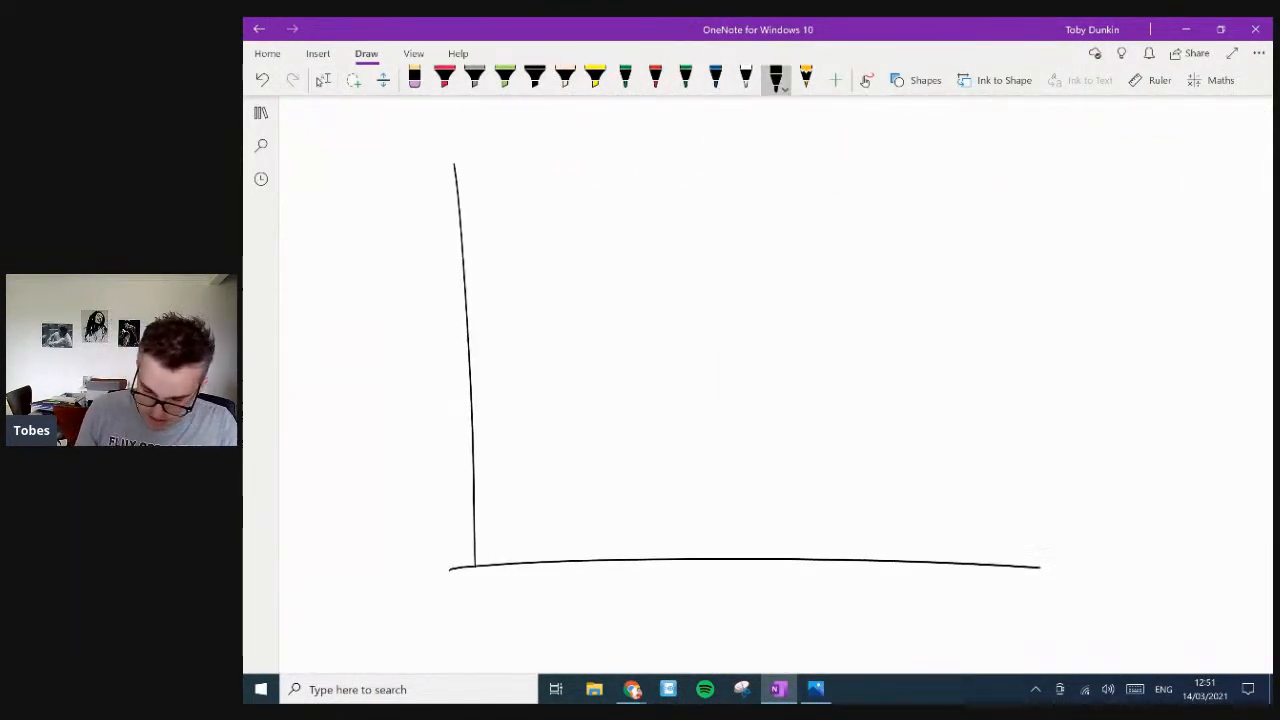
drag(475, 560, 765, 295)
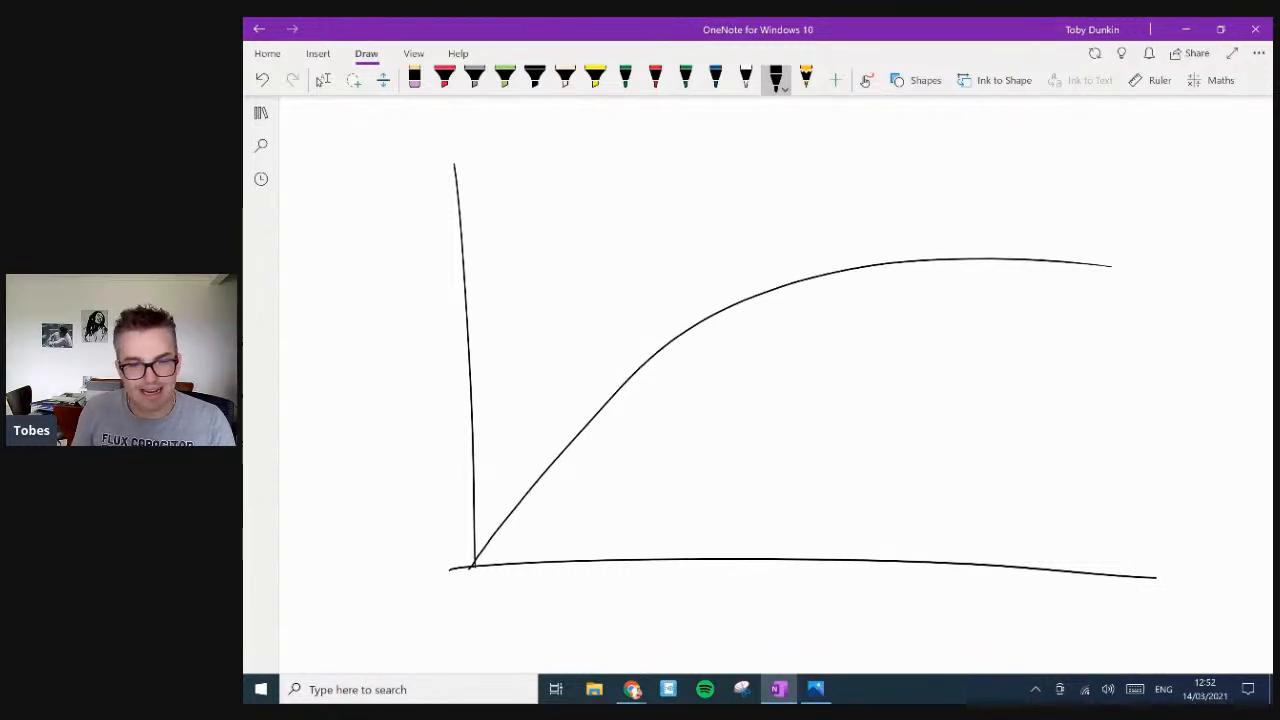
- Circle the curve's straight initial section in red and highlight it
click(652, 80)
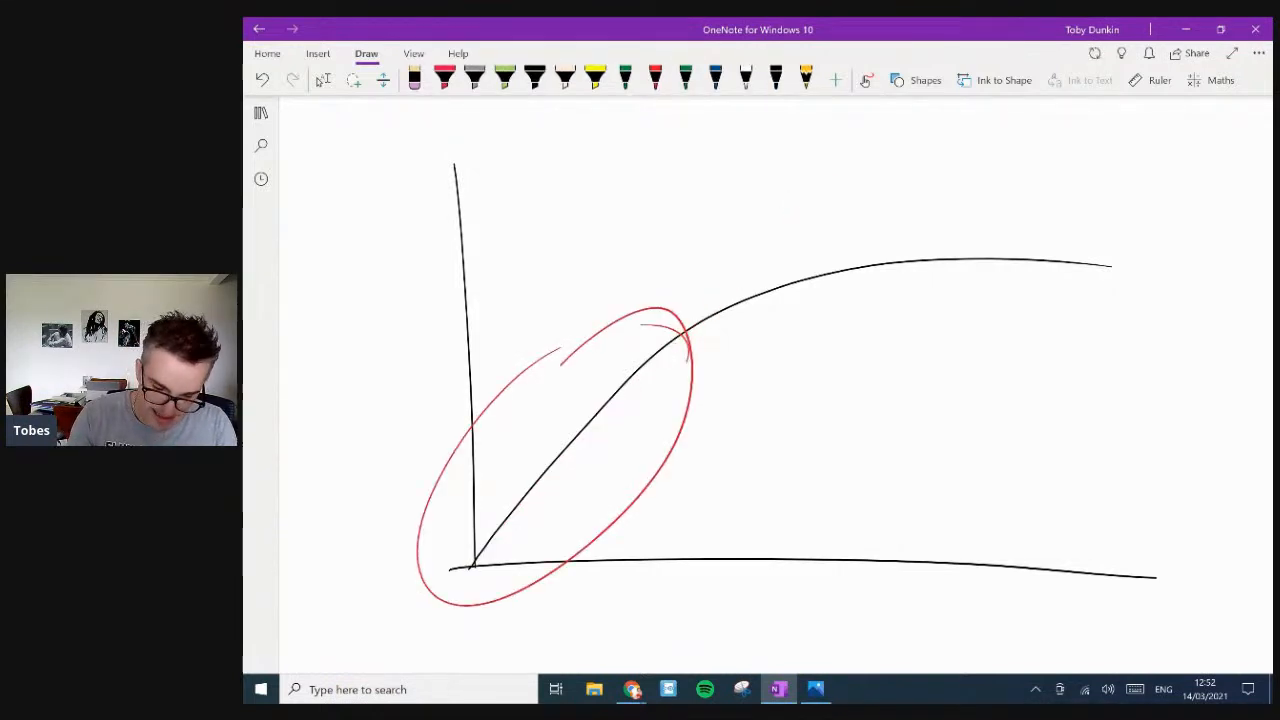
drag(470, 565, 810, 175)
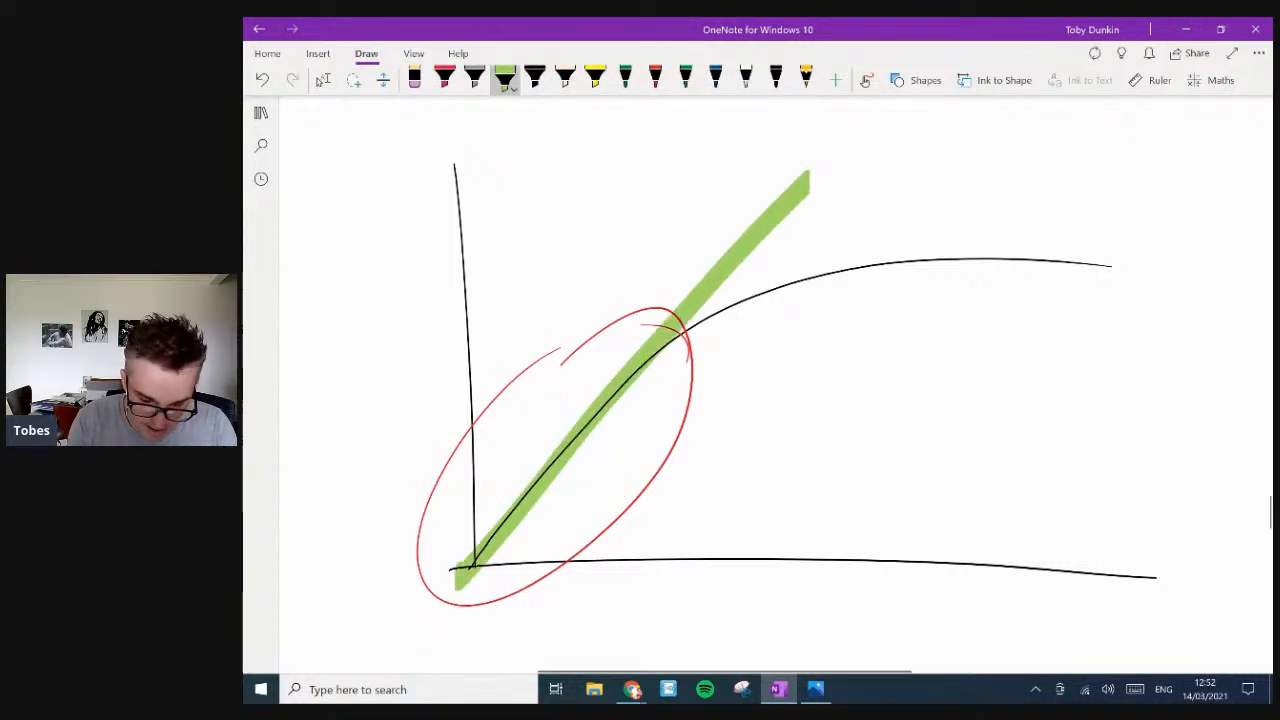
click(591, 76)
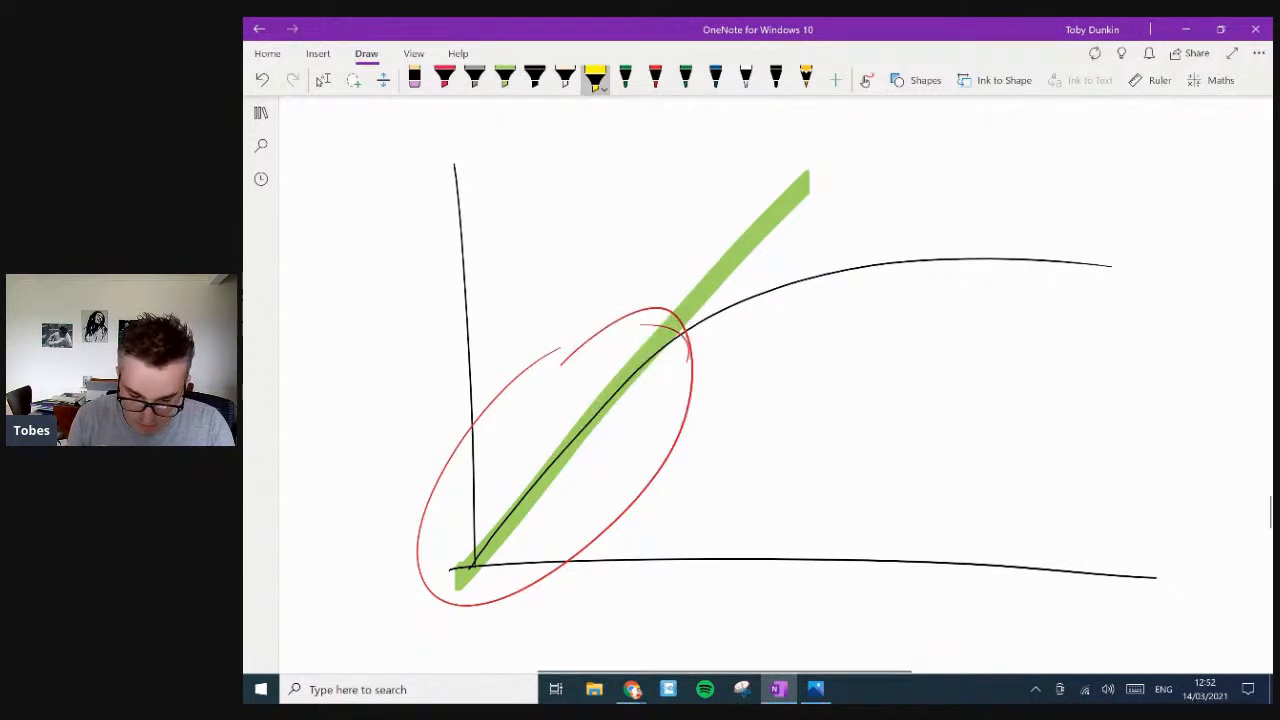
drag(680, 340, 1110, 270)
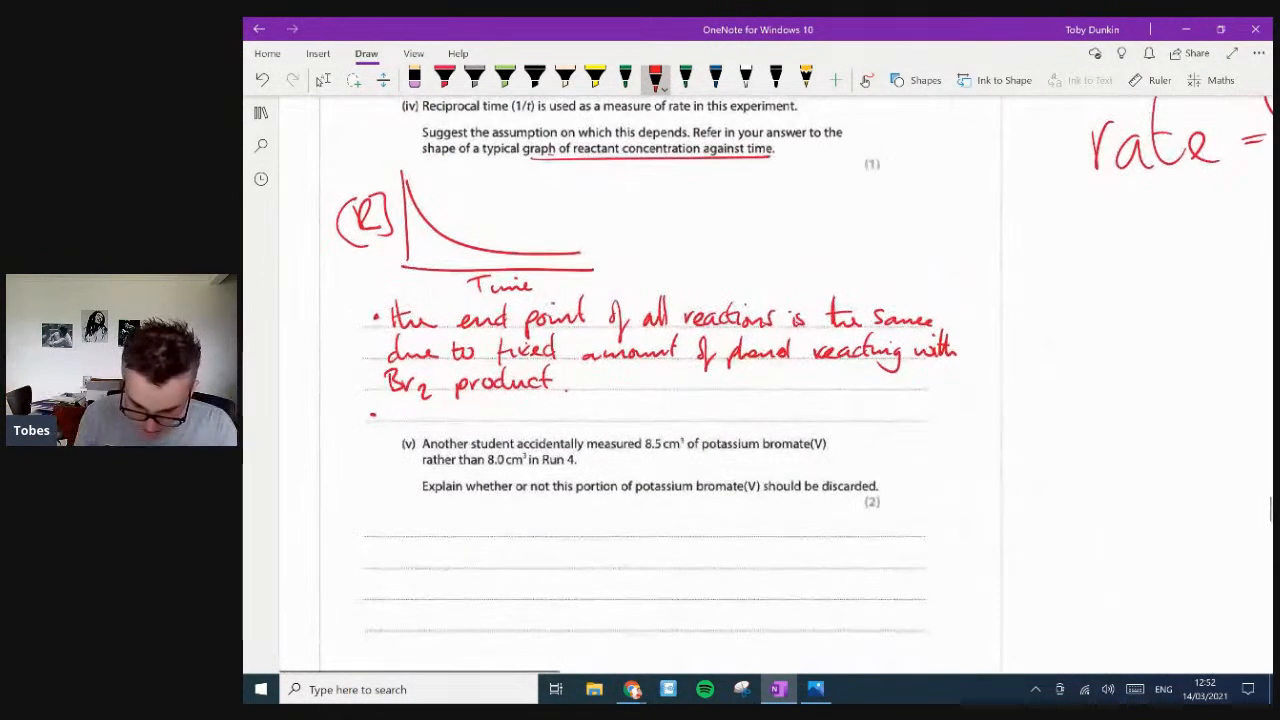
- Add bullet 'all reactions produce a result within the linear section of graph' and highlight the curve's start
scroll(down, 3)
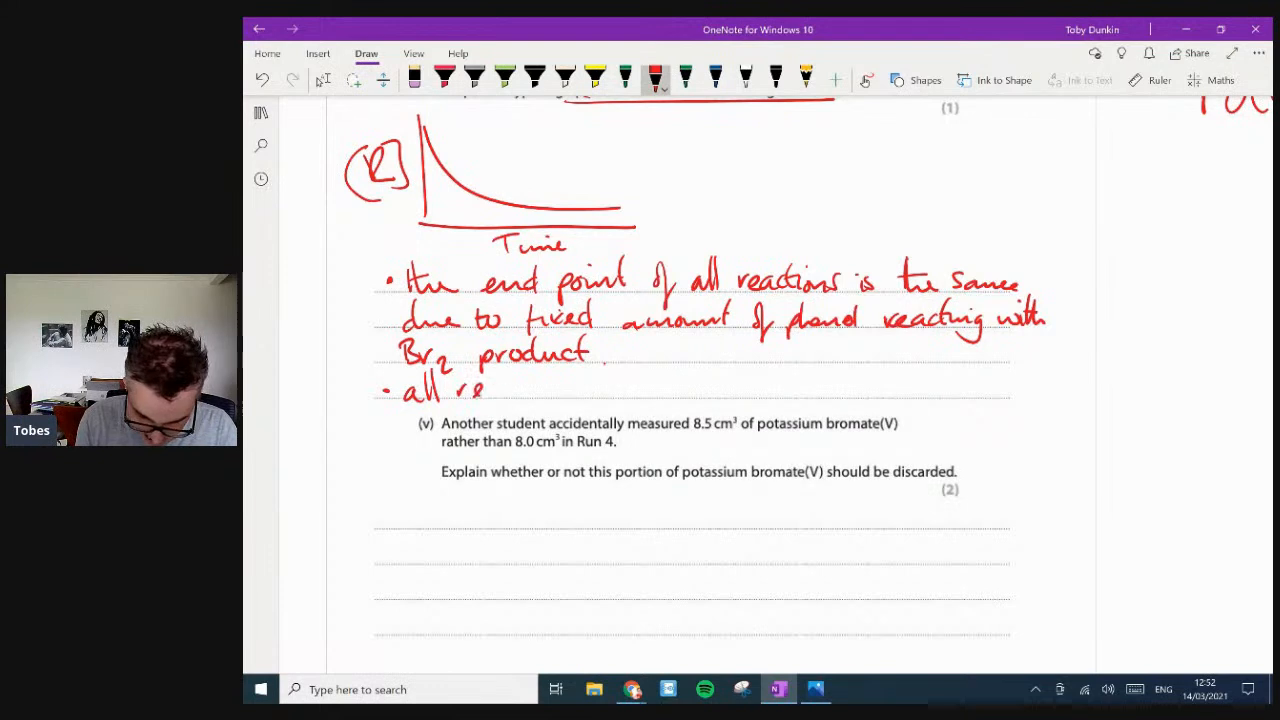
drag(470, 390, 585, 390)
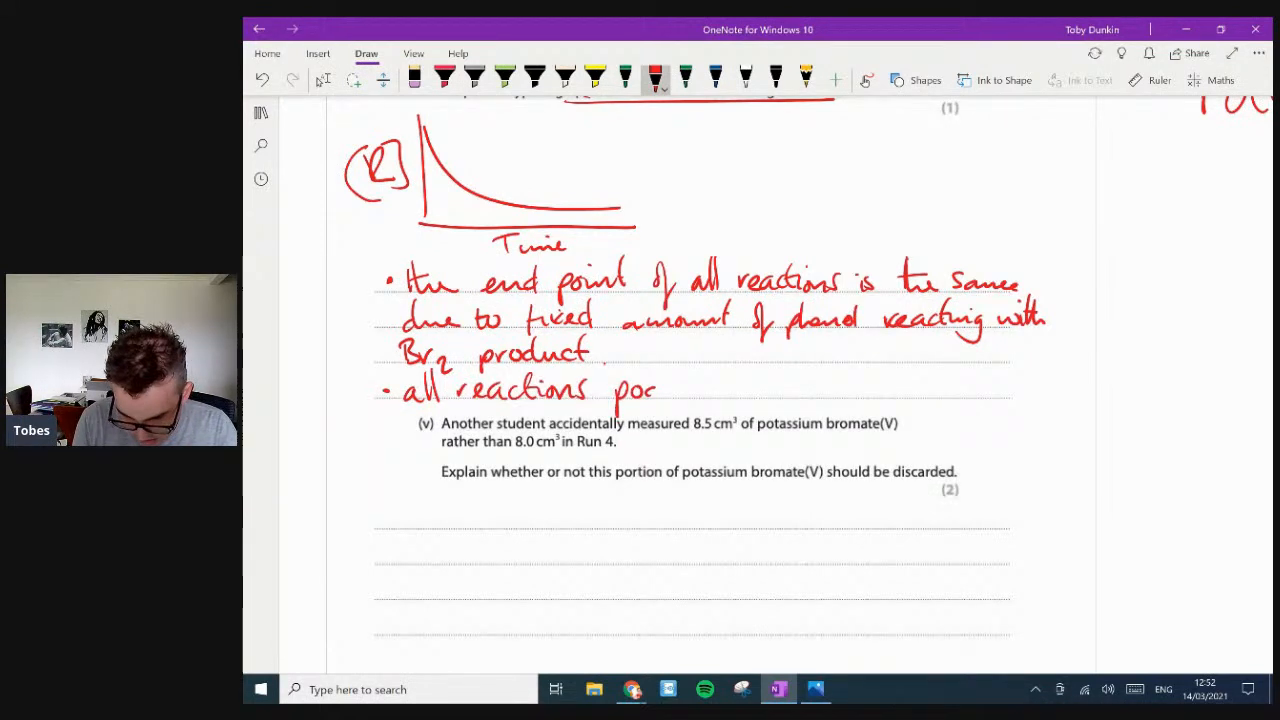
drag(660, 390, 720, 390)
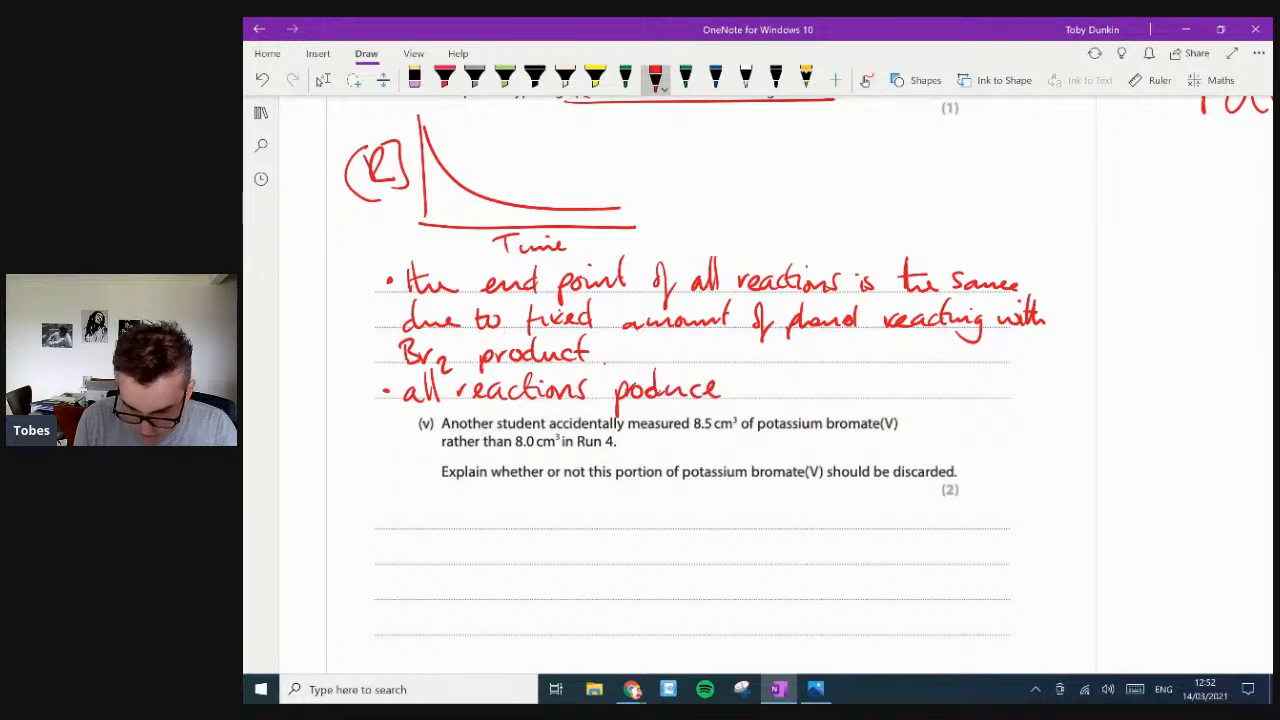
drag(740, 388, 820, 388)
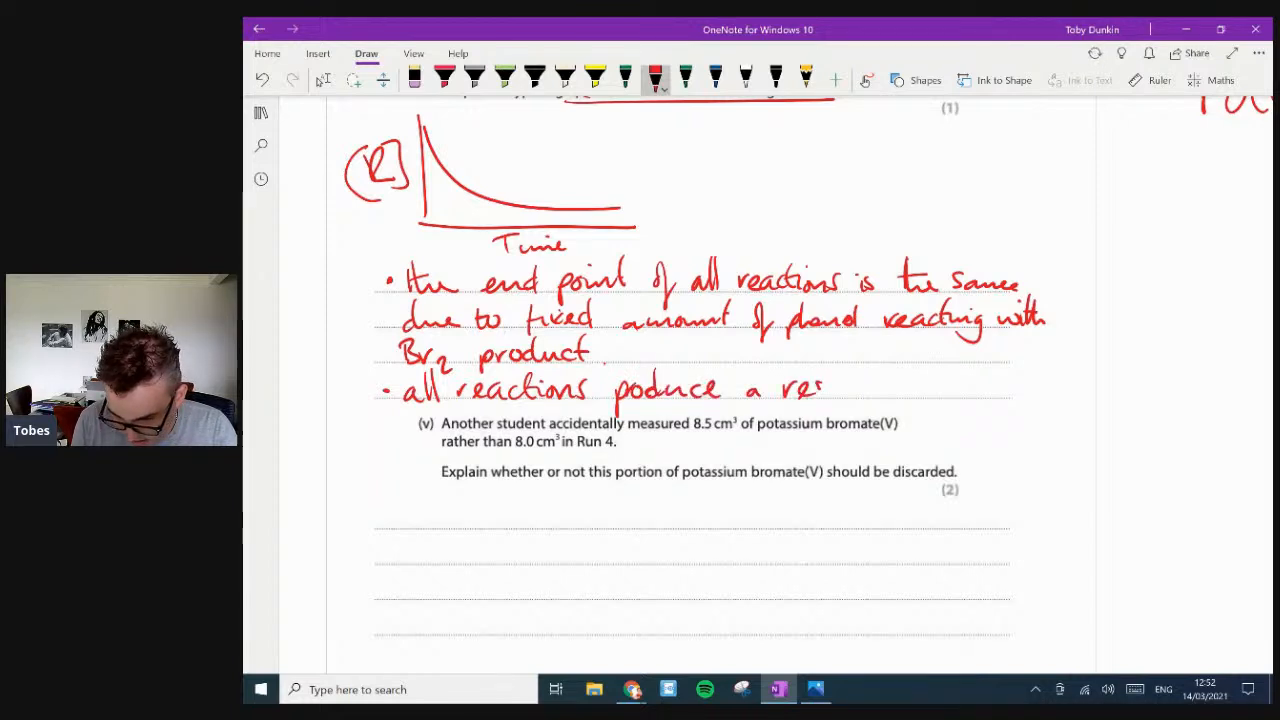
drag(820, 388, 910, 388)
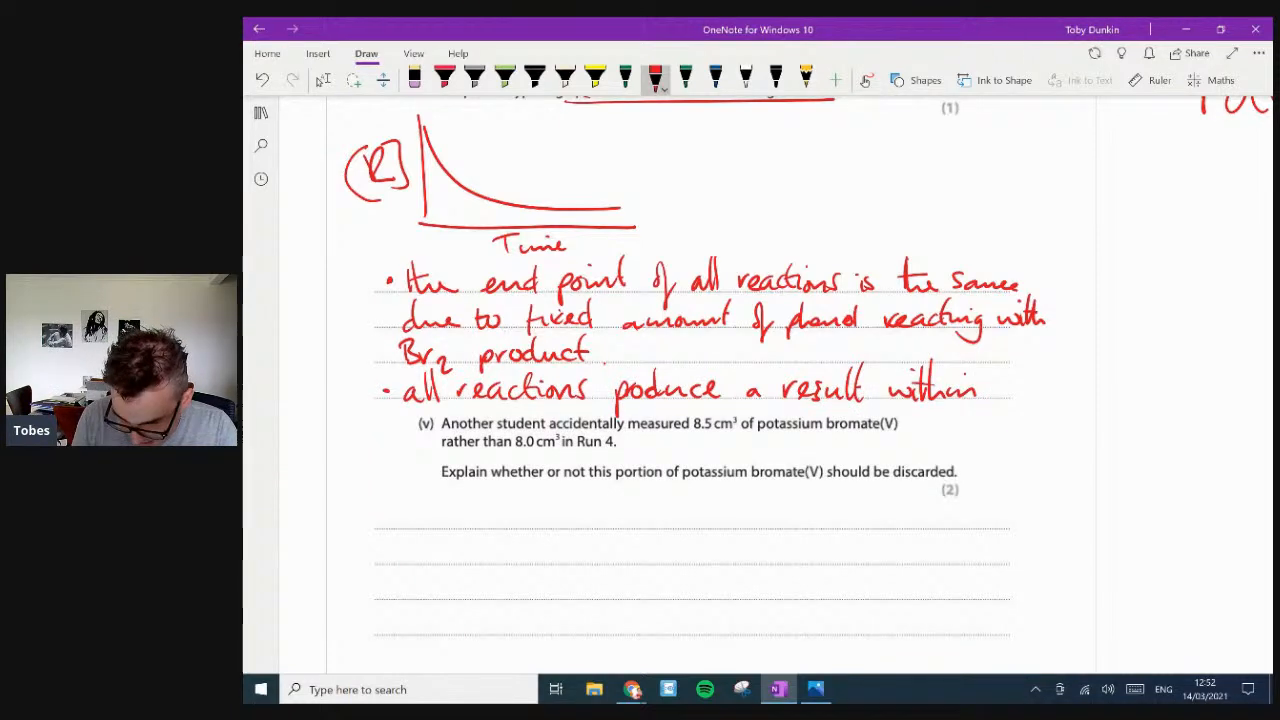
drag(985, 388, 1095, 388)
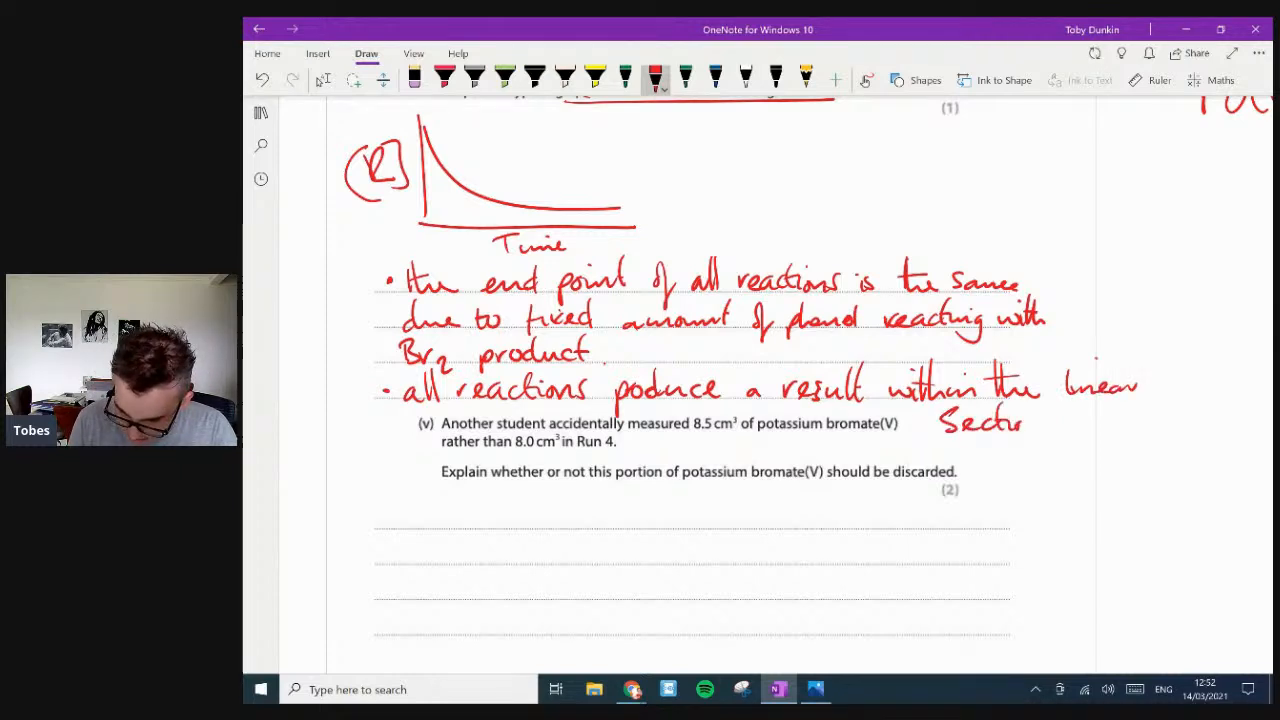
drag(1060, 423, 1130, 430)
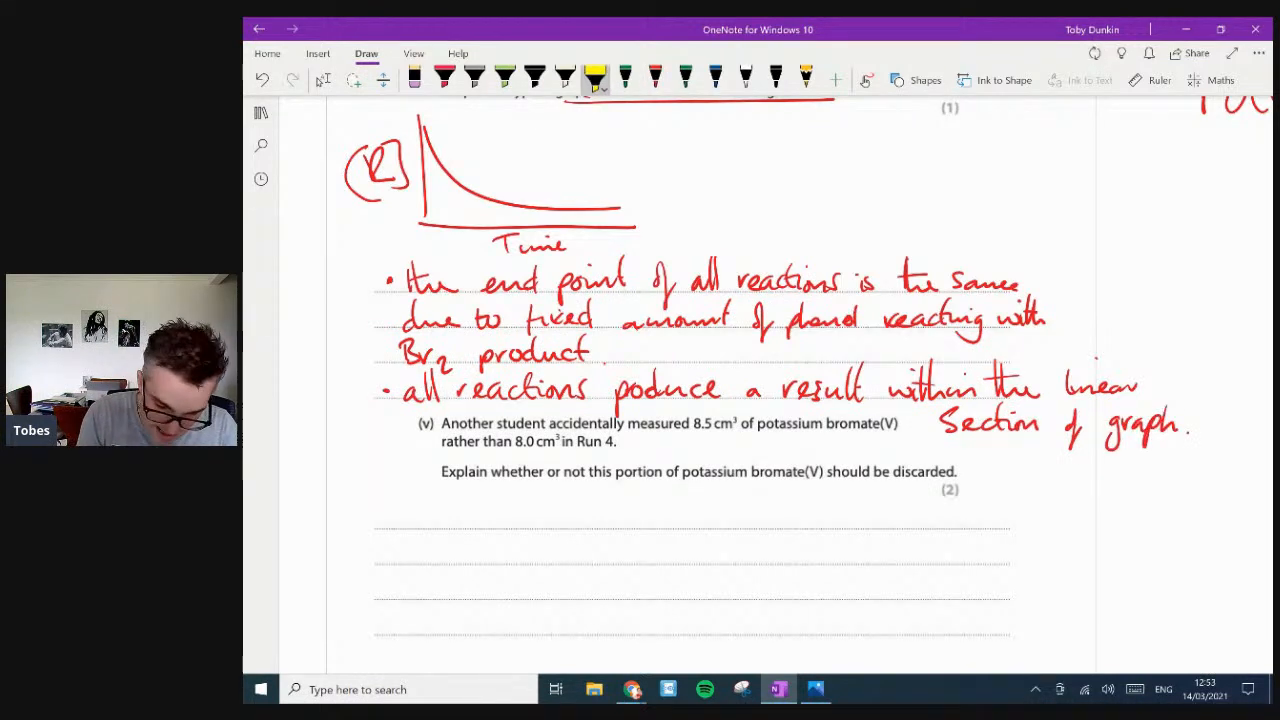
drag(425, 115, 455, 200)
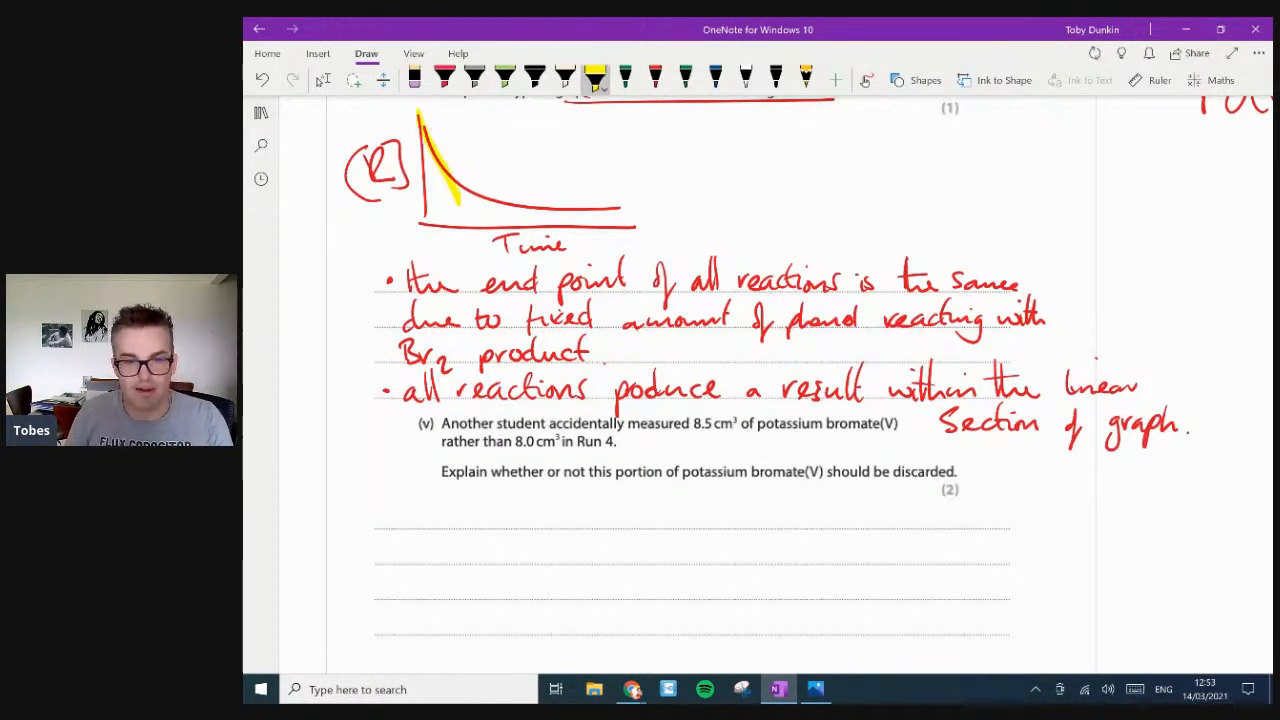
scroll(down, 3)
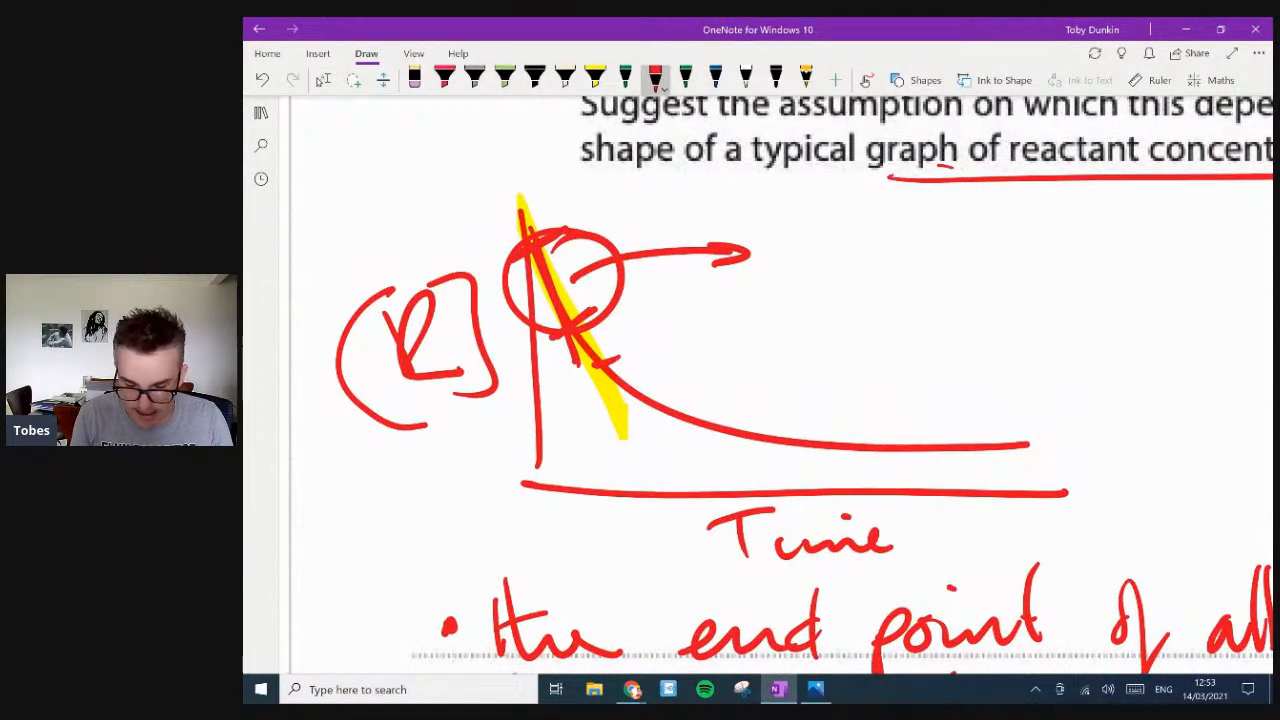
- Draw a red vertical line from the x-axis near 8 up to the best-fit line
scroll(down, 3)
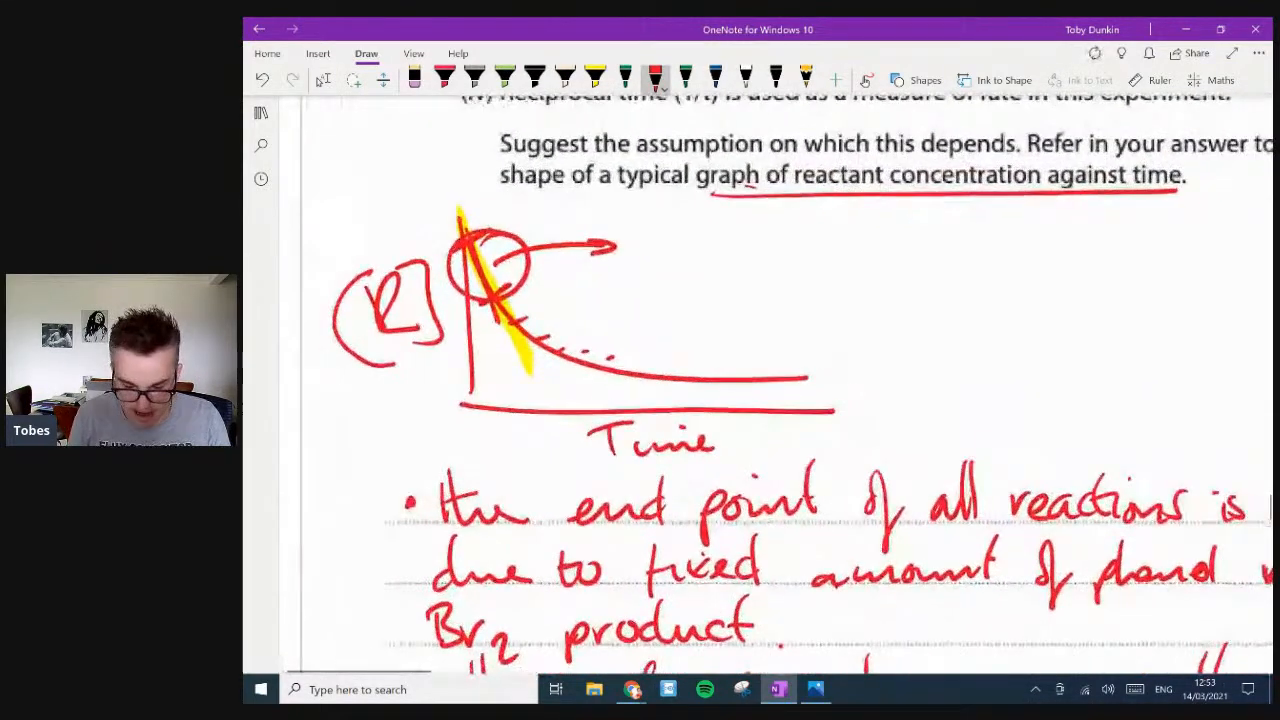
scroll(down, 3)
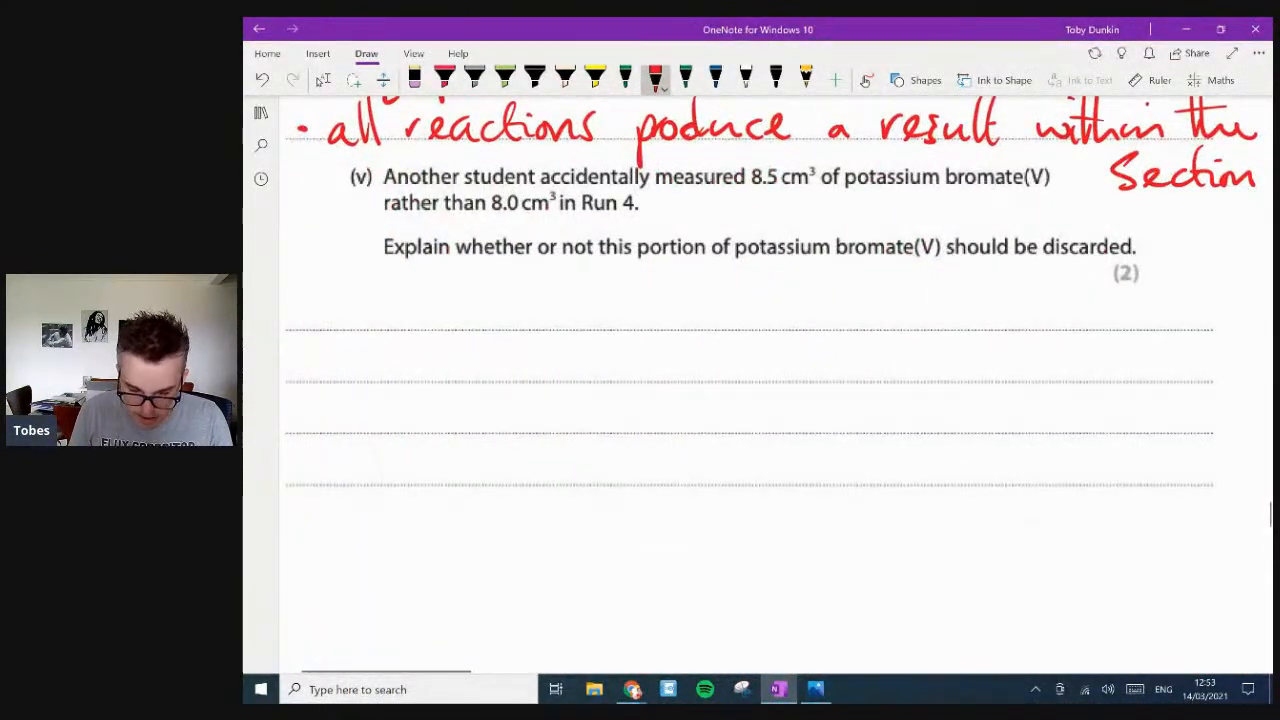
scroll(down, 3)
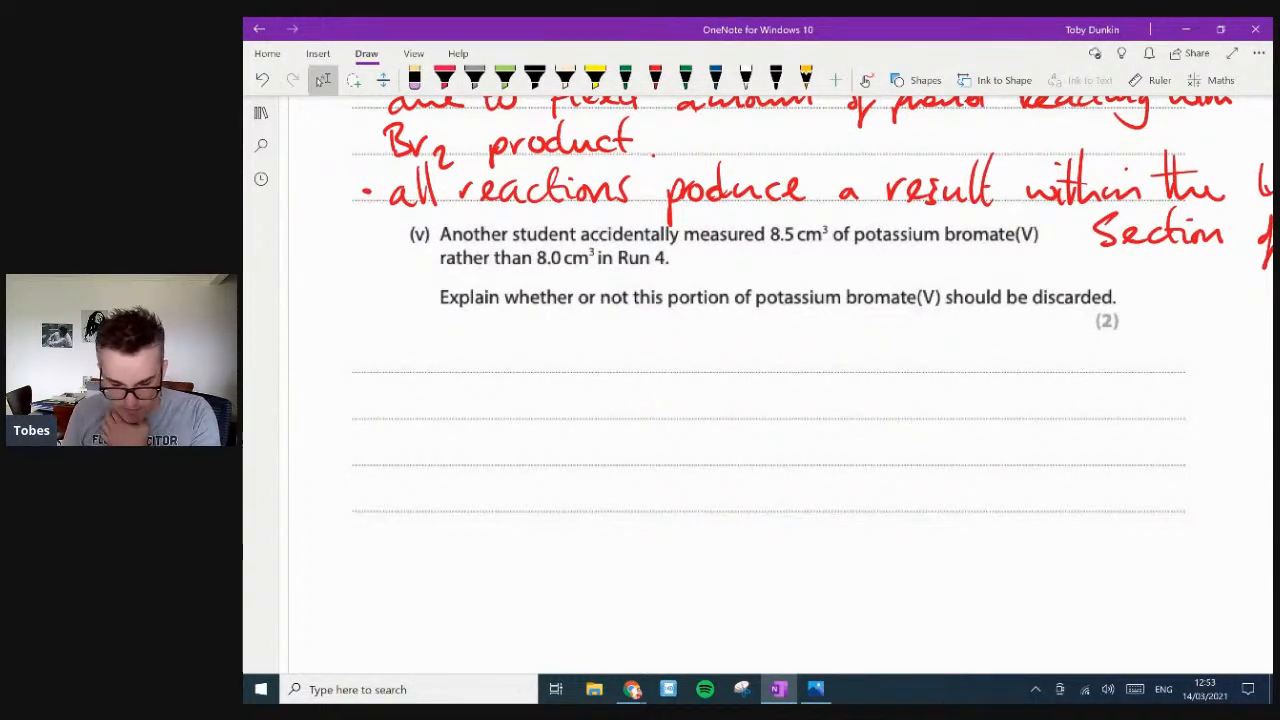
scroll(down, 3)
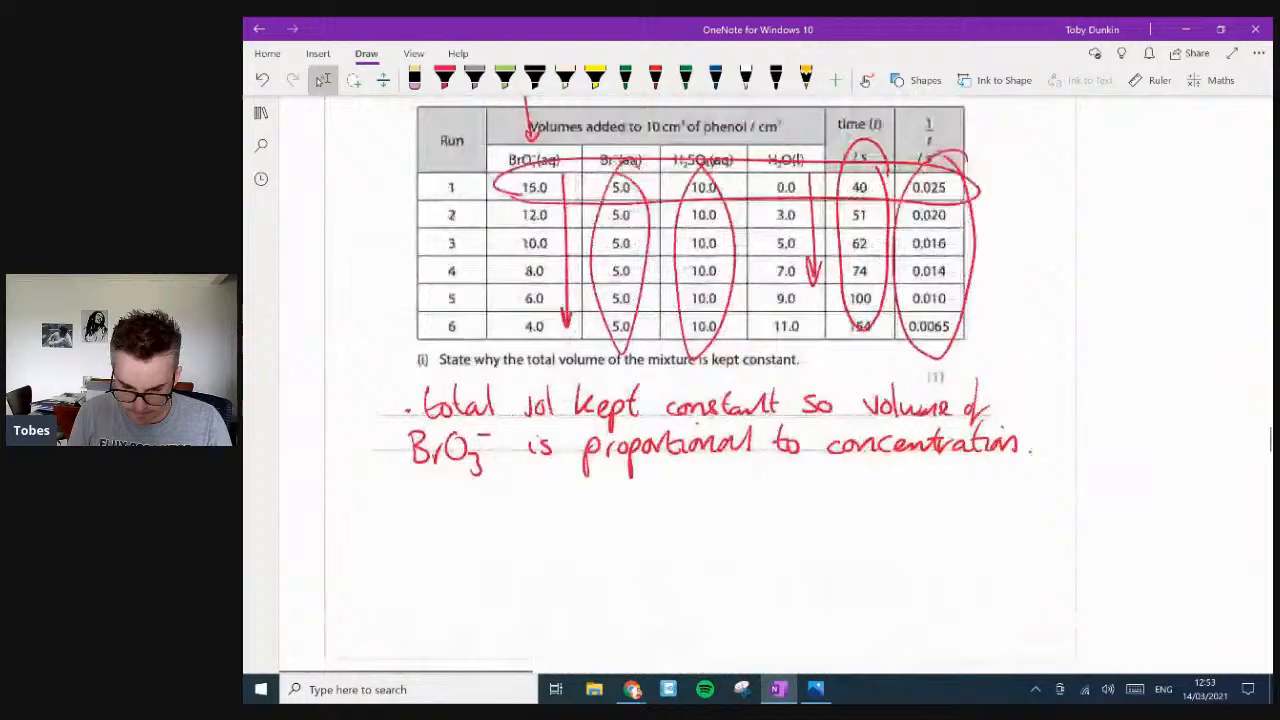
scroll(down, 3)
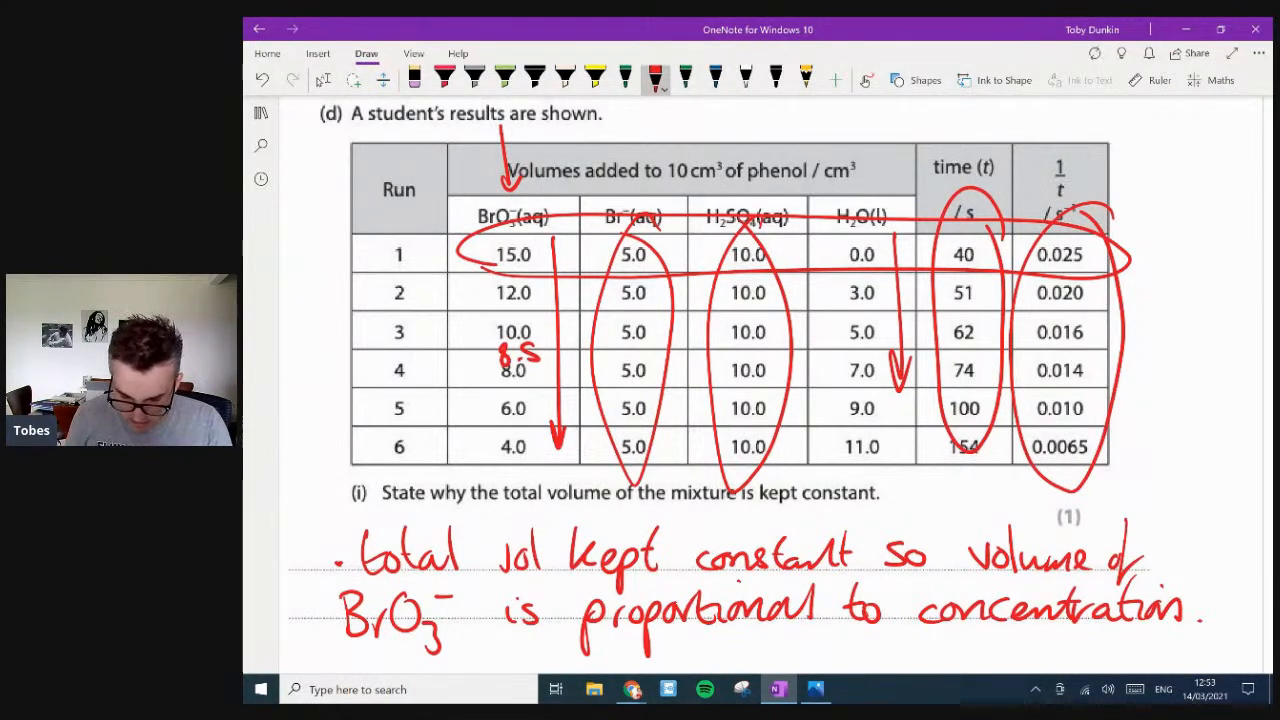
scroll(down, 3)
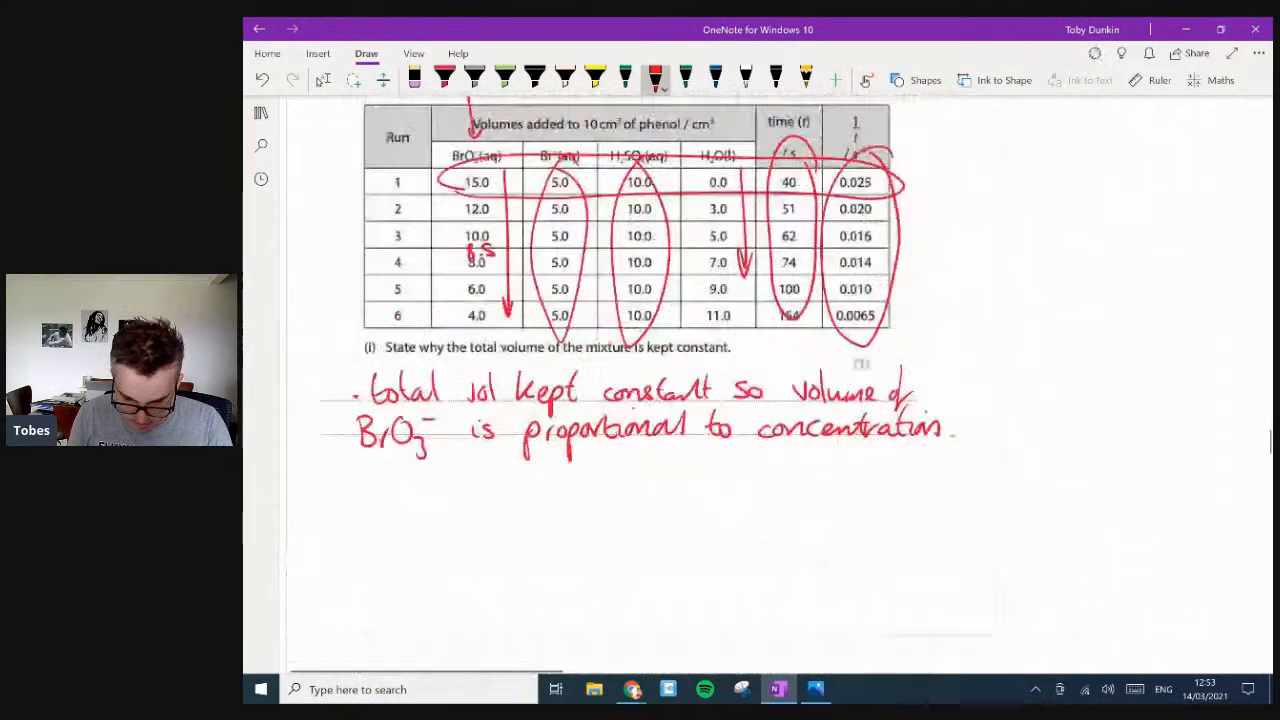
scroll(down, 3)
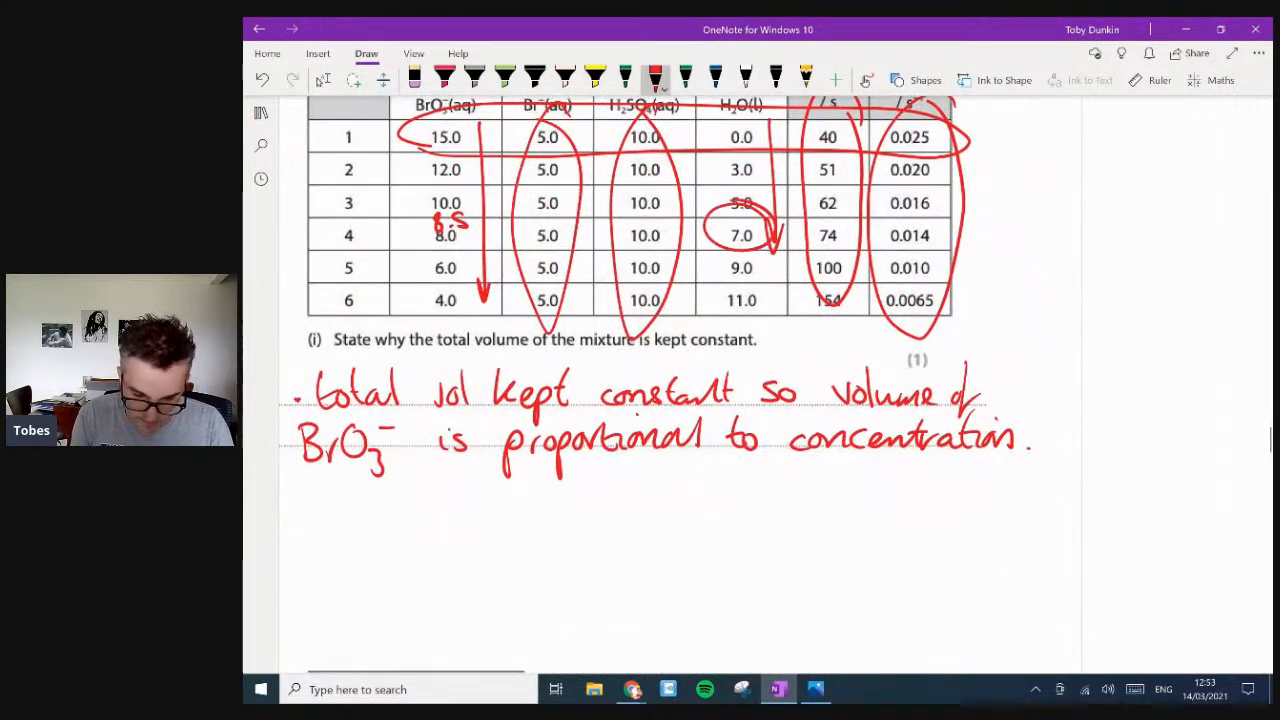
scroll(down, 3)
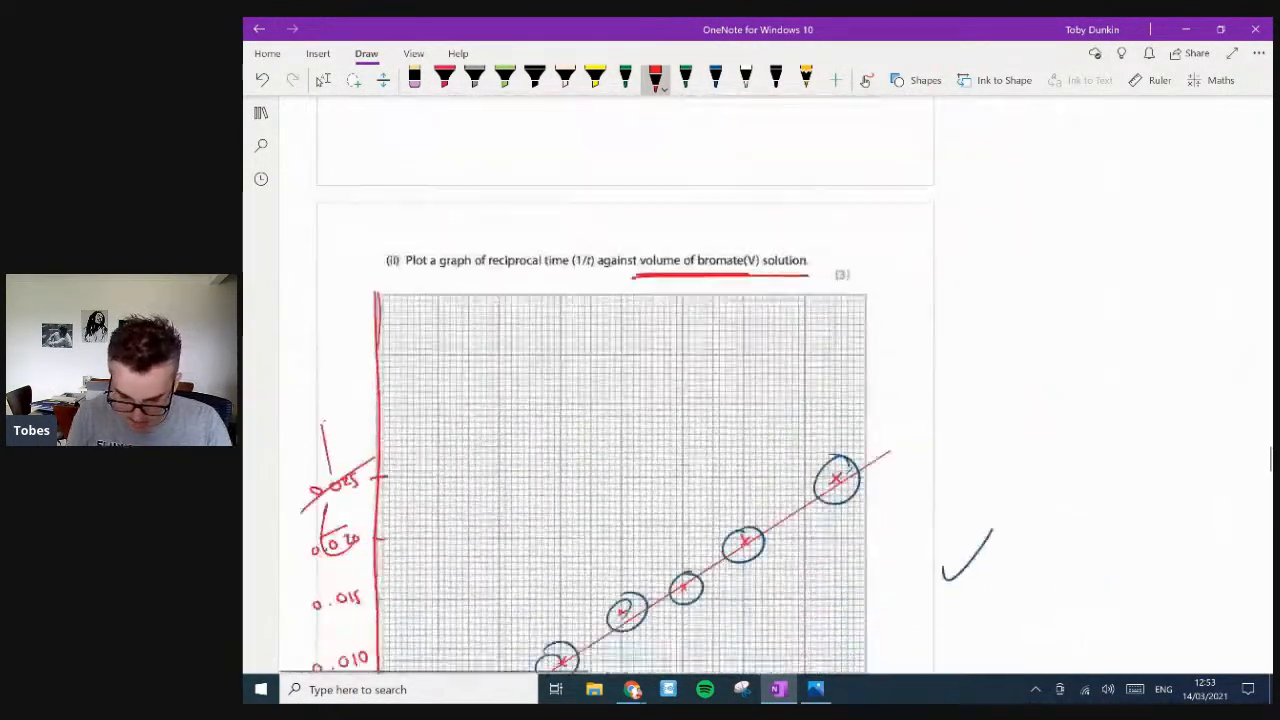
scroll(down, 3)
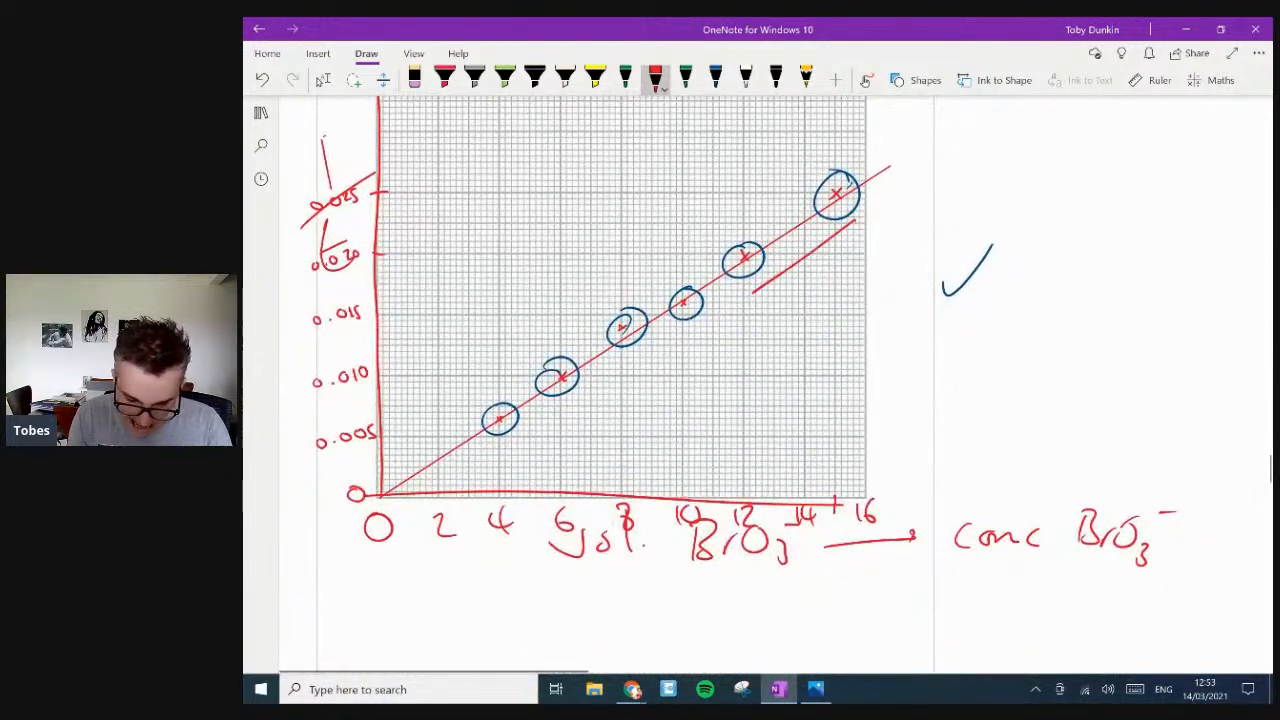
drag(850, 240, 745, 310)
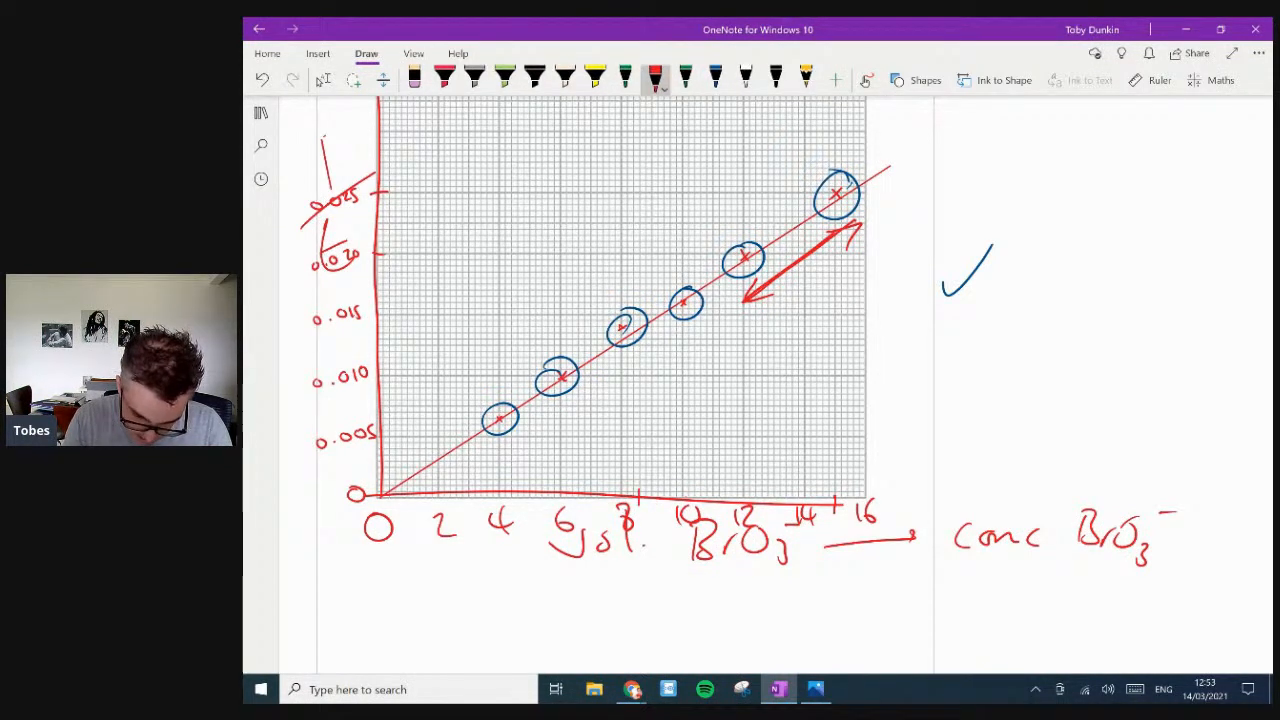
drag(637, 505, 637, 320)
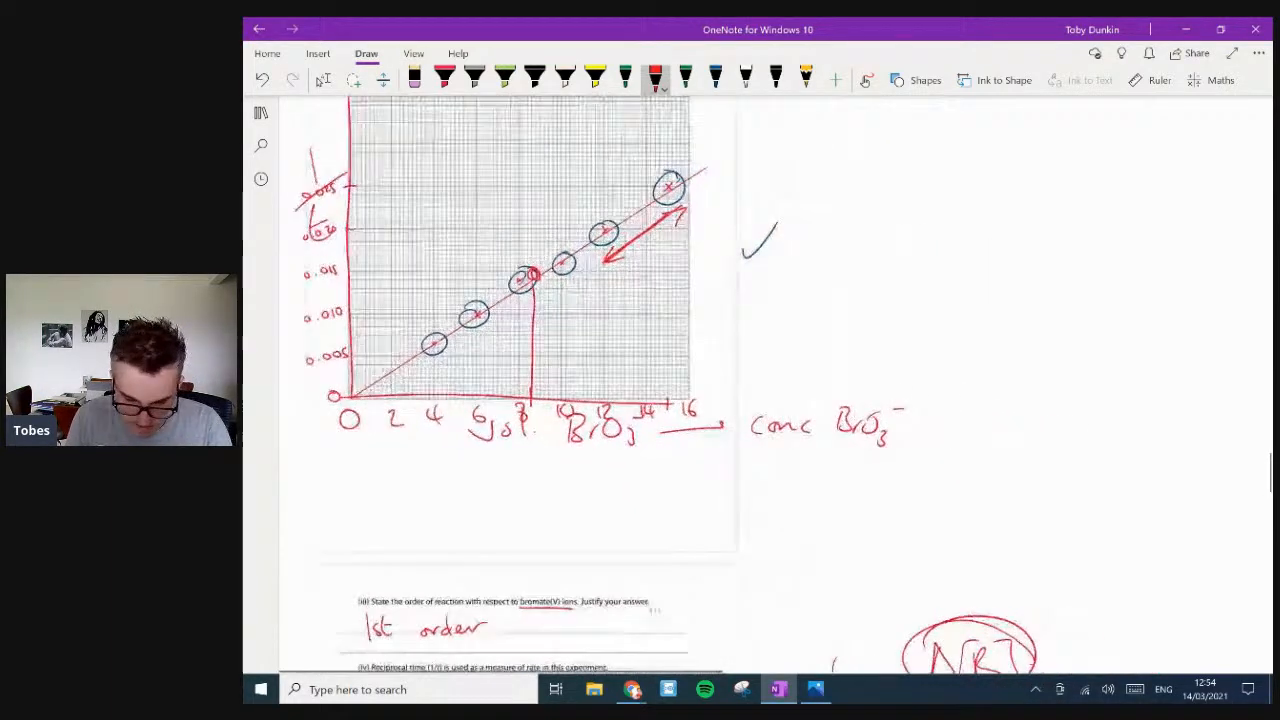
- Scroll down to question (v) about the 8.5 cm³ Run 4 result
scroll(down, 3)
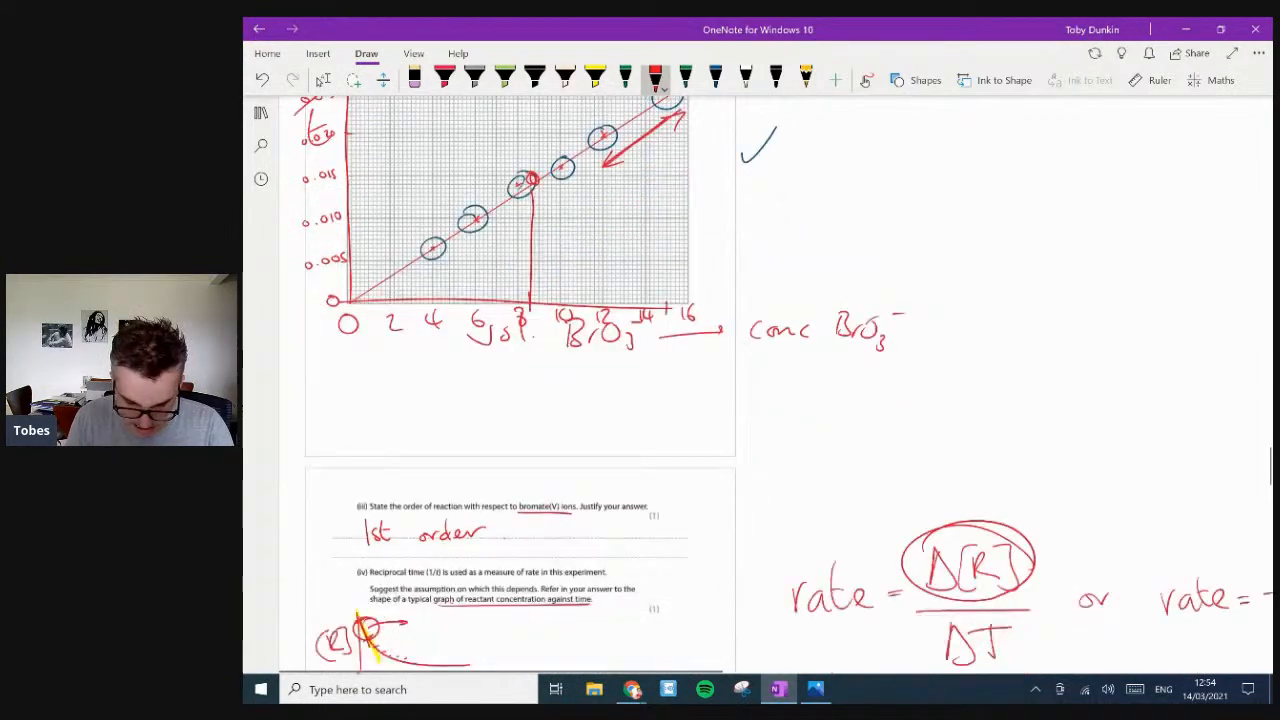
scroll(down, 3)
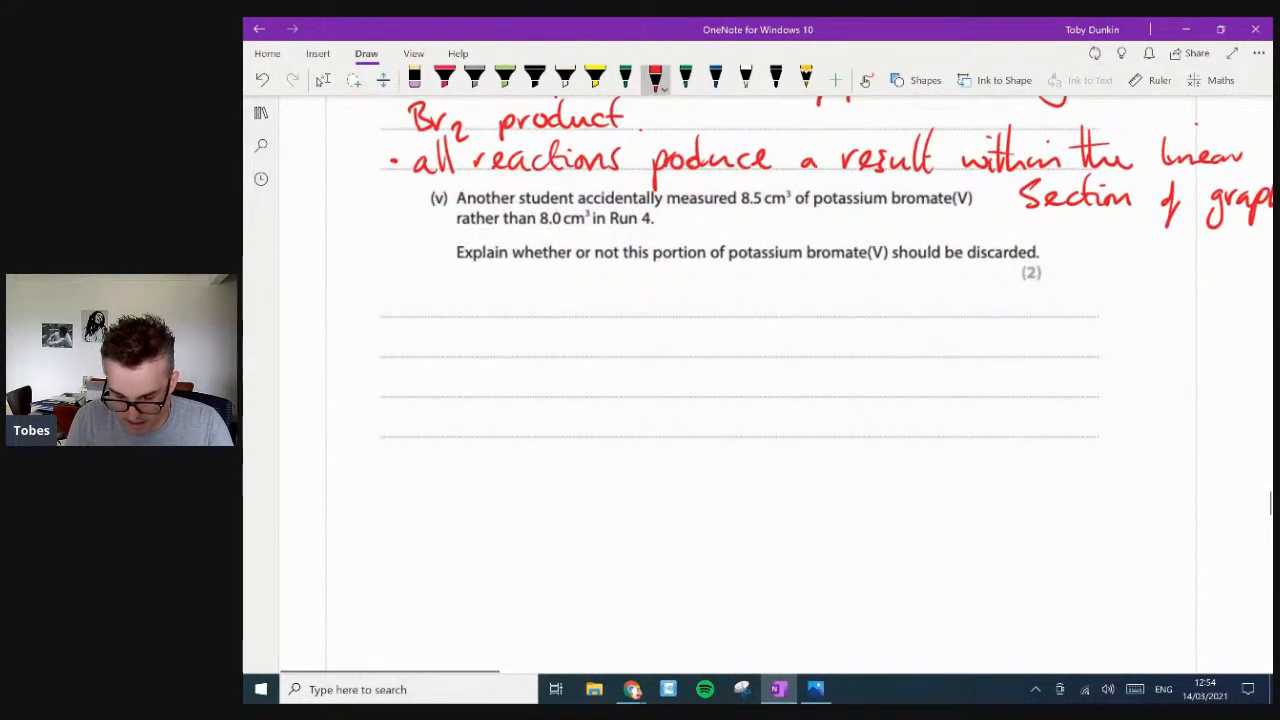
scroll(down, 3)
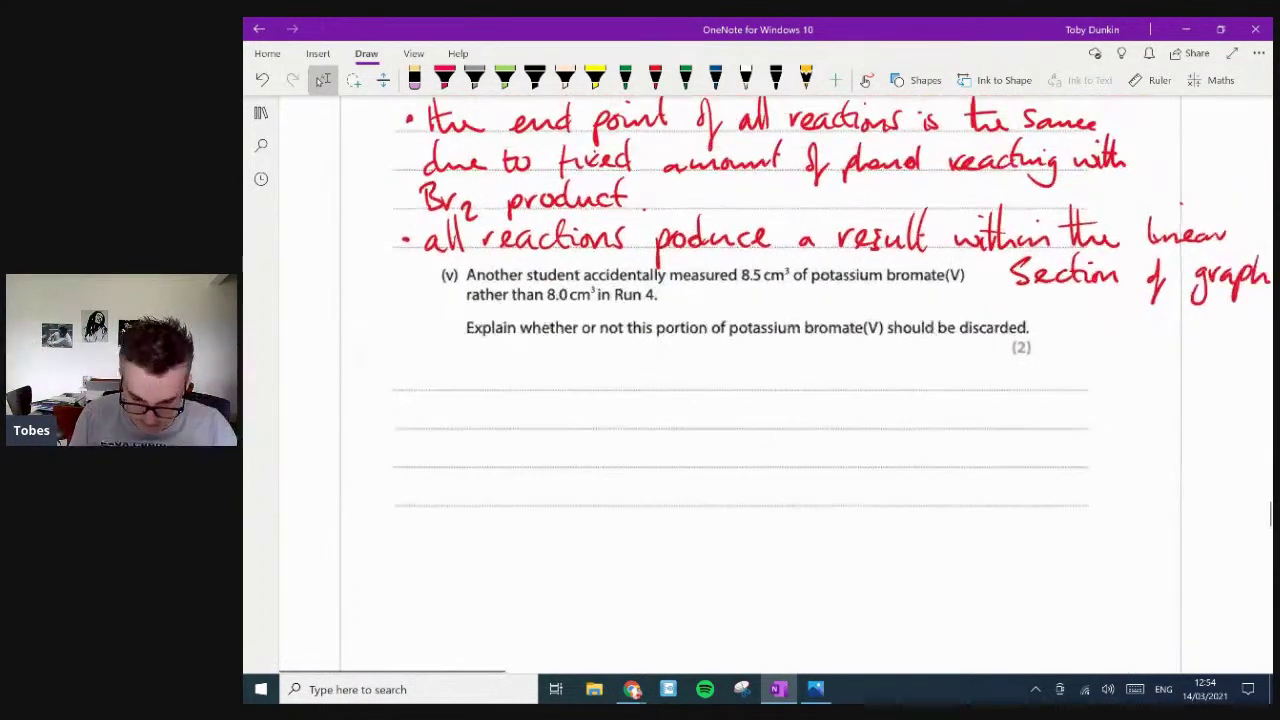
- In red ink, write the first point: the KBrO3 volume is a continuous variable
click(658, 76)
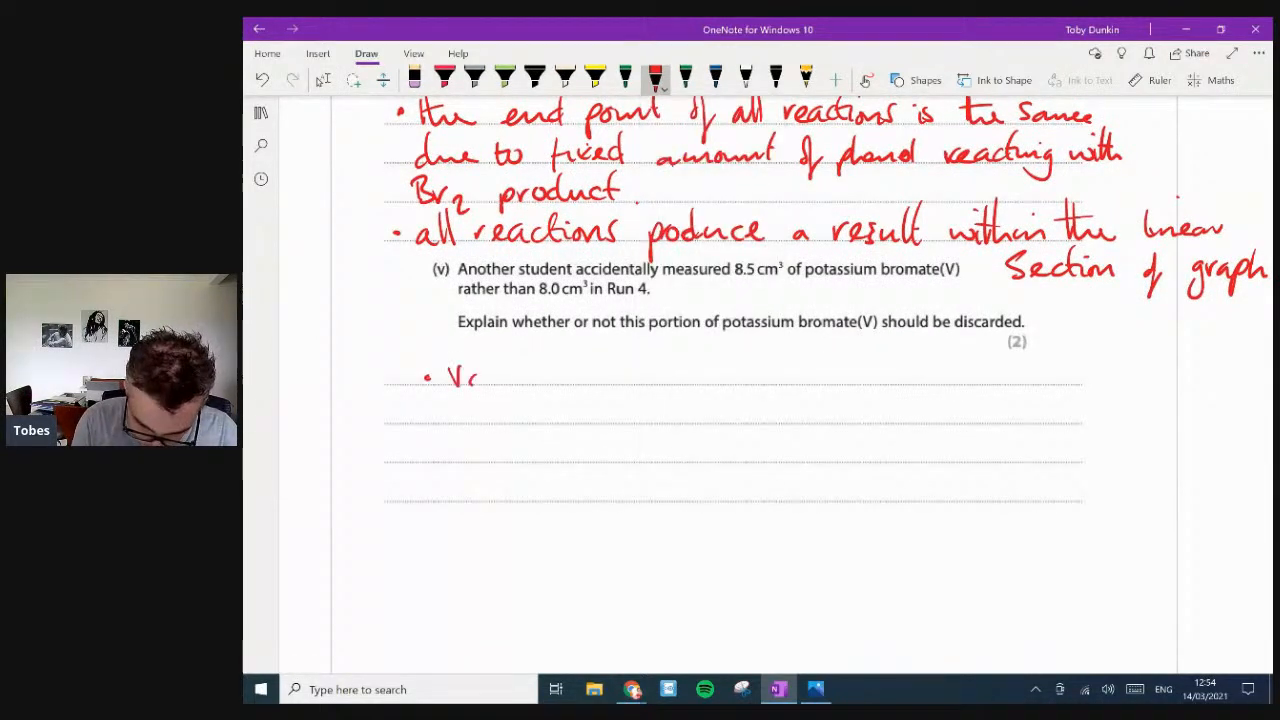
drag(470, 375, 530, 385)
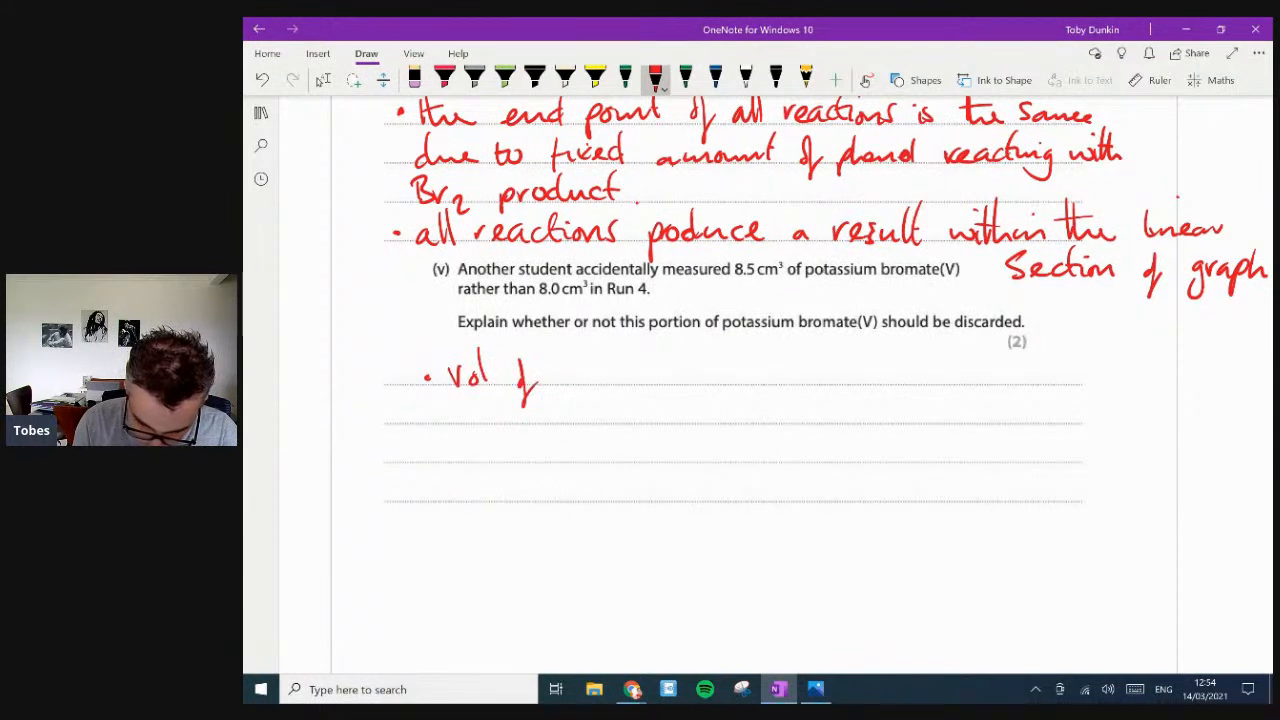
drag(550, 375, 600, 380)
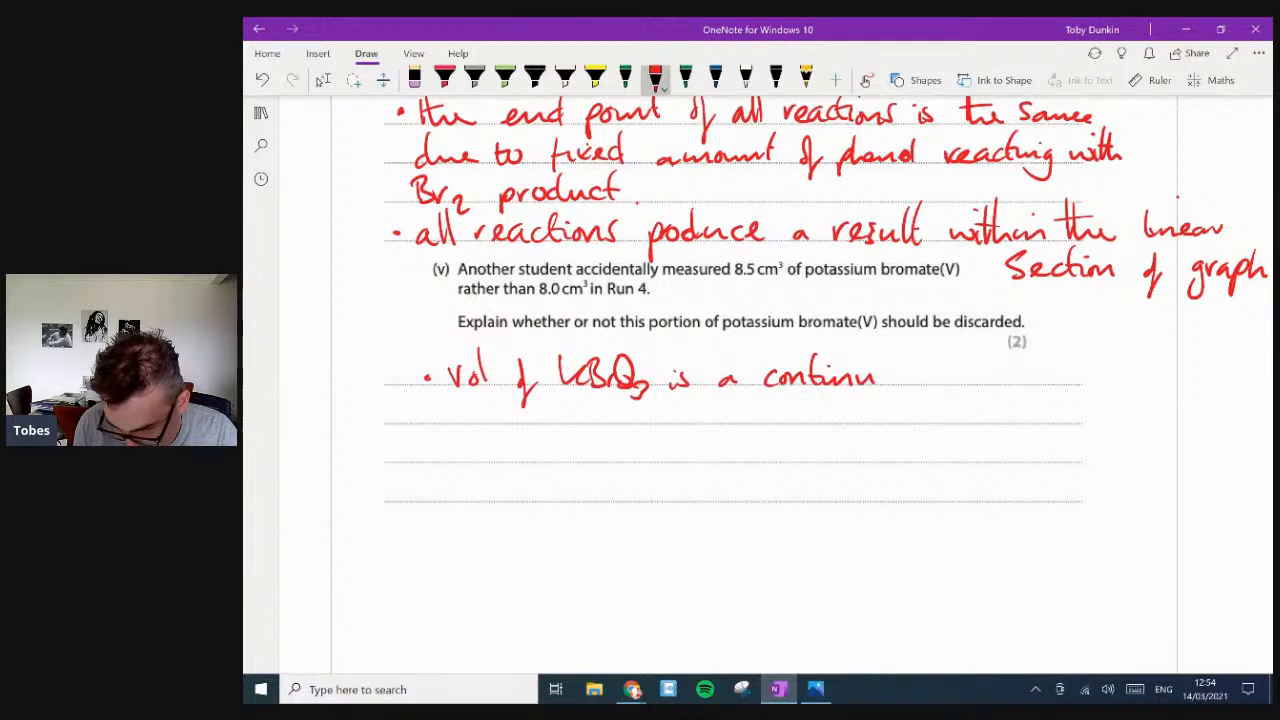
drag(880, 378, 990, 378)
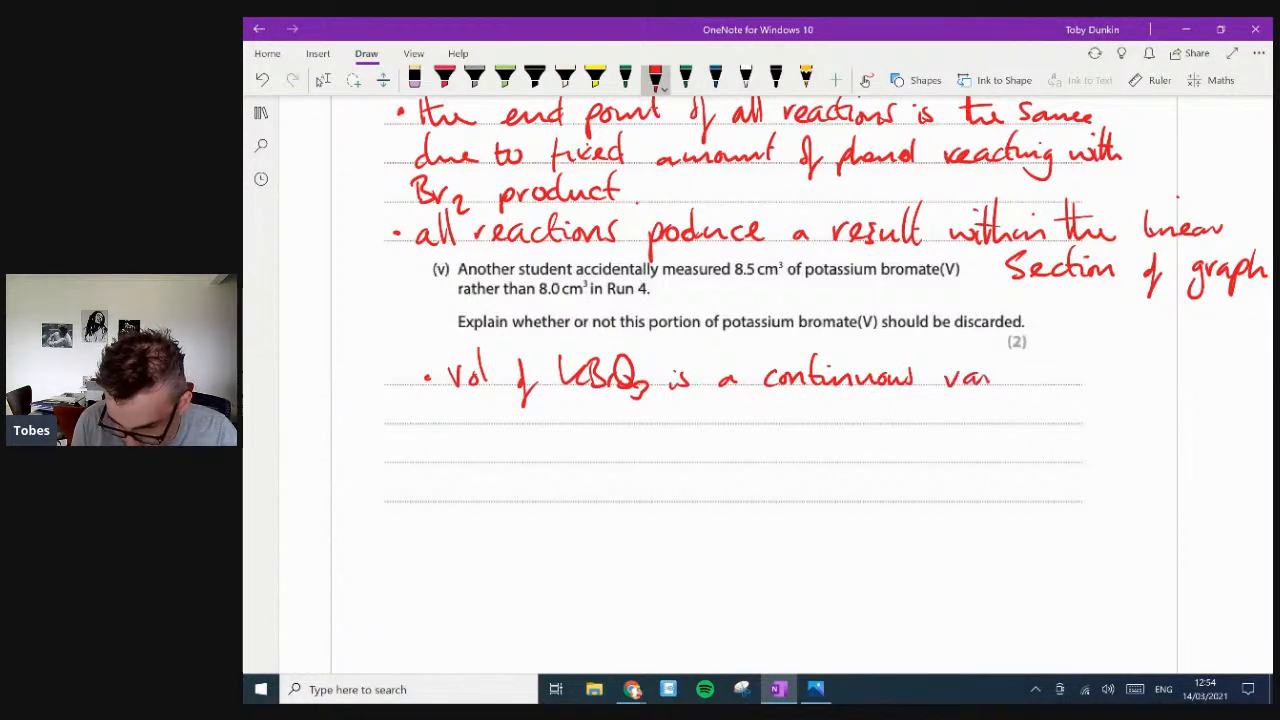
drag(990, 377, 1055, 377)
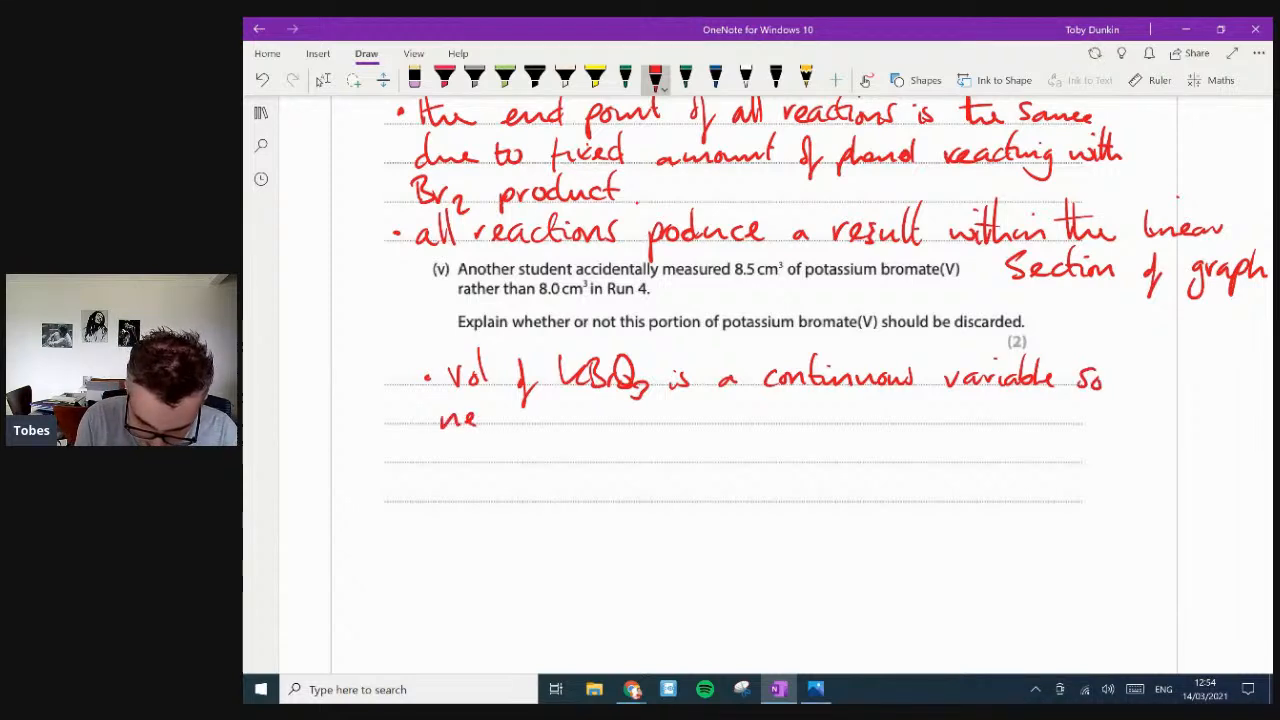
drag(470, 418, 560, 418)
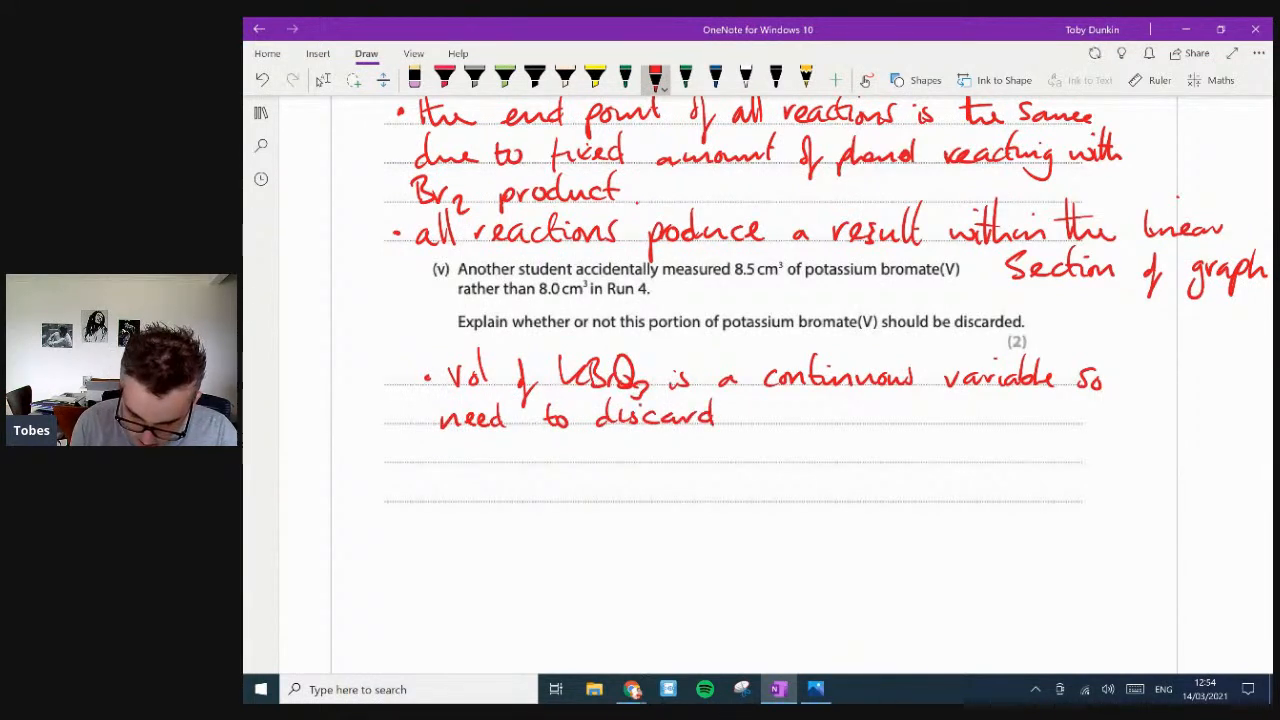
drag(735, 418, 430, 460)
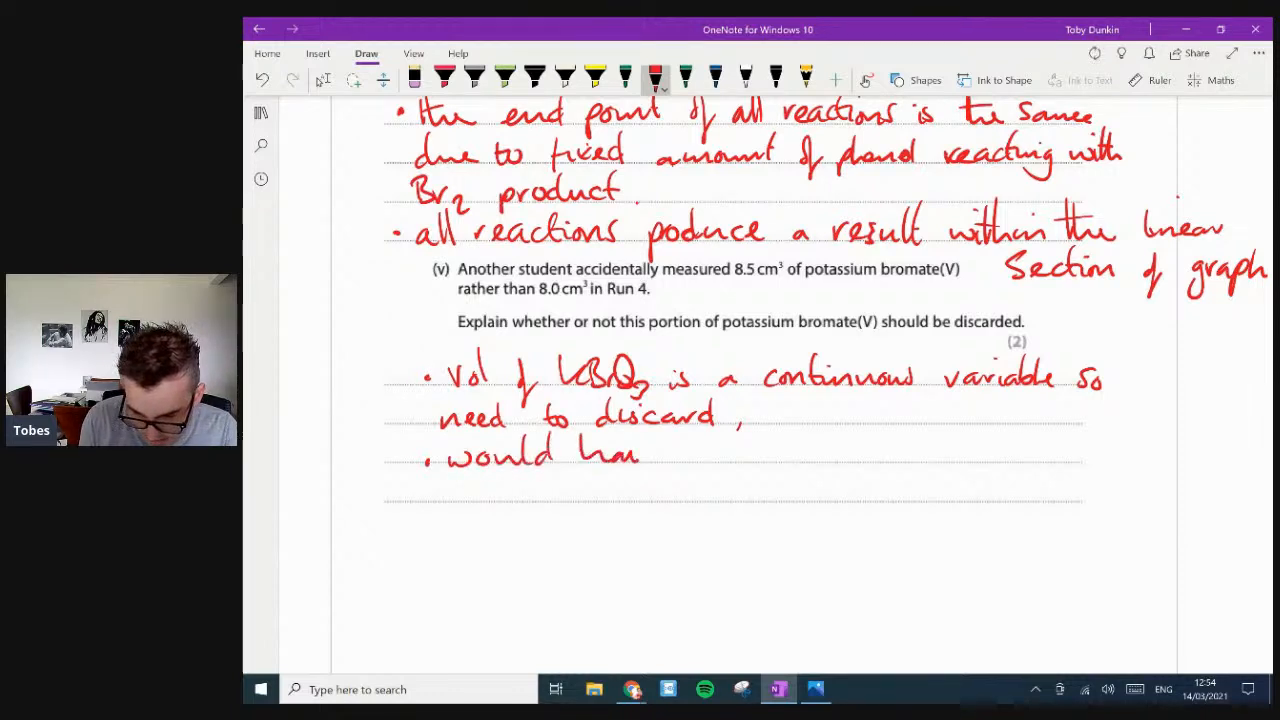
- Add the second point: match the water volume and plot the result at 8.5 cm³
drag(640, 455, 700, 455)
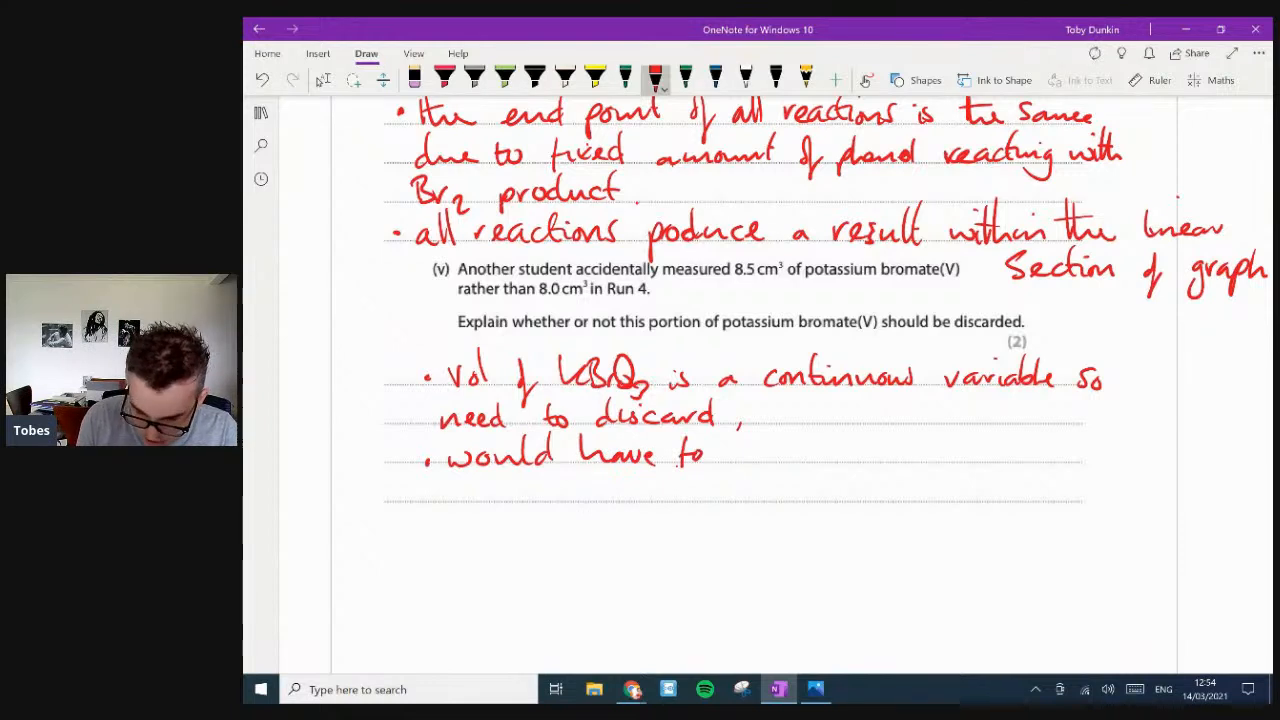
drag(720, 455, 805, 455)
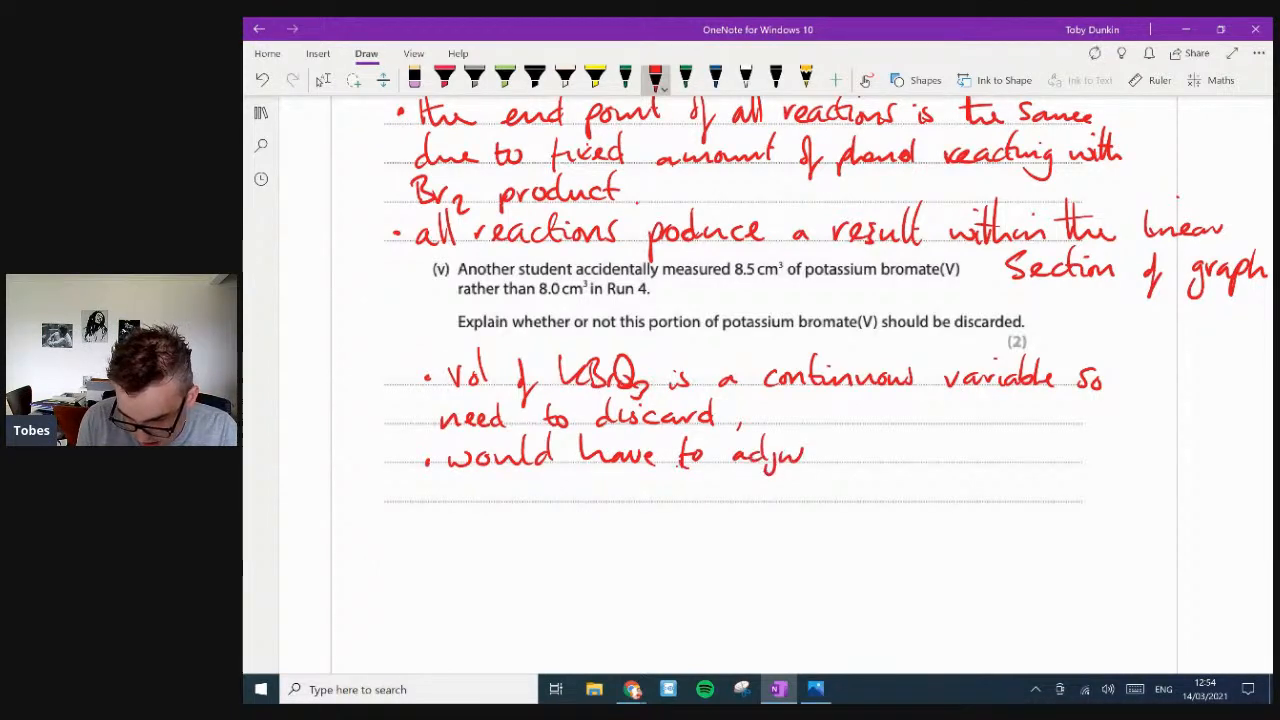
drag(800, 450, 910, 455)
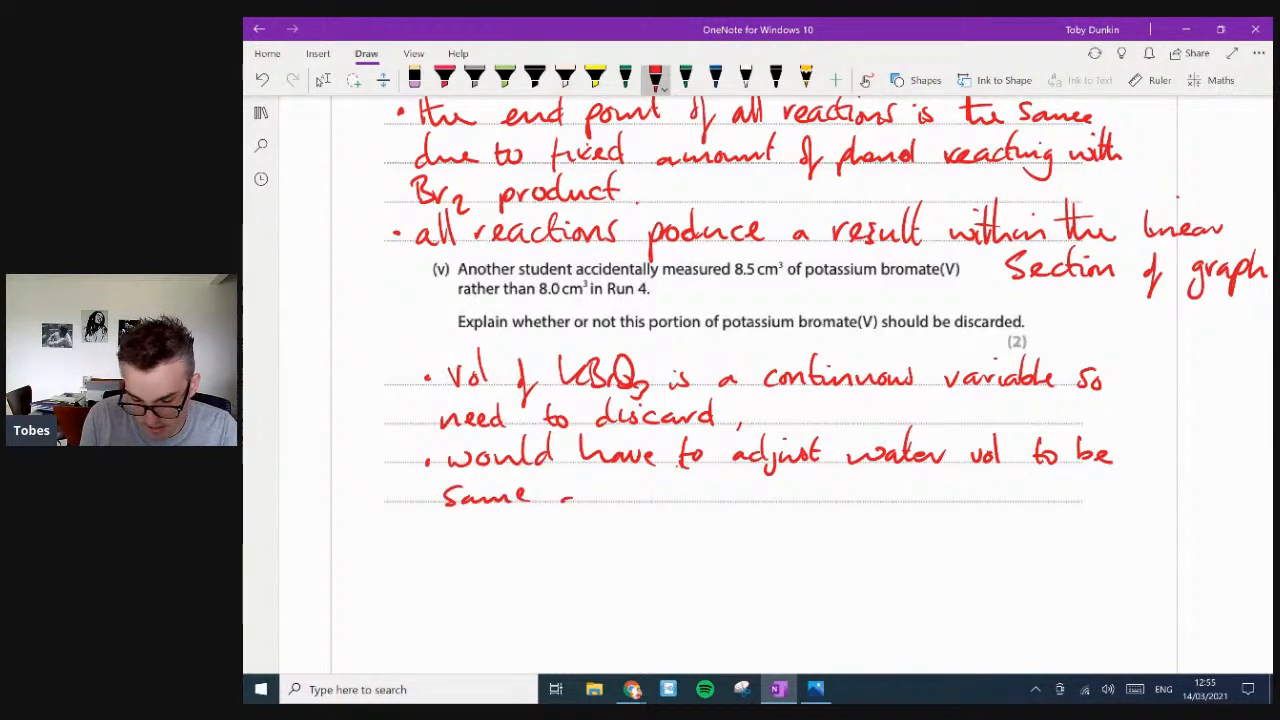
drag(555, 495, 665, 495)
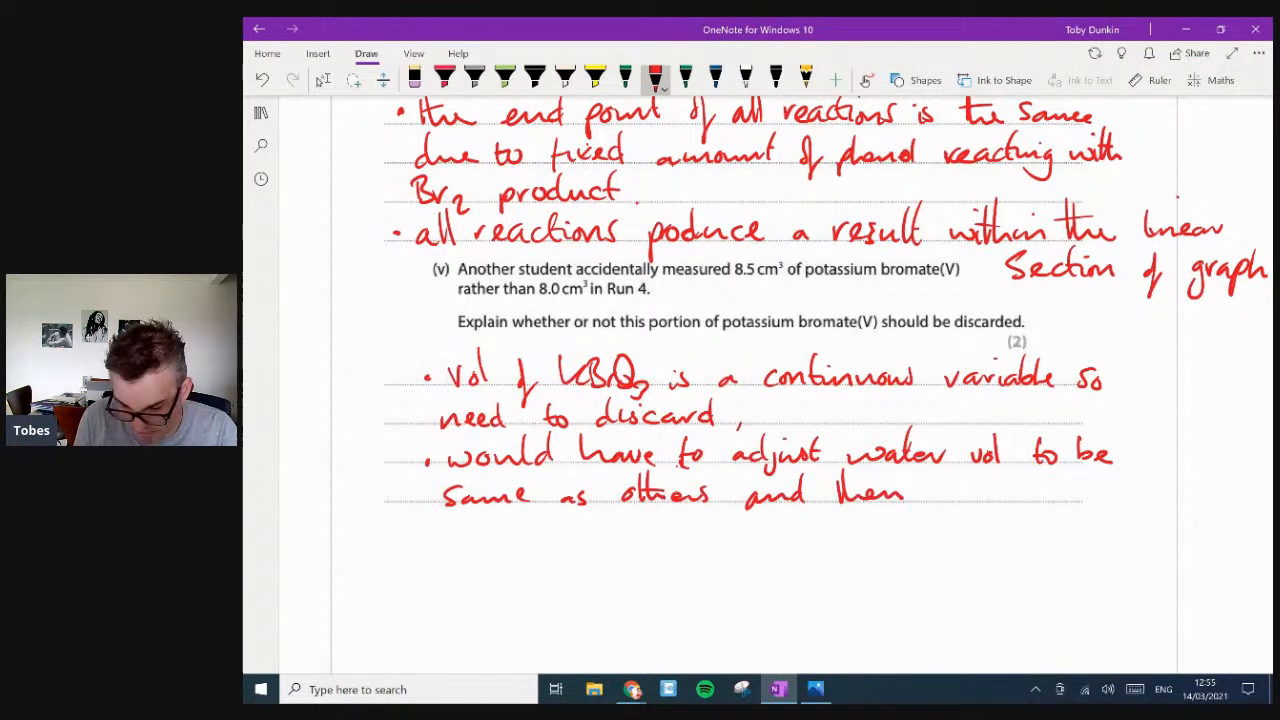
drag(920, 490, 990, 500)
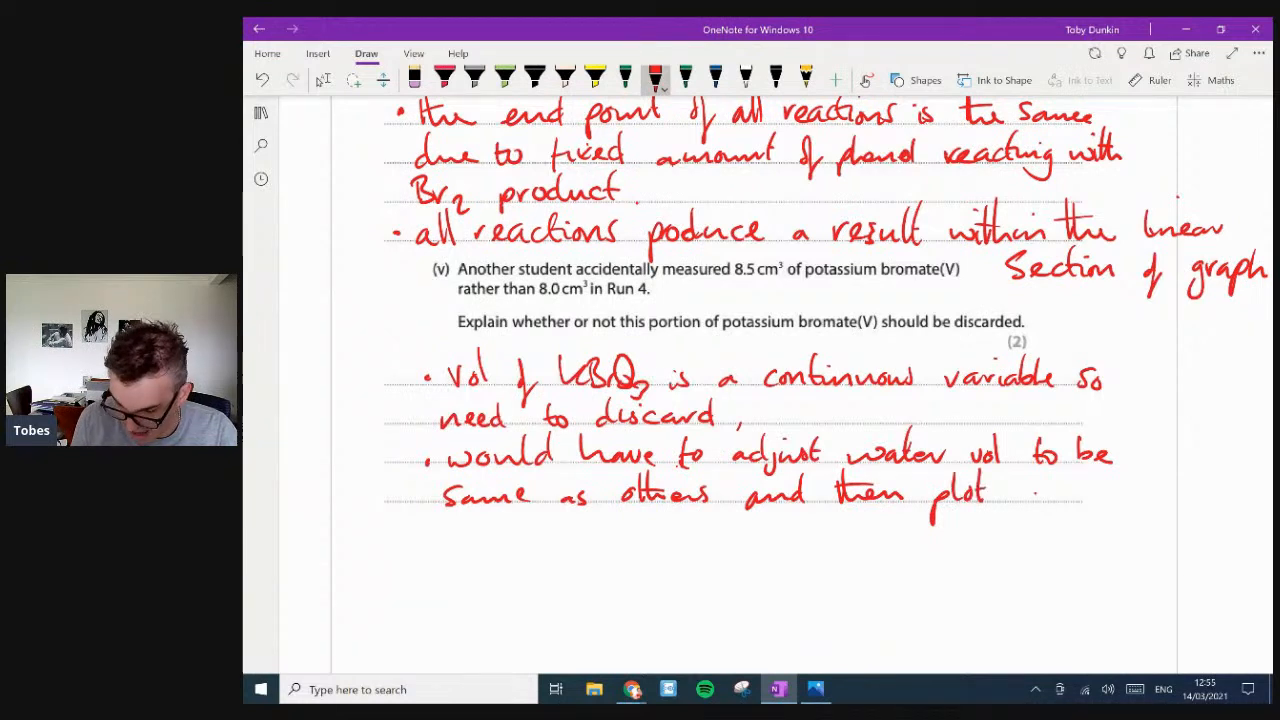
drag(1010, 495, 1130, 495)
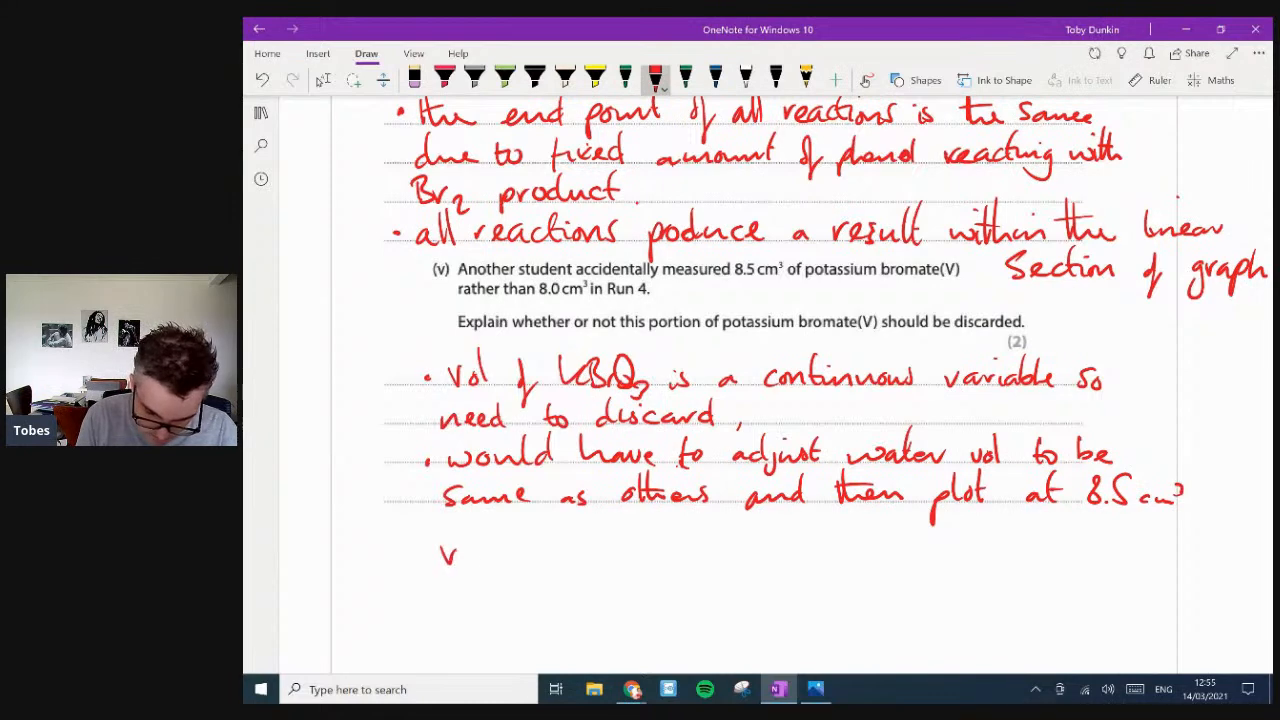
drag(440, 550, 660, 548)
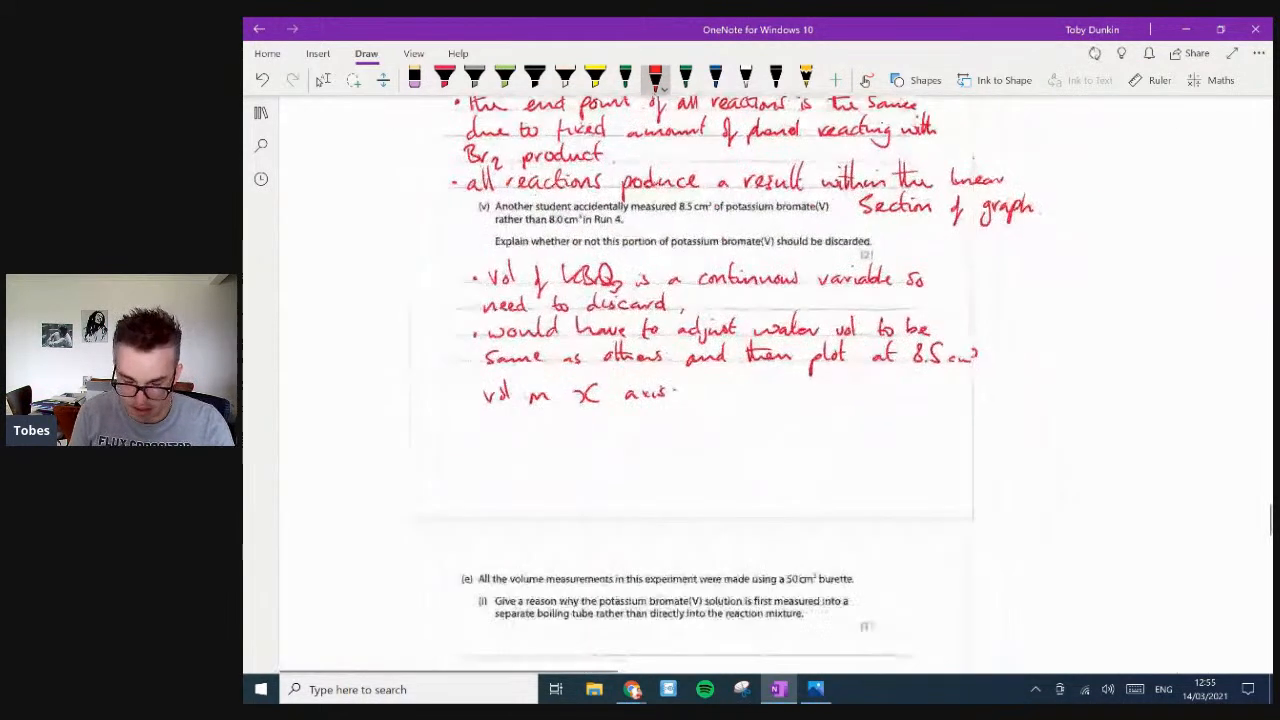
- Write 'adding from burette is slow and may affect result' under part (e)(i)
scroll(down, 3)
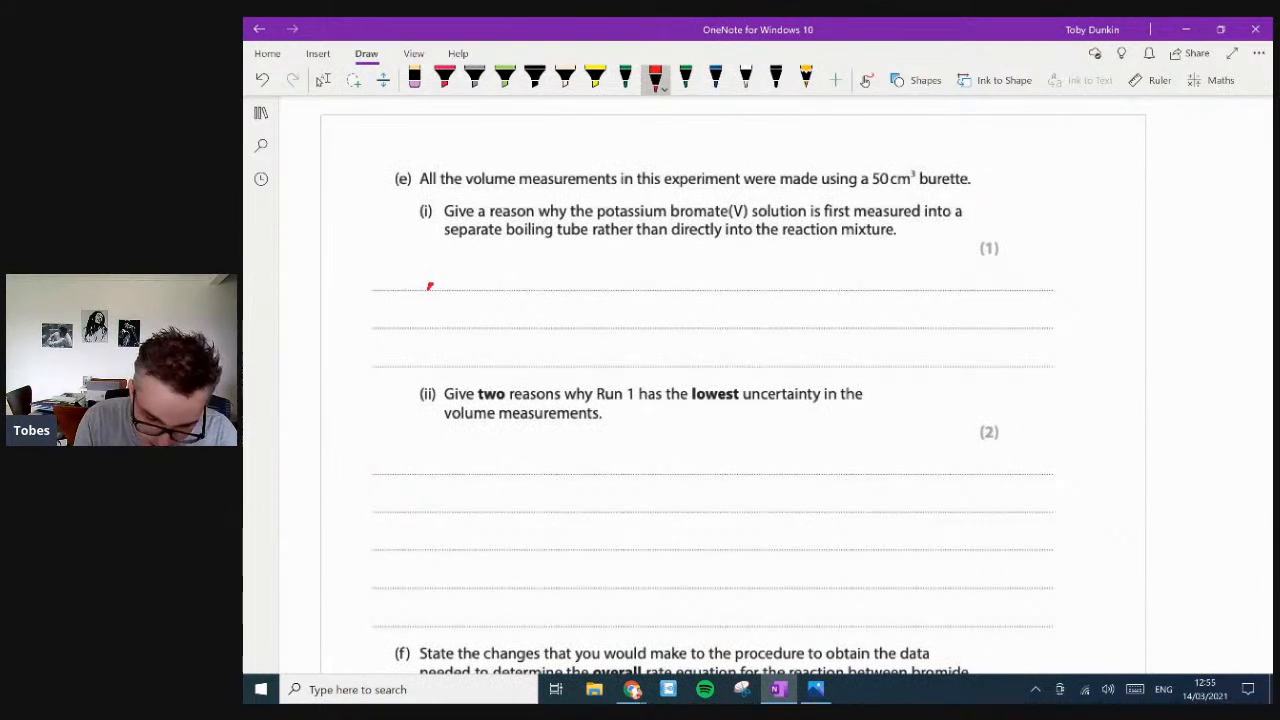
drag(430, 280, 505, 280)
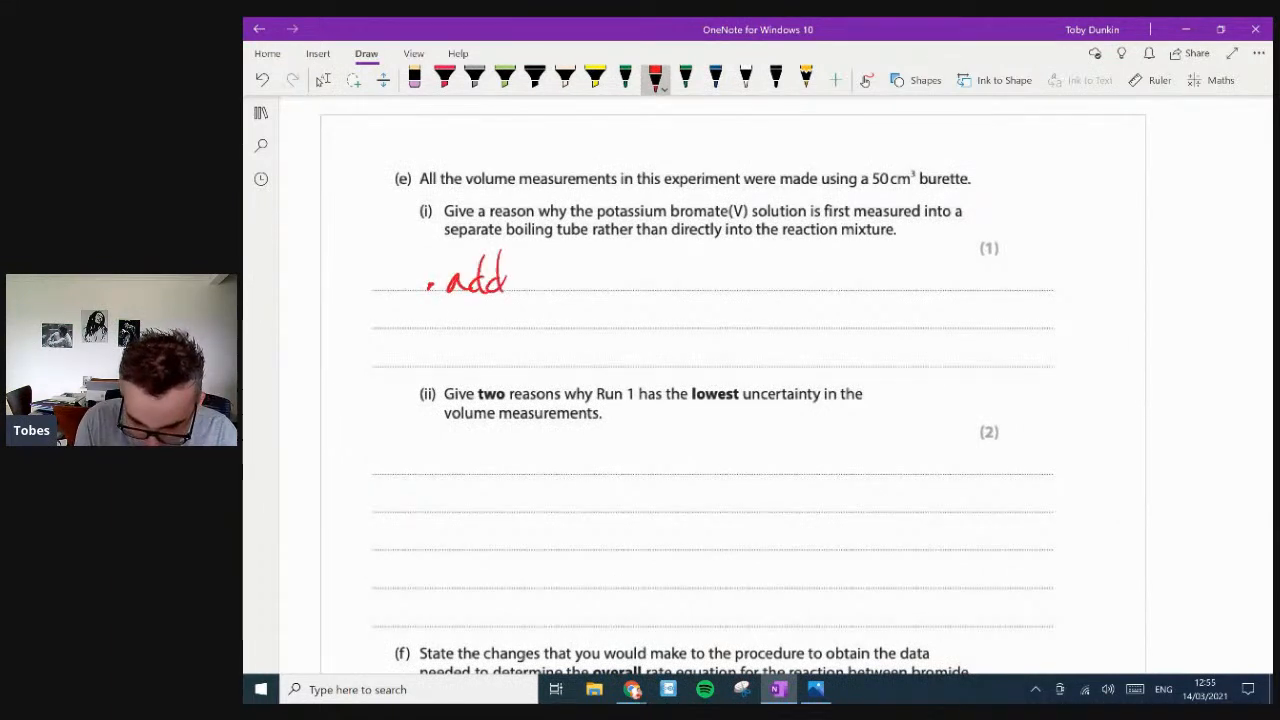
drag(500, 280, 560, 295)
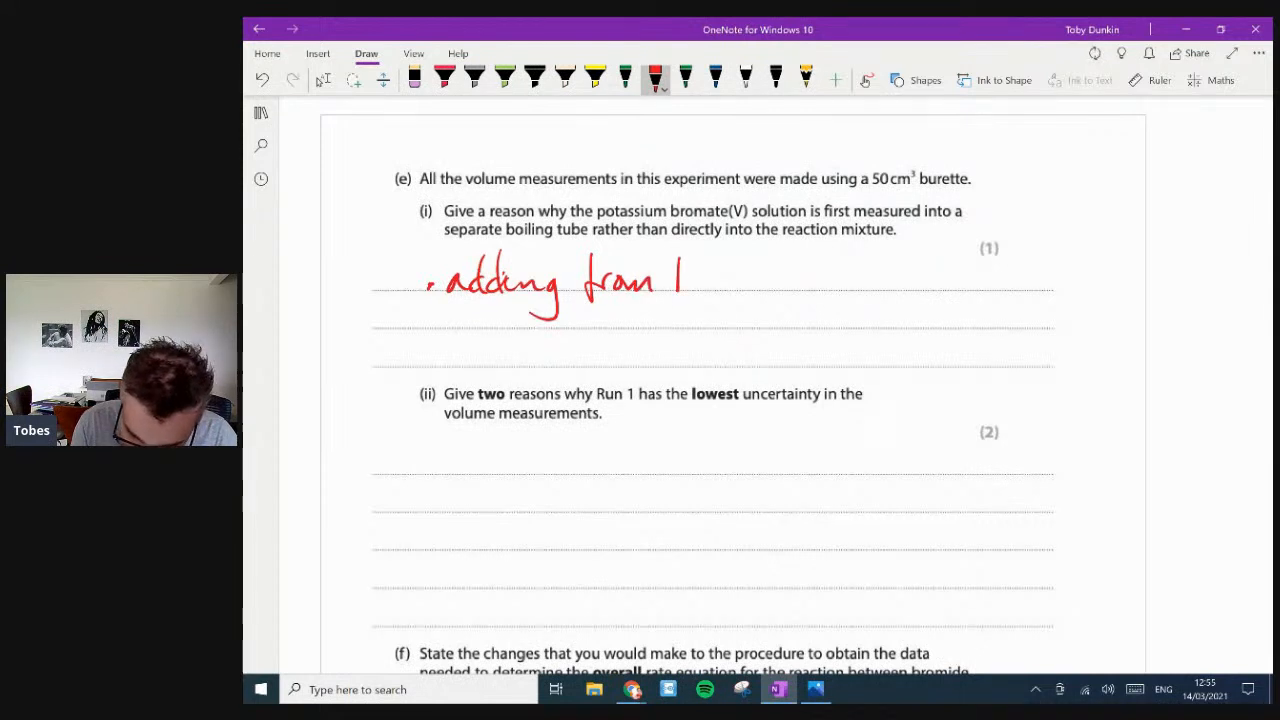
drag(680, 280, 790, 285)
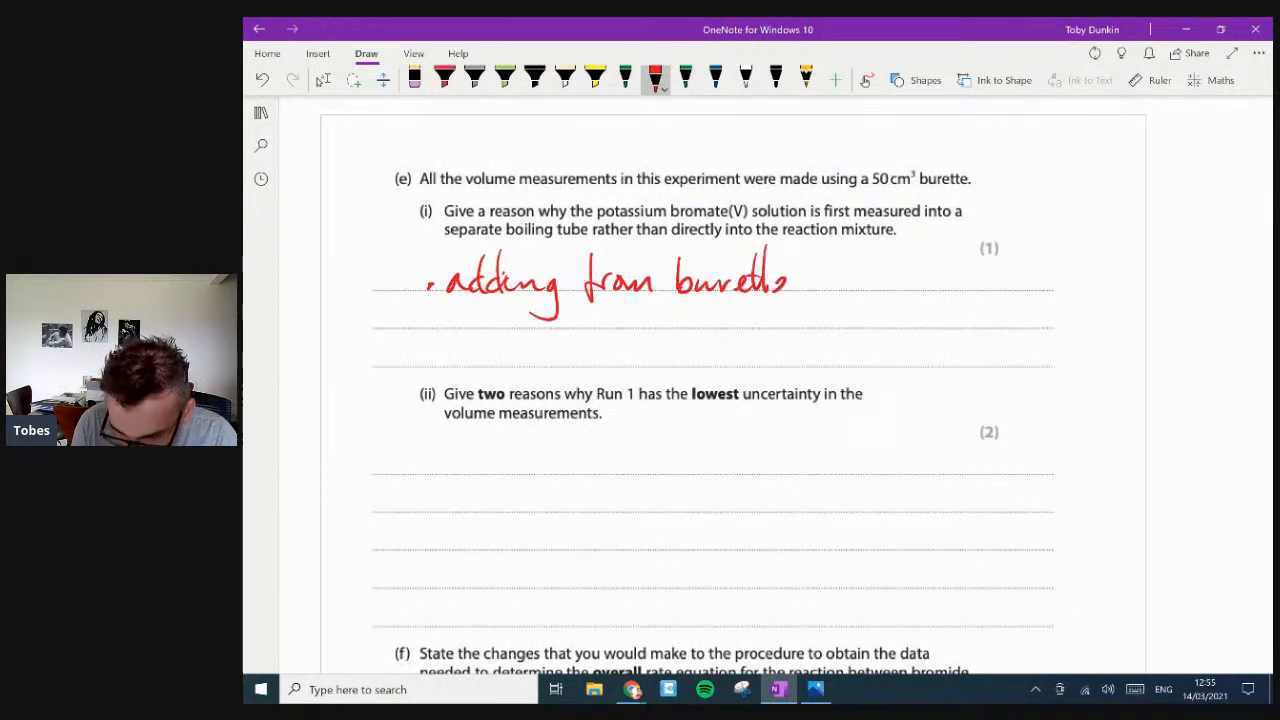
drag(790, 280, 920, 280)
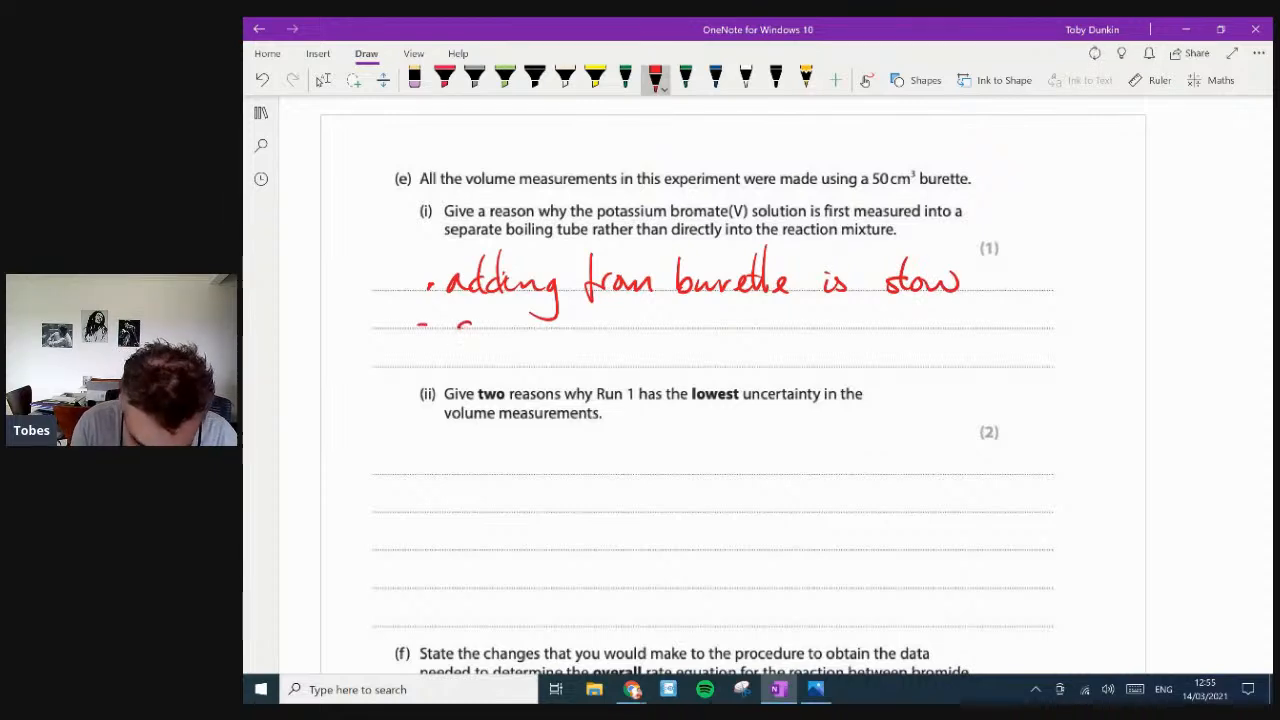
drag(430, 320, 635, 320)
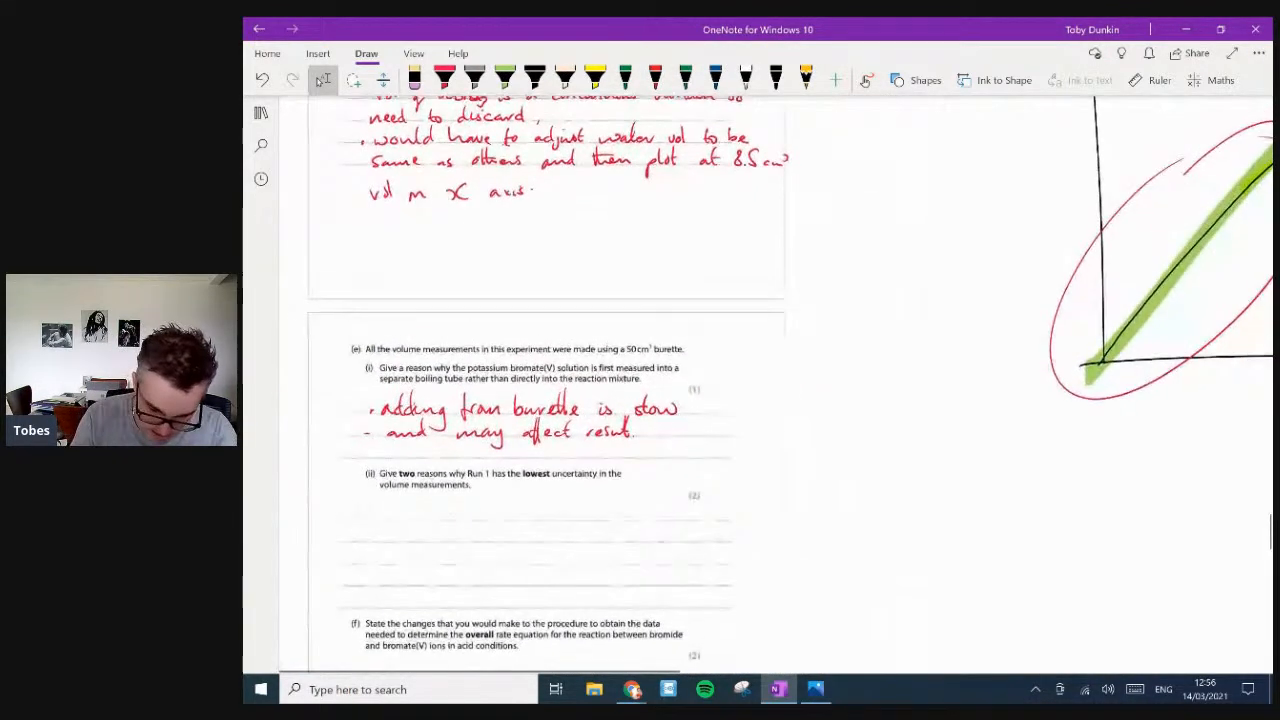
- Scroll back over the results table and graph, then down to part (e)(ii)
scroll(down, 3)
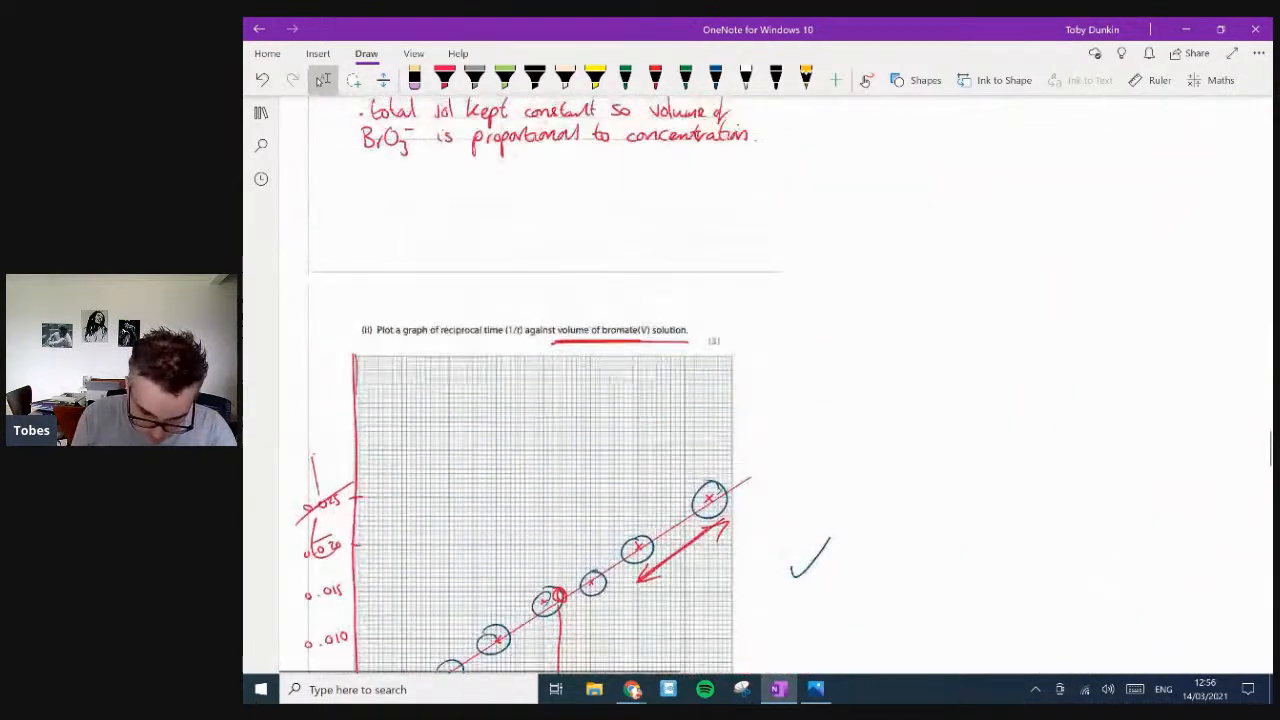
scroll(up, 3)
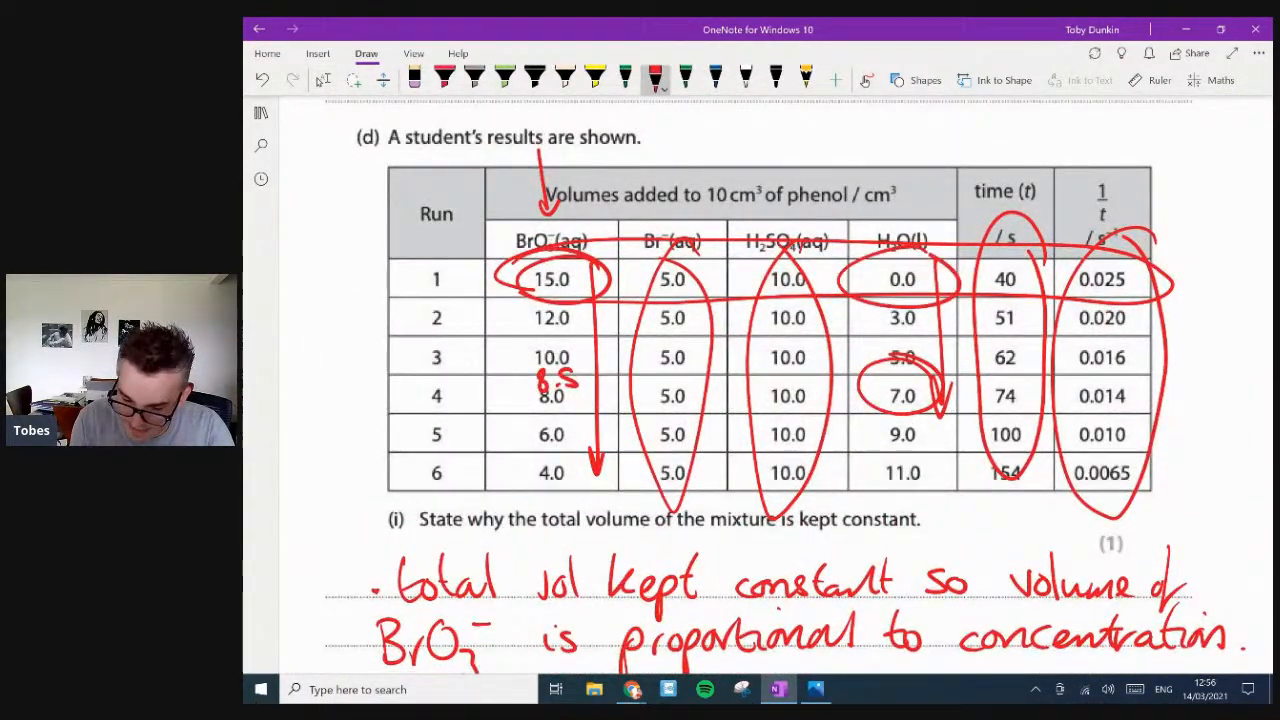
scroll(down, 3)
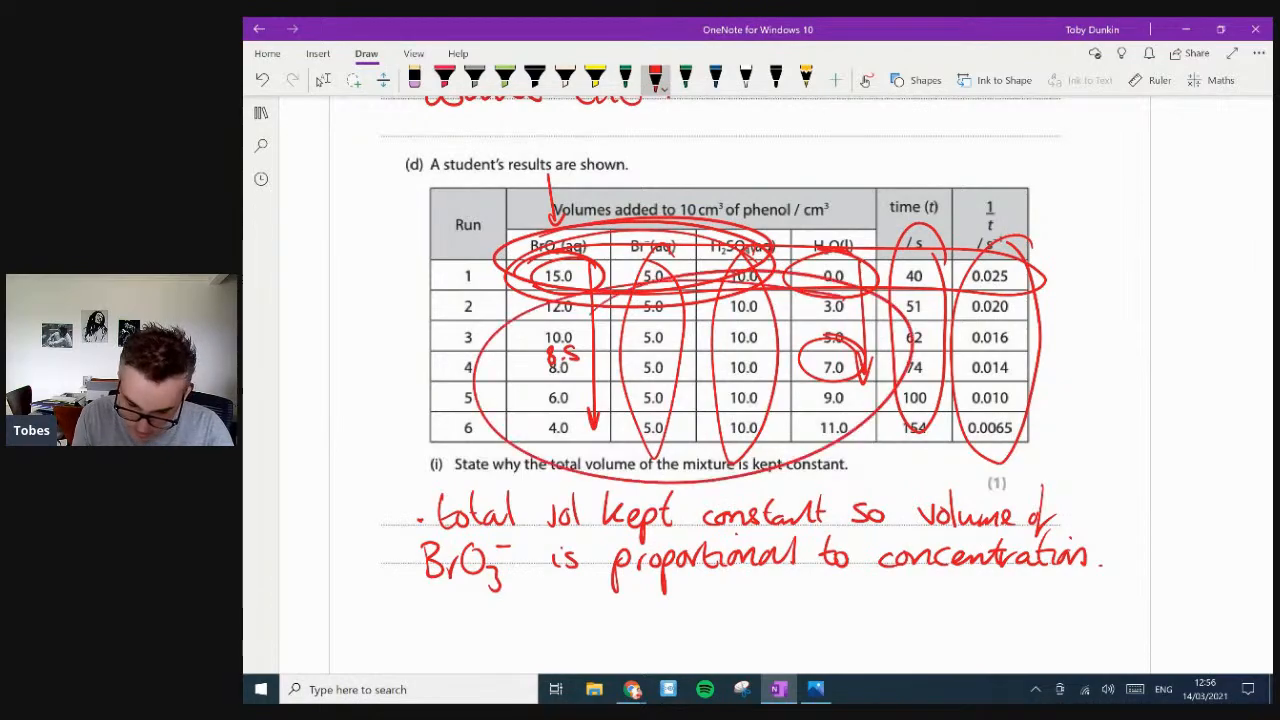
scroll(down, 3)
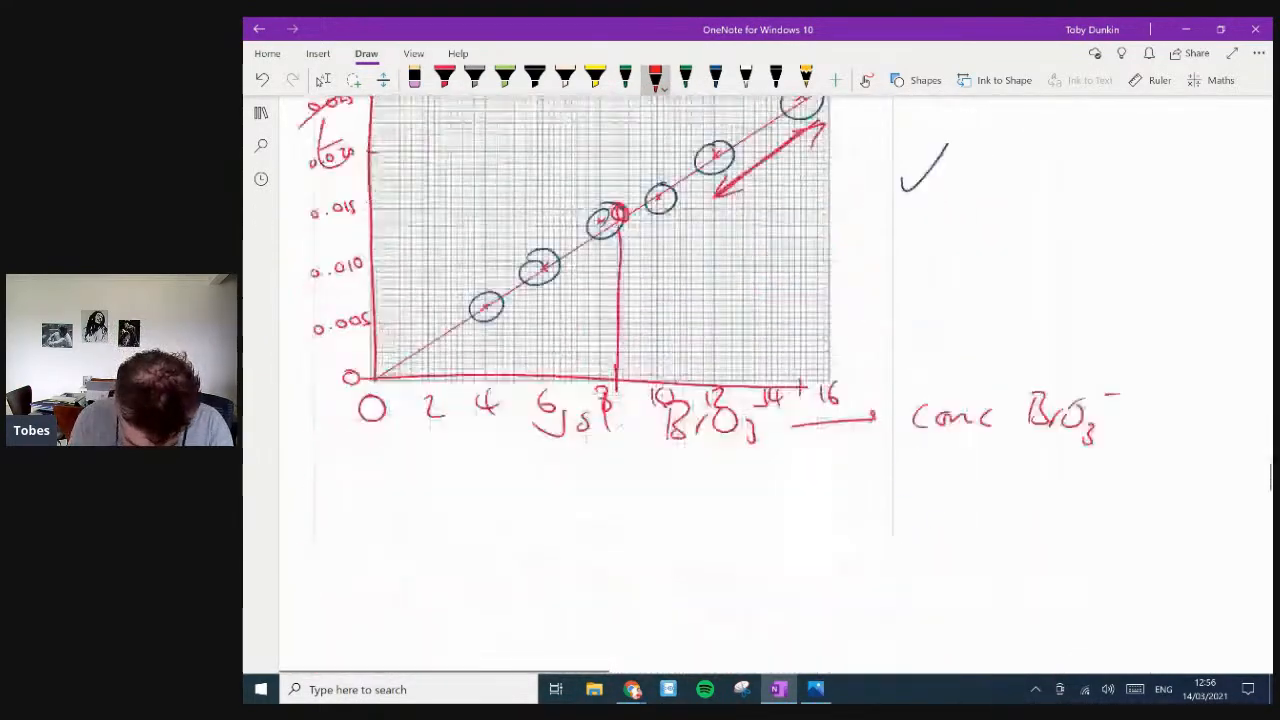
scroll(down, 3)
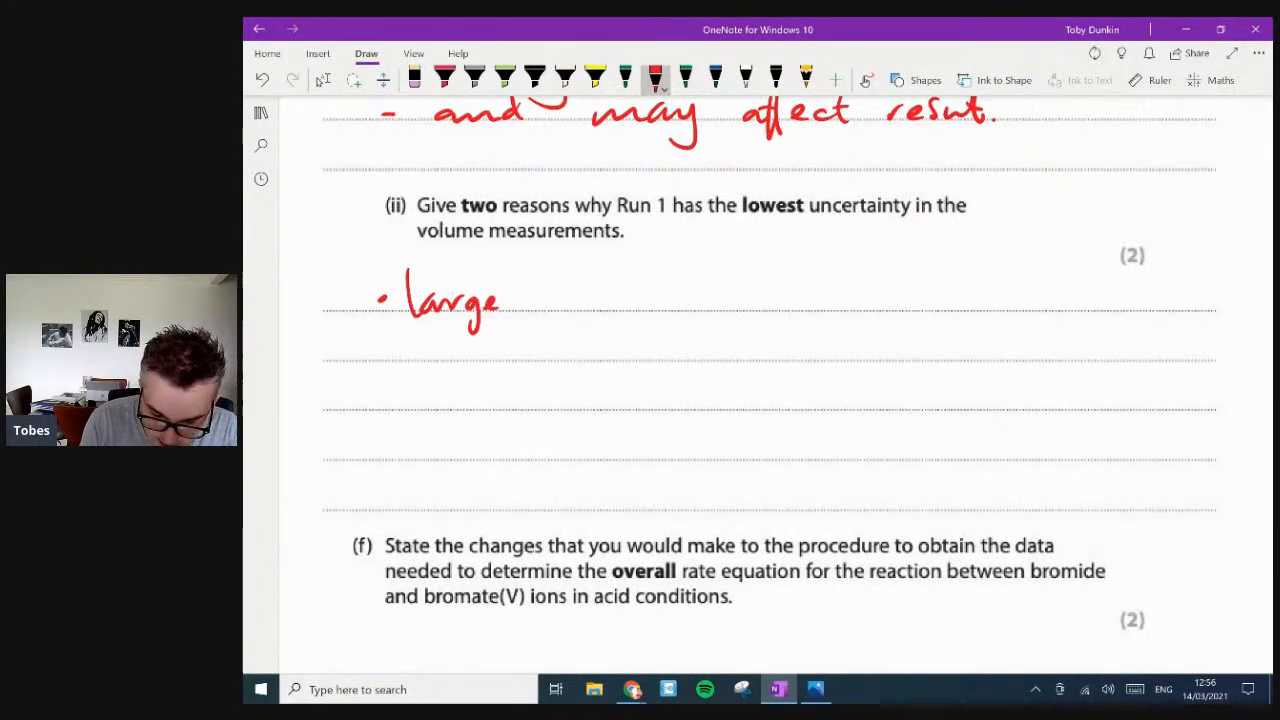
- Write two reasons: largest BrO₃⁻ volume, and no added water giving 3 error sources, not 4
drag(500, 300, 660, 295)
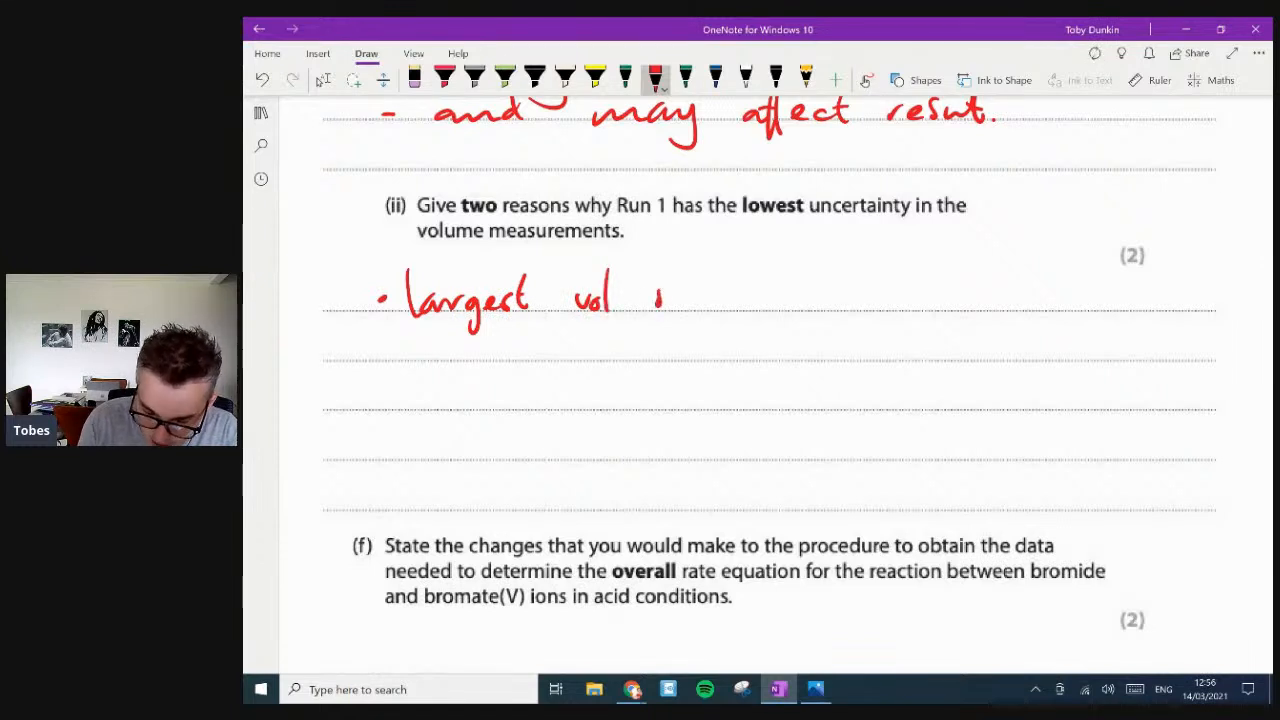
drag(650, 300, 760, 300)
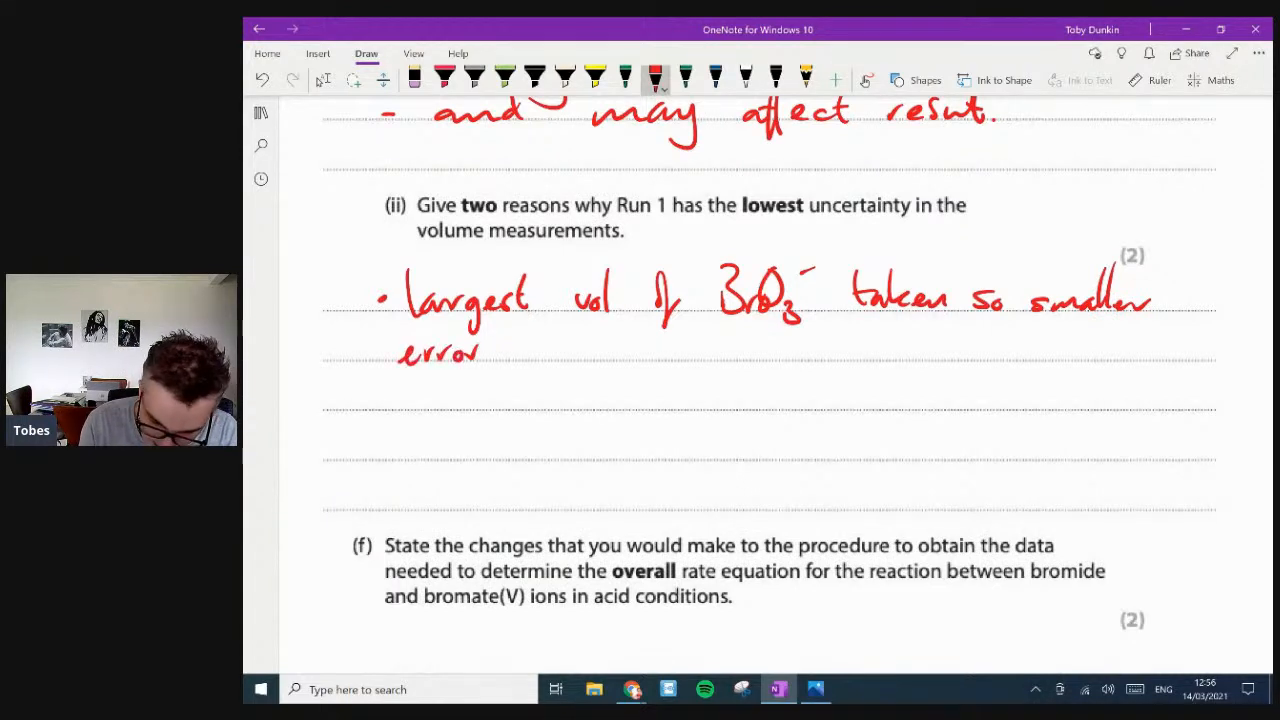
drag(480, 350, 660, 350)
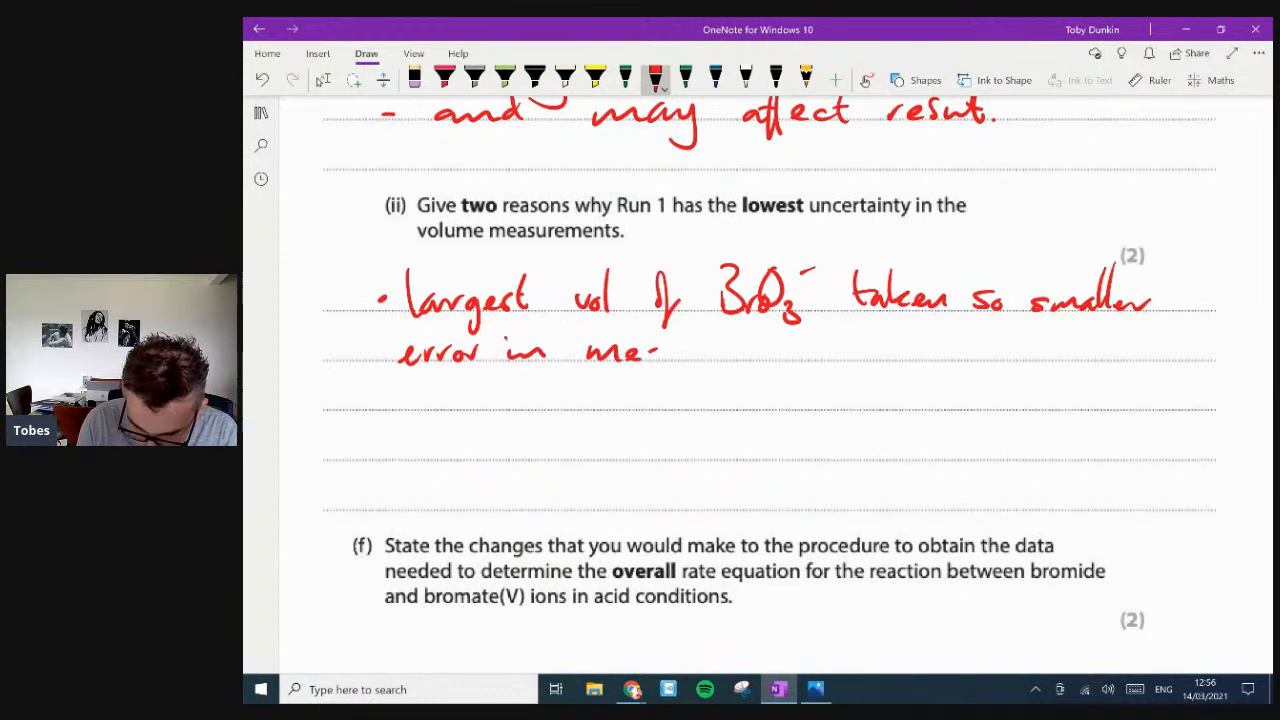
drag(660, 350, 760, 350)
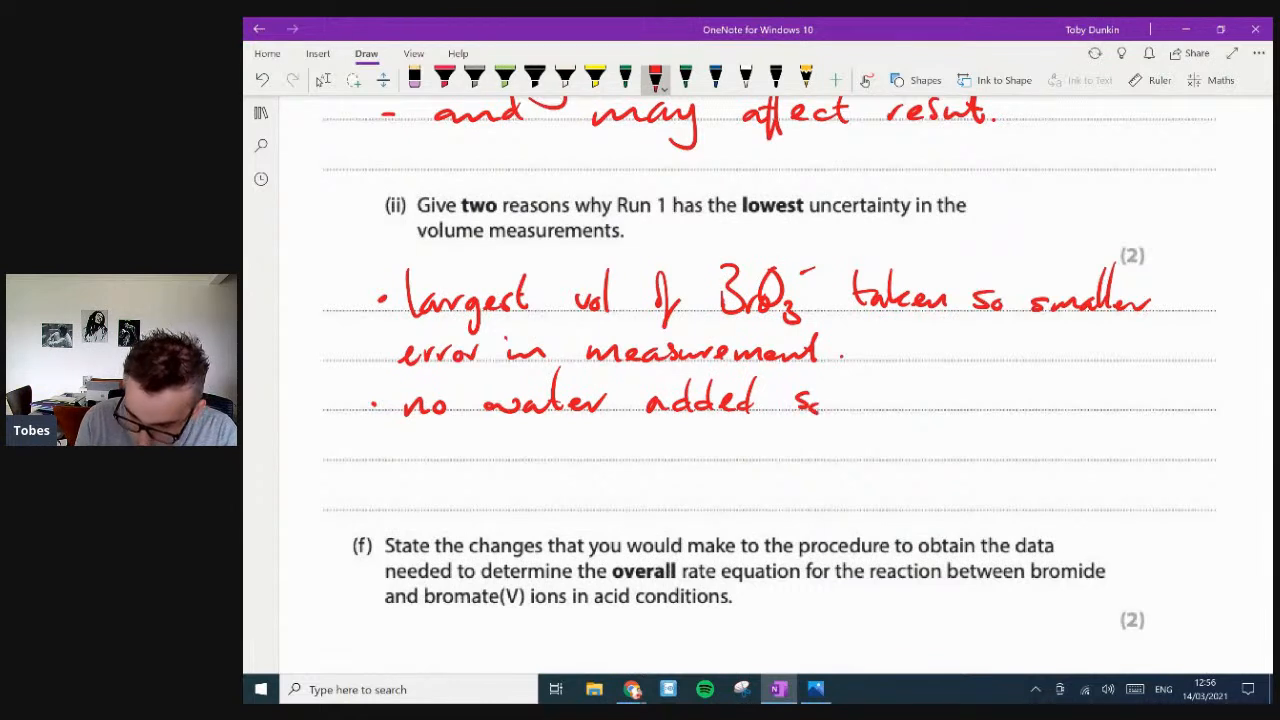
drag(820, 405, 990, 405)
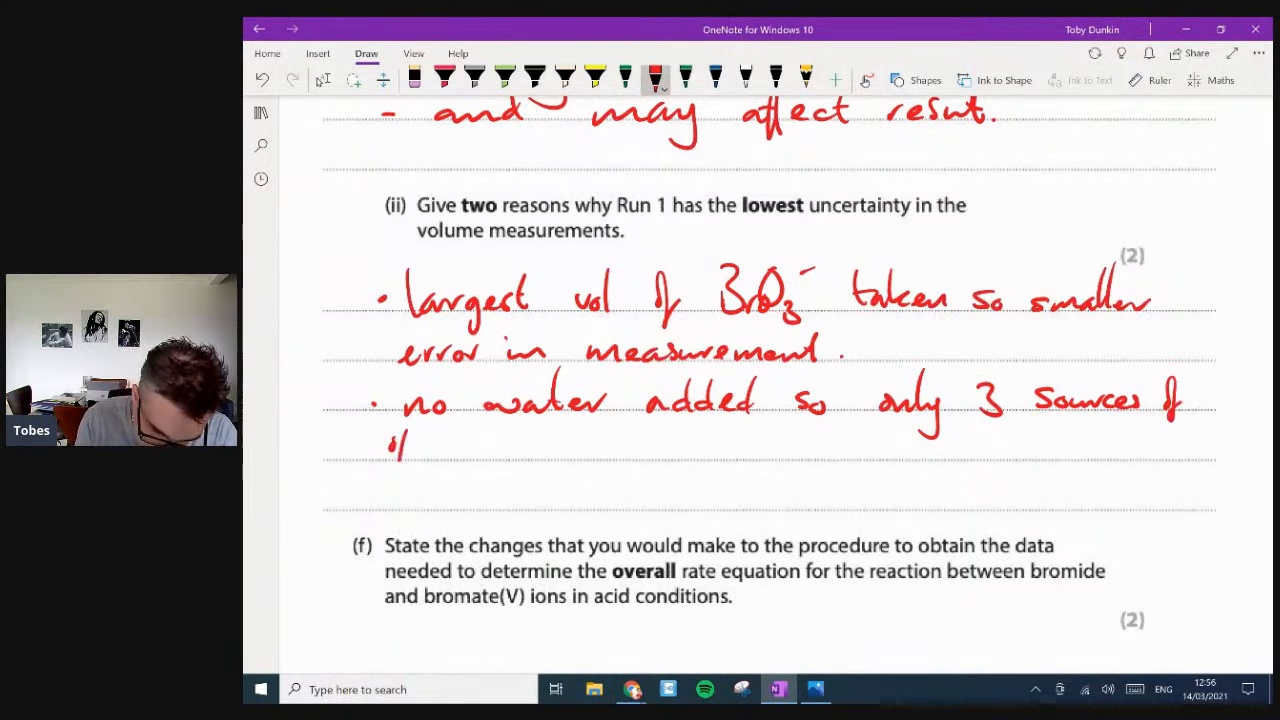
drag(400, 450, 535, 455)
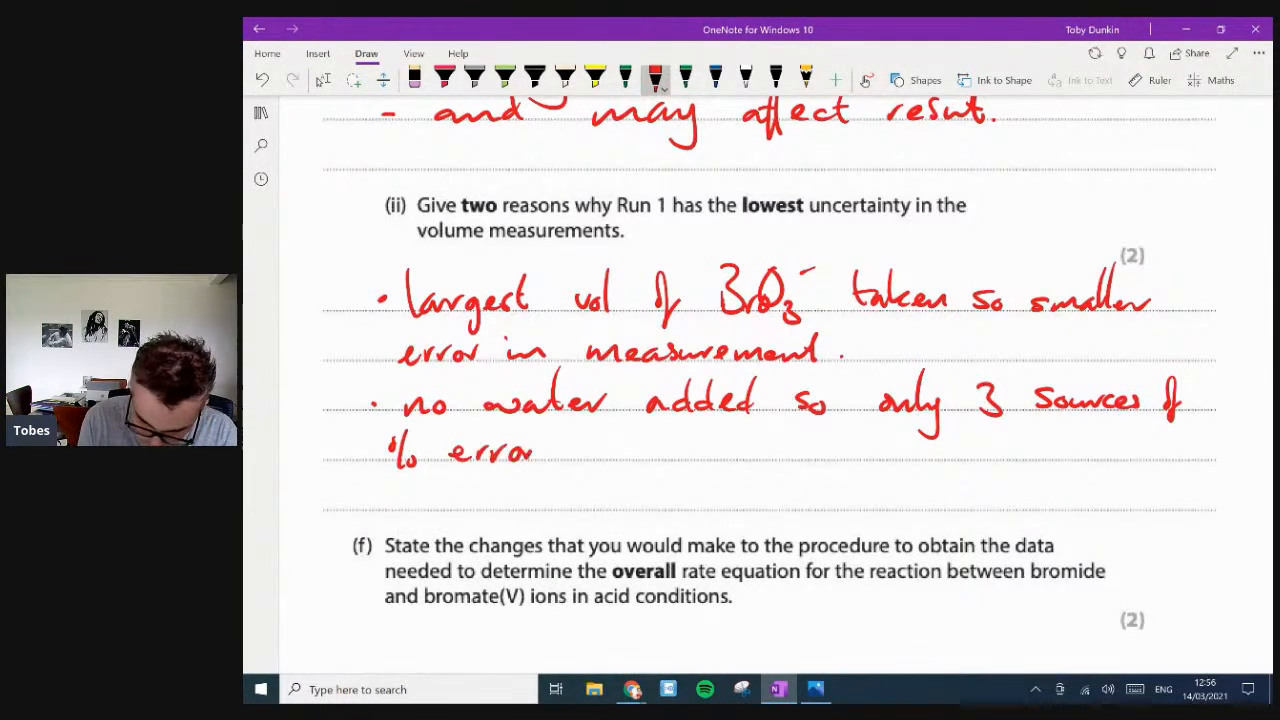
drag(550, 450, 670, 450)
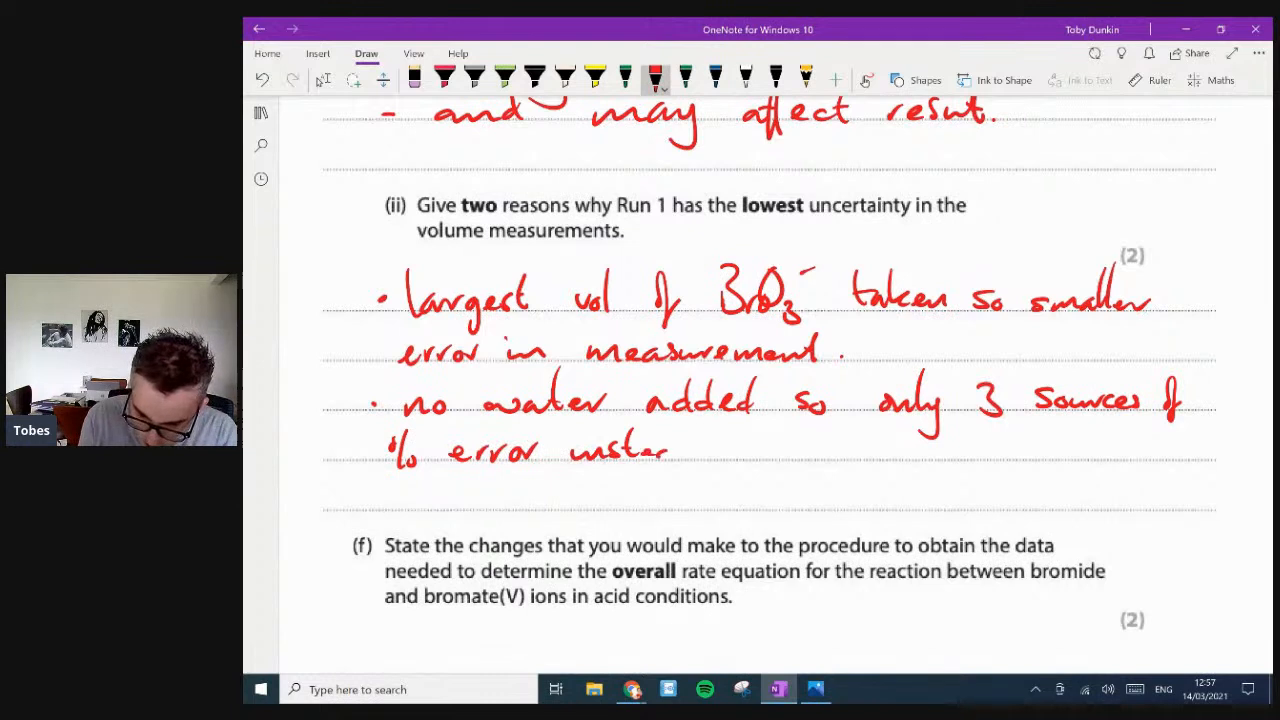
drag(665, 450, 820, 450)
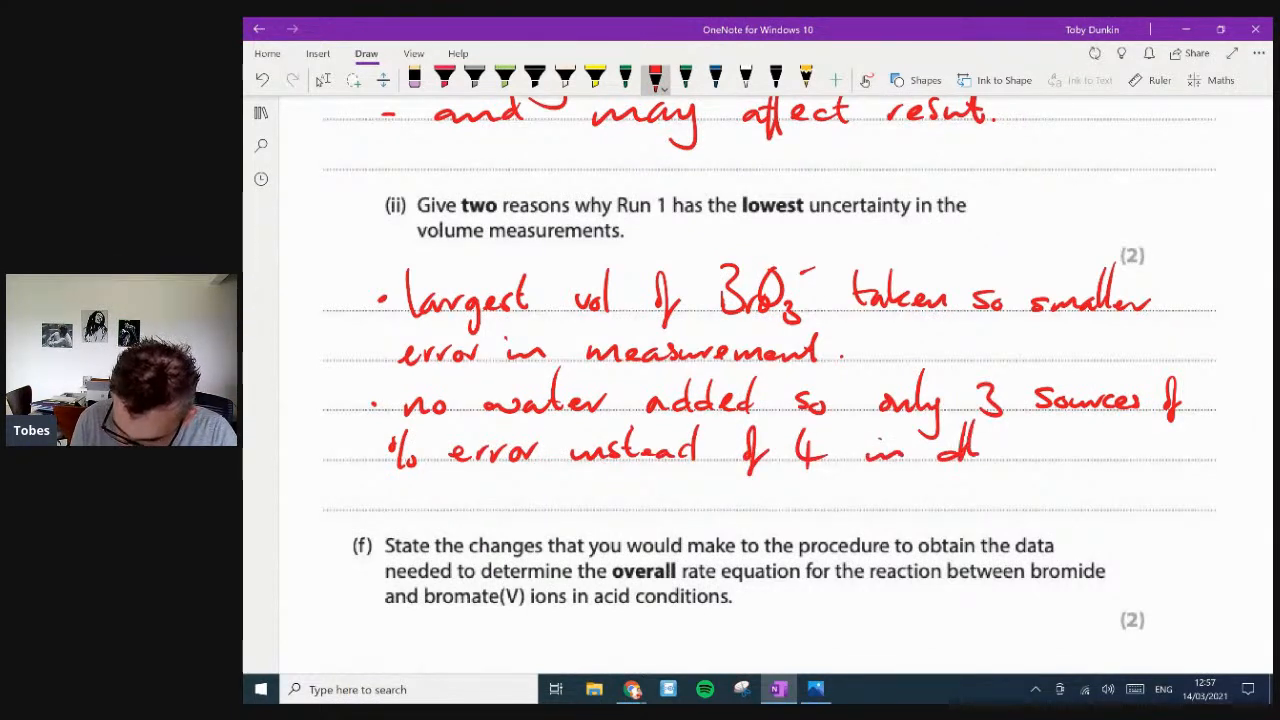
- With the red pen, draw arrows under the equation's three reactants
scroll(down, 3)
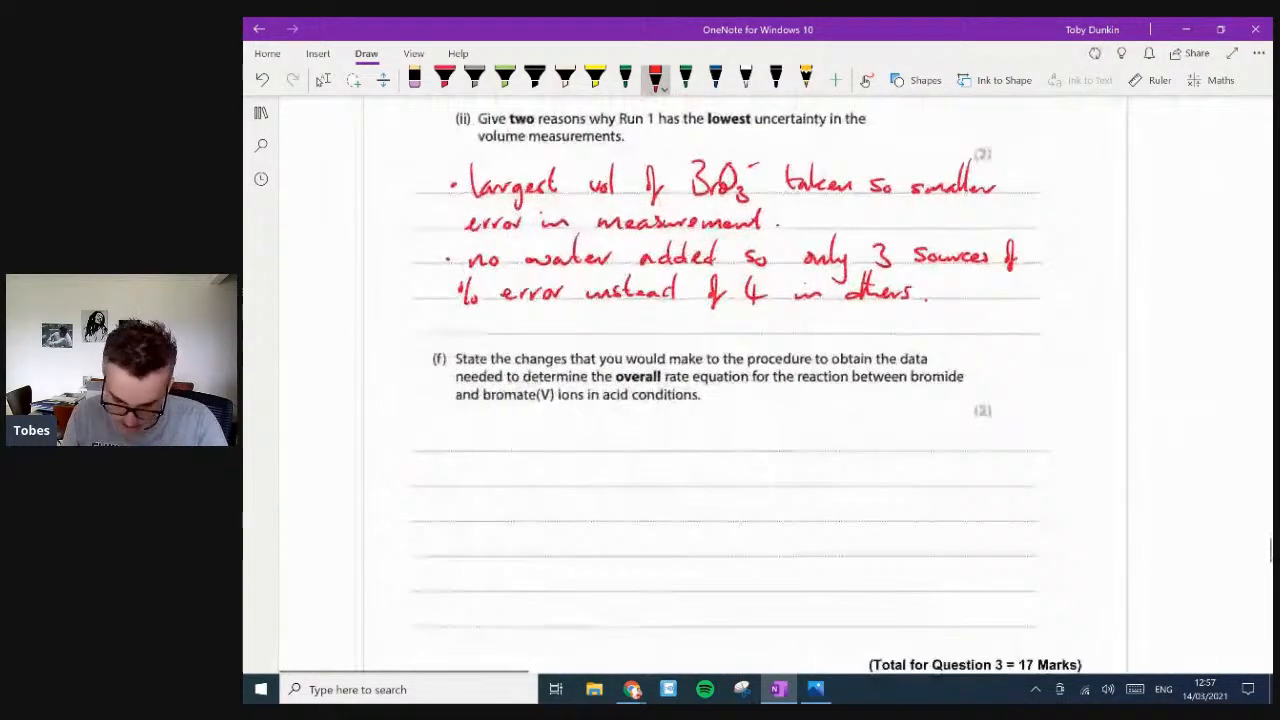
scroll(down, 3)
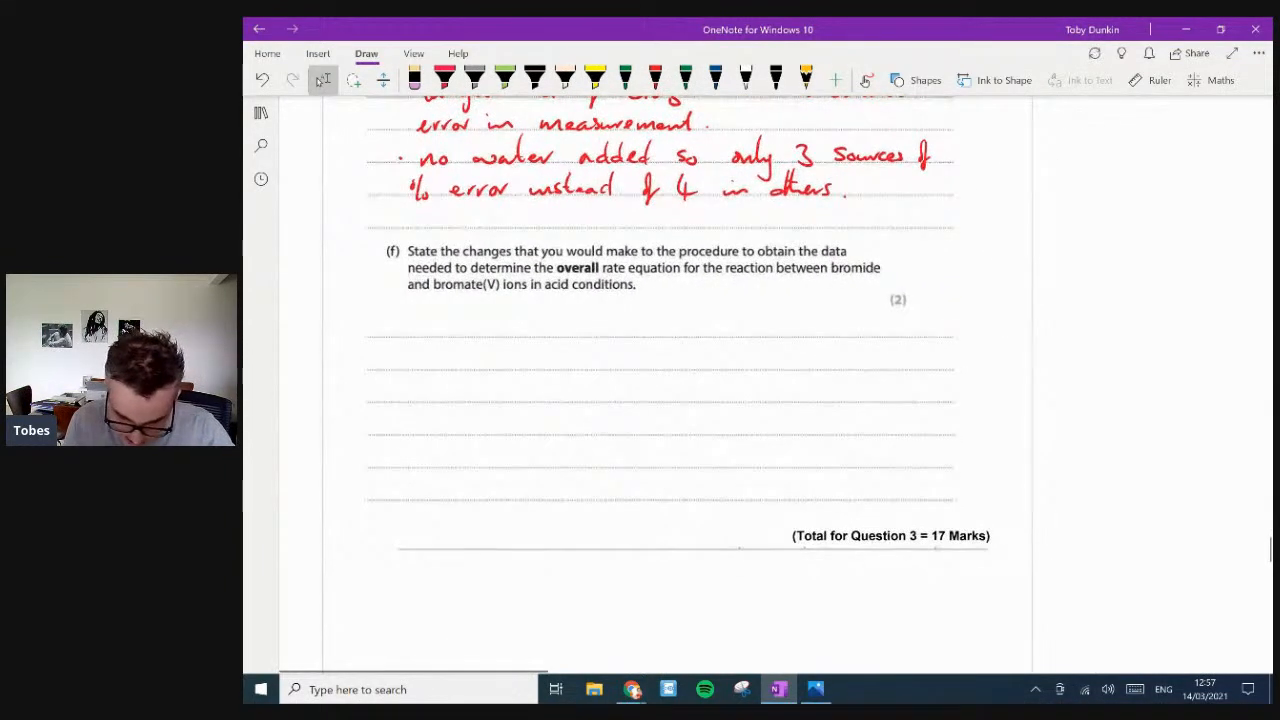
scroll(down, 3)
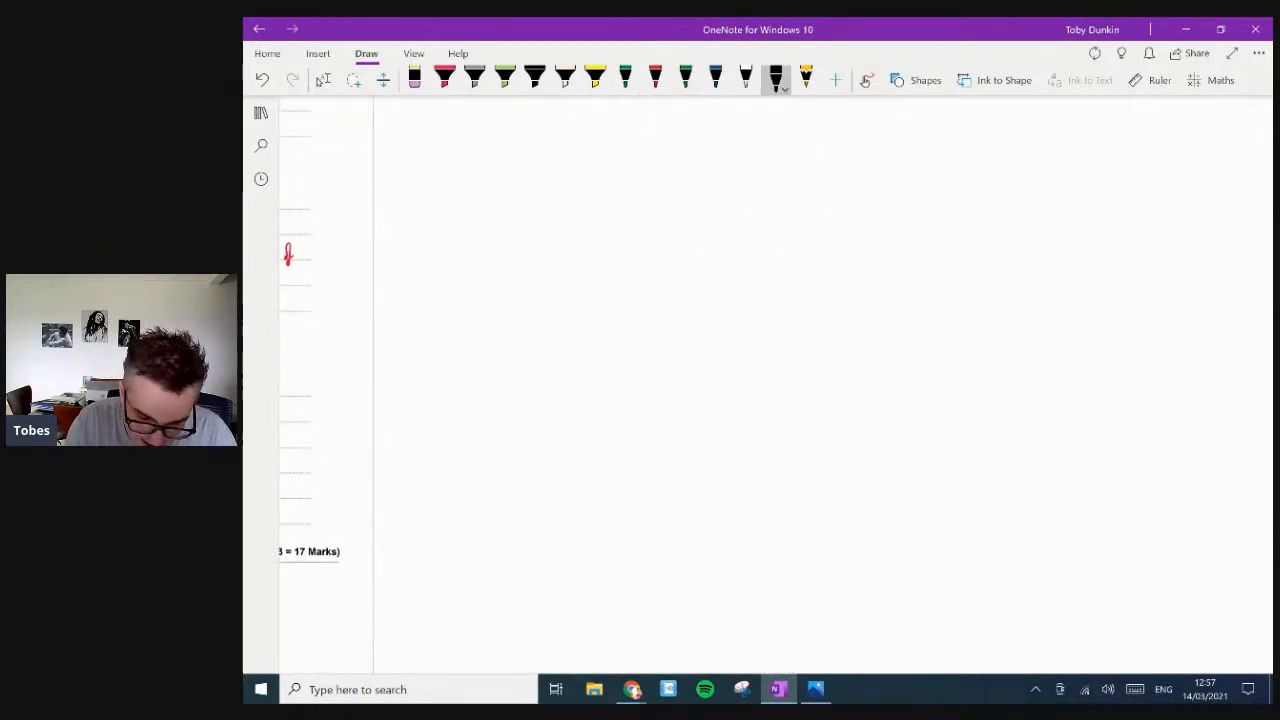
scroll(down, 3)
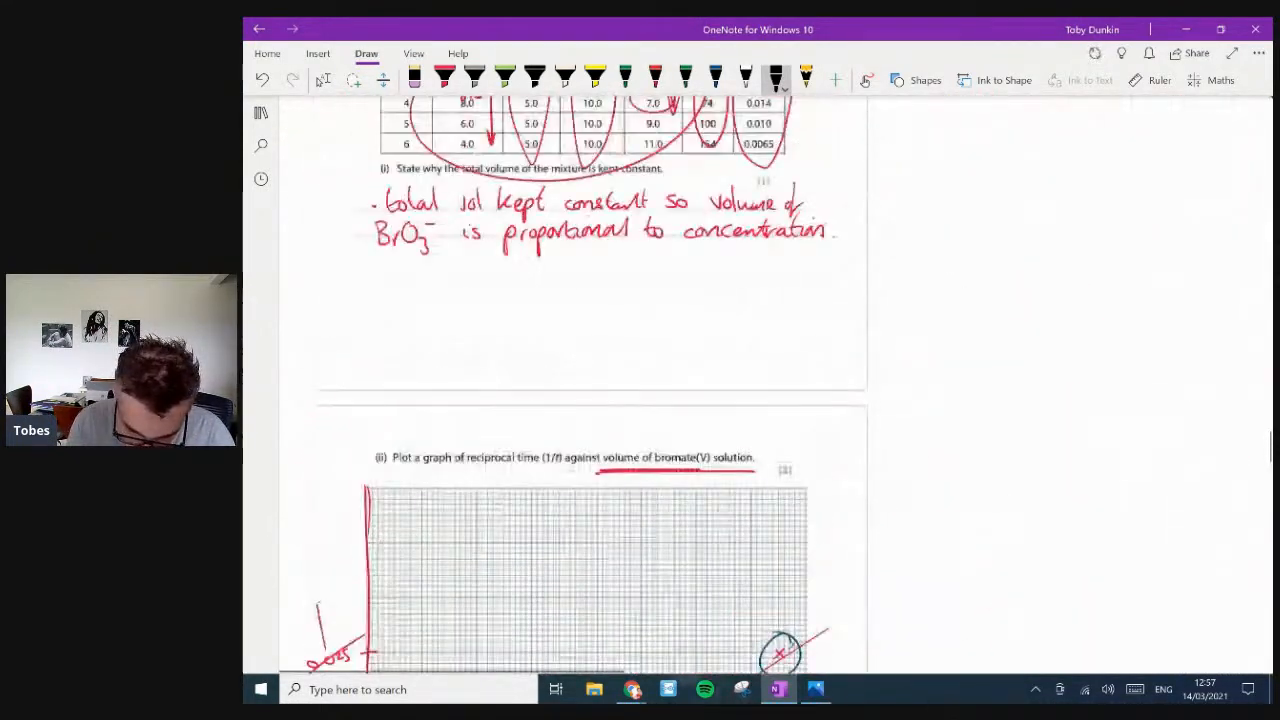
scroll(down, 3)
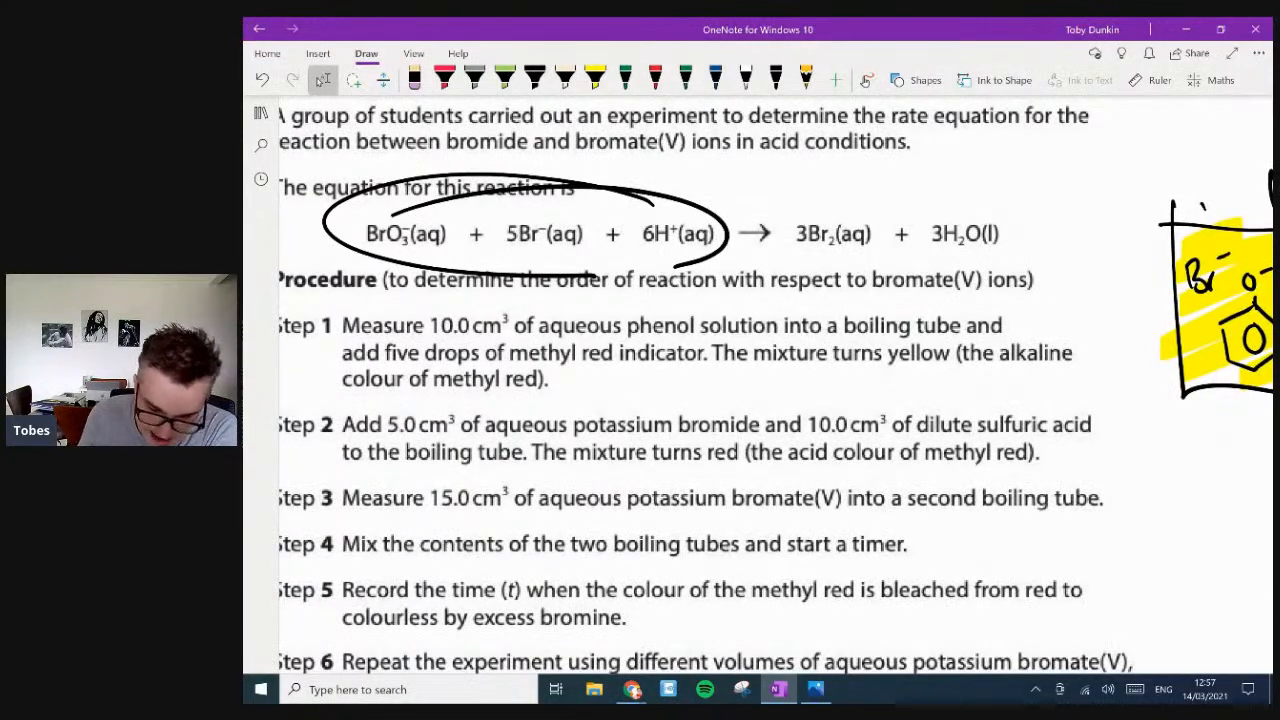
click(778, 78)
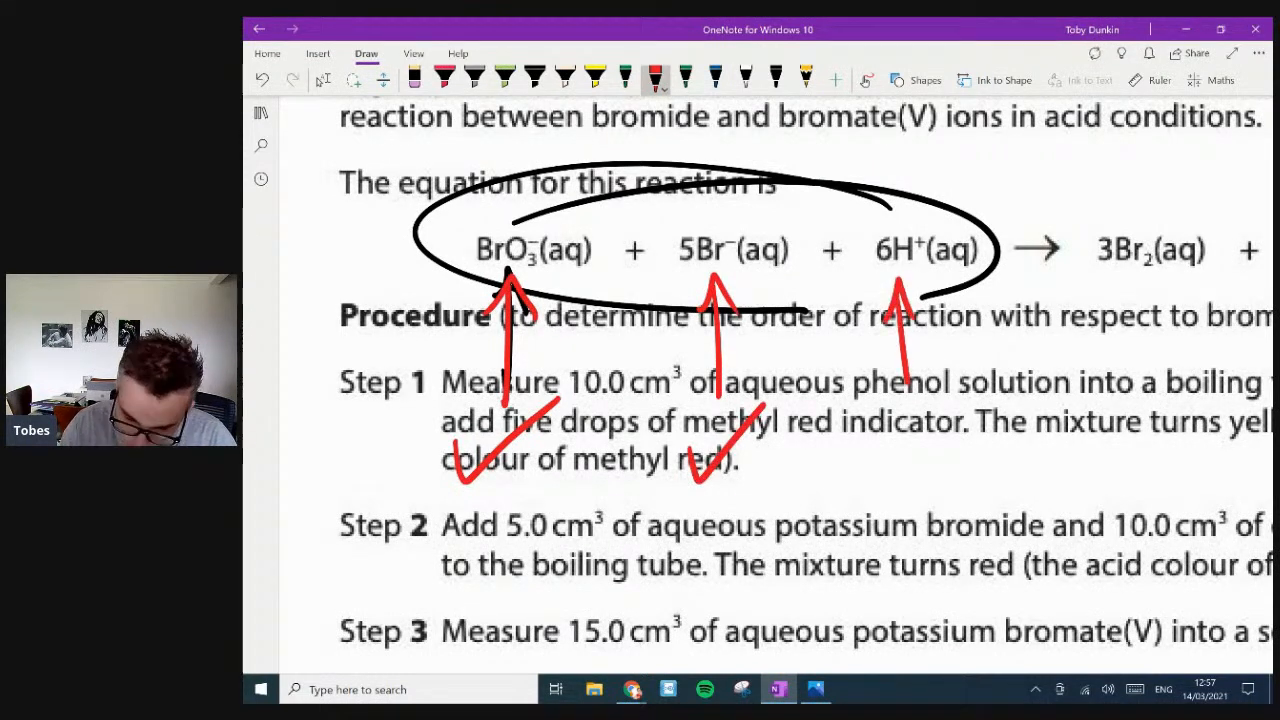
drag(910, 400, 920, 470)
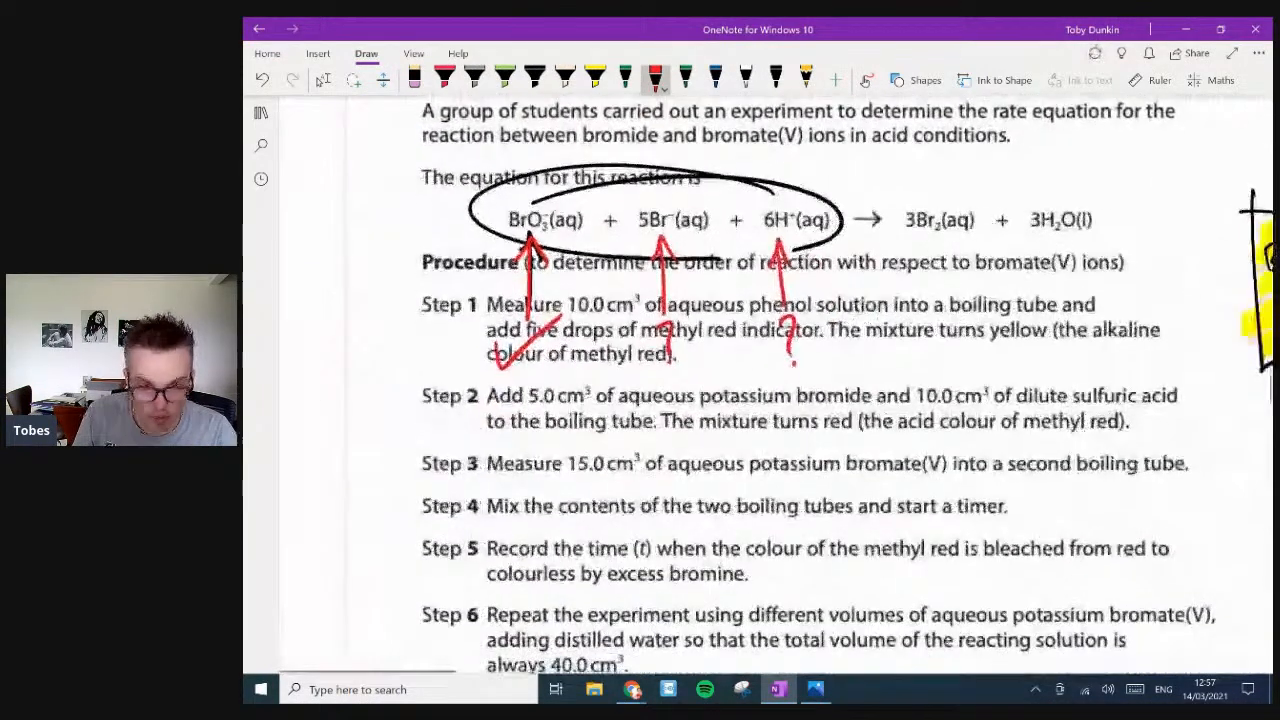
- Scroll down to part (f) on bromide, bromate(V) and acid conditions
scroll(down, 3)
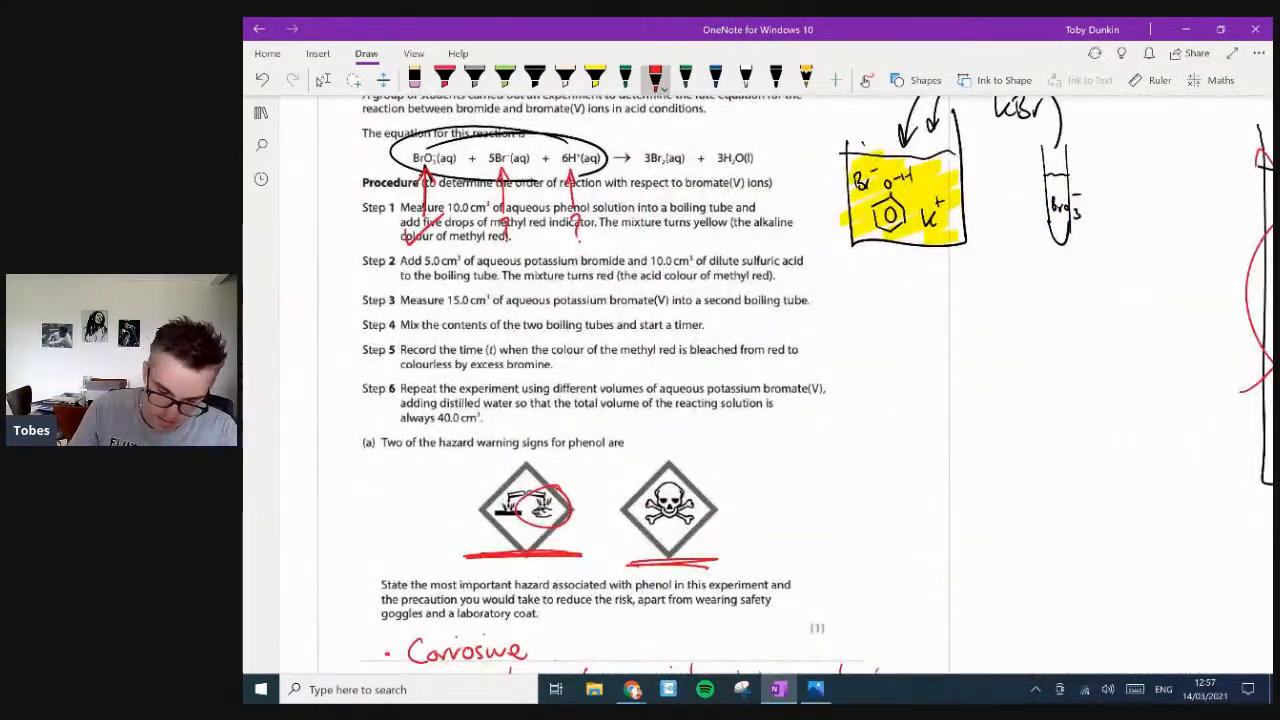
scroll(down, 3)
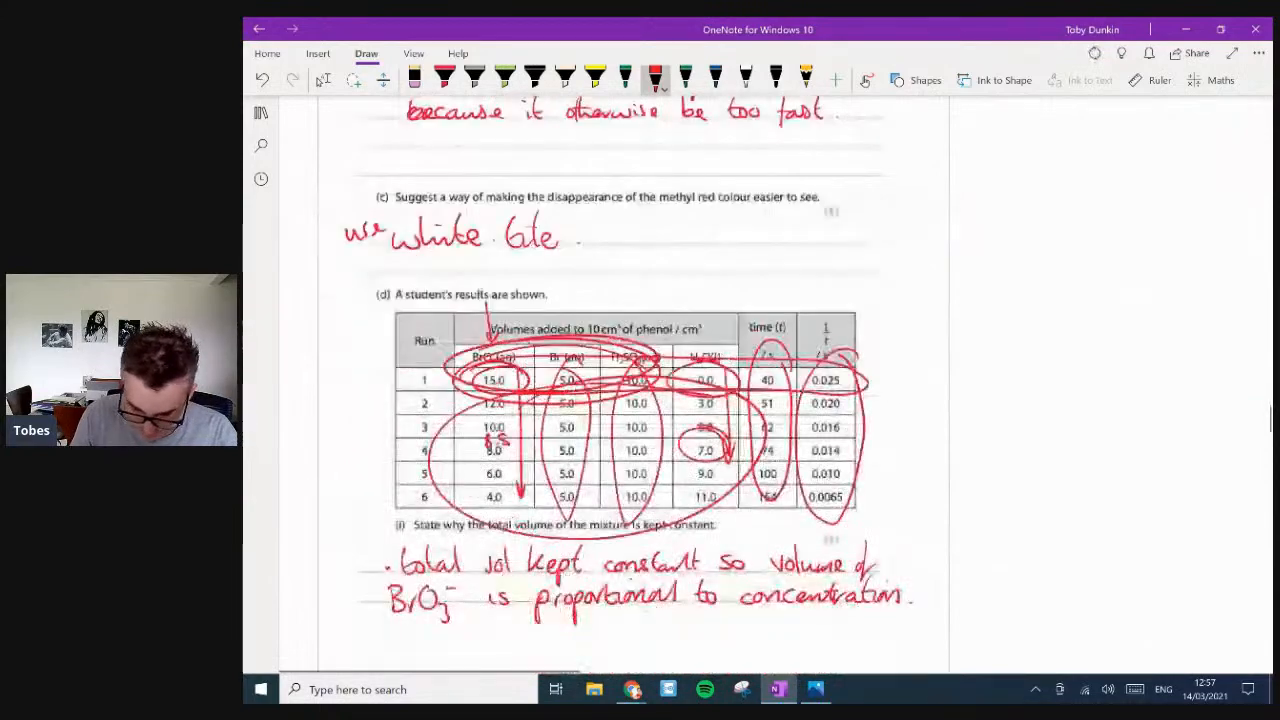
scroll(down, 3)
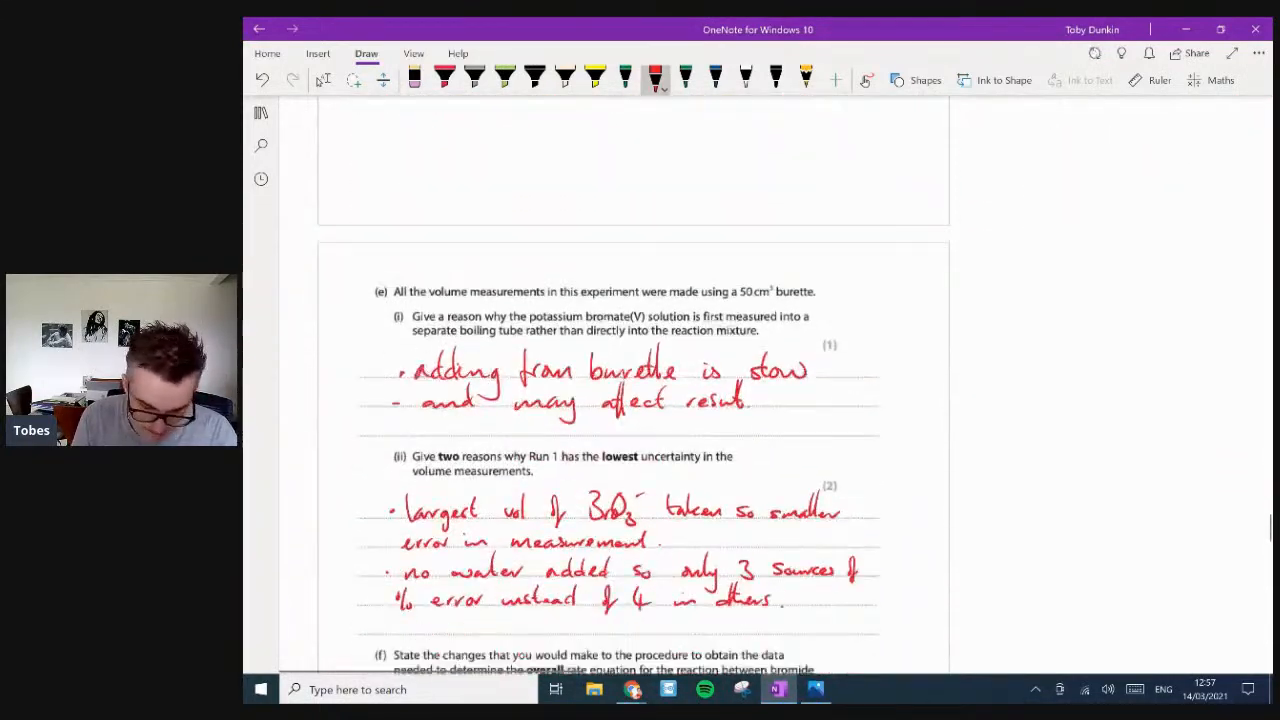
scroll(down, 3)
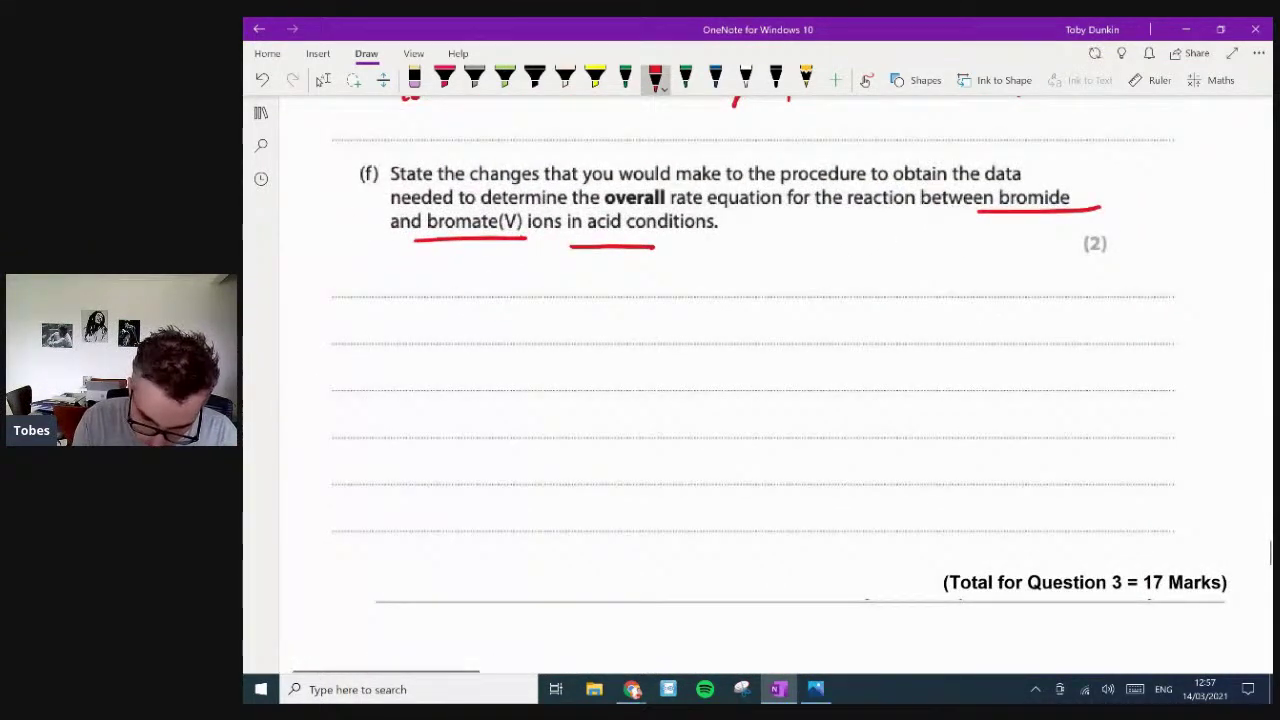
- Write a bullet: repeat experiment altering acid volume, keeping all others same, to find its order
drag(415, 285, 470, 290)
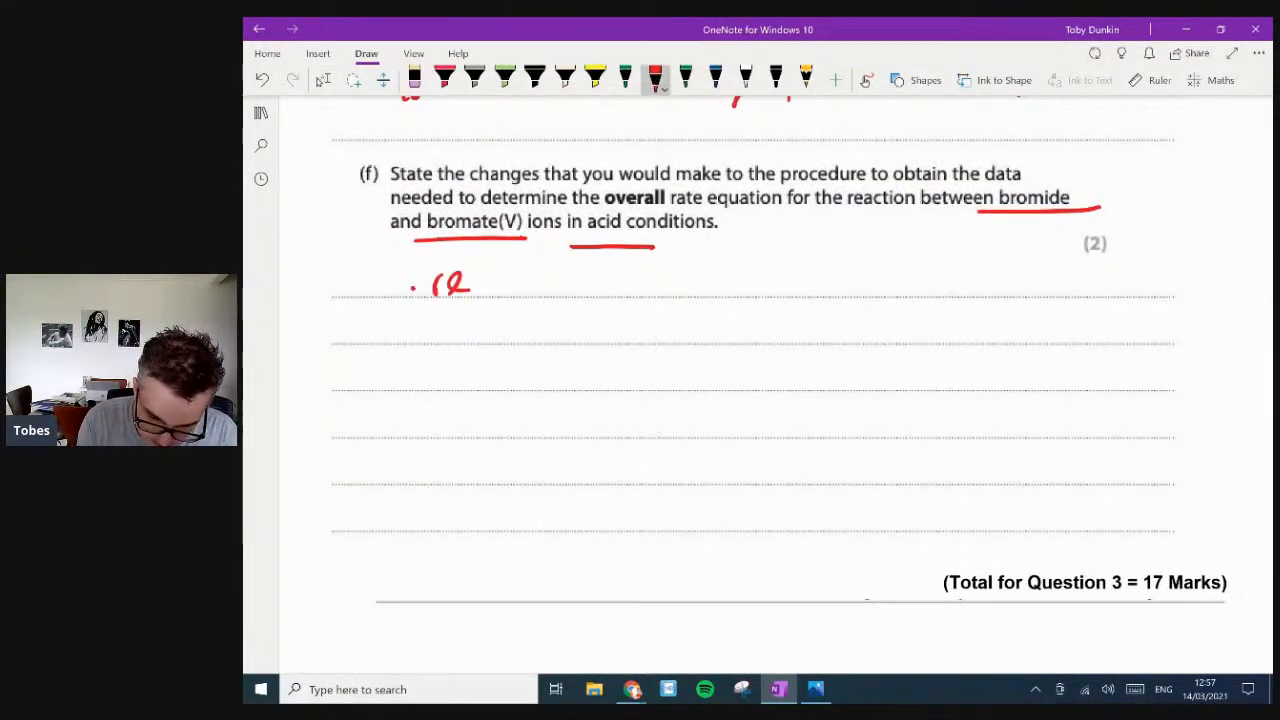
drag(430, 285, 548, 290)
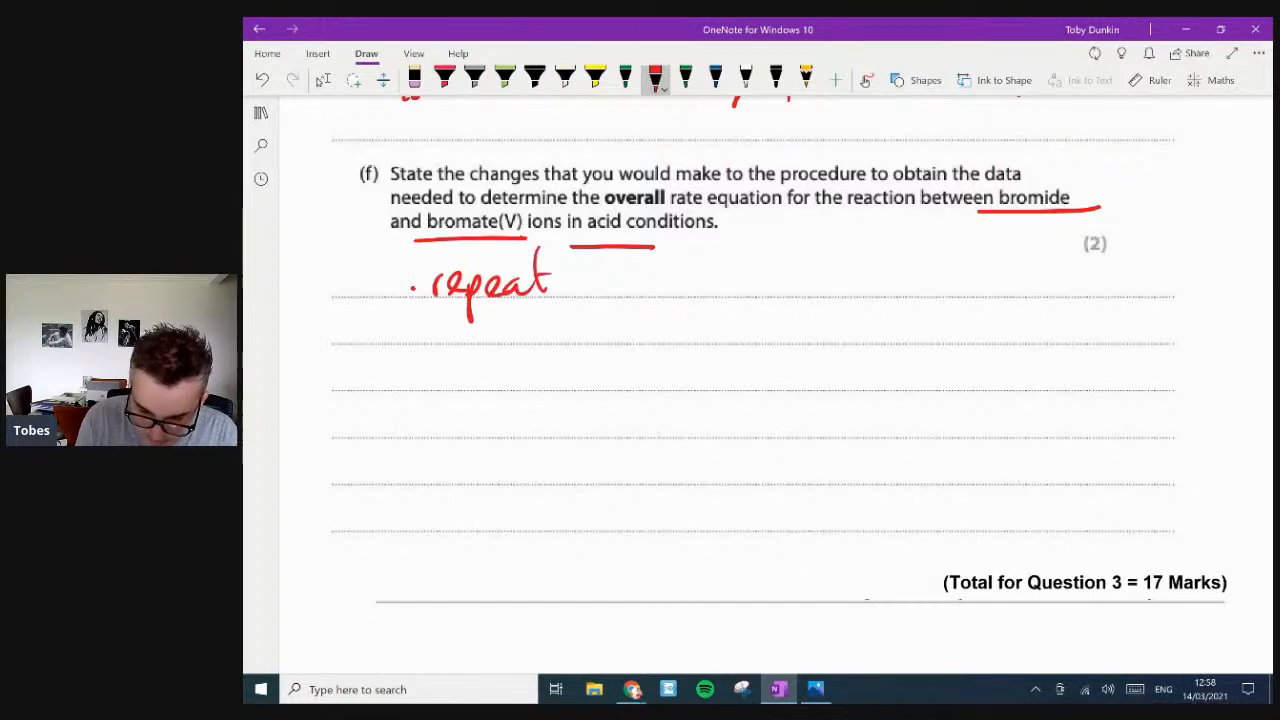
drag(600, 290, 670, 290)
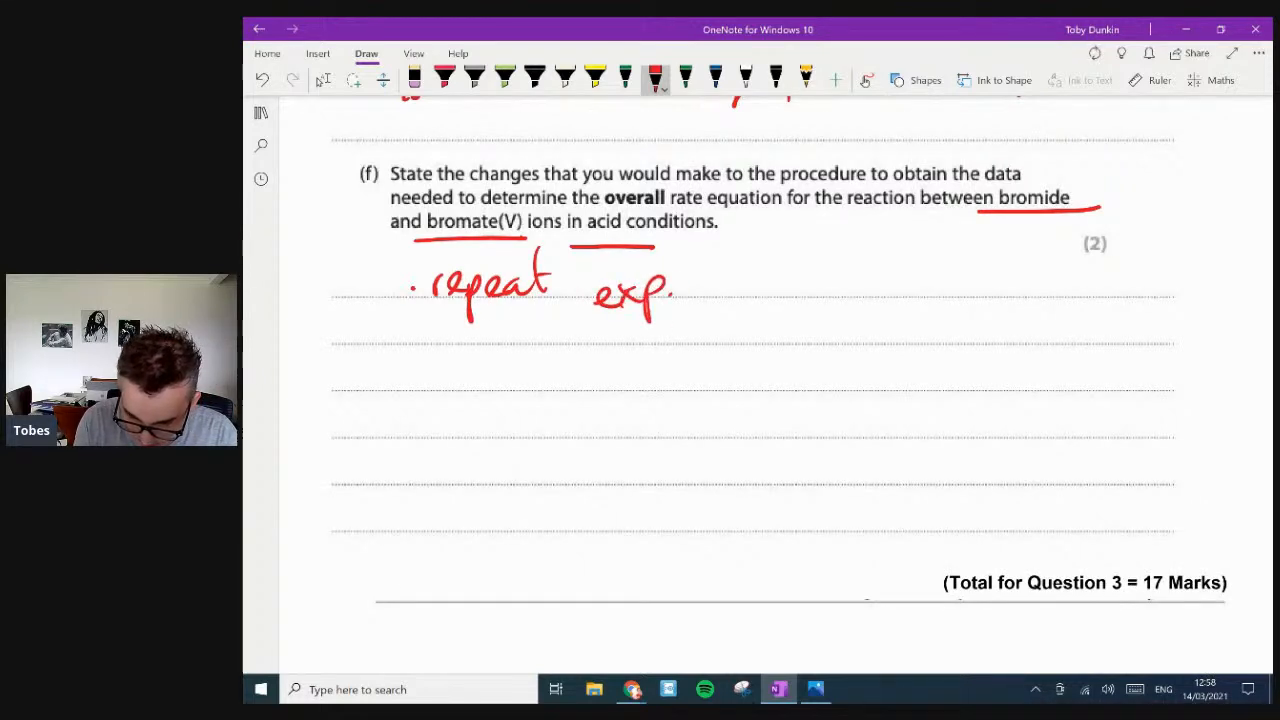
drag(660, 290, 795, 290)
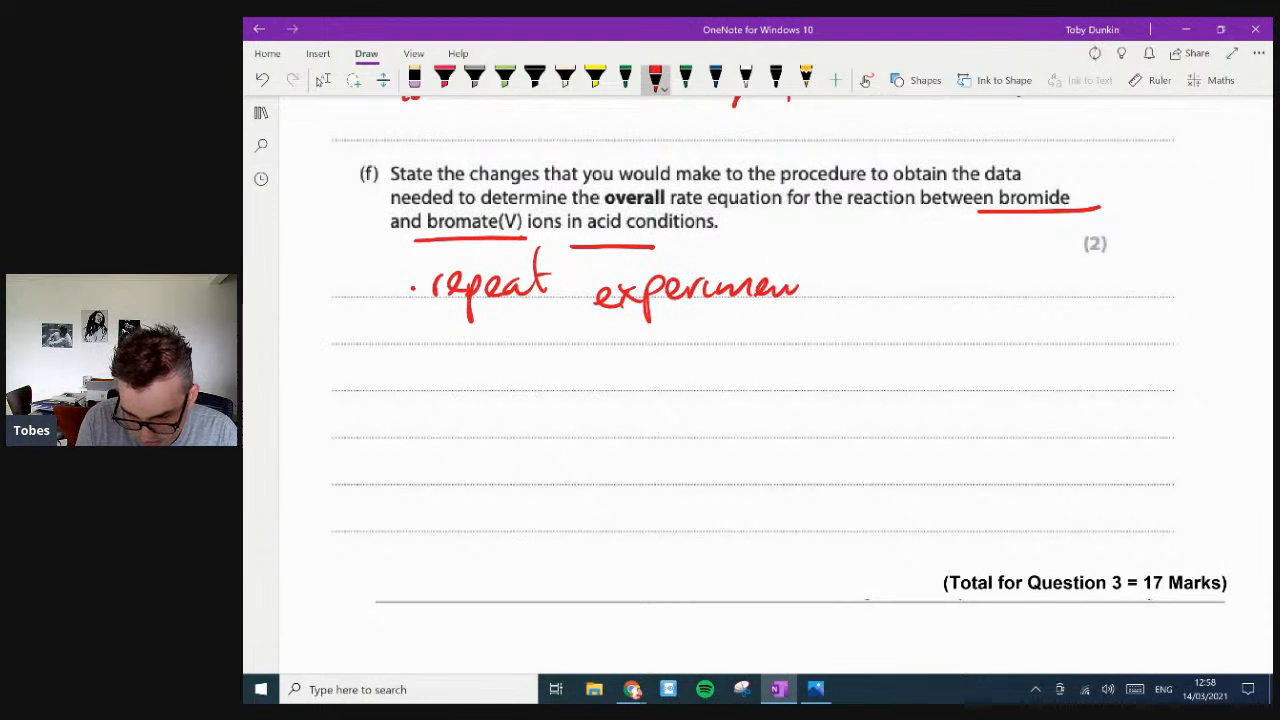
drag(800, 285, 910, 285)
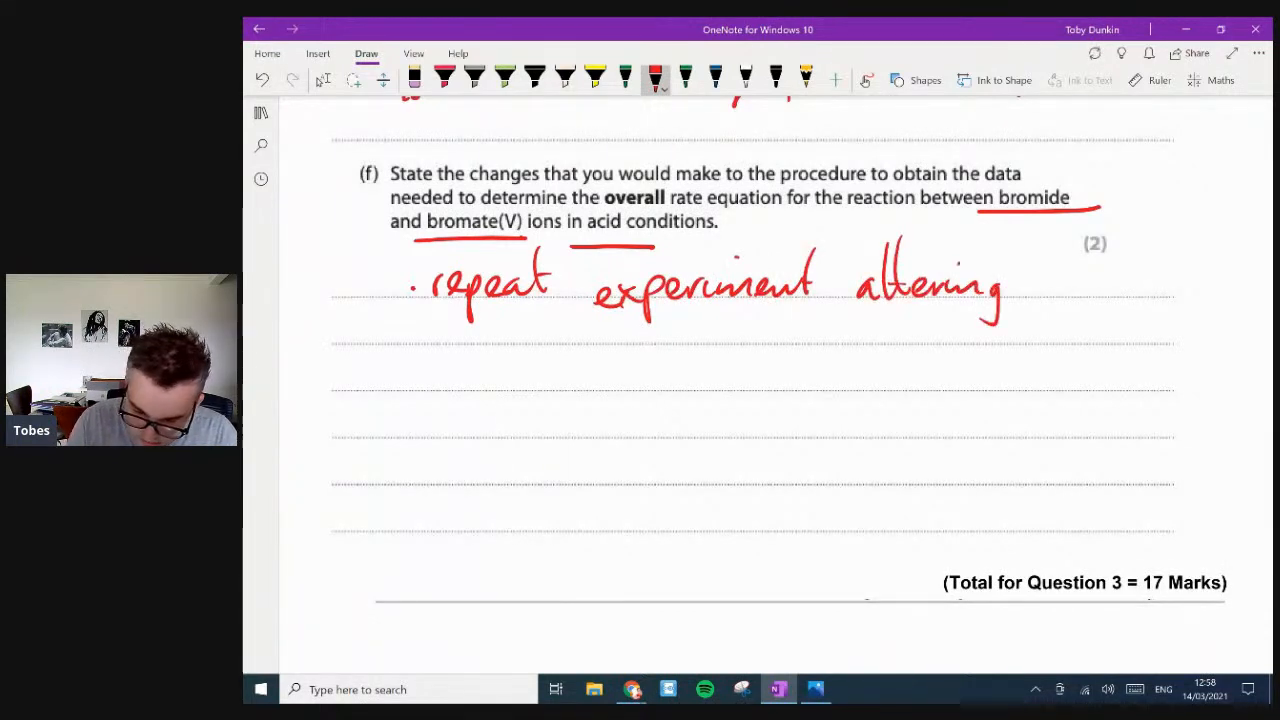
drag(1030, 280, 1120, 300)
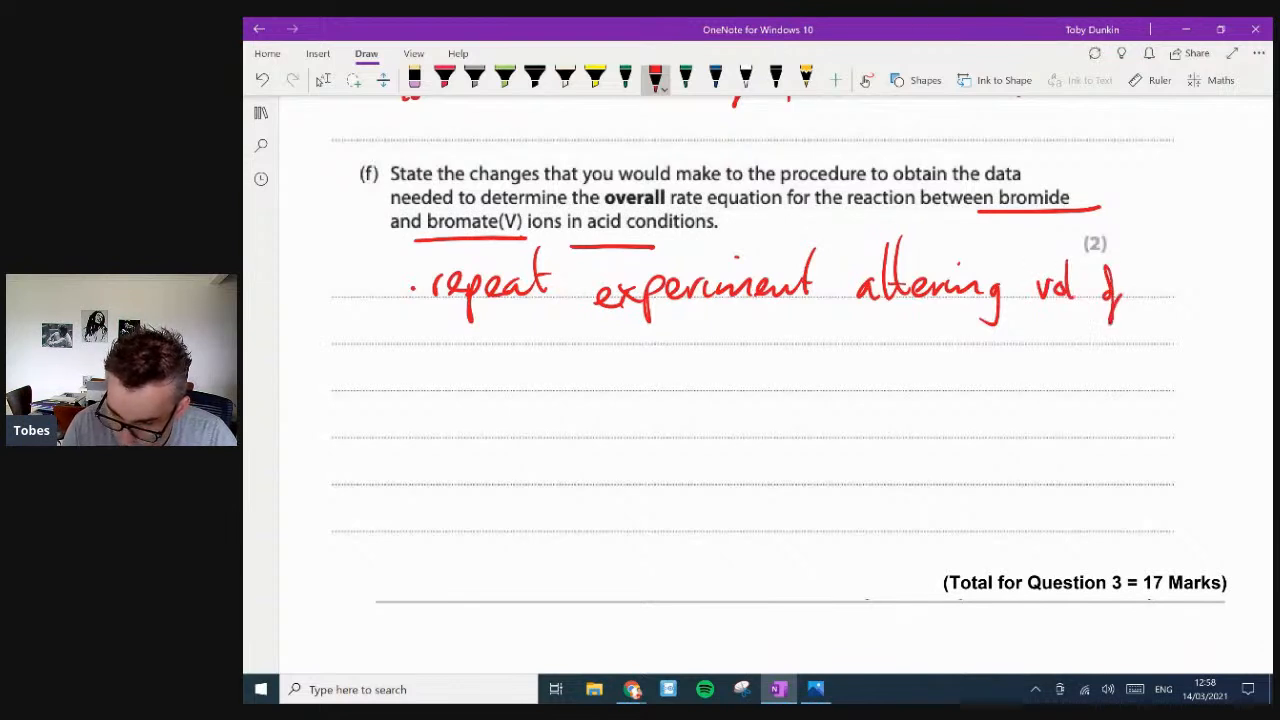
drag(1130, 290, 1205, 290)
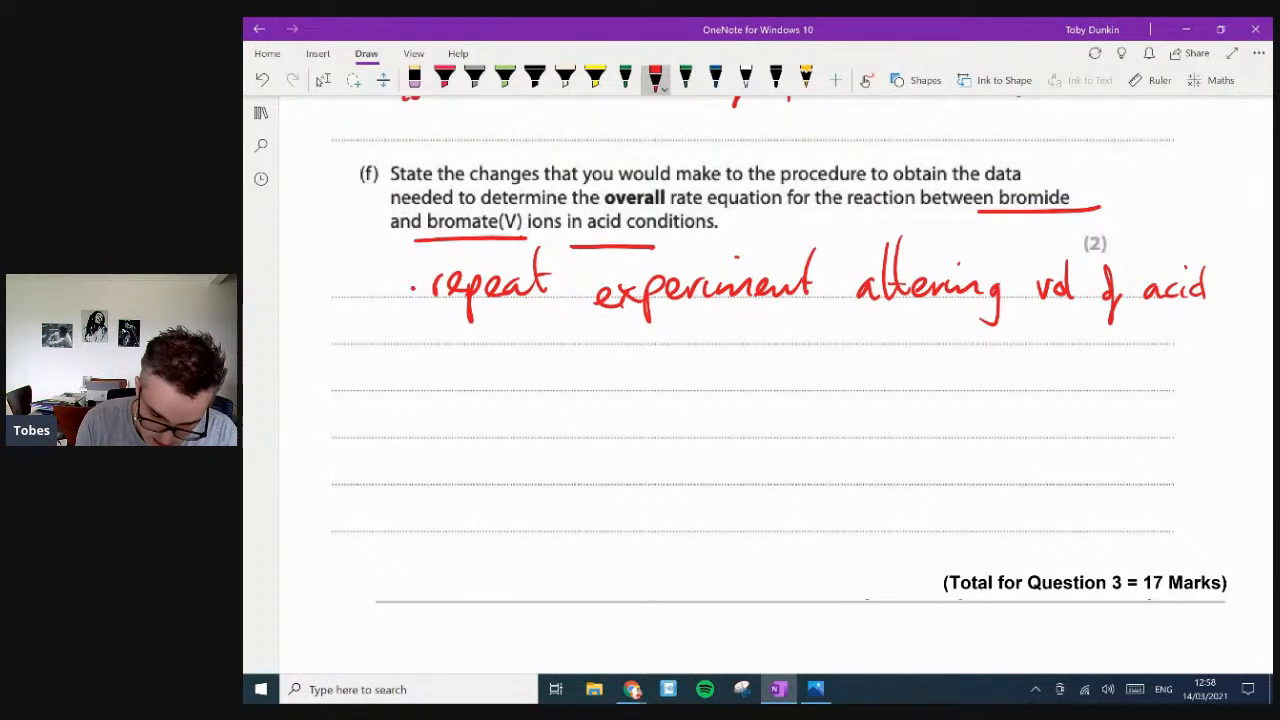
drag(425, 340, 510, 340)
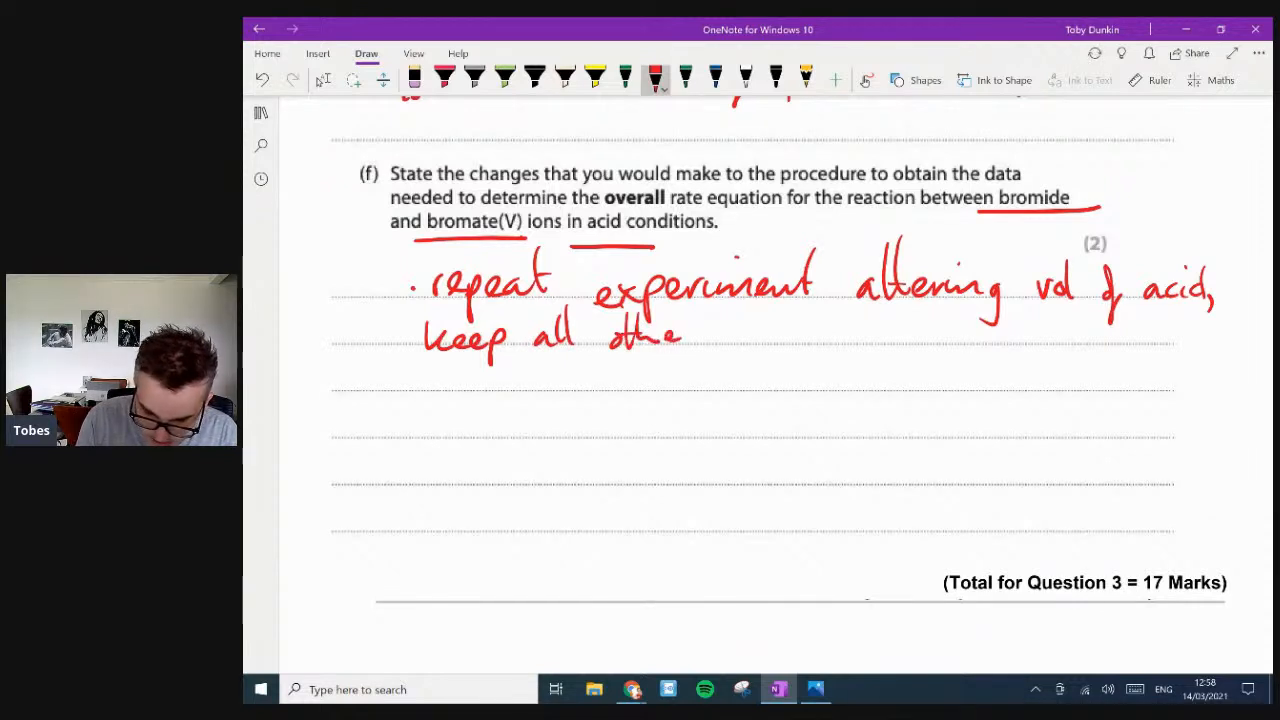
drag(690, 335, 820, 335)
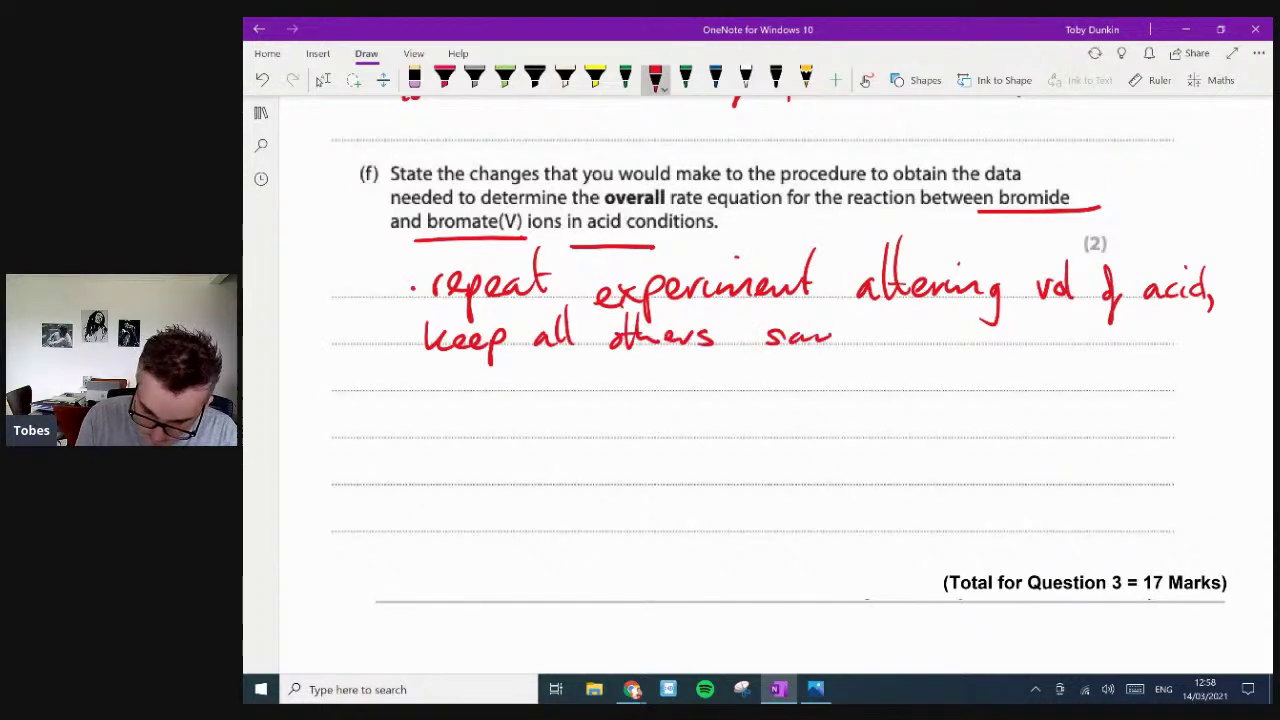
drag(830, 340, 960, 340)
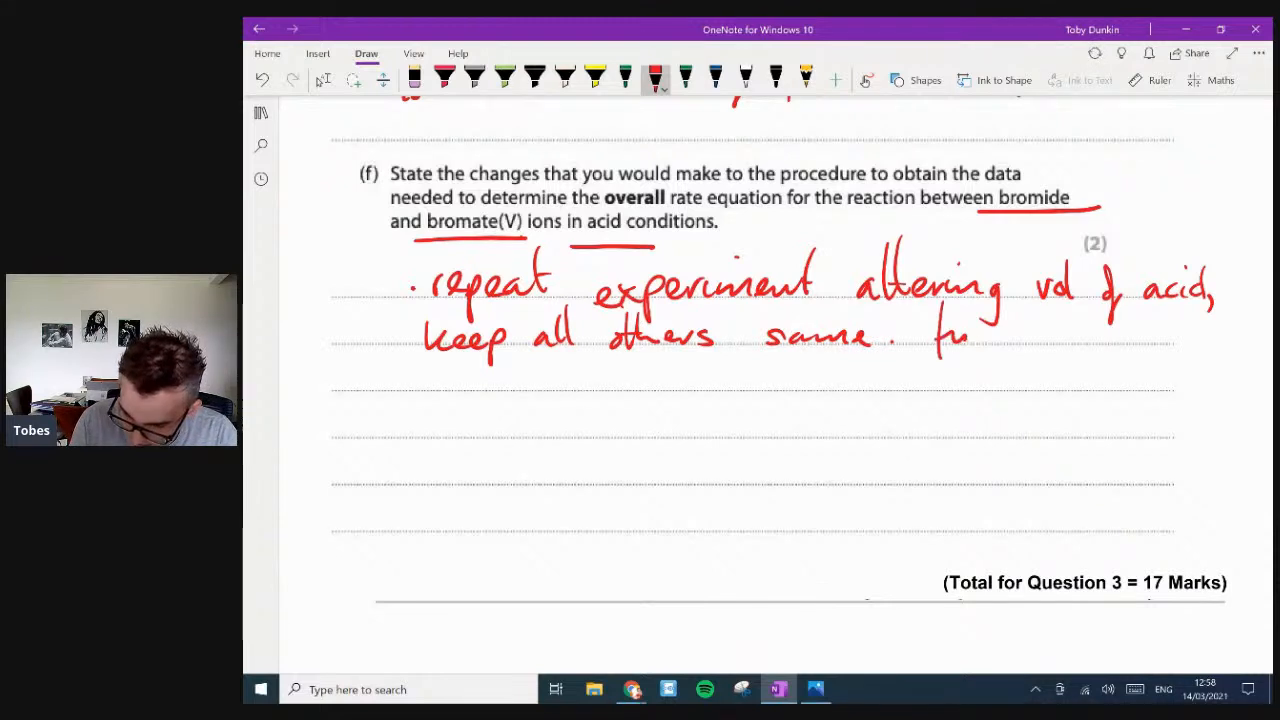
drag(940, 335, 1080, 335)
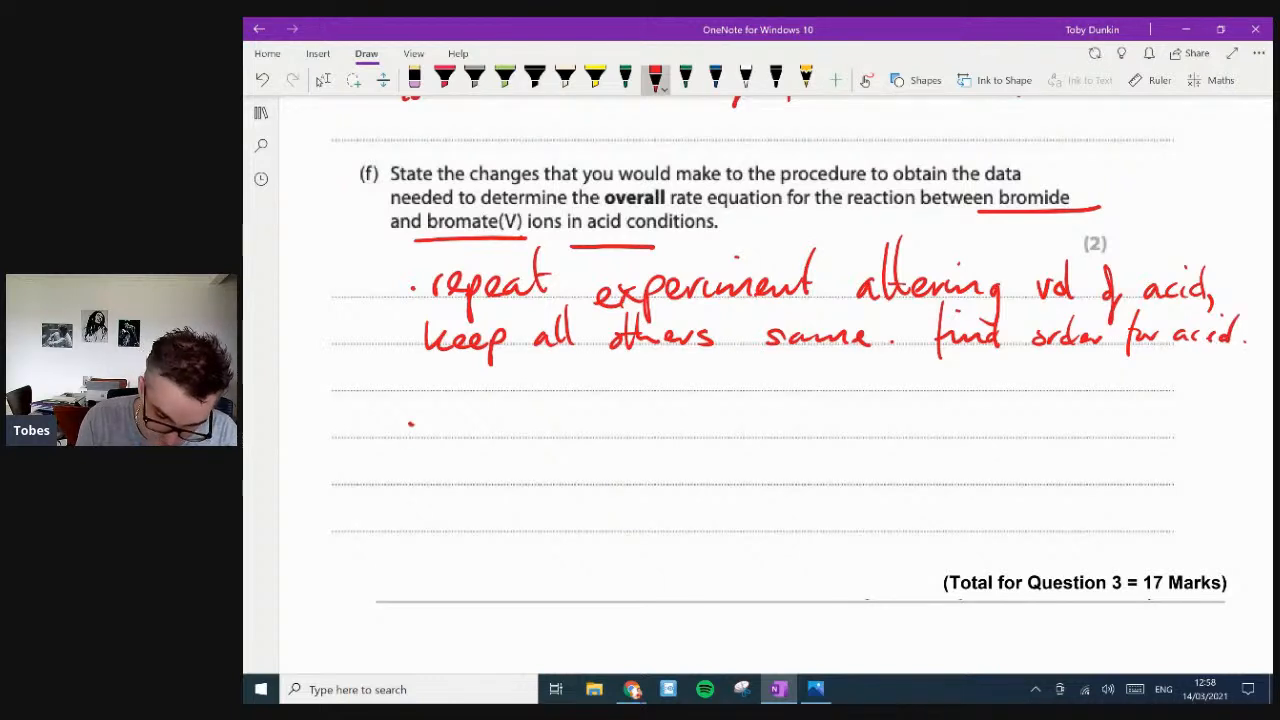
- Add bullets: repeat altering KBr volume to find its order, then add the orders together
drag(410, 420, 525, 430)
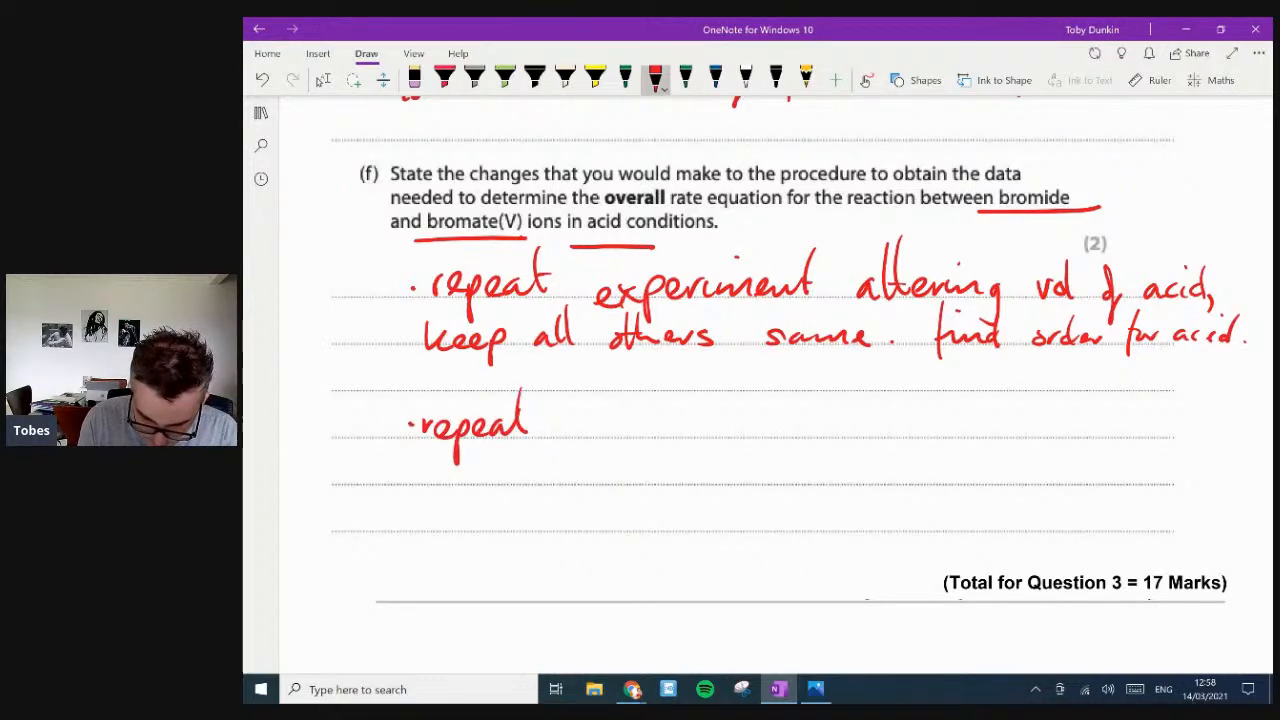
drag(565, 440, 575, 425)
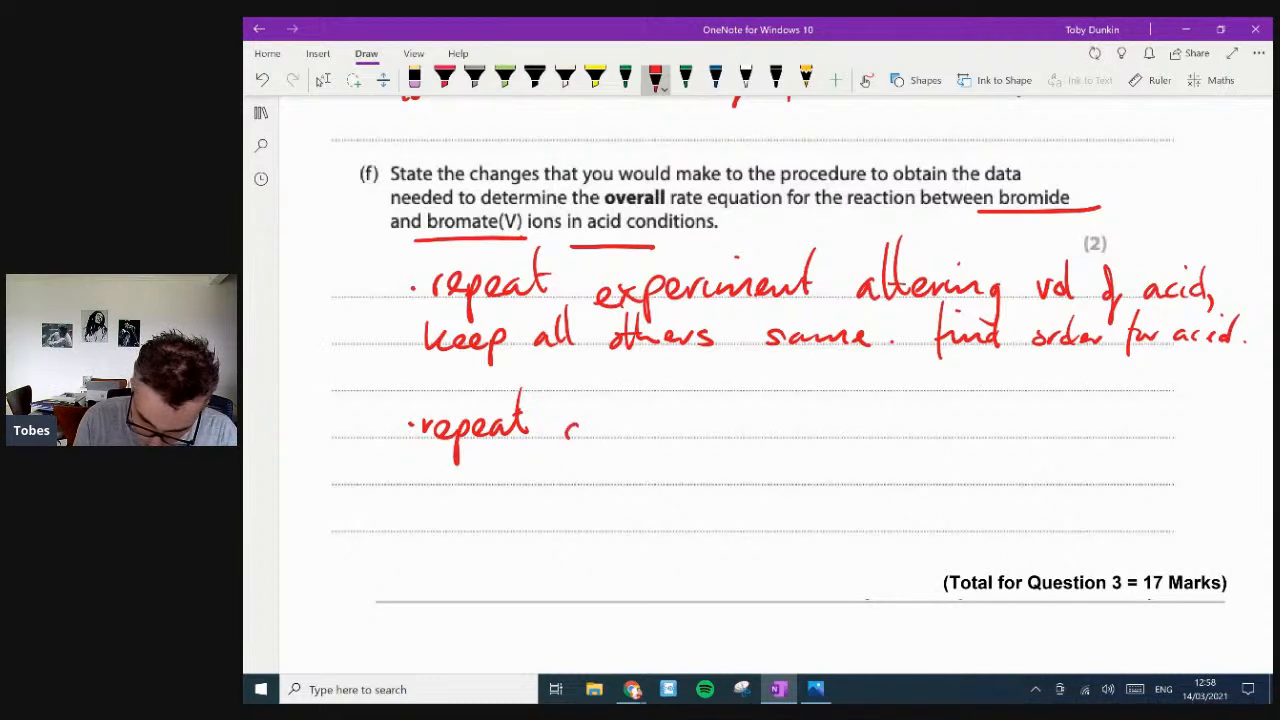
drag(560, 420, 685, 425)
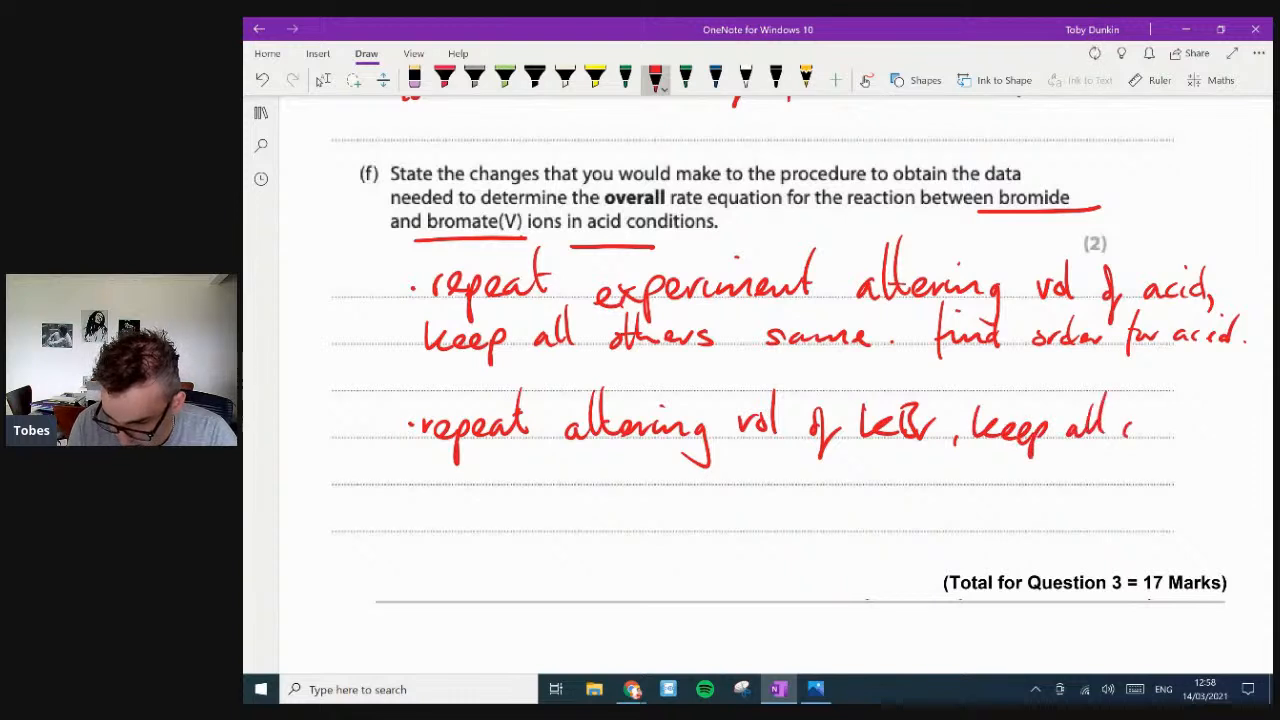
drag(1120, 425, 415, 470)
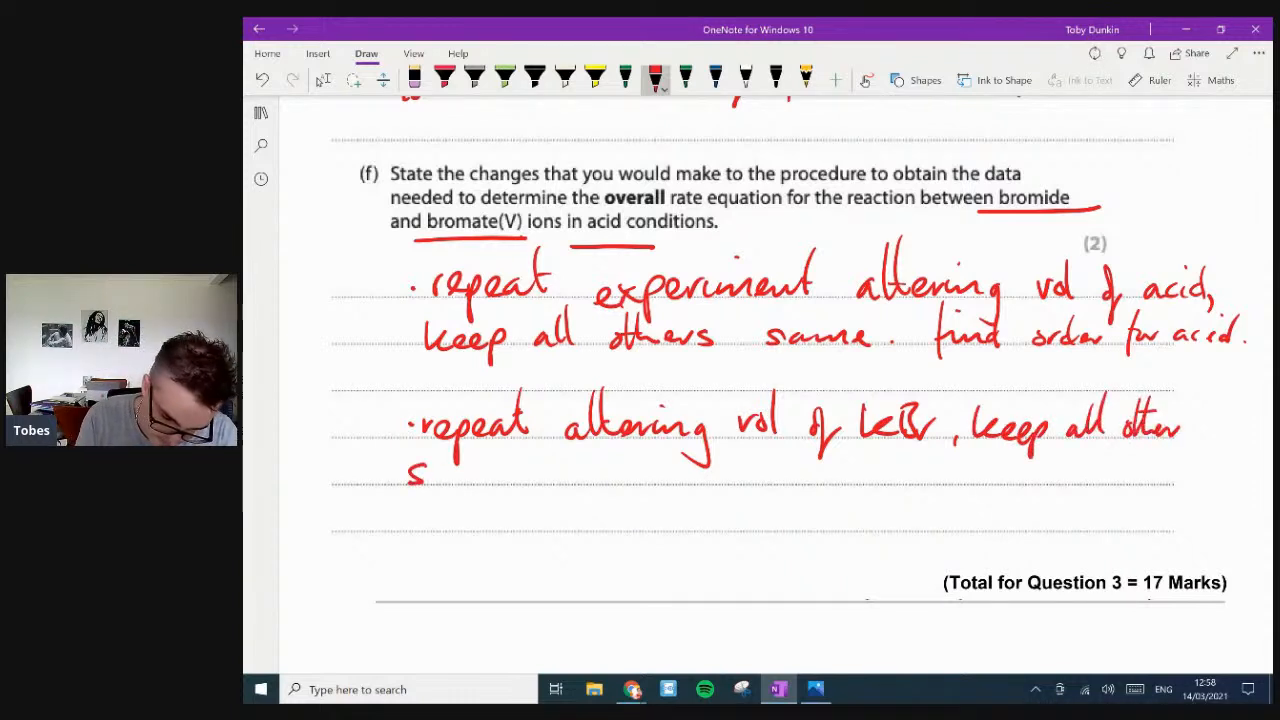
drag(420, 470, 590, 490)
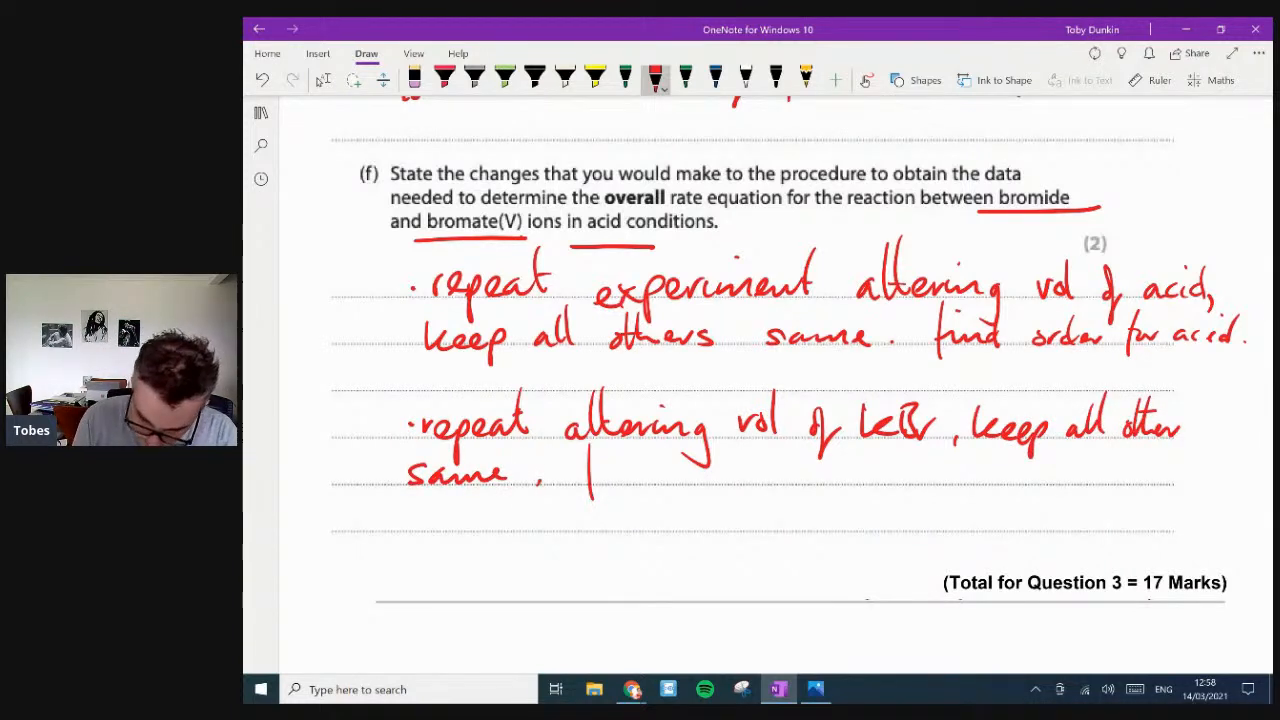
drag(580, 470, 760, 470)
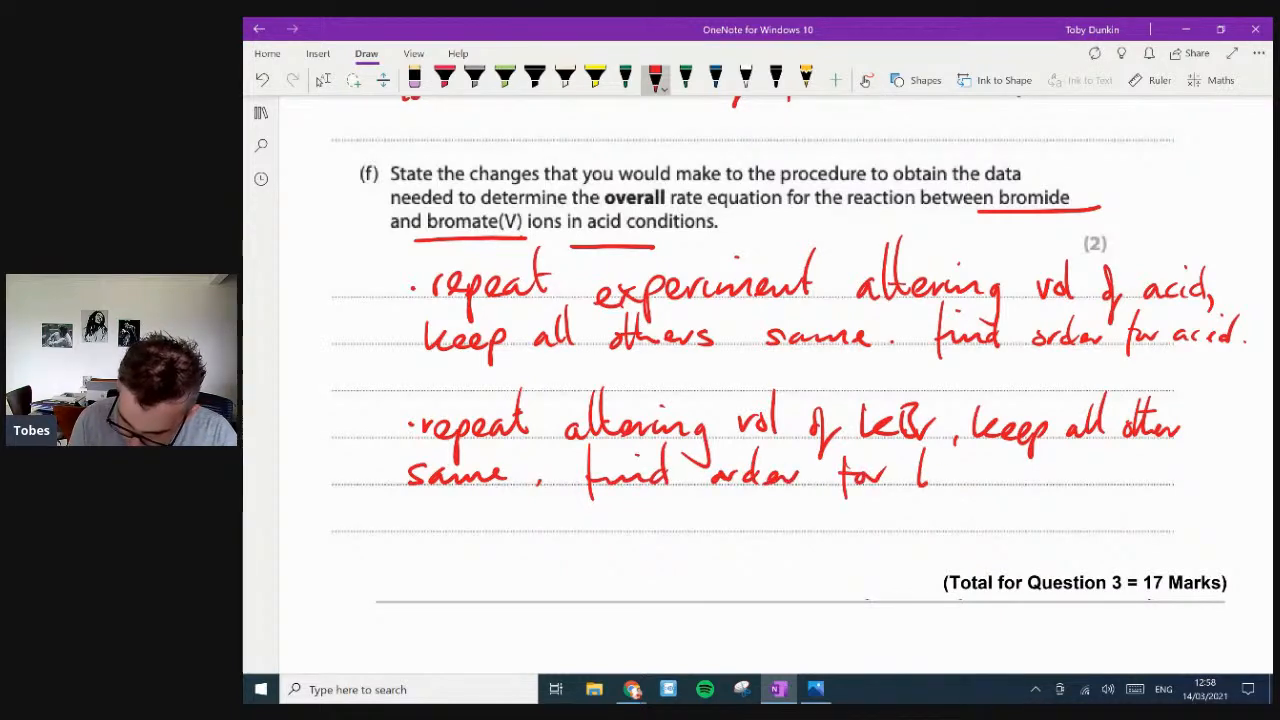
drag(920, 470, 990, 475)
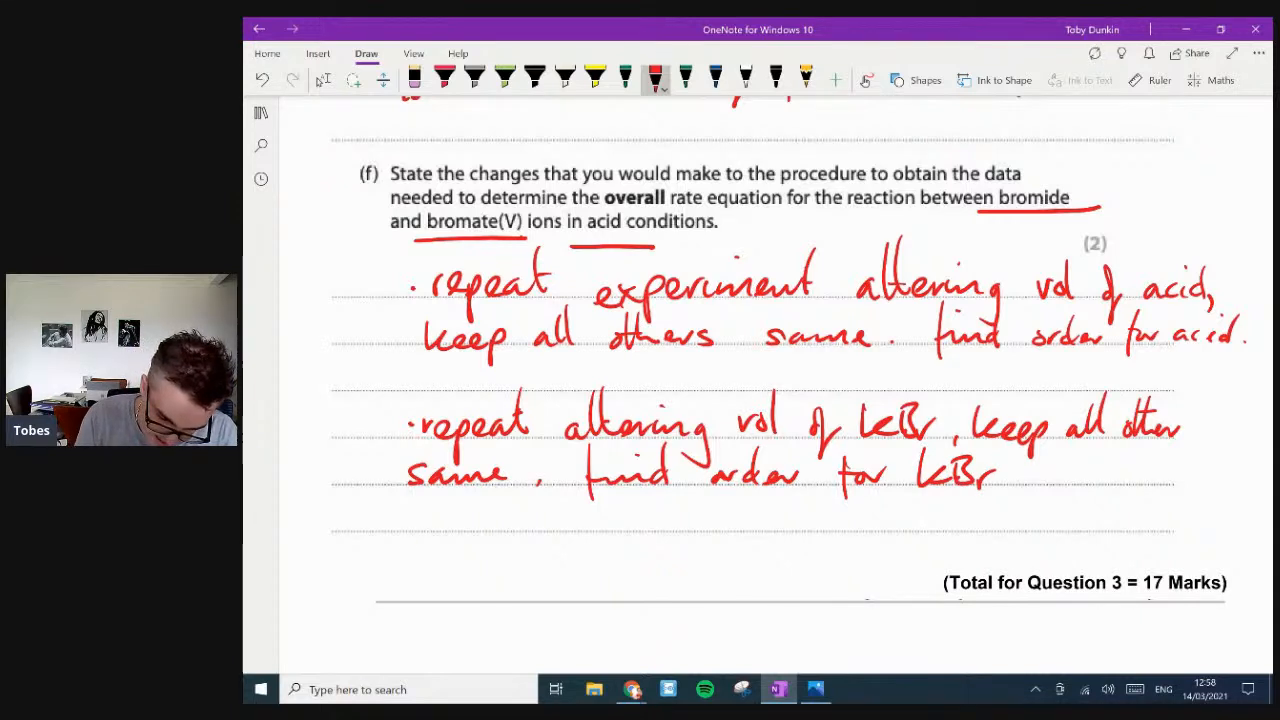
drag(410, 545, 575, 545)
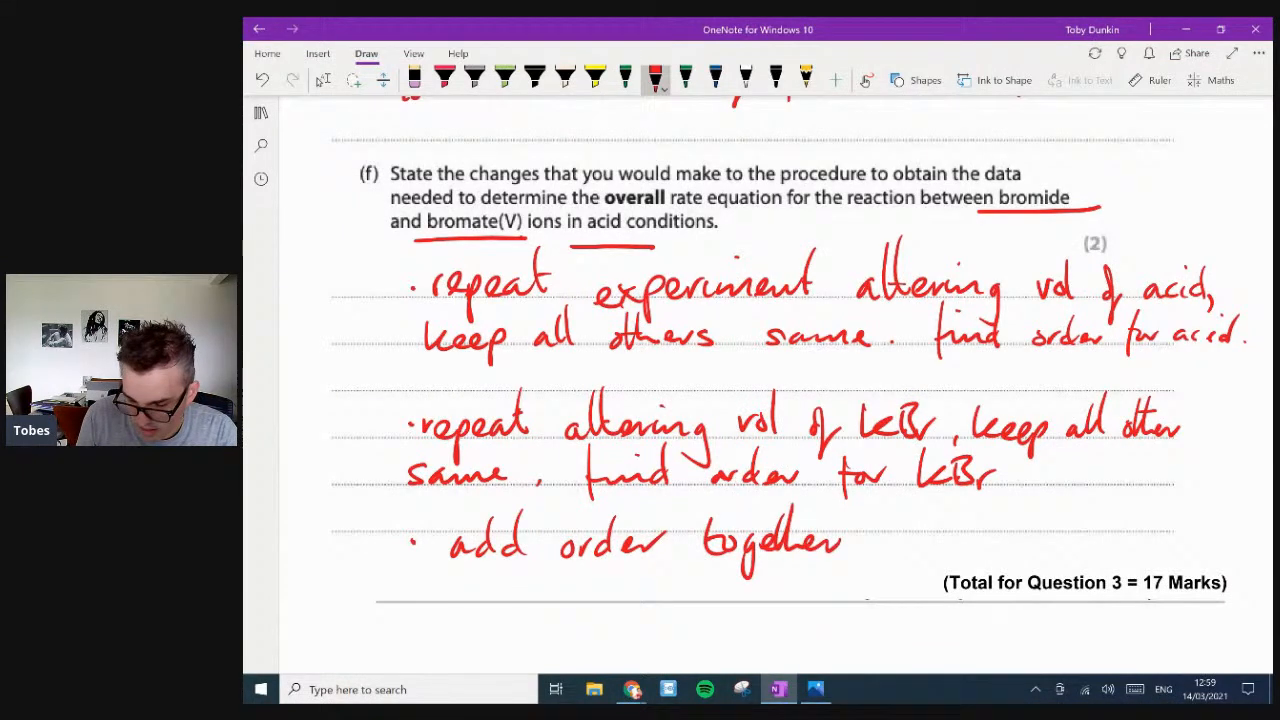
scroll(down, 3)
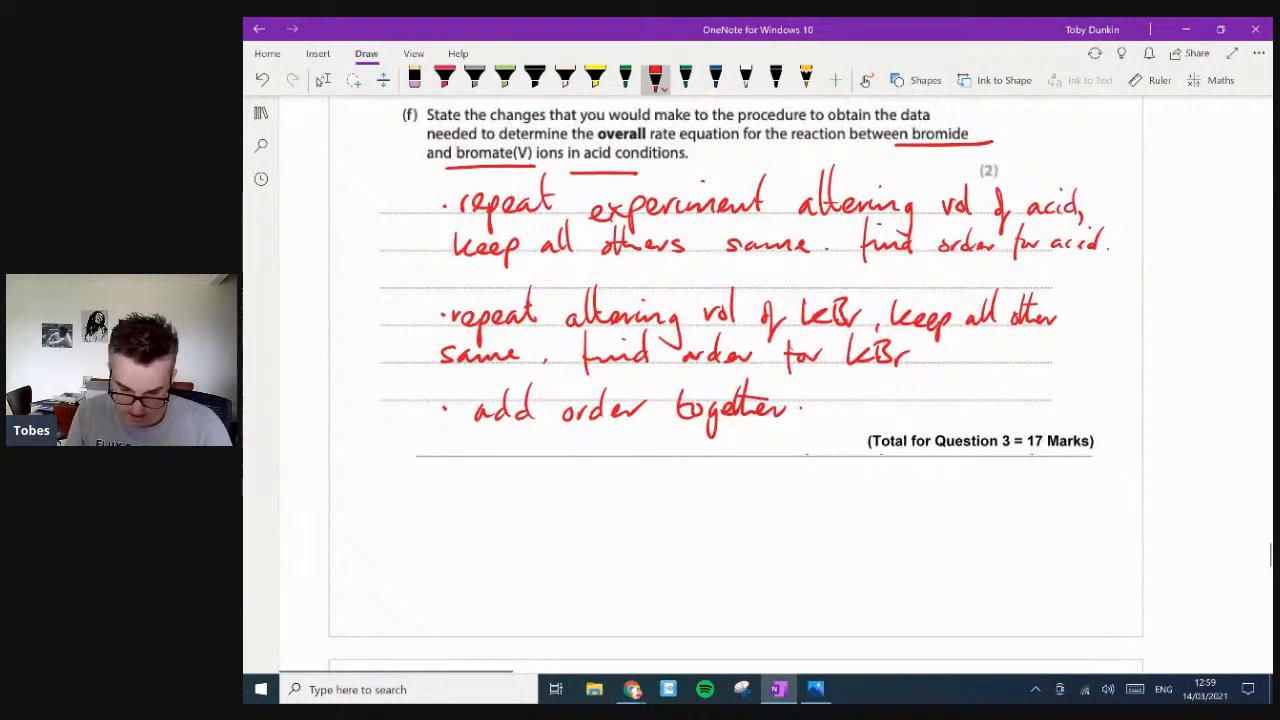
- Scroll down to Question 4 on a transition metal's oxides and blue solution X
scroll(down, 3)
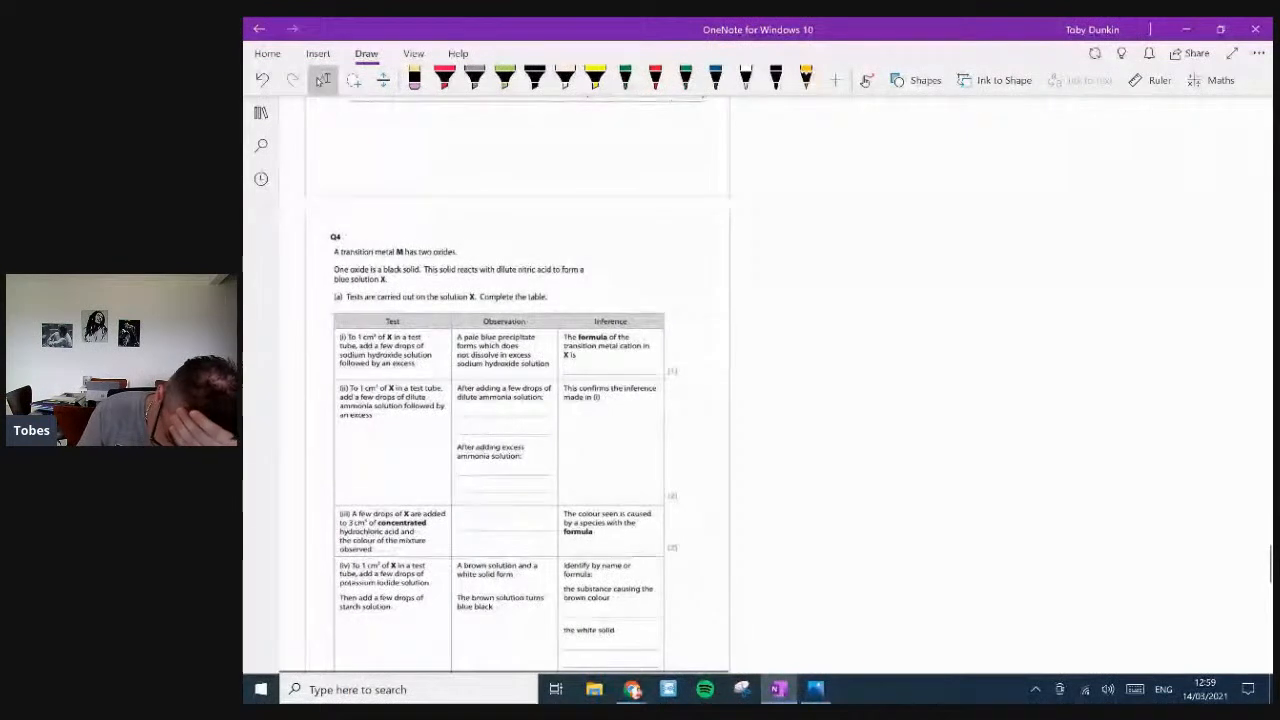
scroll(down, 3)
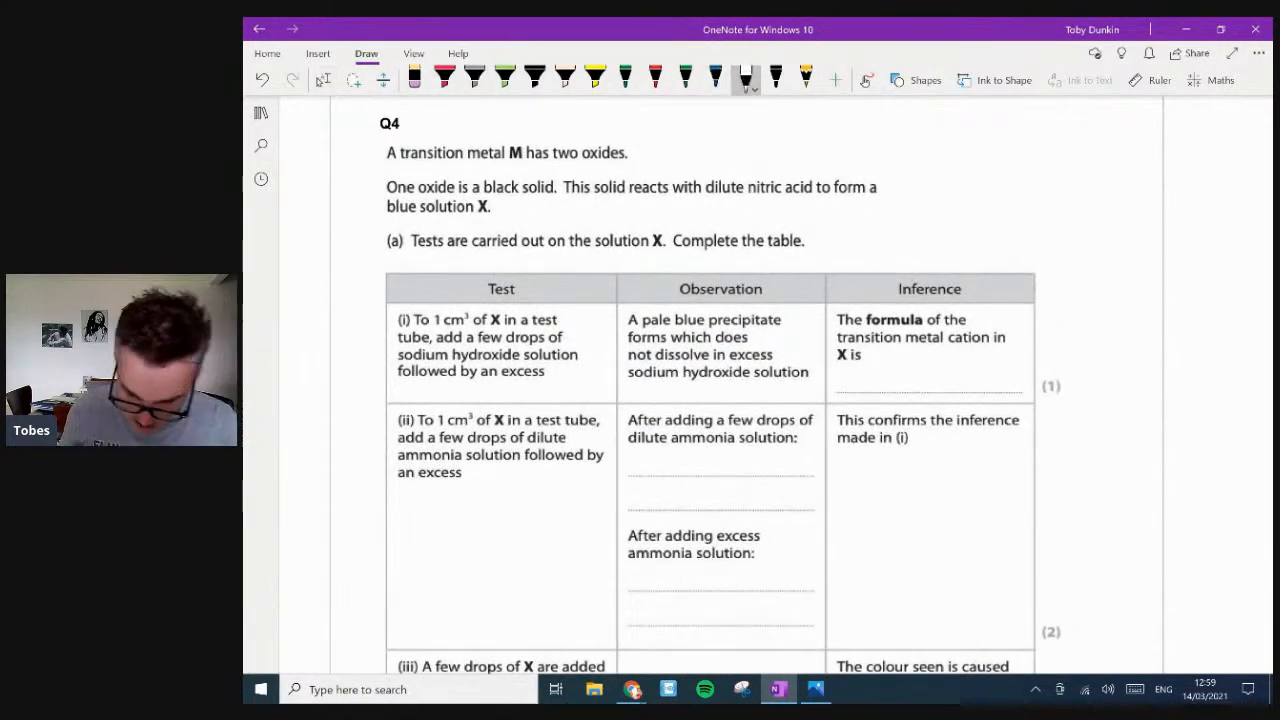
click(645, 690)
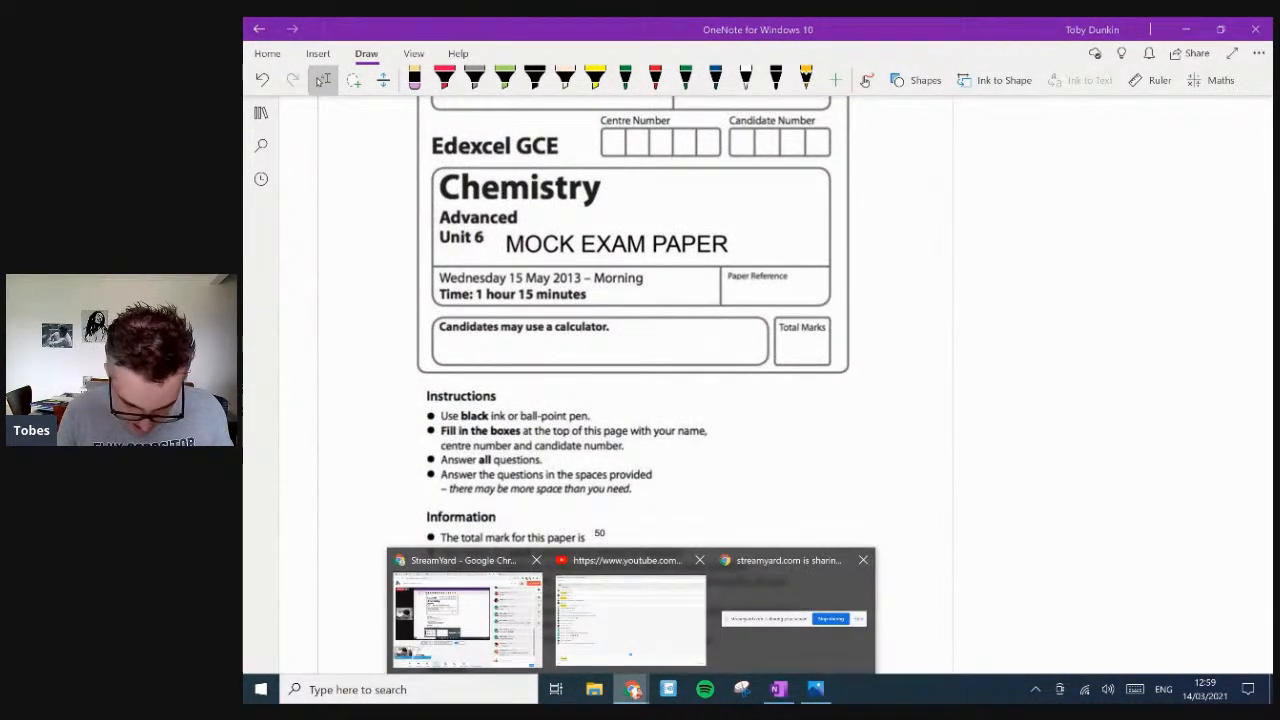
scroll(down, 3)
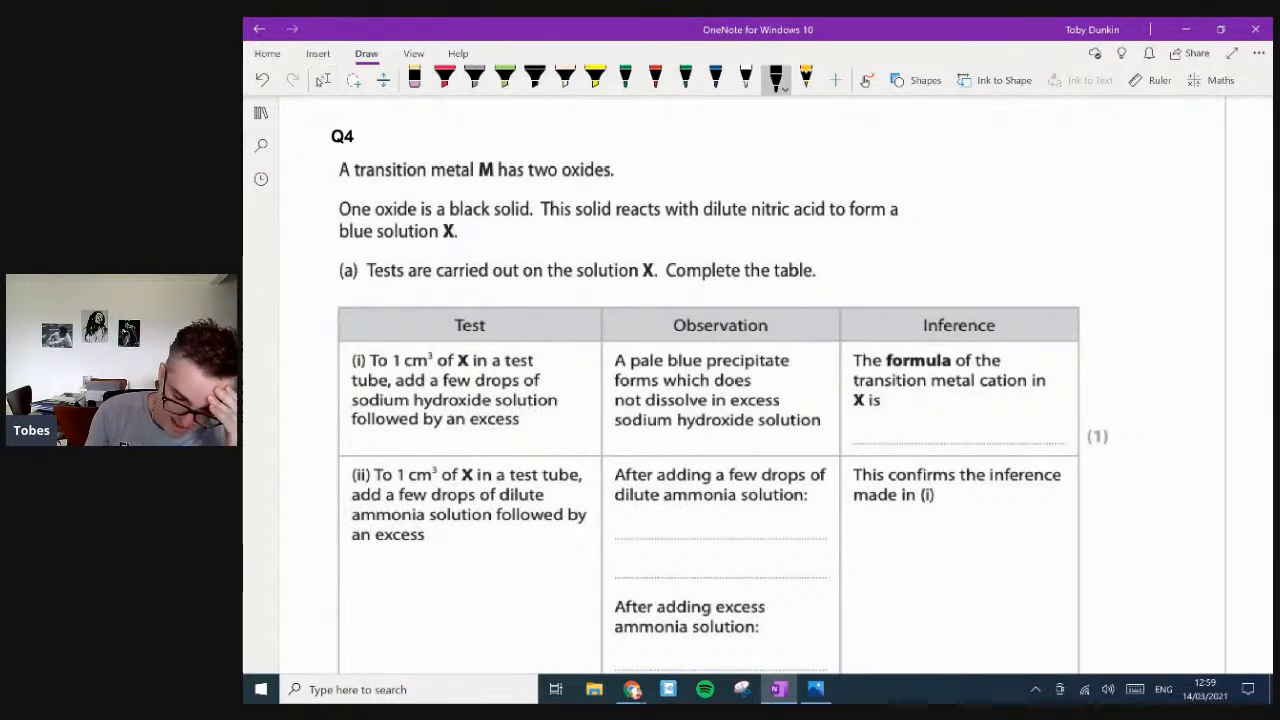
- Underline 'black solid' and 'blue solution X' and sketch Cu²⁺ and black CuO notes beside Q4
drag(447, 222, 535, 222)
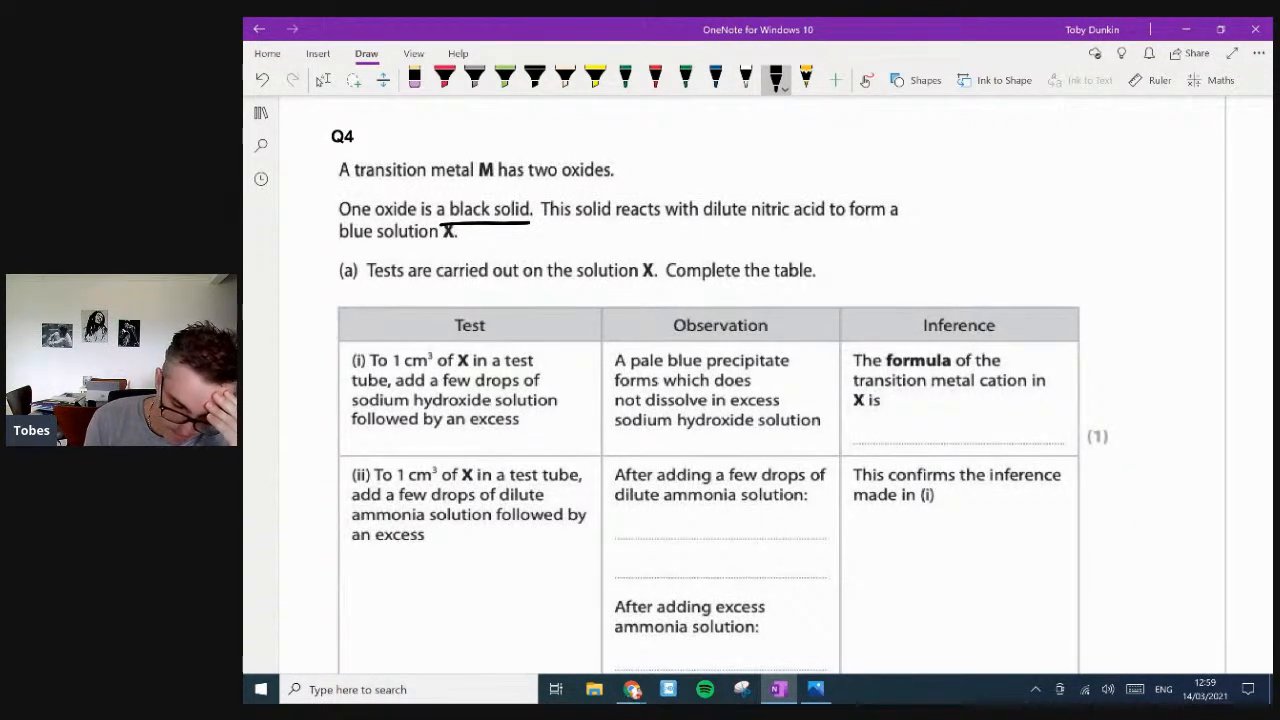
drag(325, 248, 480, 246)
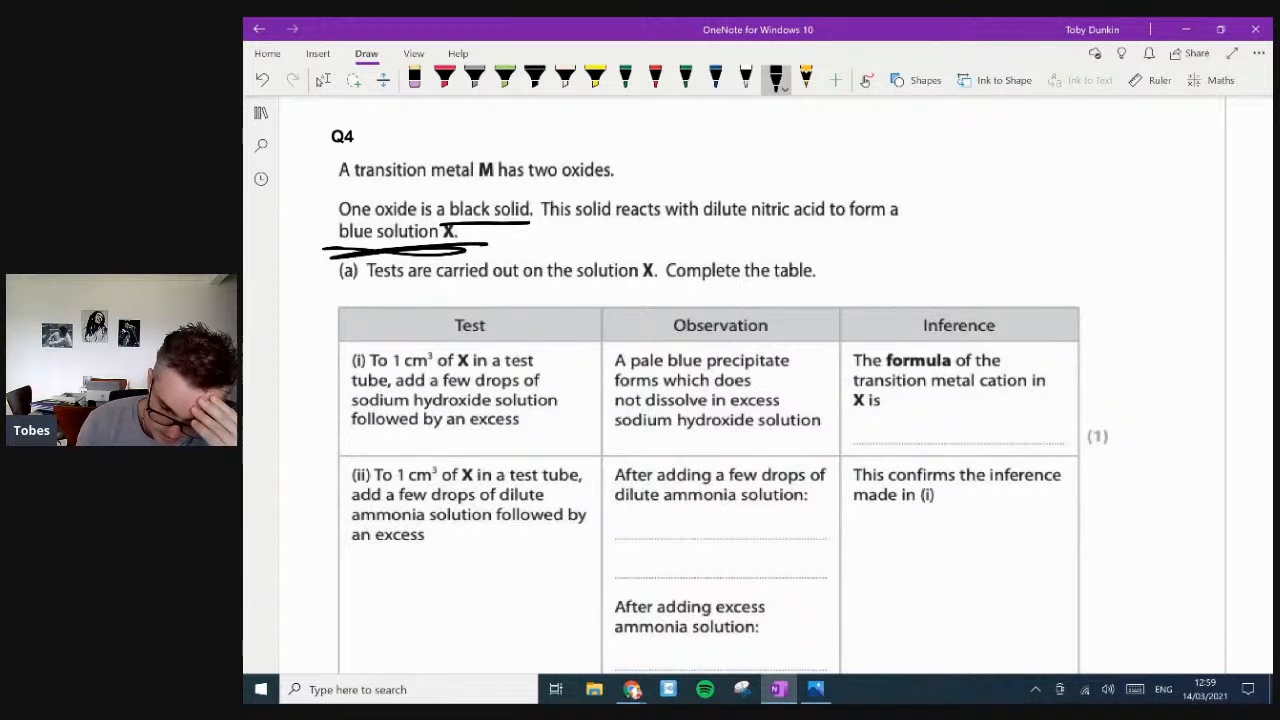
drag(945, 160, 1030, 130)
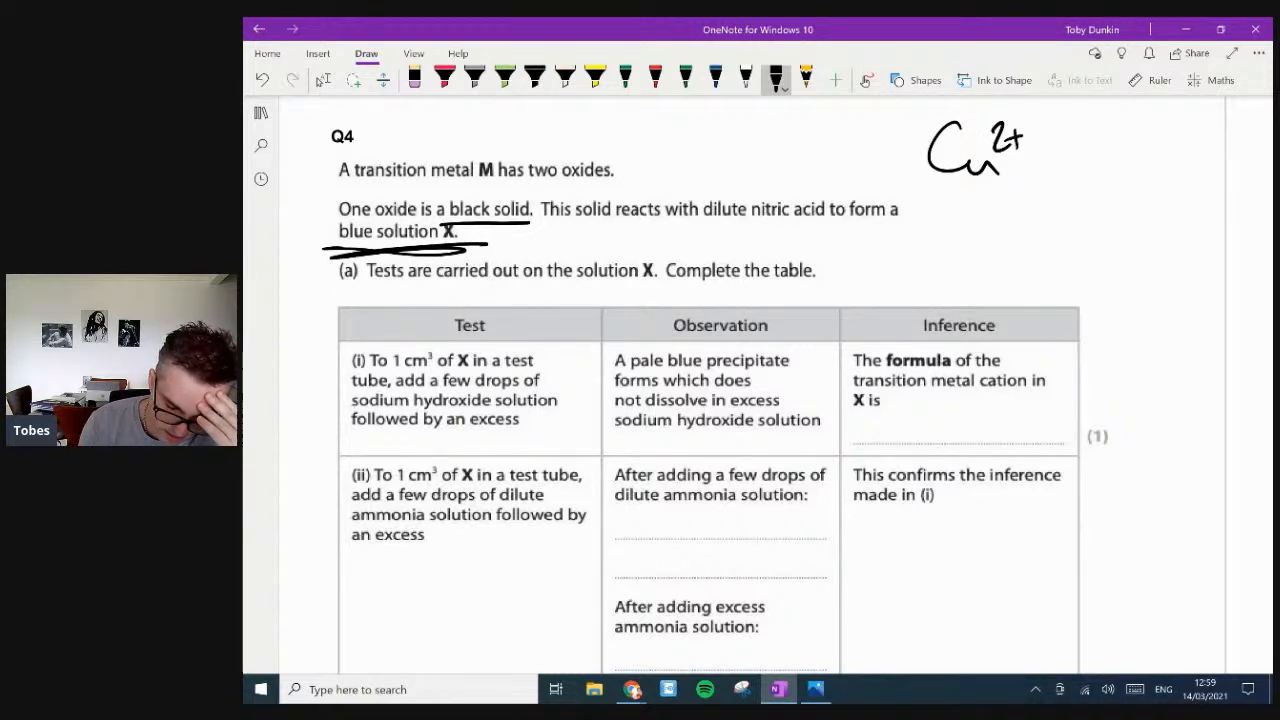
drag(1025, 185, 1080, 215)
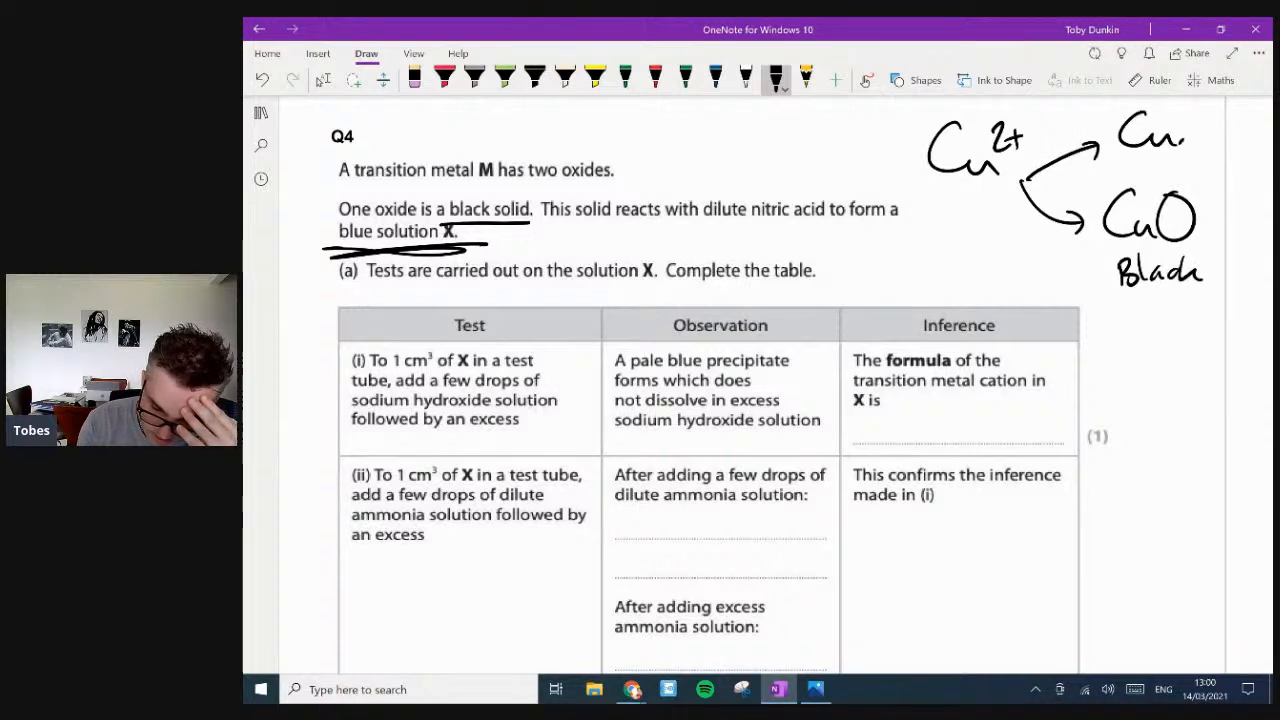
scroll(down, 3)
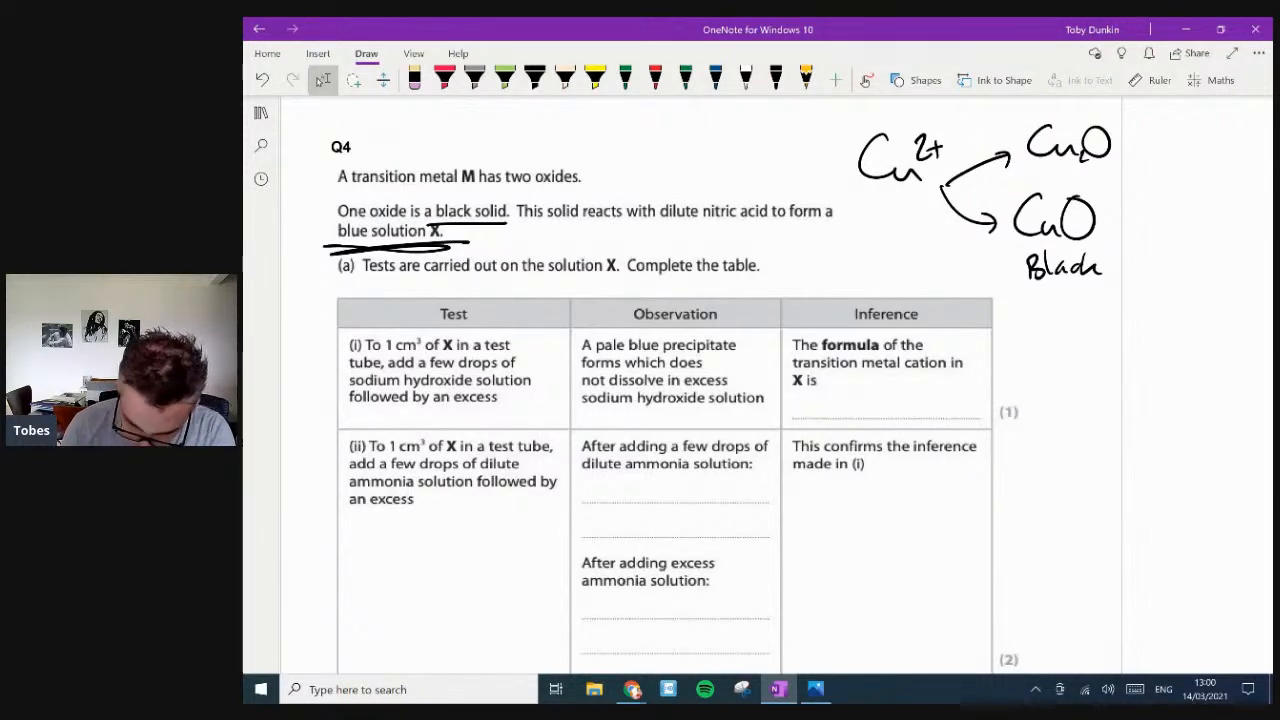
click(772, 74)
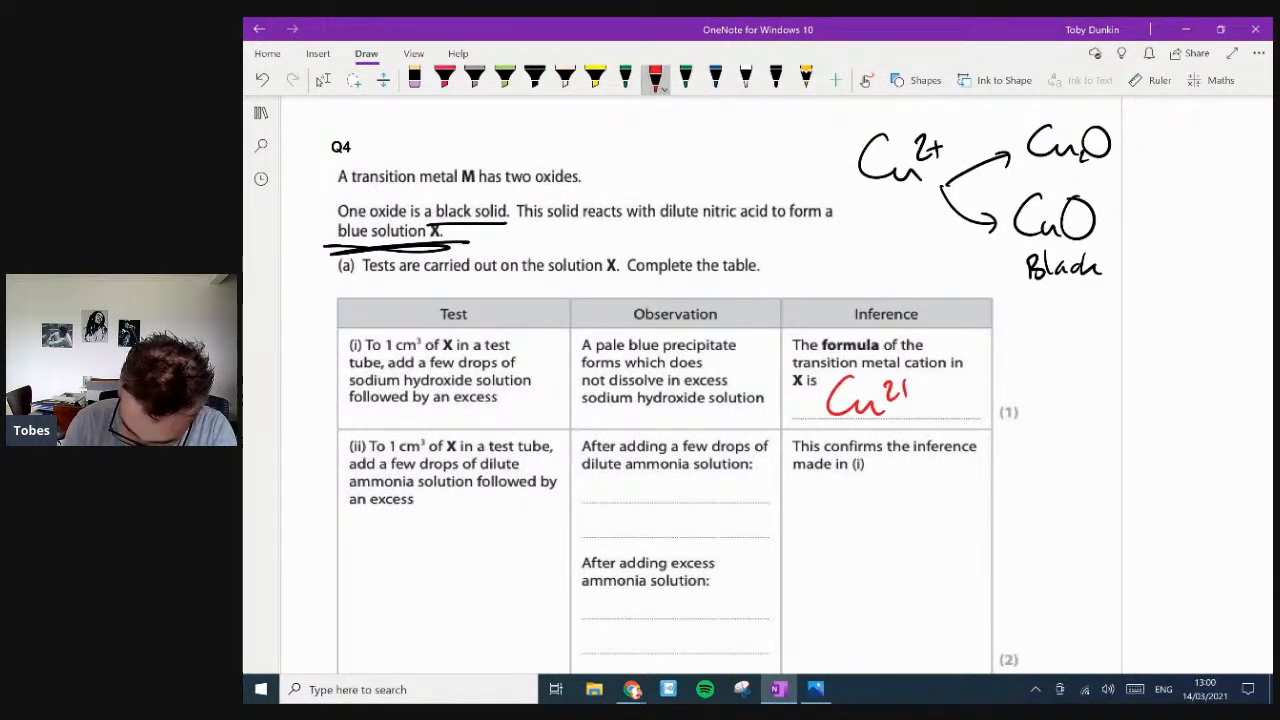
scroll(down, 3)
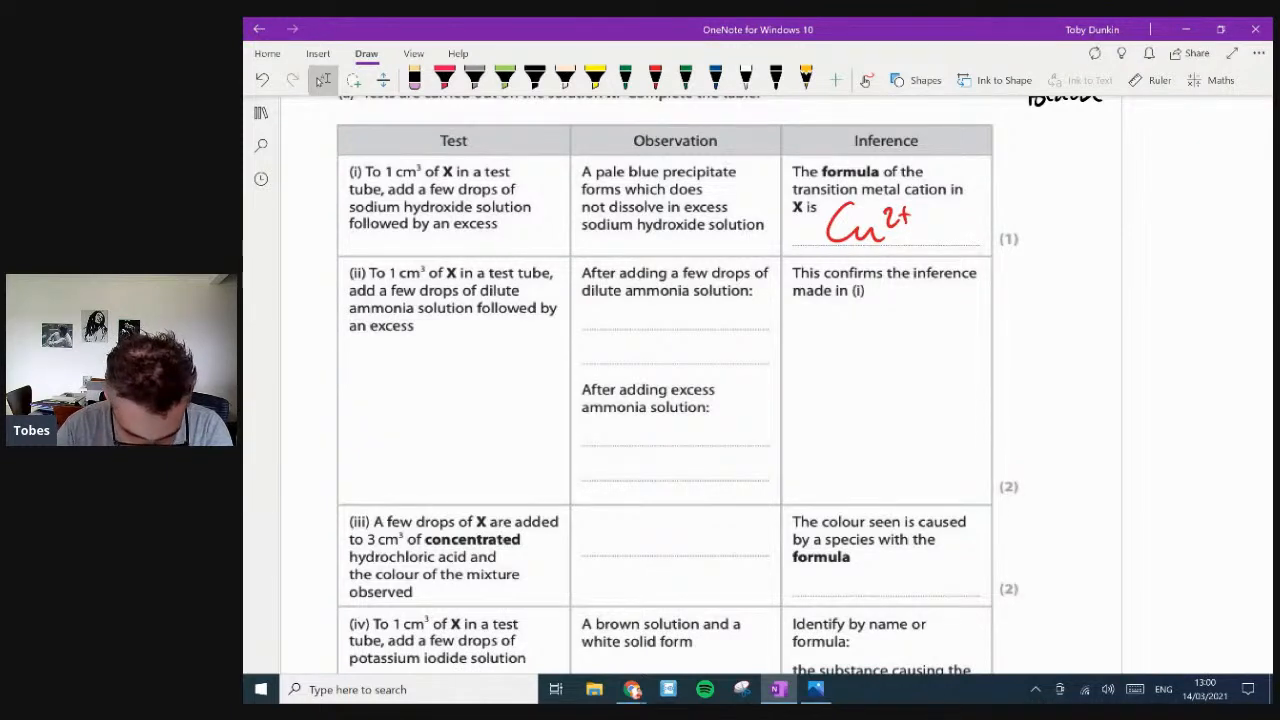
- In red, write 'pale blue ppt forms' then 'Dark blue sol forms' for test (ii)
click(643, 77)
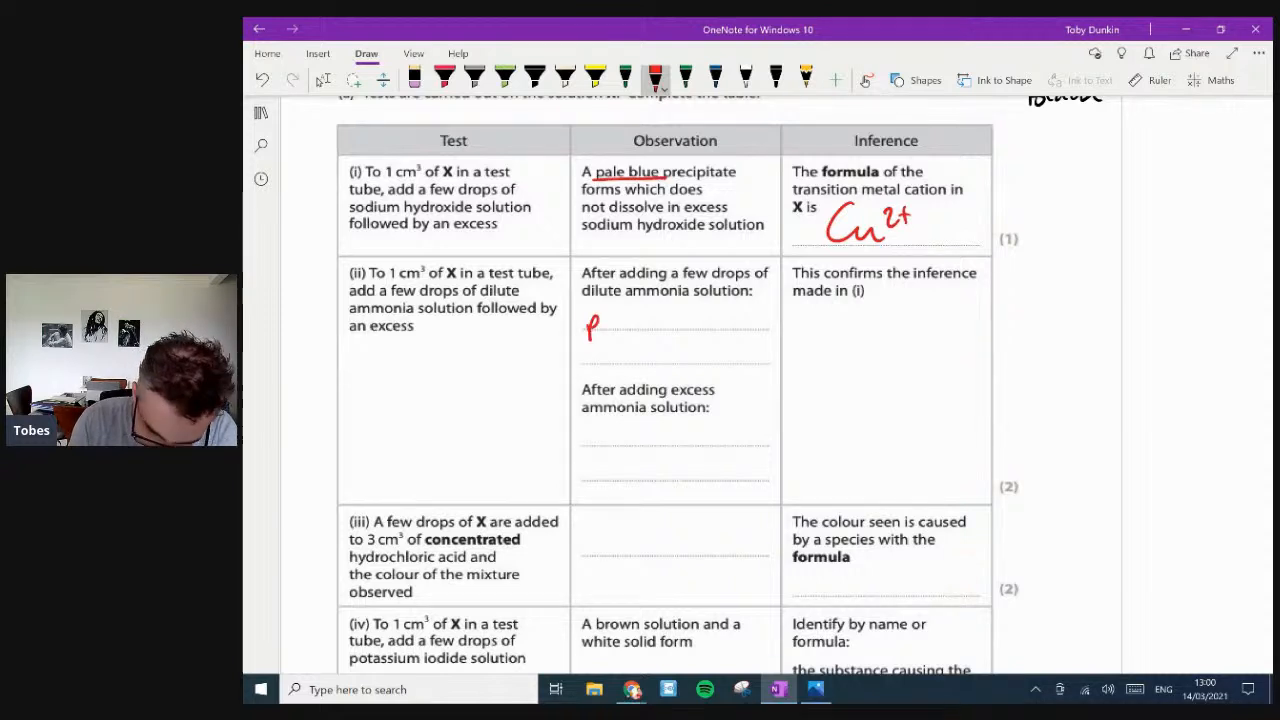
drag(590, 320, 660, 320)
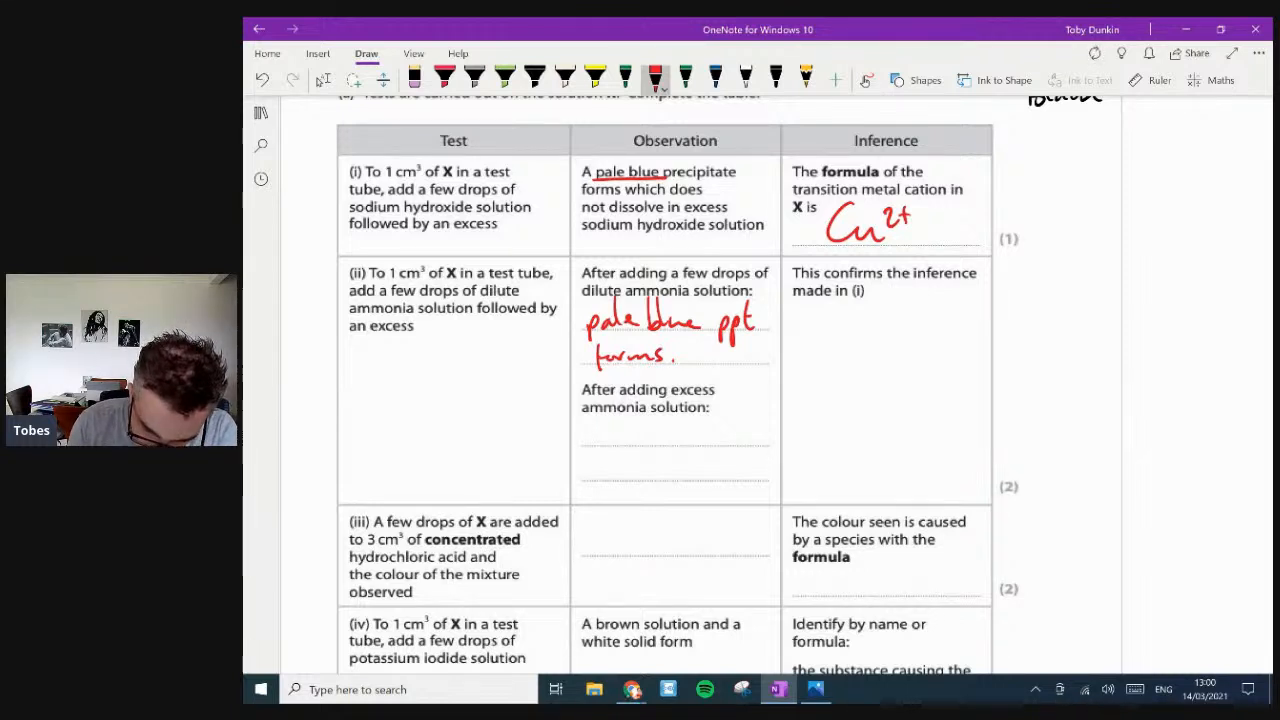
drag(583, 425, 600, 450)
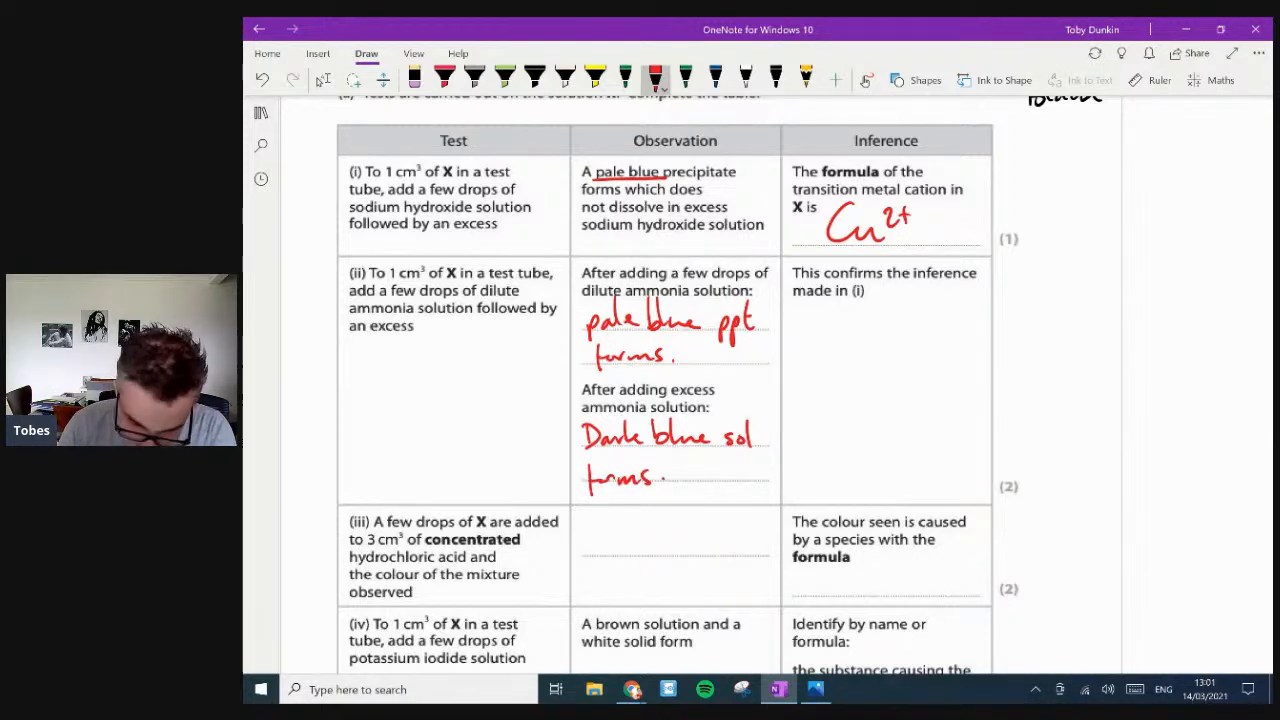
scroll(down, 3)
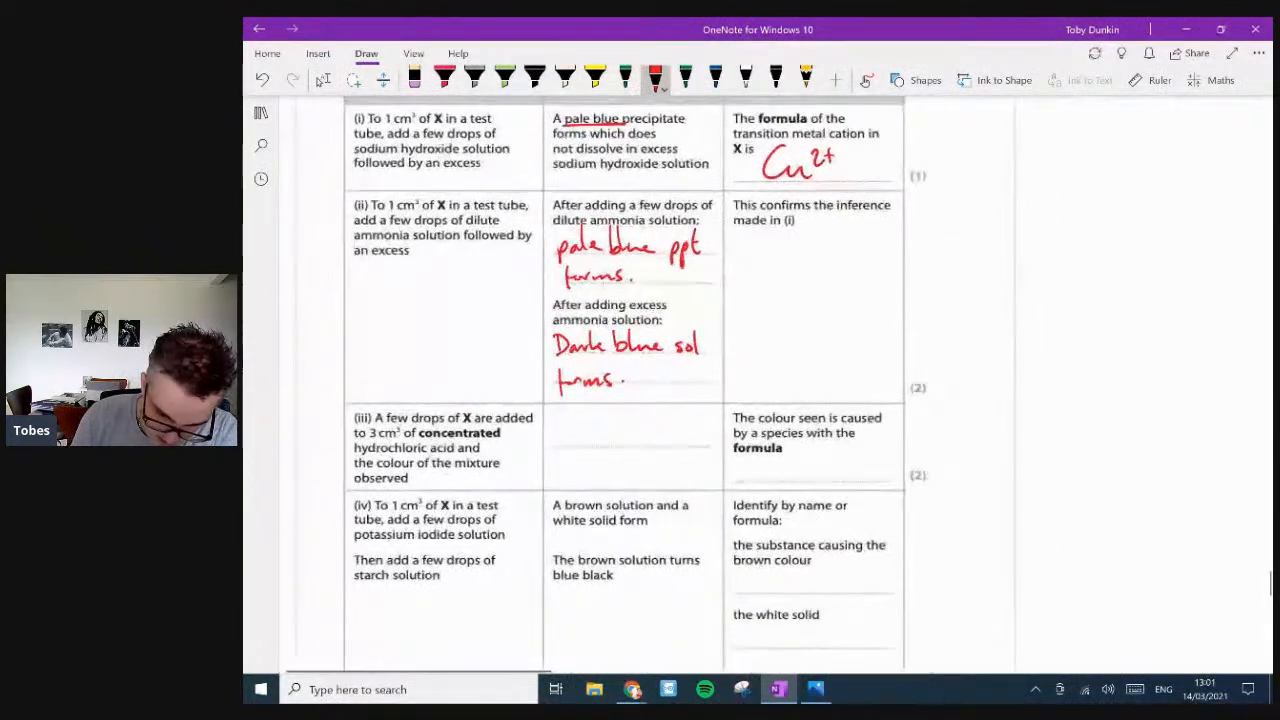
- In red ink, write Yellow and CuCl₄²⁻ for test (iii) and I₂ as test (iv)'s brown substance
scroll(down, 3)
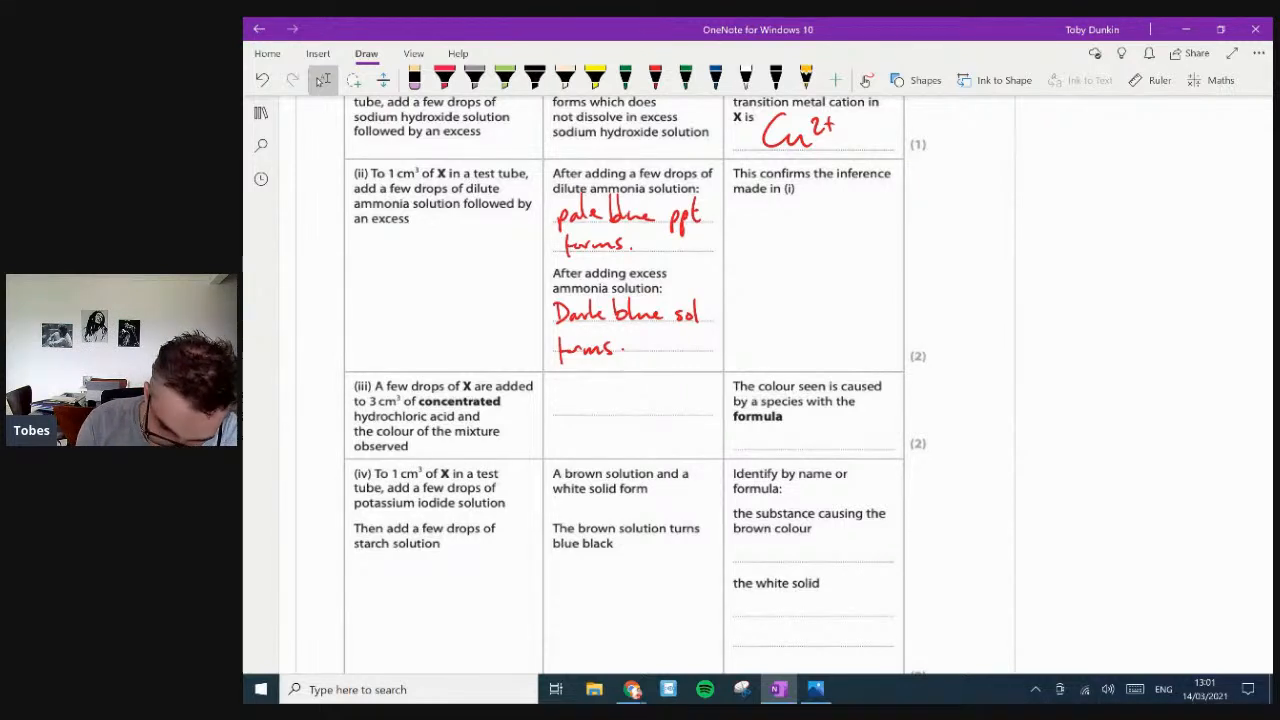
click(650, 77)
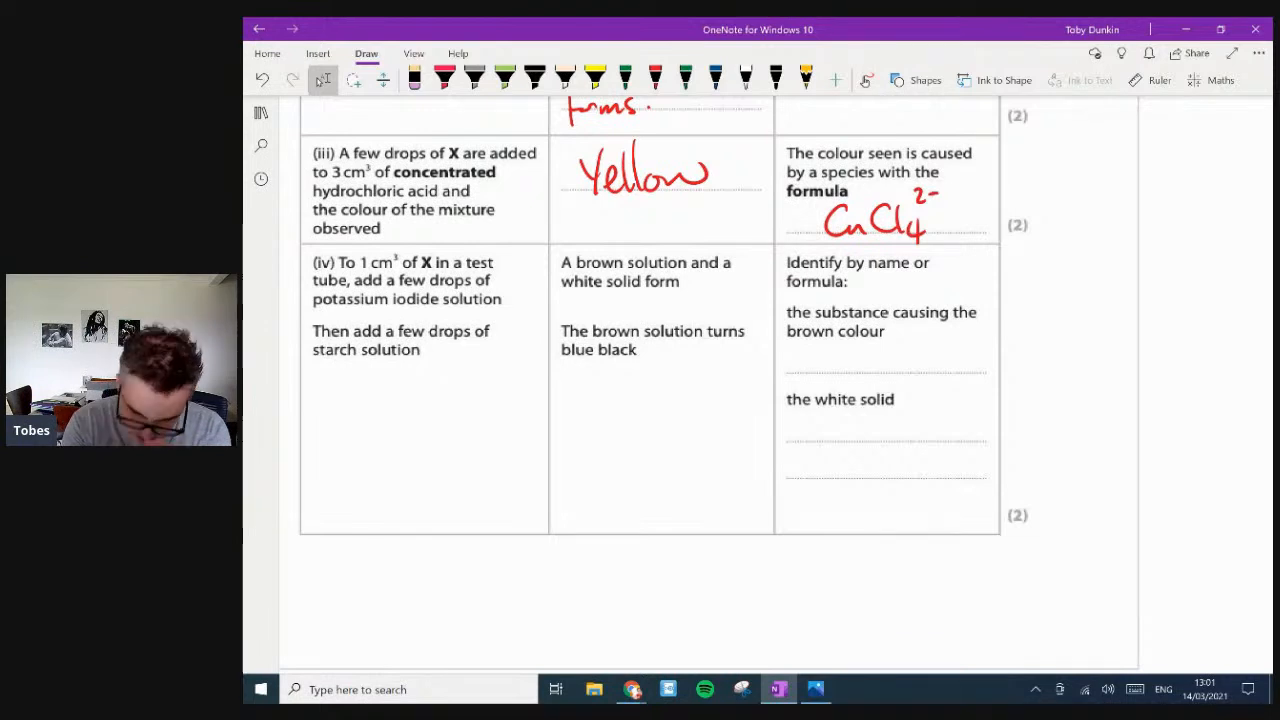
click(651, 80)
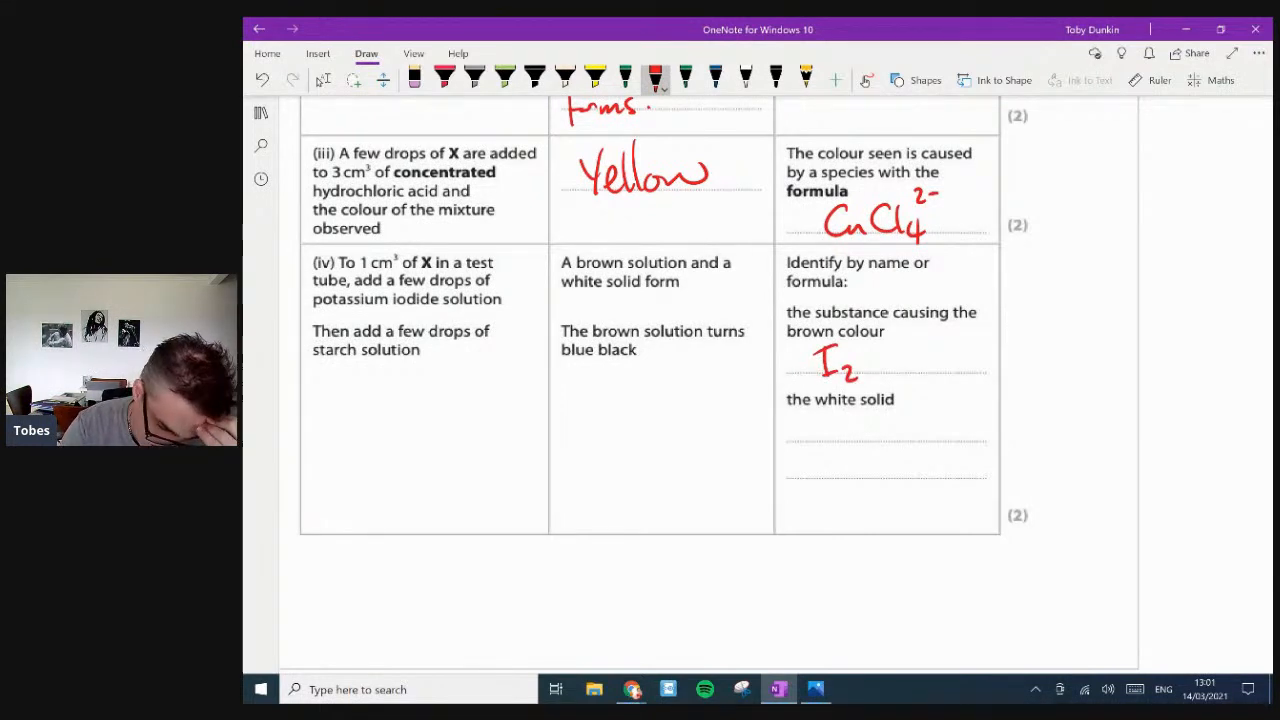
scroll(down, 3)
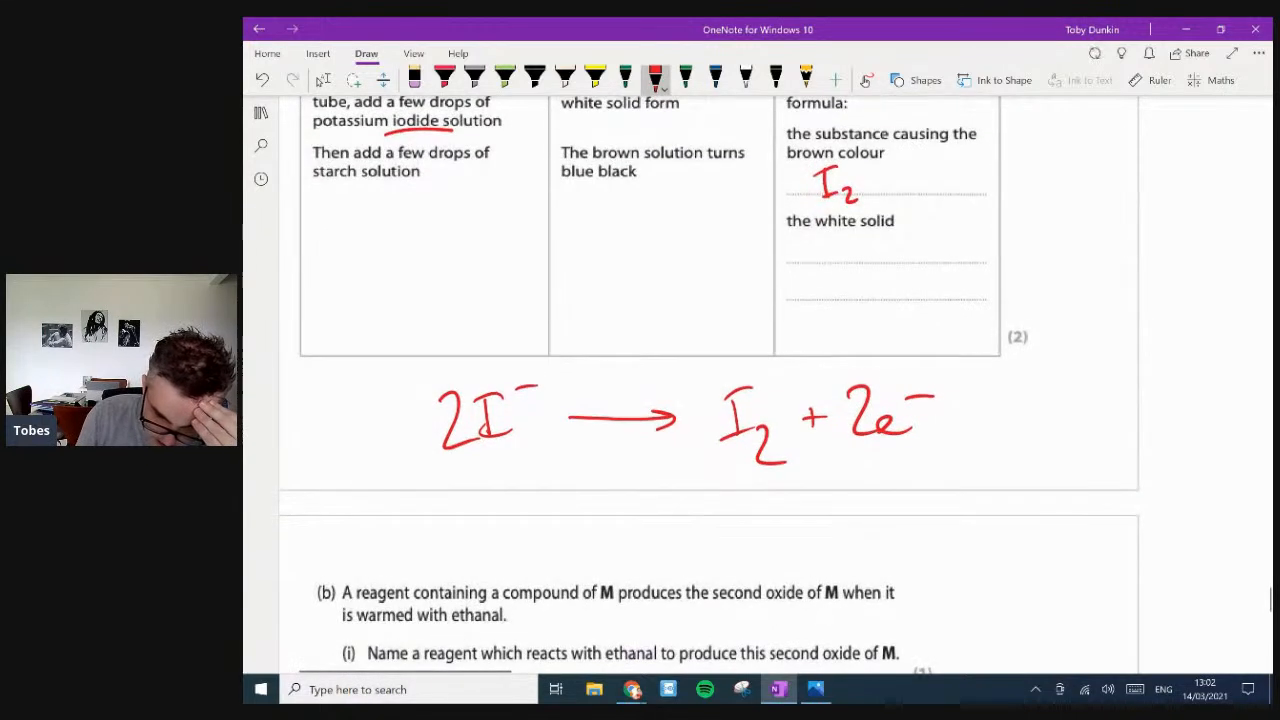
- Add the Cu²⁺ + 1e⁻ → Cu⁺ half-equation and Cu₂O, then underline 'with ethanal' in (b)
scroll(down, 3)
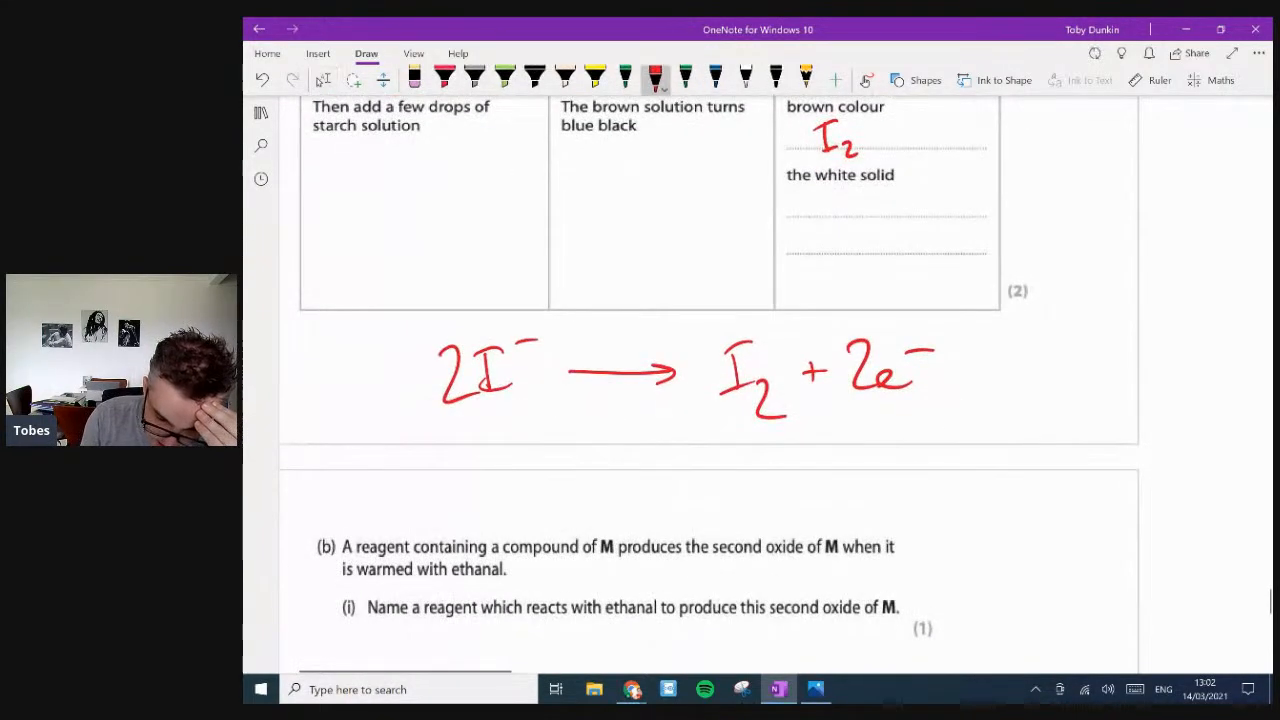
drag(480, 470, 610, 475)
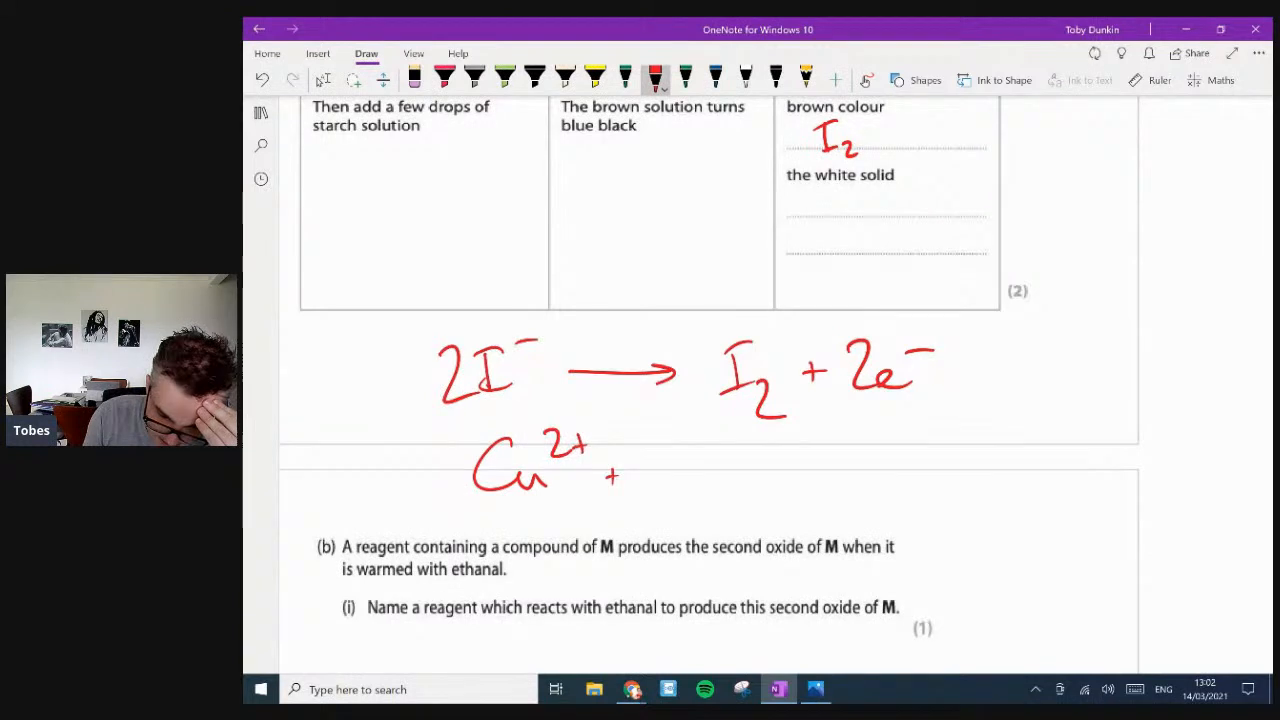
drag(640, 470, 810, 475)
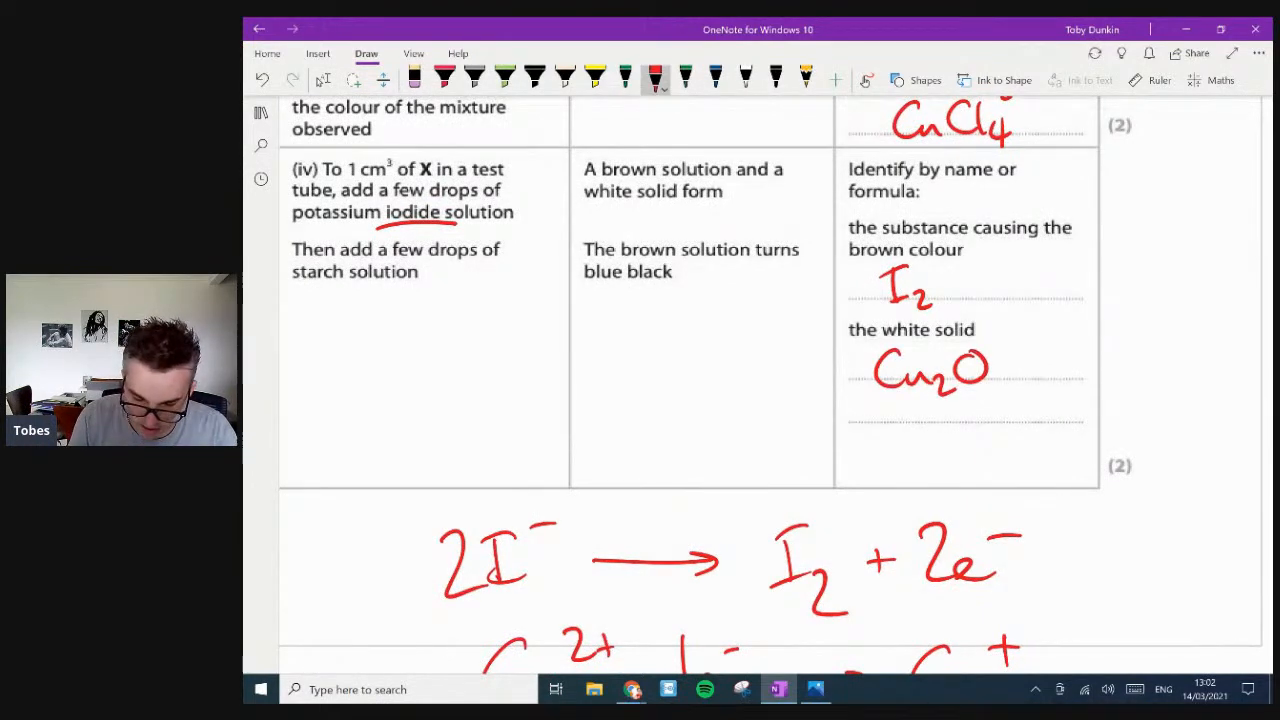
scroll(down, 3)
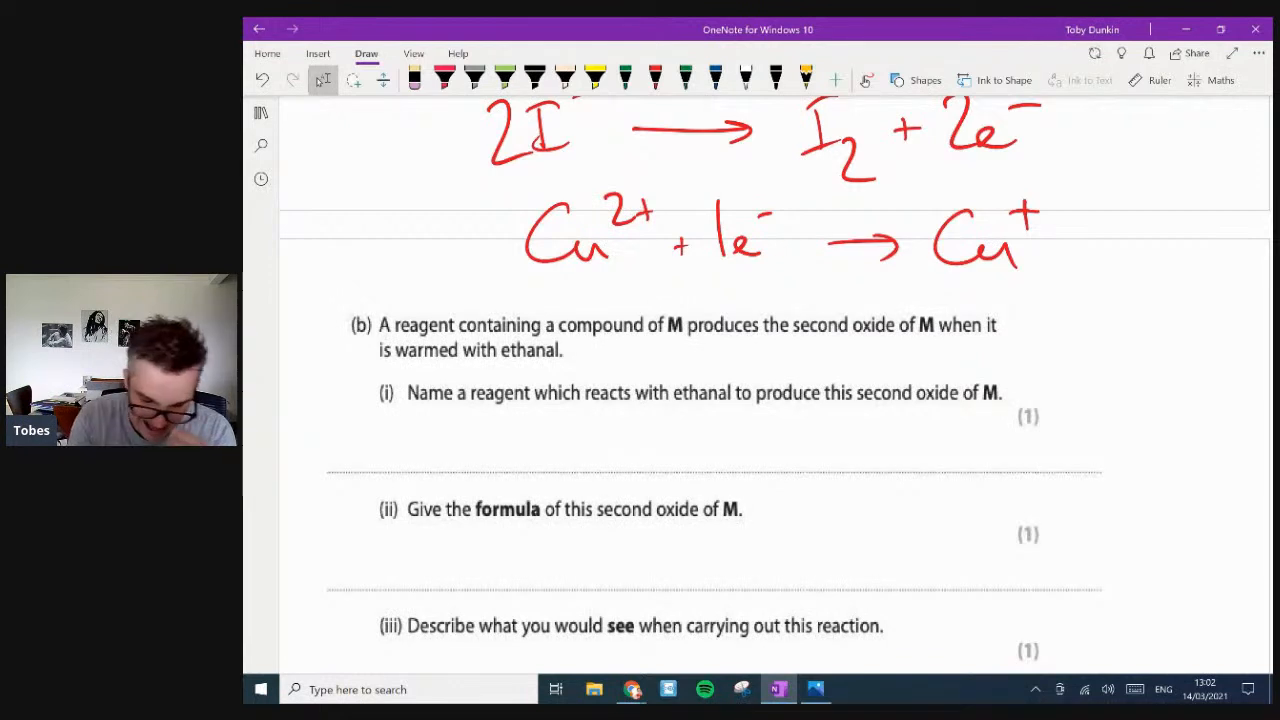
drag(460, 370, 595, 365)
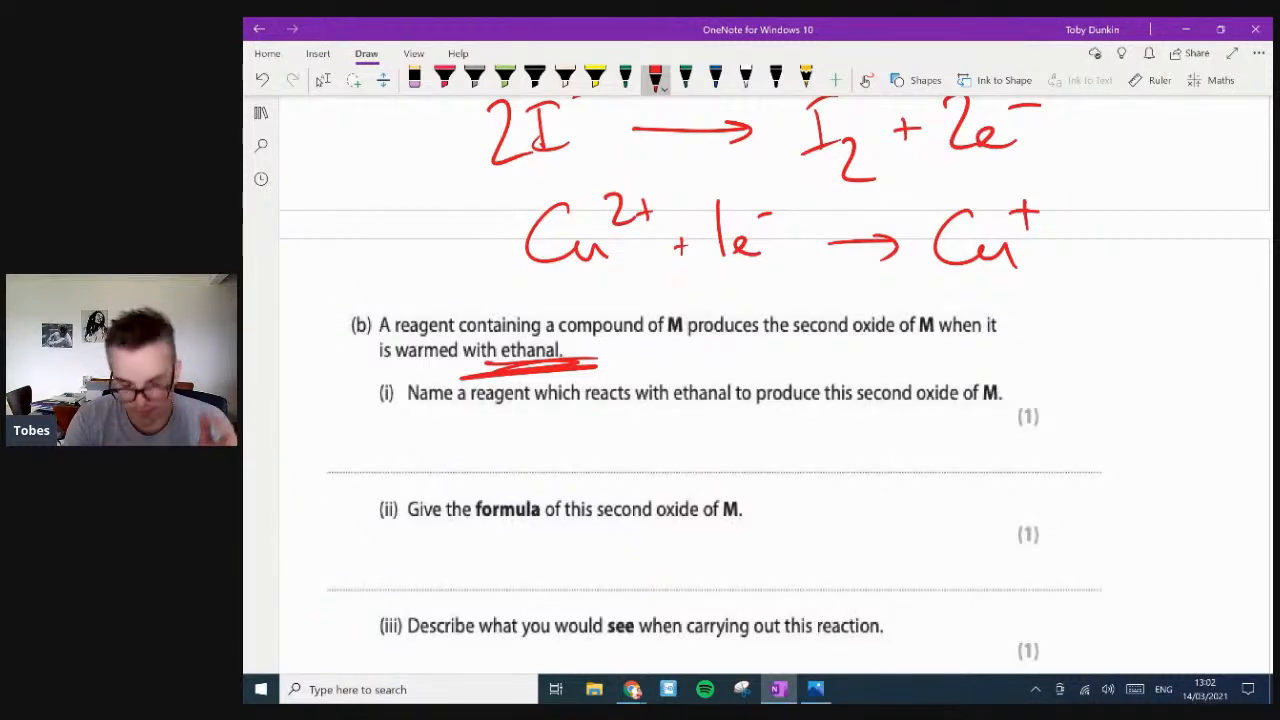
- Handwrite 'Fehling solution' as the reagent for Q4(b)(i), then scroll to parts (ii) and (iii)
scroll(down, 3)
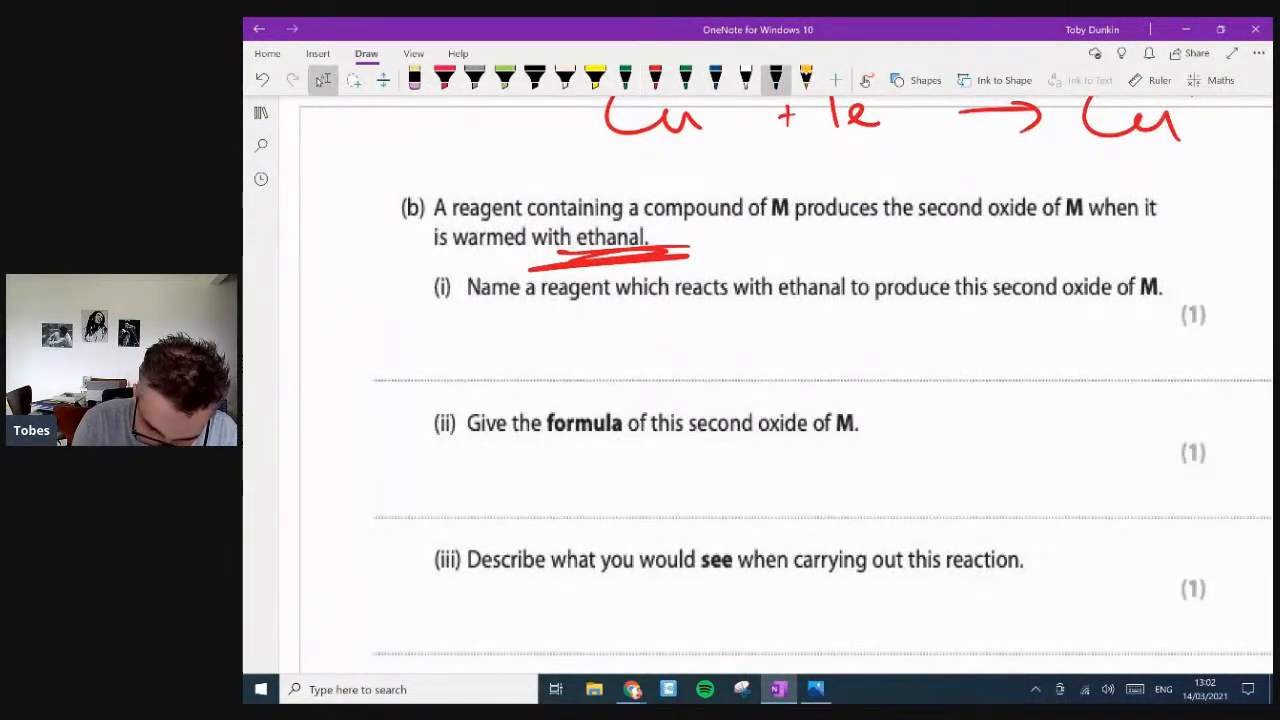
drag(500, 320, 495, 385)
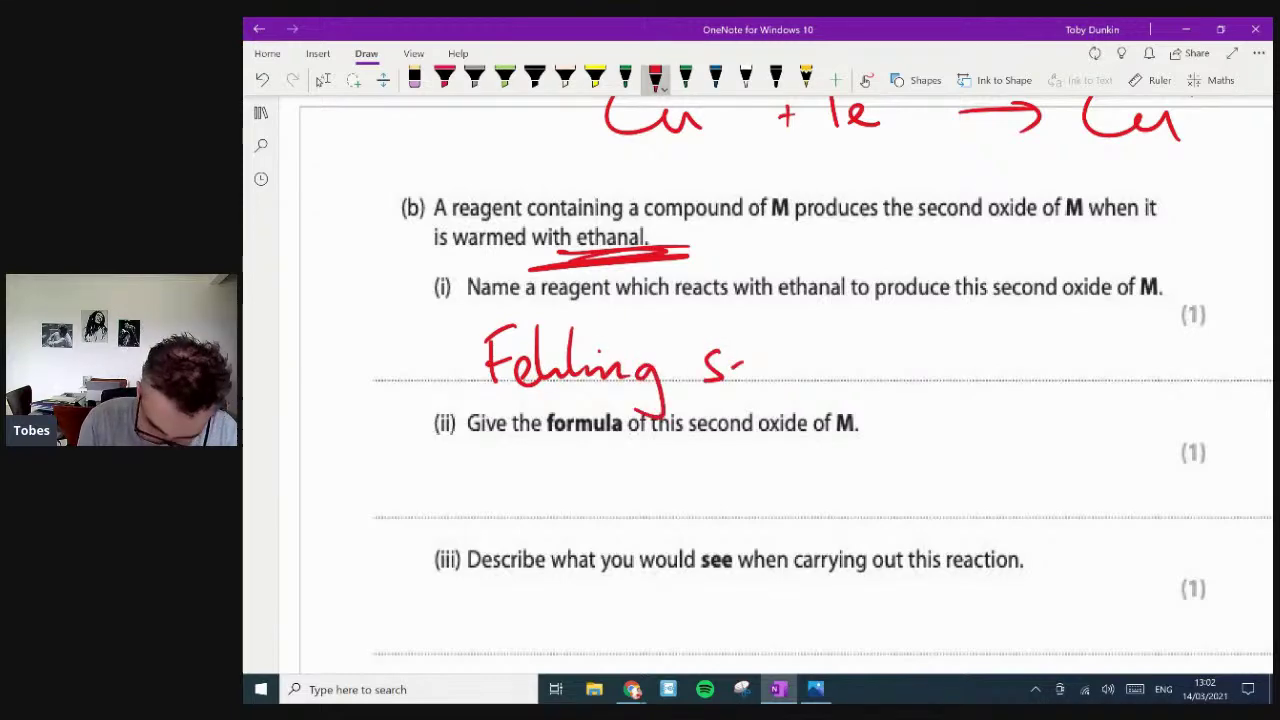
drag(735, 360, 870, 365)
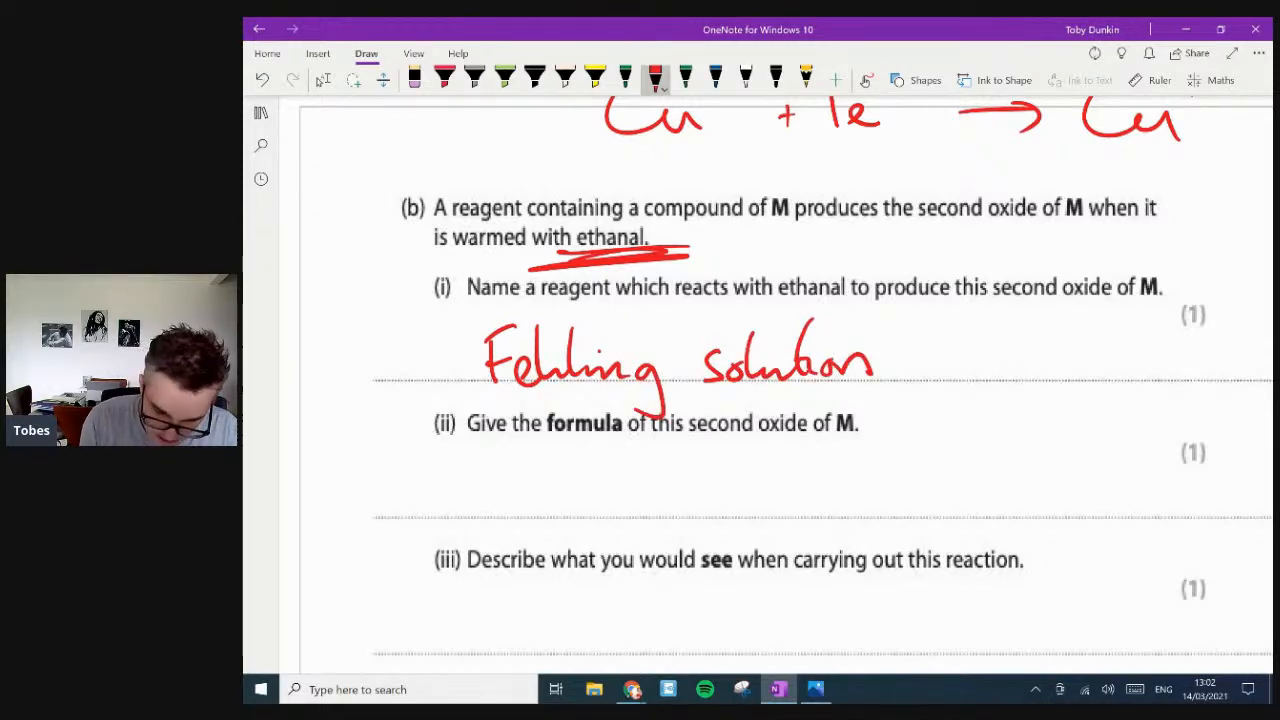
scroll(down, 3)
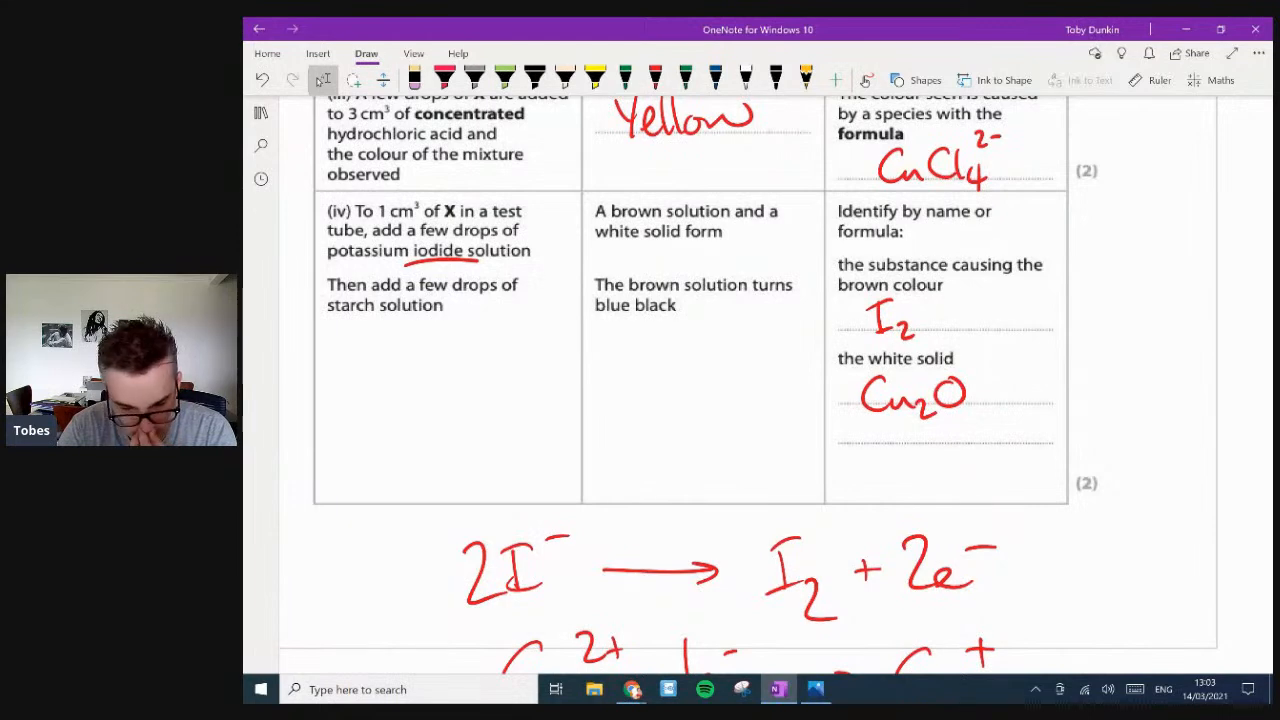
scroll(down, 3)
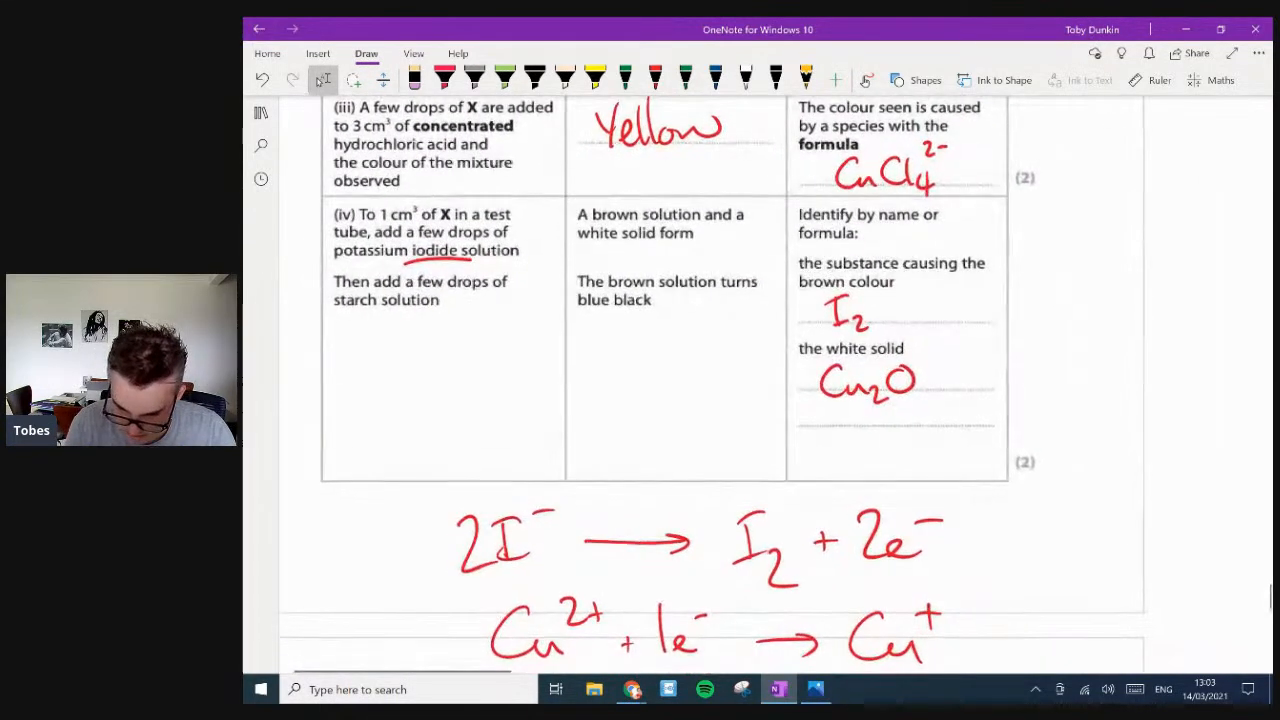
scroll(down, 3)
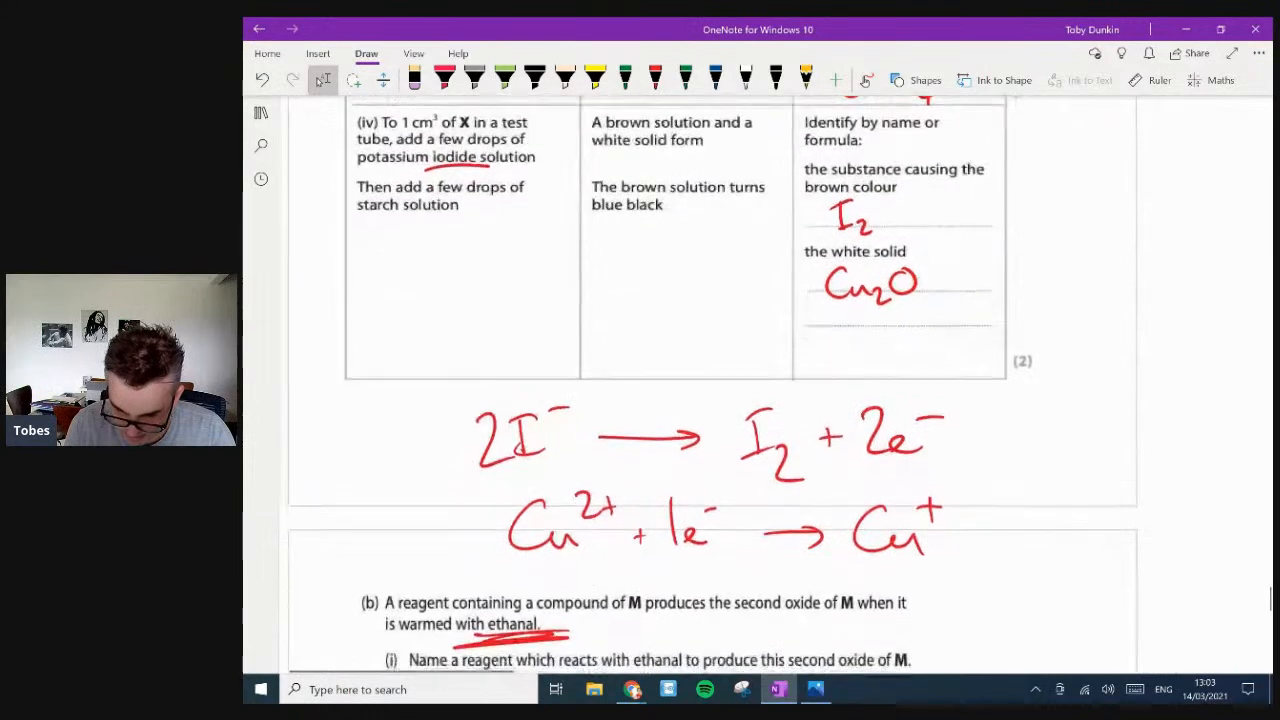
scroll(down, 3)
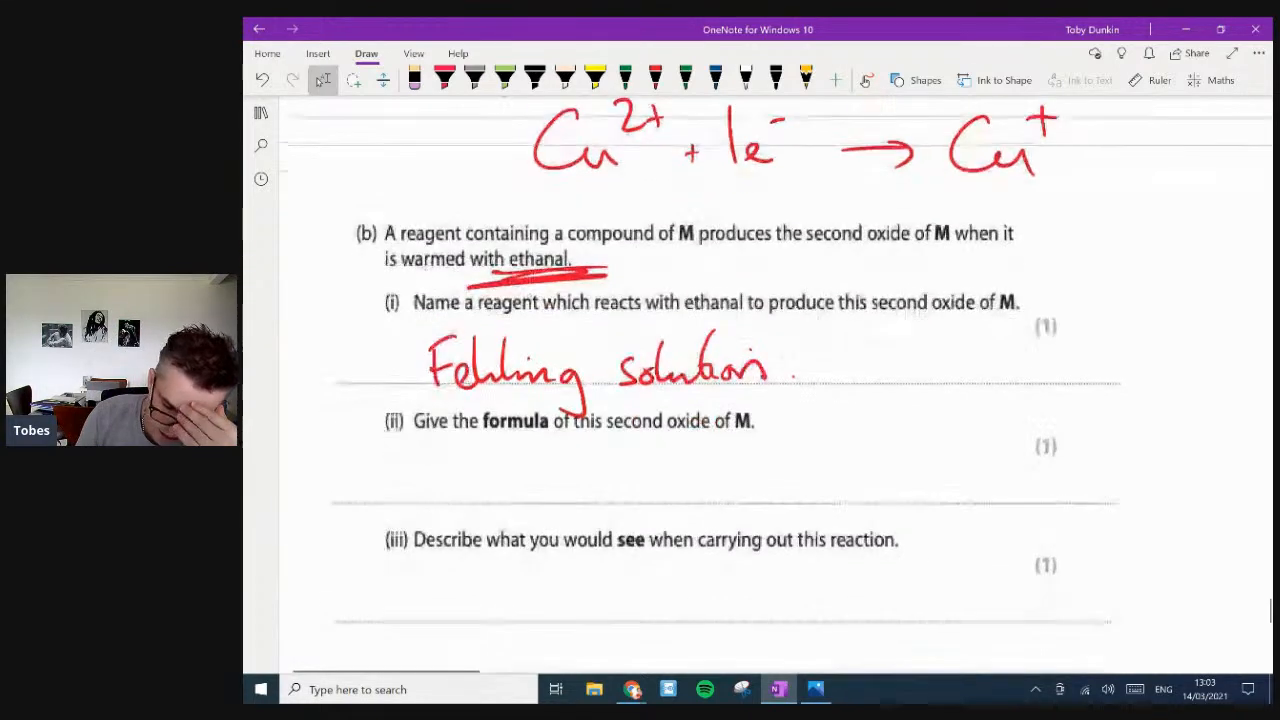
- Ink Cu₂O as the answer to Q4(b)(ii)
scroll(down, 3)
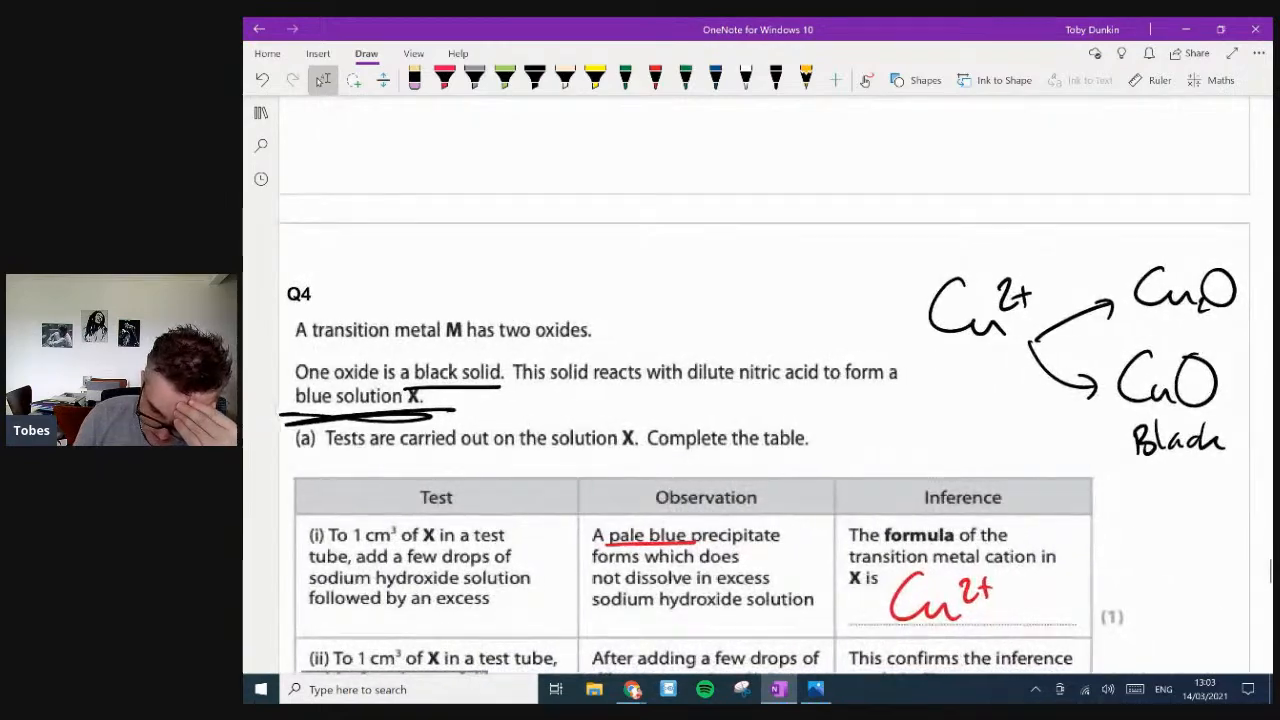
scroll(down, 3)
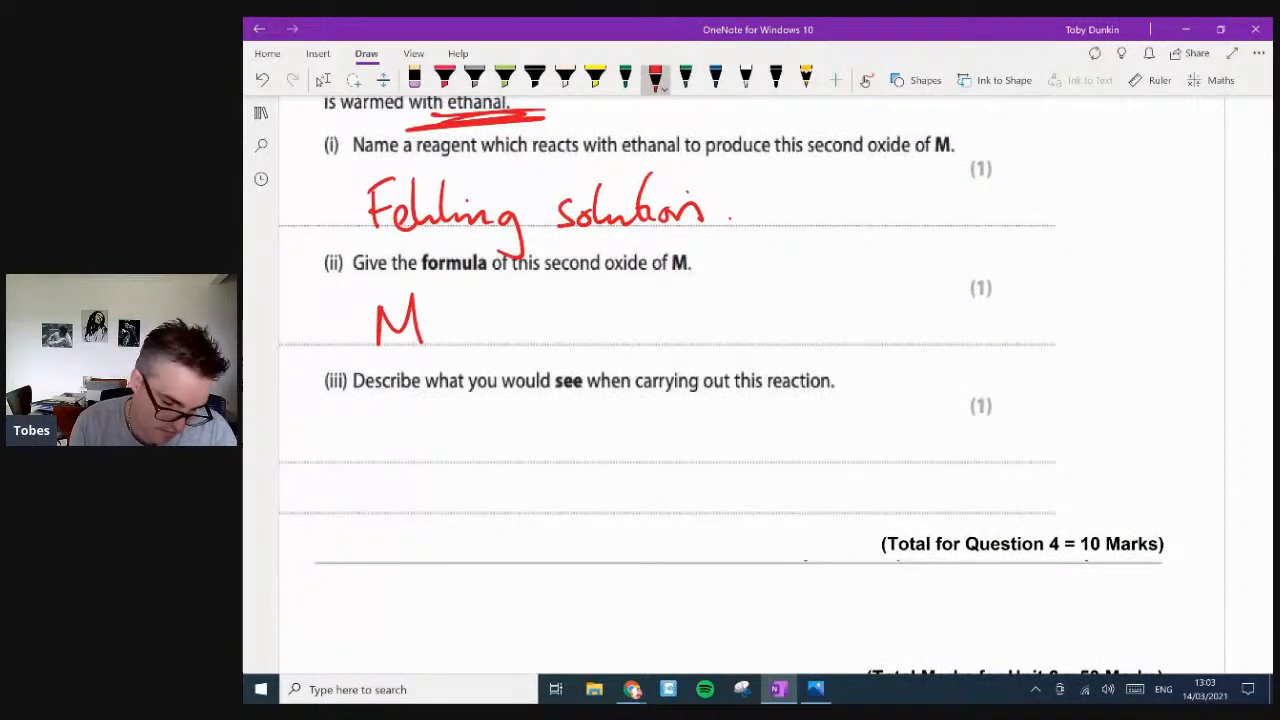
drag(400, 300, 480, 330)
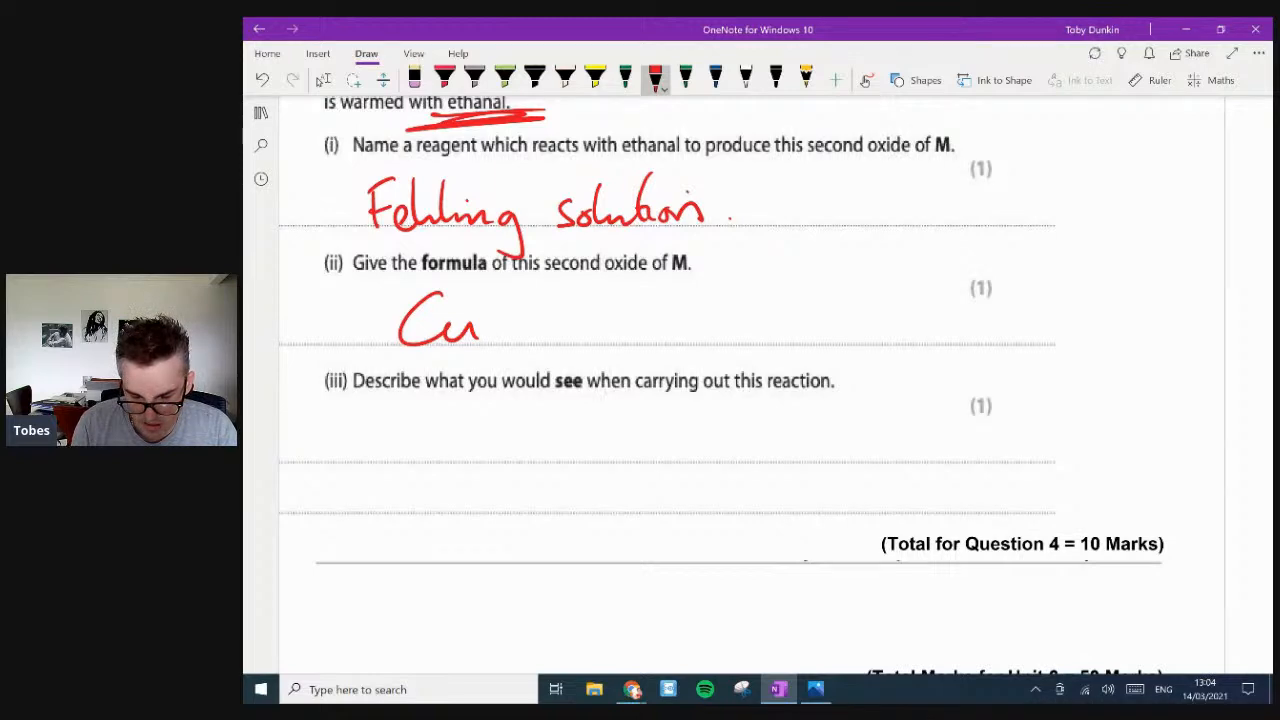
drag(480, 325, 490, 345)
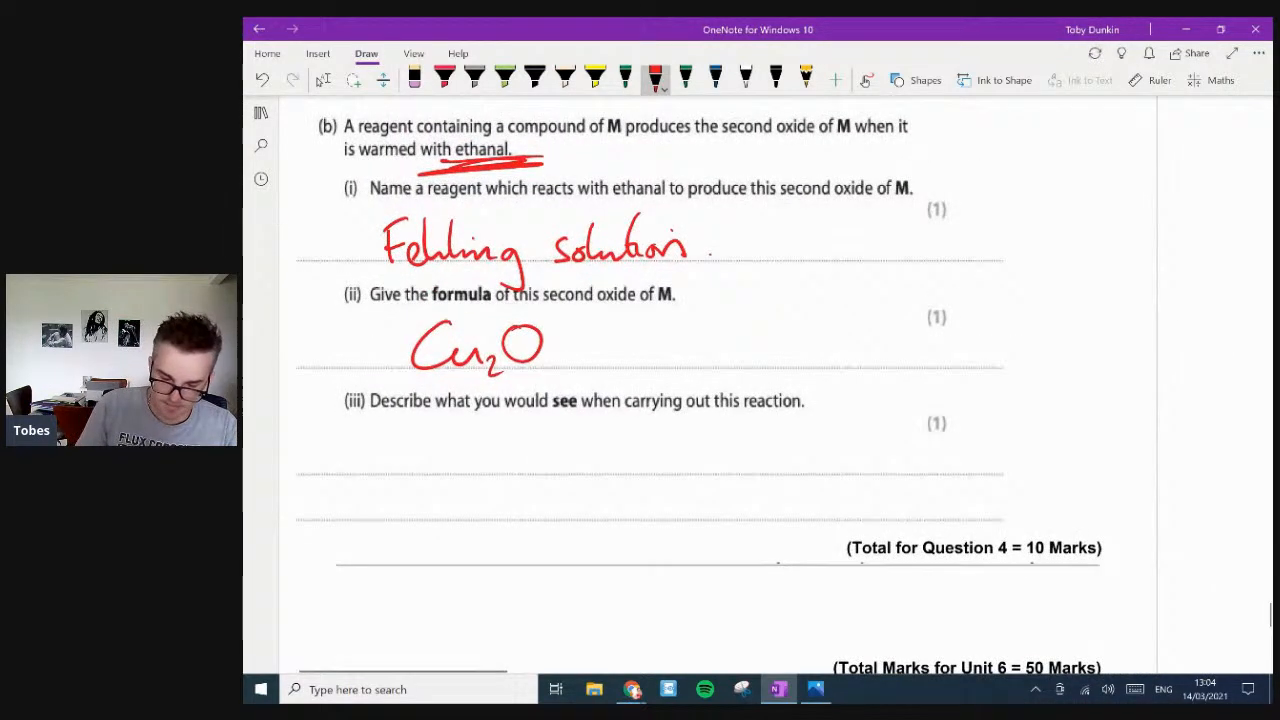
- Write 'Blue sol to brick red ppt' as the observation for Q4(b)(iii)
scroll(down, 3)
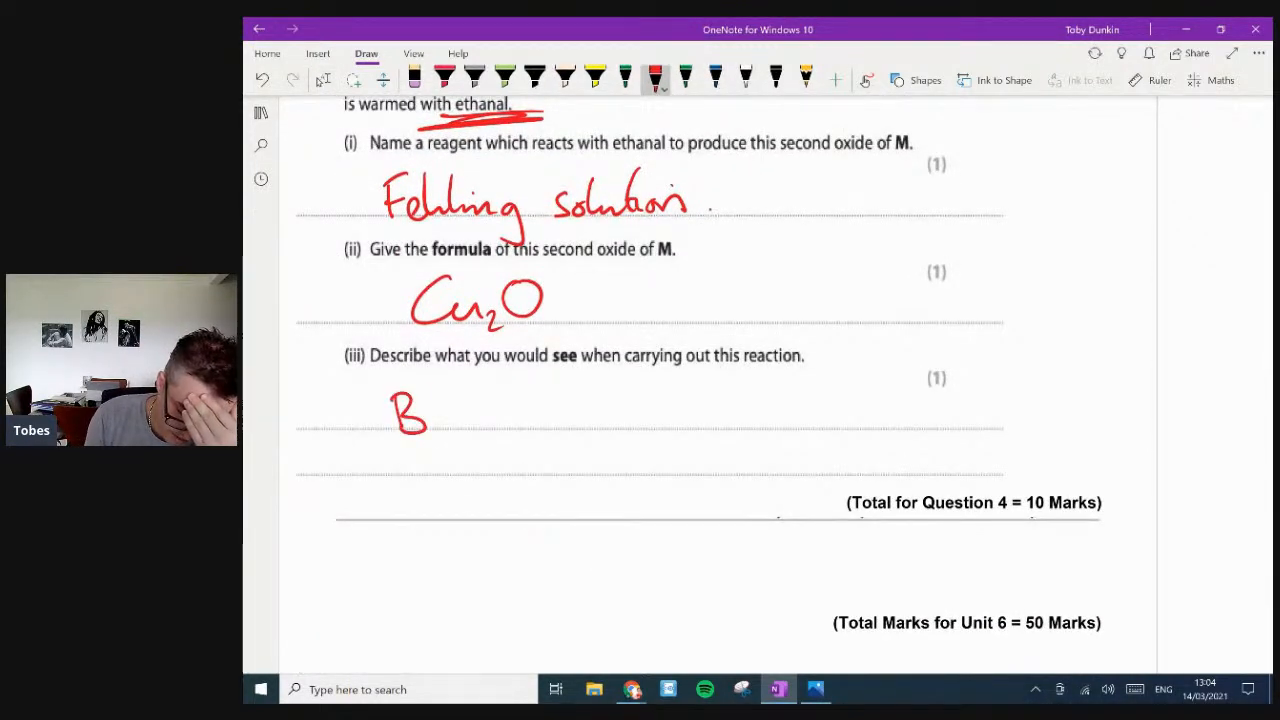
drag(410, 410, 630, 410)
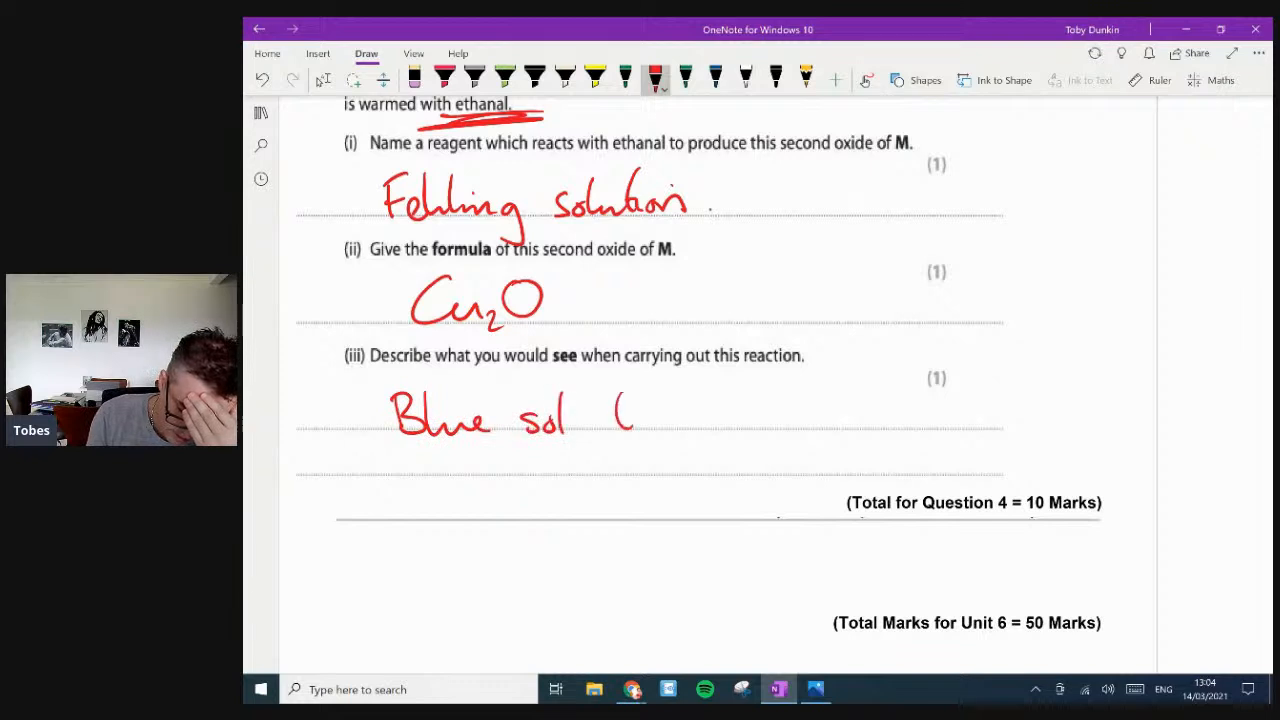
drag(600, 415, 760, 415)
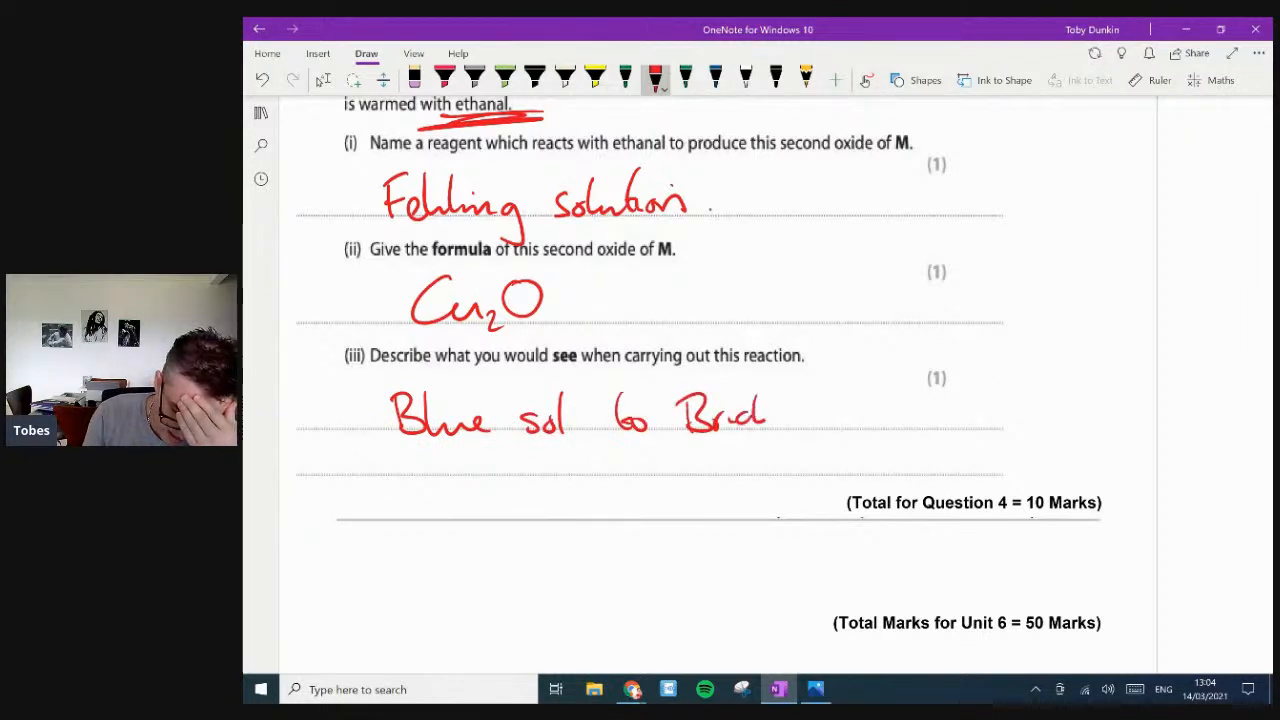
drag(790, 420, 900, 425)
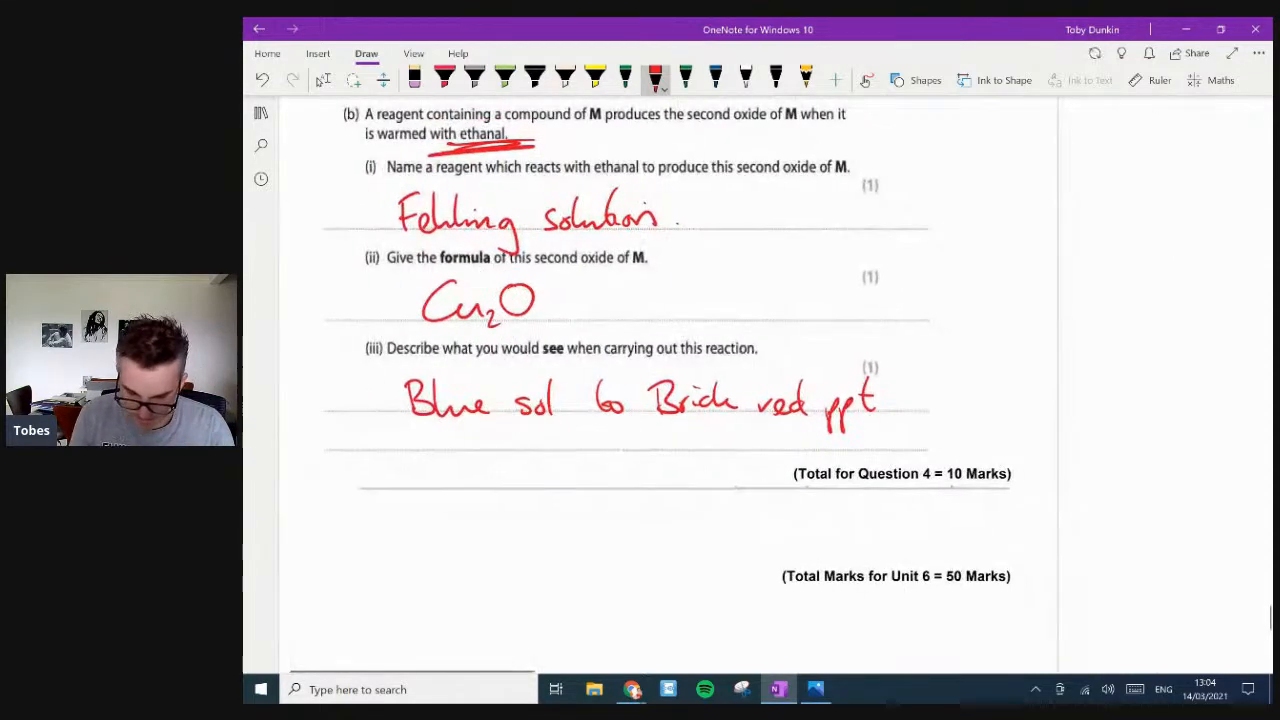
scroll(down, 3)
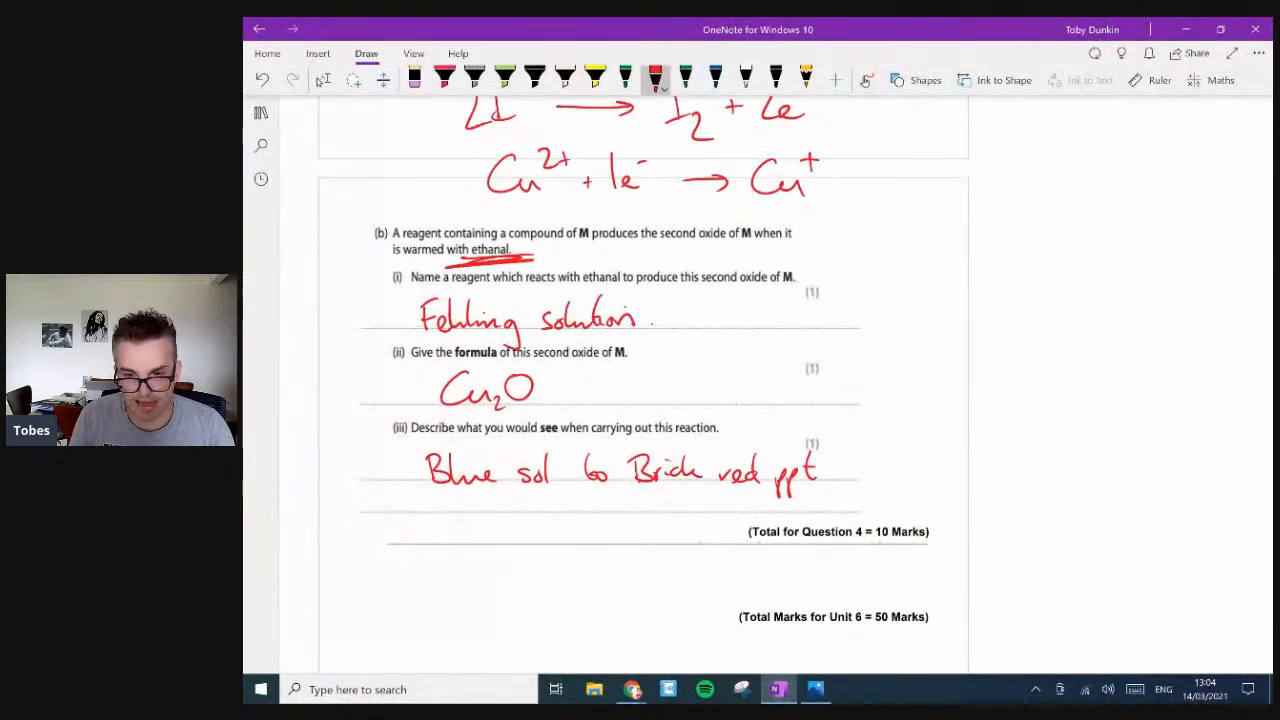
scroll(down, 3)
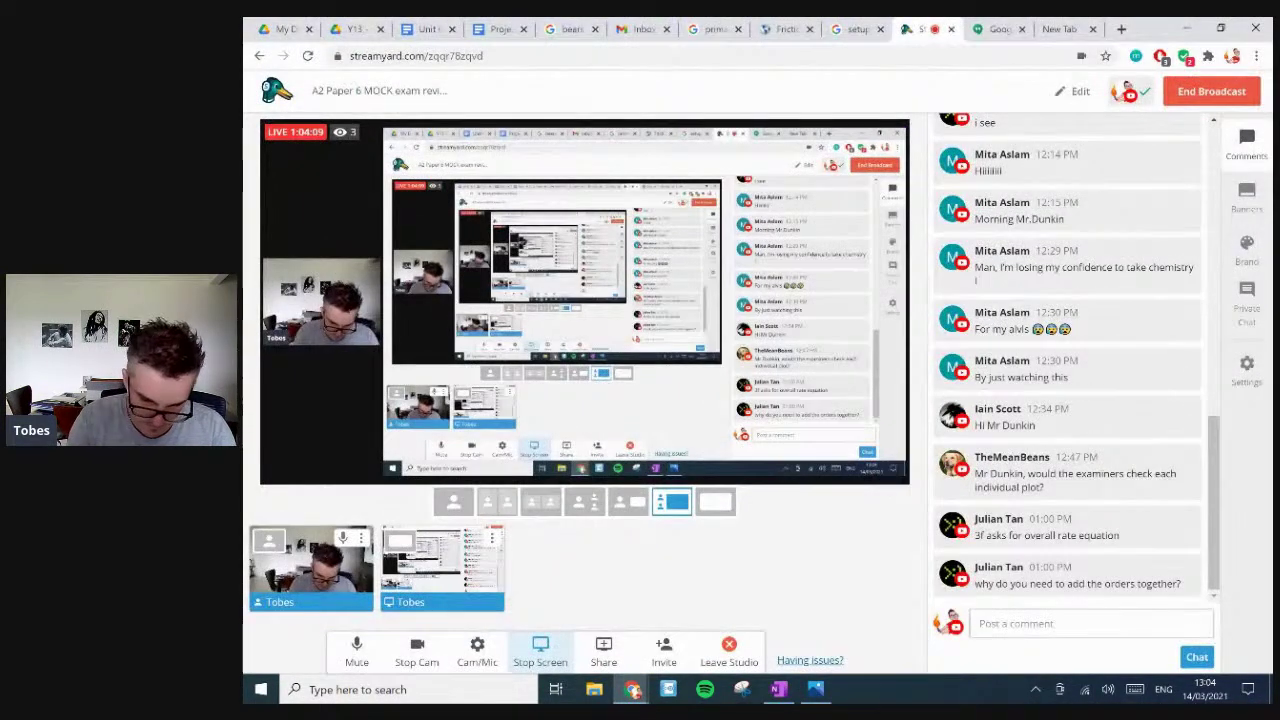
- Open 'Unit 6 - Markscheme 20/21' from the Chemistry Y13 folder in Drive
click(356, 29)
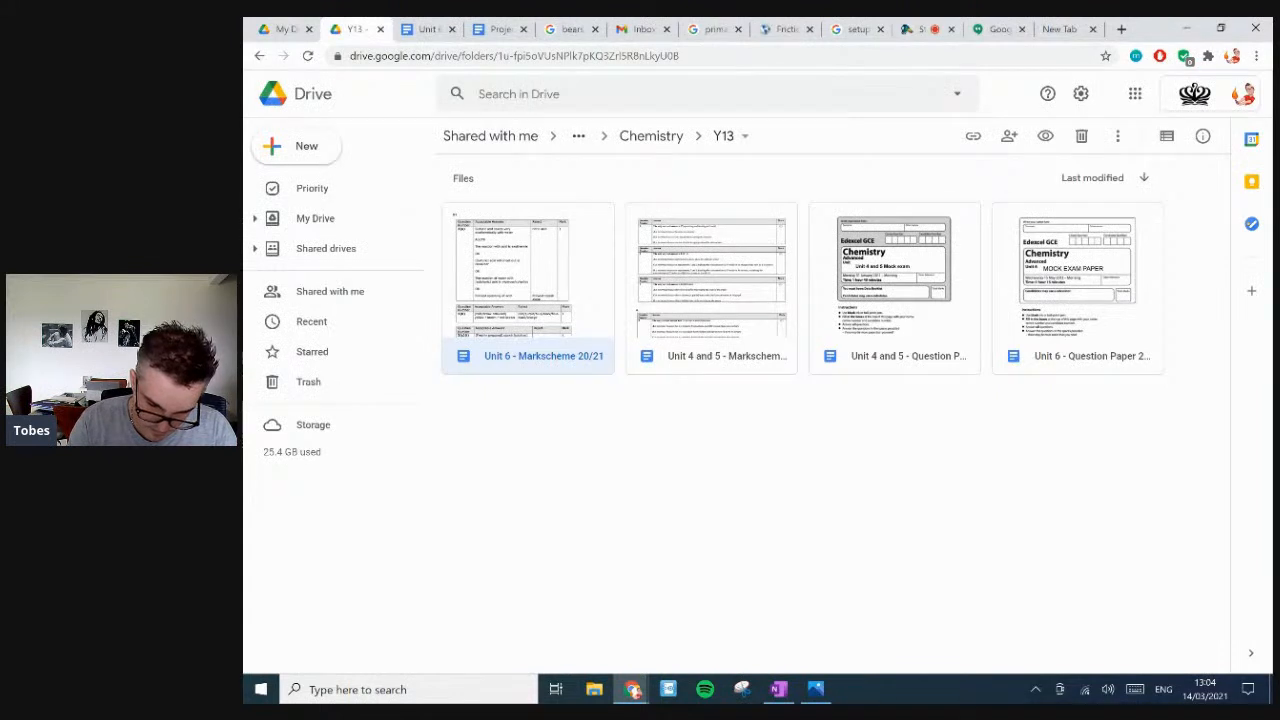
double_click(529, 270)
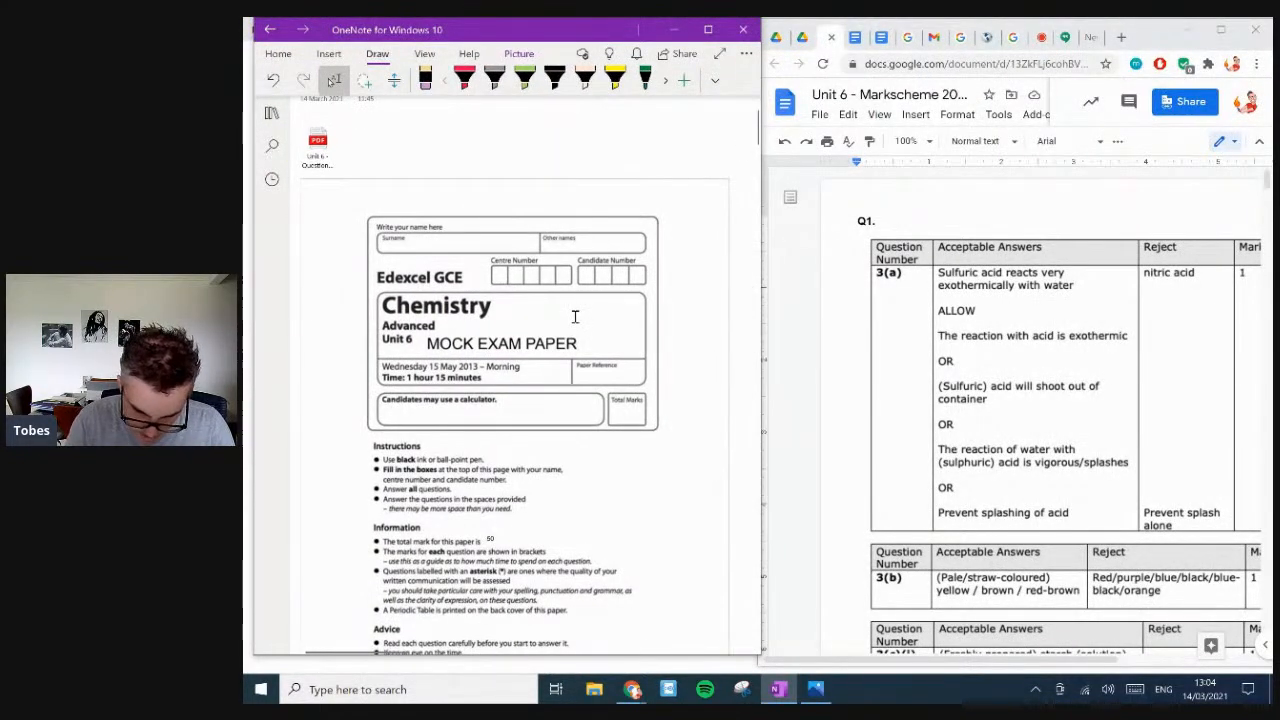
- With green highlighter ink, tick Q1 answers (a) through (c)(ii) against the markscheme
scroll(down, 3)
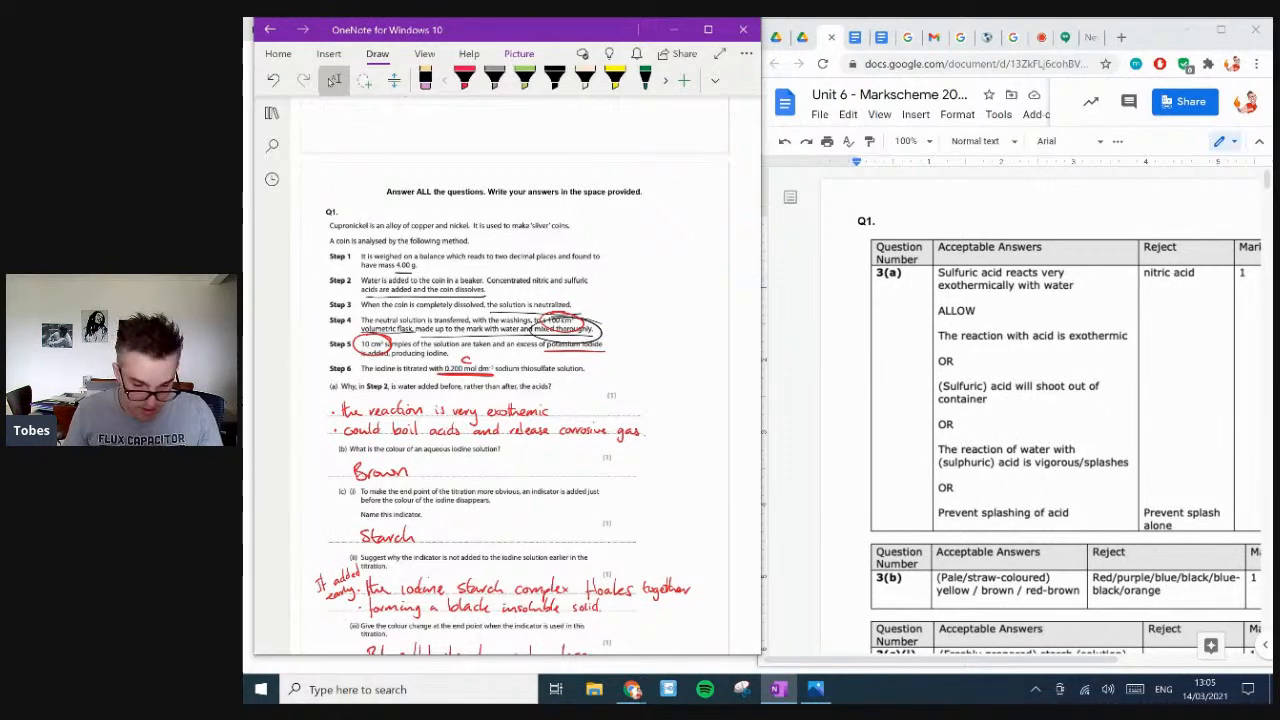
click(537, 78)
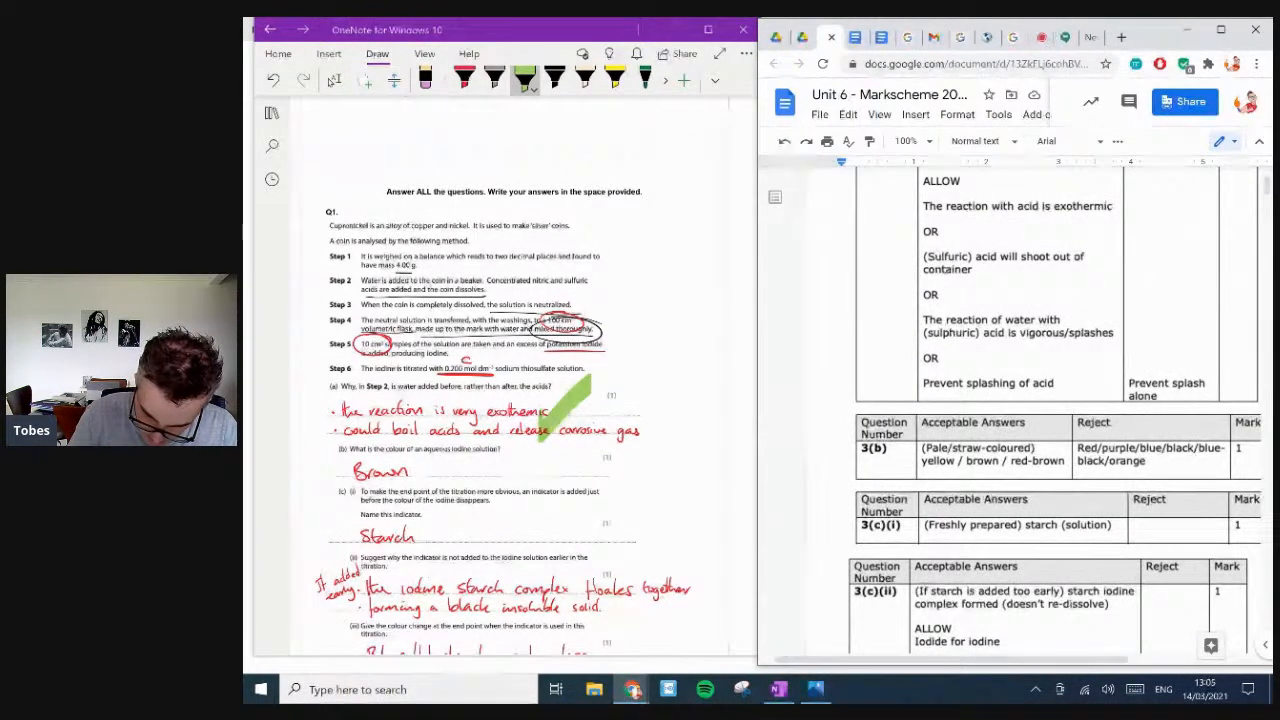
scroll(down, 3)
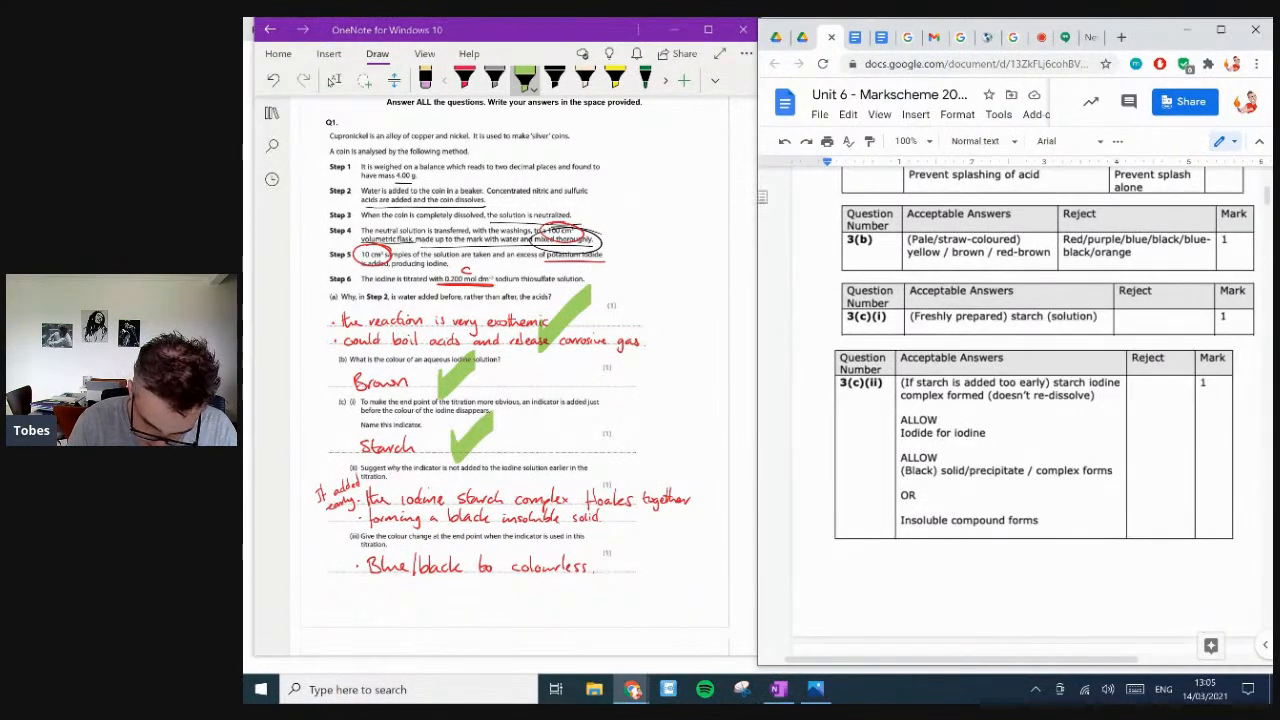
scroll(down, 3)
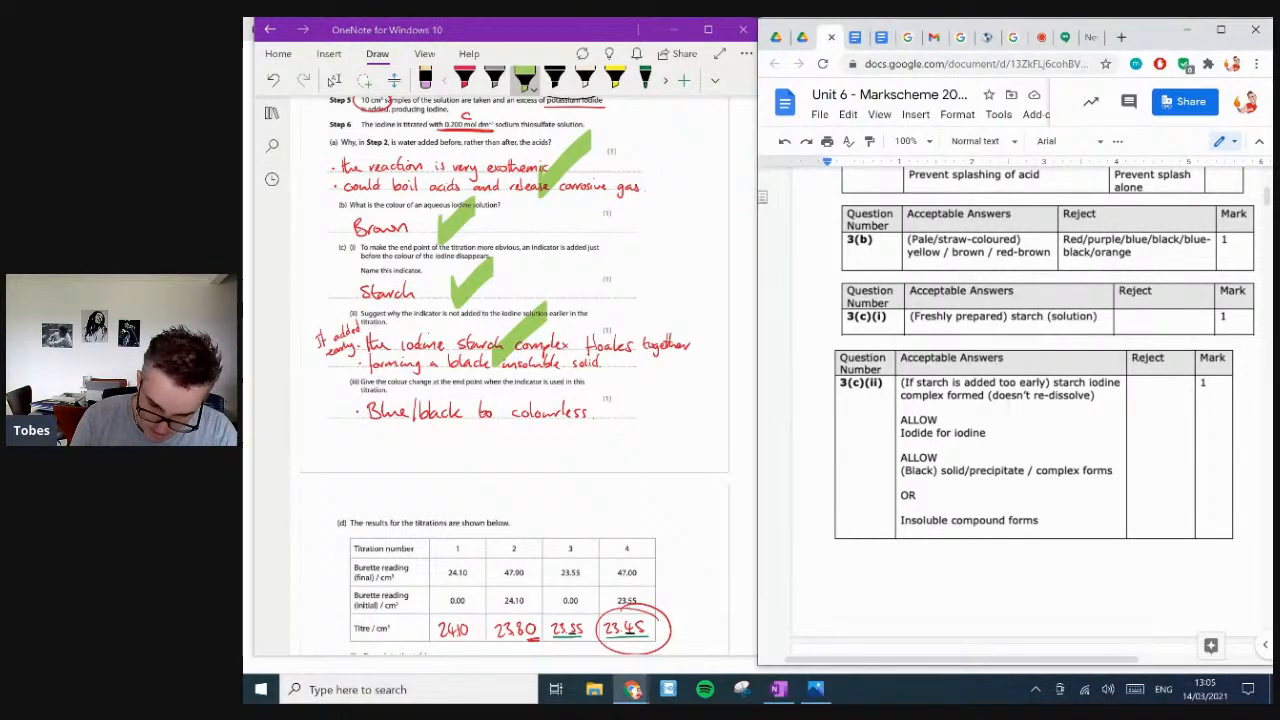
scroll(down, 3)
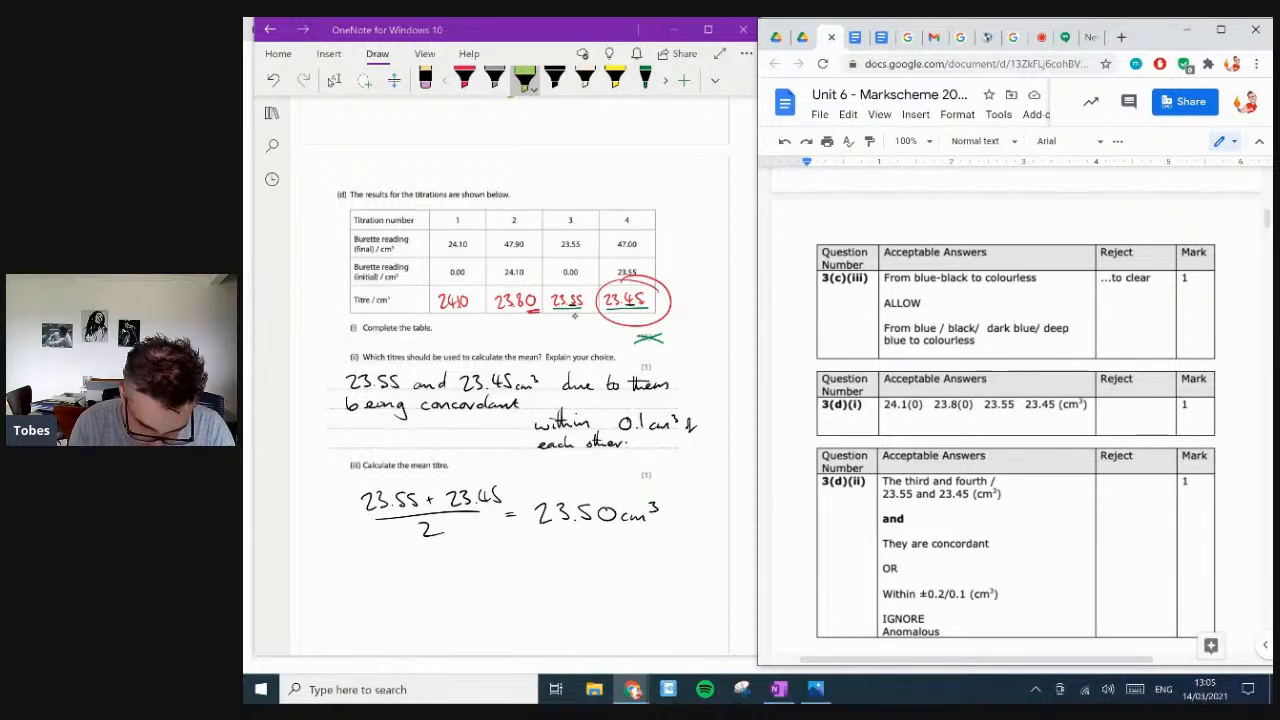
- Tick the end-point colour change, titre table, concordant titres, 23.50 cm³ mean and 74.6% copper
scroll(down, 3)
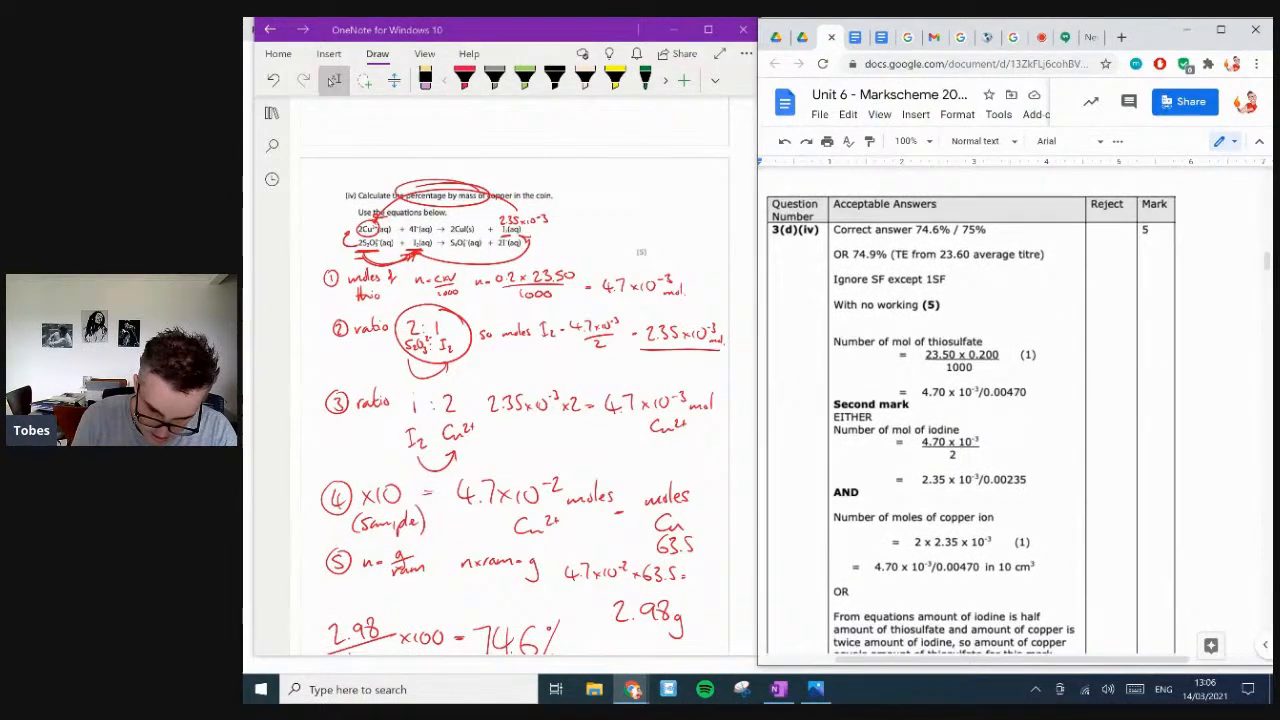
scroll(down, 3)
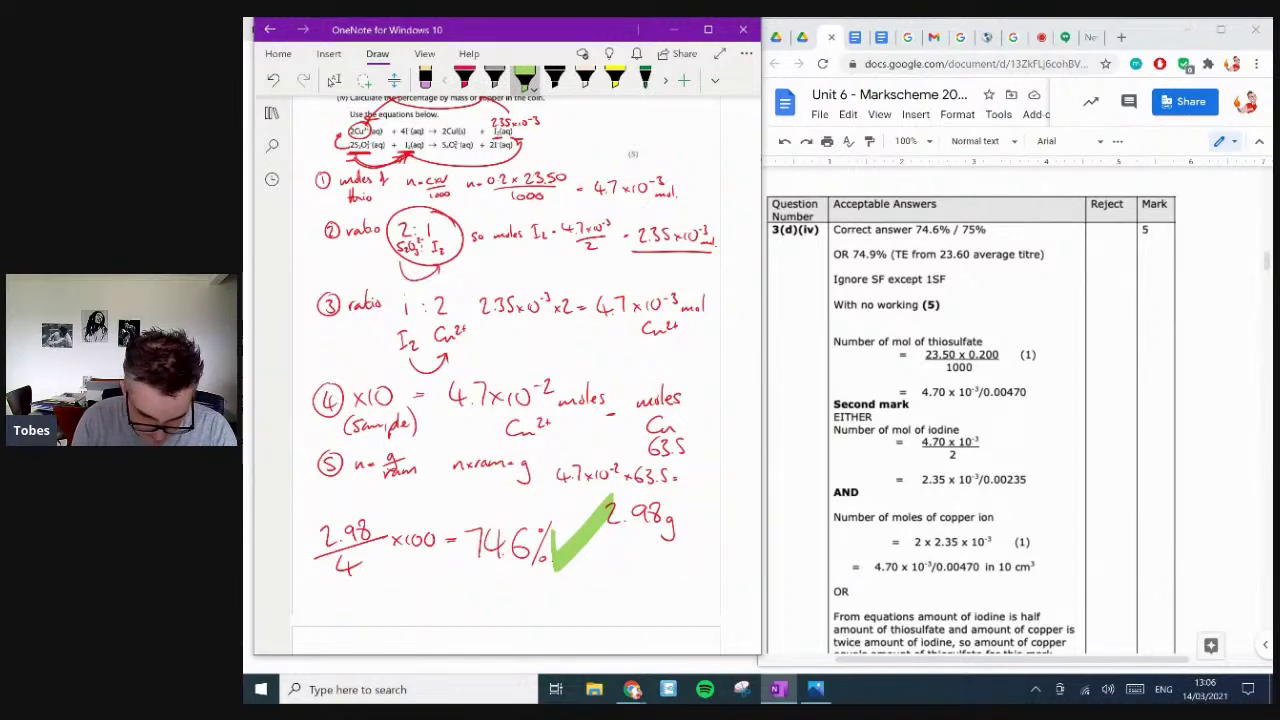
scroll(down, 3)
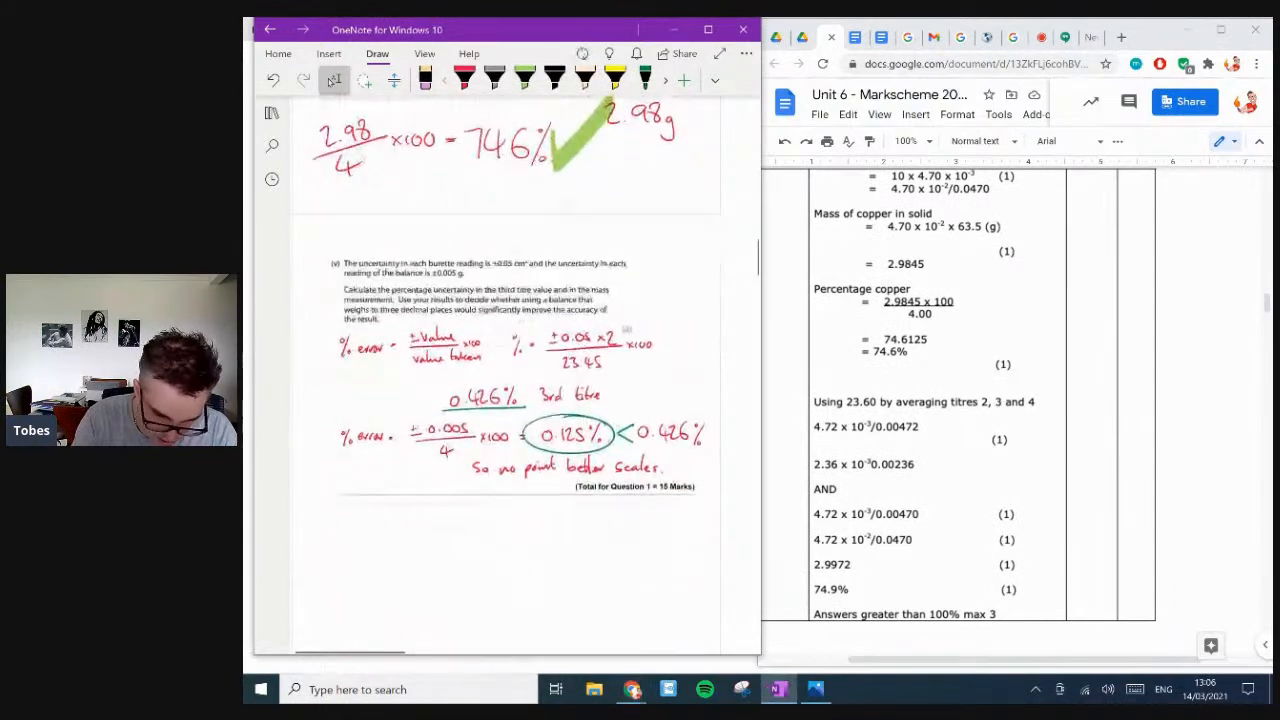
scroll(down, 3)
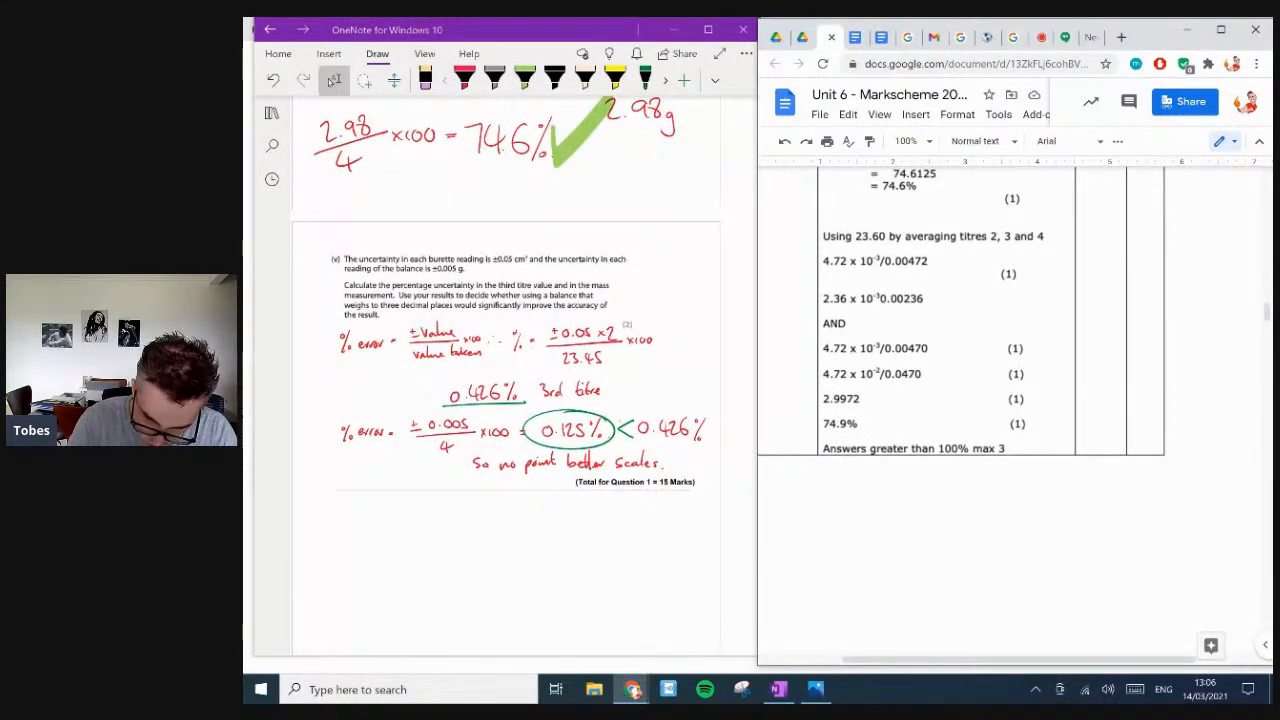
scroll(down, 3)
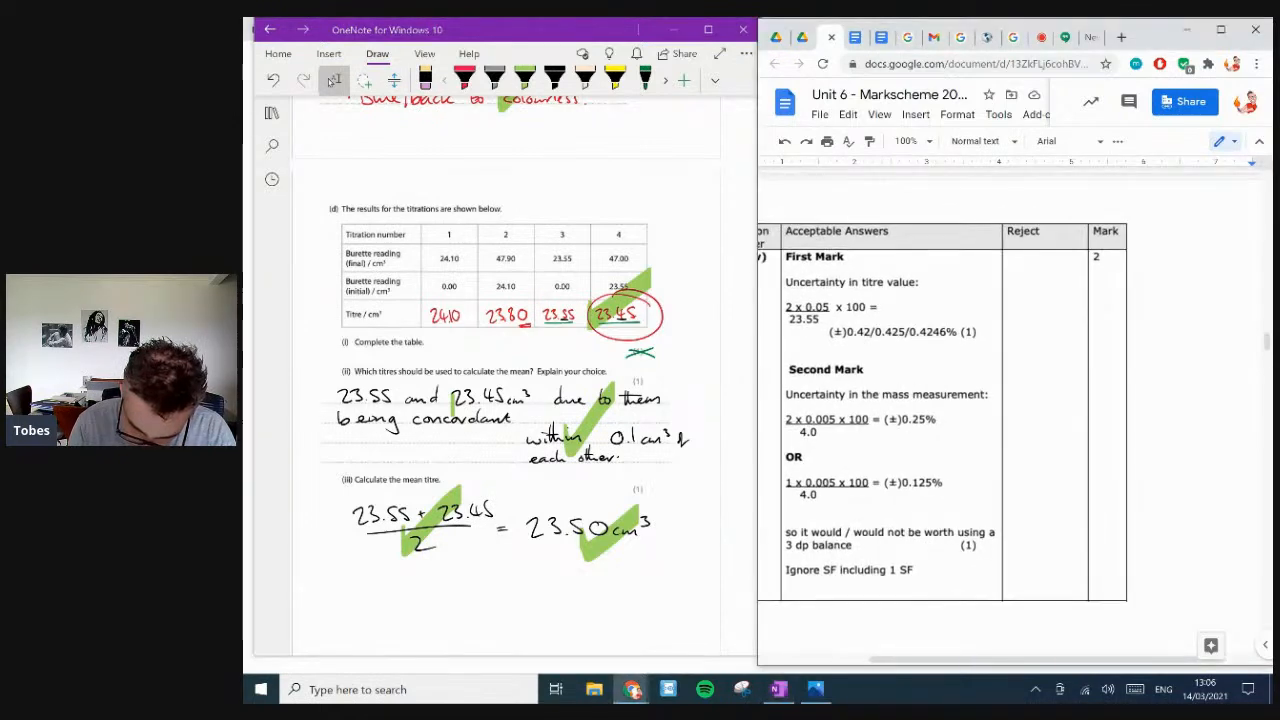
- Mark Q1(d)(v) with yellow highlighting, then scroll past the Question 1 total to Question 2
scroll(down, 3)
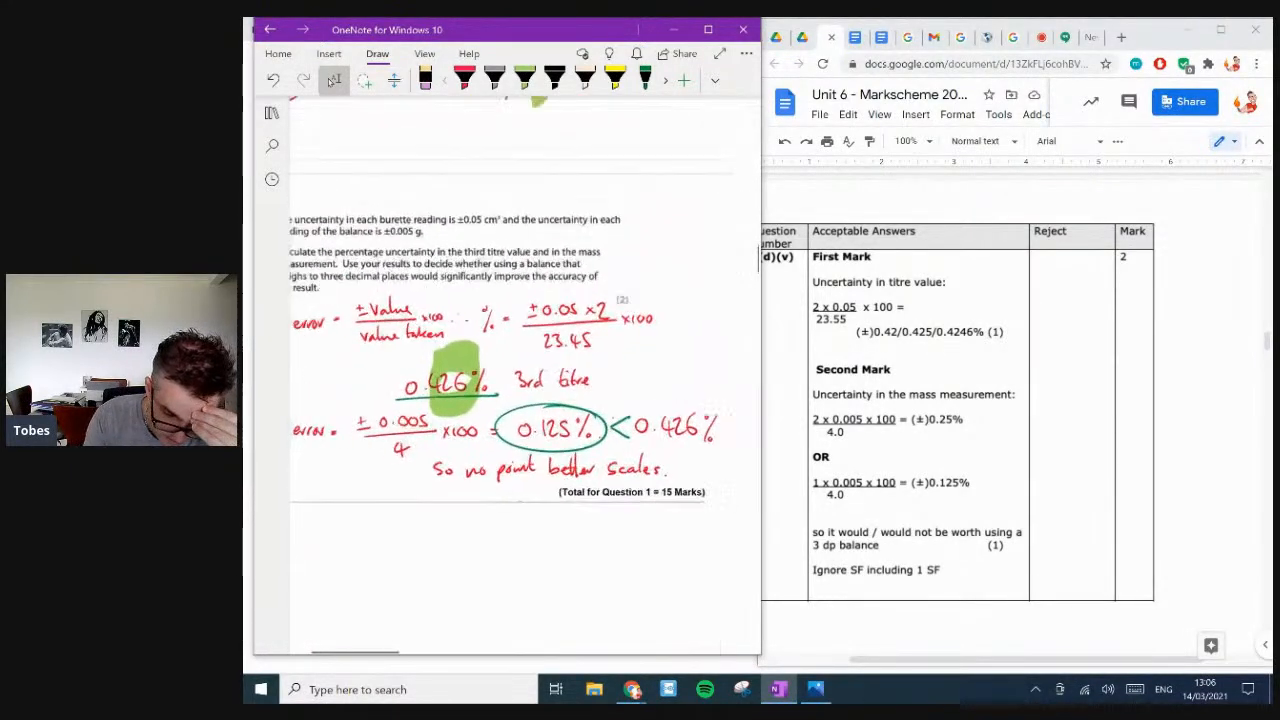
scroll(down, 3)
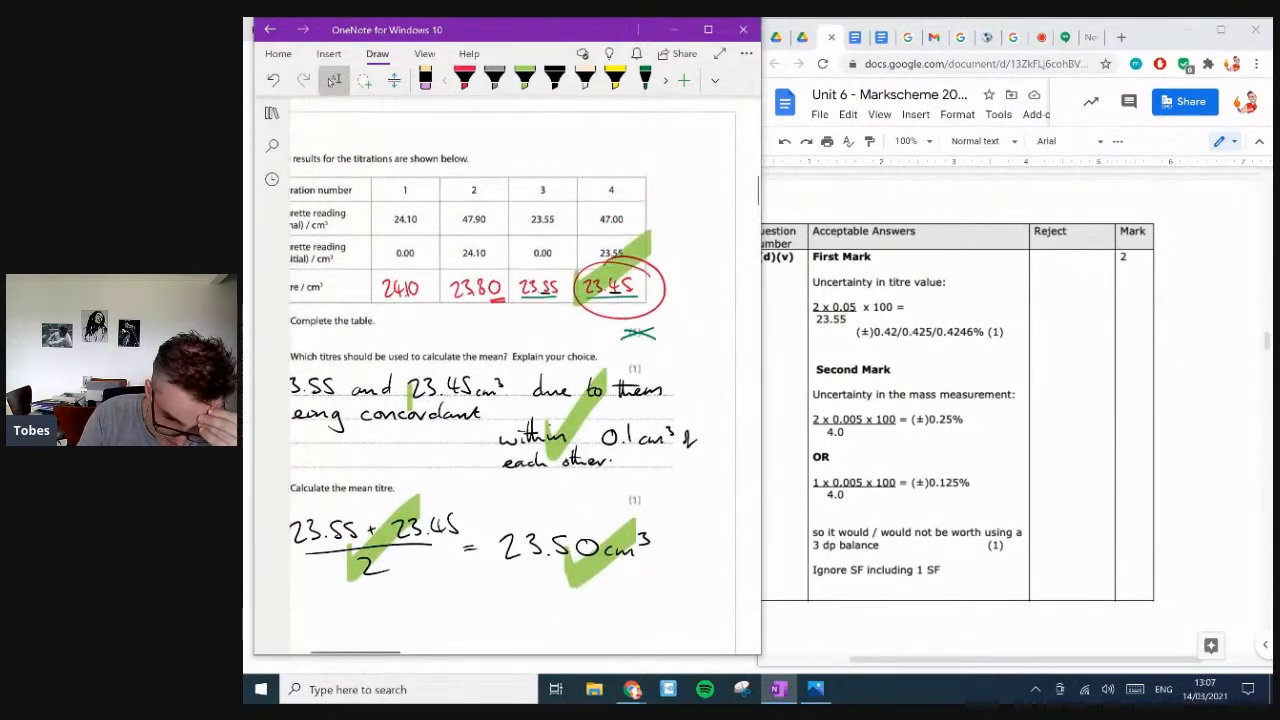
scroll(down, 3)
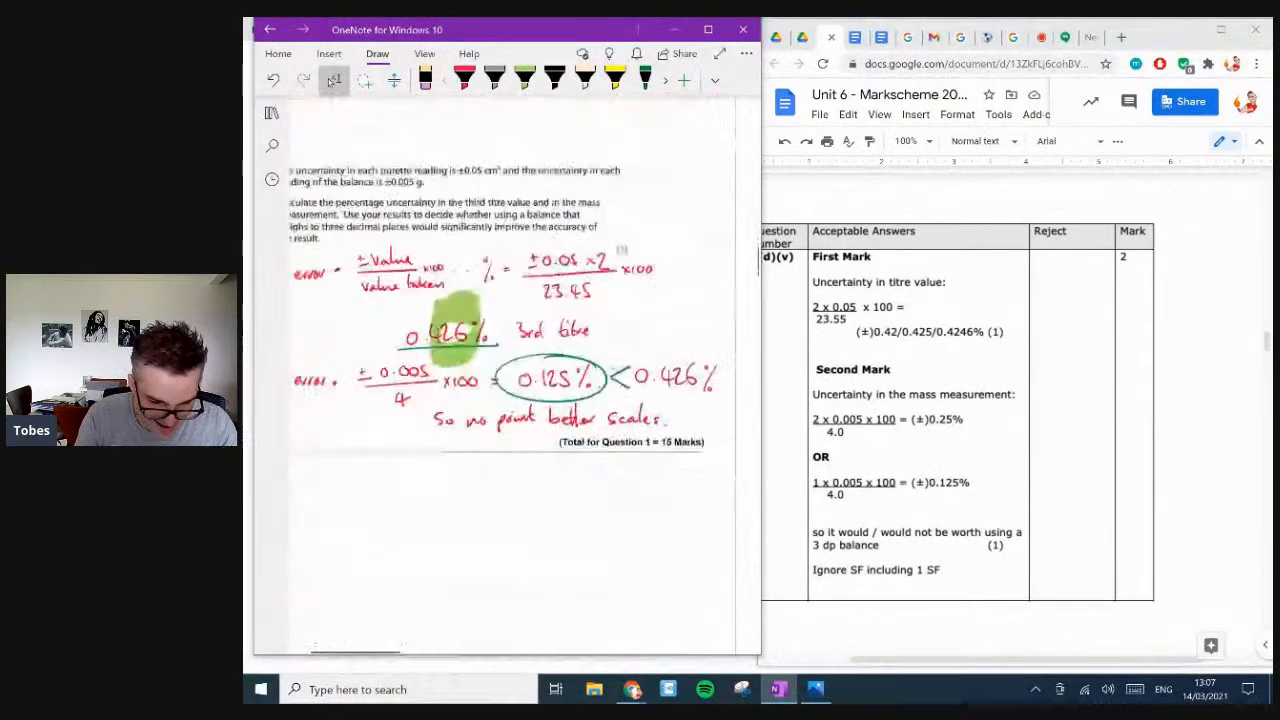
scroll(down, 3)
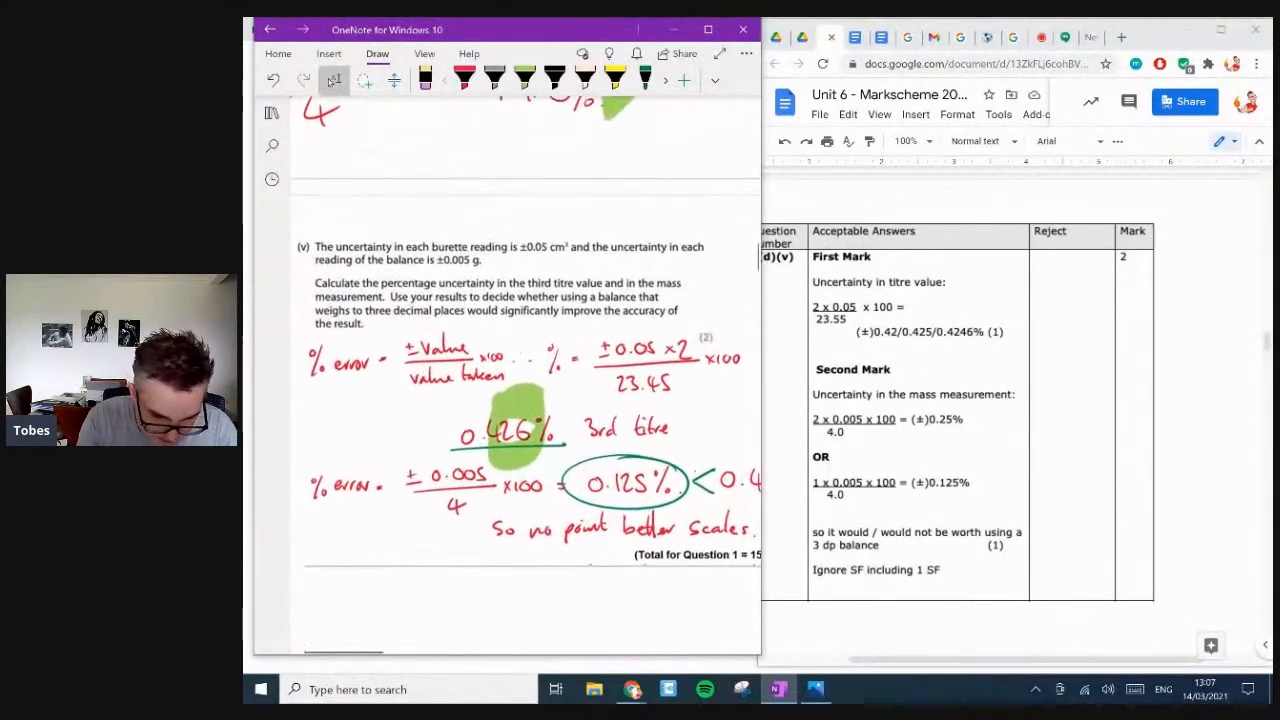
click(463, 78)
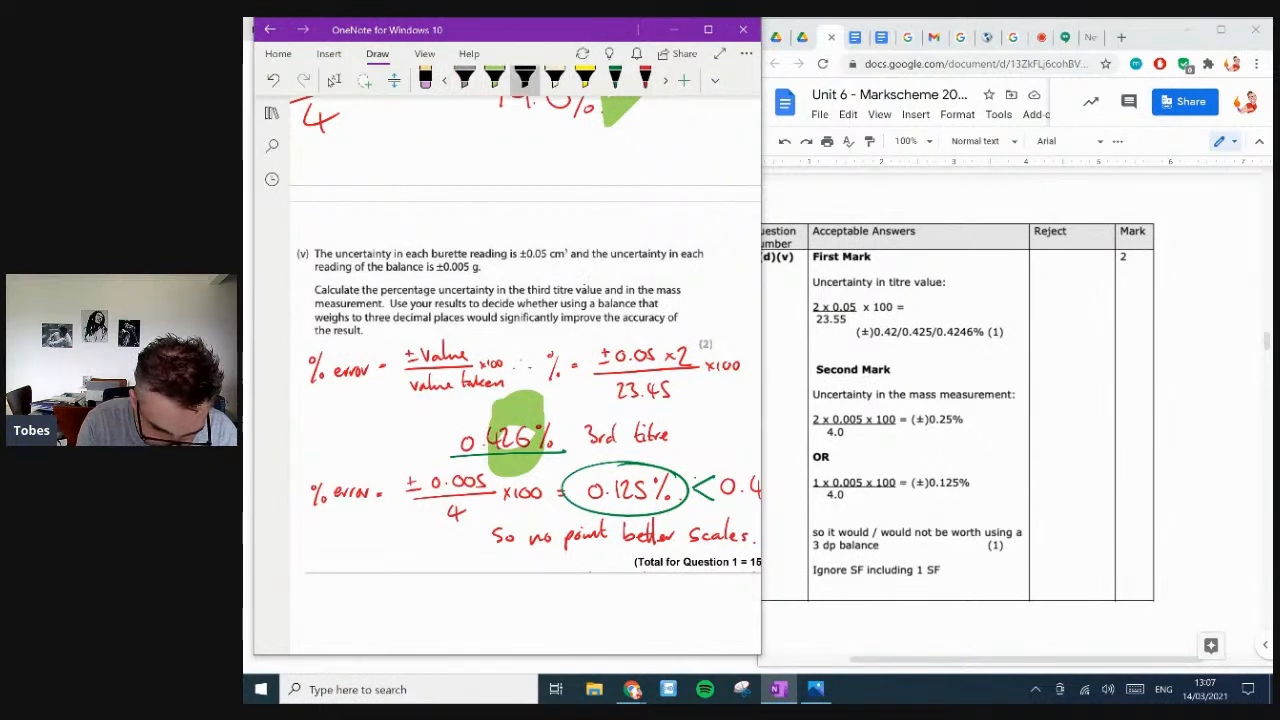
click(585, 76)
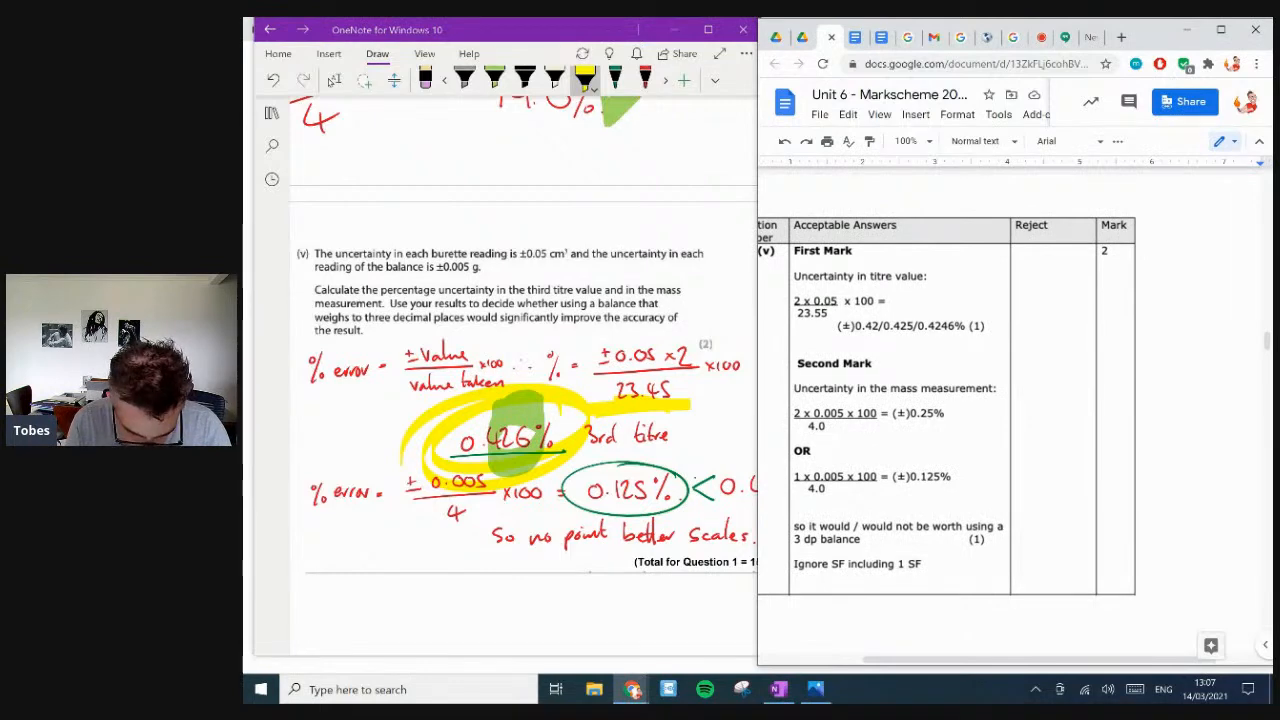
scroll(down, 3)
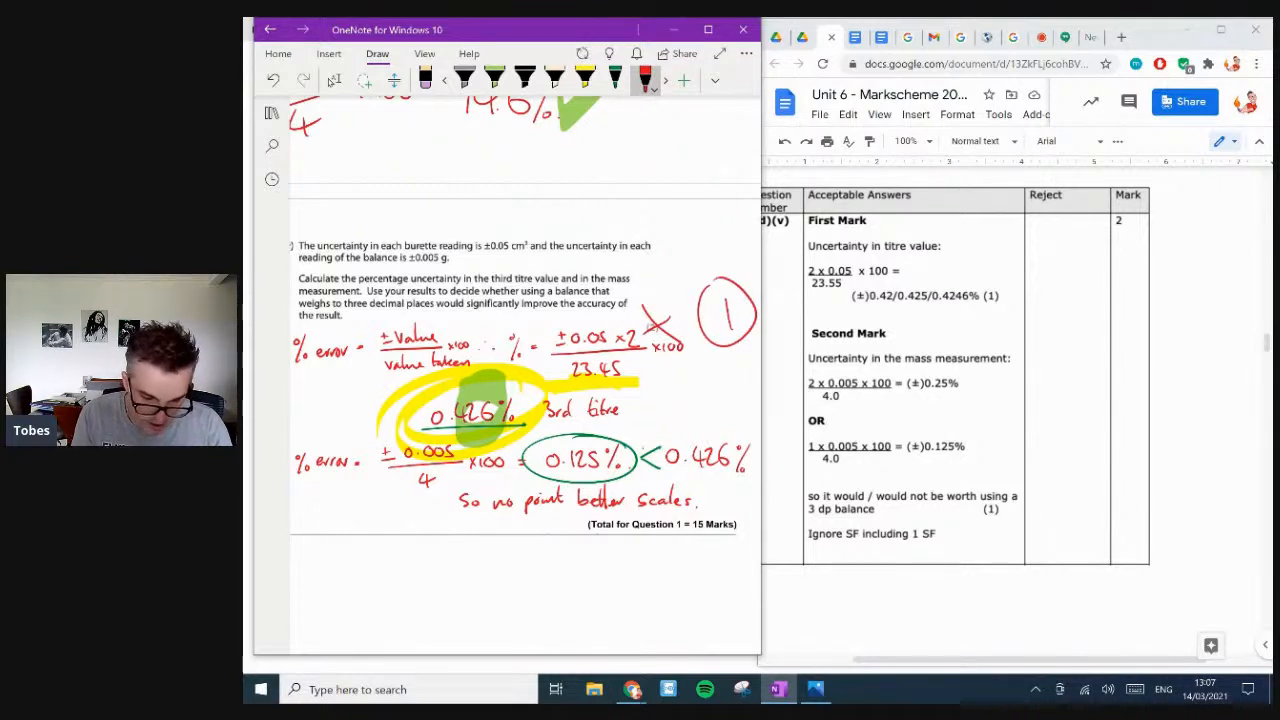
drag(565, 355, 645, 385)
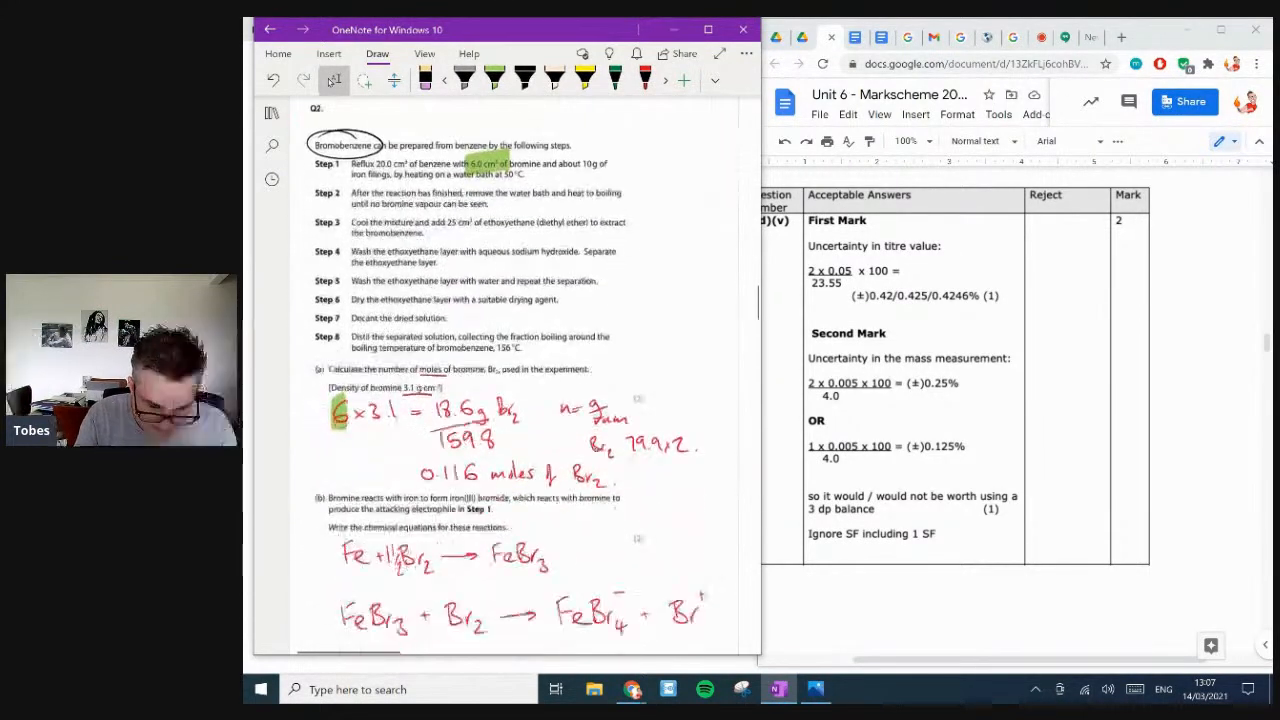
- Tick Question 2 parts (a) to (e) against the markscheme, scrolling on to Question 3
scroll(down, 3)
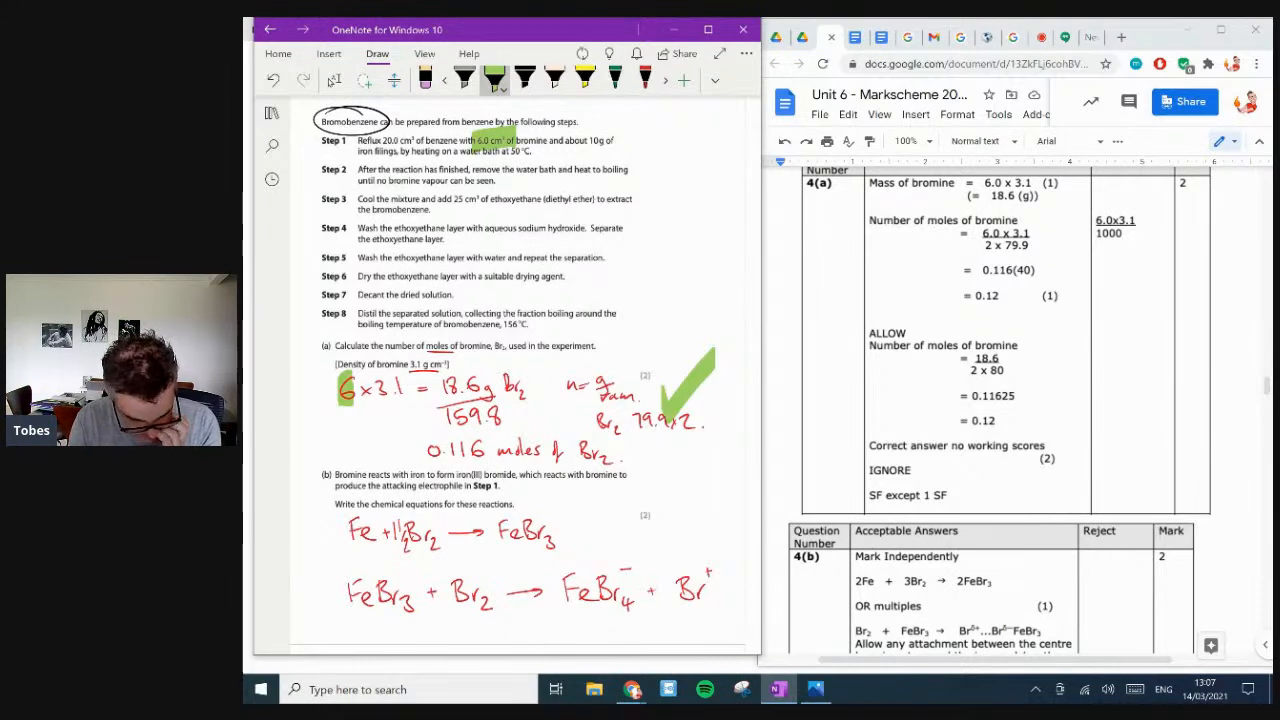
scroll(down, 3)
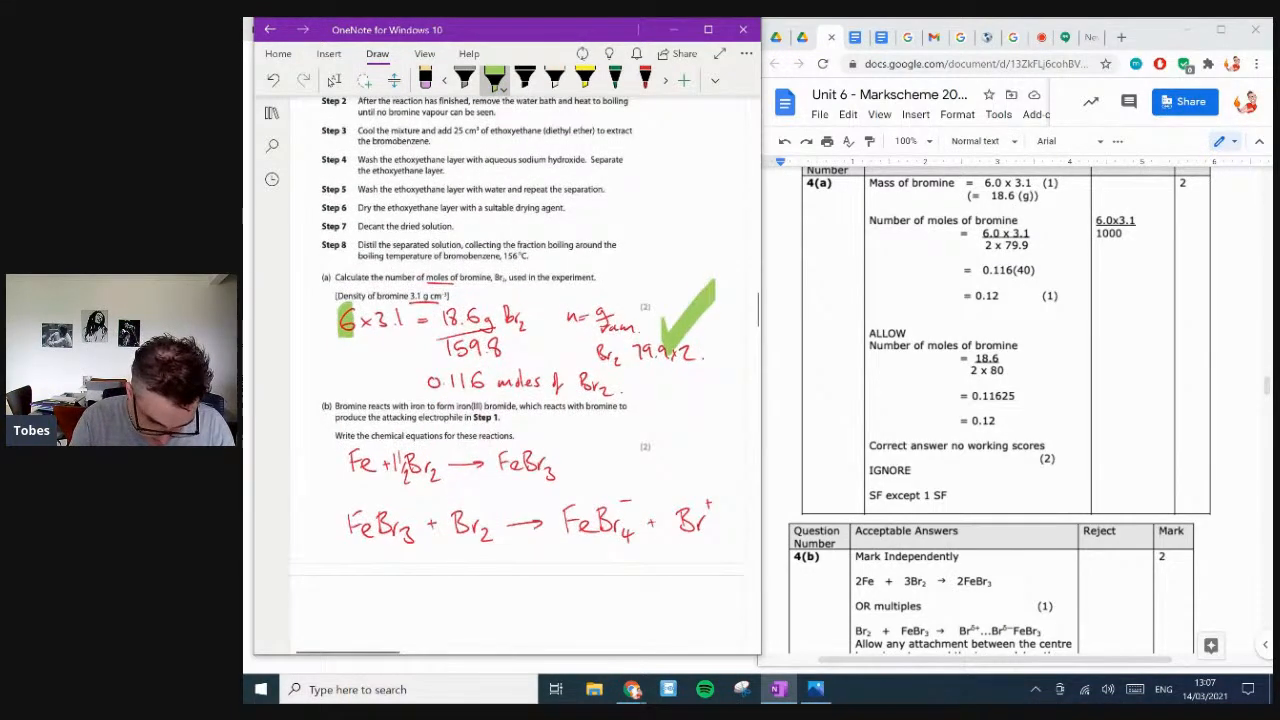
scroll(down, 3)
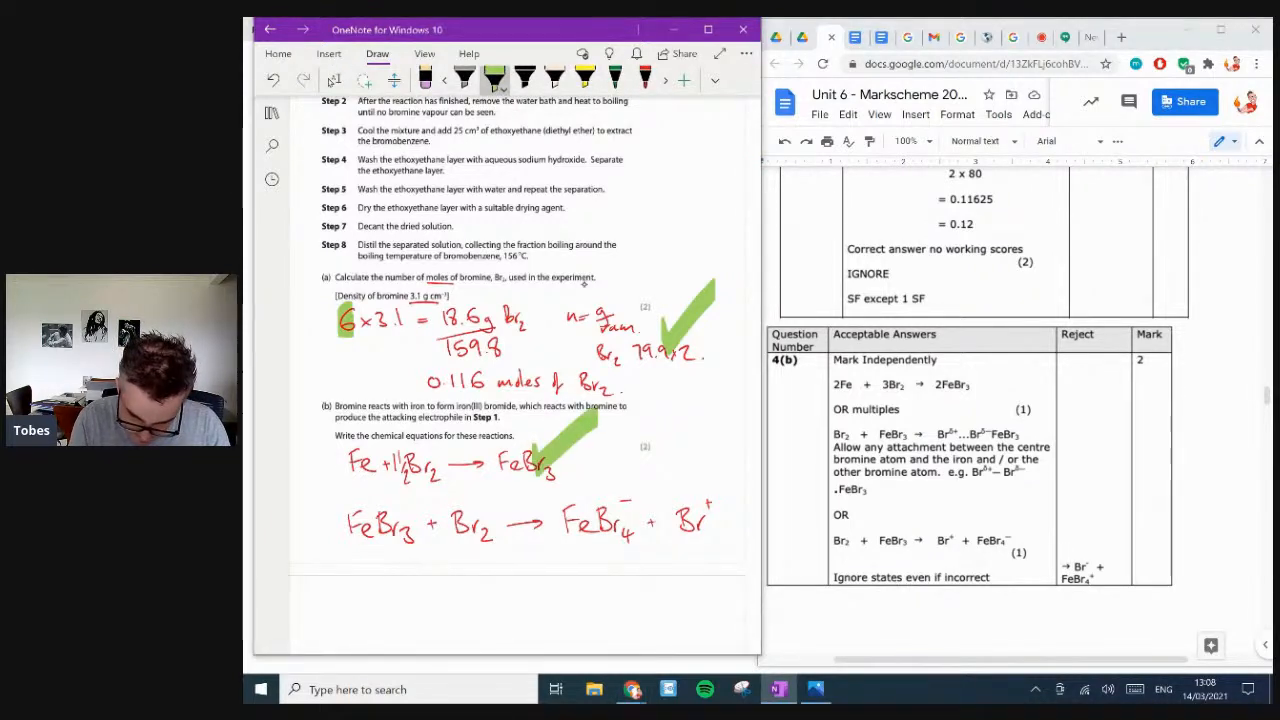
scroll(down, 3)
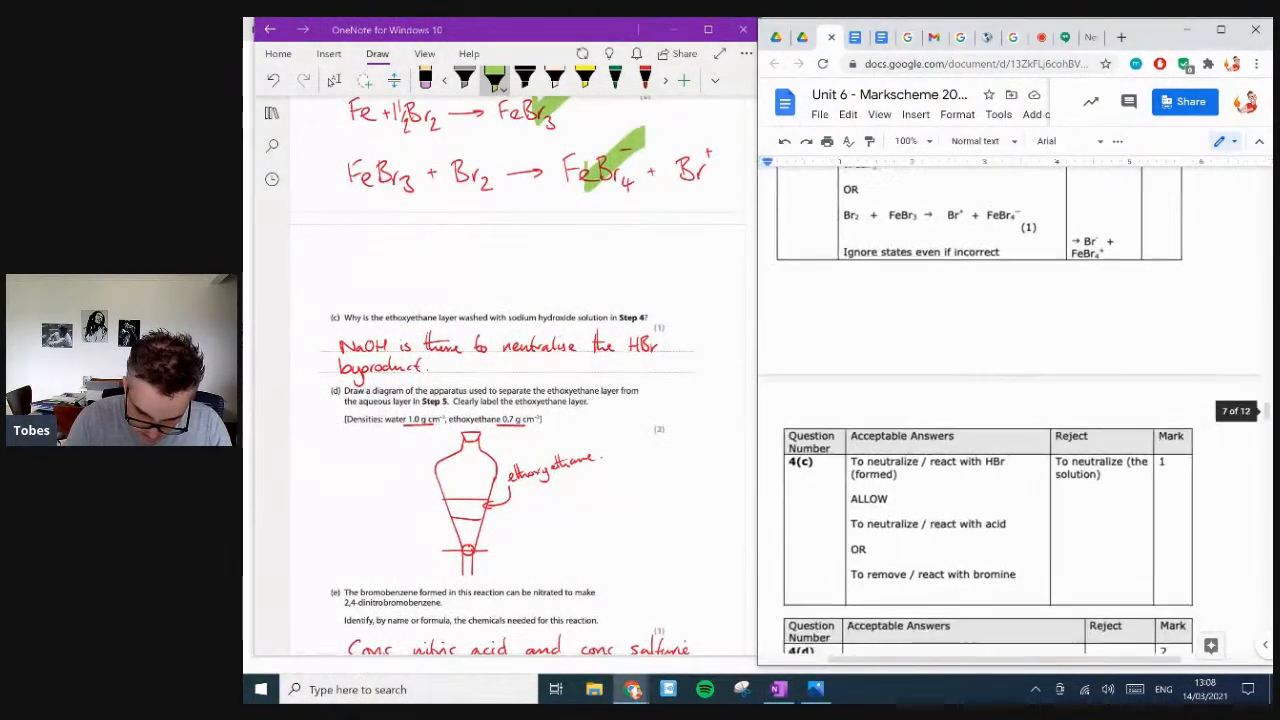
scroll(down, 3)
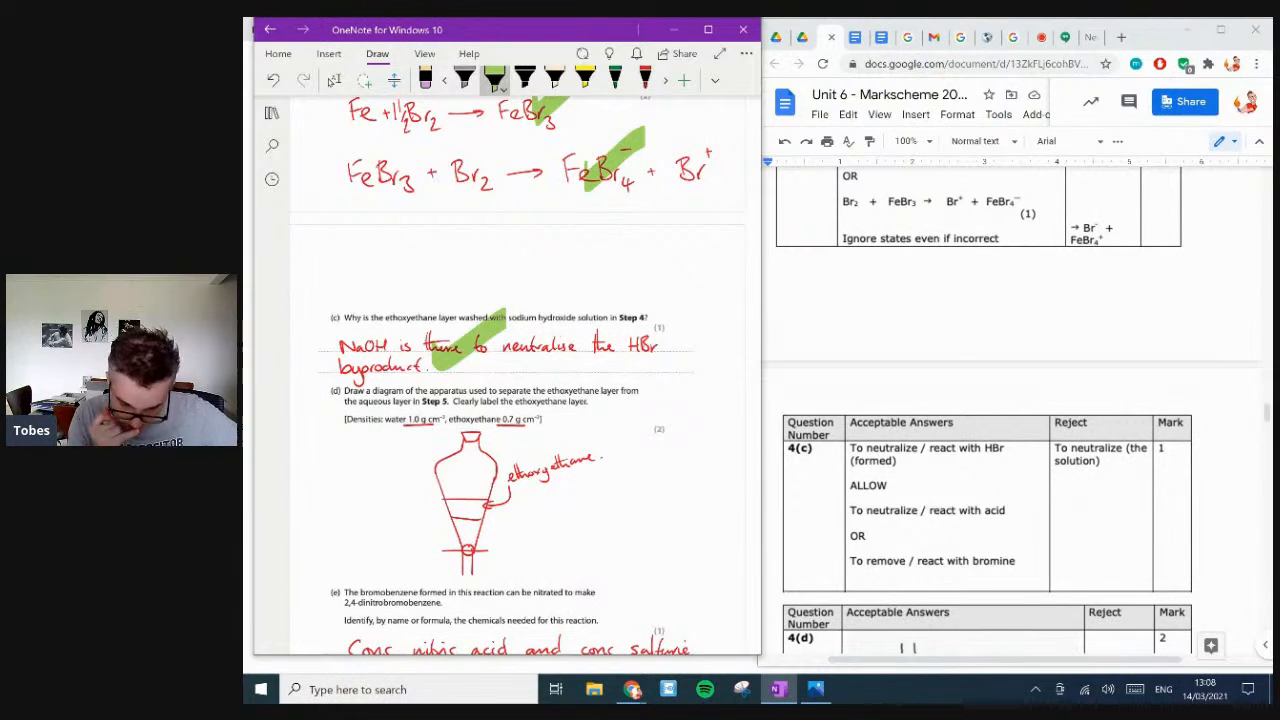
scroll(down, 3)
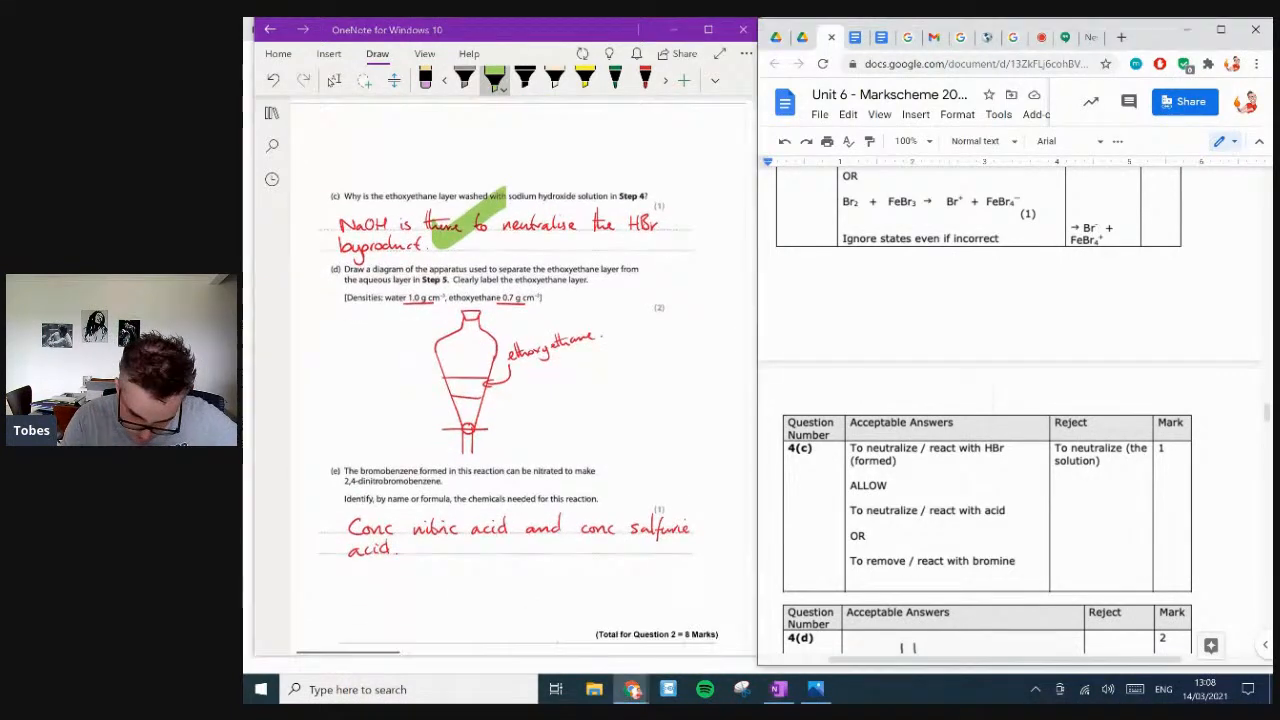
scroll(down, 3)
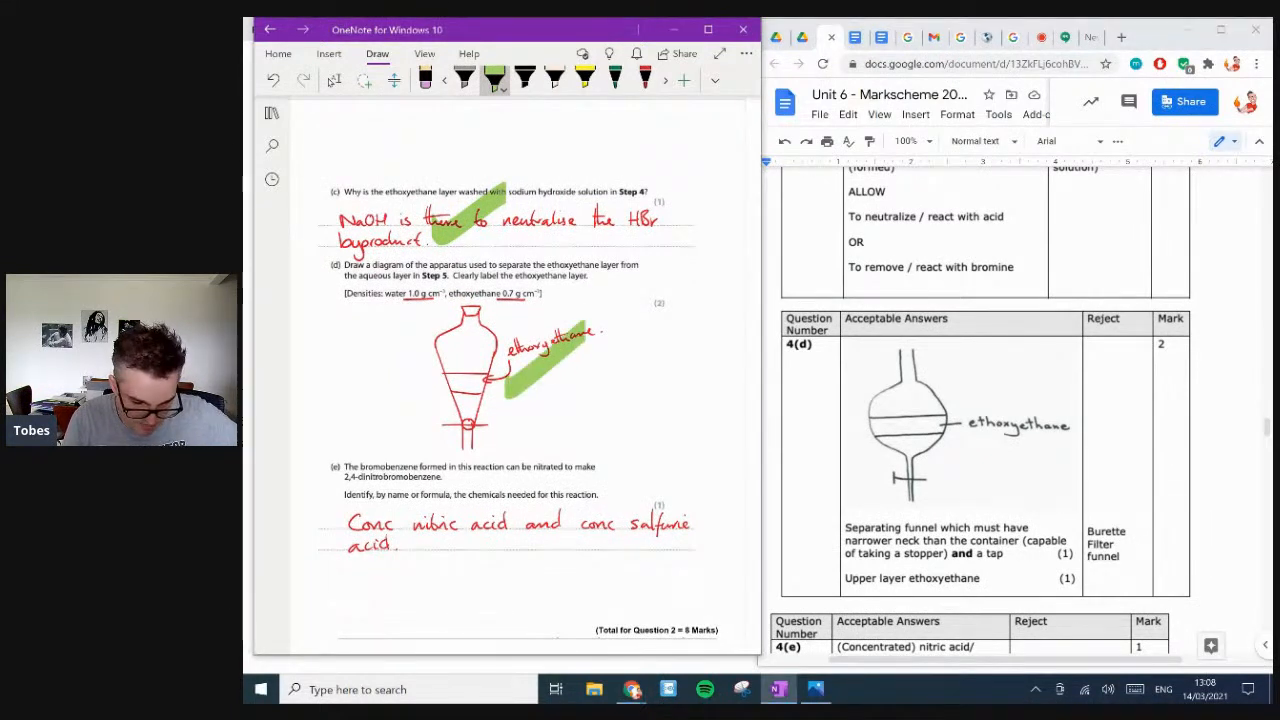
scroll(down, 3)
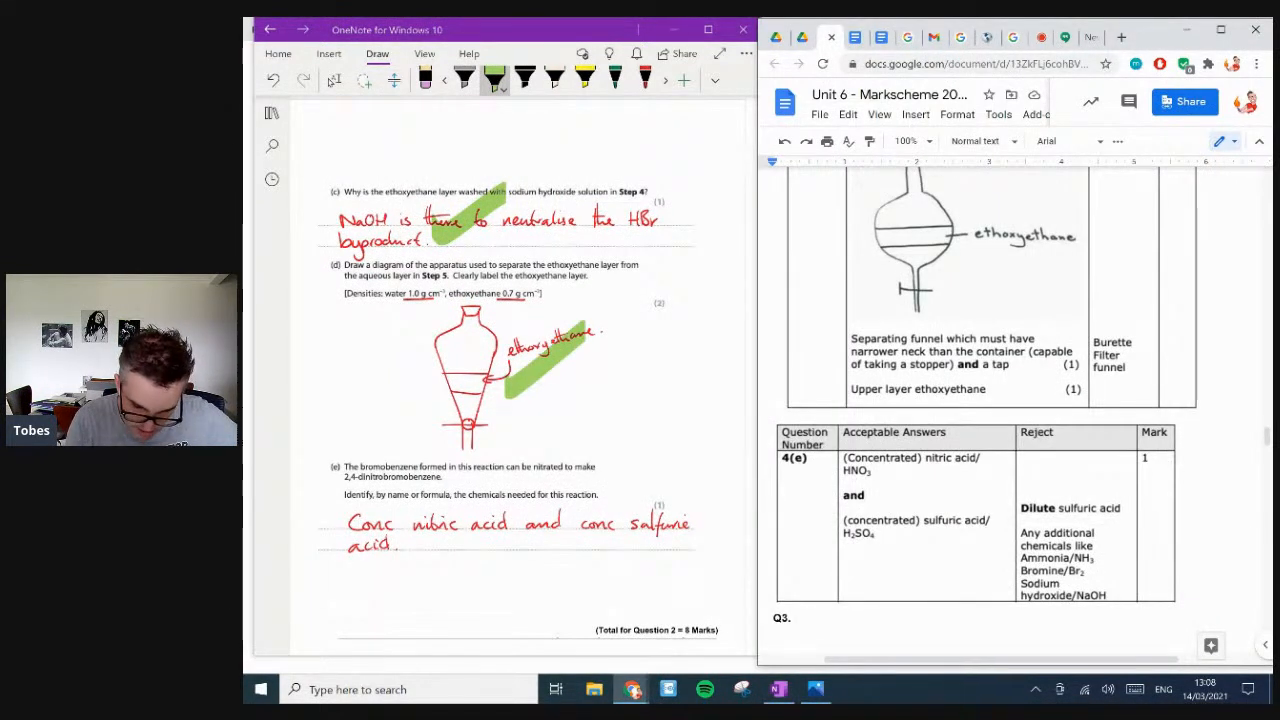
scroll(down, 3)
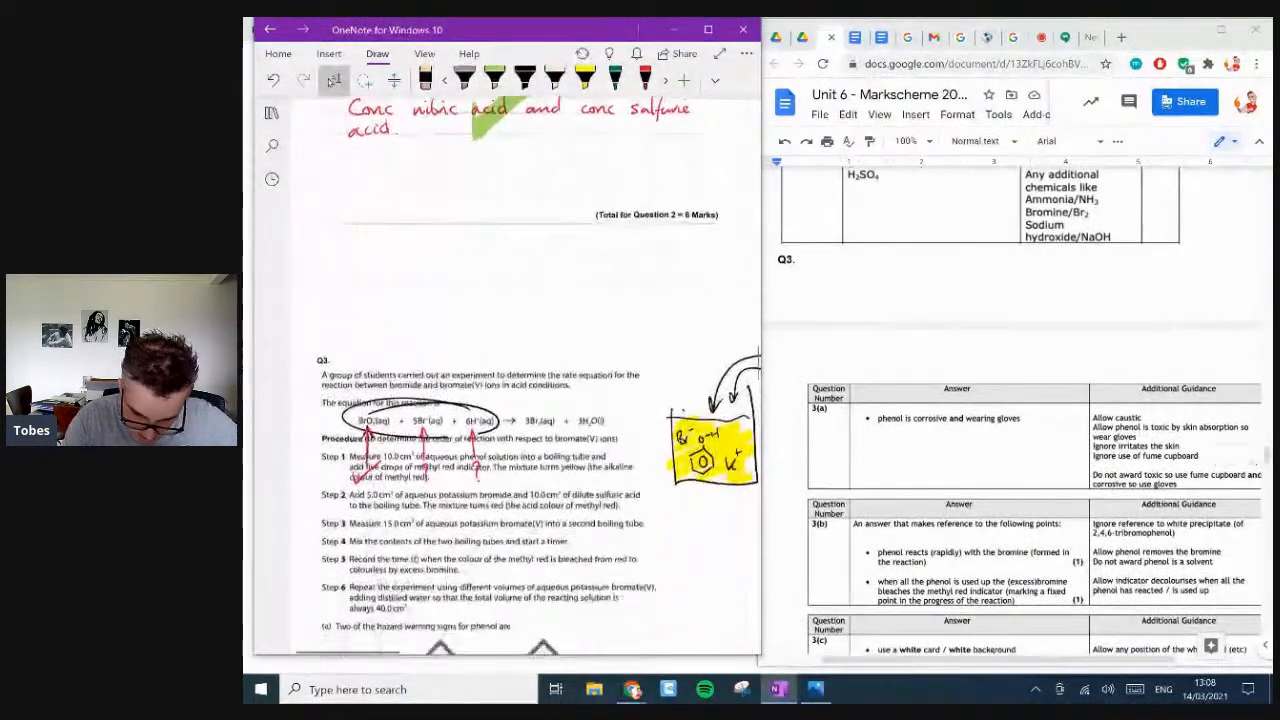
- Tick Q3(a)'s hazard answer and part (b)'s first point, then write 'So' in green pen
scroll(down, 3)
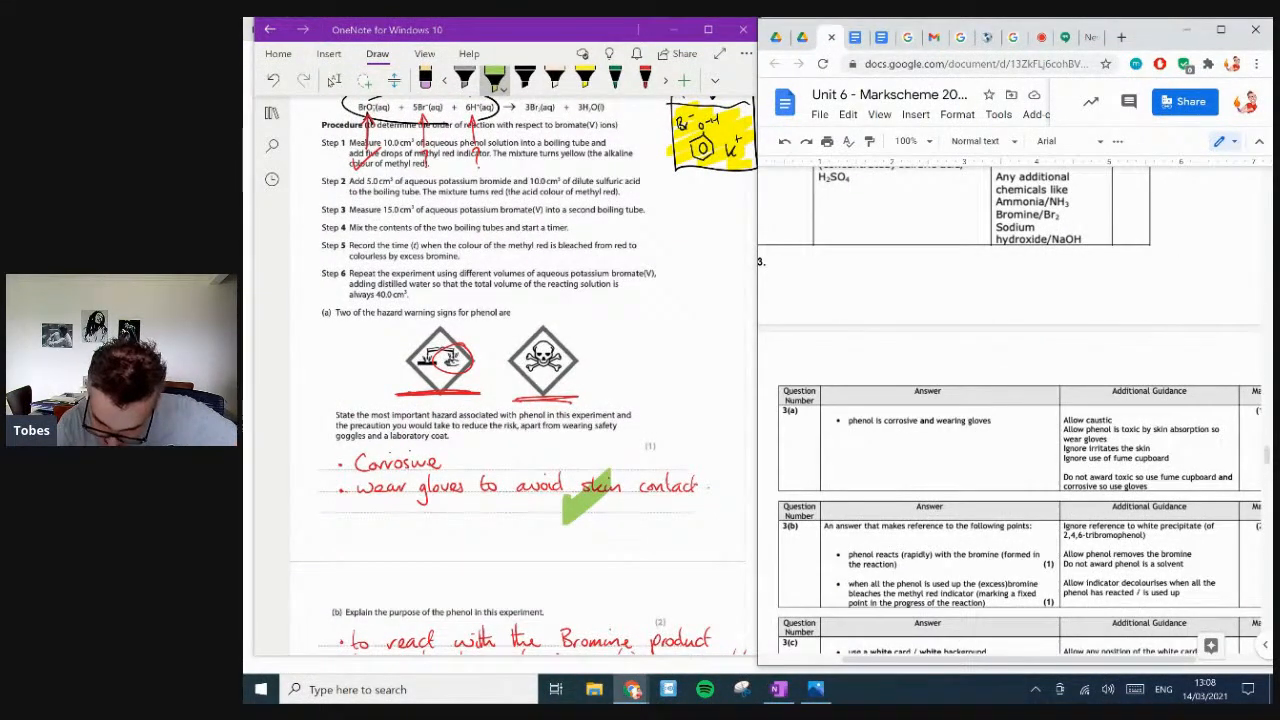
mouse_move(593, 267)
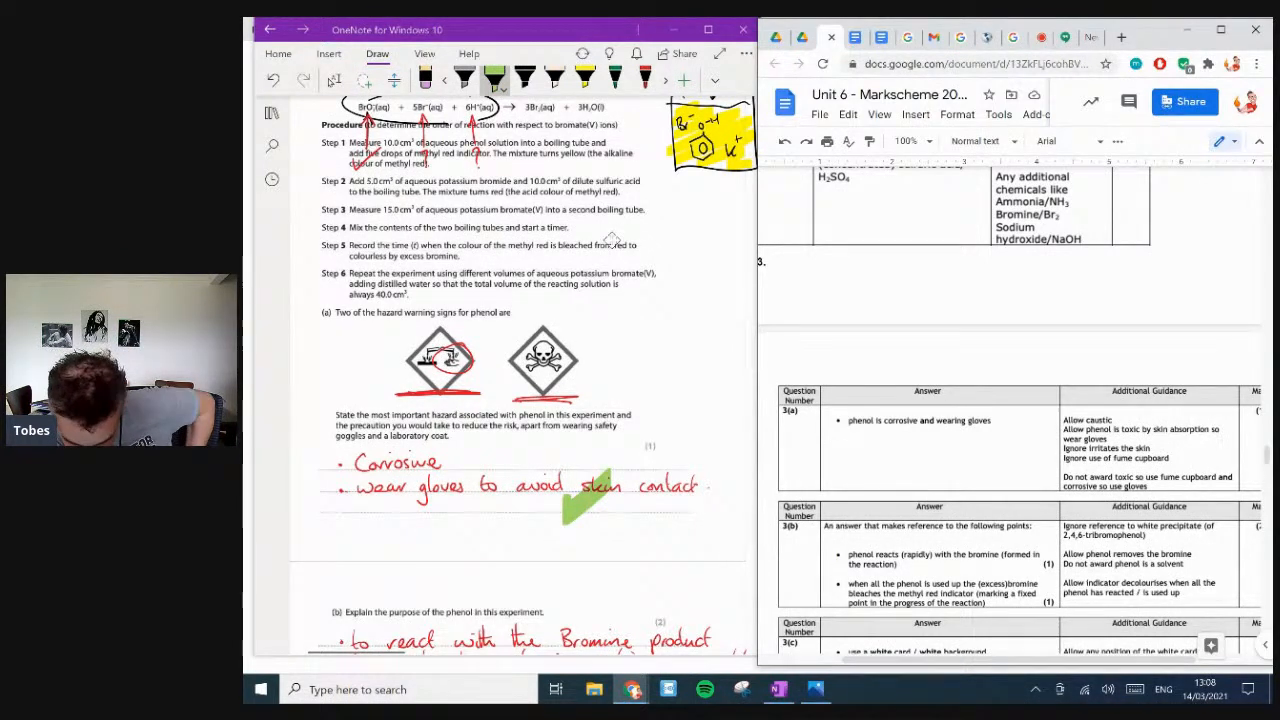
mouse_move(602, 231)
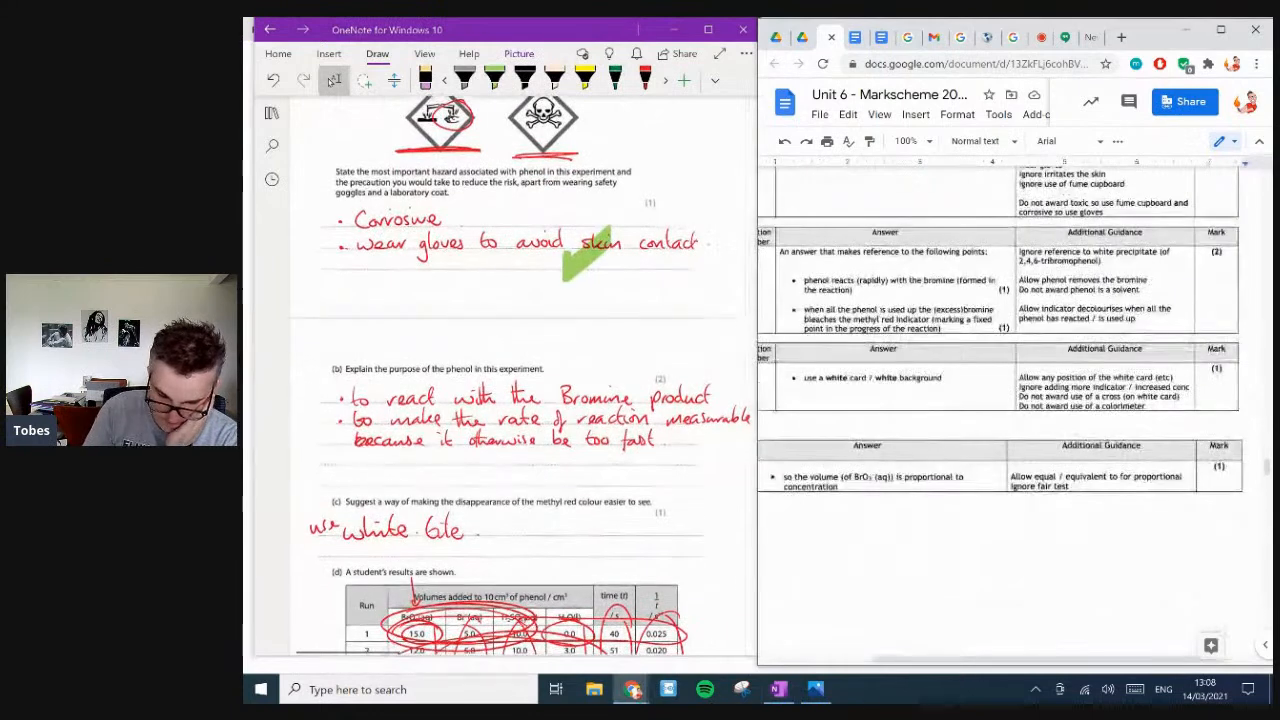
scroll(down, 3)
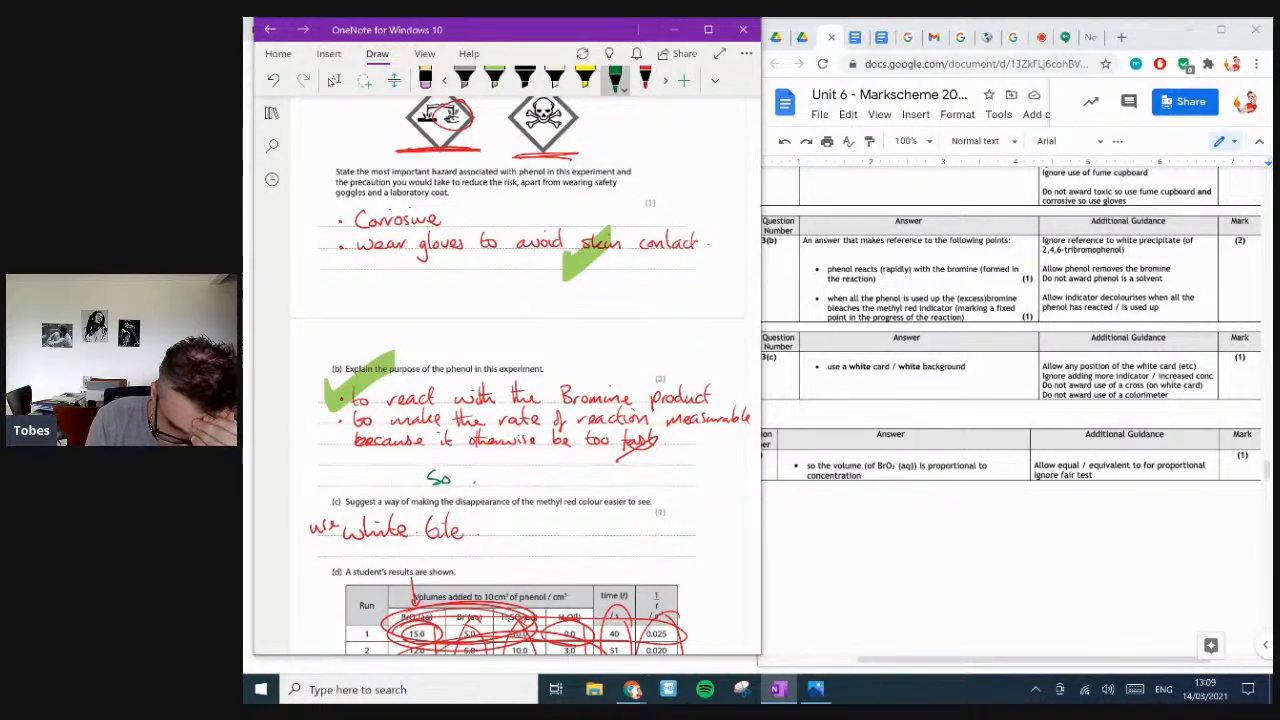
- Write a green note below part (b) that the indicator changes once all phenol is used up
drag(460, 477, 560, 477)
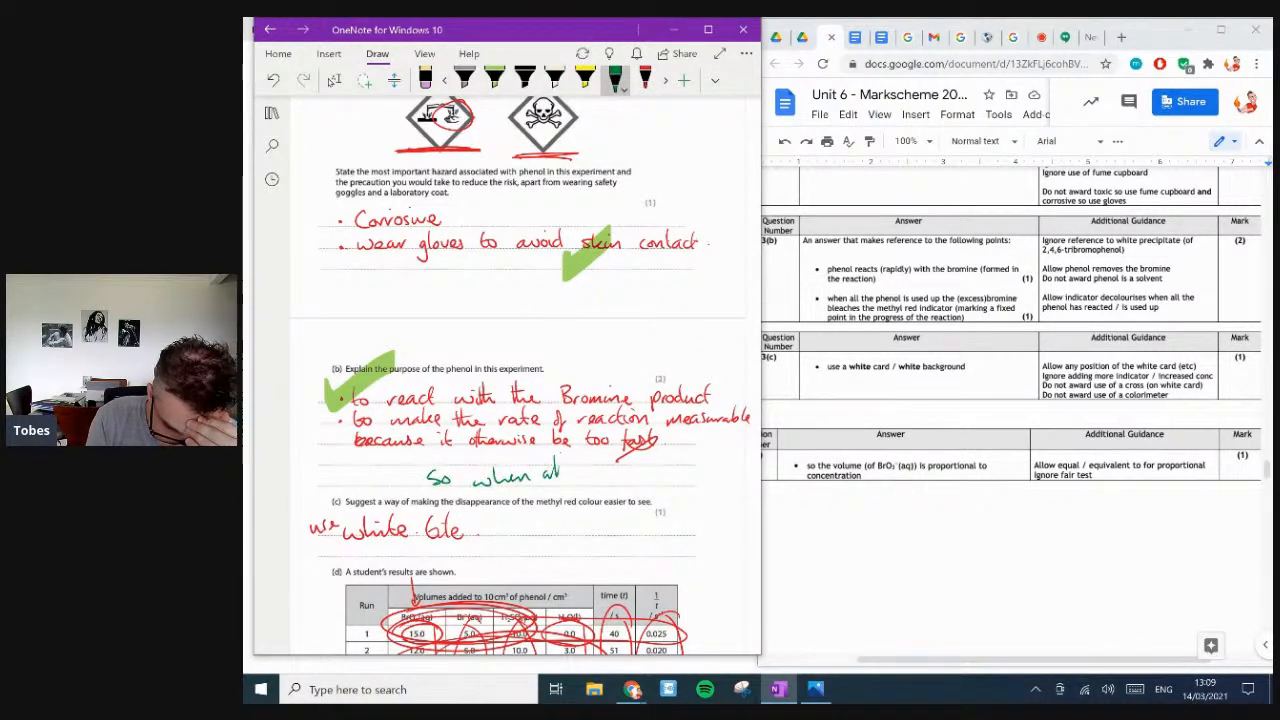
text(phenol used)
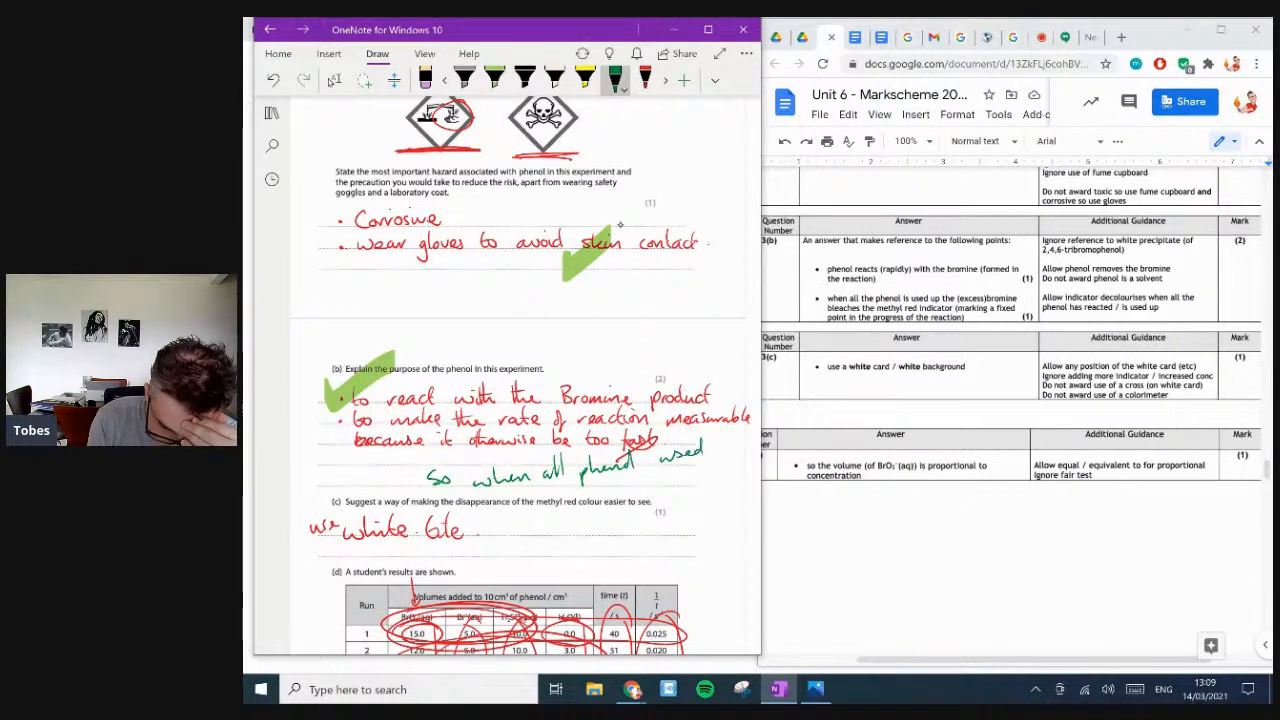
drag(580, 475, 600, 495)
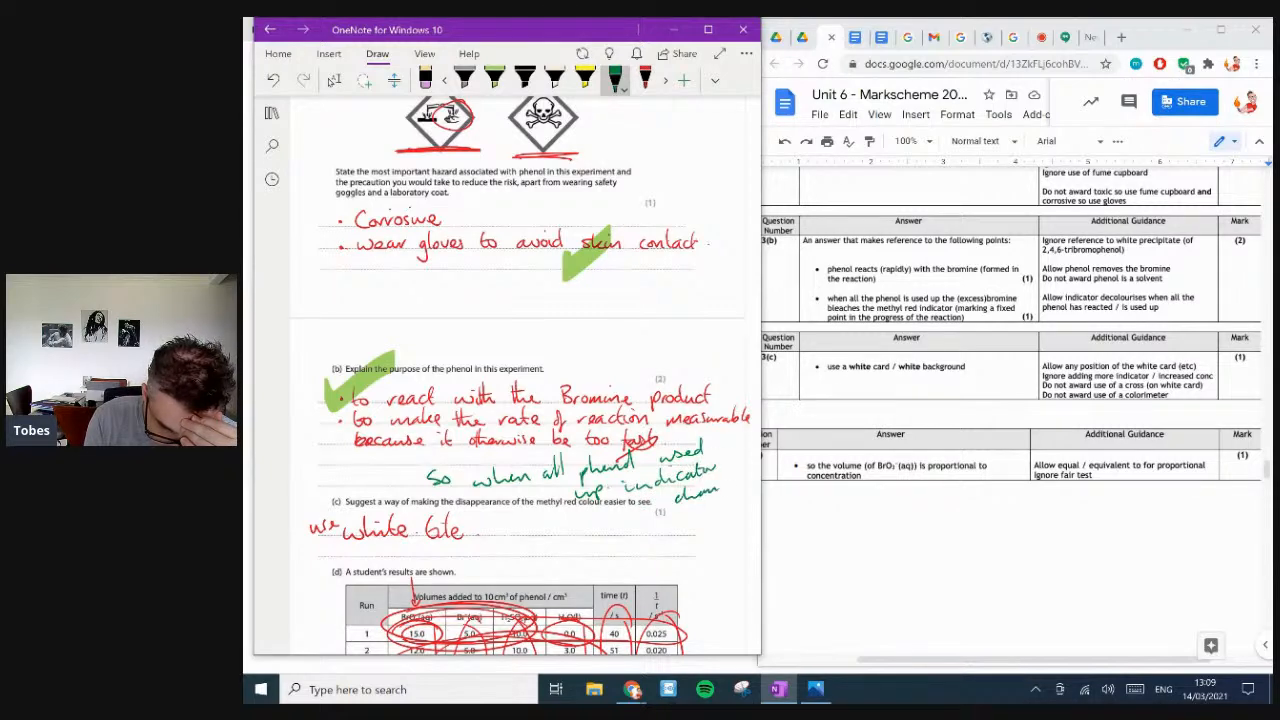
- Scroll to parts (c) and (d)(i) and choose green for the highlighter from the Draw colour menu
scroll(down, 3)
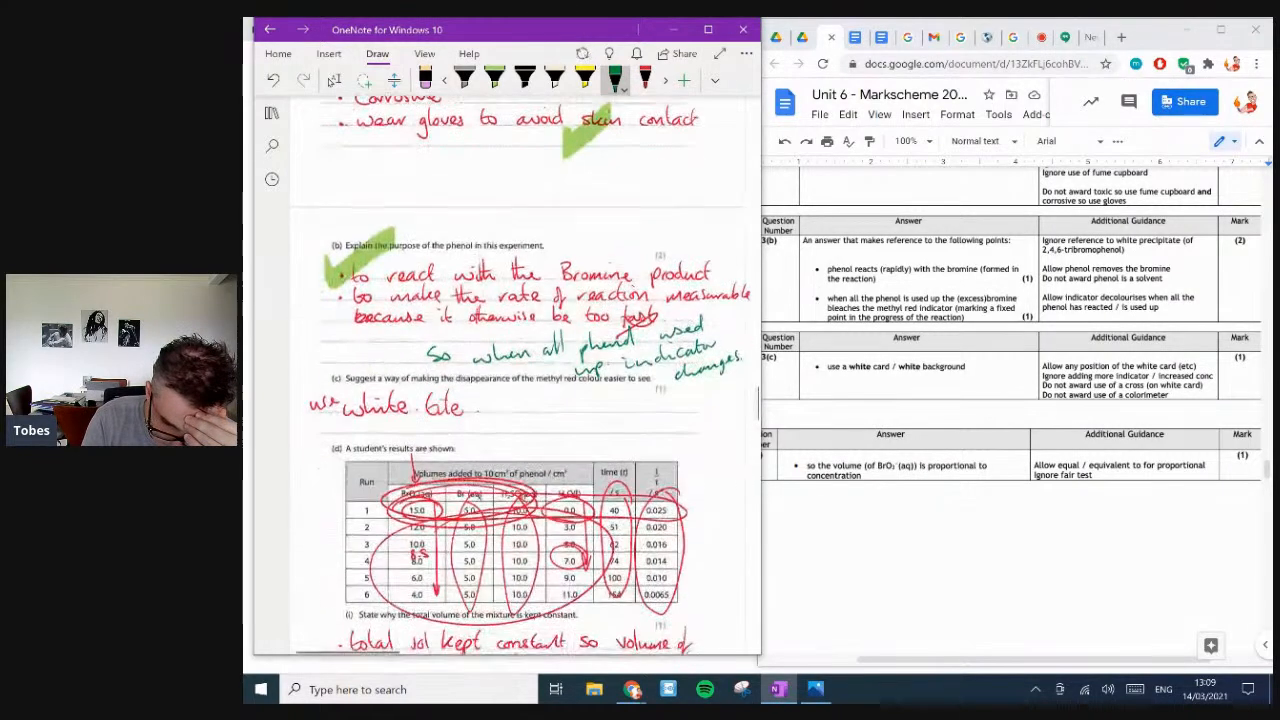
scroll(down, 3)
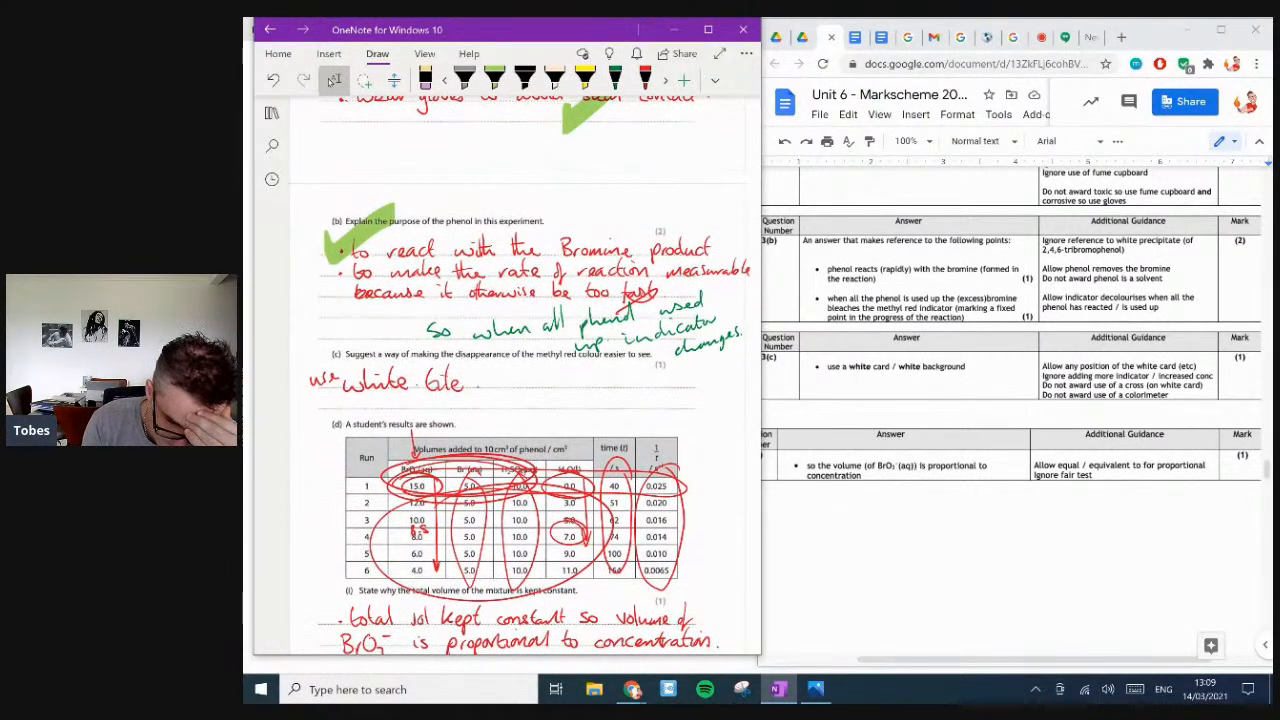
click(502, 90)
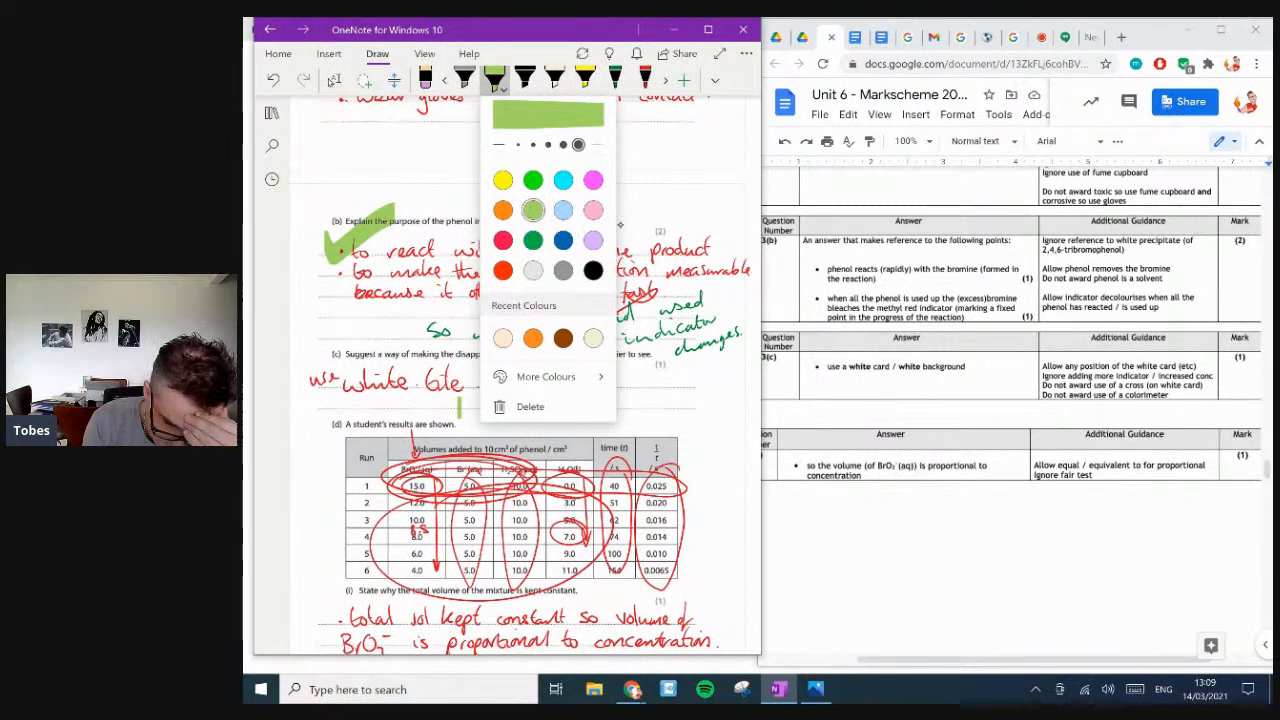
click(484, 78)
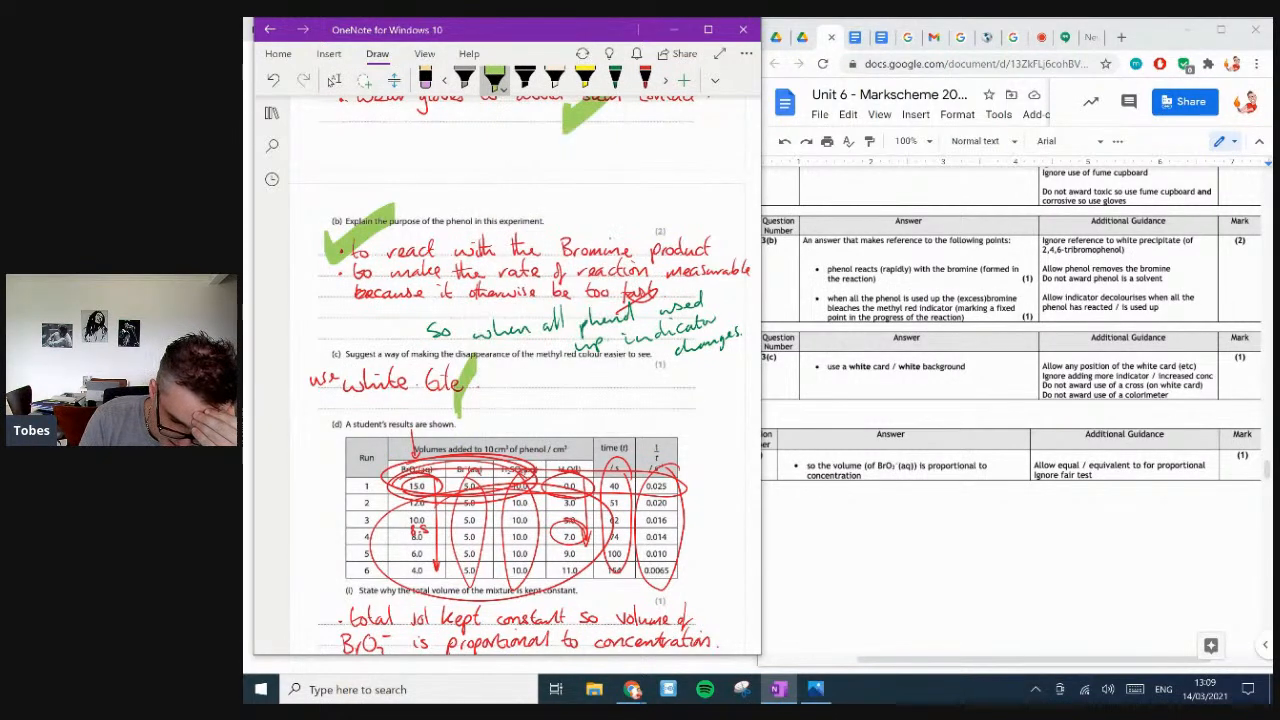
scroll(down, 3)
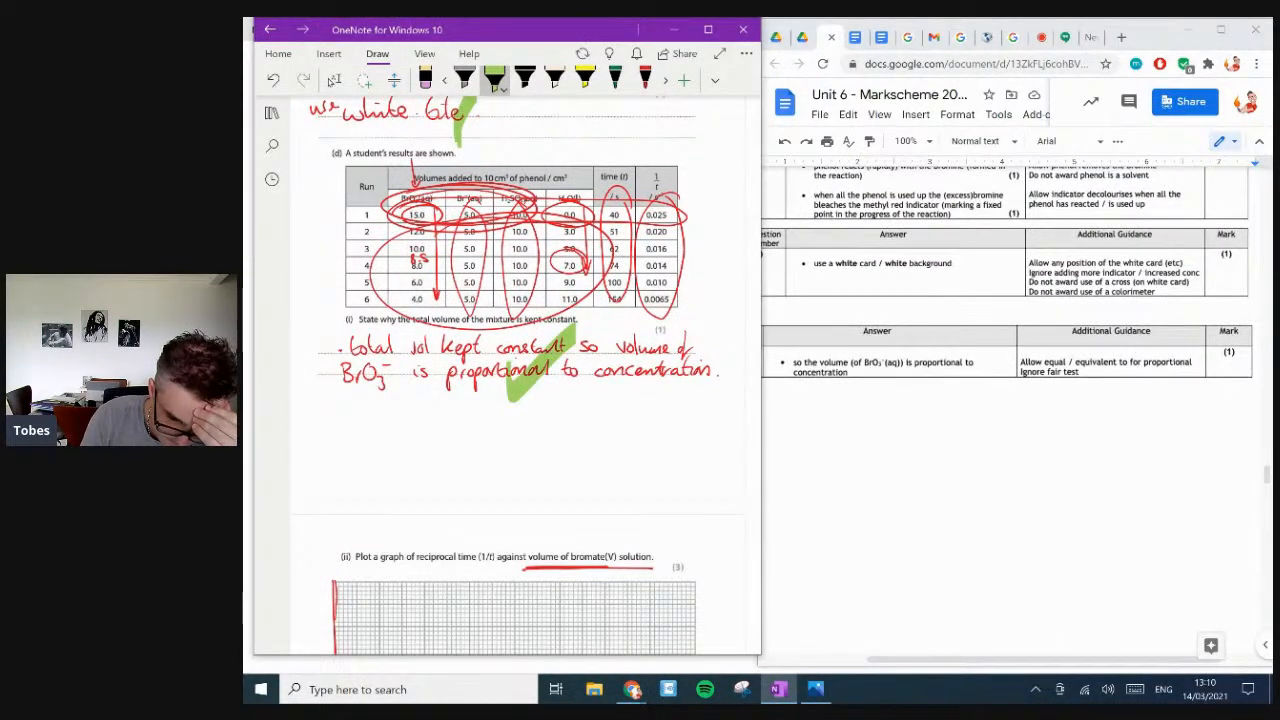
- Highlight the plotted graph in green along its x-axis
scroll(down, 3)
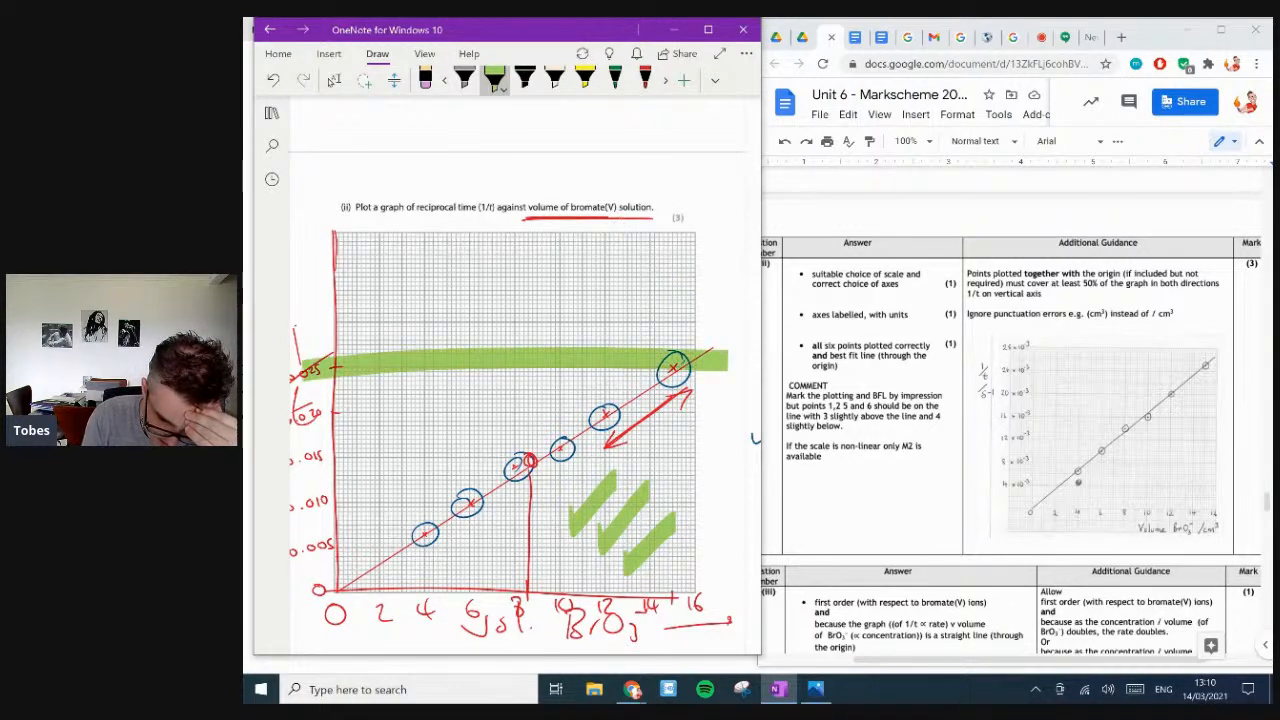
drag(300, 590, 715, 590)
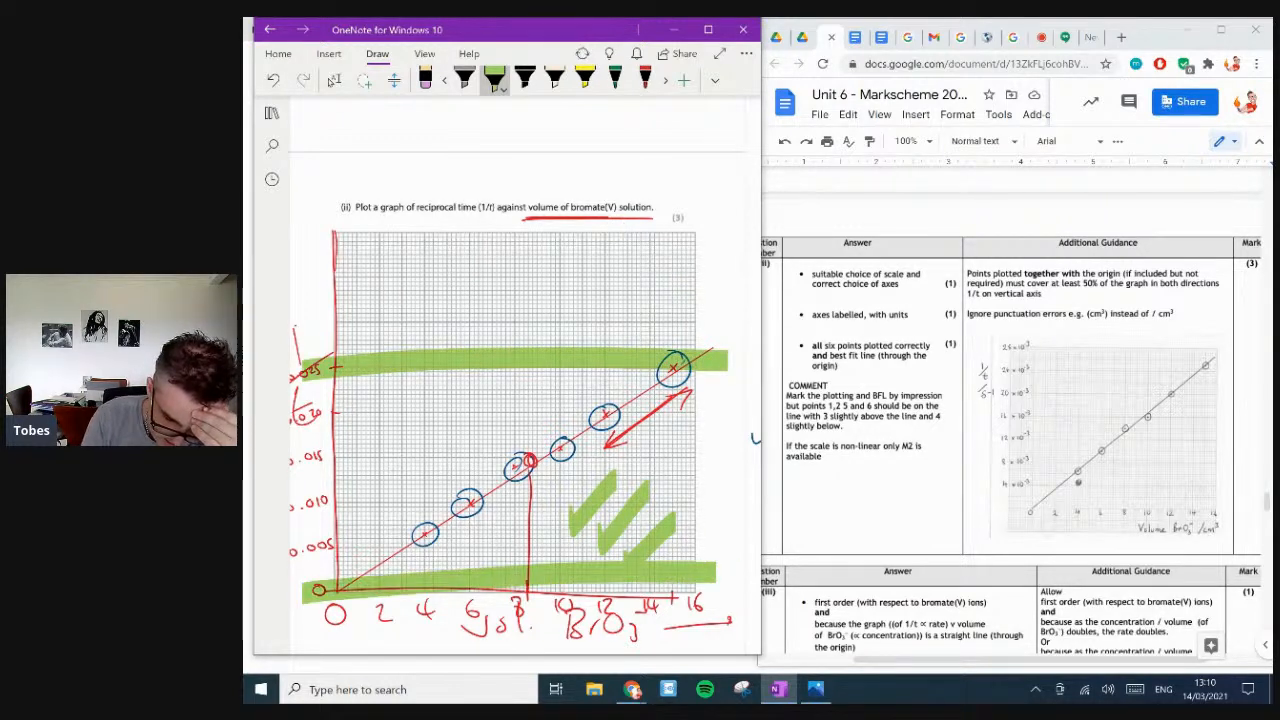
scroll(down, 3)
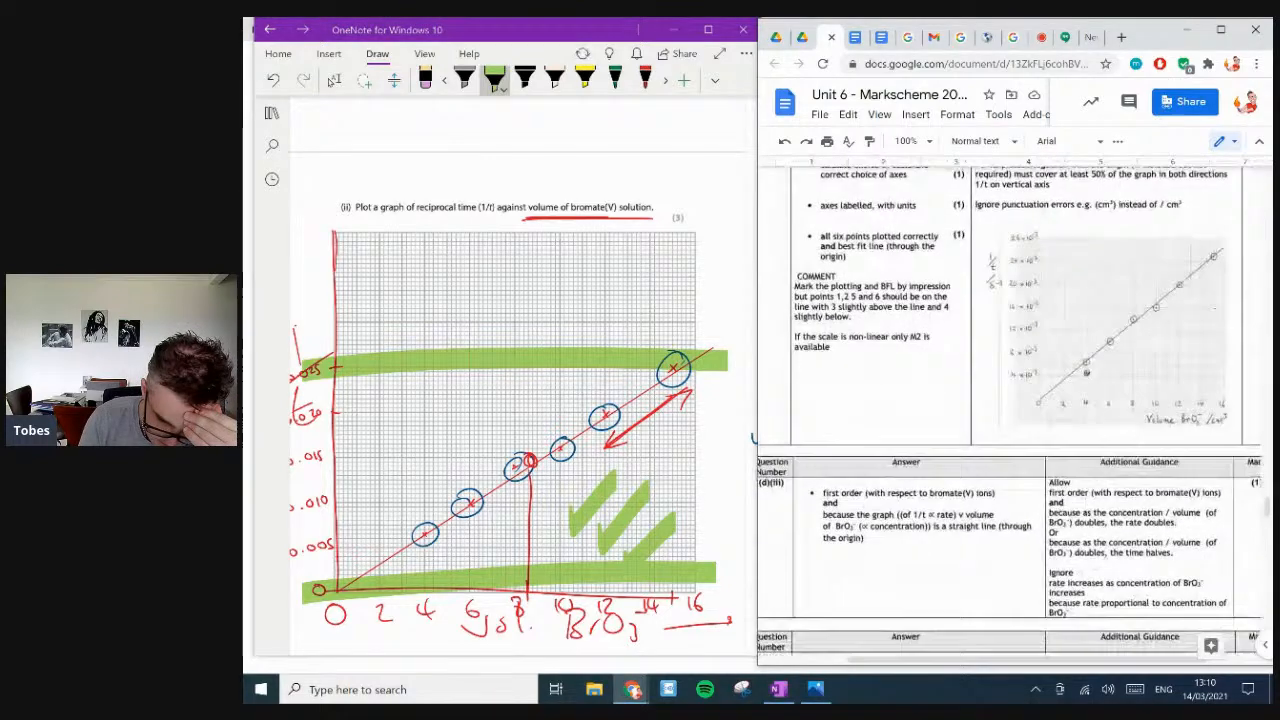
scroll(down, 3)
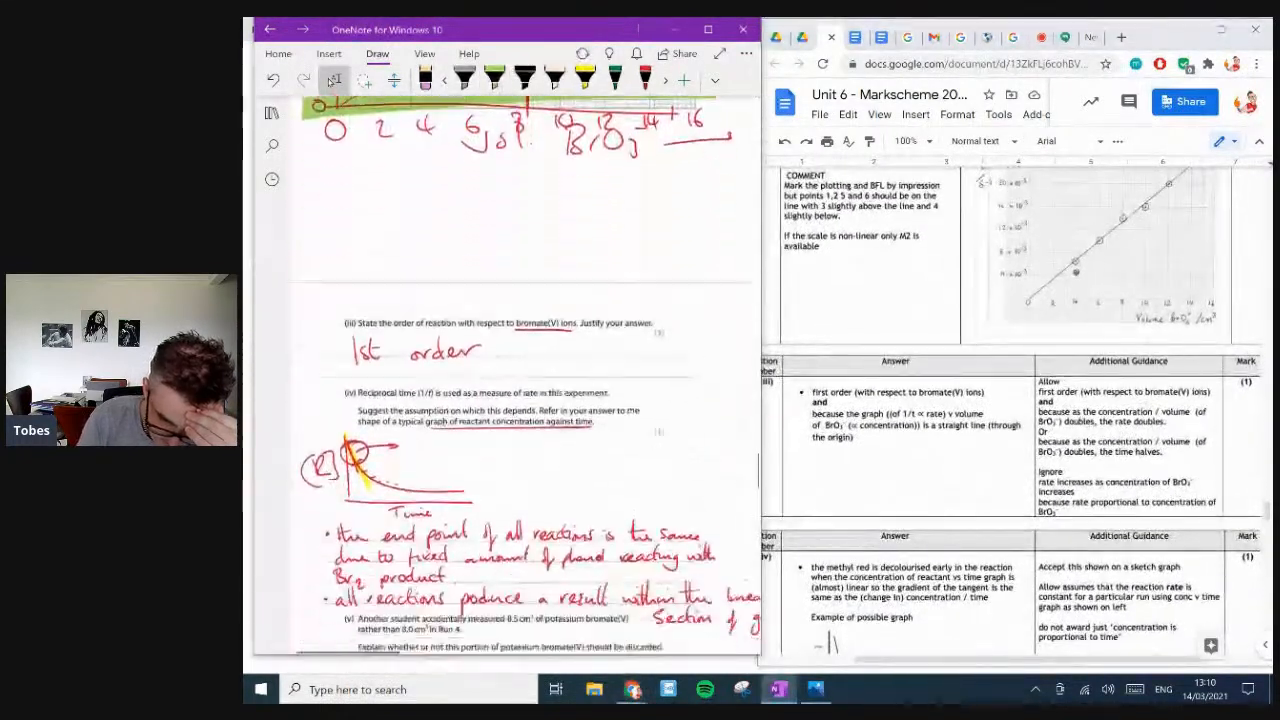
scroll(down, 3)
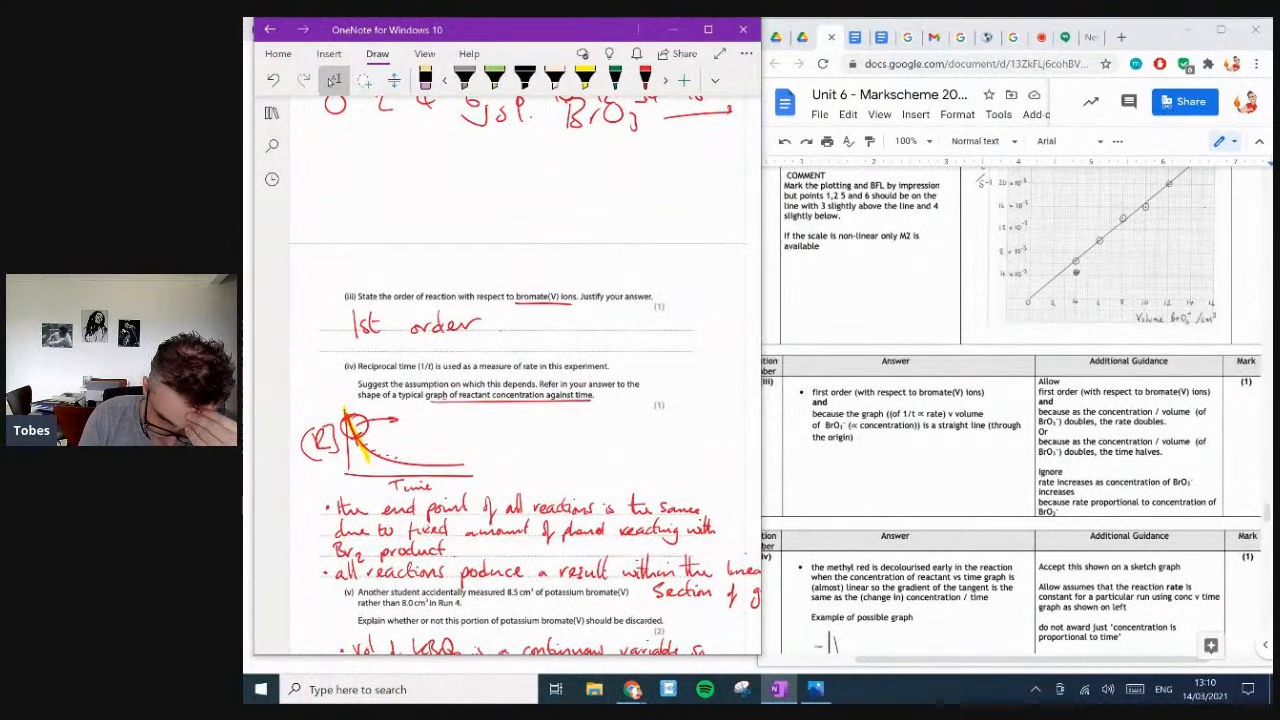
- Cross out the unjustified '1st order' answer and write 'RTFQ, straight line' beside it
click(491, 77)
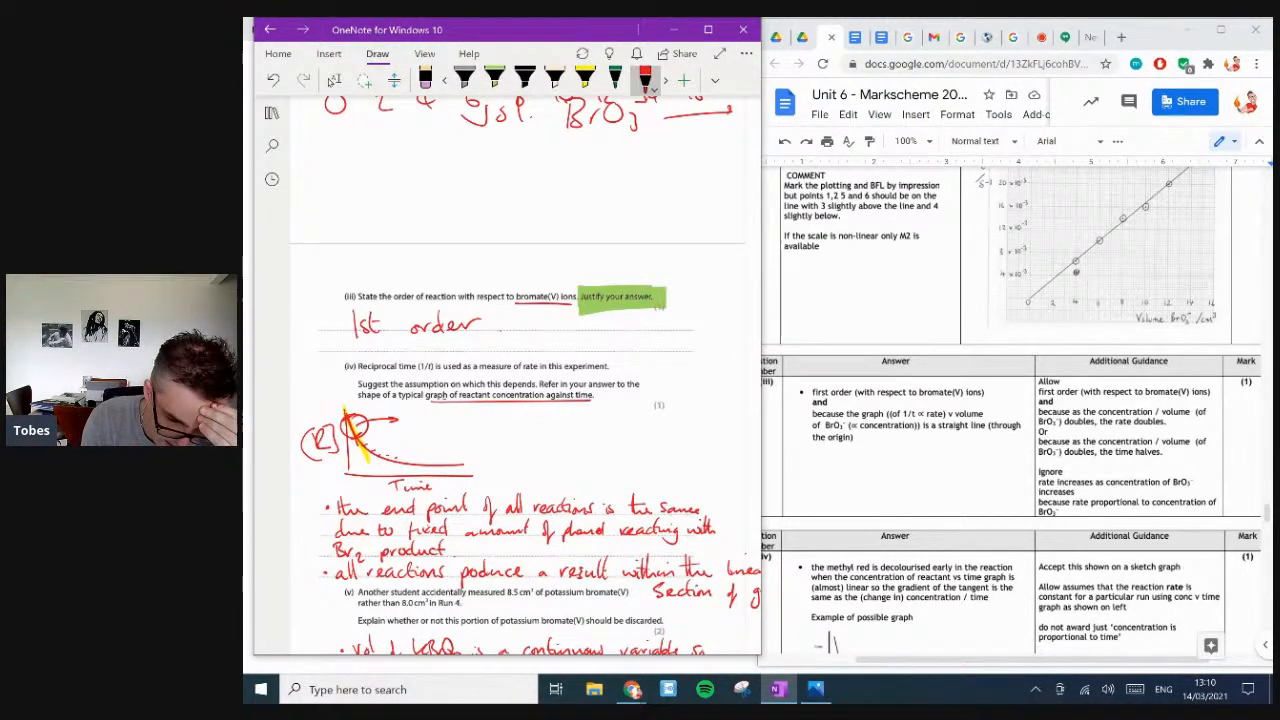
drag(500, 315, 540, 345)
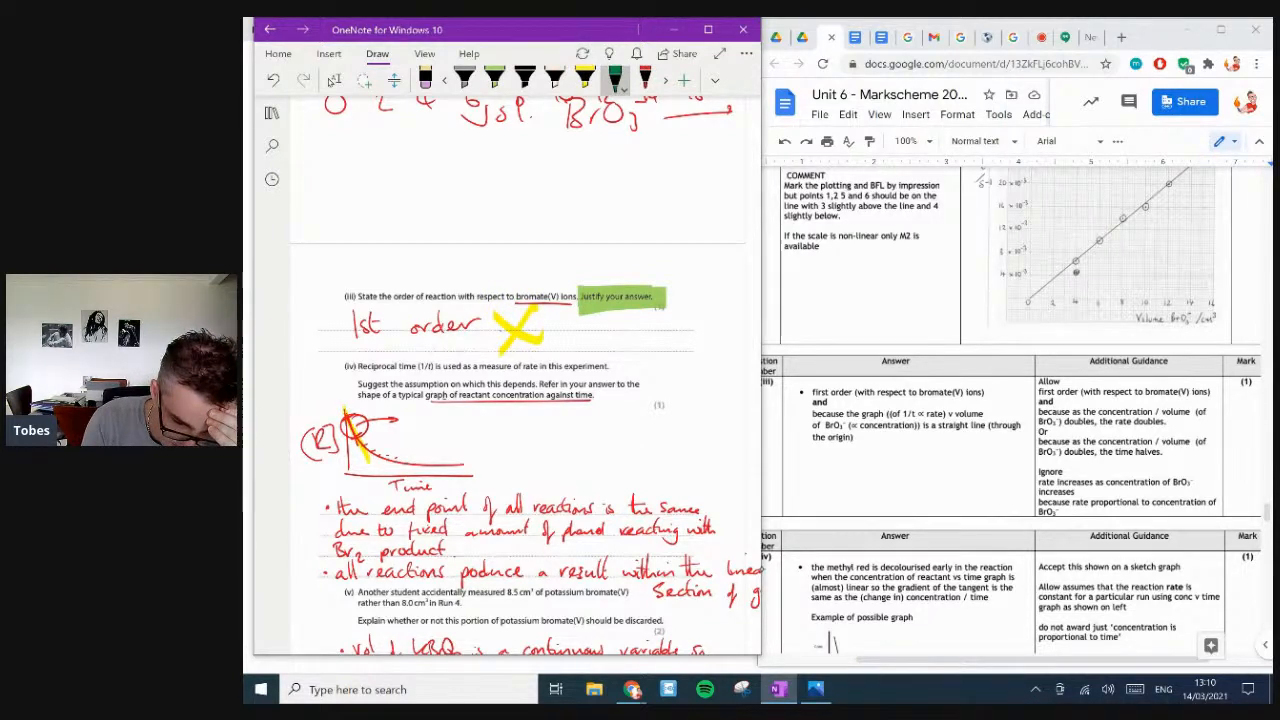
drag(565, 340, 610, 345)
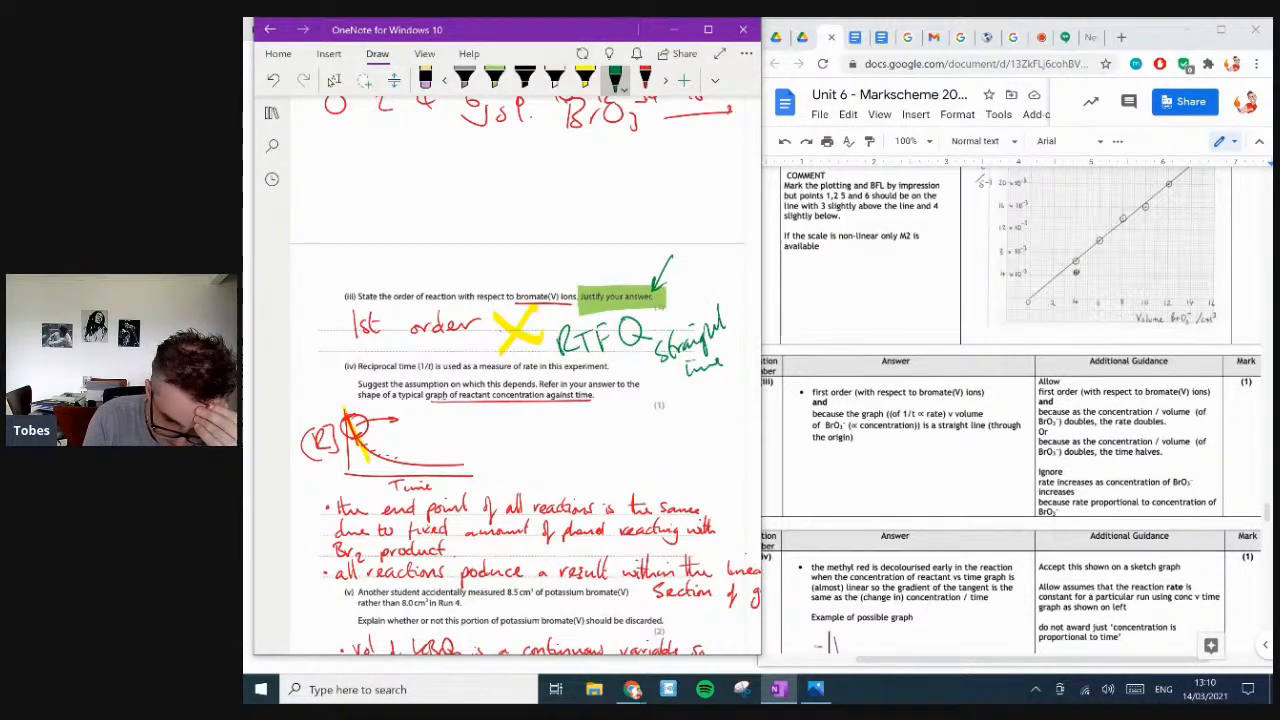
scroll(down, 3)
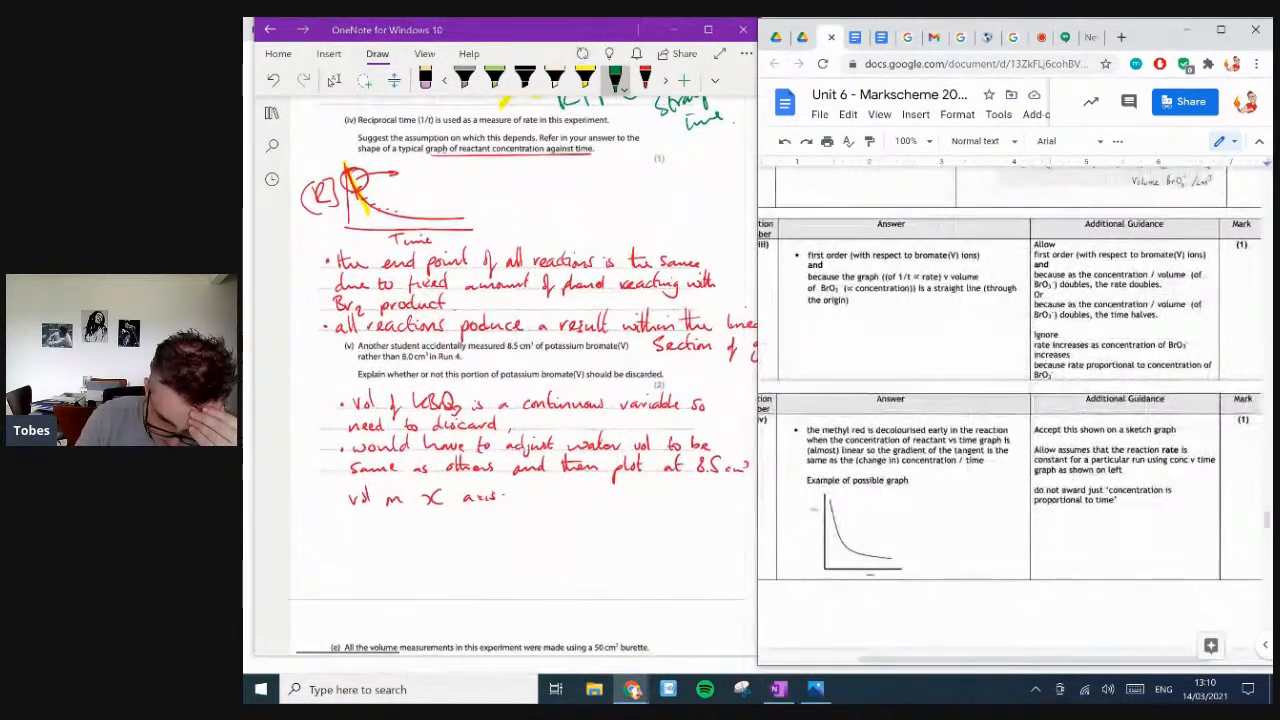
- Tick the part (iv) decay-curve sketch in green, with the linear-section point highlighted
scroll(down, 3)
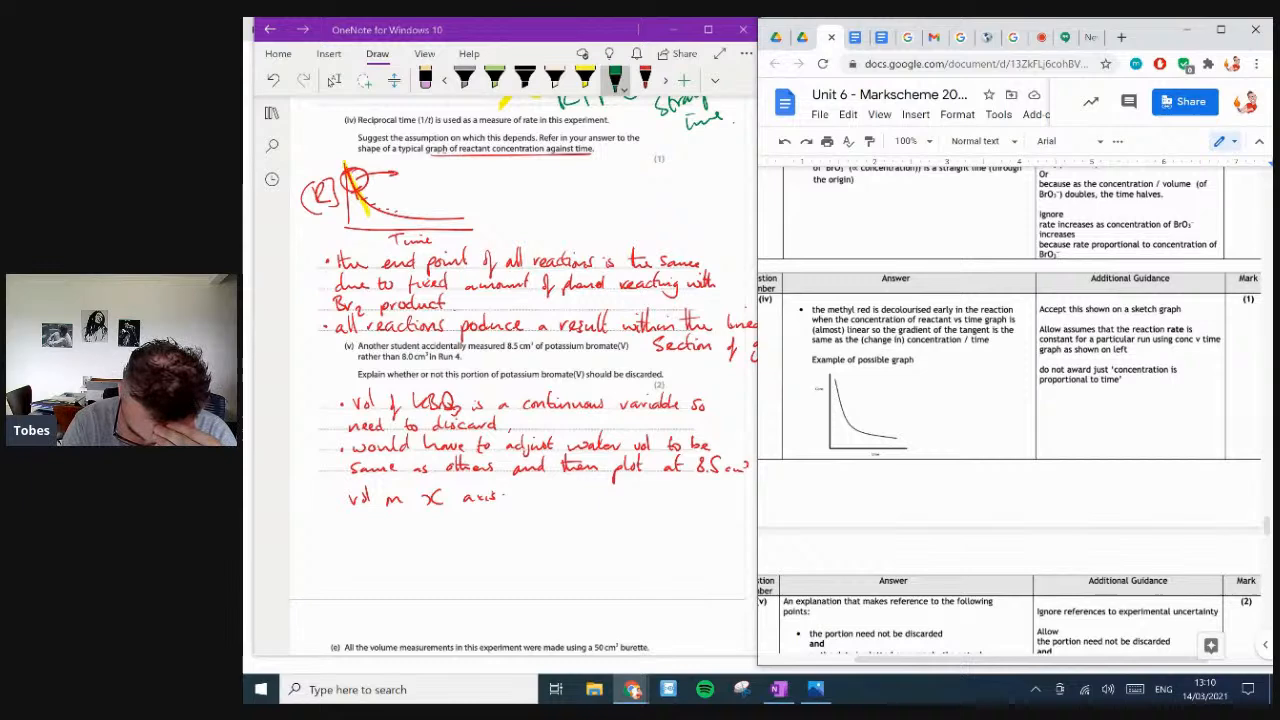
scroll(down, 3)
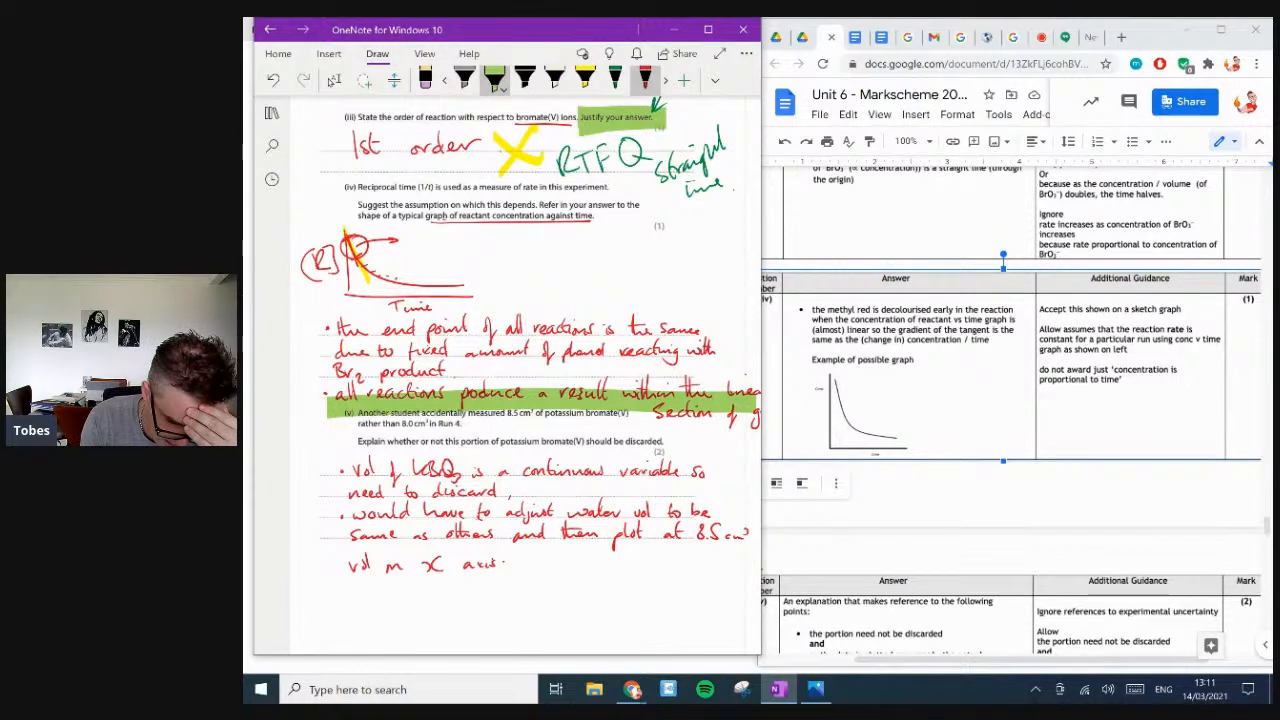
drag(535, 280, 570, 250)
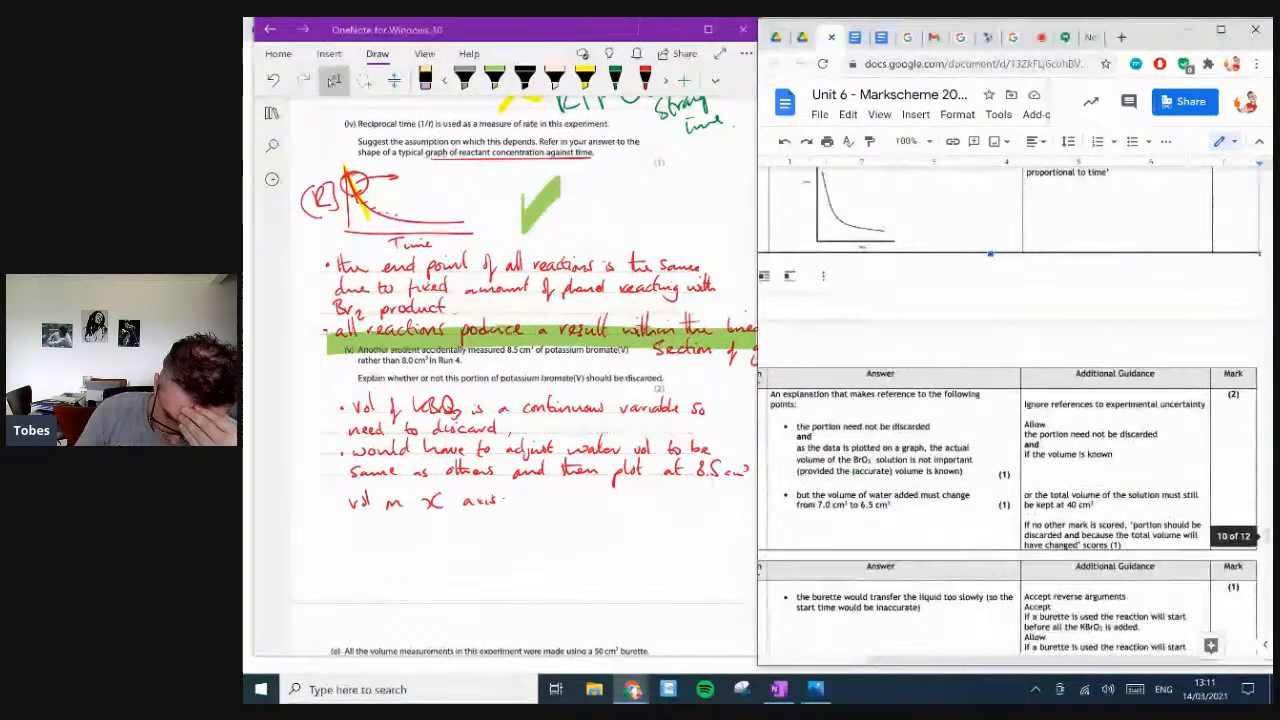
scroll(down, 3)
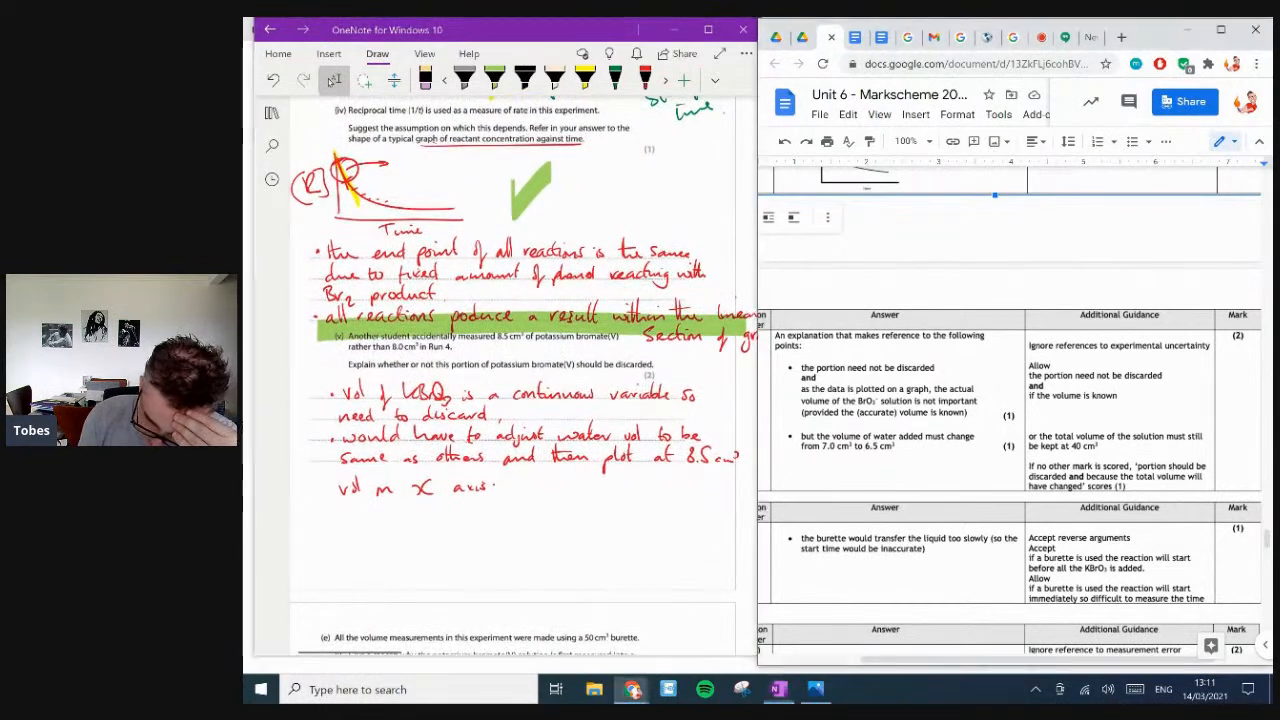
scroll(down, 3)
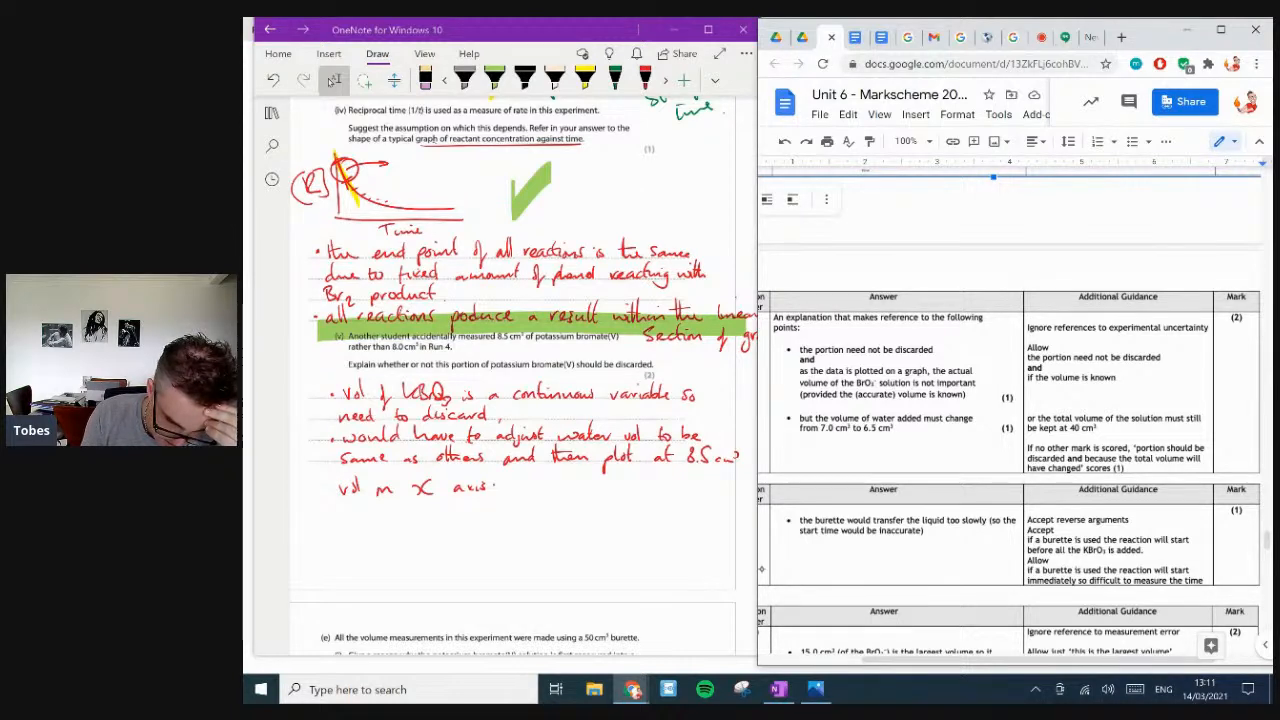
- Write a red 'NO' beside the part (v) answer and cross its wrong reasoning
scroll(down, 3)
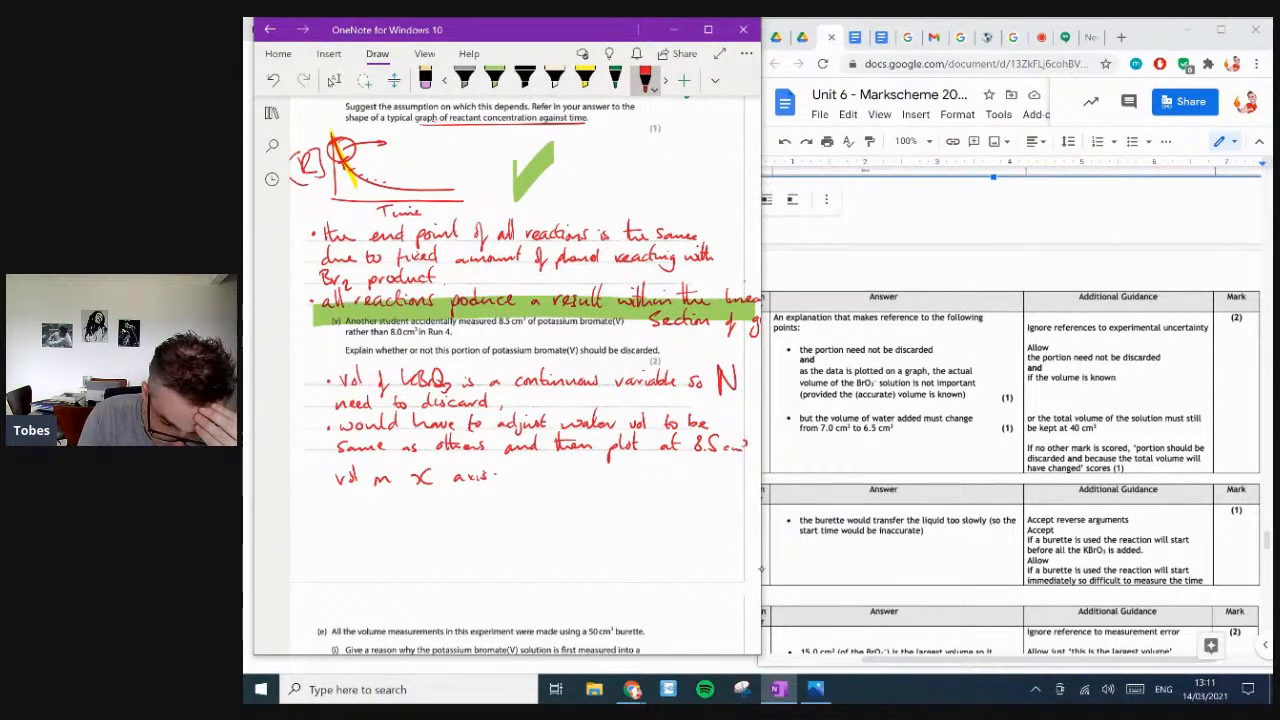
drag(728, 380, 740, 385)
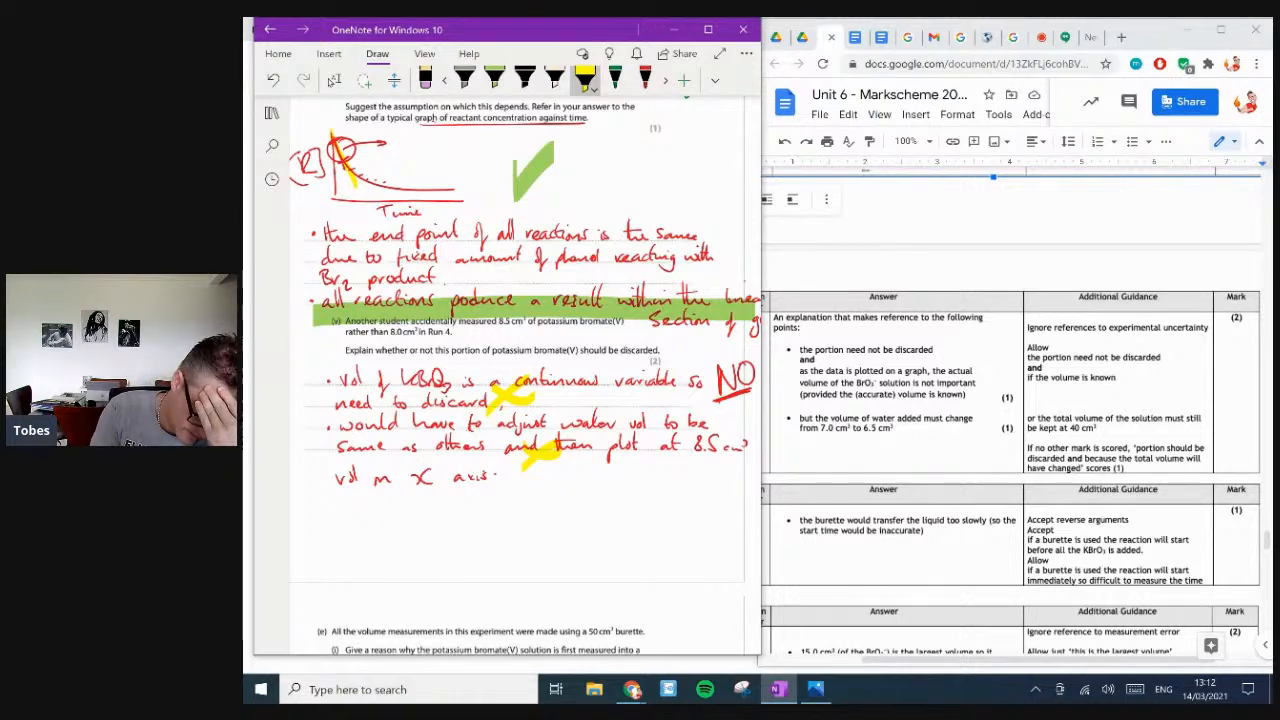
scroll(down, 3)
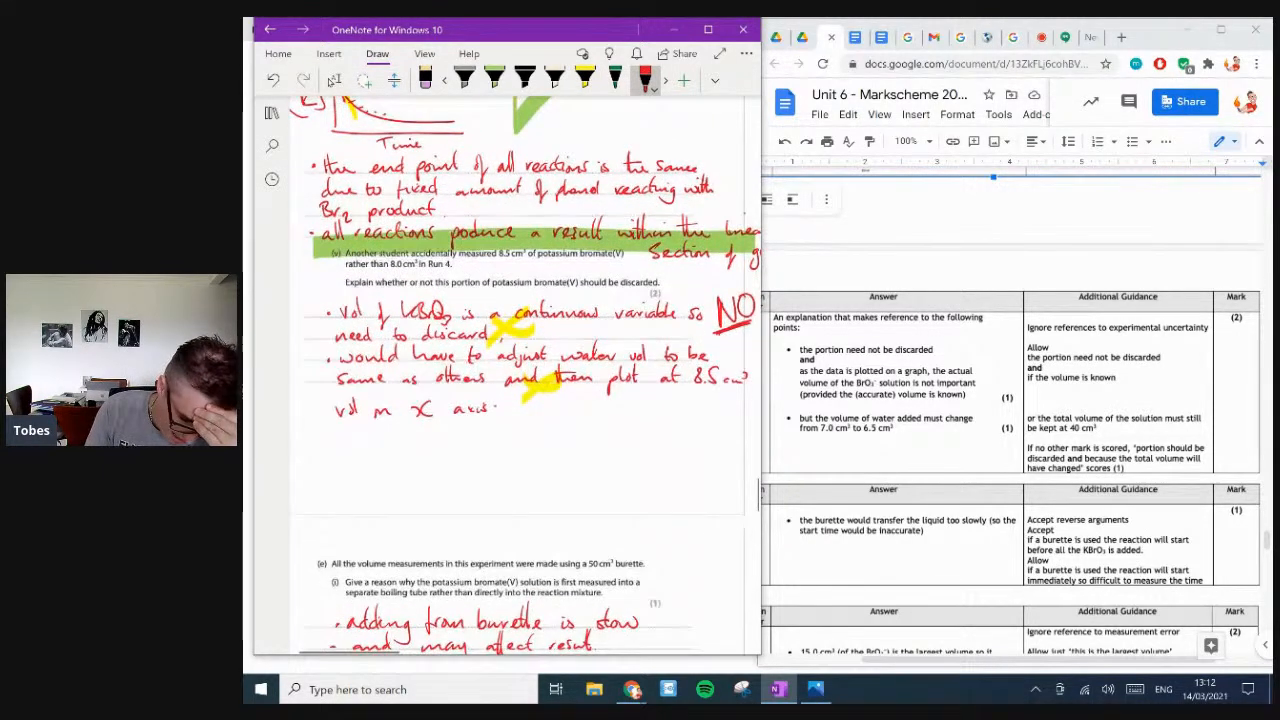
scroll(down, 3)
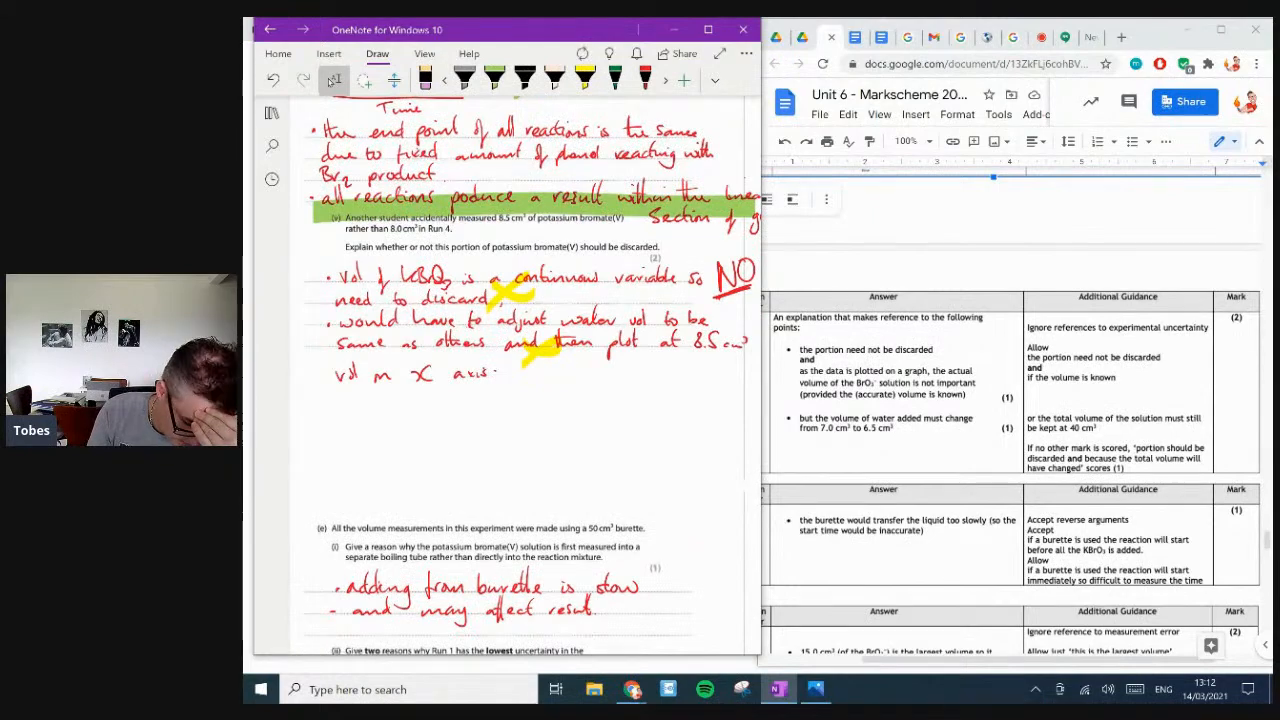
scroll(down, 3)
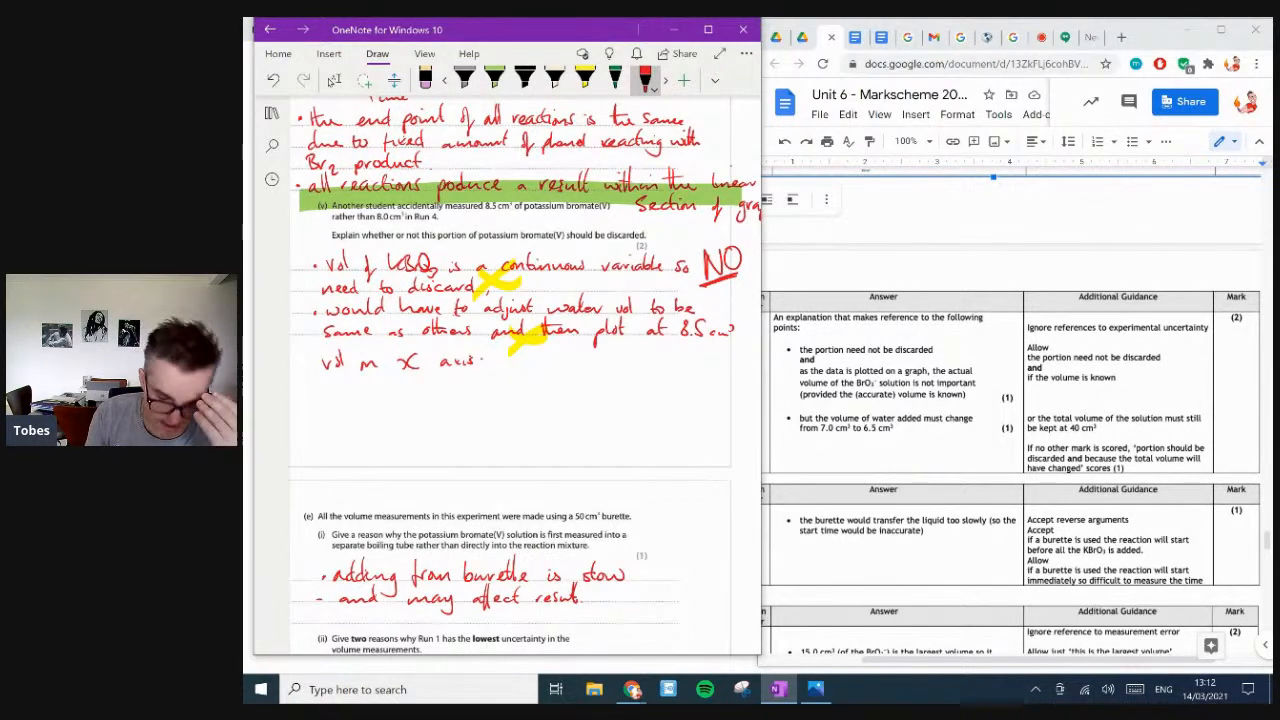
- Note 'inaccurate start time' beside Q3(e)(i), then tick (e)(ii) and (f) on the way to Q4
scroll(down, 3)
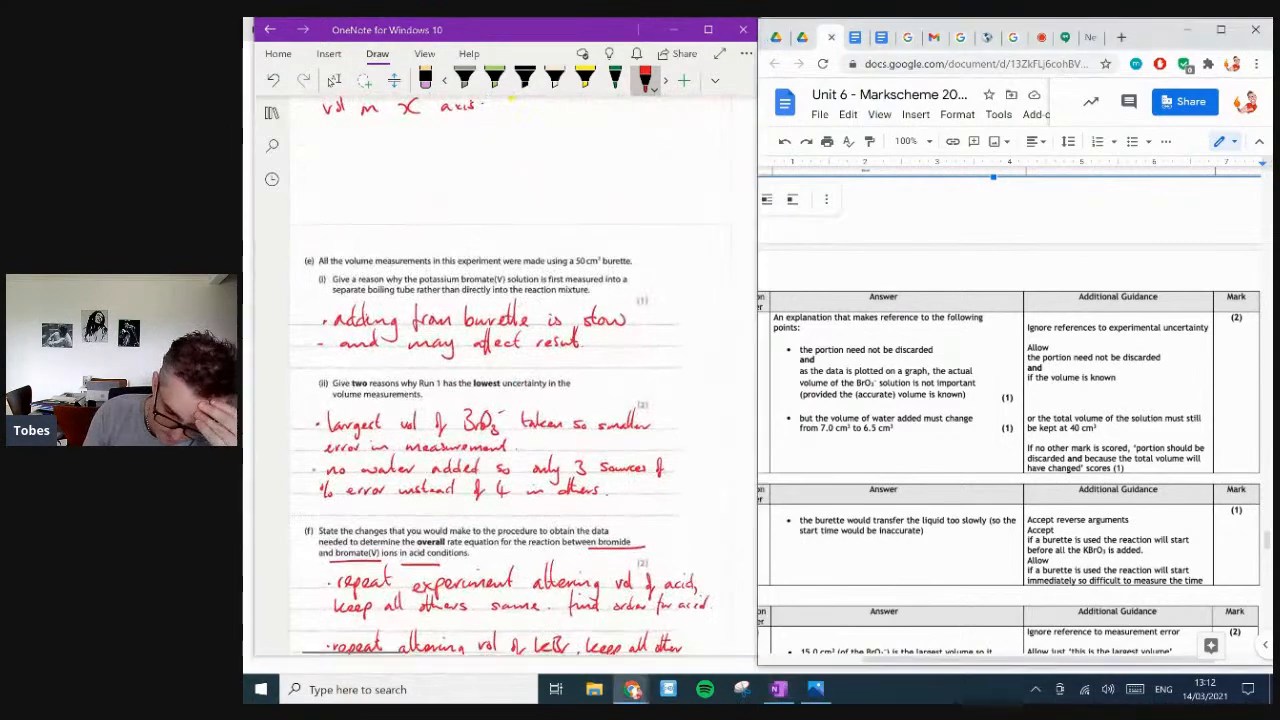
scroll(down, 3)
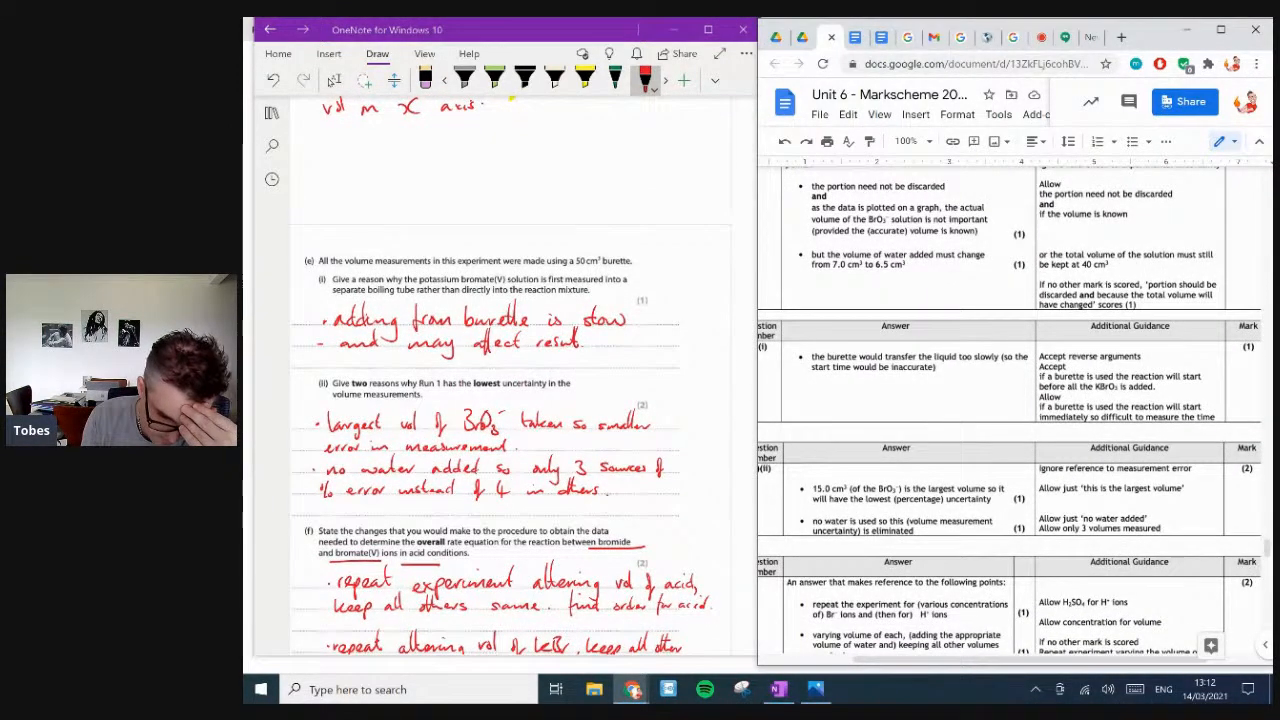
scroll(down, 3)
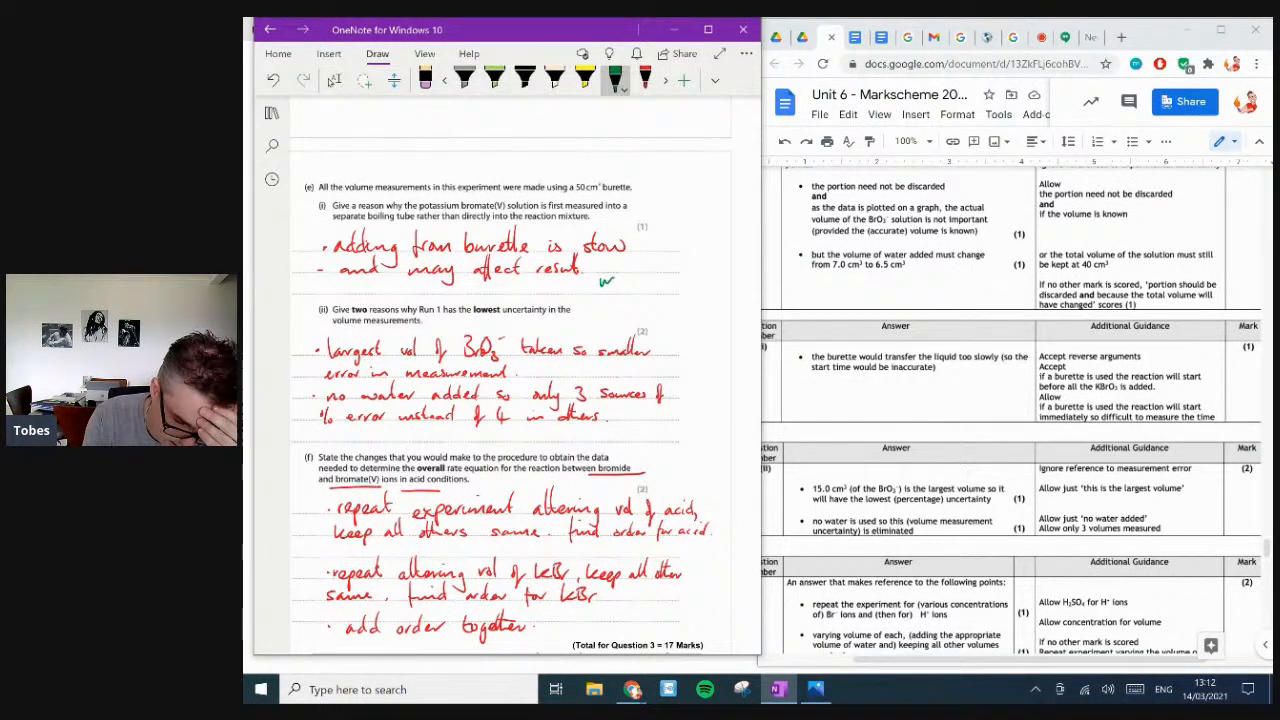
drag(600, 280, 665, 275)
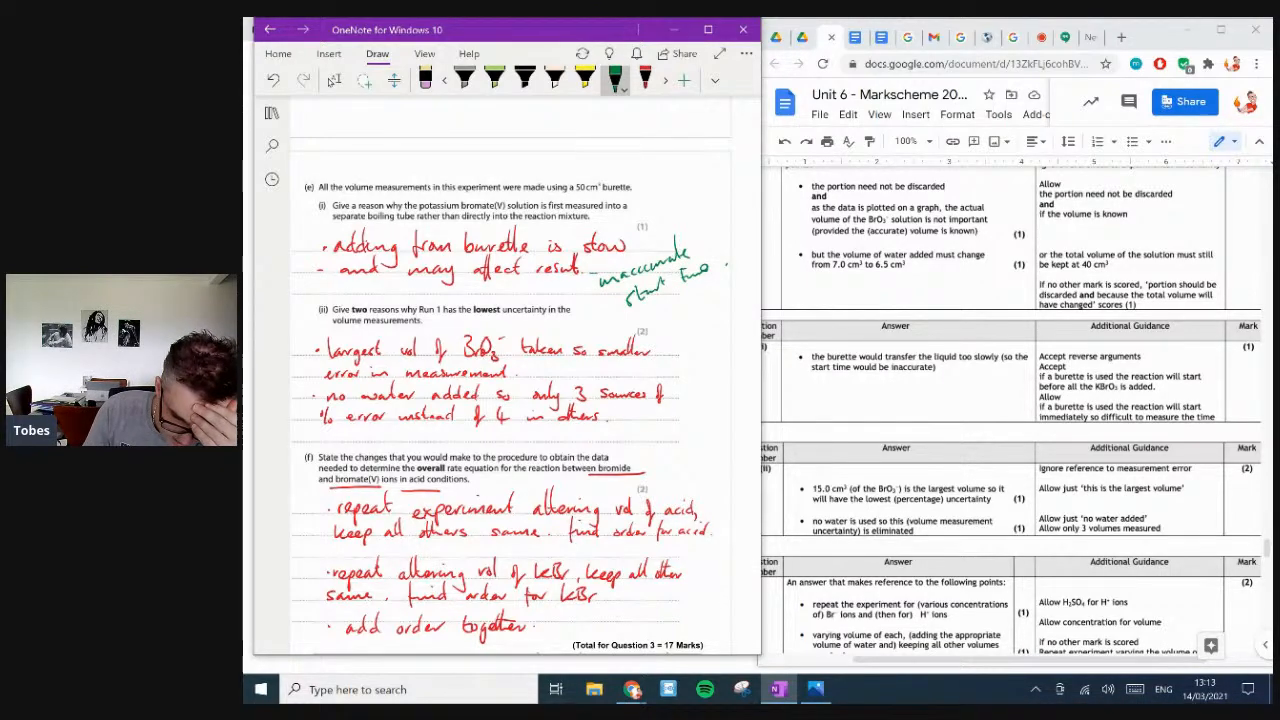
scroll(down, 3)
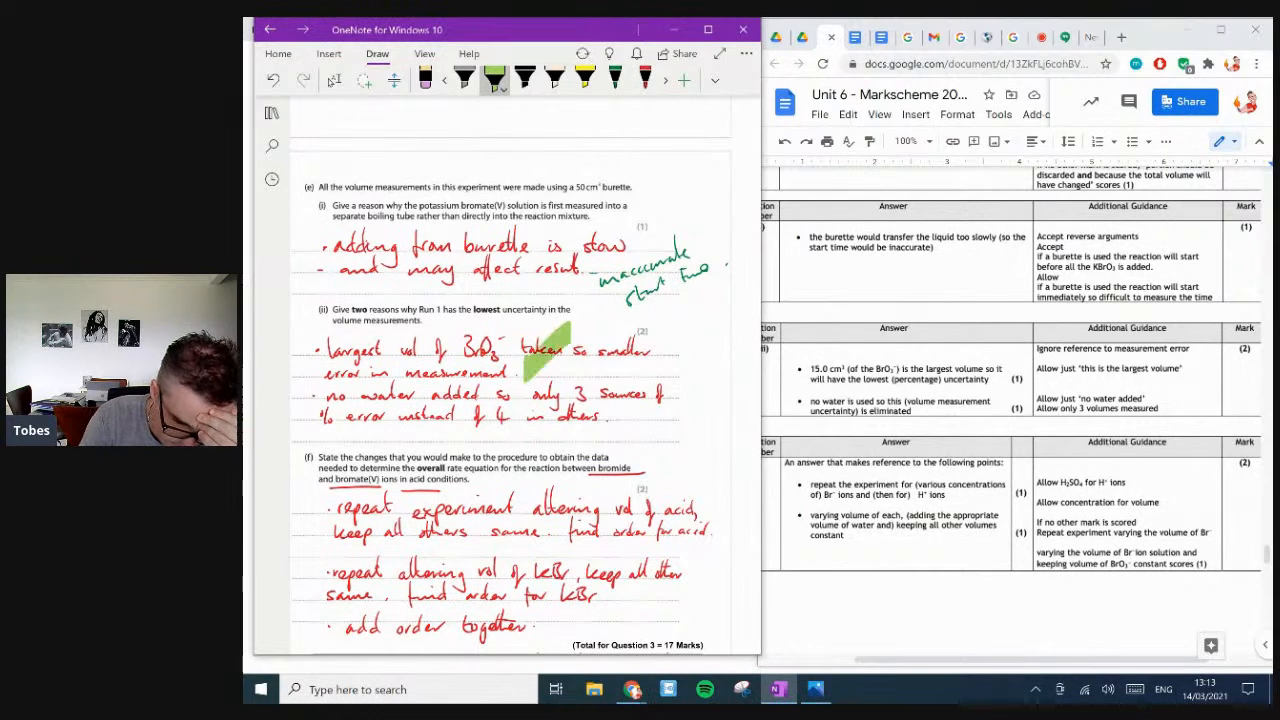
scroll(down, 3)
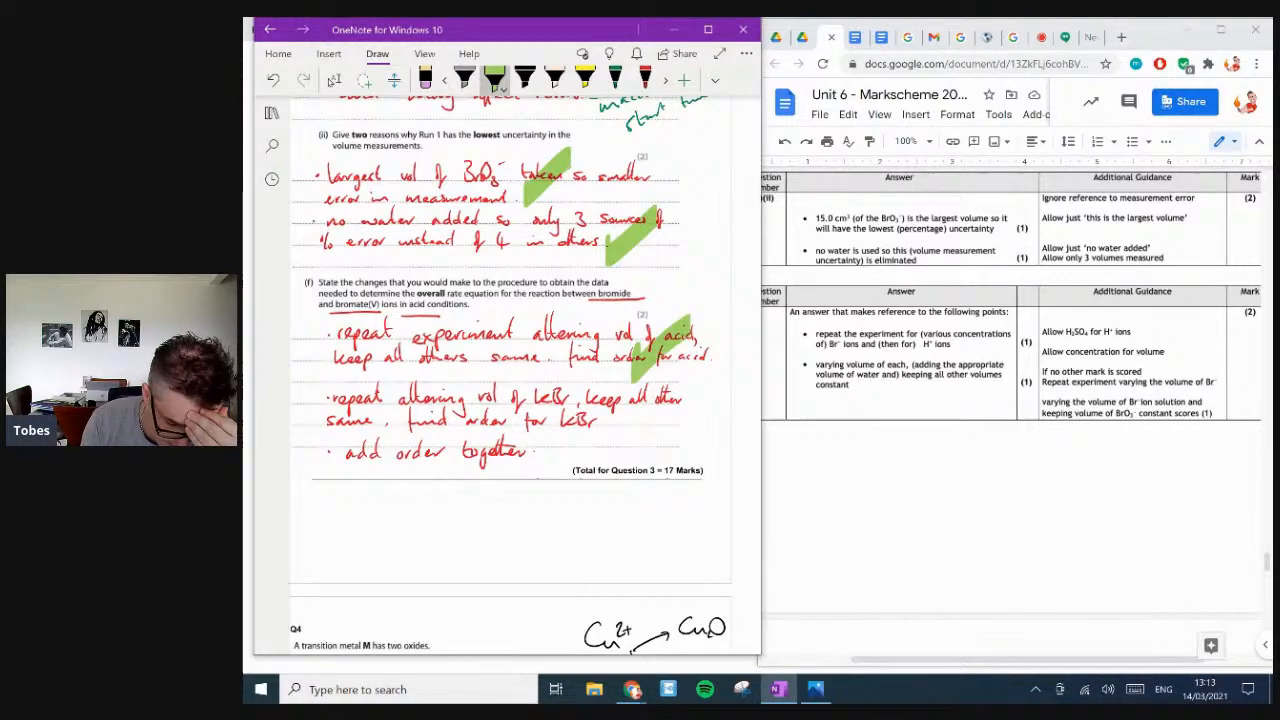
scroll(down, 3)
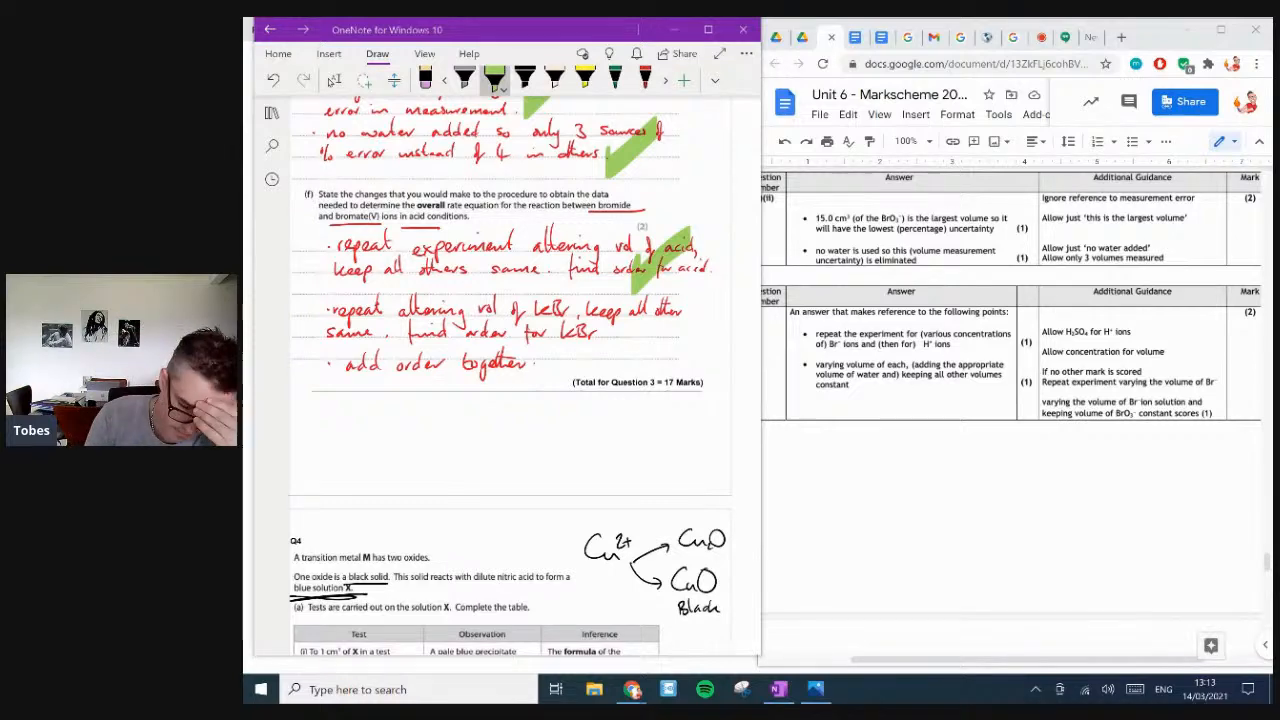
scroll(down, 3)
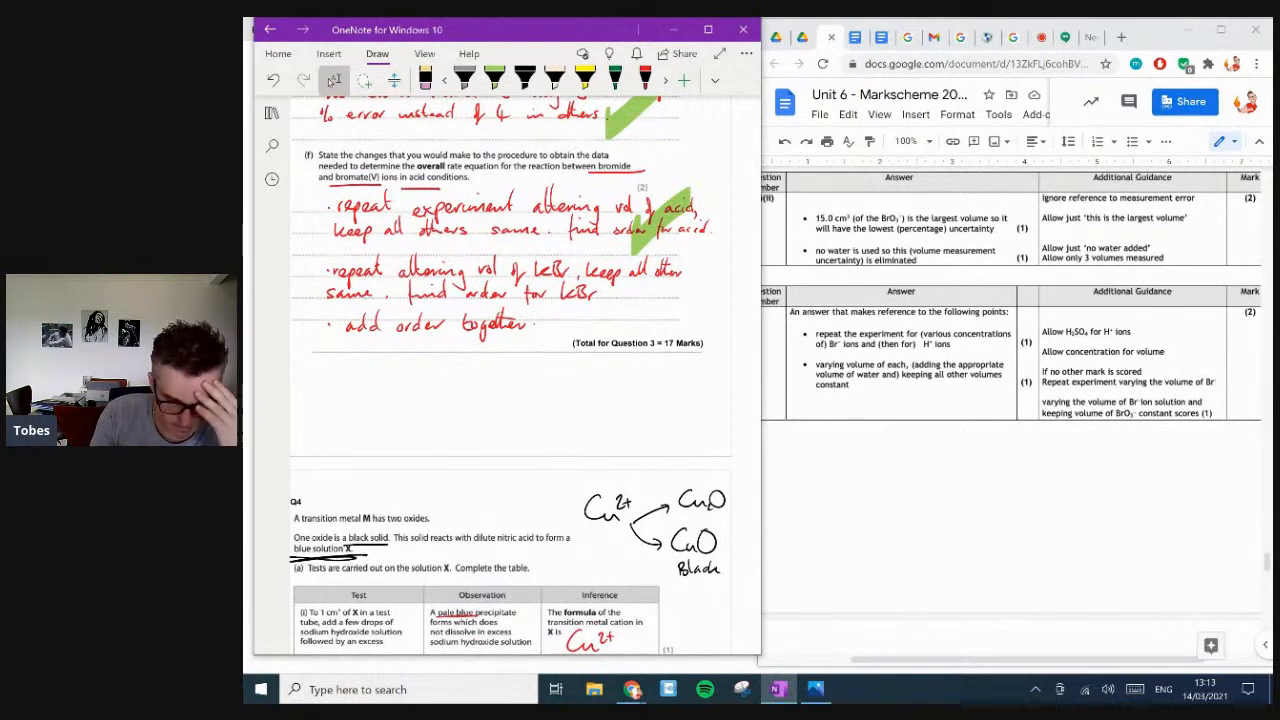
- Tick Q4's Cu²⁺, ammonia observations, Yellow, CuCl₄²⁻ and I₂ answers in green
scroll(down, 3)
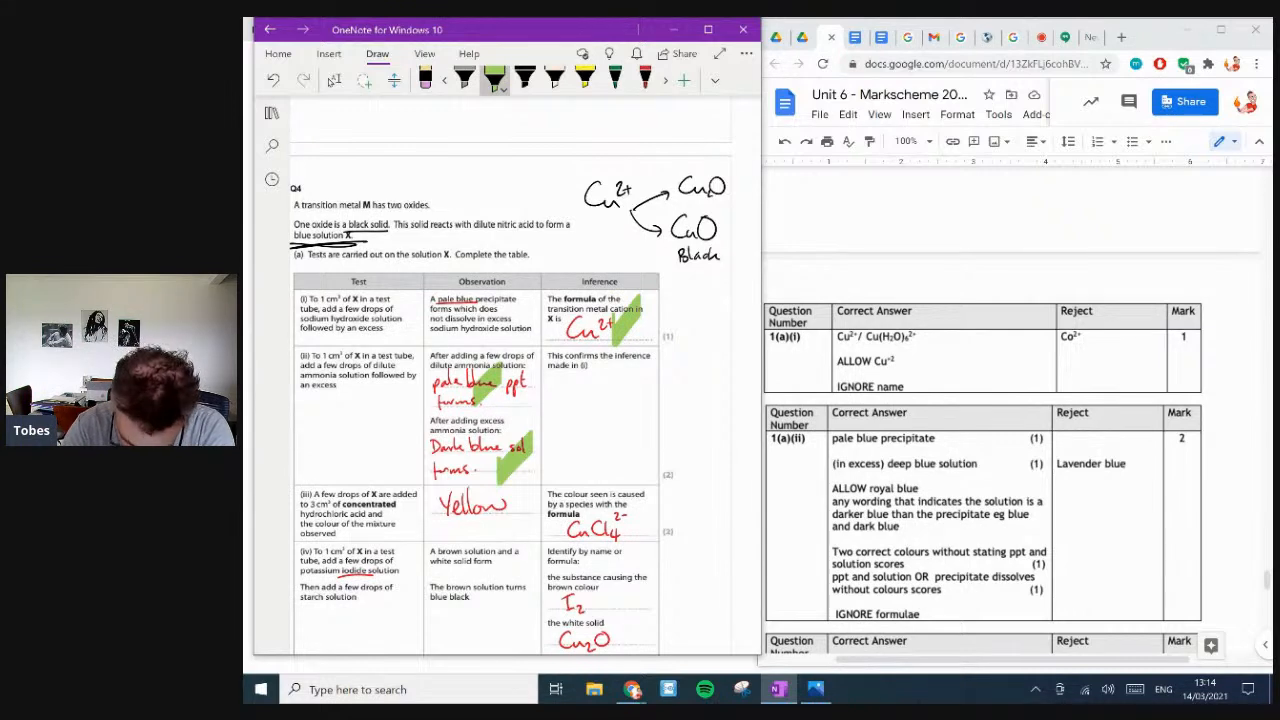
scroll(down, 3)
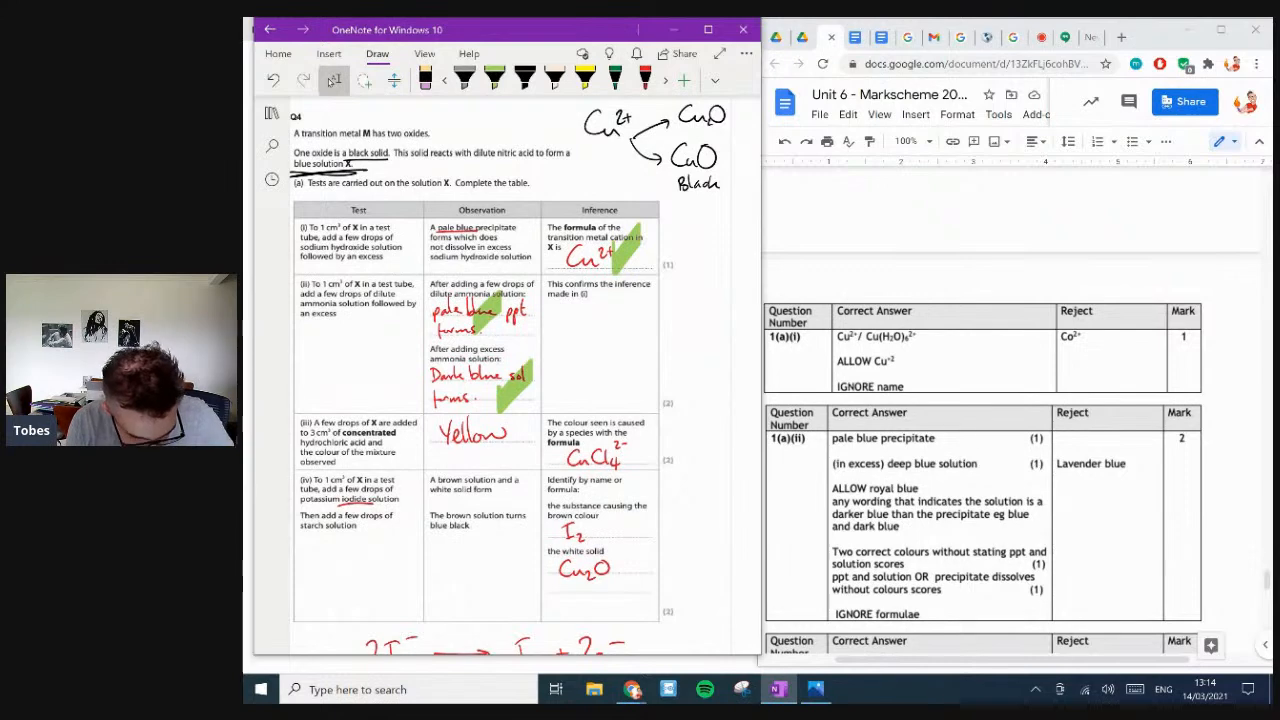
scroll(down, 3)
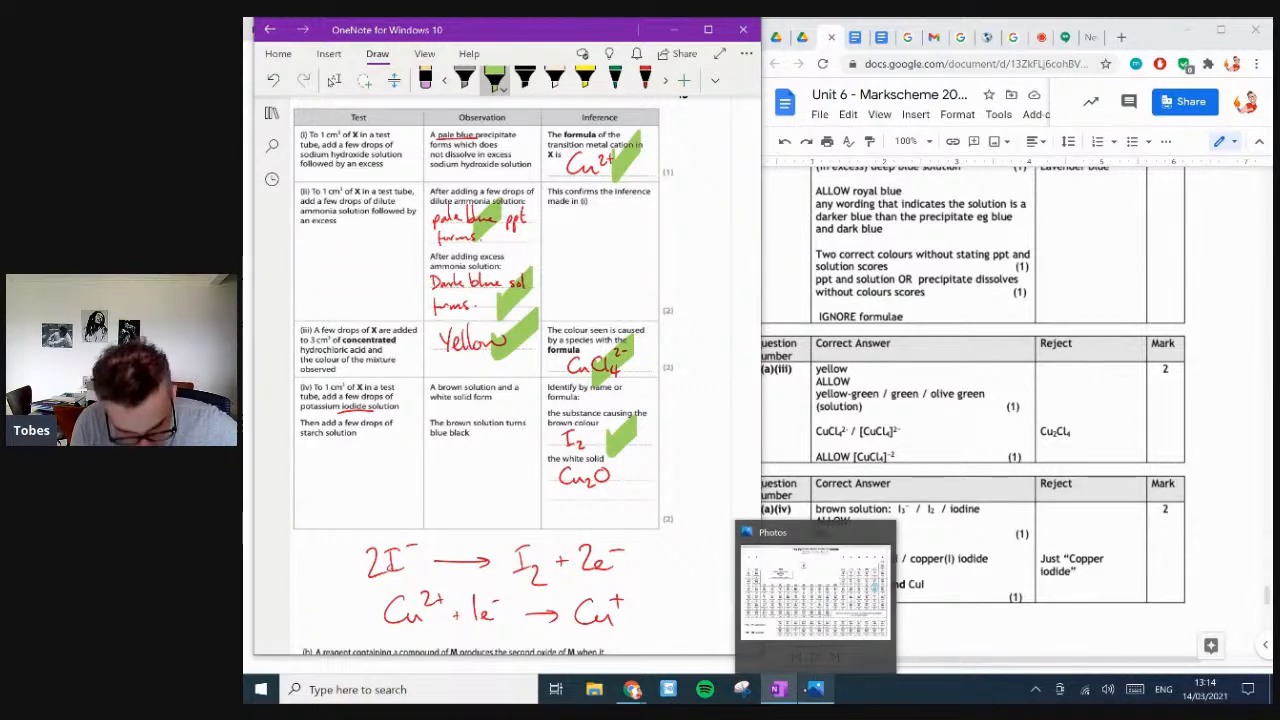
- Check the periodic table in Photos, then return to OneNote
click(815, 585)
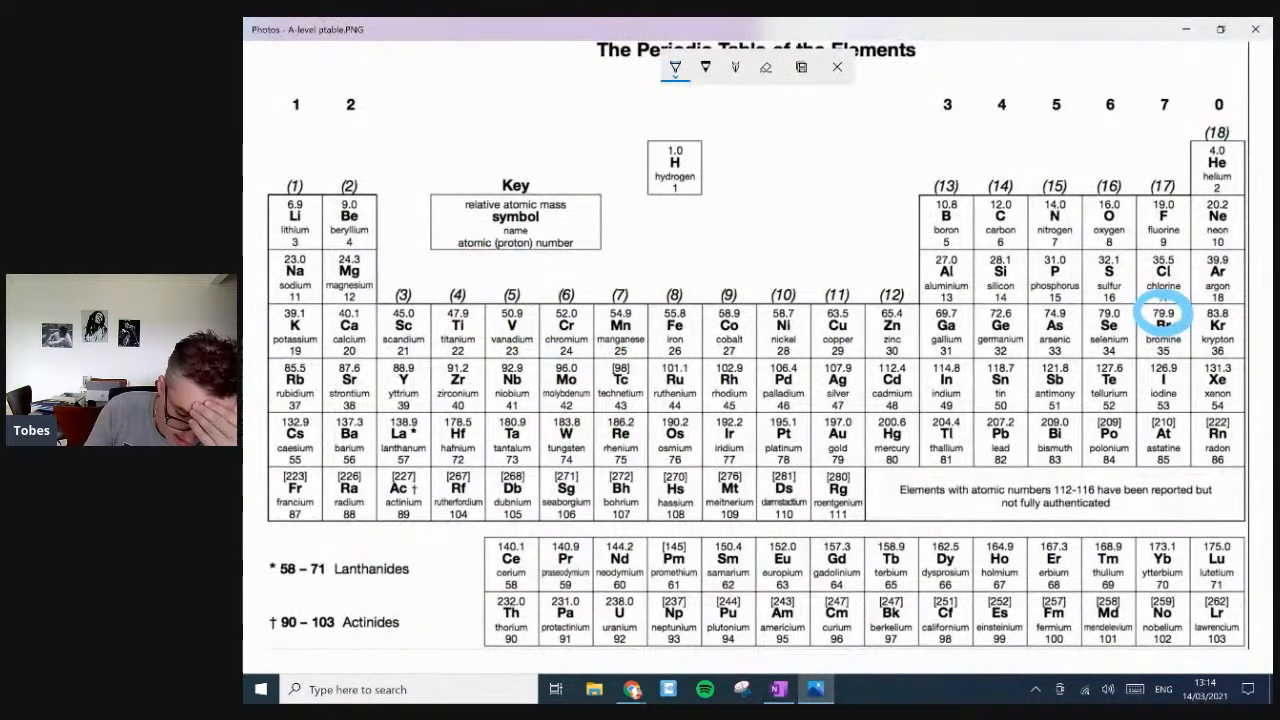
click(775, 689)
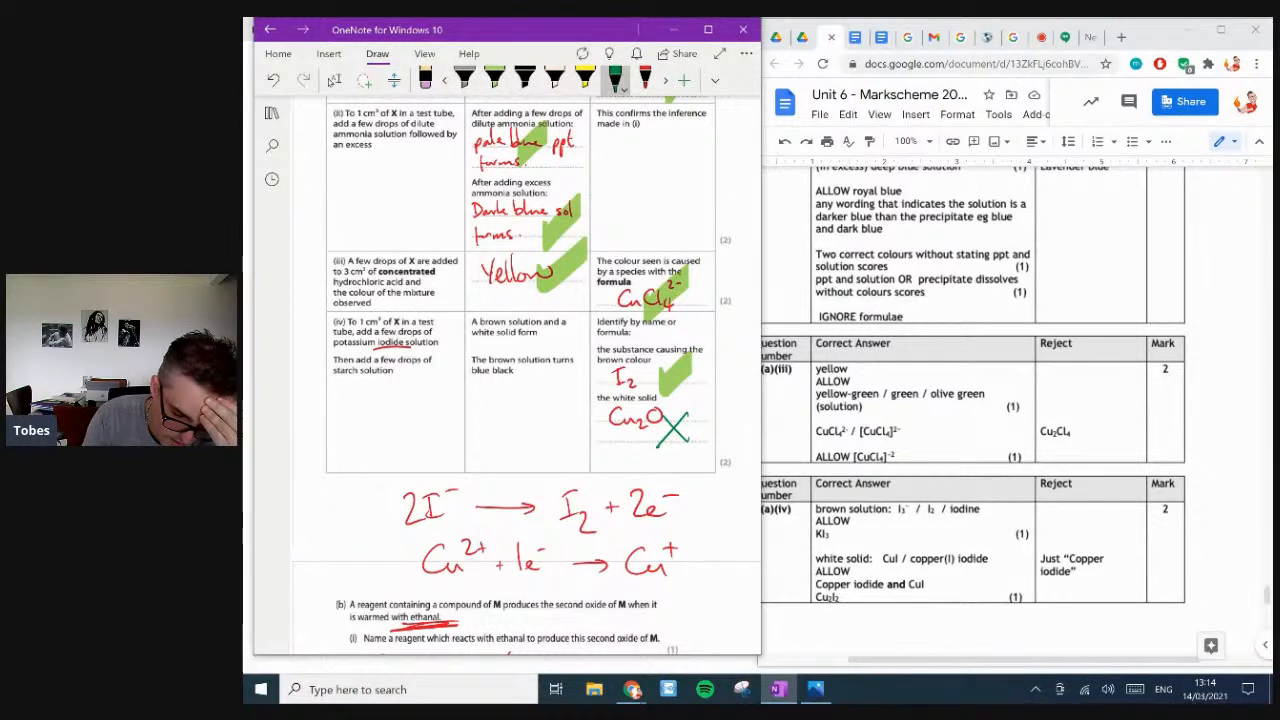
- Correct the white solid to CuI, tick Q4 (b)(i)–(iii), and open the StreamYard comments
drag(625, 460, 680, 480)
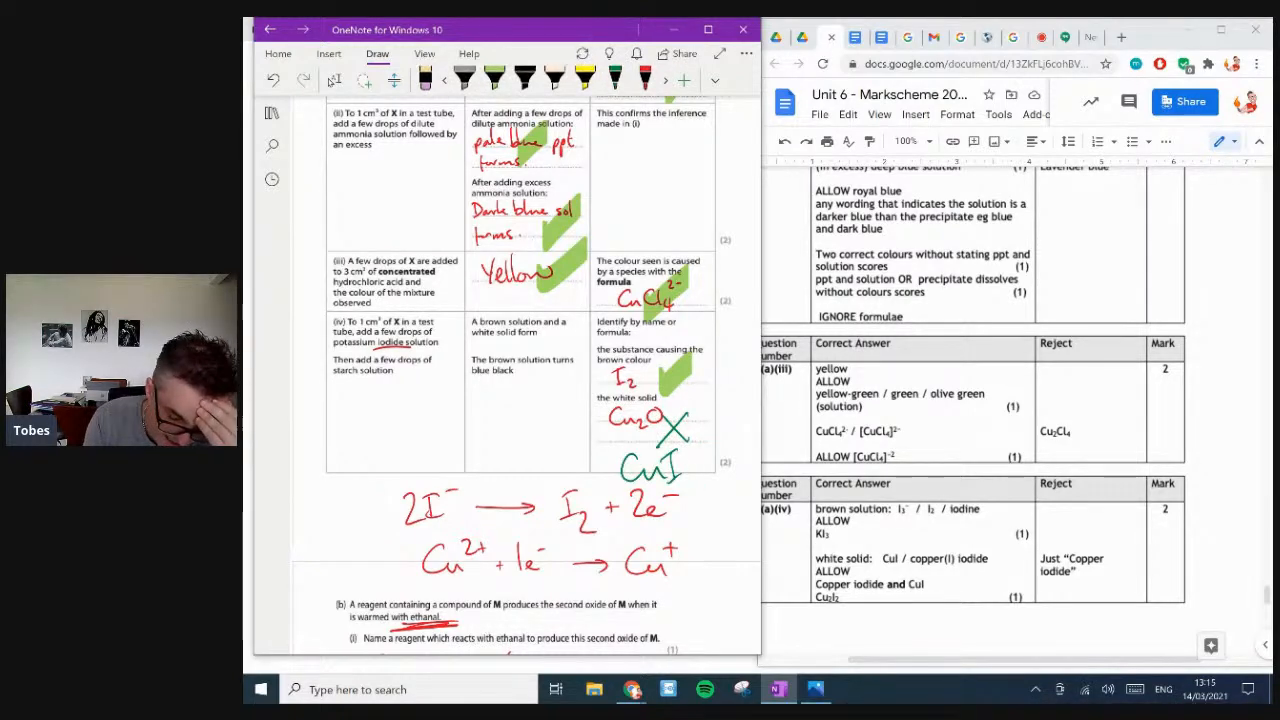
scroll(down, 3)
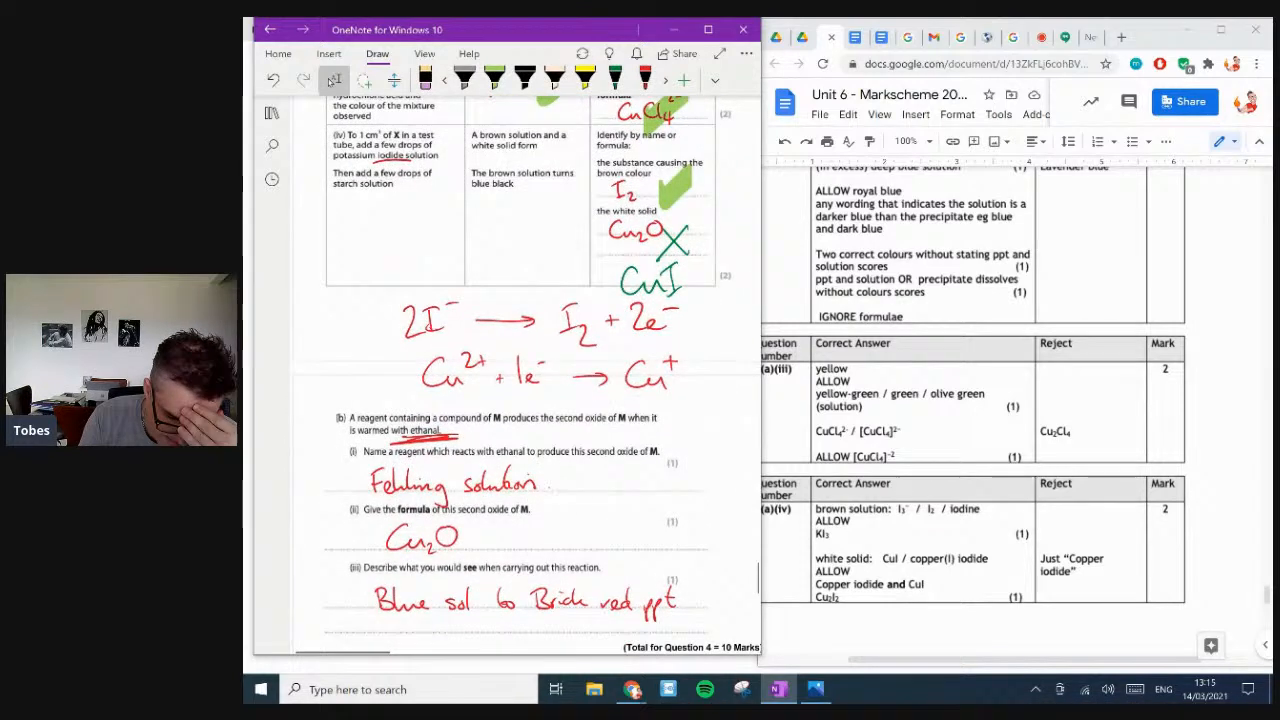
scroll(down, 3)
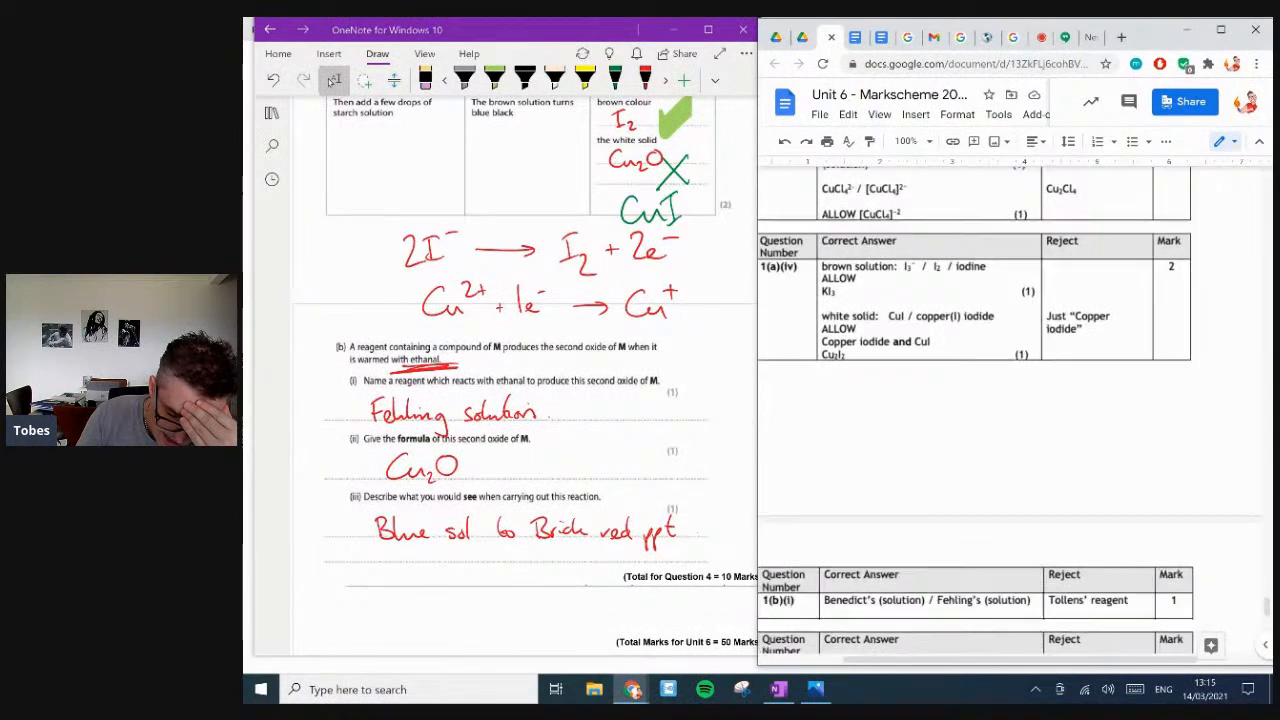
scroll(down, 3)
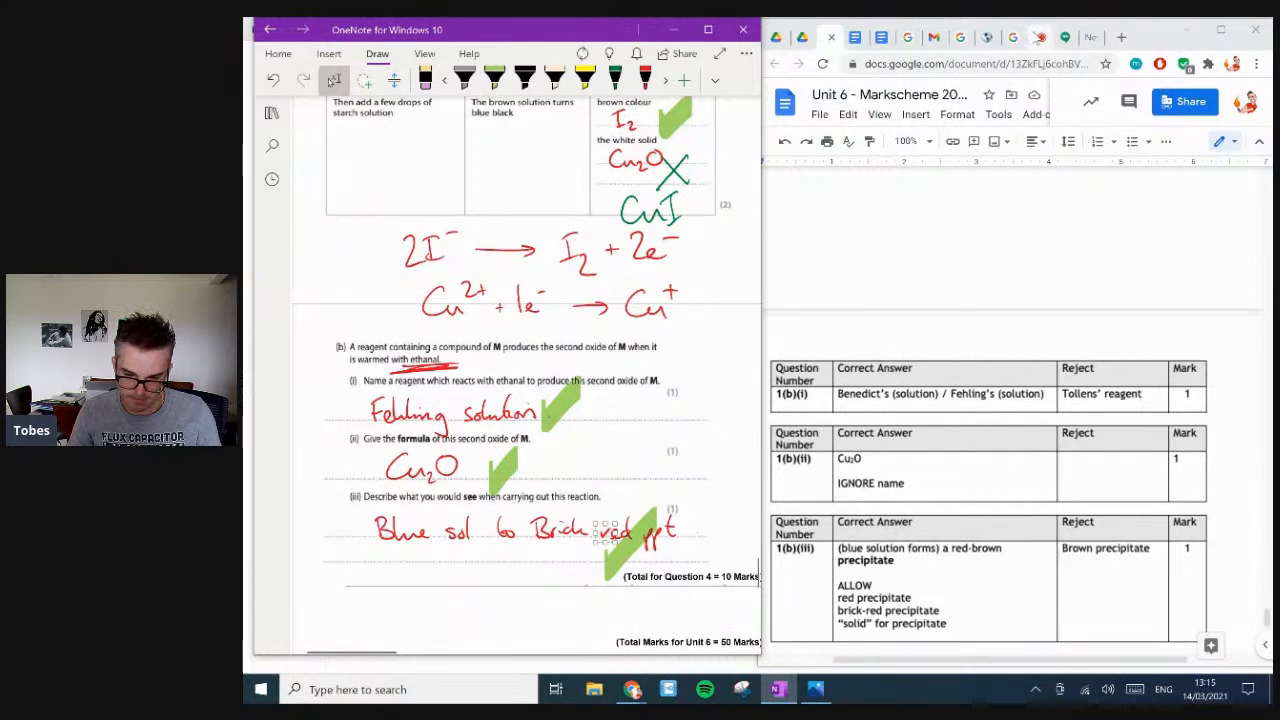
click(1036, 37)
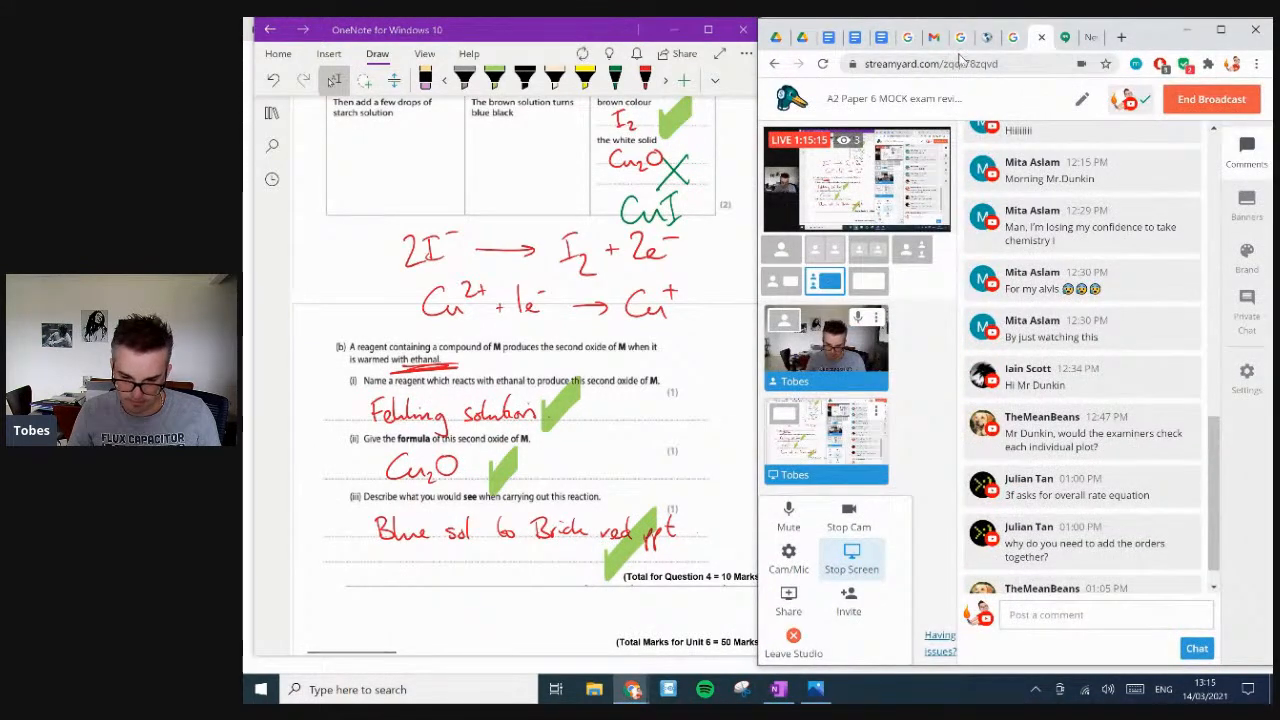